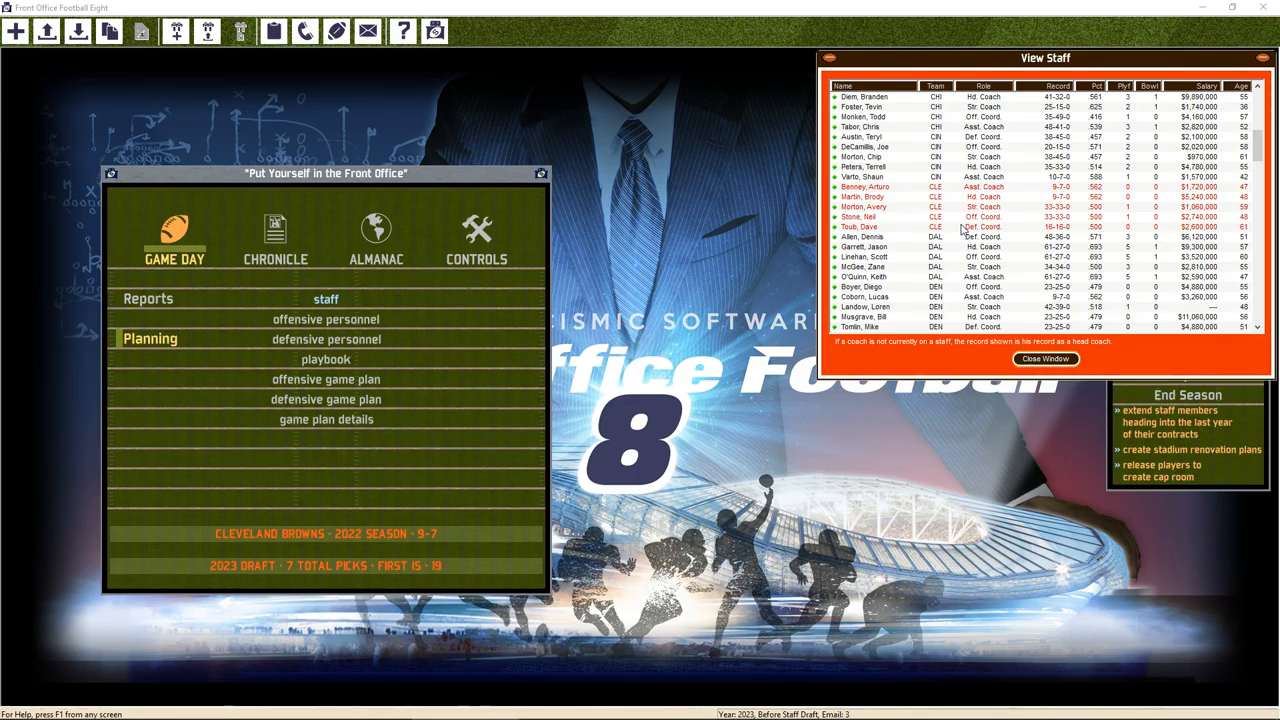
{"action": "mouse_move", "coordinate": [343, 10]}
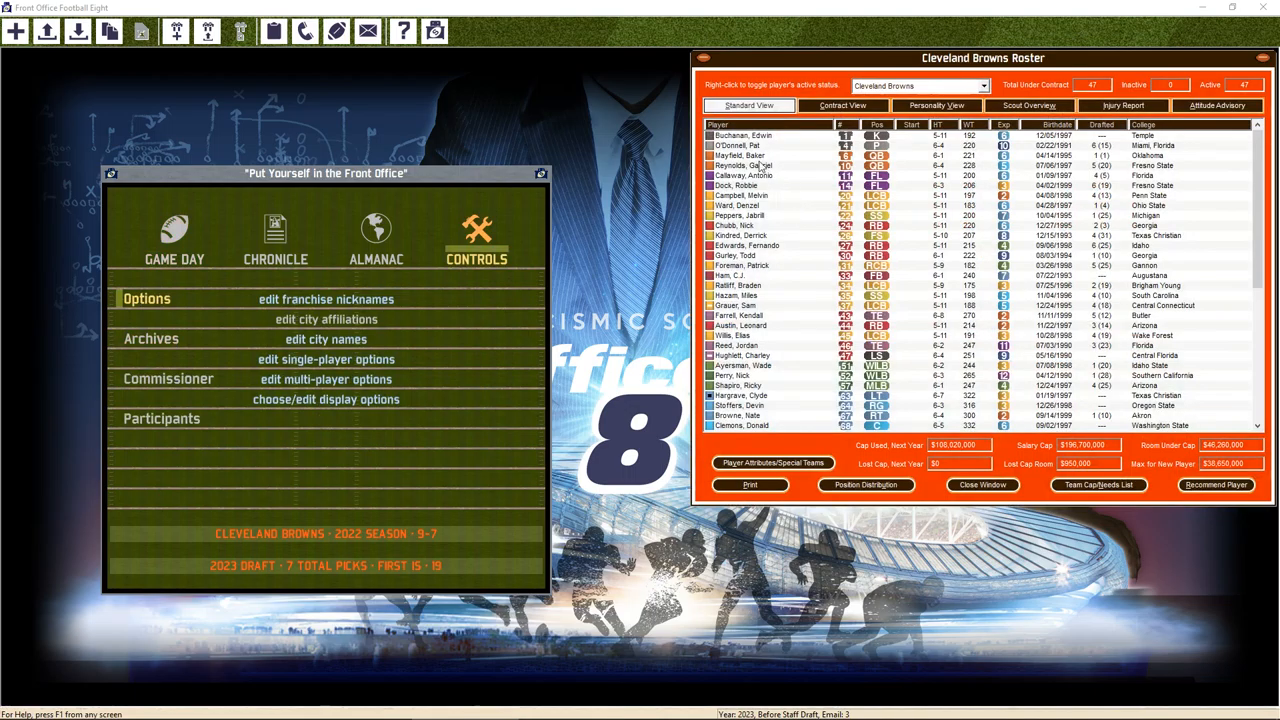
Open Baker Mayfield's player report from the Cleveland Browns roster
{"action": "double_click", "coordinate": [740, 155]}
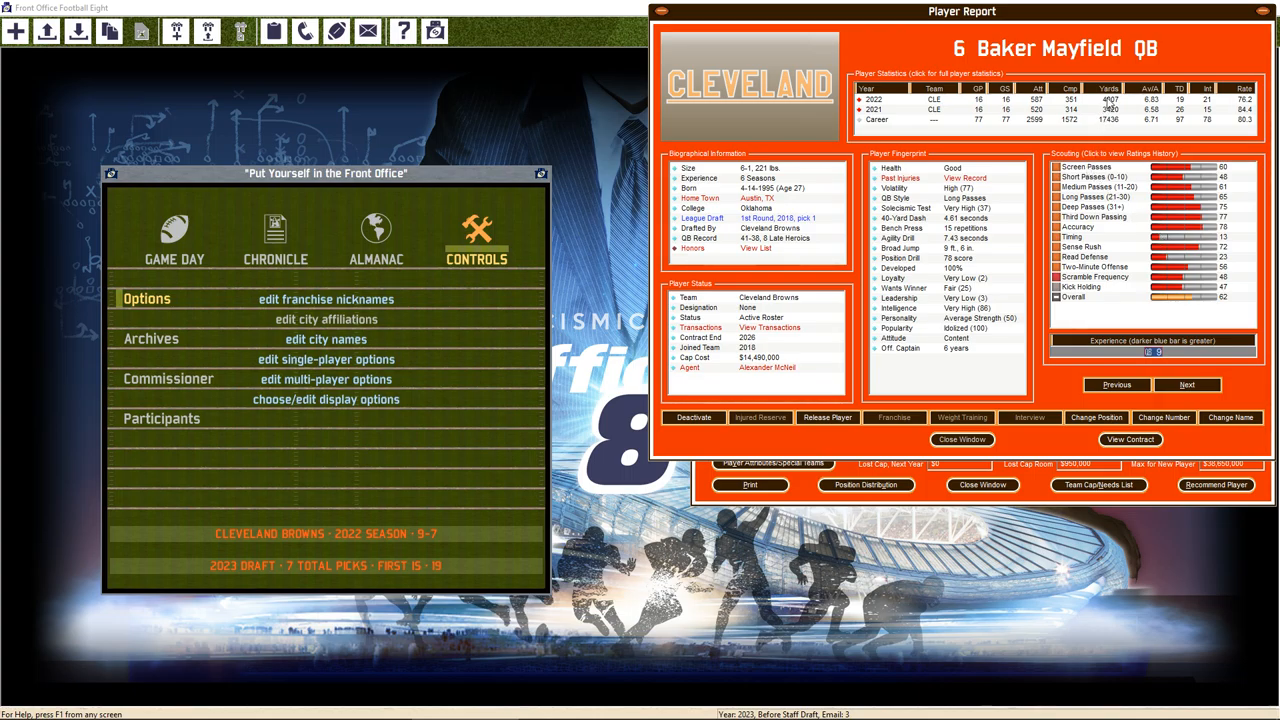
{"action": "mouse_move", "coordinate": [1072, 103]}
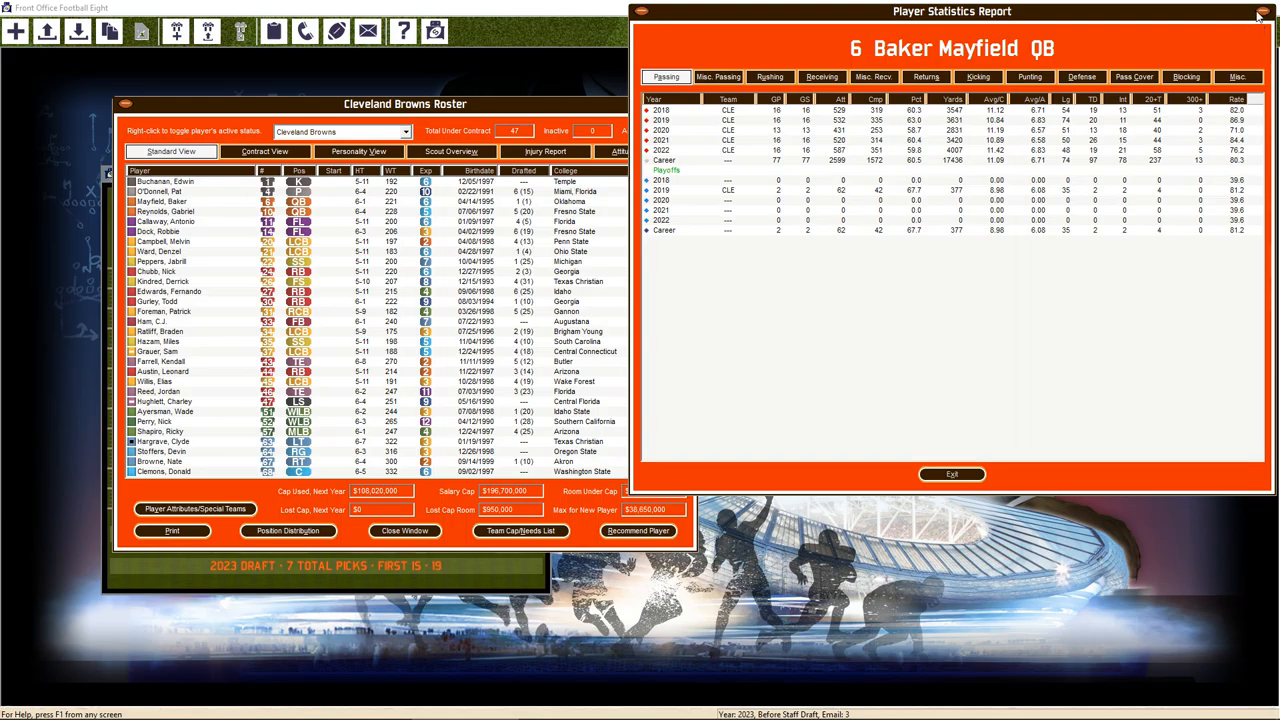
{"action": "mouse_move", "coordinate": [980, 444]}
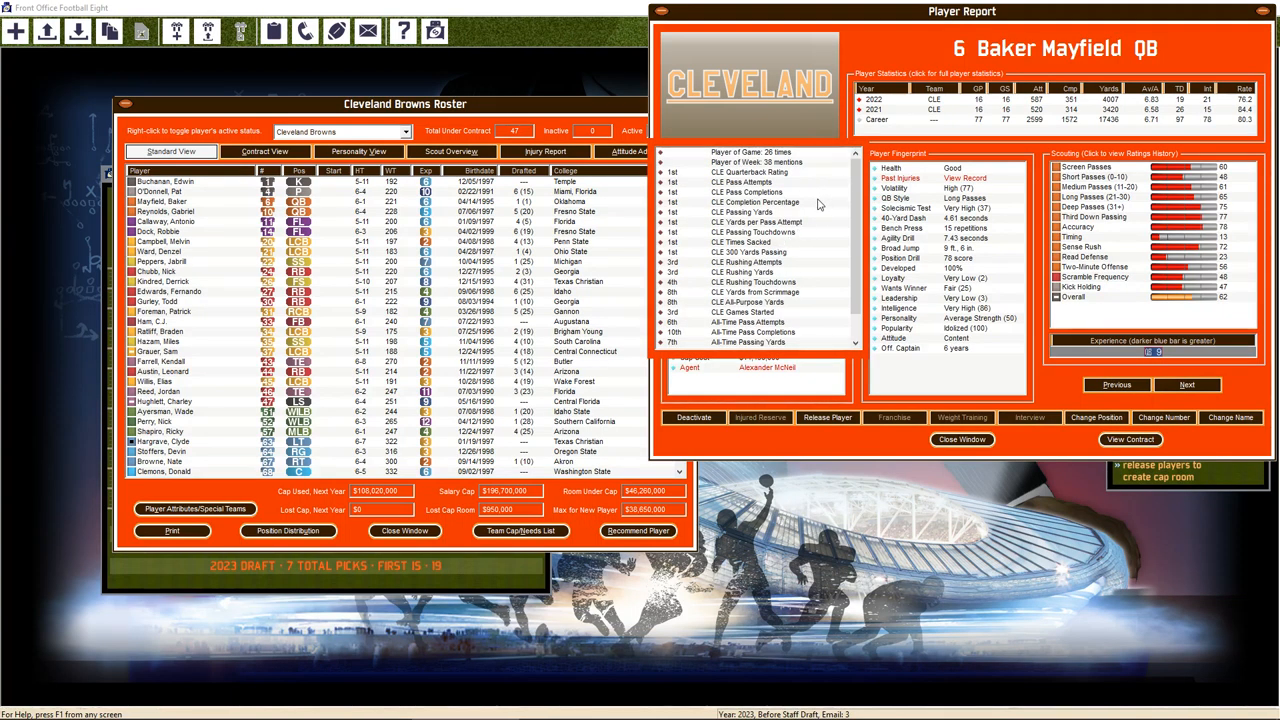
Scroll down through Baker Mayfield's report while reviewing his honors
{"action": "scroll", "scroll_direction": "down", "scroll_amount": 3}
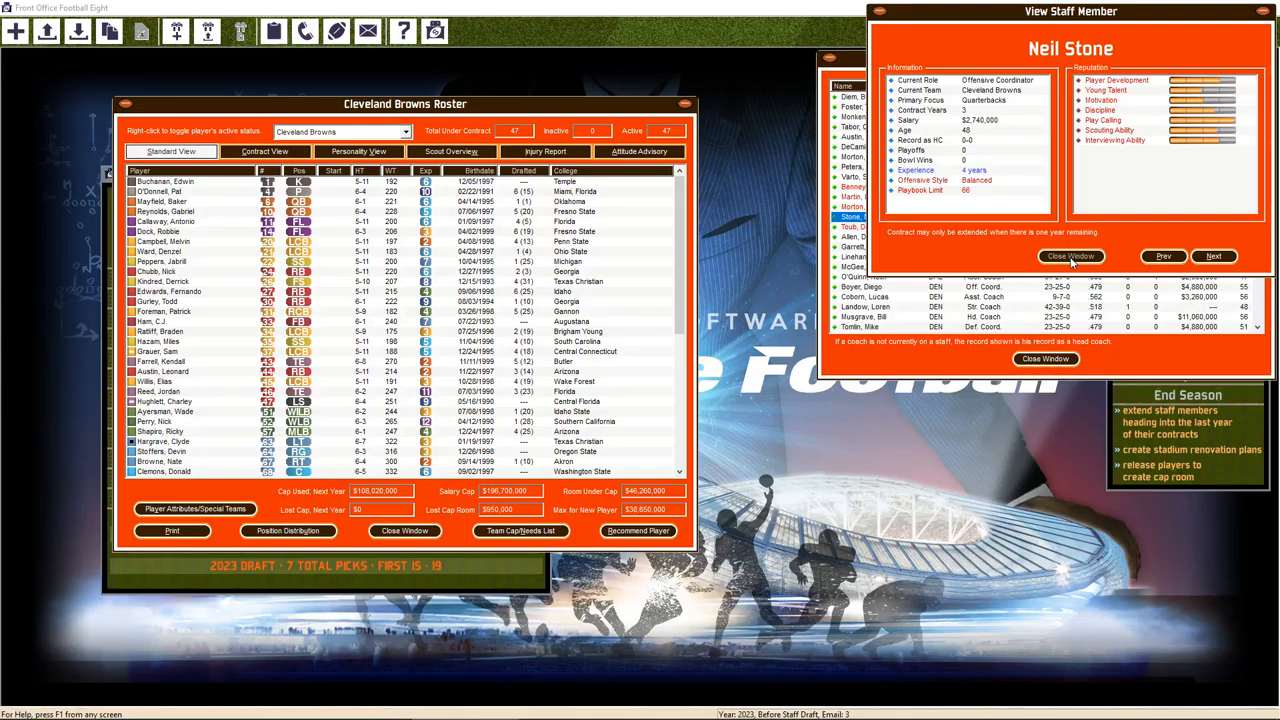
{"action": "left_click", "coordinate": [1070, 256]}
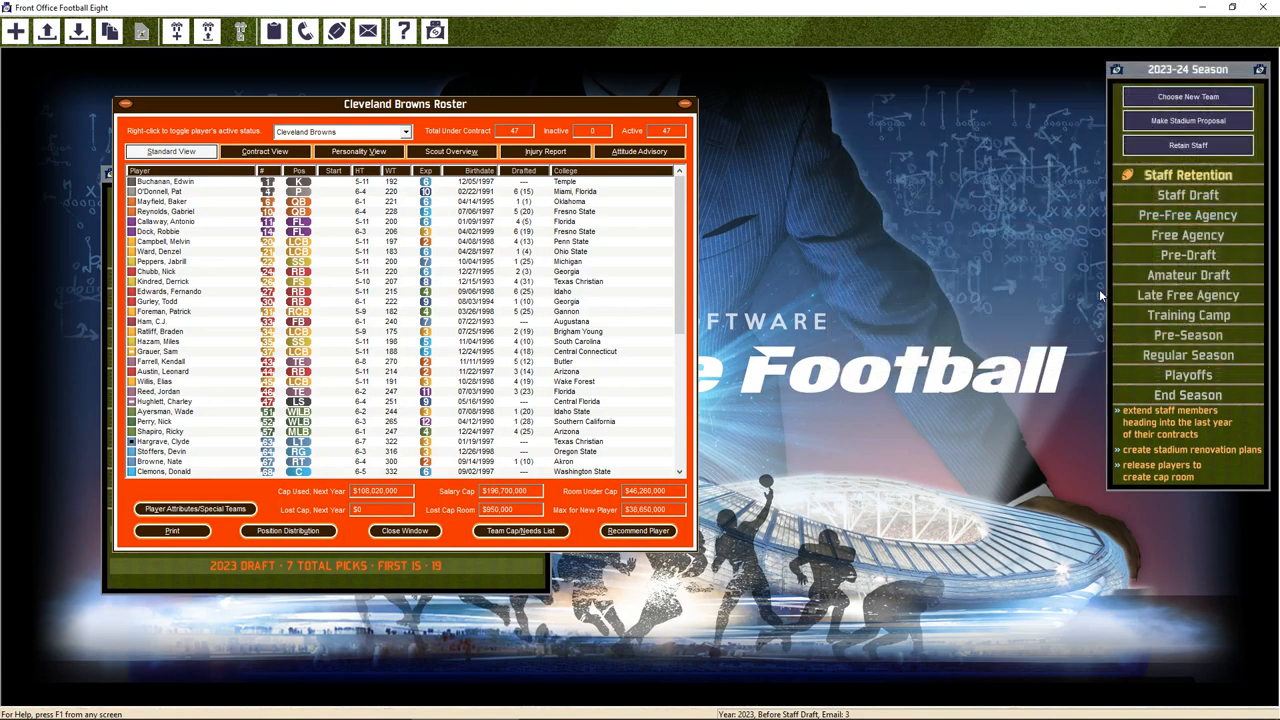
{"action": "left_click", "coordinate": [1187, 174]}
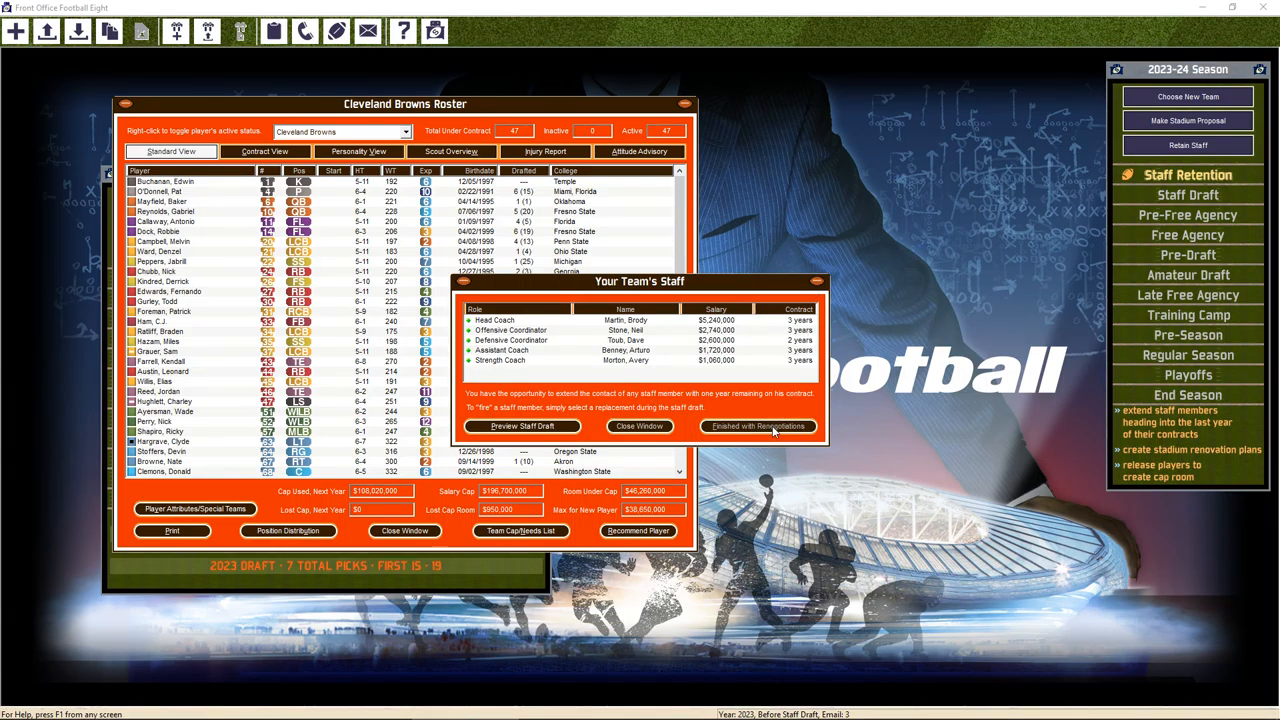
{"action": "left_click", "coordinate": [758, 426]}
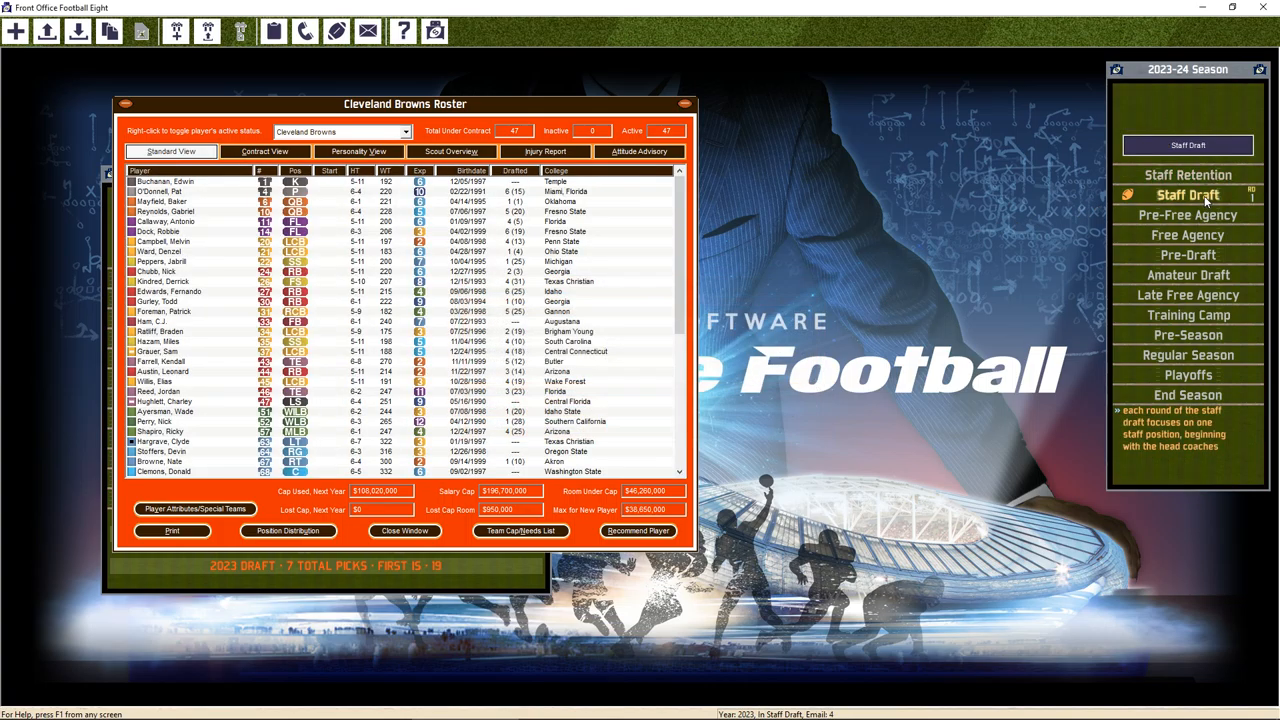
Open the staff draft and start drafting
{"action": "left_click", "coordinate": [1188, 195]}
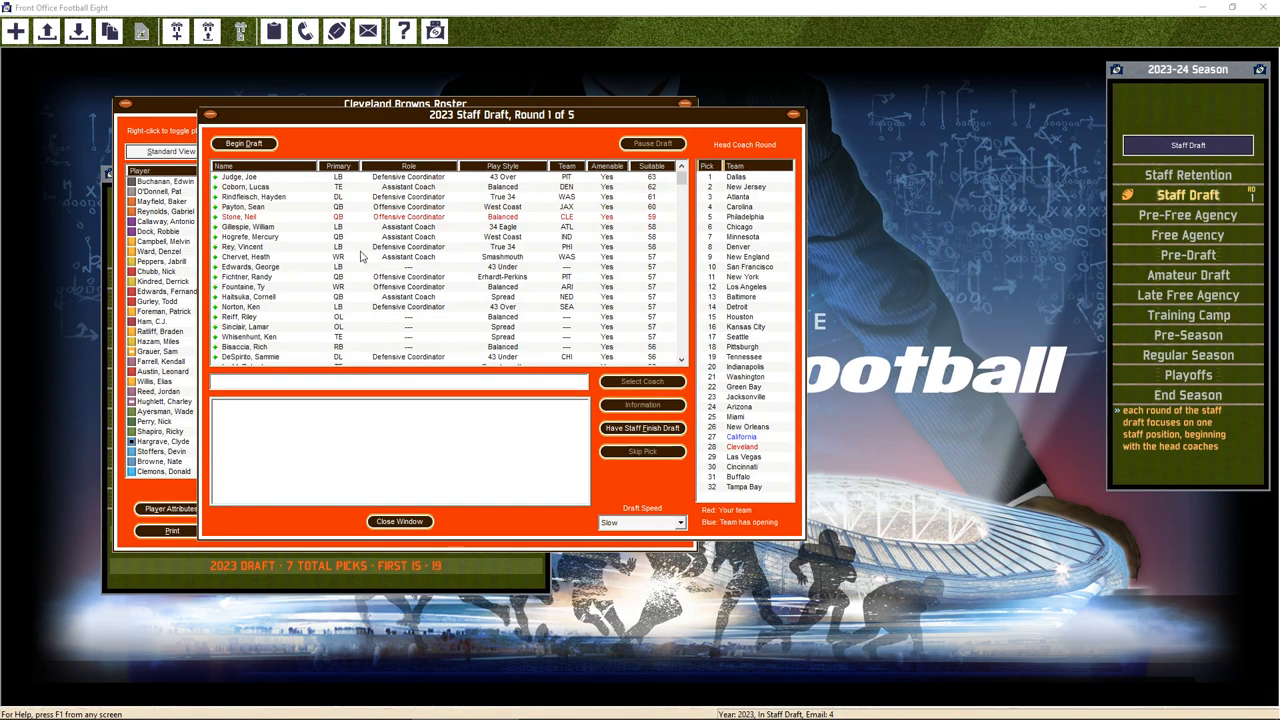
{"action": "mouse_move", "coordinate": [353, 240]}
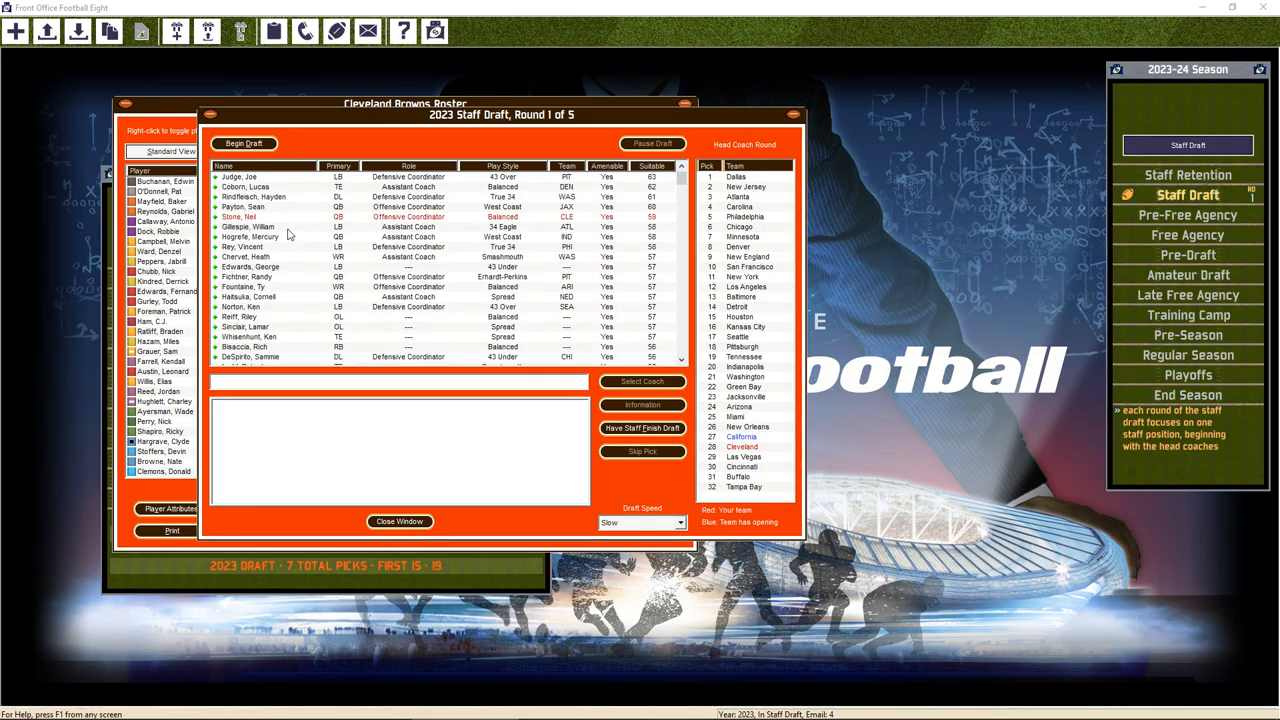
{"action": "left_click", "coordinate": [244, 143]}
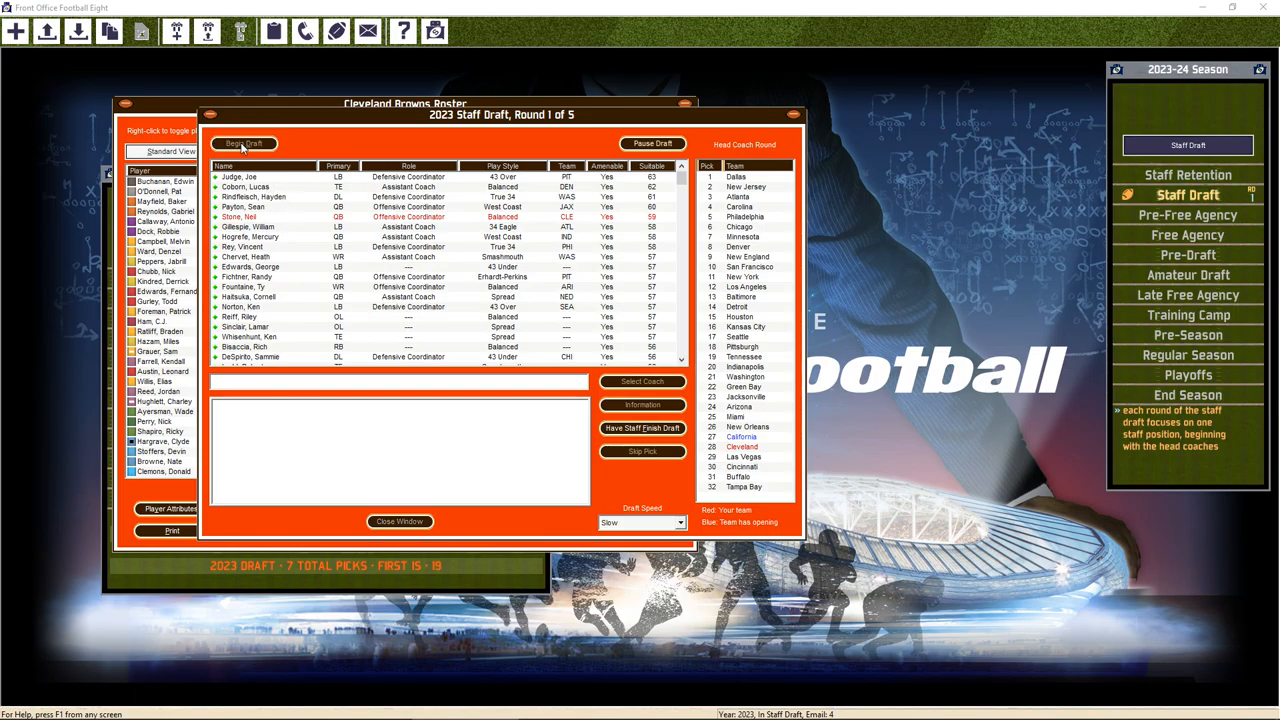
{"action": "left_click", "coordinate": [244, 143]}
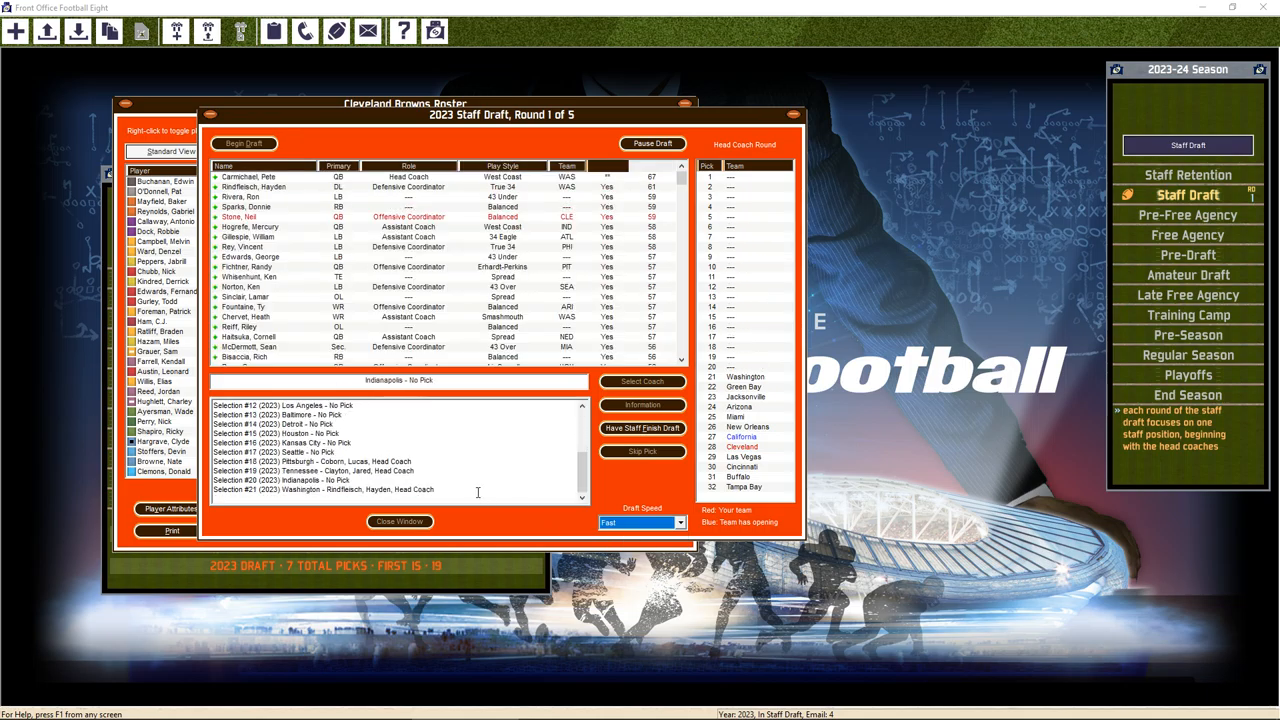
{"action": "left_click", "coordinate": [244, 143]}
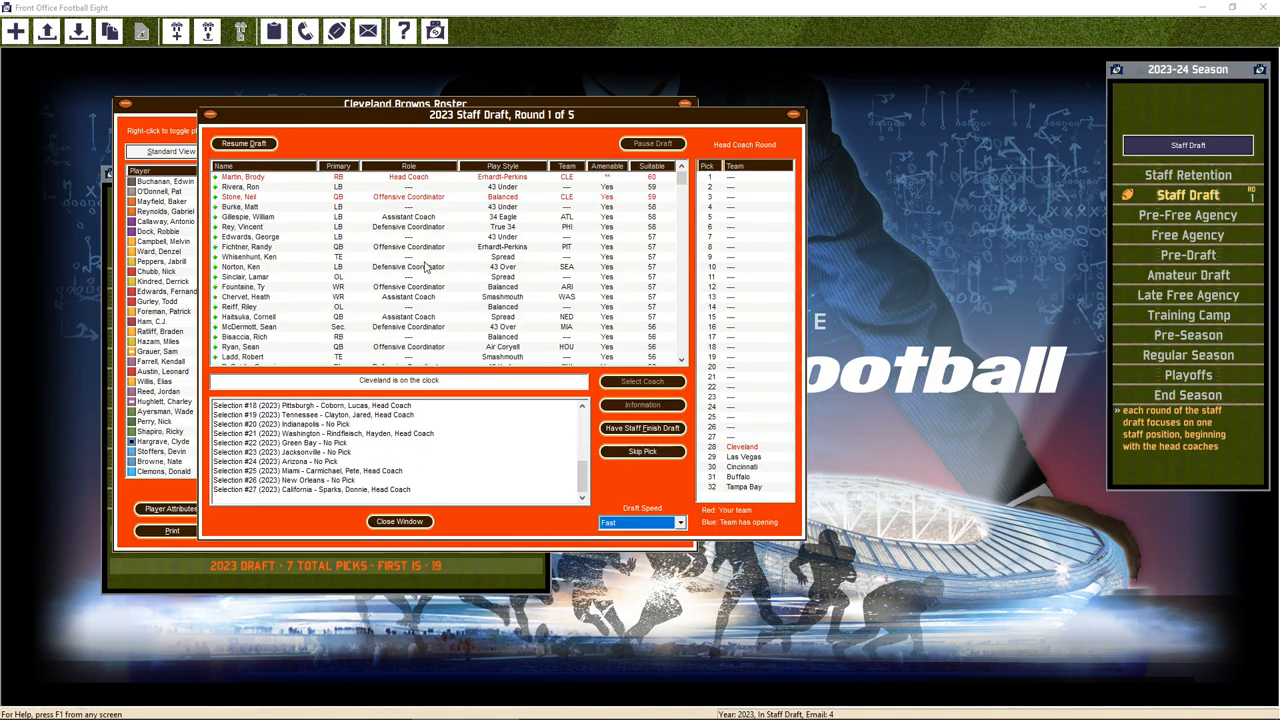
Select Brody Martin, skip Cleveland's round-one head coach pick, and resume the draft
{"action": "left_click", "coordinate": [245, 177]}
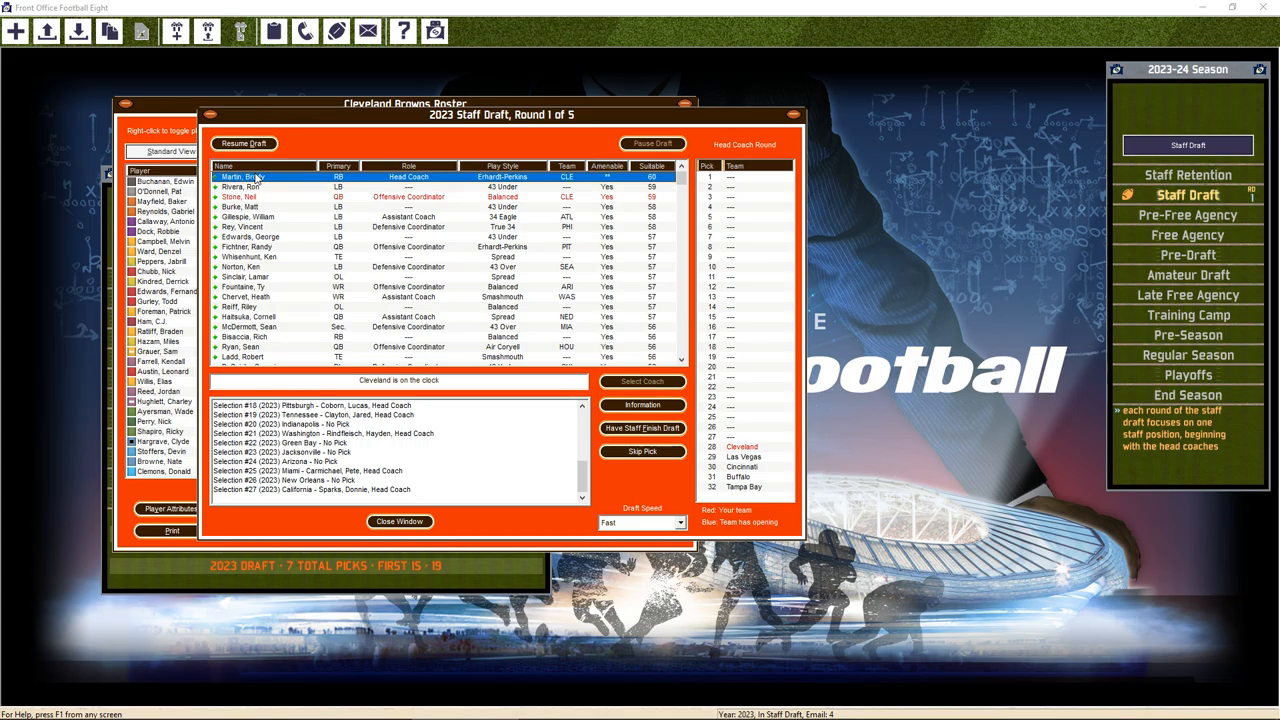
{"action": "mouse_move", "coordinate": [277, 193]}
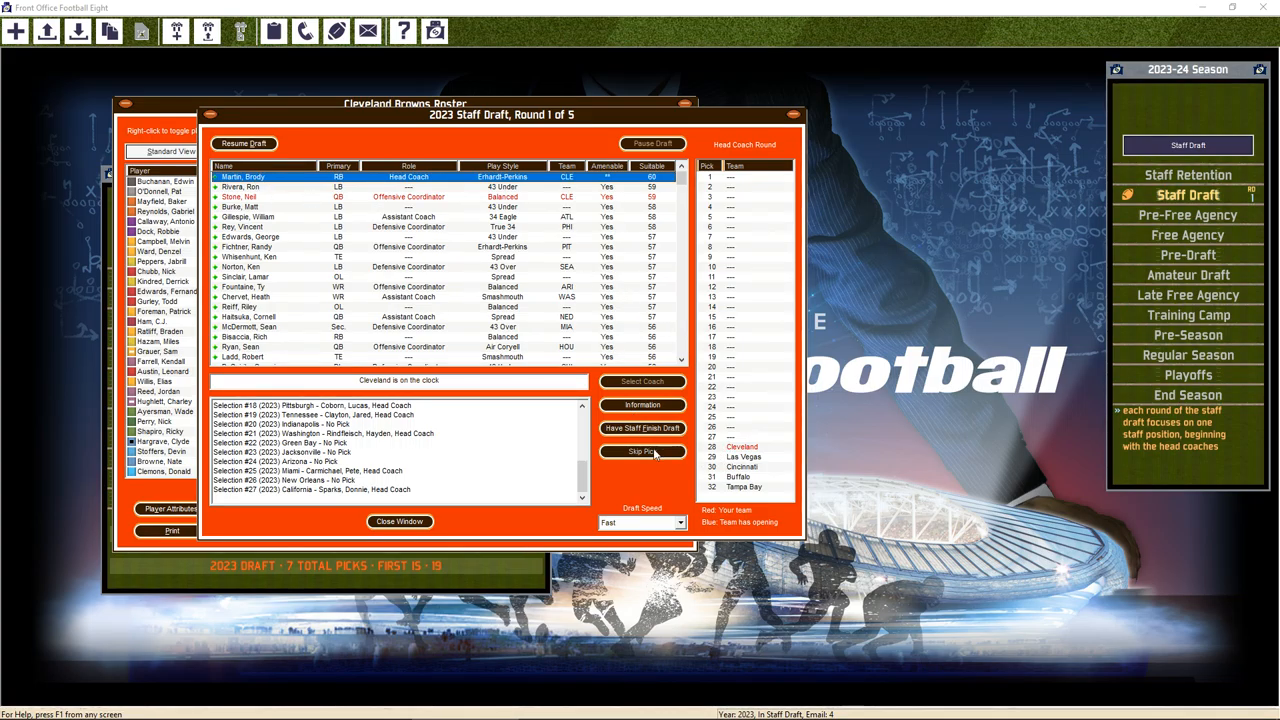
{"action": "left_click", "coordinate": [642, 451]}
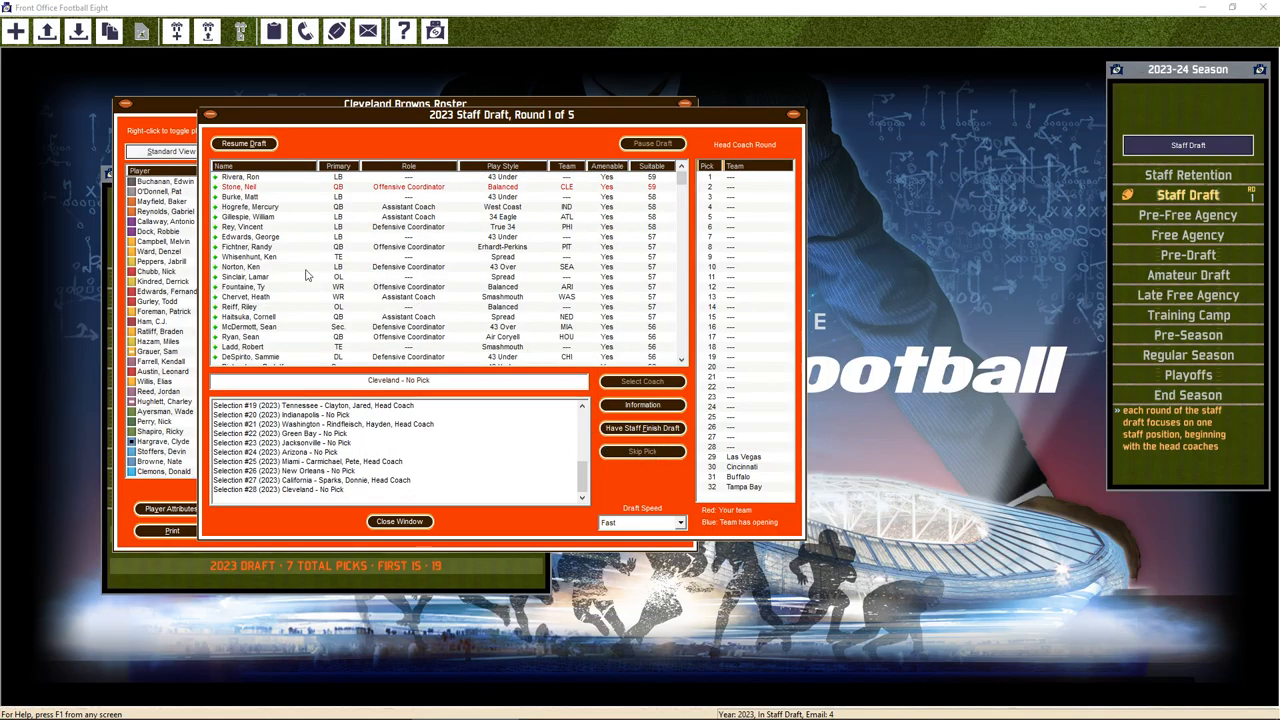
{"action": "left_click", "coordinate": [244, 143]}
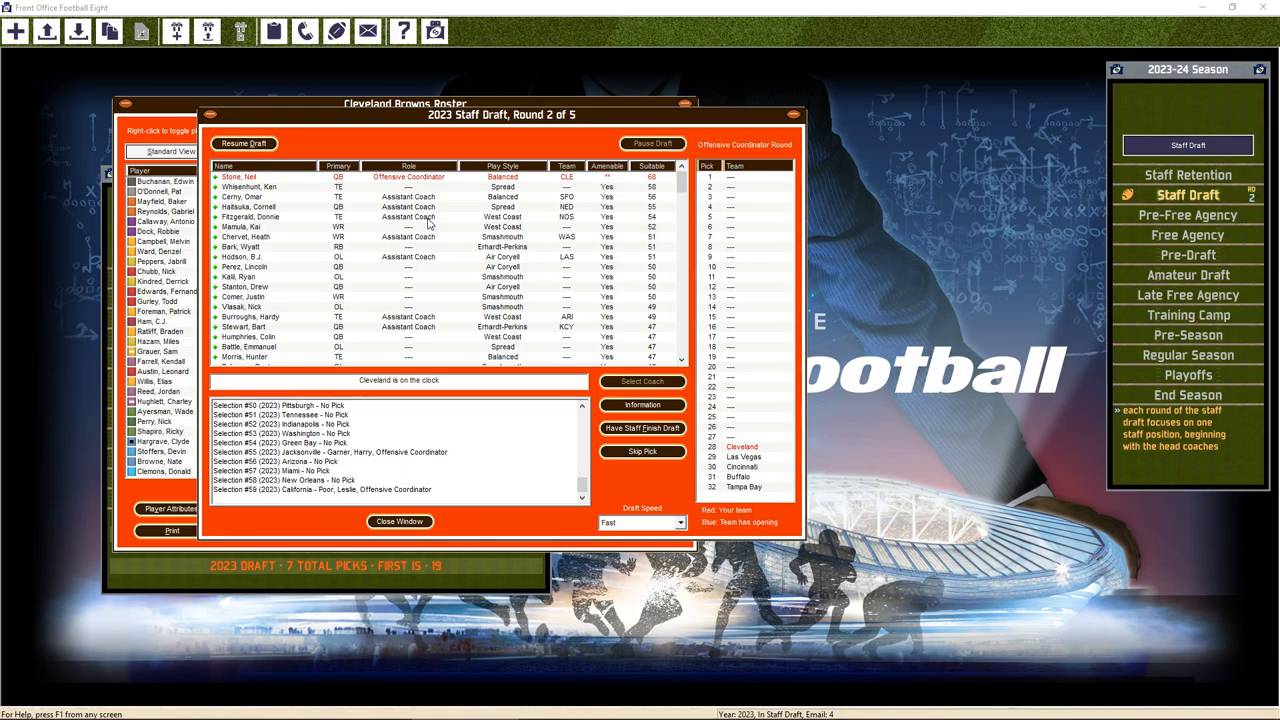
Select Ken Whisenhunt and review his staff profile for the offensive coordinator pick
{"action": "left_click", "coordinate": [280, 187]}
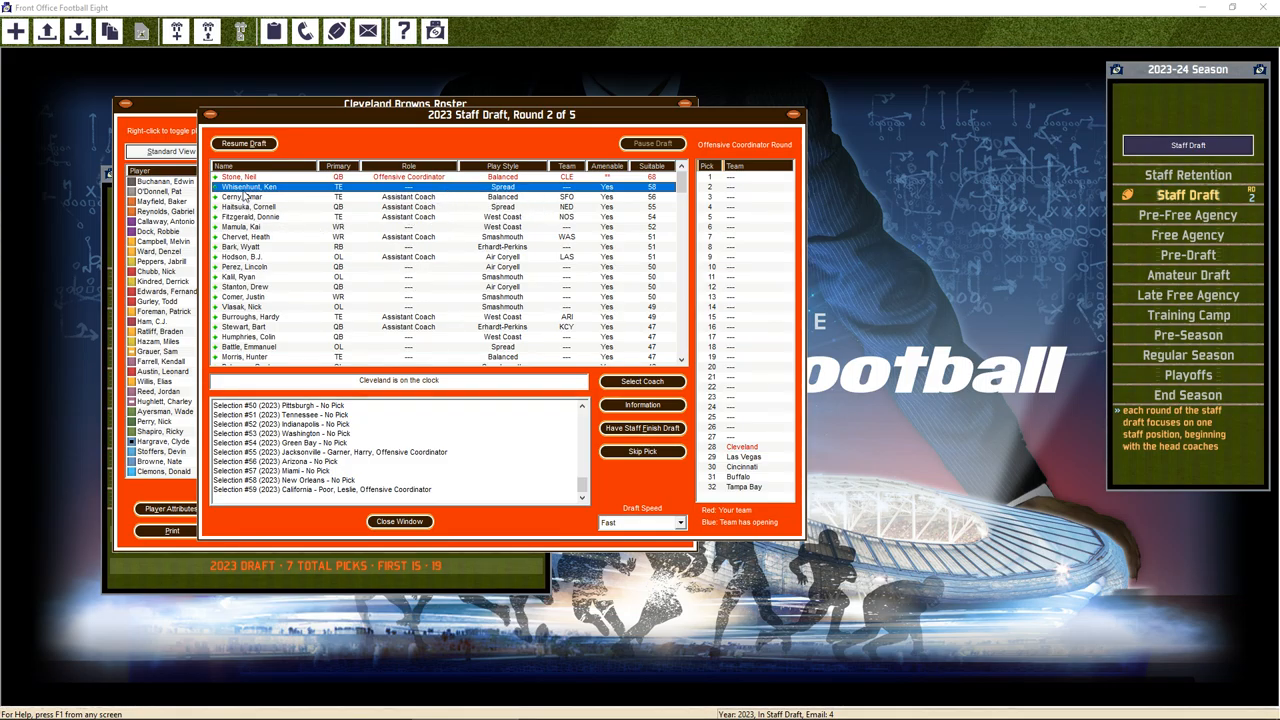
{"action": "left_click", "coordinate": [642, 405]}
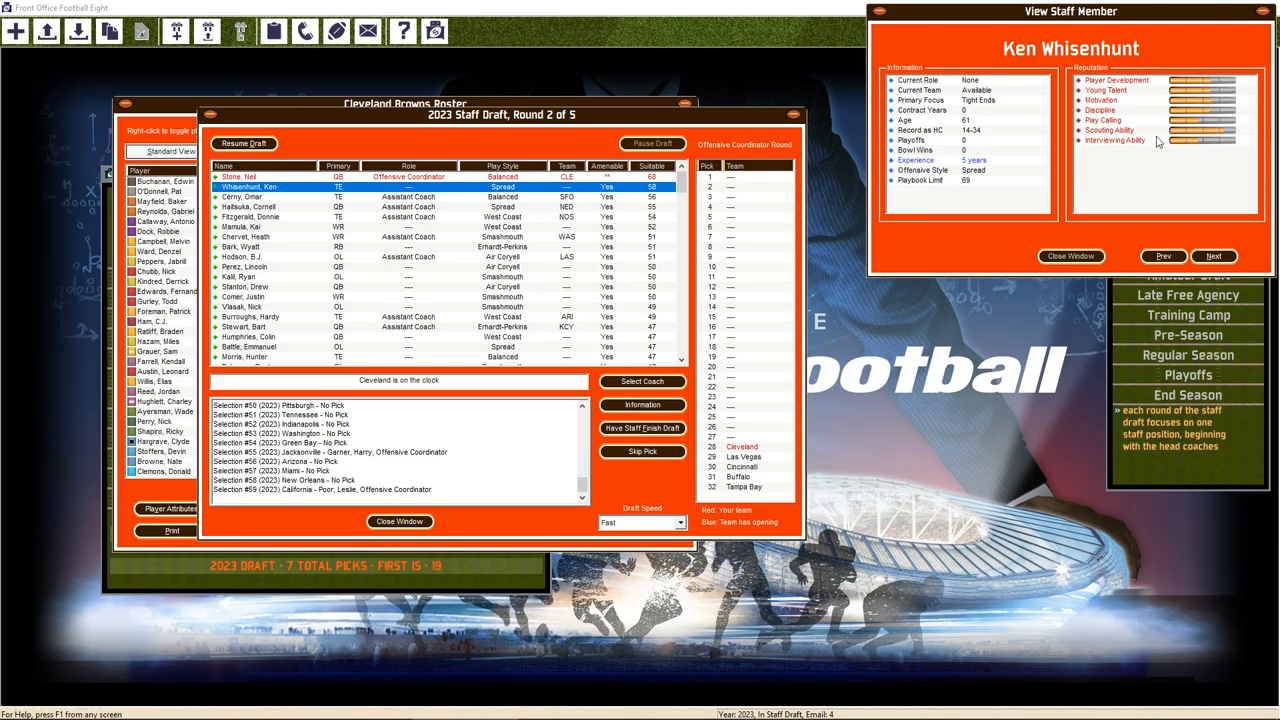
{"action": "mouse_move", "coordinate": [1070, 256]}
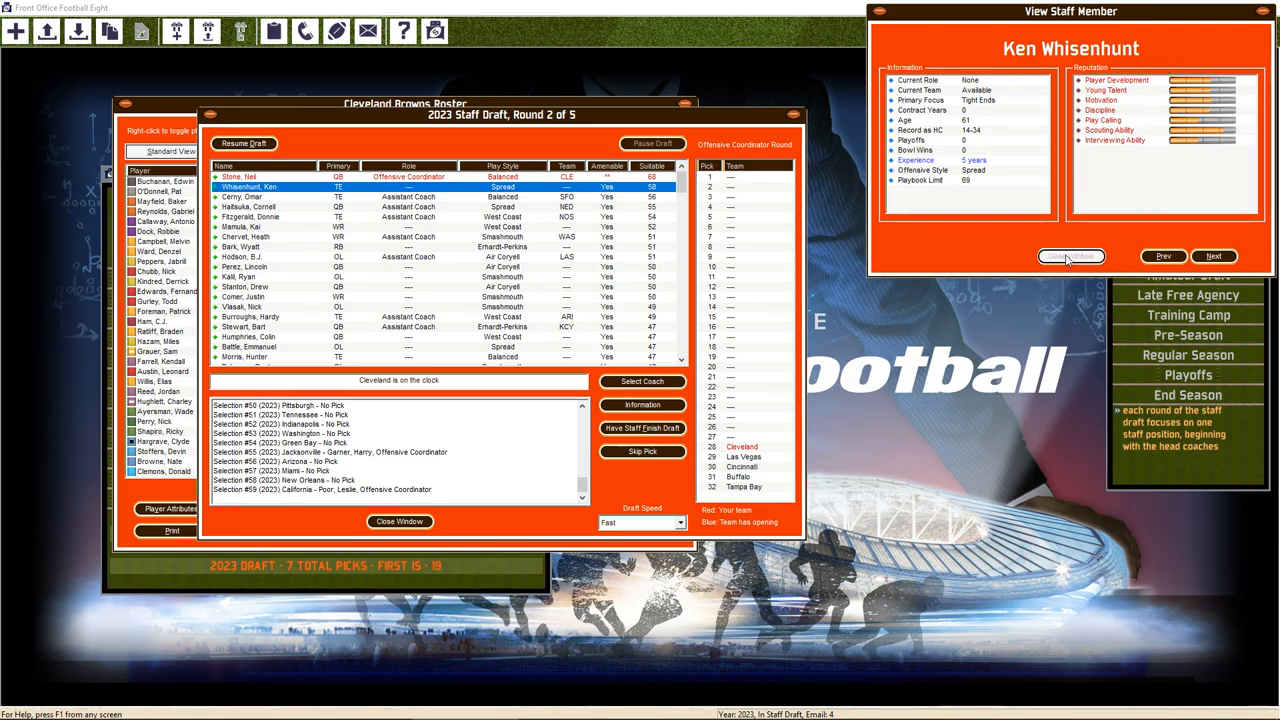
{"action": "left_click", "coordinate": [1071, 256]}
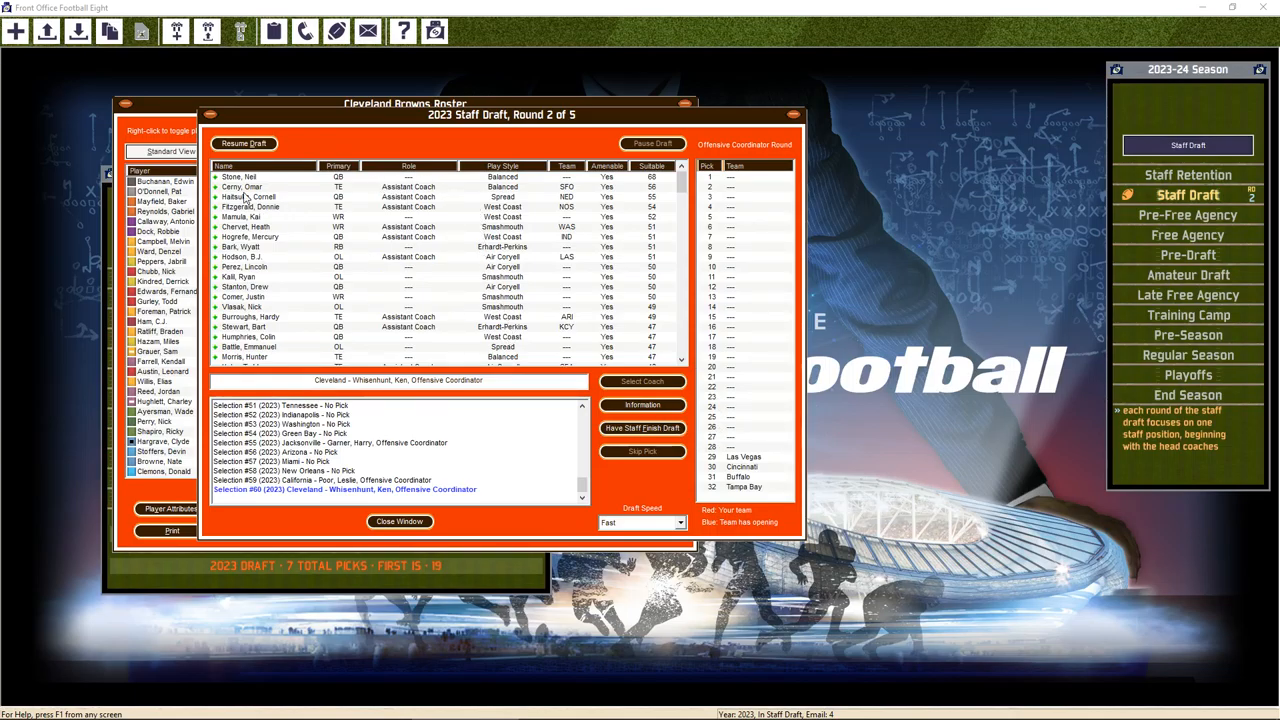
Resume the draft past Cleveland's skipped round three and four picks until it ends
{"action": "left_click", "coordinate": [244, 143]}
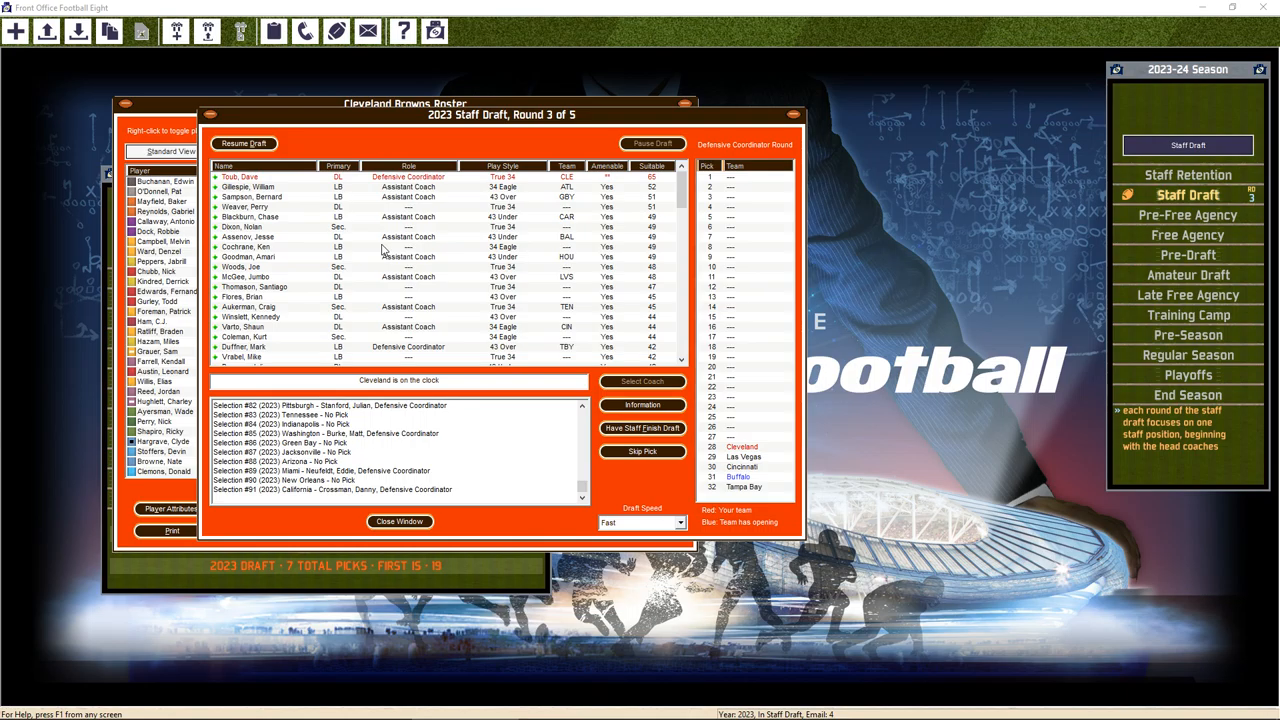
{"action": "scroll", "scroll_direction": "down", "scroll_amount": 3}
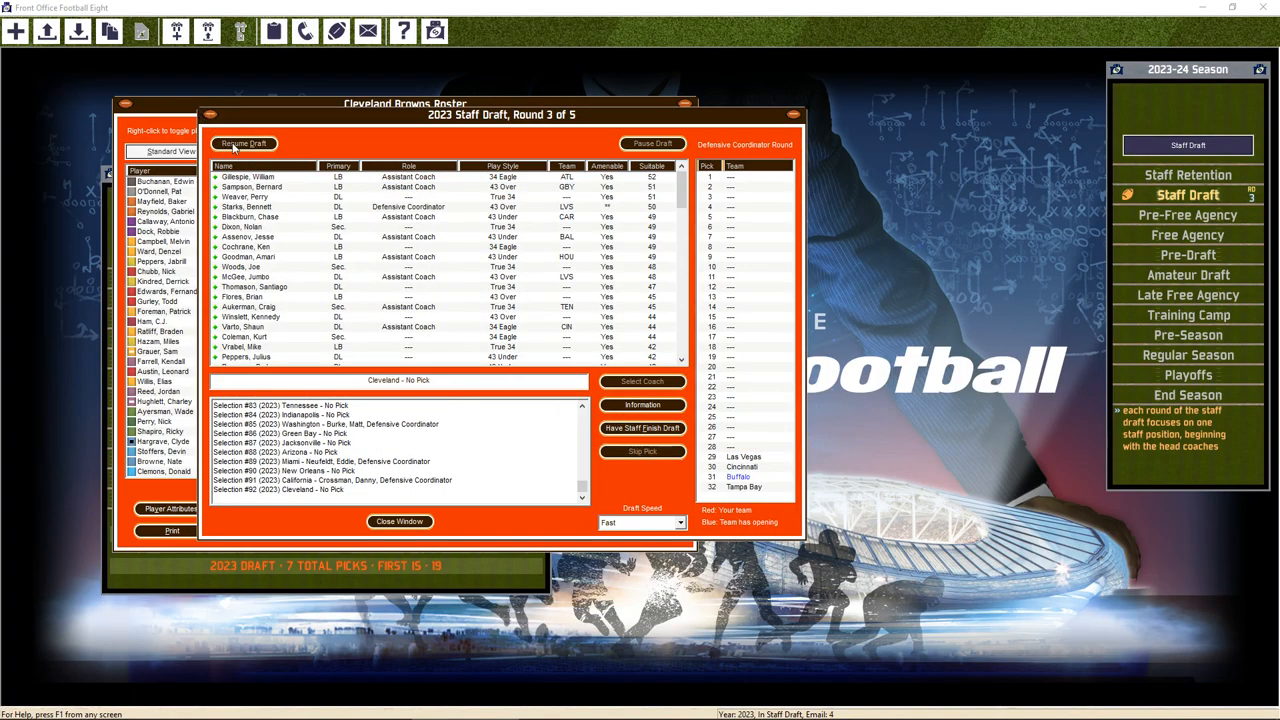
{"action": "left_click", "coordinate": [244, 143]}
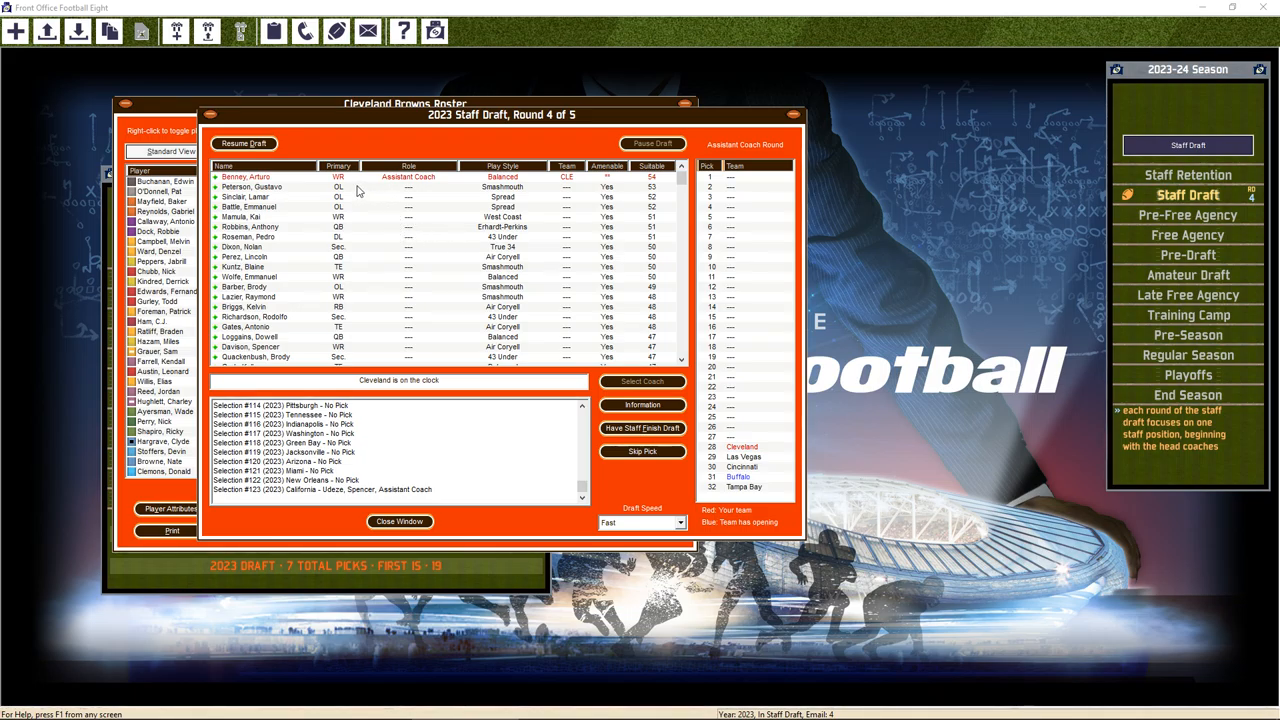
{"action": "mouse_move", "coordinate": [258, 181]}
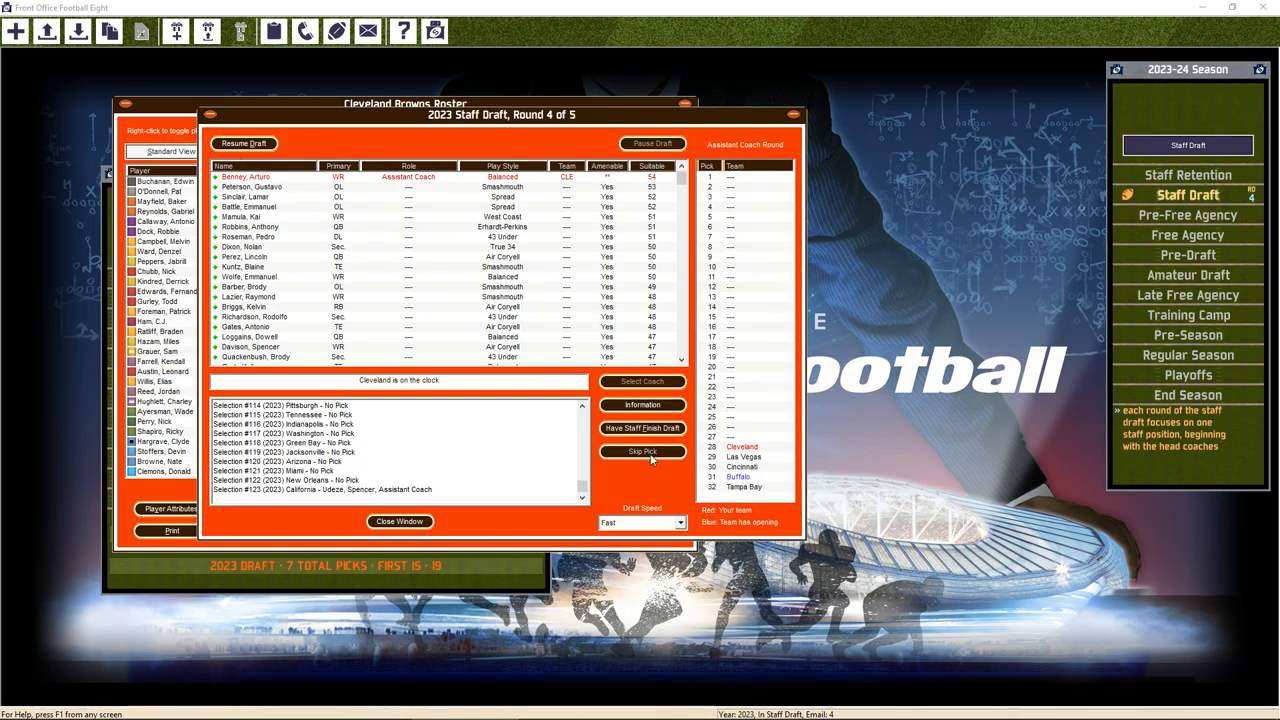
{"action": "mouse_move", "coordinate": [322, 234]}
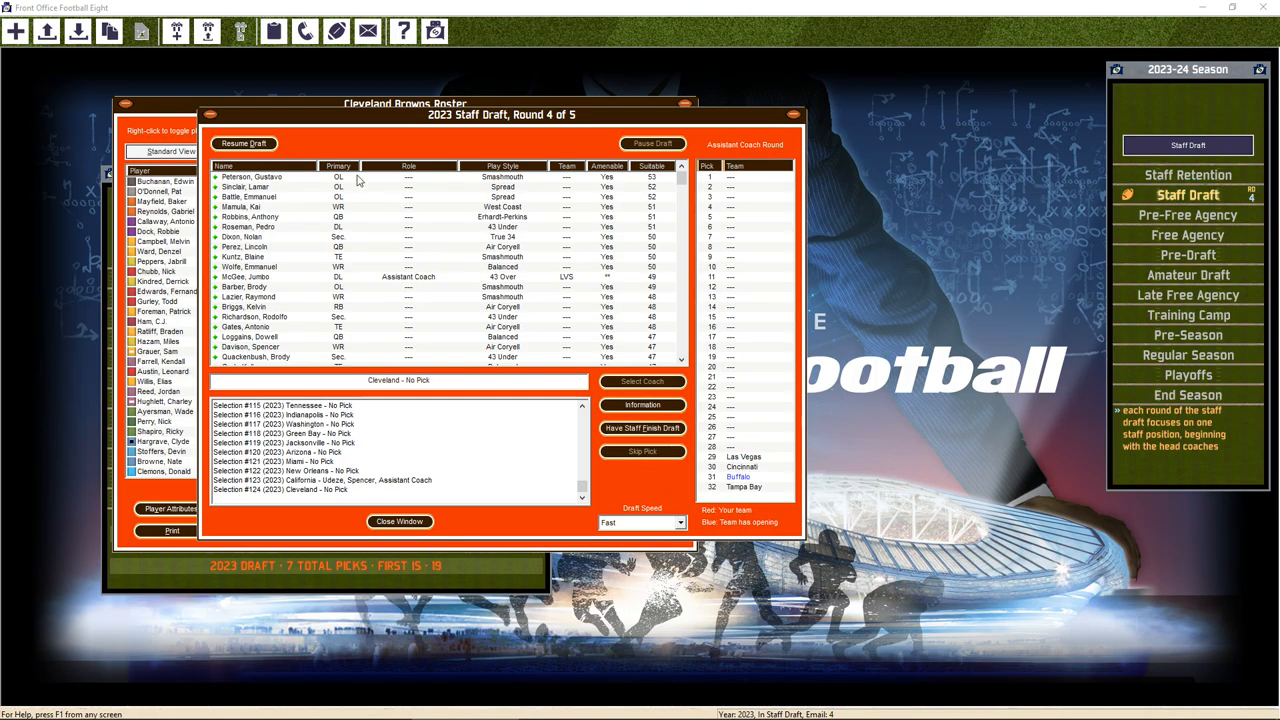
{"action": "left_click", "coordinate": [244, 143]}
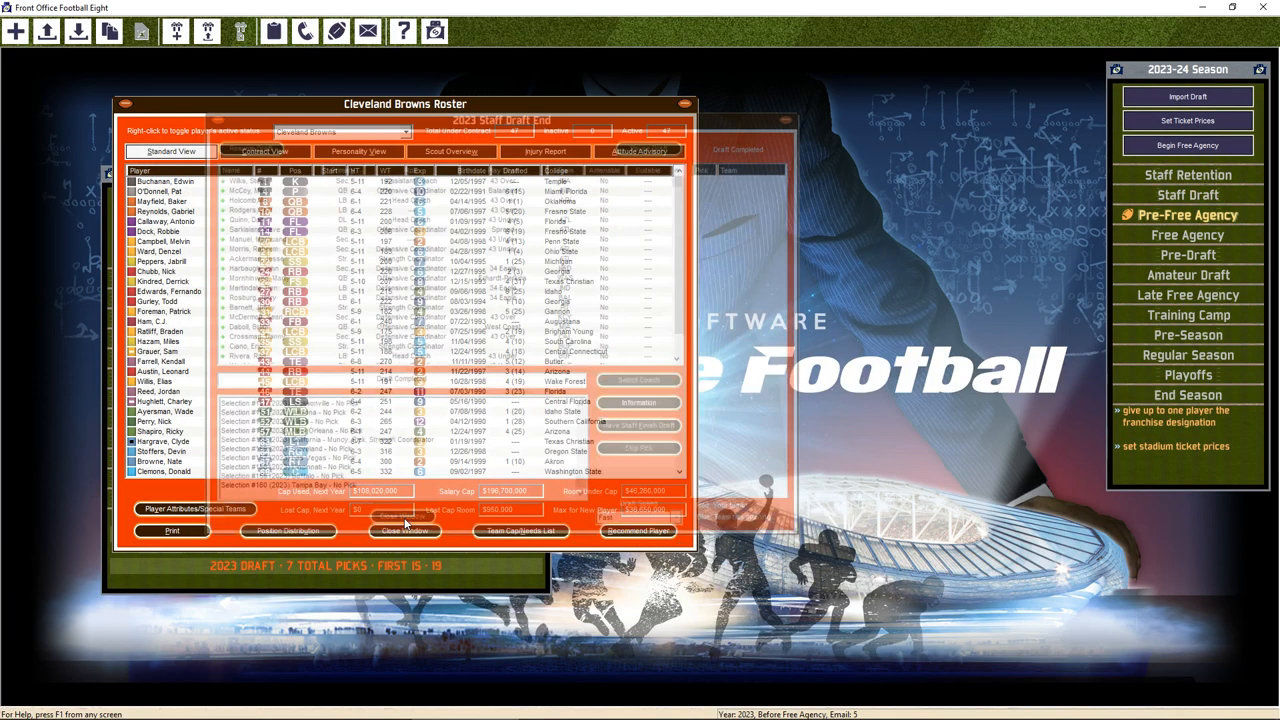
Close the draft results, show the scouting overview, and submit the stadium ticket prices
{"action": "left_click", "coordinate": [404, 519]}
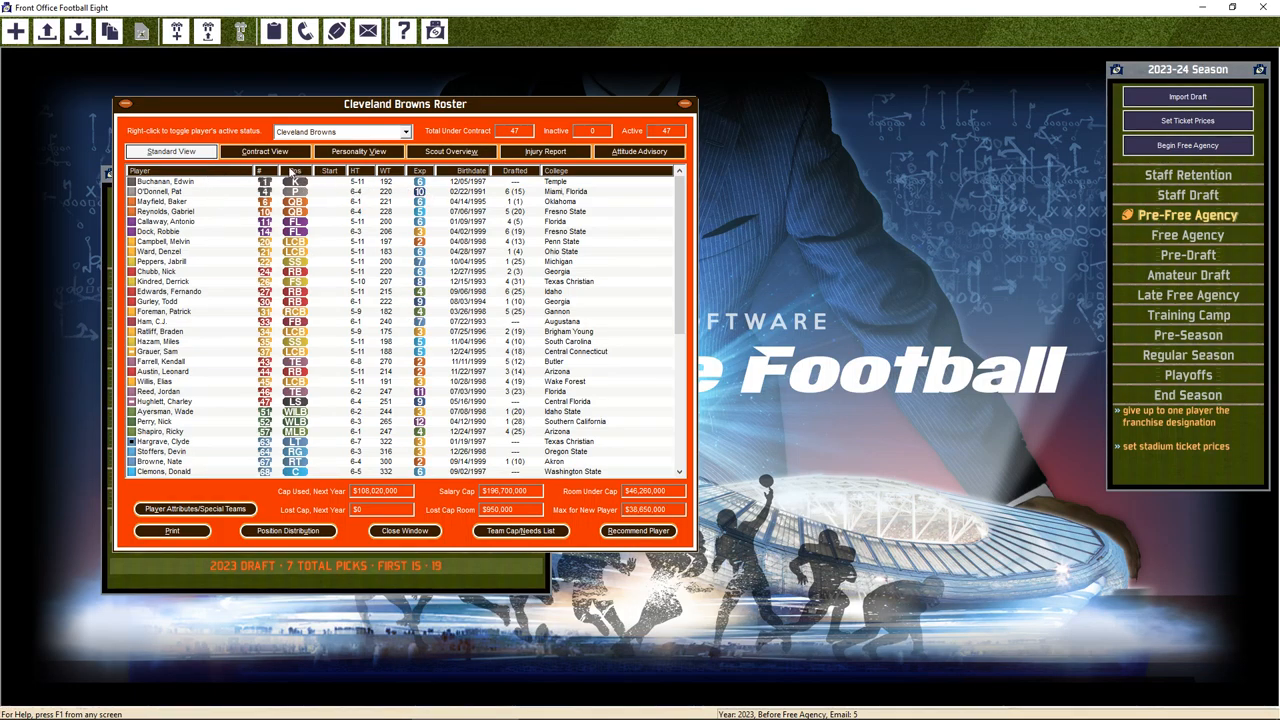
{"action": "left_click", "coordinate": [451, 151]}
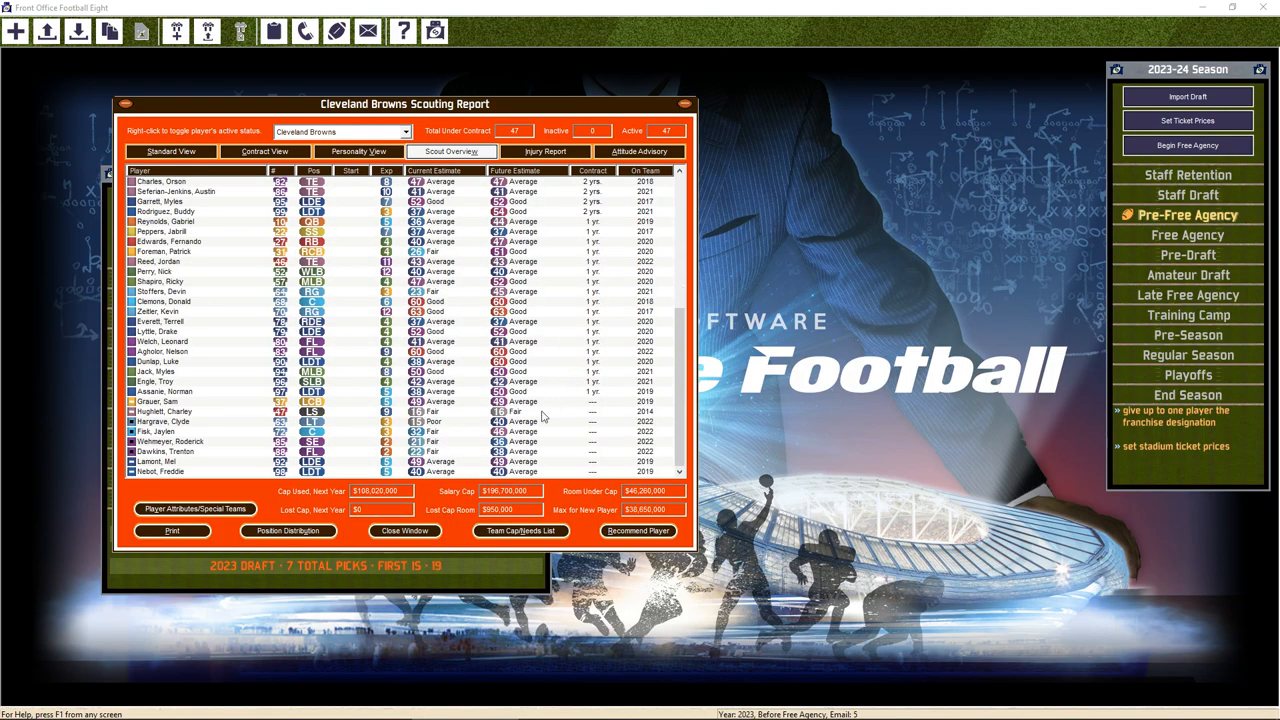
{"action": "mouse_move", "coordinate": [343, 408]}
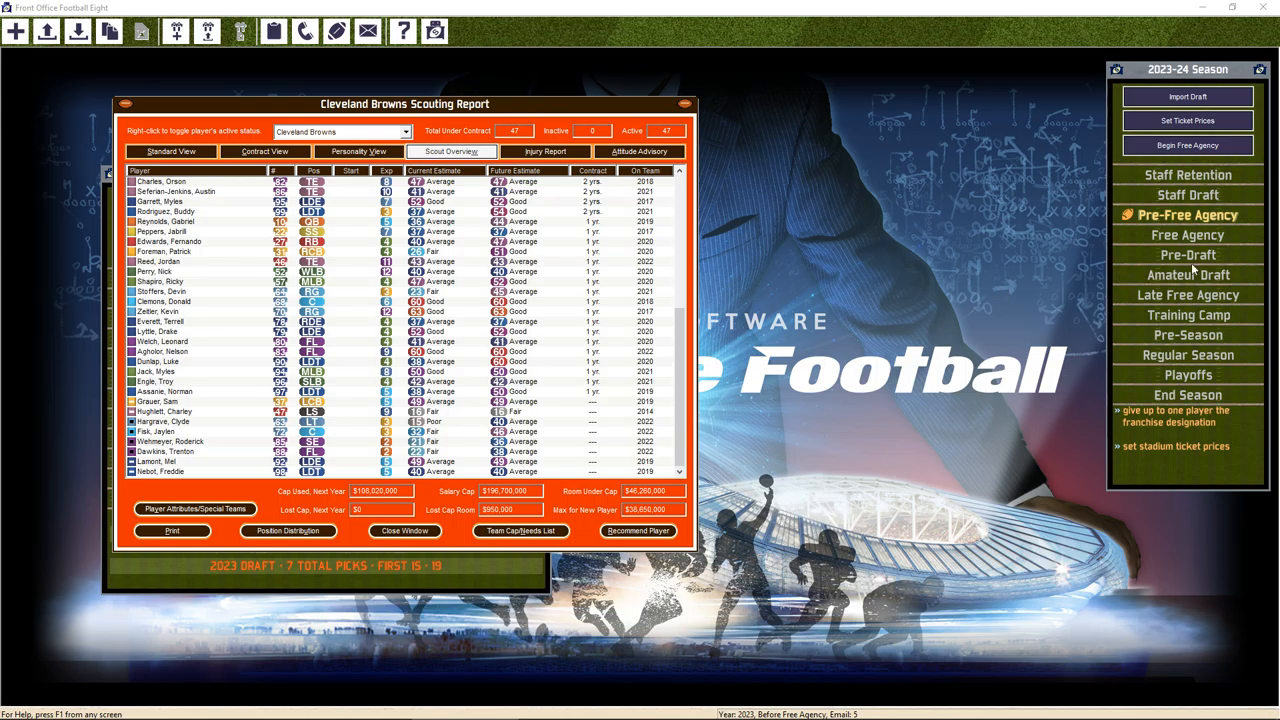
{"action": "left_click", "coordinate": [1187, 120]}
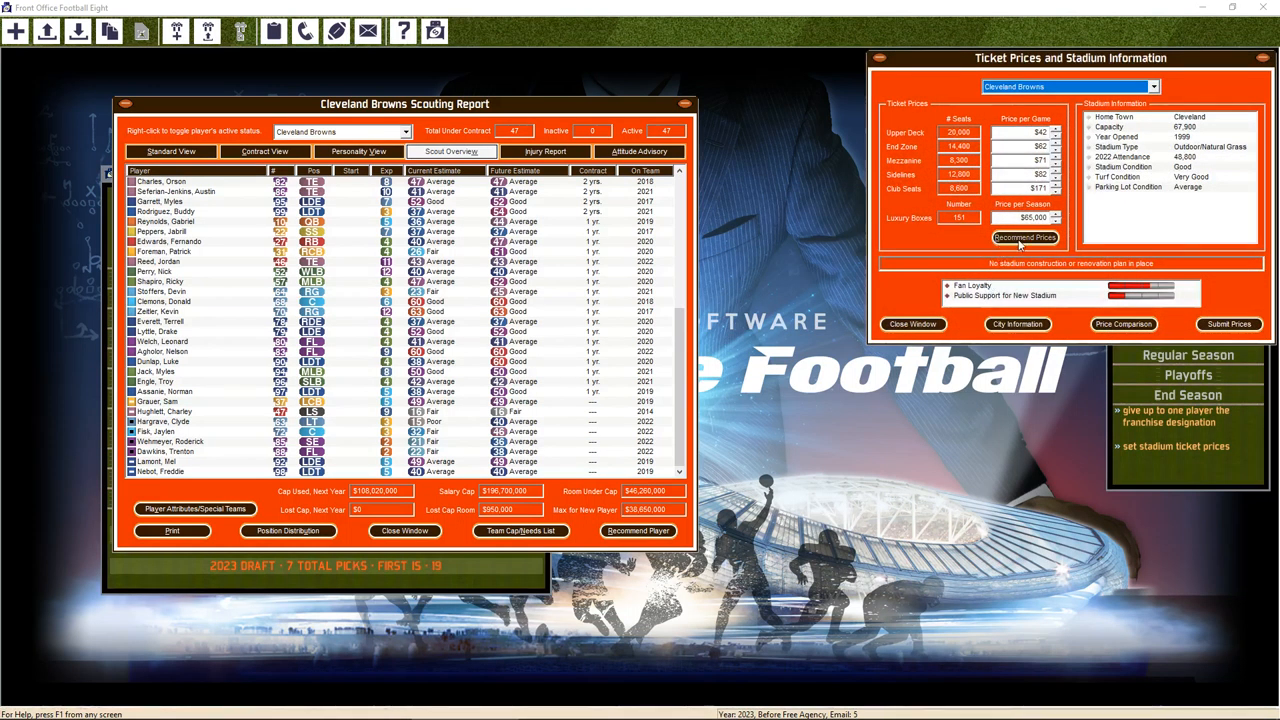
{"action": "left_click", "coordinate": [1024, 237]}
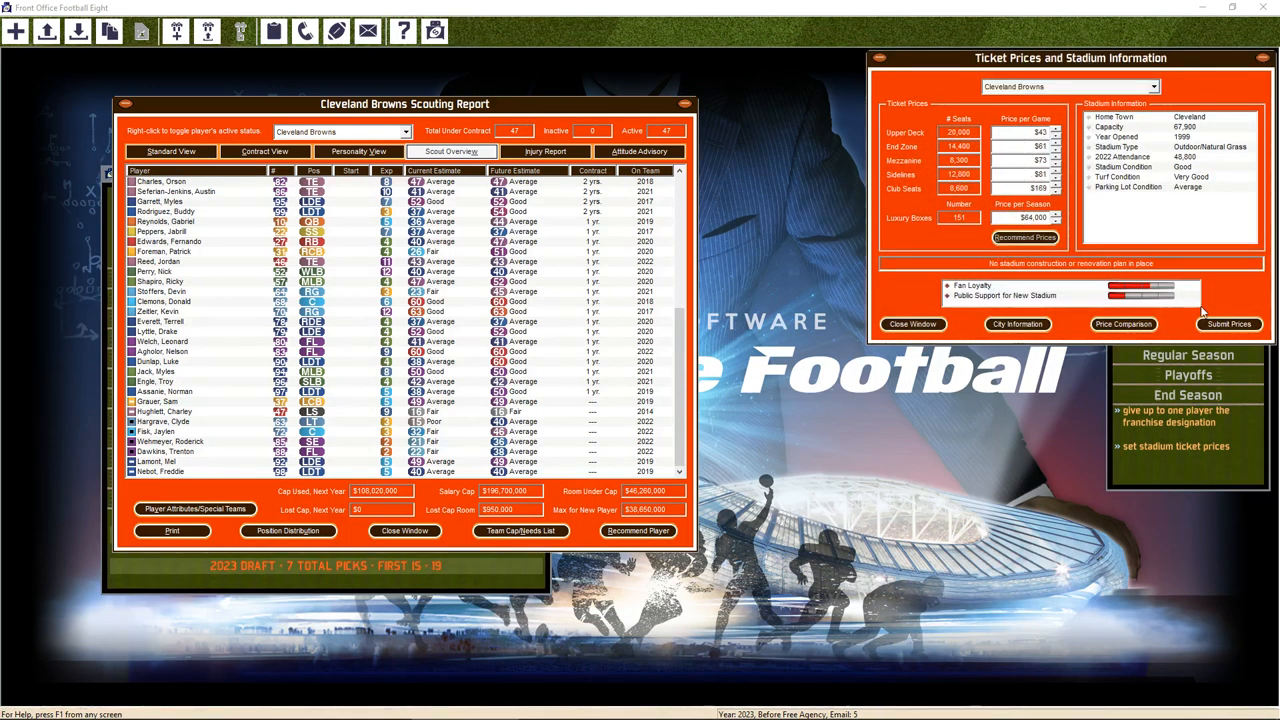
{"action": "left_click", "coordinate": [911, 323]}
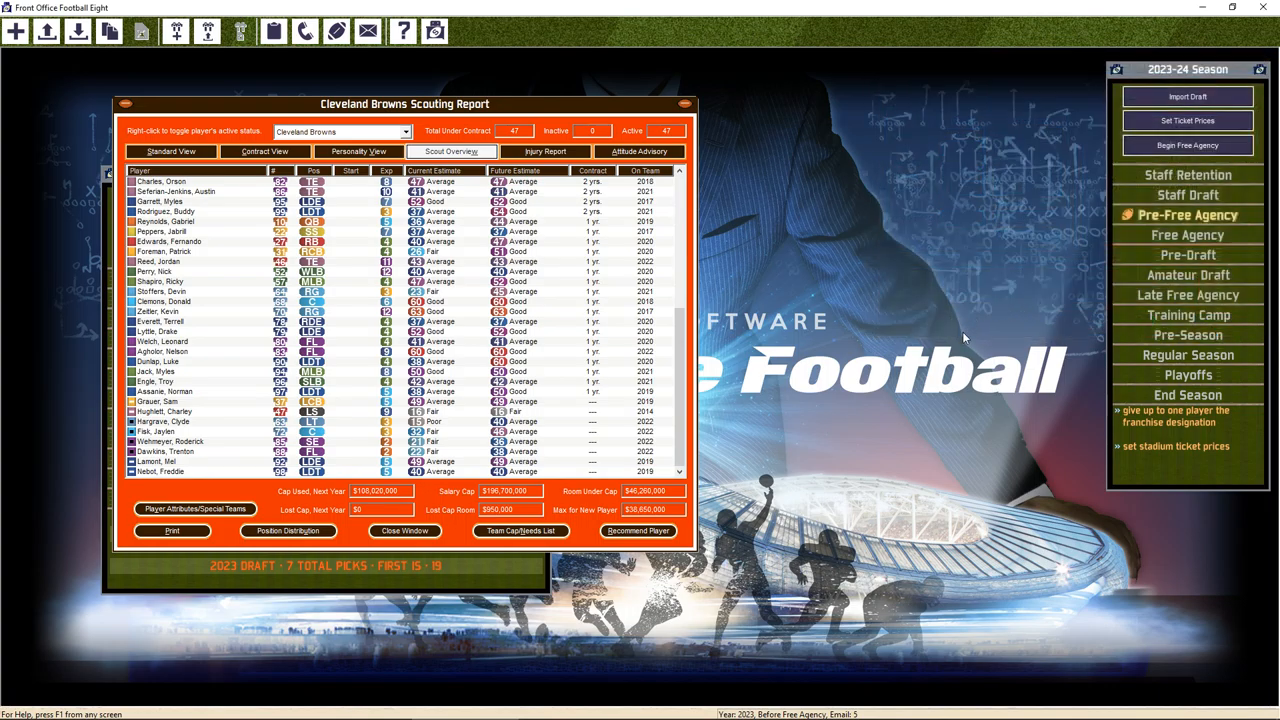
{"action": "mouse_move", "coordinate": [1003, 289]}
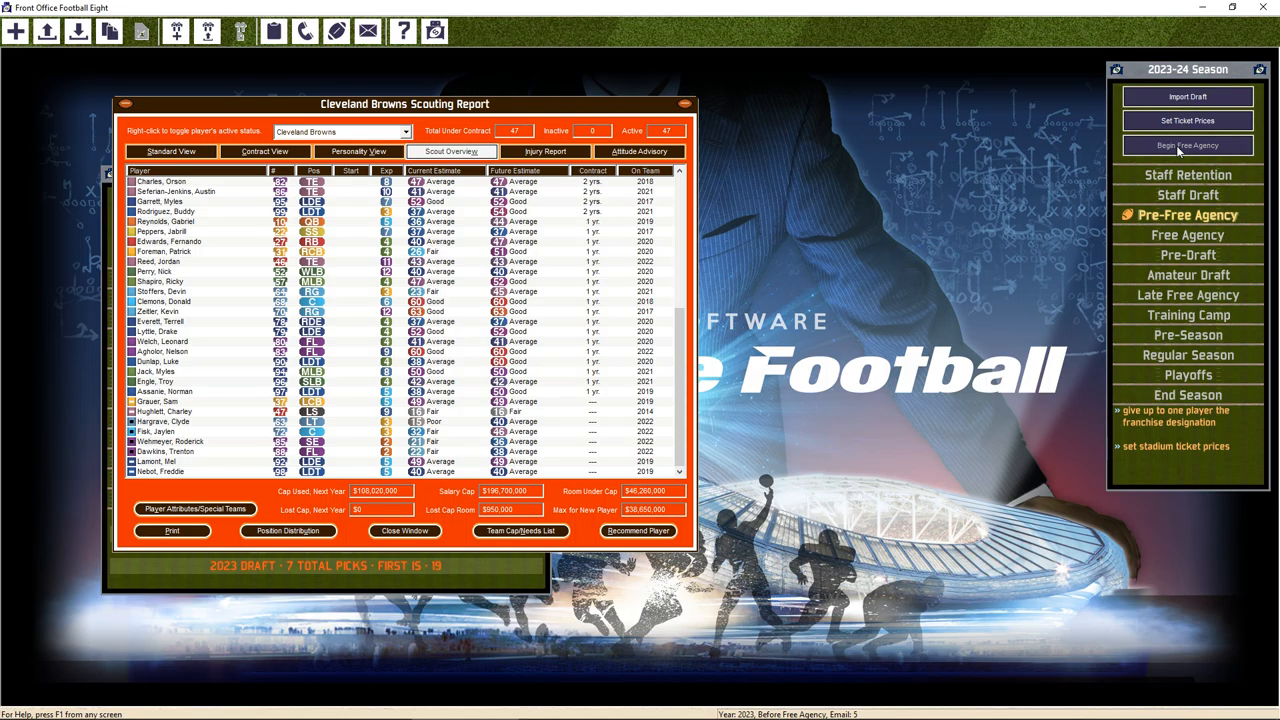
{"action": "mouse_move", "coordinate": [546, 226]}
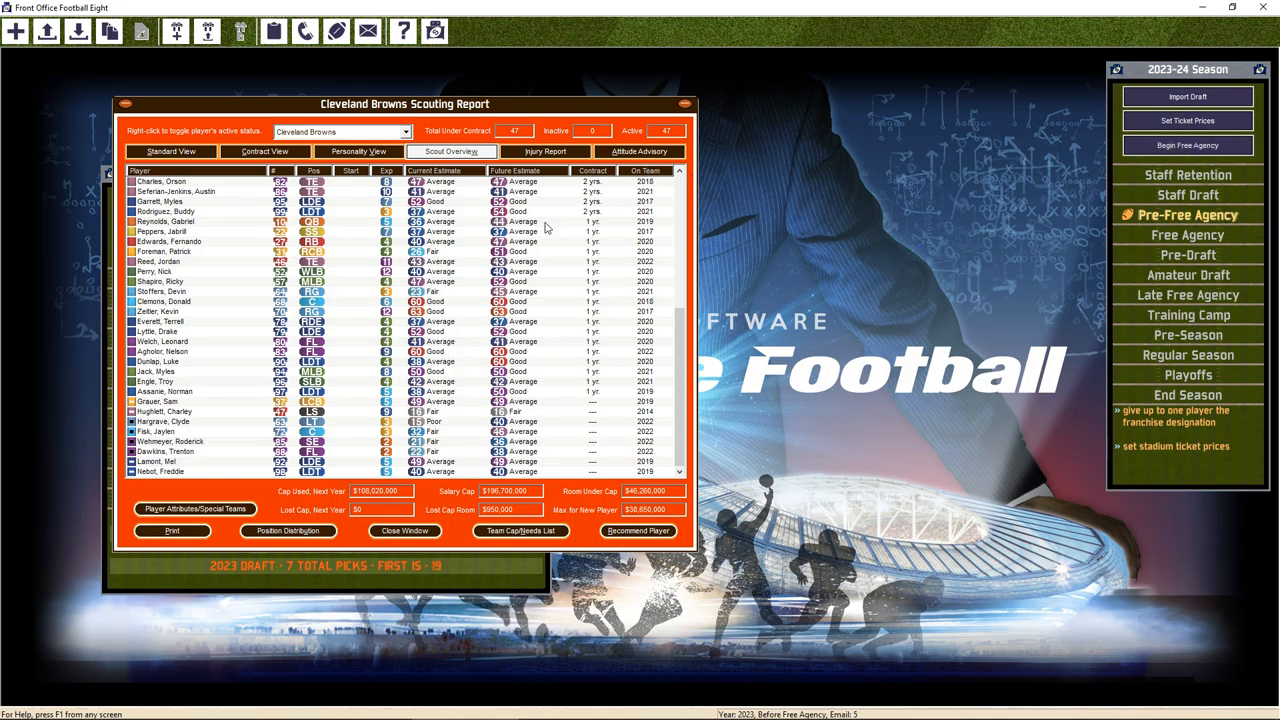
{"action": "mouse_move", "coordinate": [175, 311]}
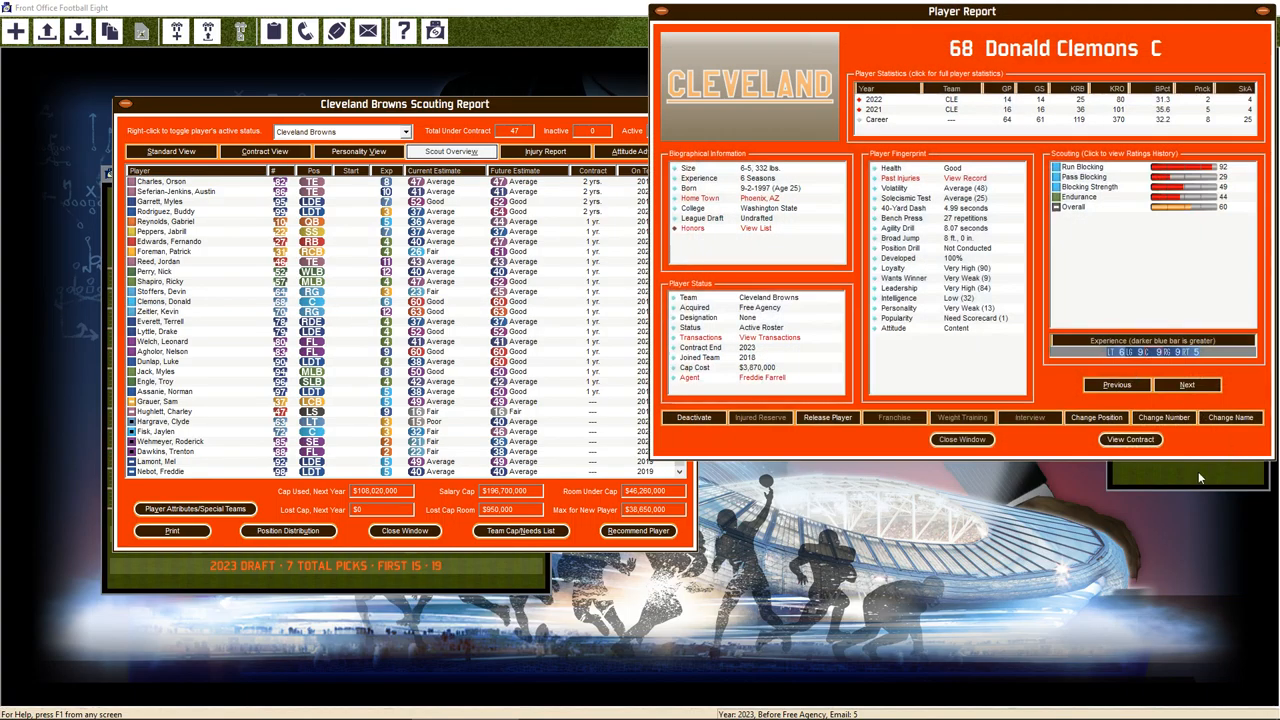
Check Donald Clemons's contract demands and exit without making an offer
{"action": "left_click", "coordinate": [1129, 440]}
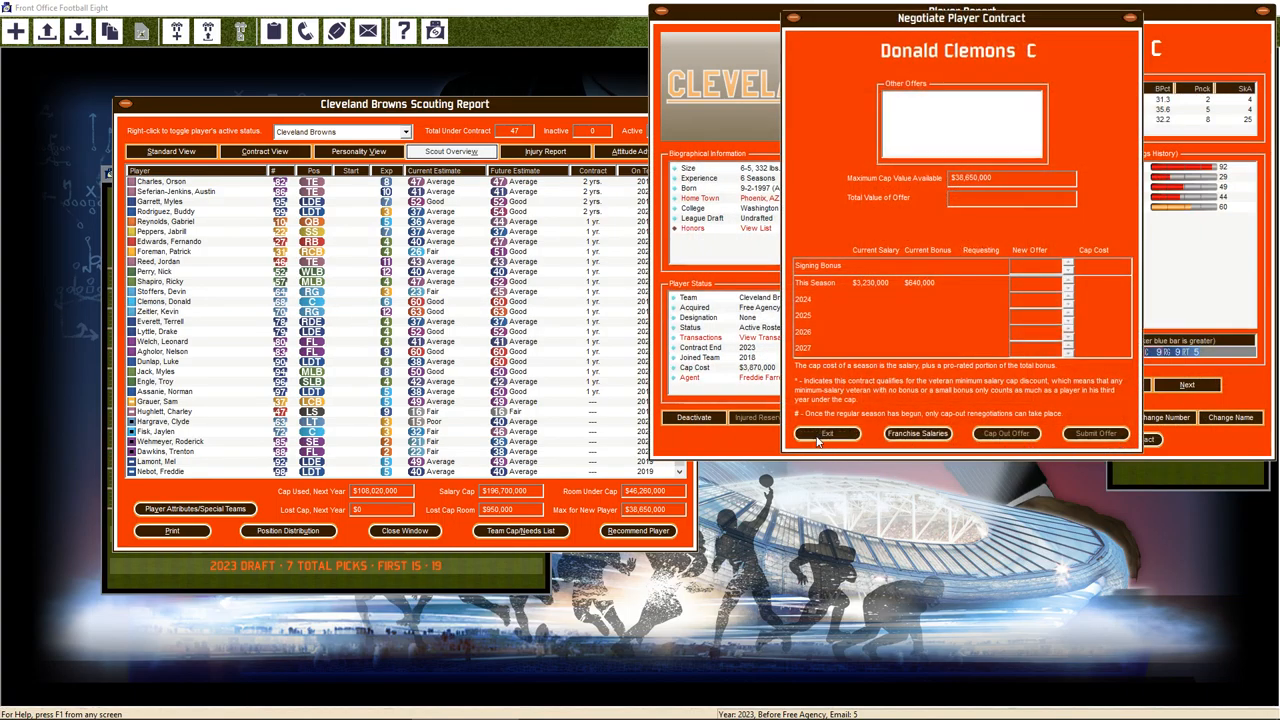
{"action": "left_click", "coordinate": [827, 433]}
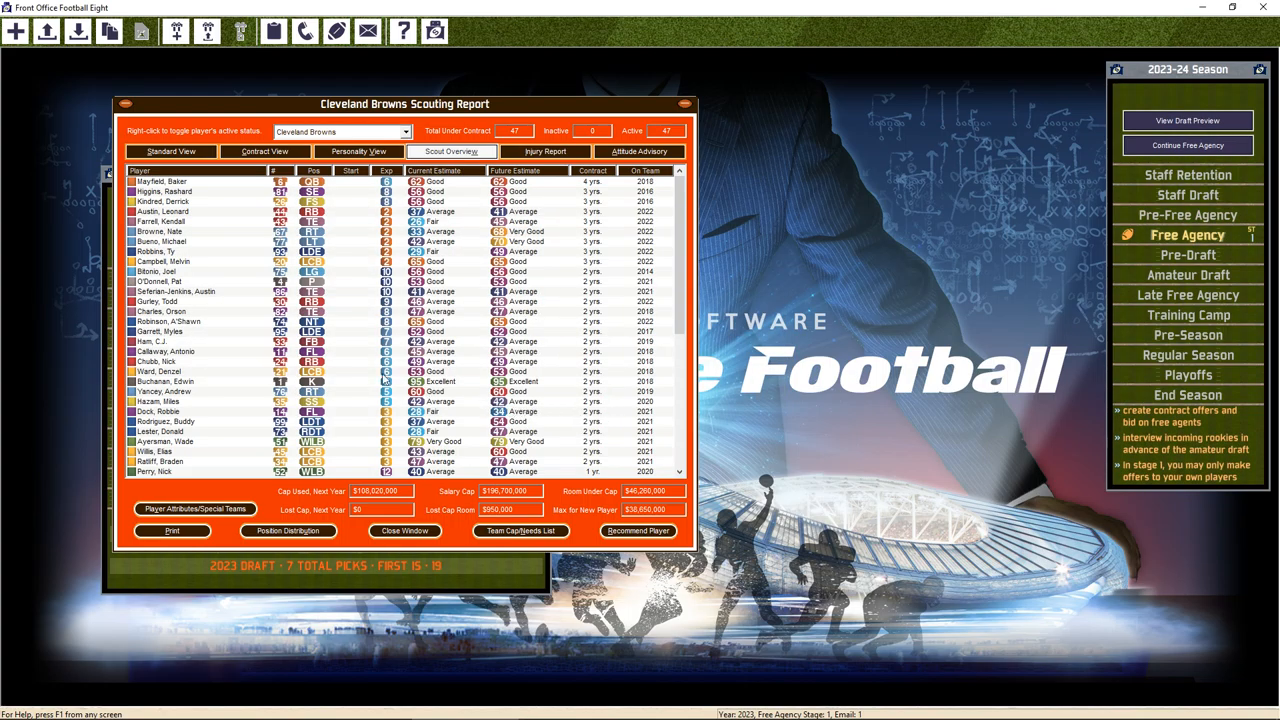
{"action": "scroll", "scroll_direction": "down", "scroll_amount": 3}
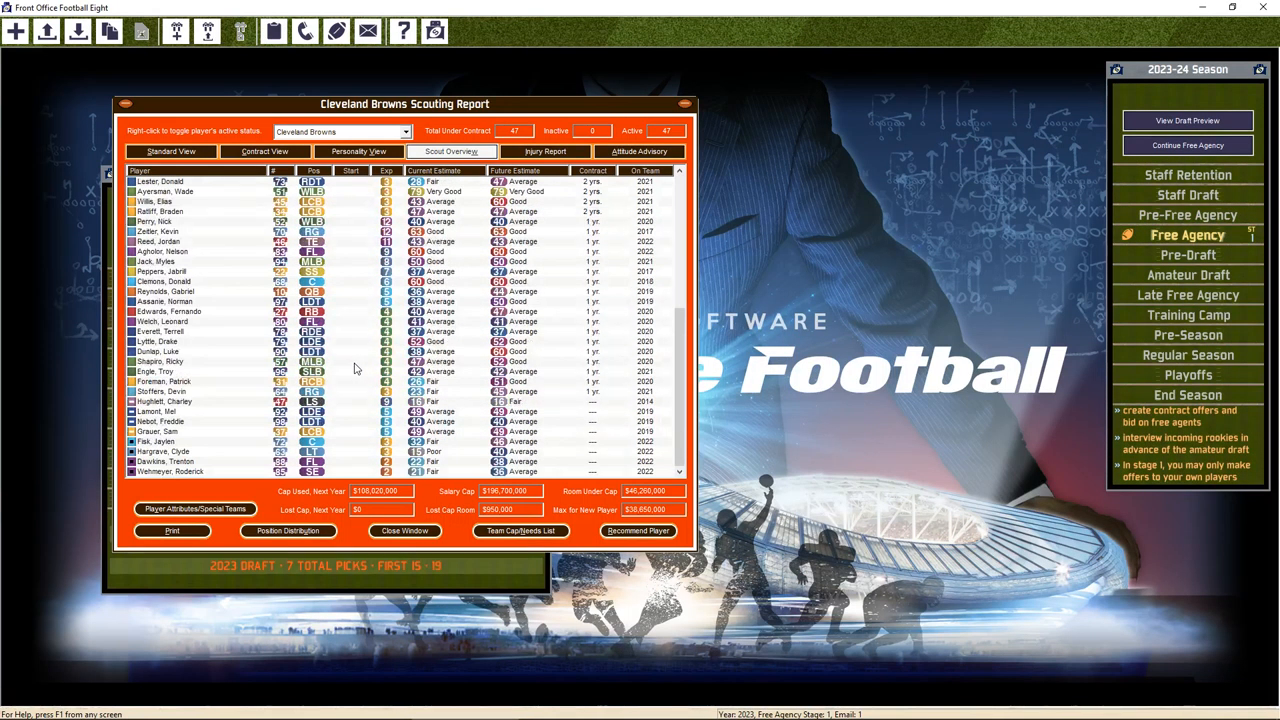
{"action": "mouse_move", "coordinate": [190, 395]}
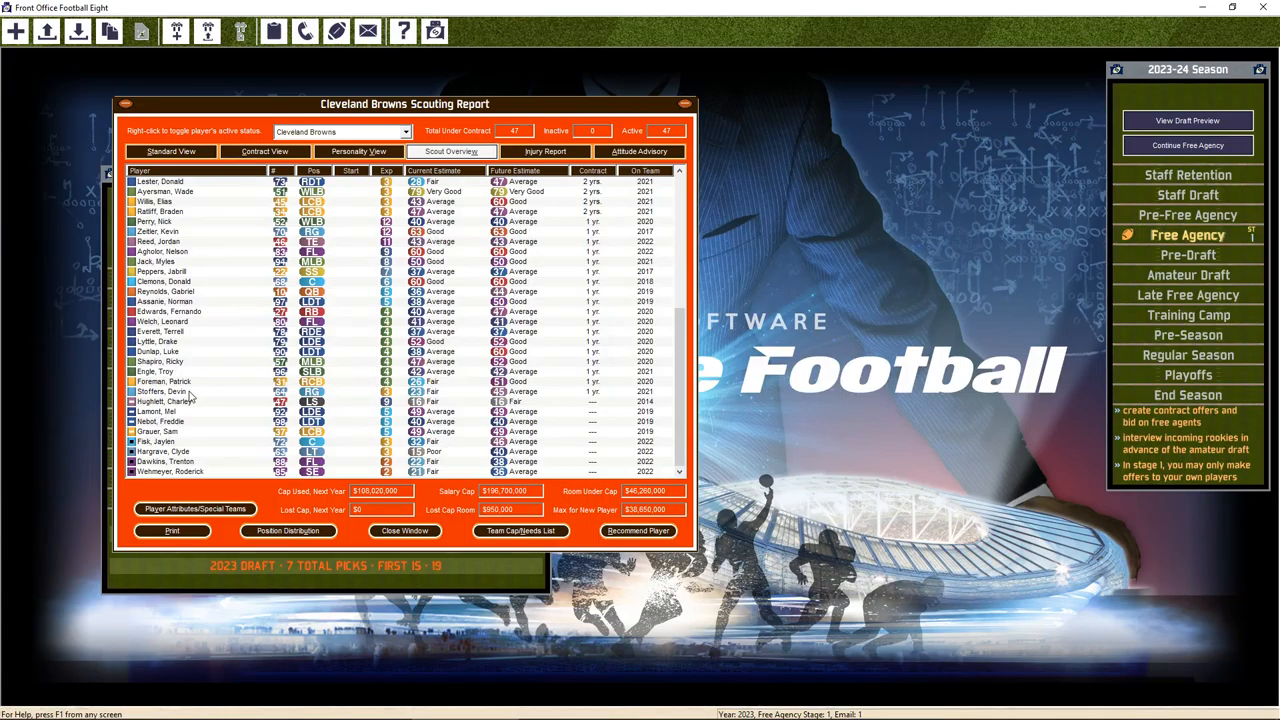
{"action": "mouse_move", "coordinate": [185, 378]}
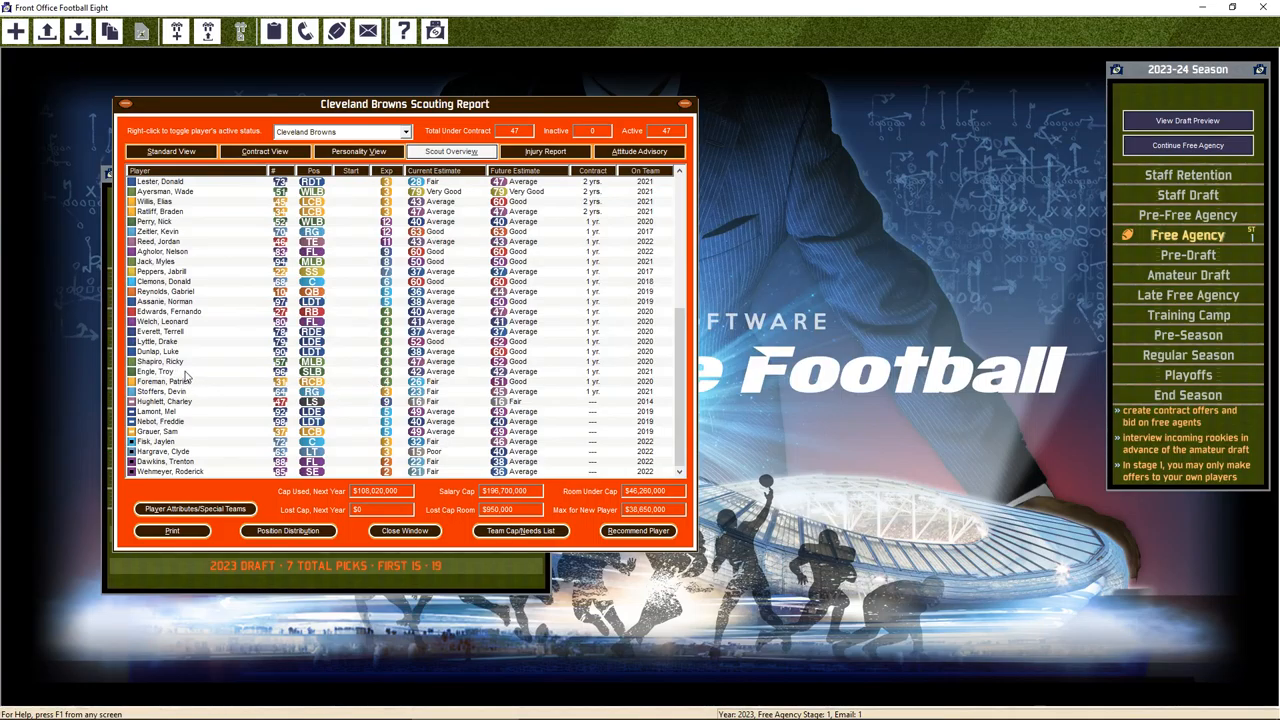
{"action": "mouse_move", "coordinate": [192, 340]}
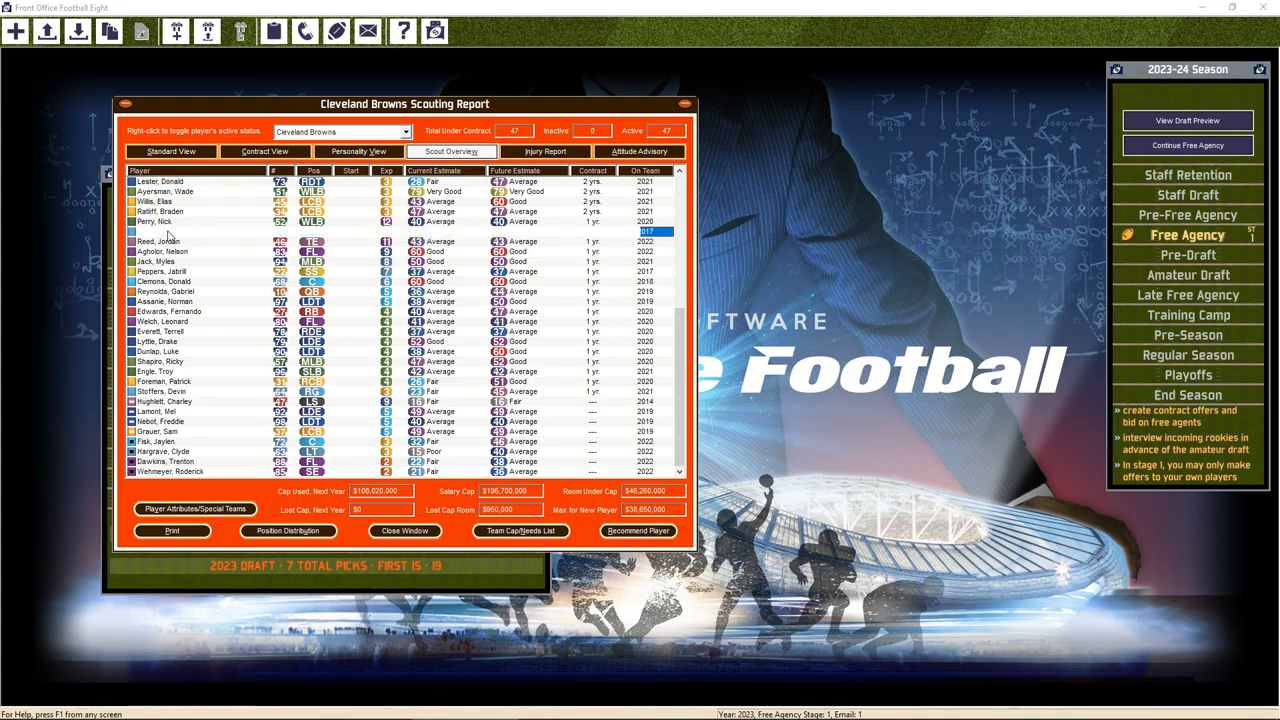
Submit and finalize Kevin Zeitler's requested two-year, $11,770,000 contract offer
{"action": "double_click", "coordinate": [165, 231]}
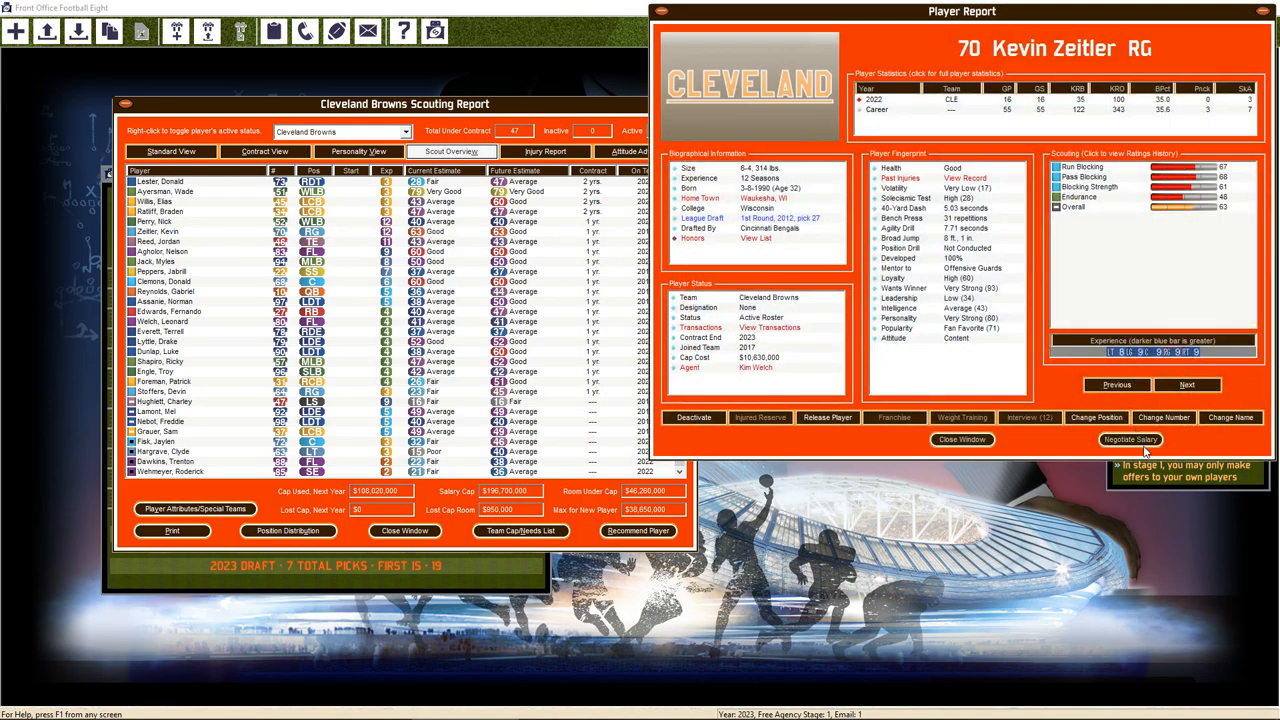
{"action": "left_click", "coordinate": [1129, 439]}
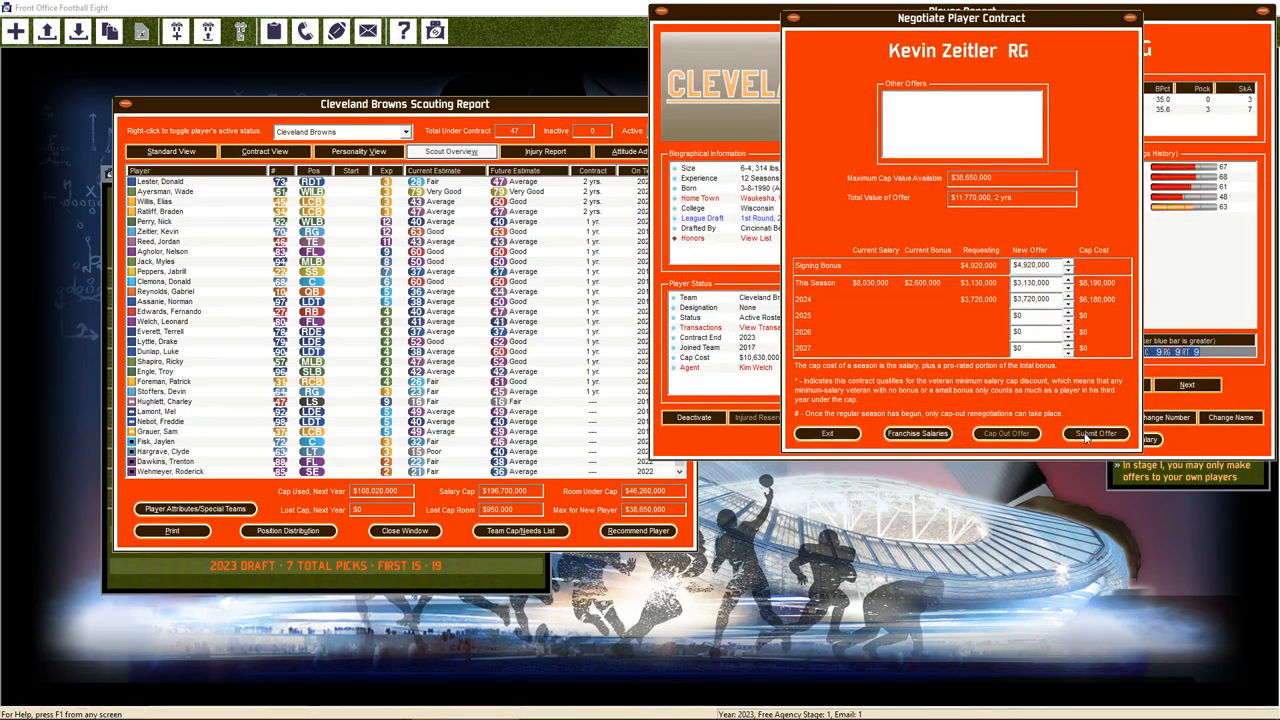
{"action": "left_click", "coordinate": [1094, 433]}
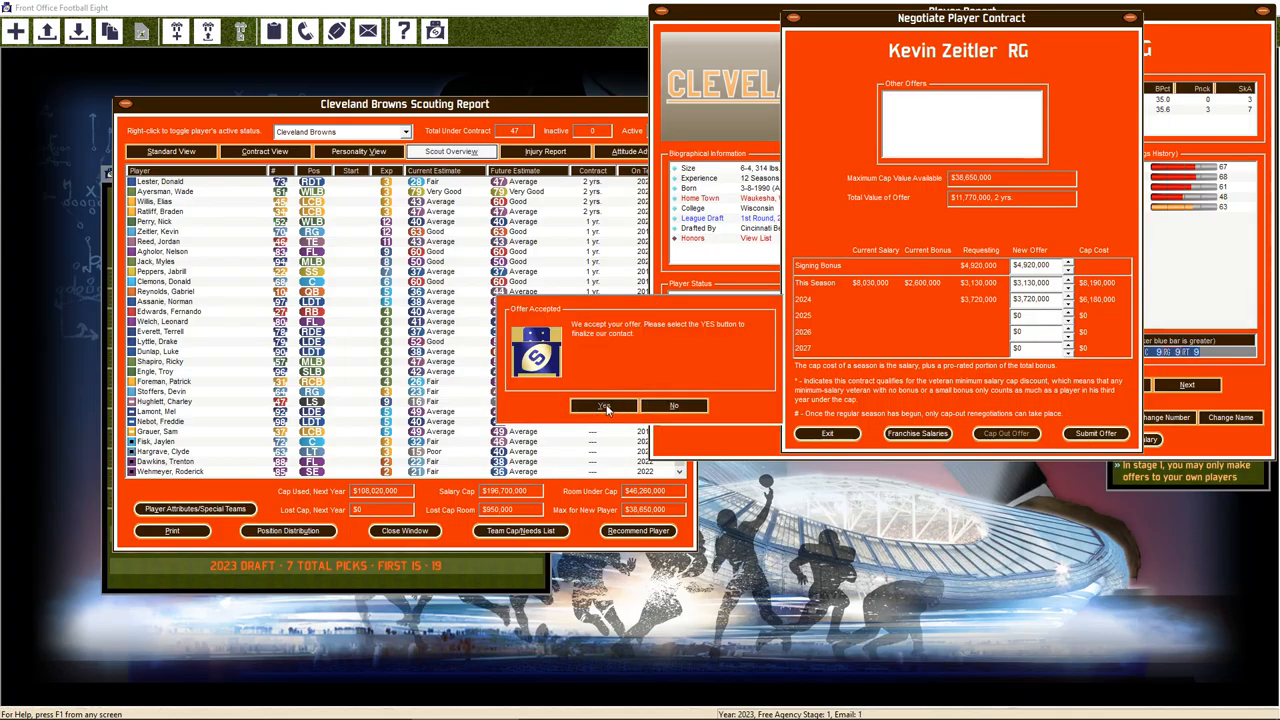
{"action": "left_click", "coordinate": [603, 405]}
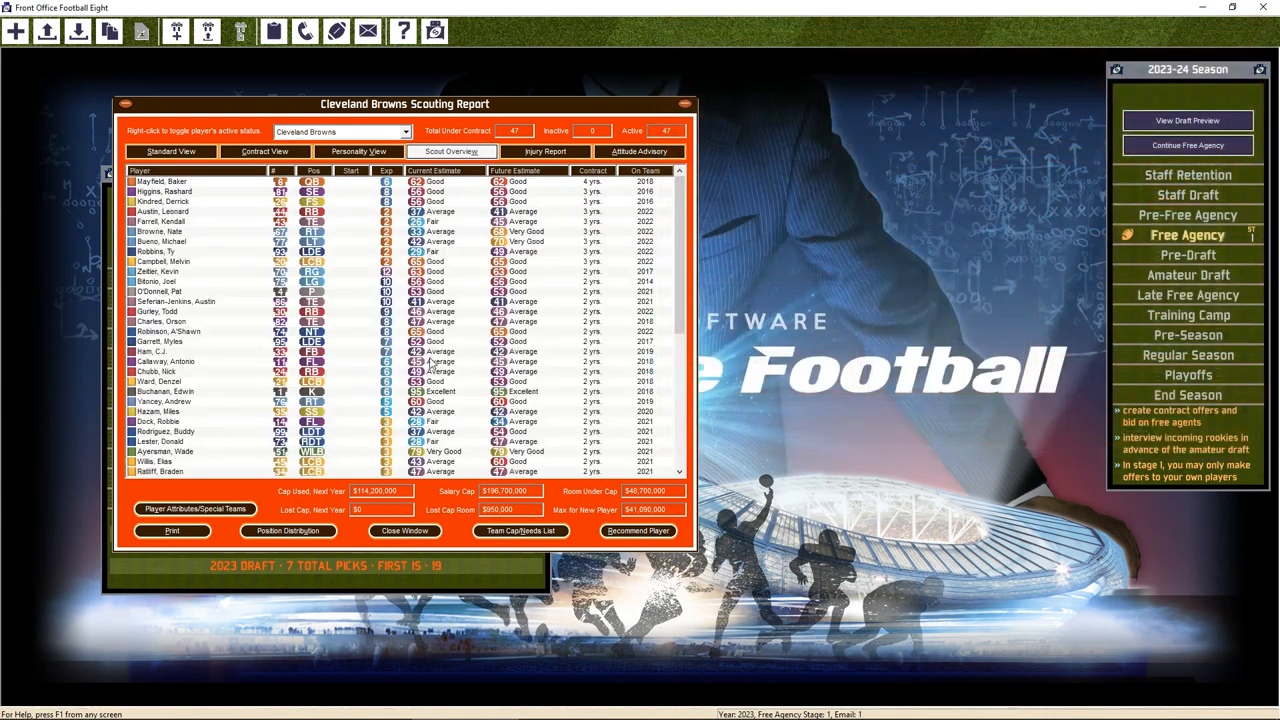
{"action": "scroll", "scroll_direction": "down", "scroll_amount": 3}
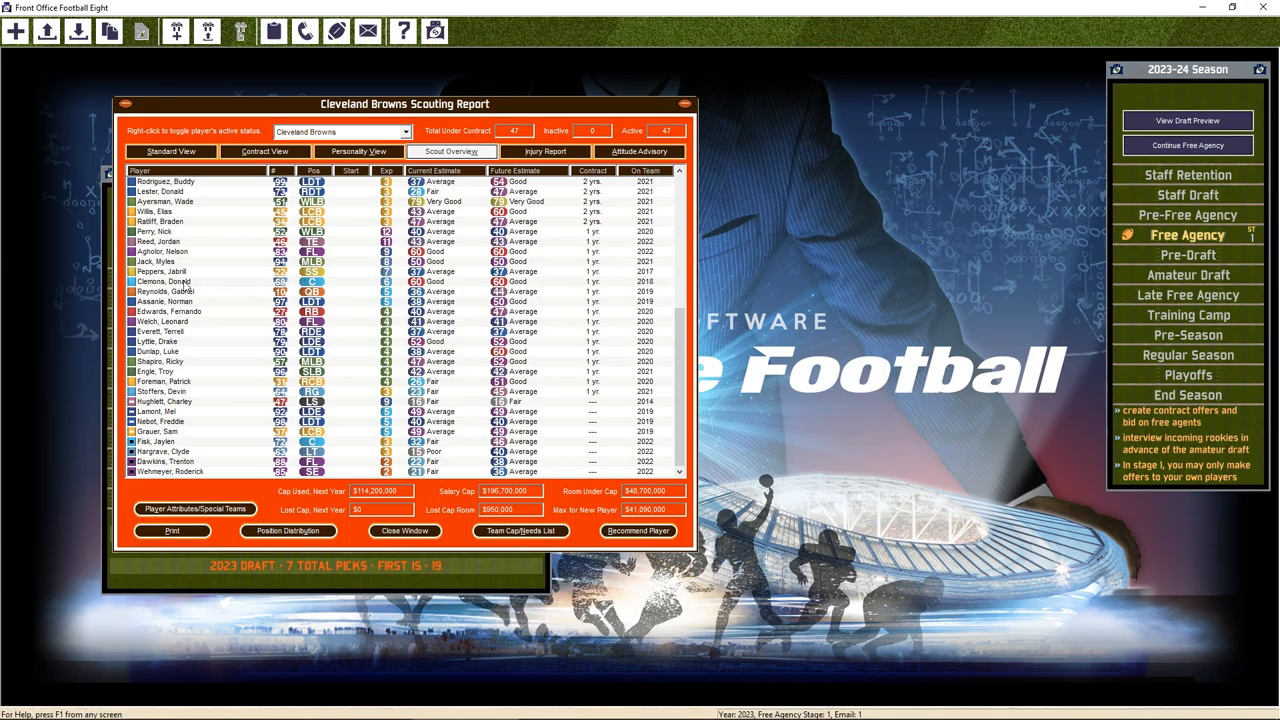
Open Donald Clemons's report and submit his four-year, $26,400,000 contract offer
{"action": "double_click", "coordinate": [180, 281]}
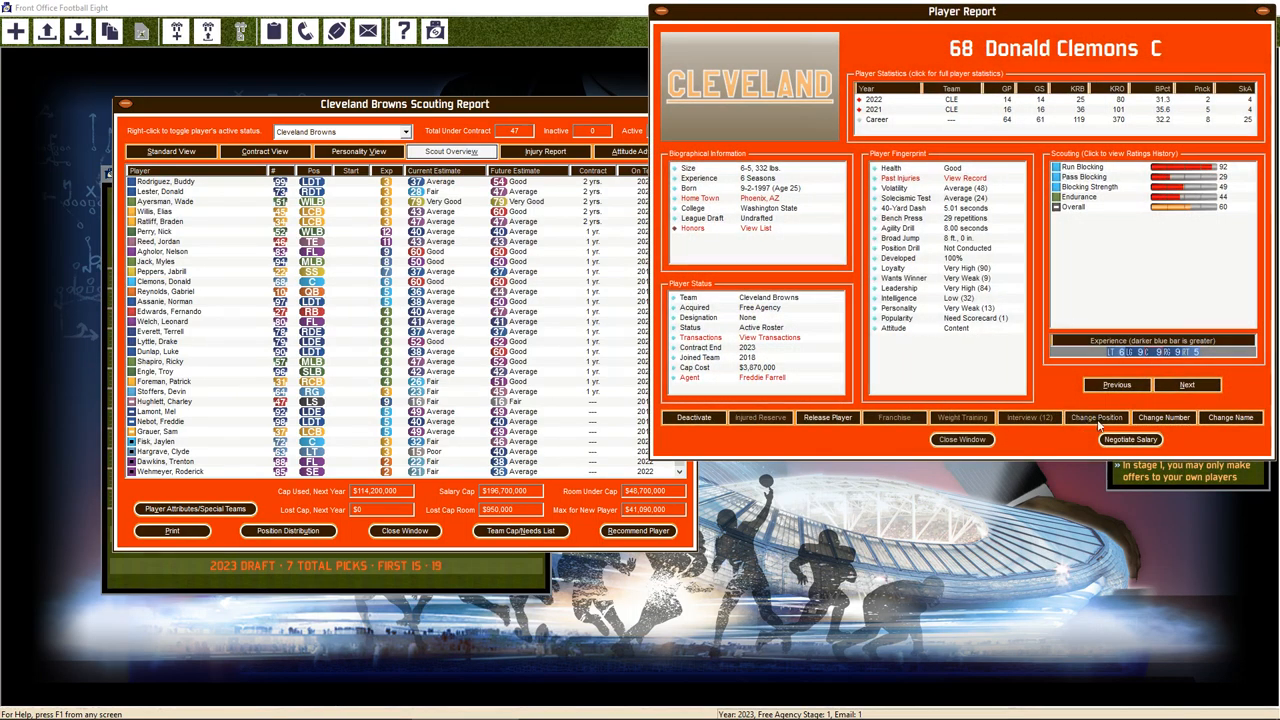
{"action": "mouse_move", "coordinate": [1059, 451]}
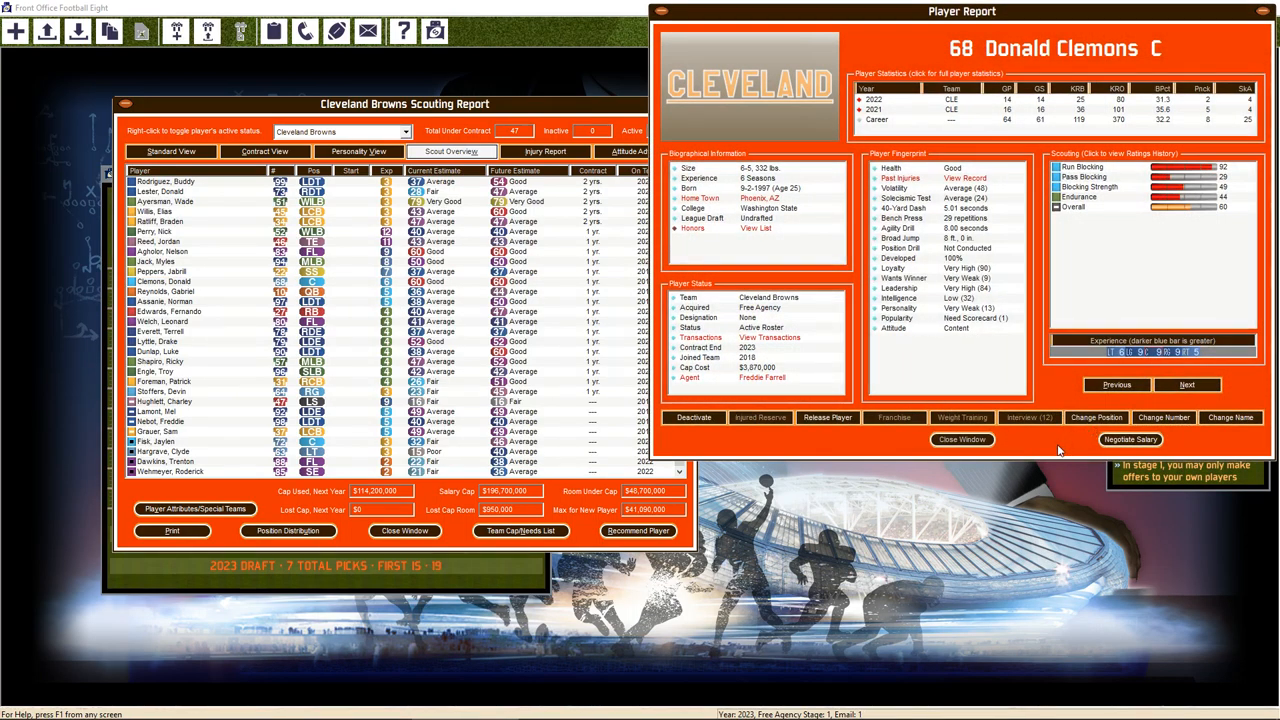
{"action": "left_click", "coordinate": [1130, 439]}
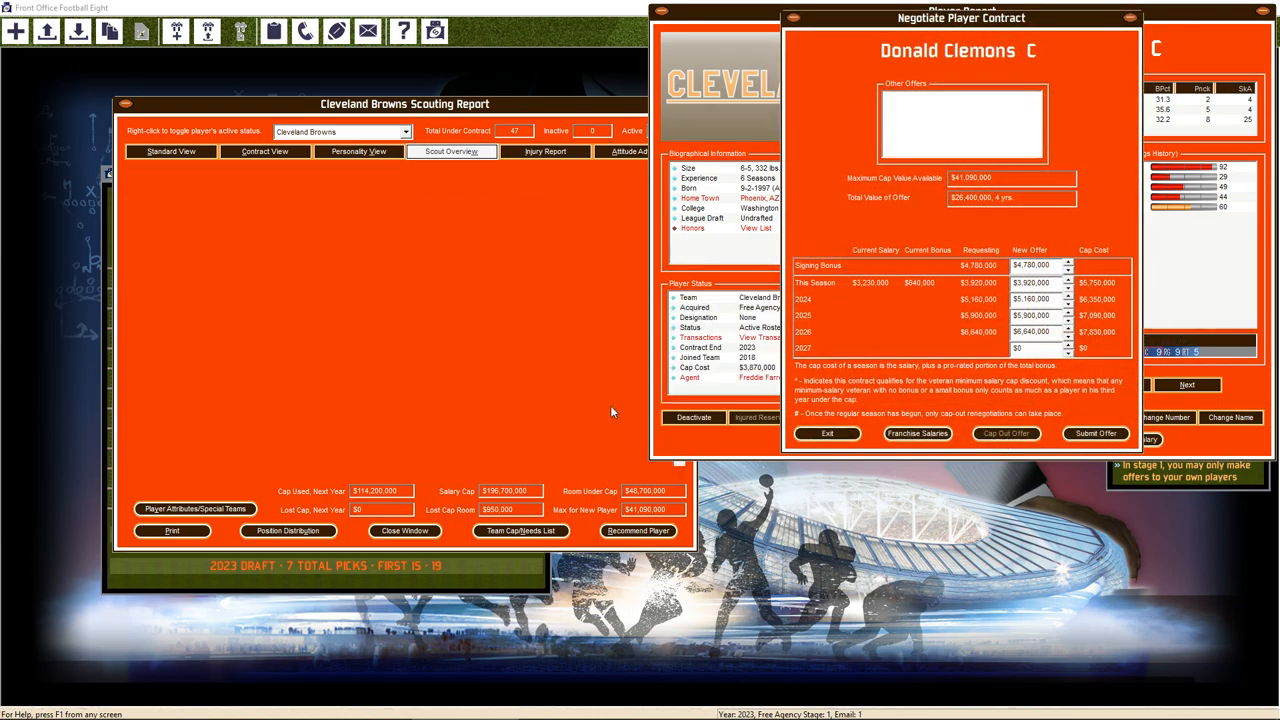
{"action": "left_click", "coordinate": [827, 433]}
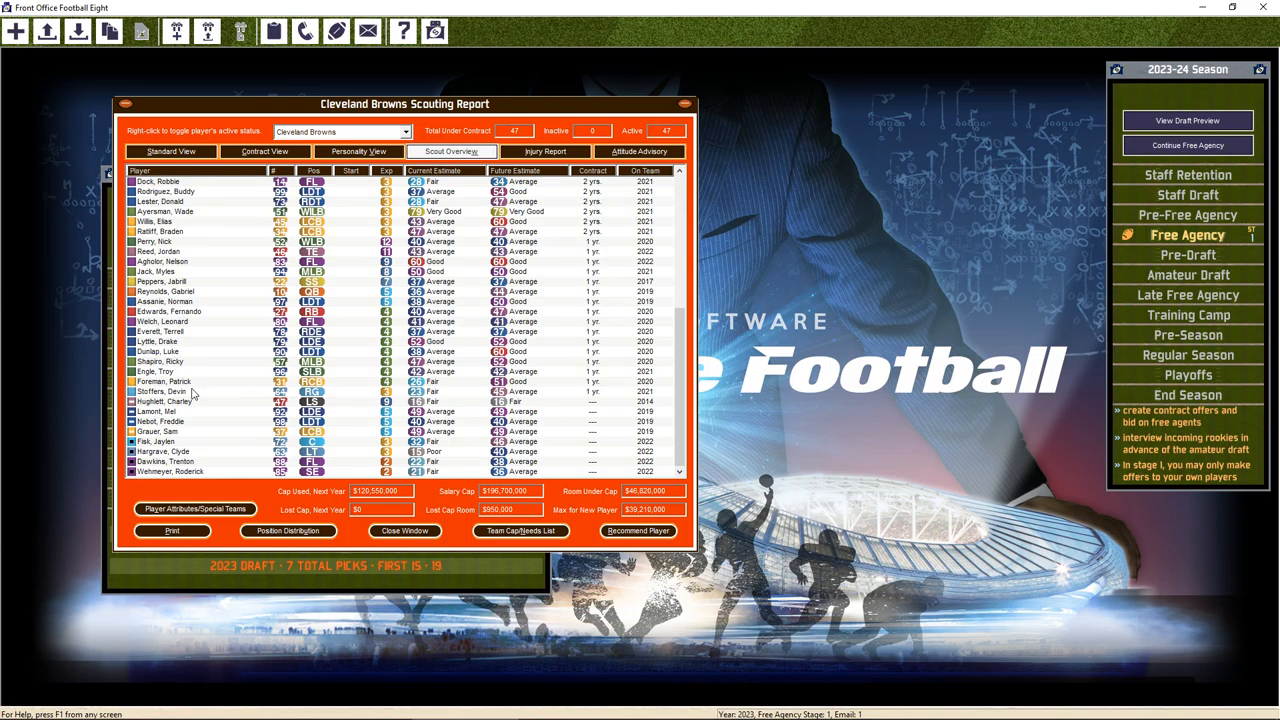
{"action": "mouse_move", "coordinate": [192, 393]}
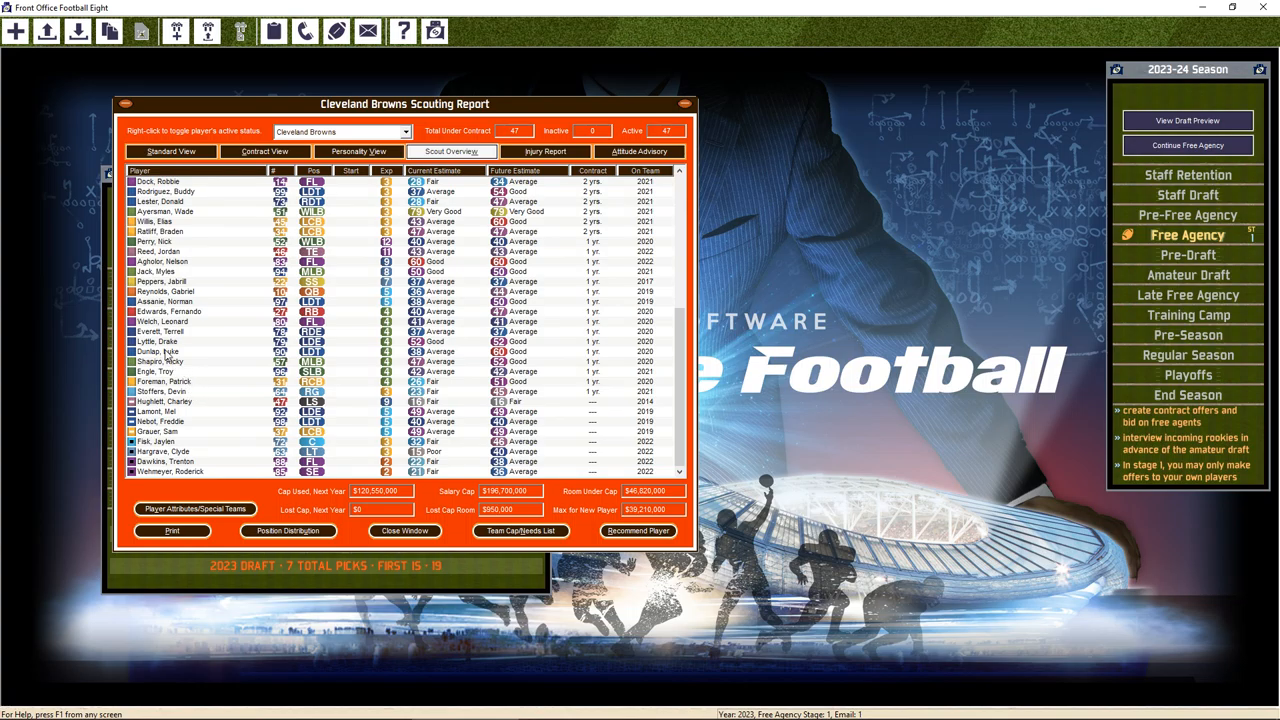
{"action": "mouse_move", "coordinate": [185, 250]}
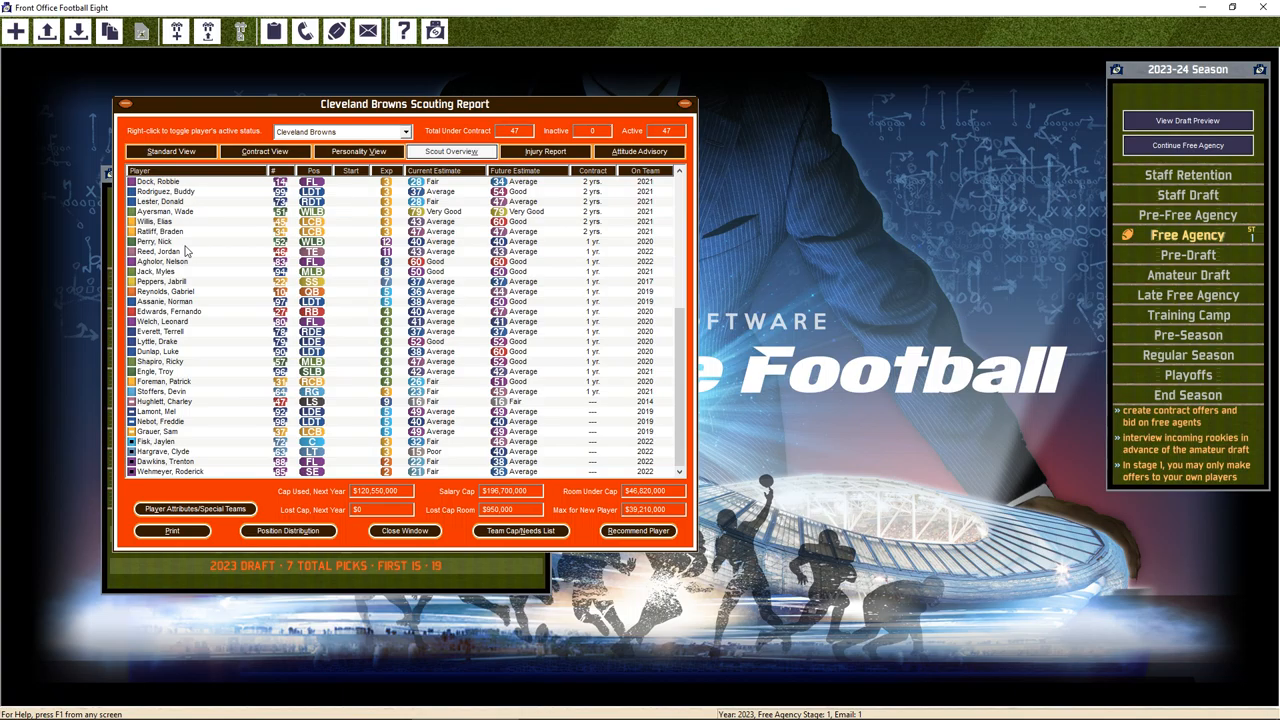
{"action": "mouse_move", "coordinate": [176, 238]}
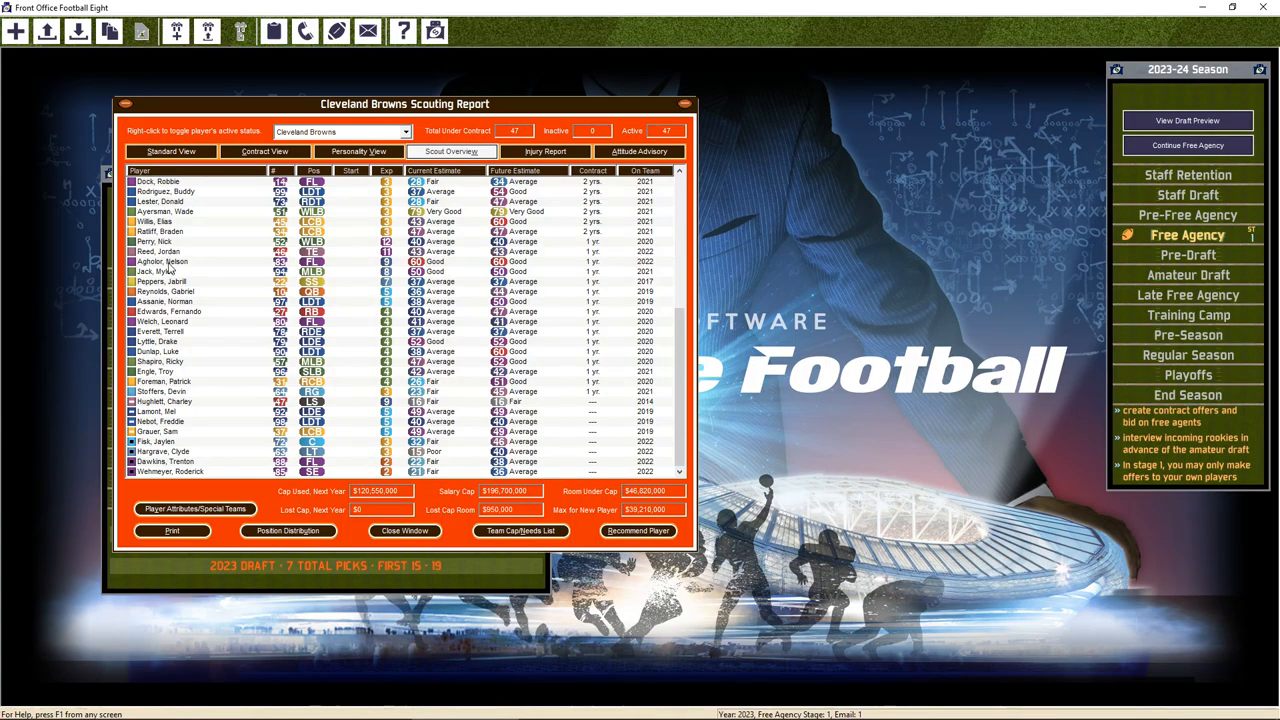
Give Nelson Agholor a four-year, $19,480,000 contract and close his player report
{"action": "double_click", "coordinate": [160, 261]}
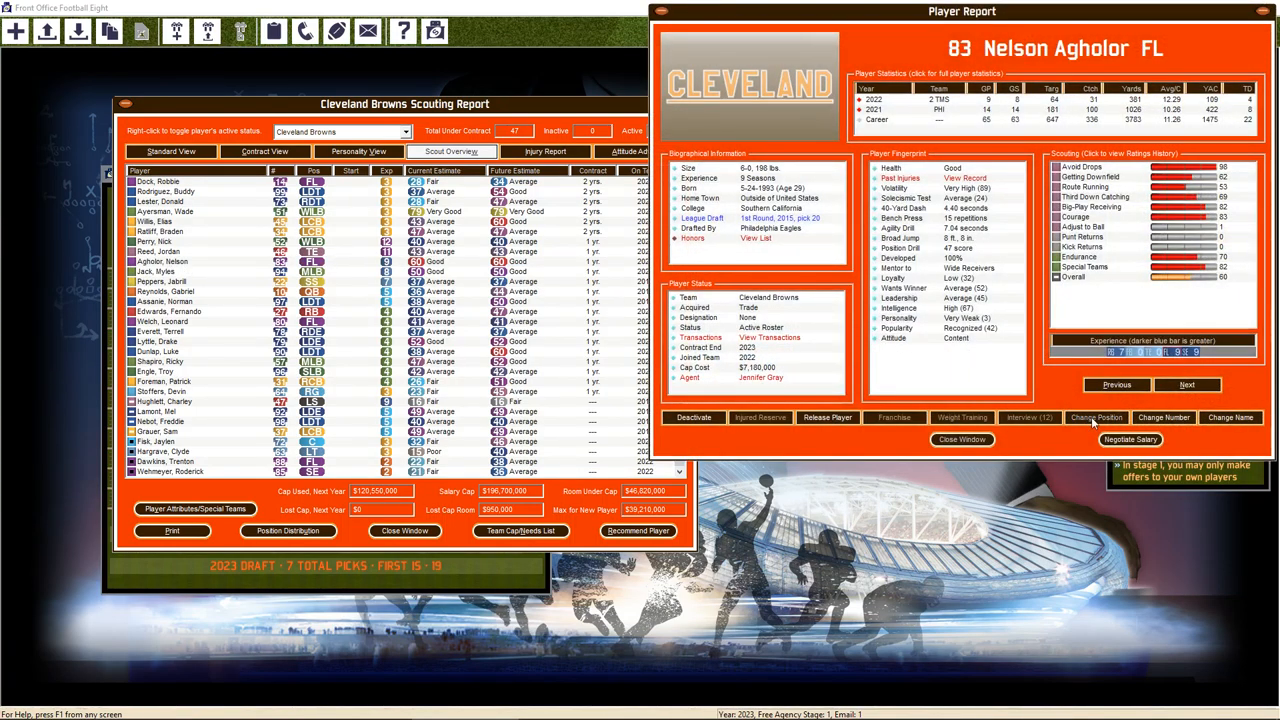
{"action": "left_click", "coordinate": [1130, 439]}
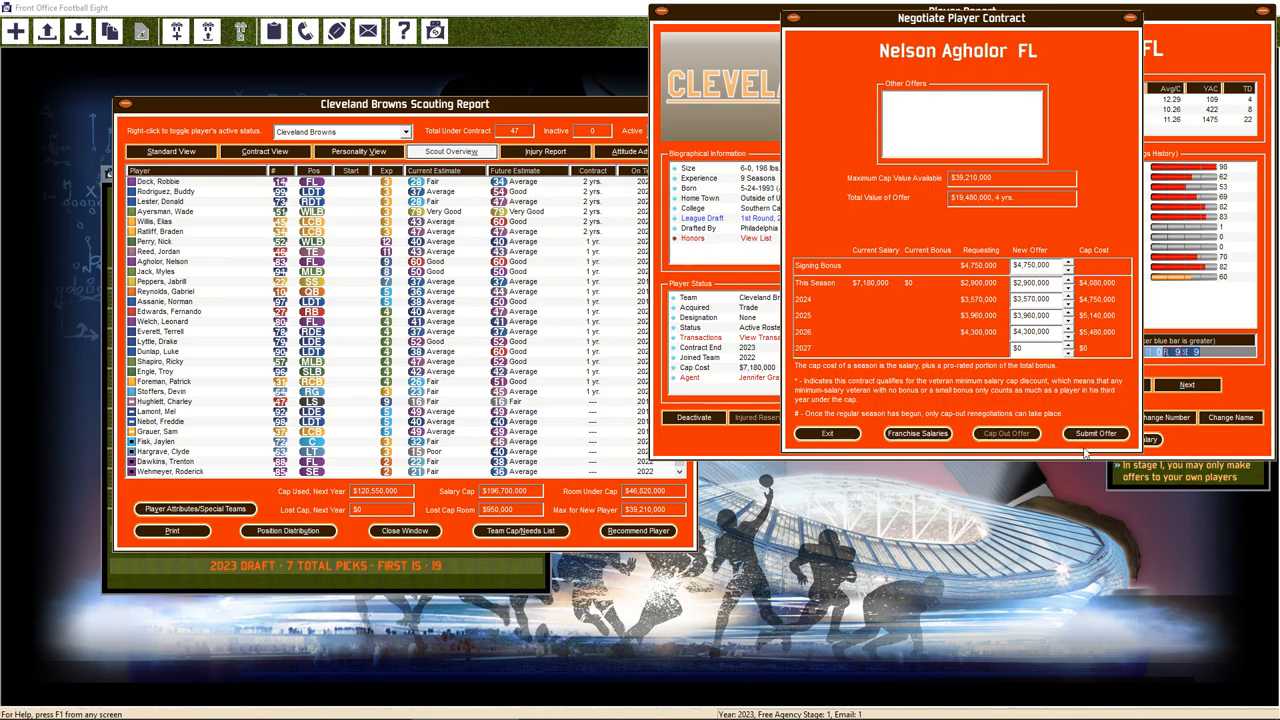
{"action": "left_click", "coordinate": [1095, 433]}
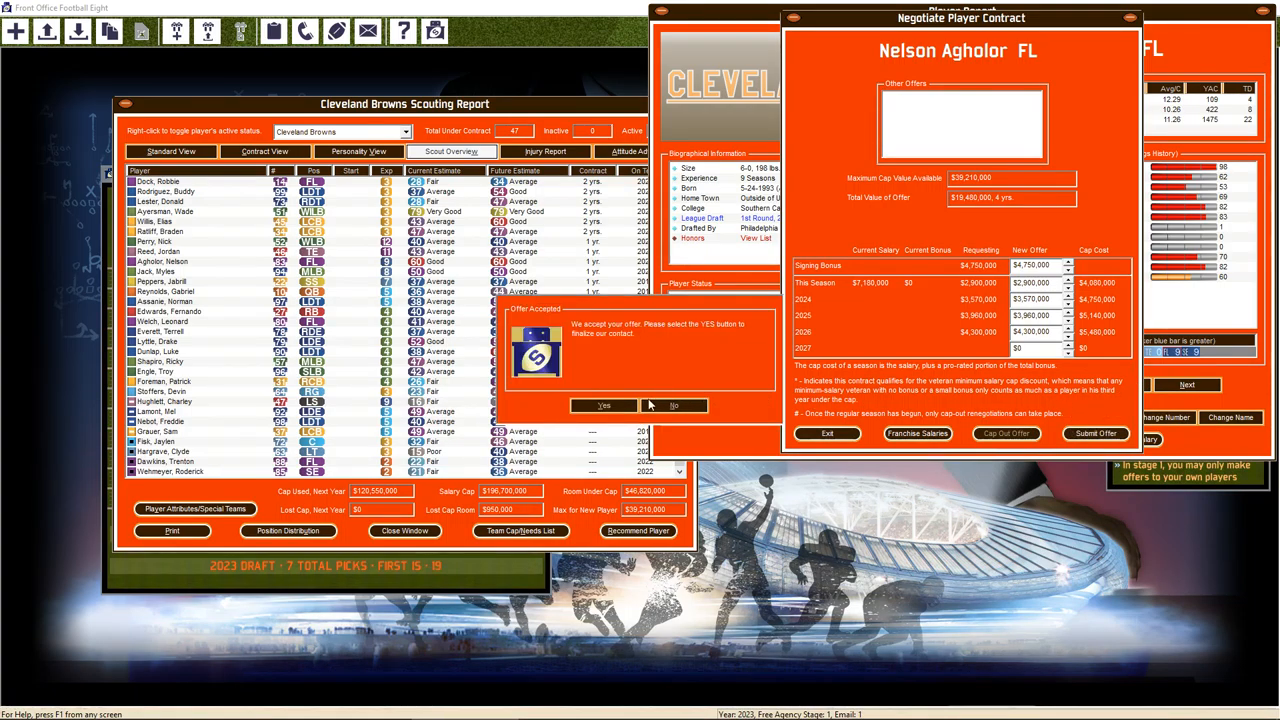
{"action": "left_click", "coordinate": [603, 405]}
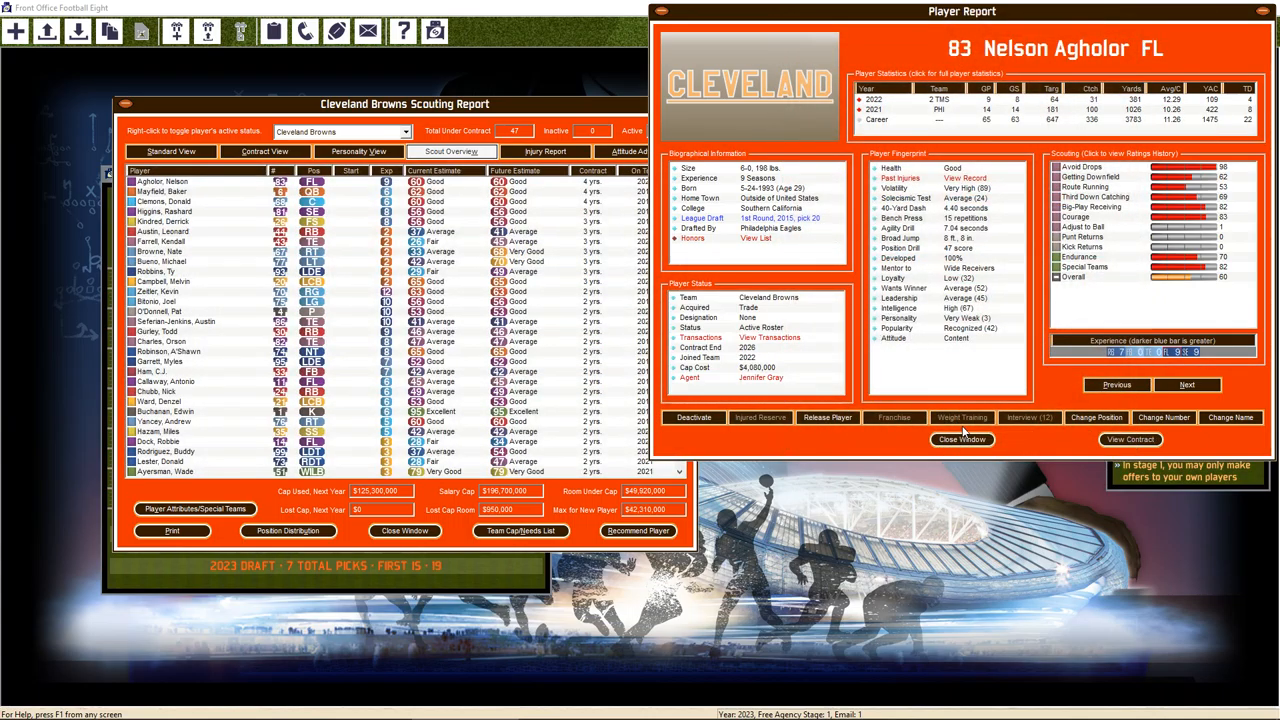
{"action": "left_click", "coordinate": [961, 439]}
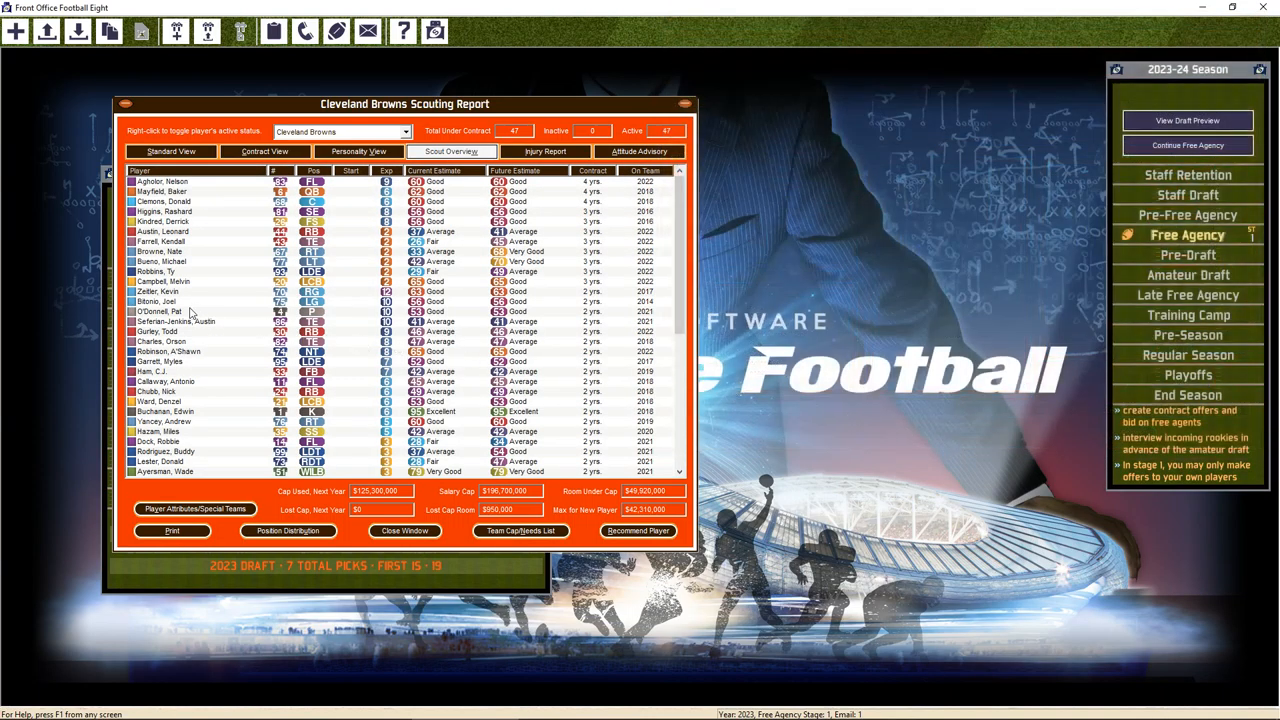
{"action": "scroll", "scroll_direction": "down", "scroll_amount": 3}
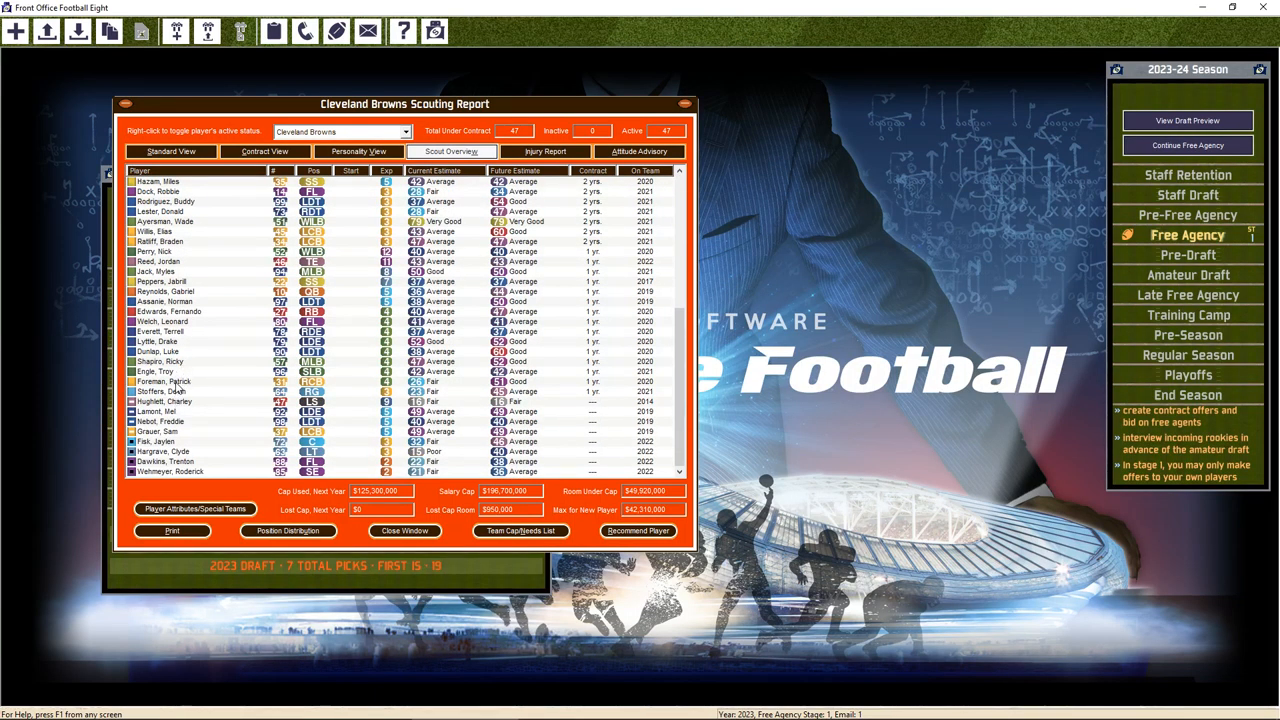
Re-sign Patrick Foreman to a new two-year Browns deal
{"action": "double_click", "coordinate": [165, 381]}
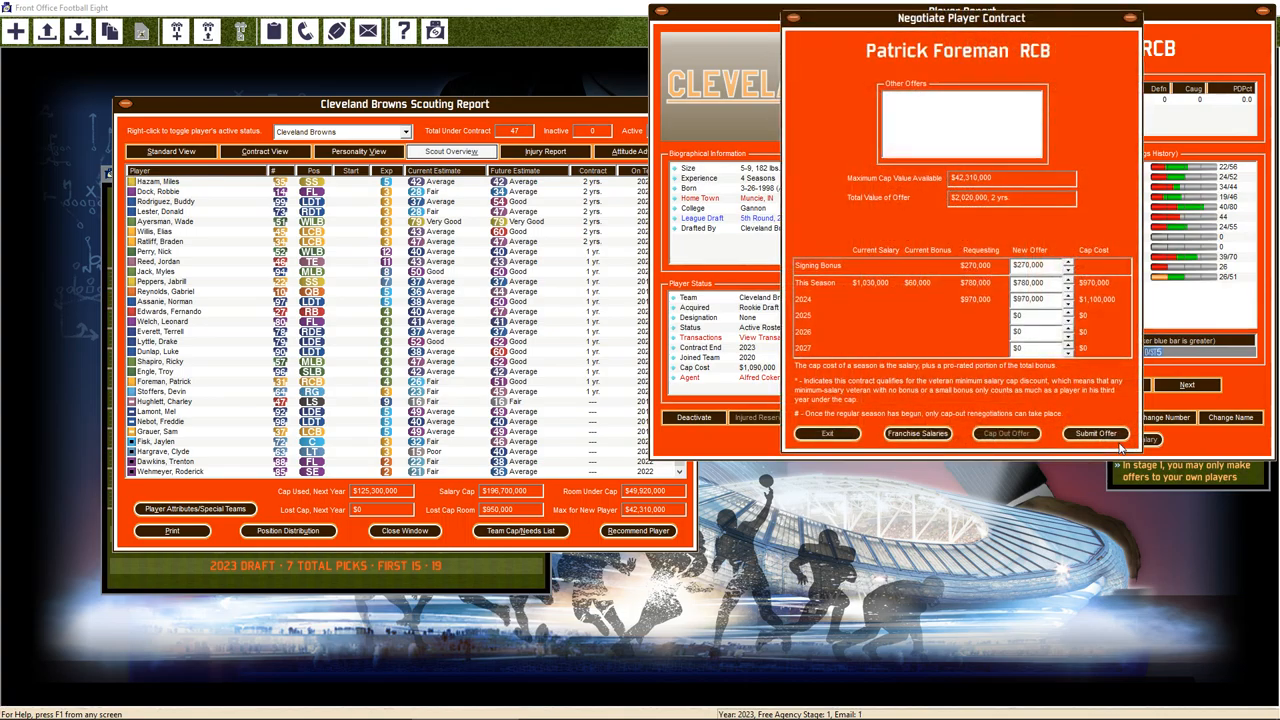
{"action": "left_click", "coordinate": [1094, 433]}
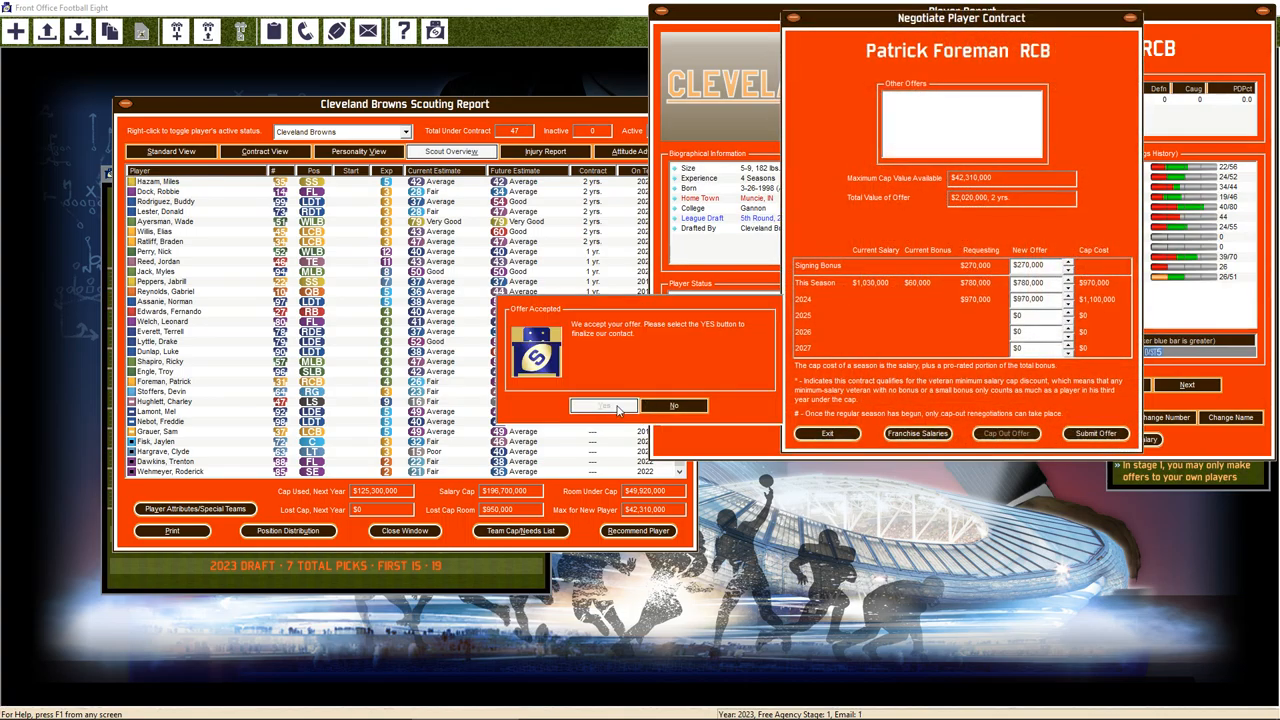
{"action": "left_click", "coordinate": [604, 405]}
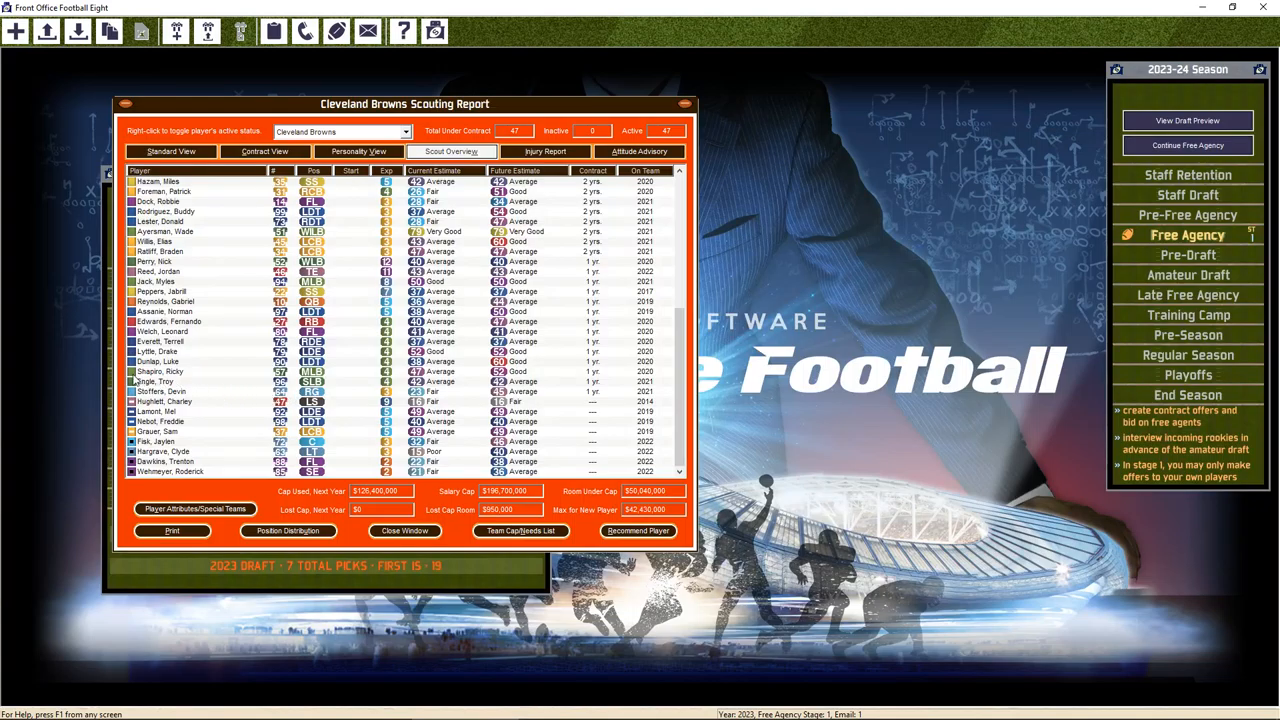
Extend Luke Dunlap's contract through 2024 and close his player report
{"action": "double_click", "coordinate": [160, 361]}
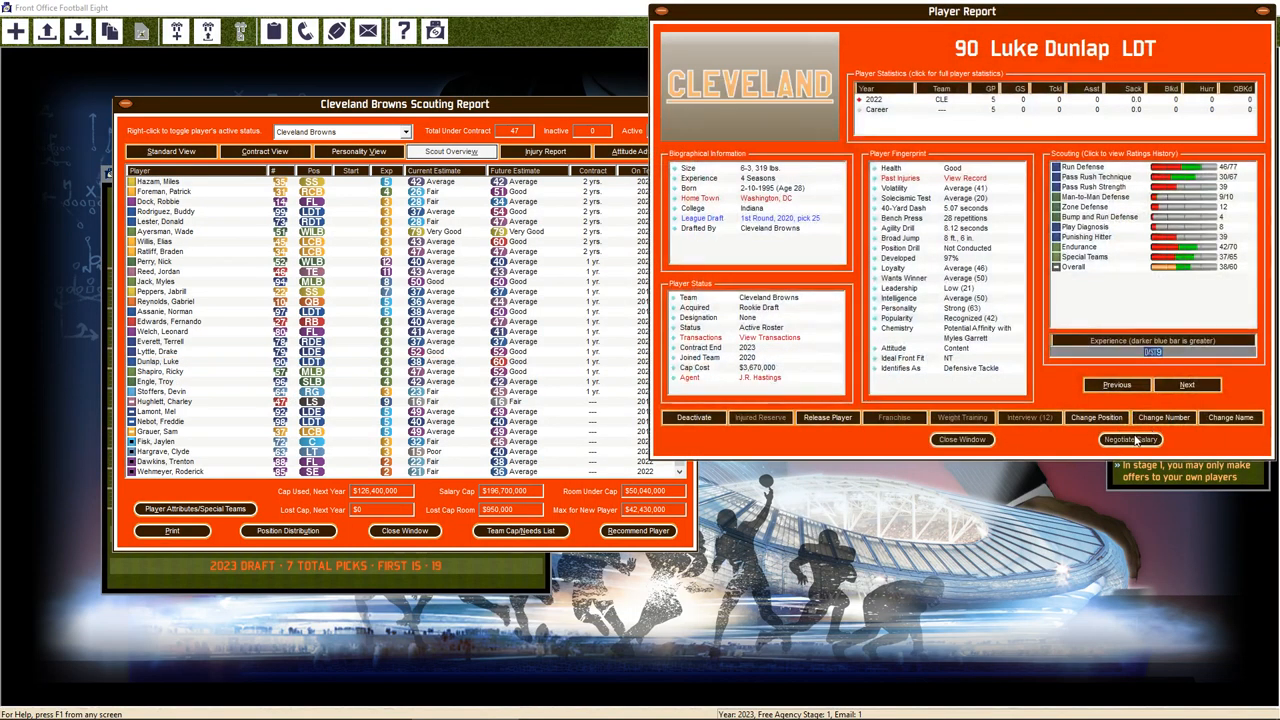
{"action": "left_click", "coordinate": [1130, 439]}
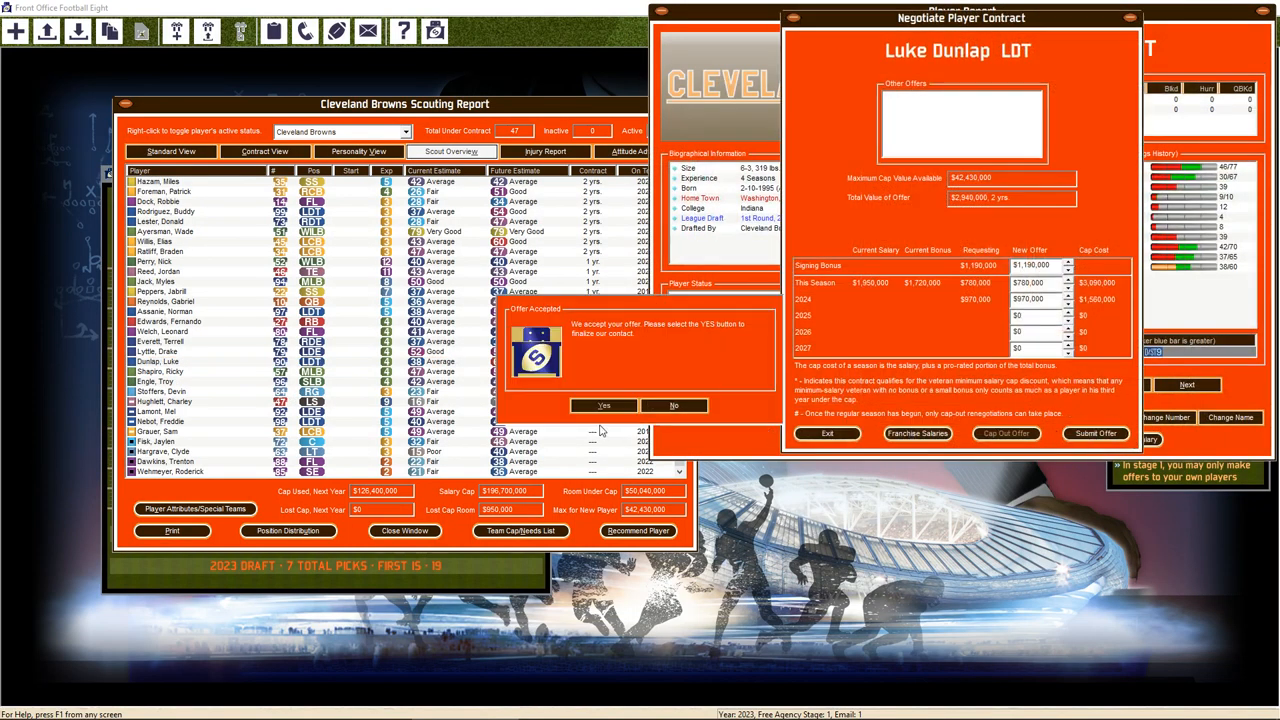
{"action": "left_click", "coordinate": [603, 405]}
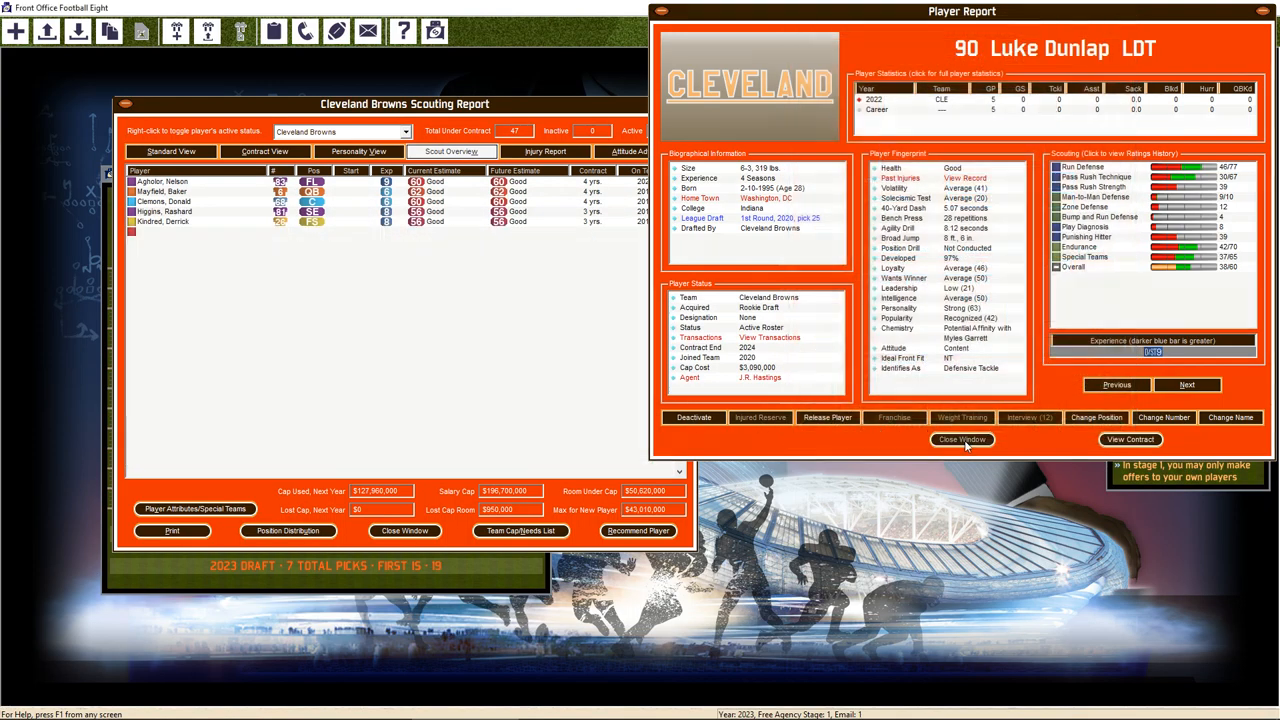
{"action": "left_click", "coordinate": [961, 440]}
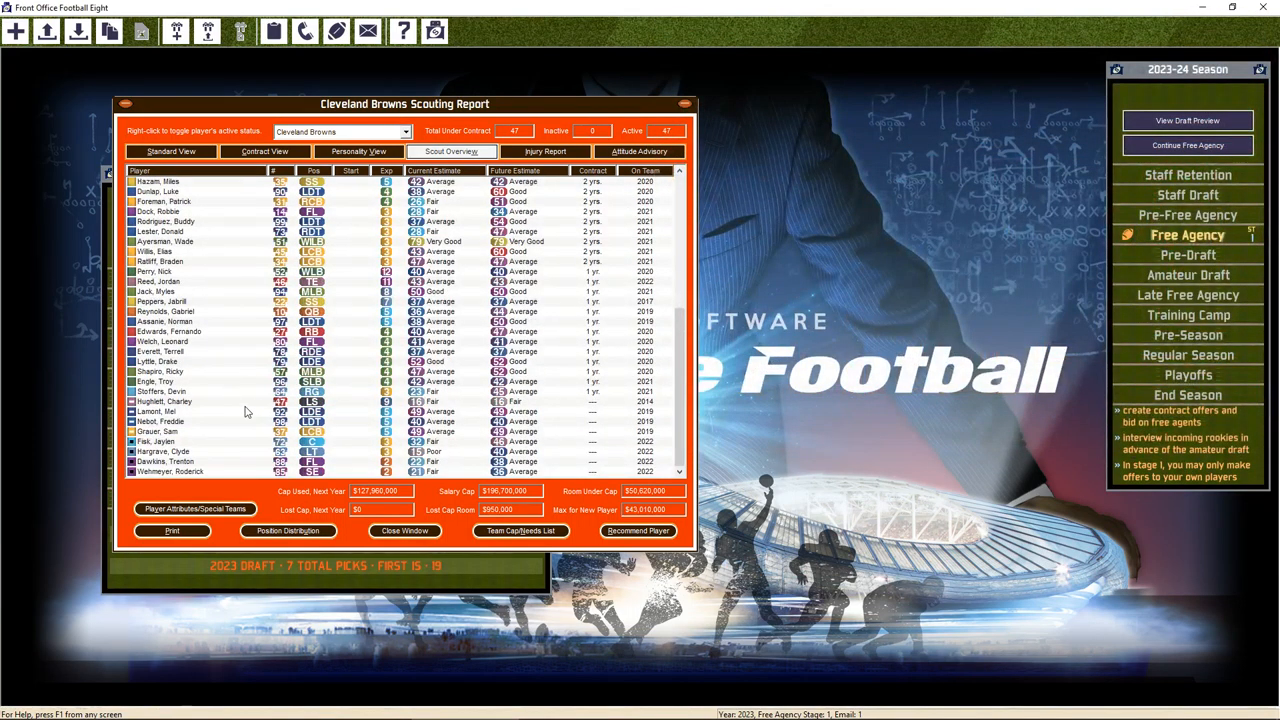
{"action": "mouse_move", "coordinate": [197, 382]}
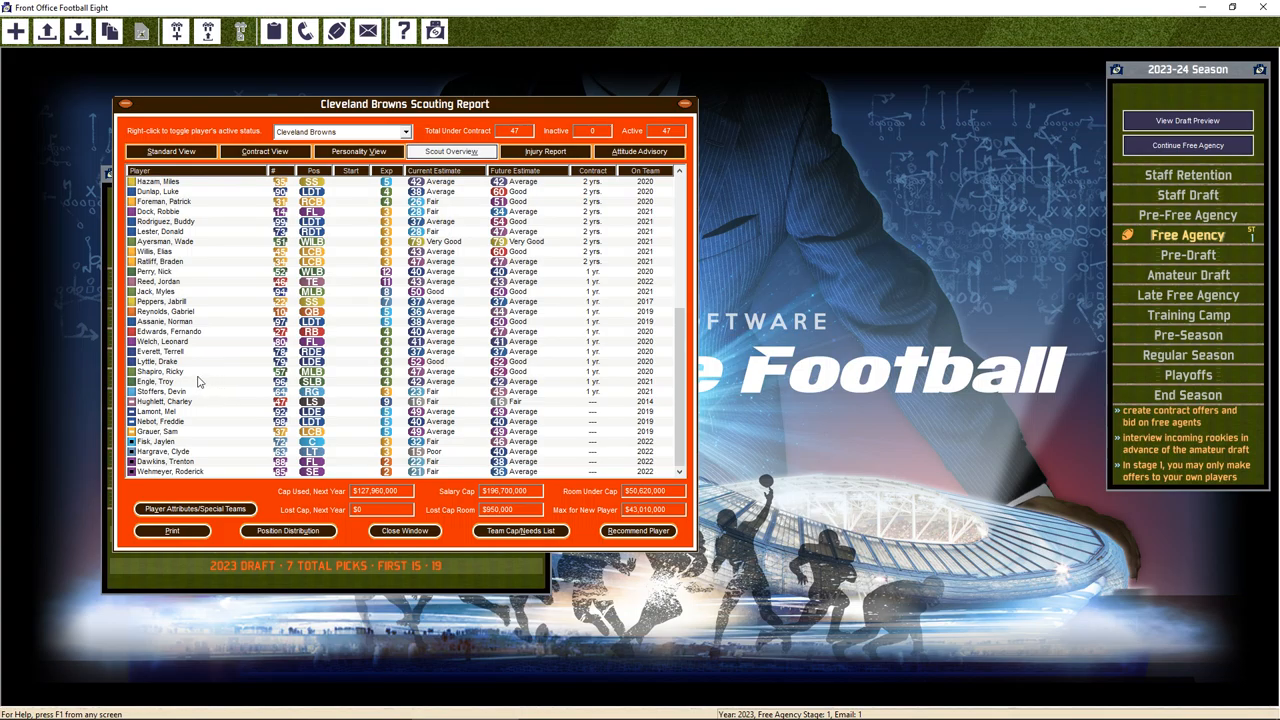
Re-sign Ricky Shapiro and close his player report
{"action": "double_click", "coordinate": [160, 371]}
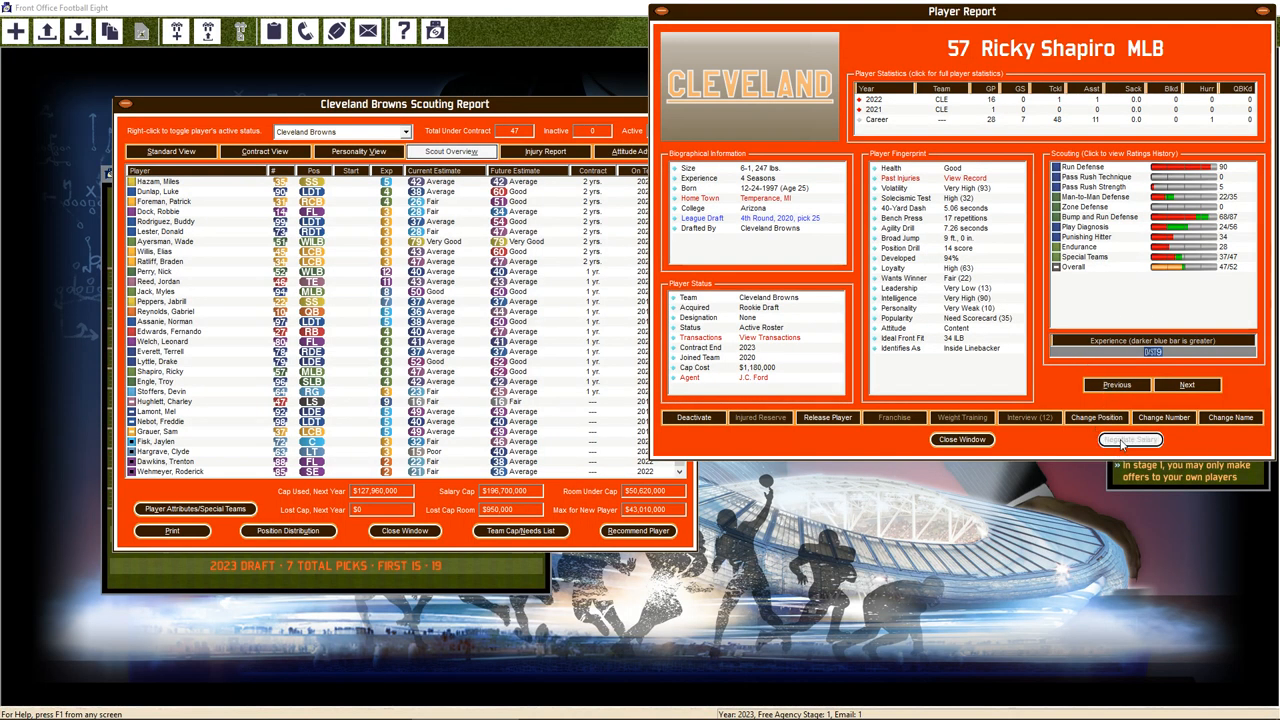
{"action": "left_click", "coordinate": [1130, 439]}
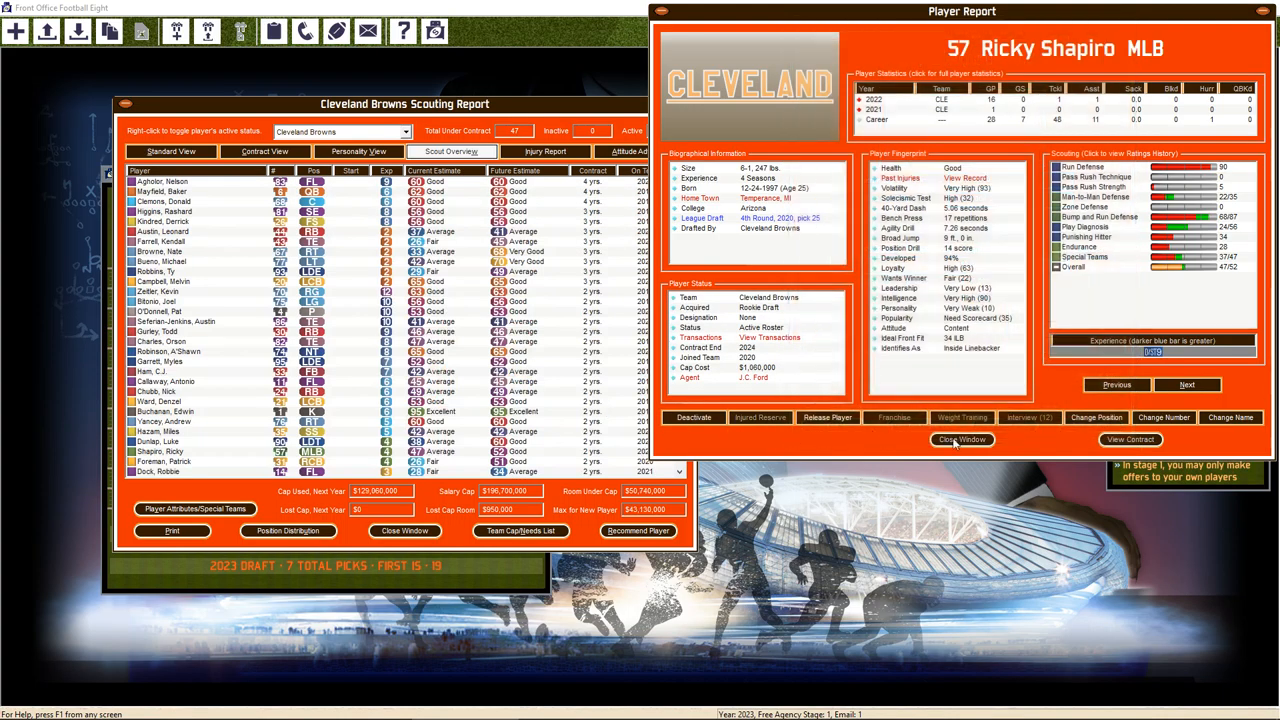
{"action": "left_click", "coordinate": [961, 439]}
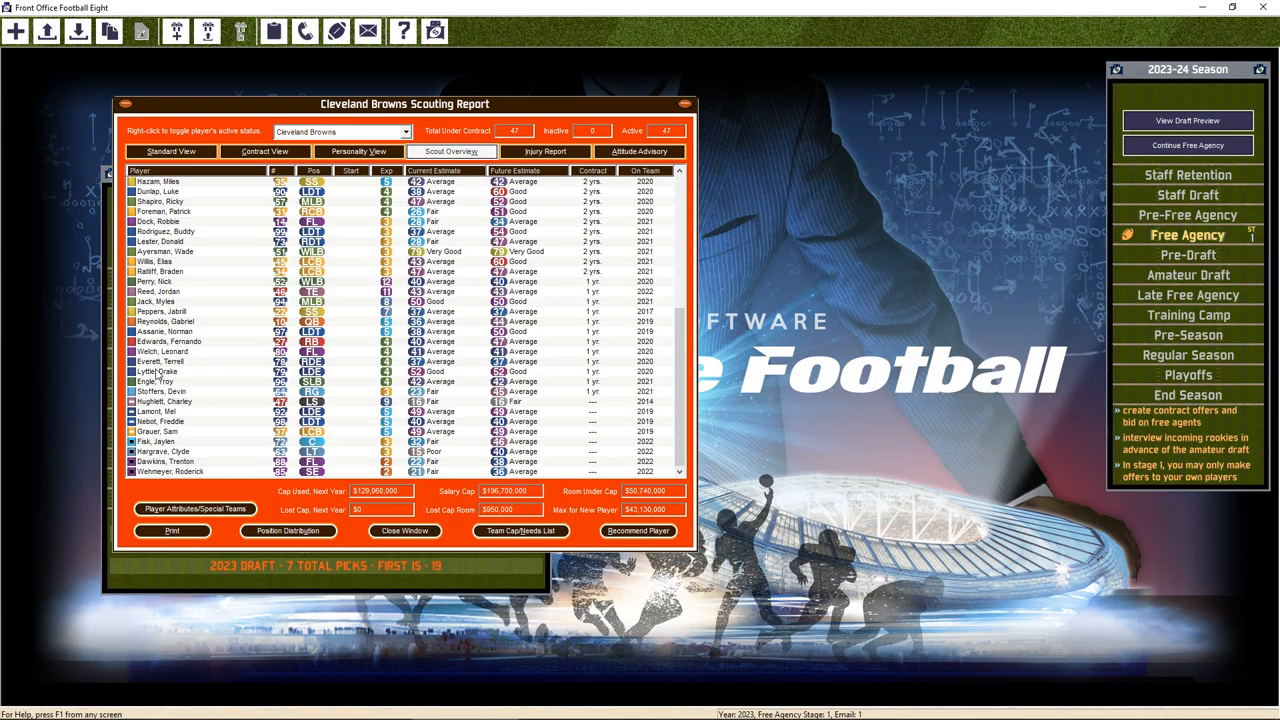
Re-sign Drake Lyttle, then select Norman Assanie in the roster
{"action": "double_click", "coordinate": [155, 371]}
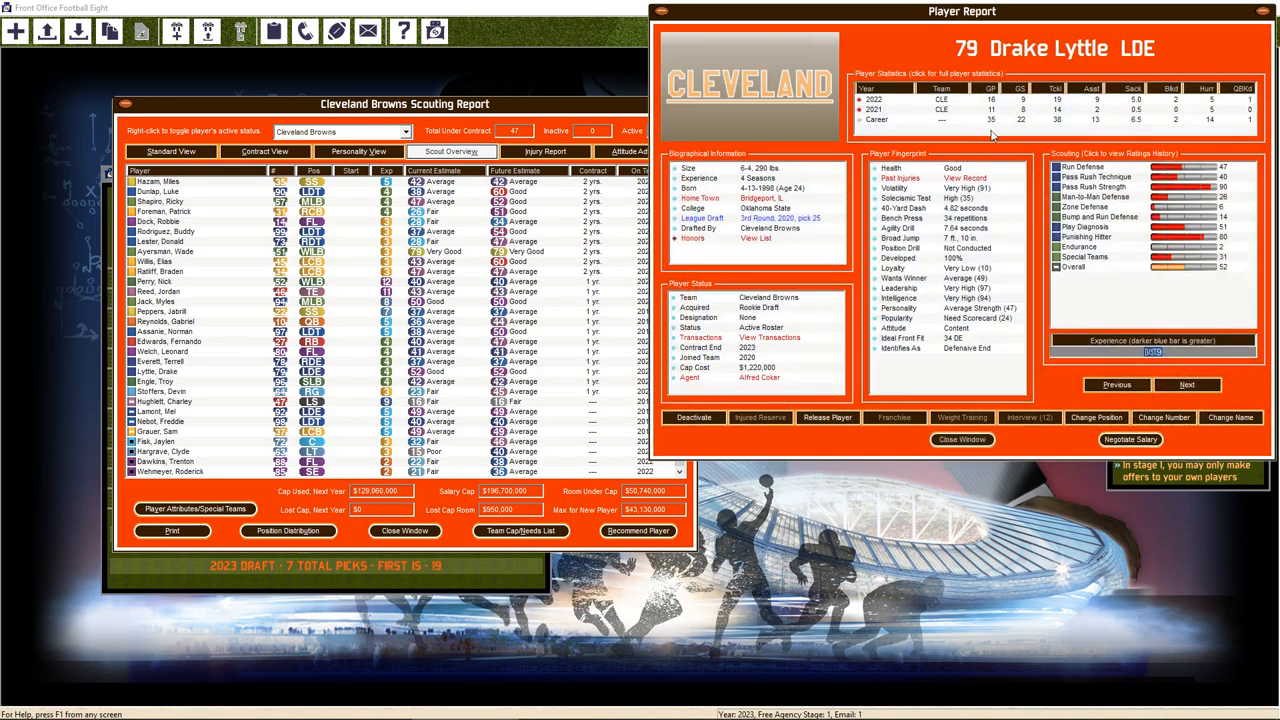
{"action": "mouse_move", "coordinate": [1135, 294]}
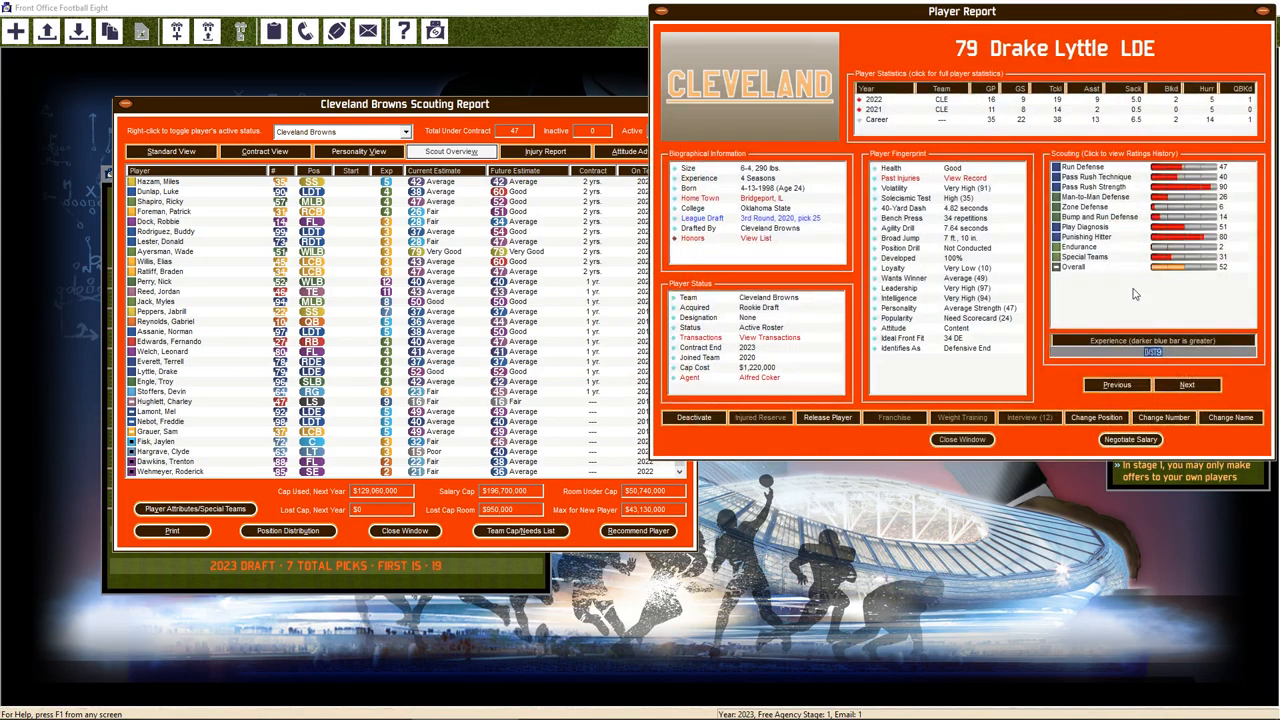
{"action": "left_click", "coordinate": [1131, 440]}
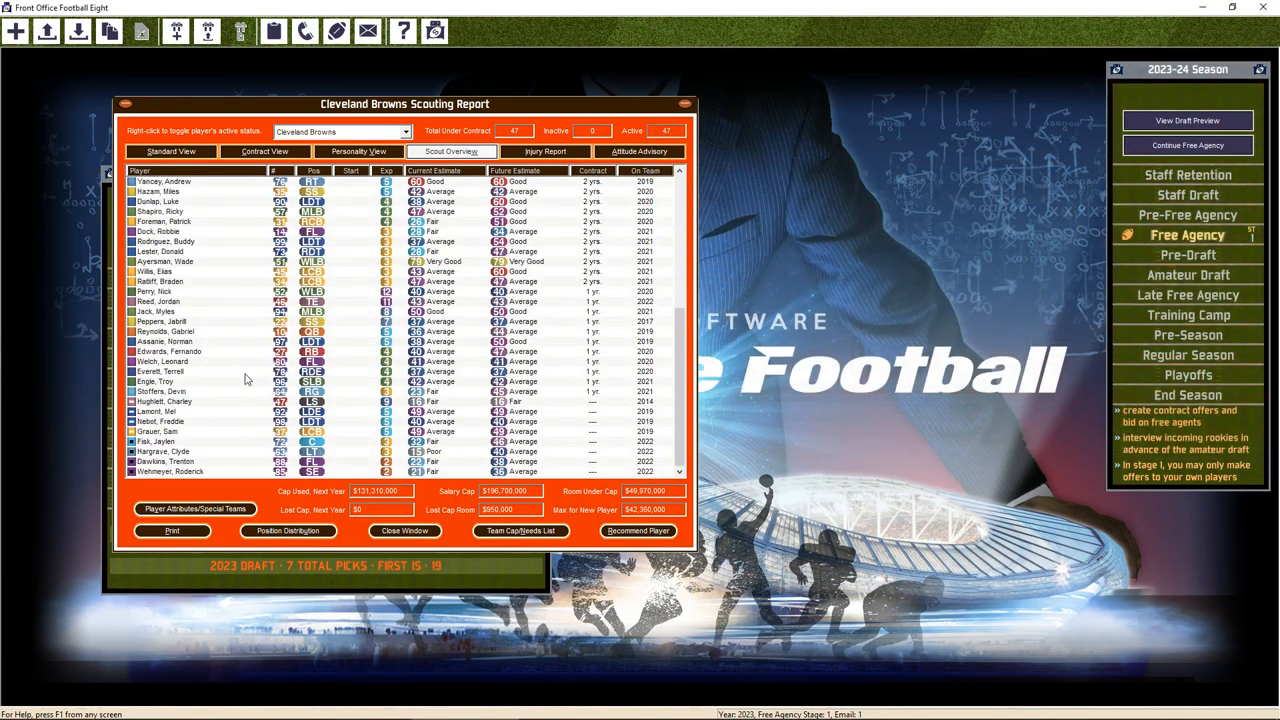
{"action": "mouse_move", "coordinate": [185, 393]}
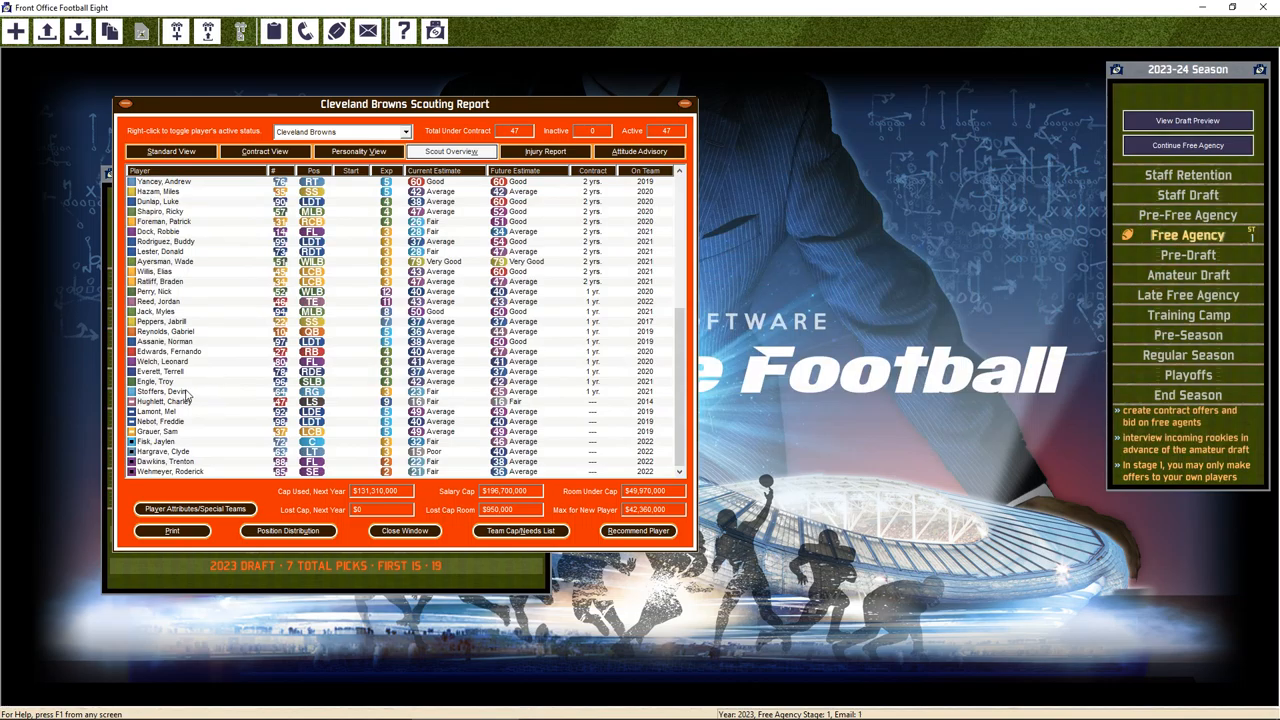
{"action": "left_click", "coordinate": [165, 341]}
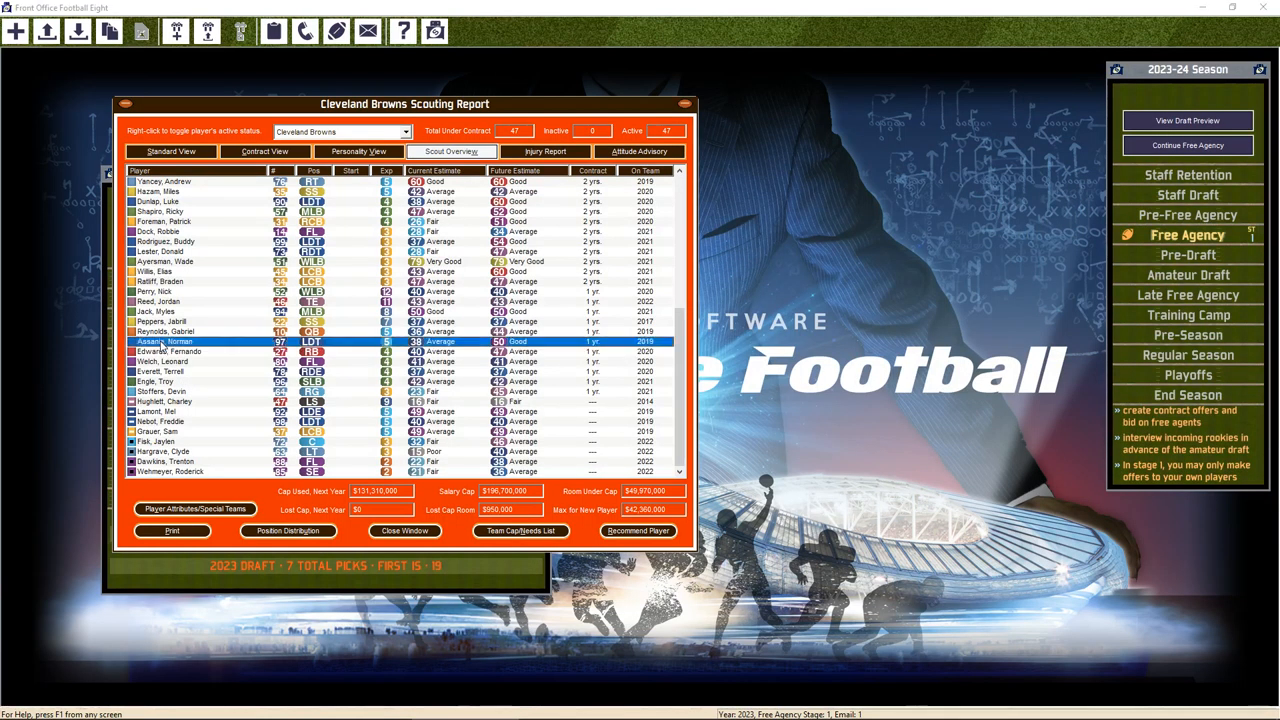
Offer Norman Assanie an extension, dismiss his refusal, and review Myles Jack's report
{"action": "double_click", "coordinate": [165, 341]}
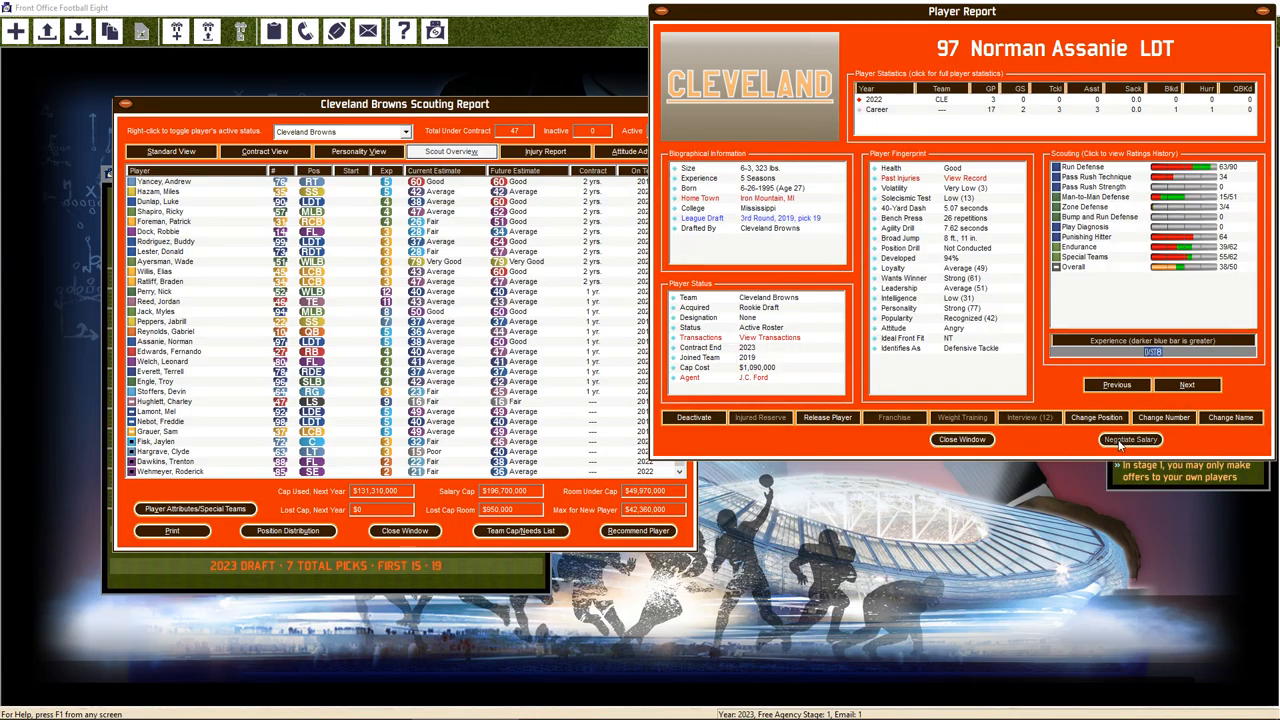
{"action": "left_click", "coordinate": [1130, 440]}
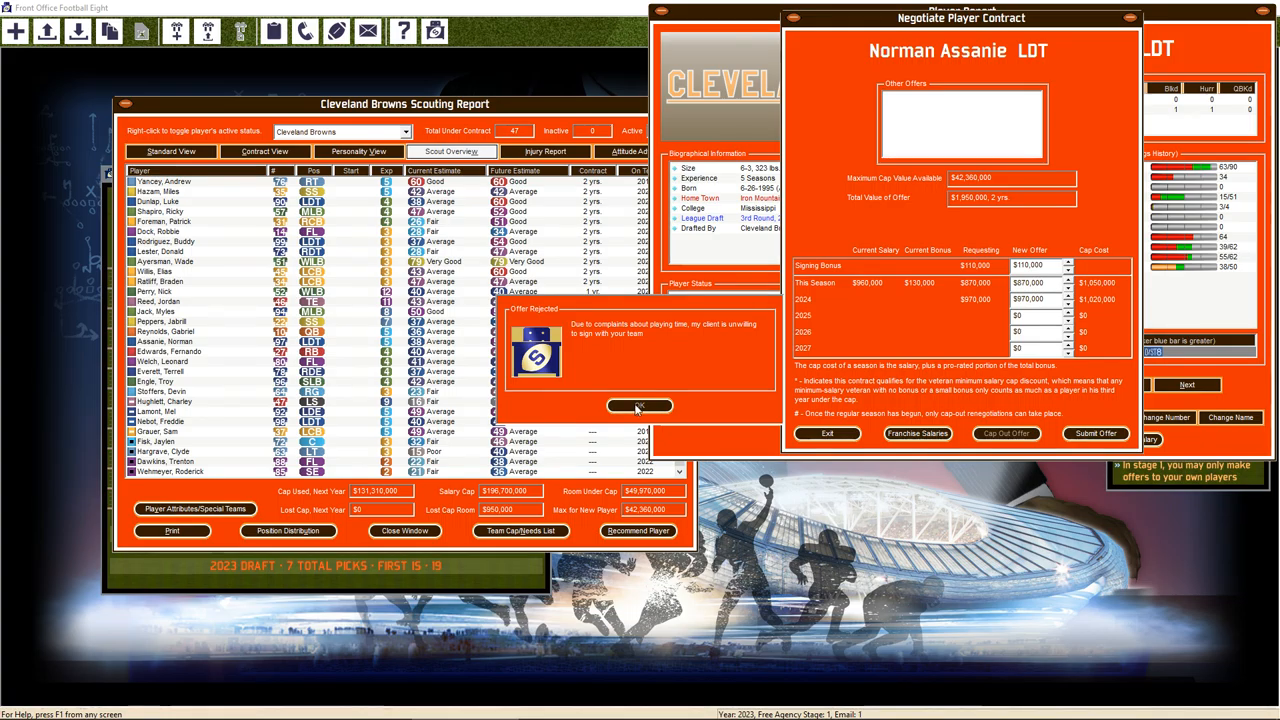
{"action": "left_click", "coordinate": [639, 406]}
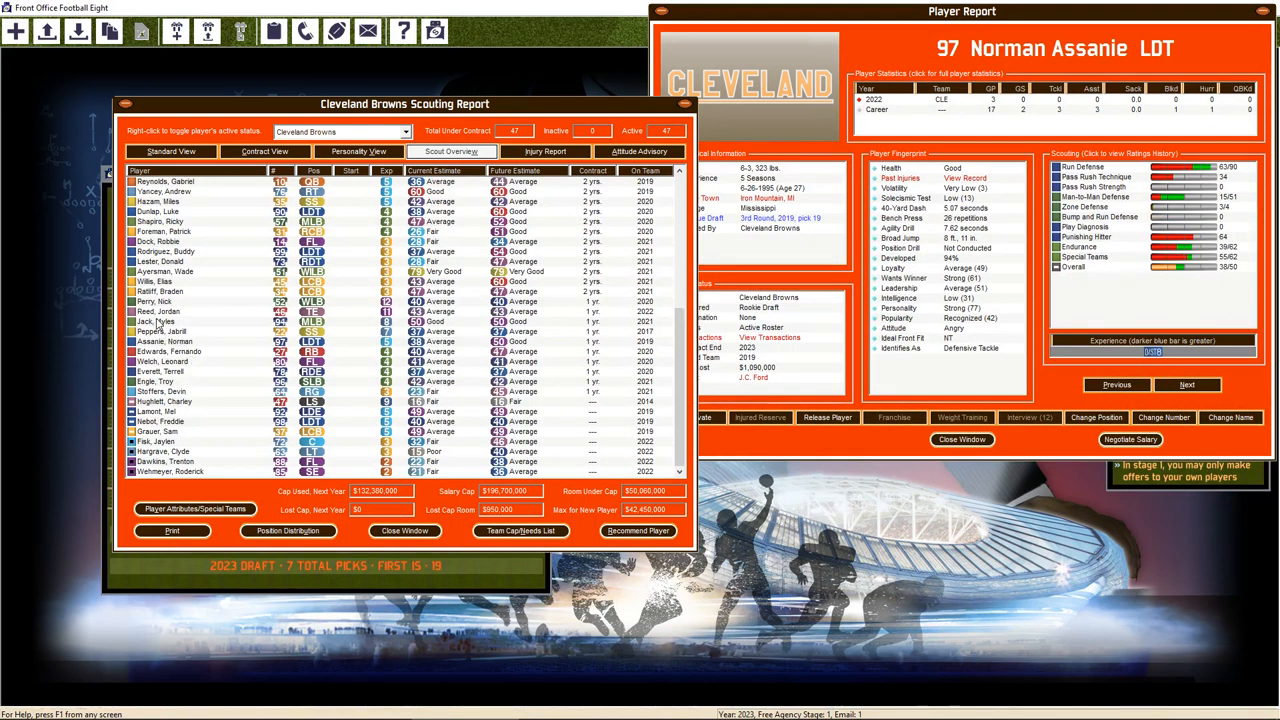
{"action": "left_click", "coordinate": [155, 321]}
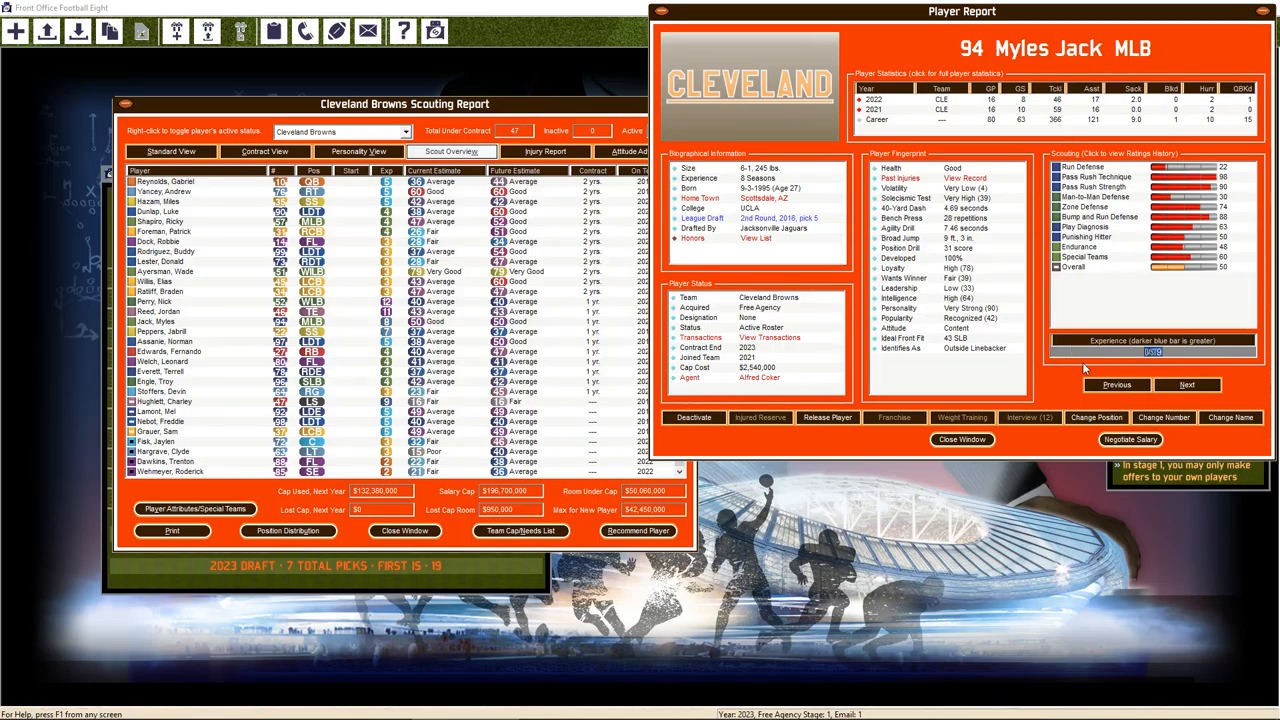
{"action": "left_click", "coordinate": [1131, 439]}
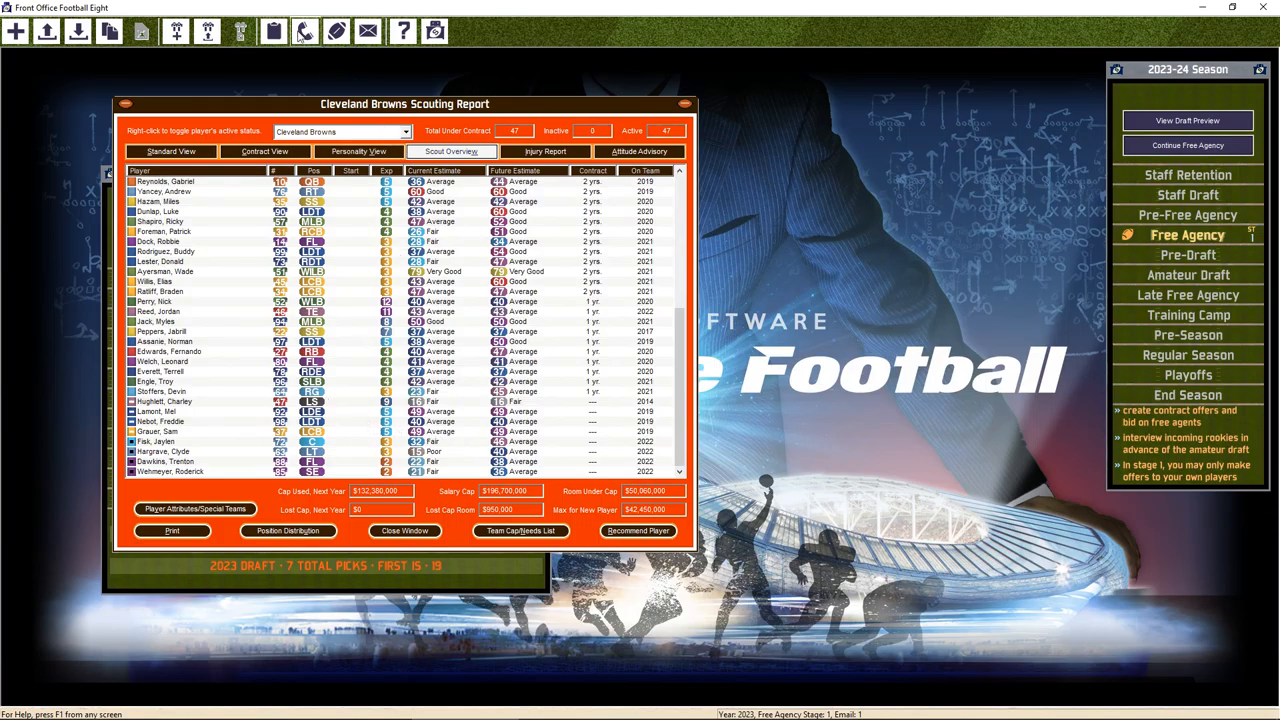
Propose Norman Assanie to Miami for their 4th-round pick and dismiss the rejection
{"action": "left_click", "coordinate": [304, 31]}
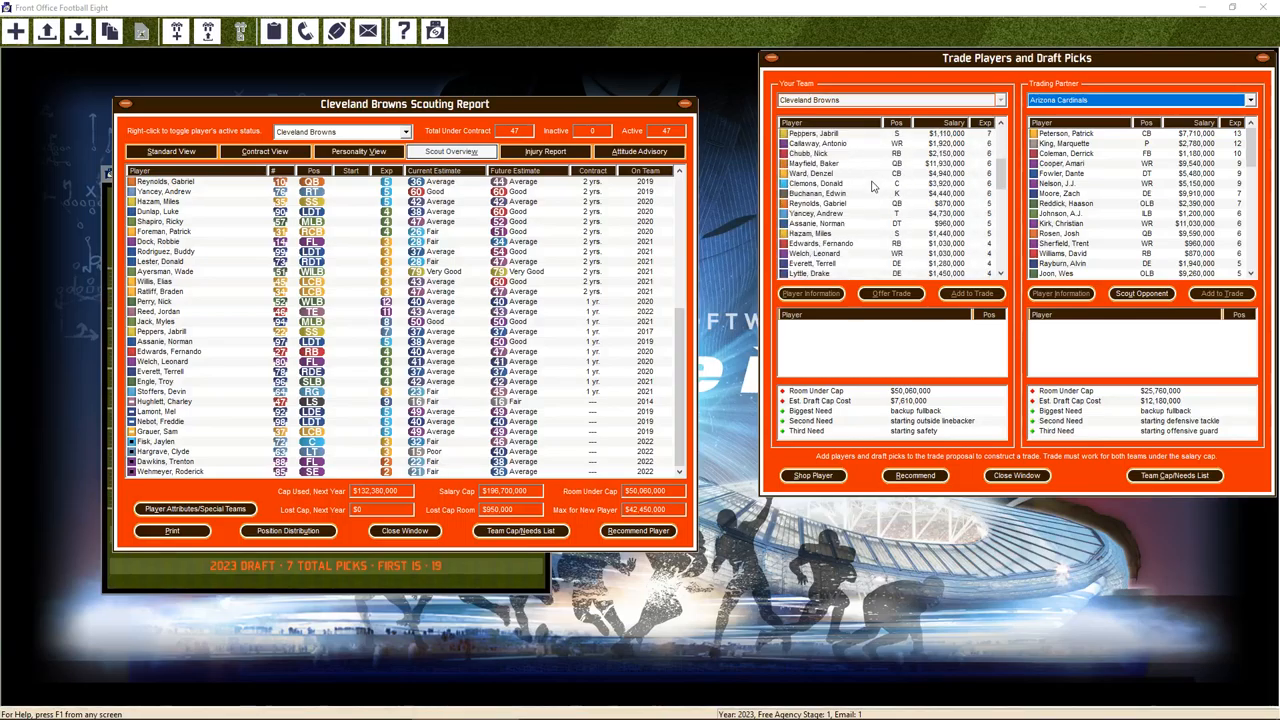
{"action": "scroll", "scroll_direction": "down", "scroll_amount": 3}
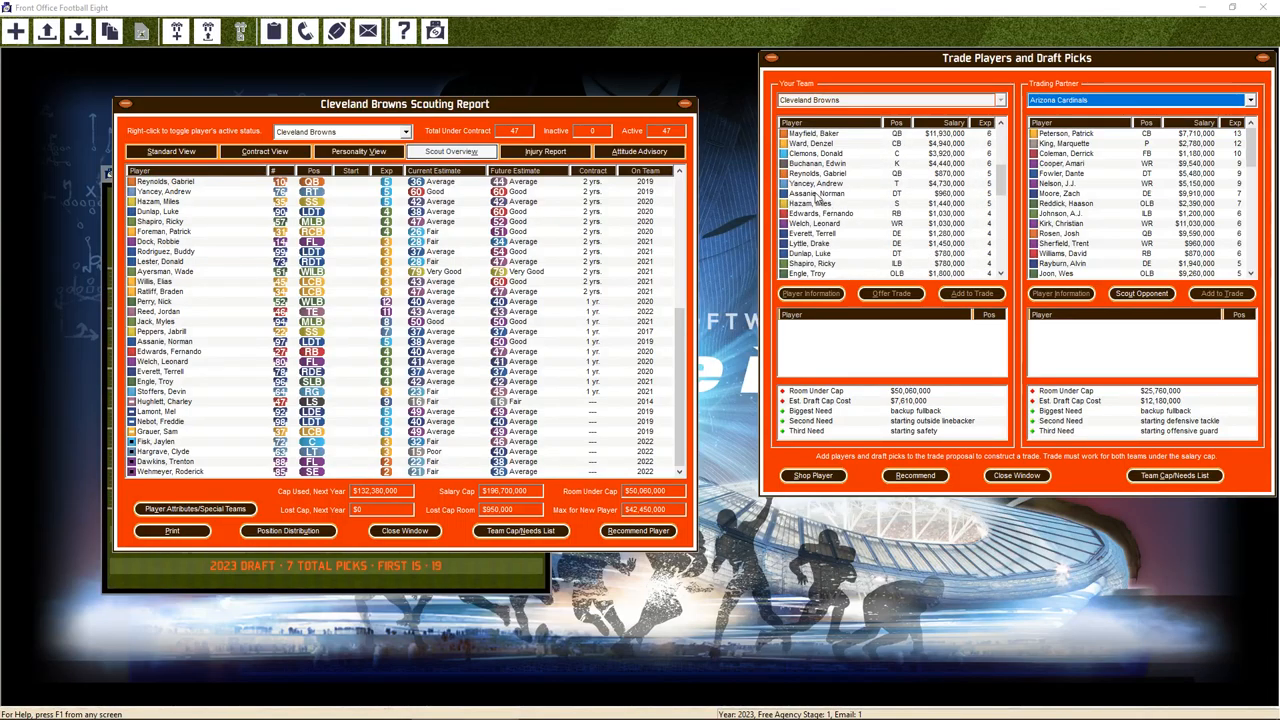
{"action": "left_click", "coordinate": [815, 193]}
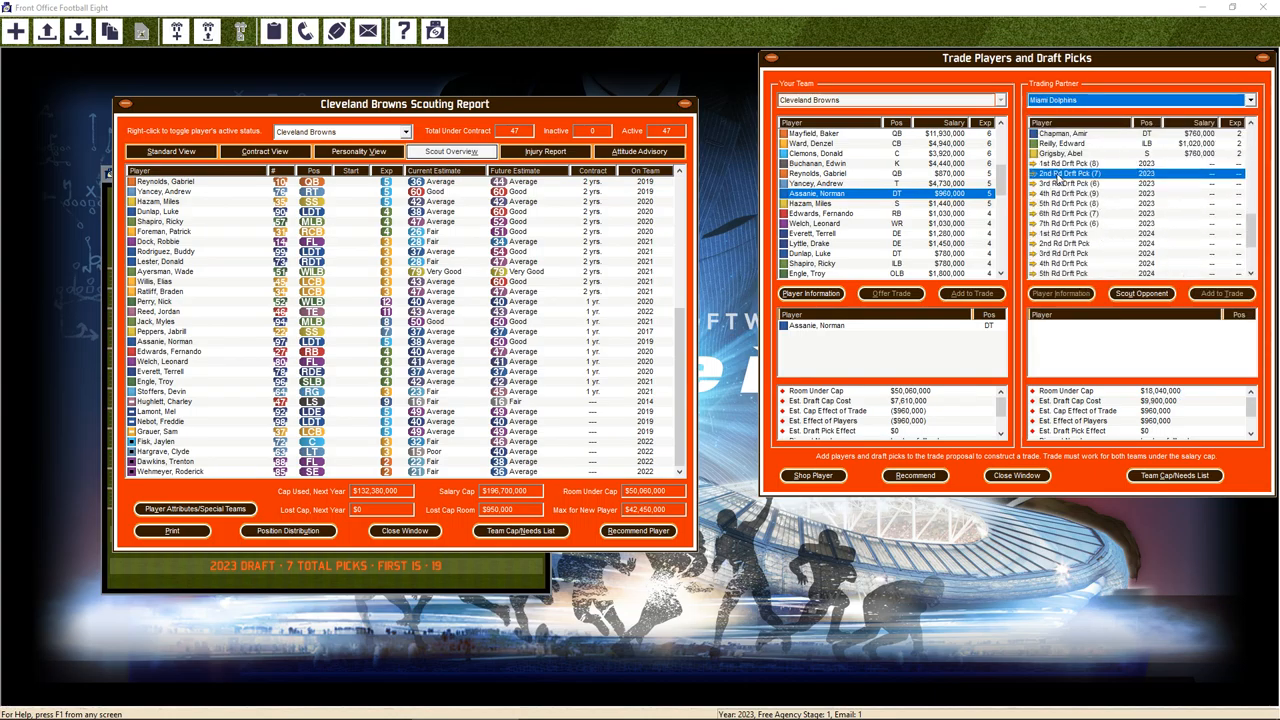
{"action": "left_click", "coordinate": [1220, 293]}
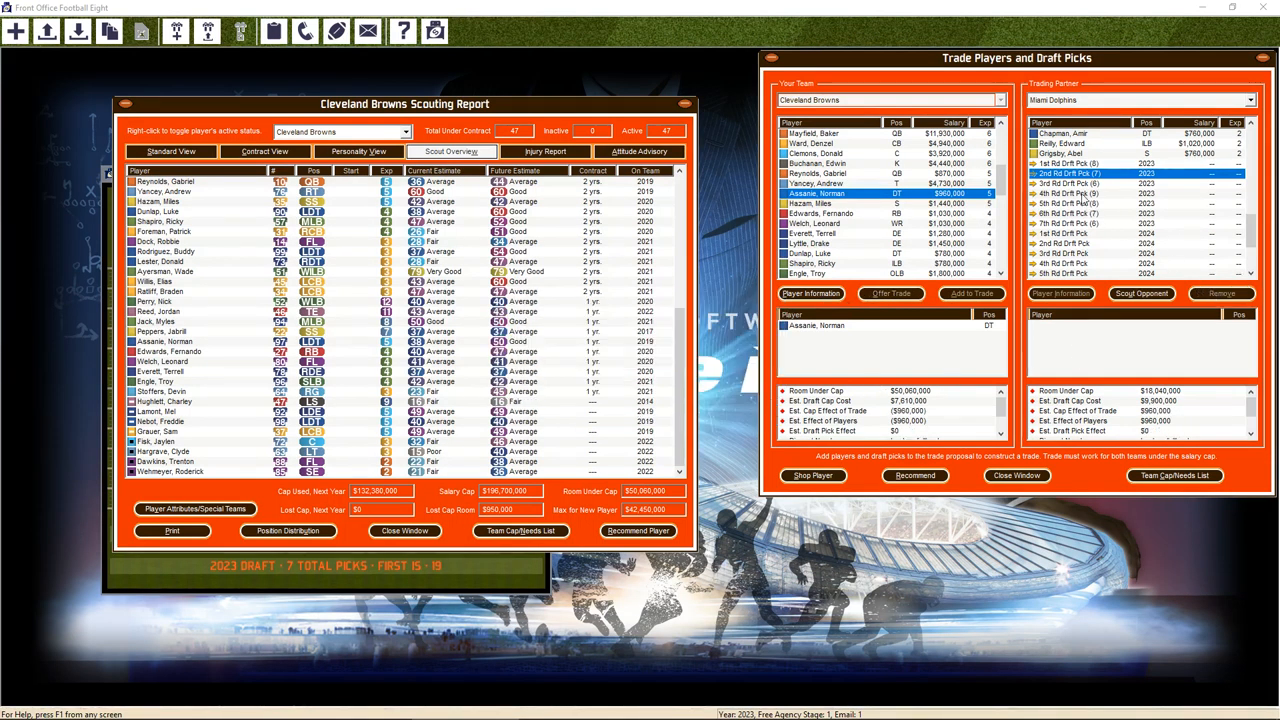
{"action": "left_click", "coordinate": [1221, 293]}
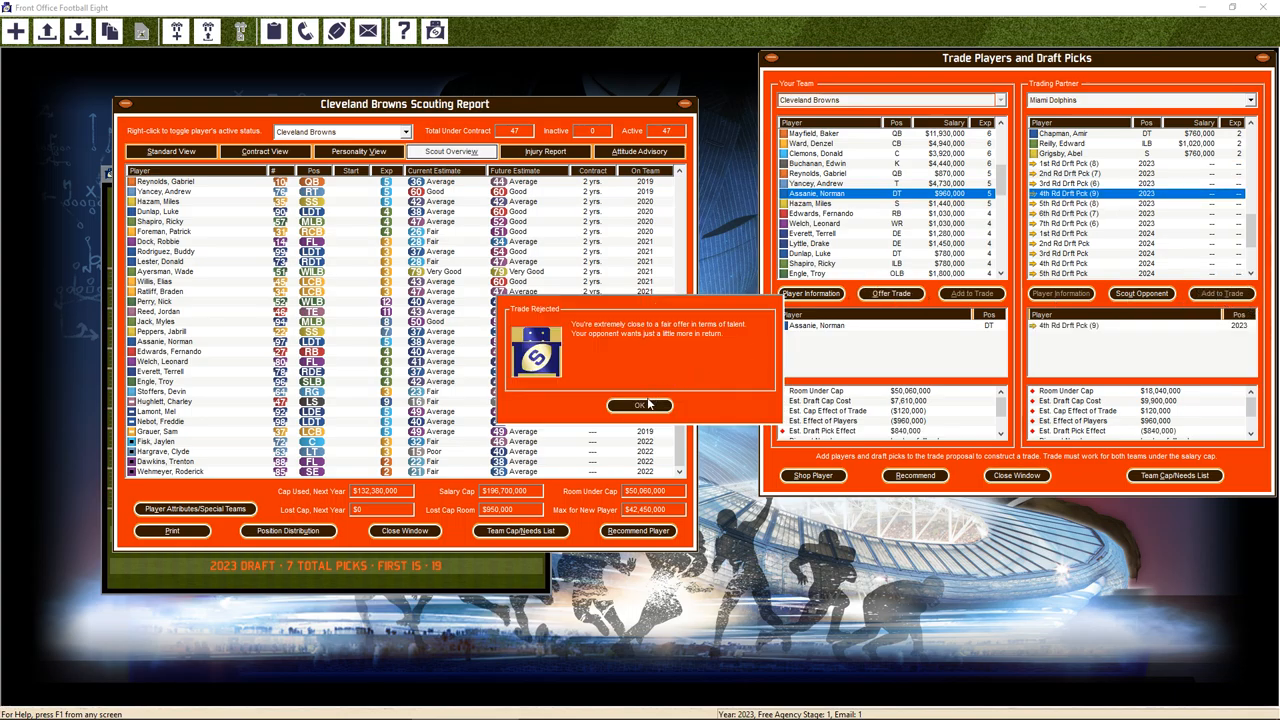
{"action": "left_click", "coordinate": [640, 405]}
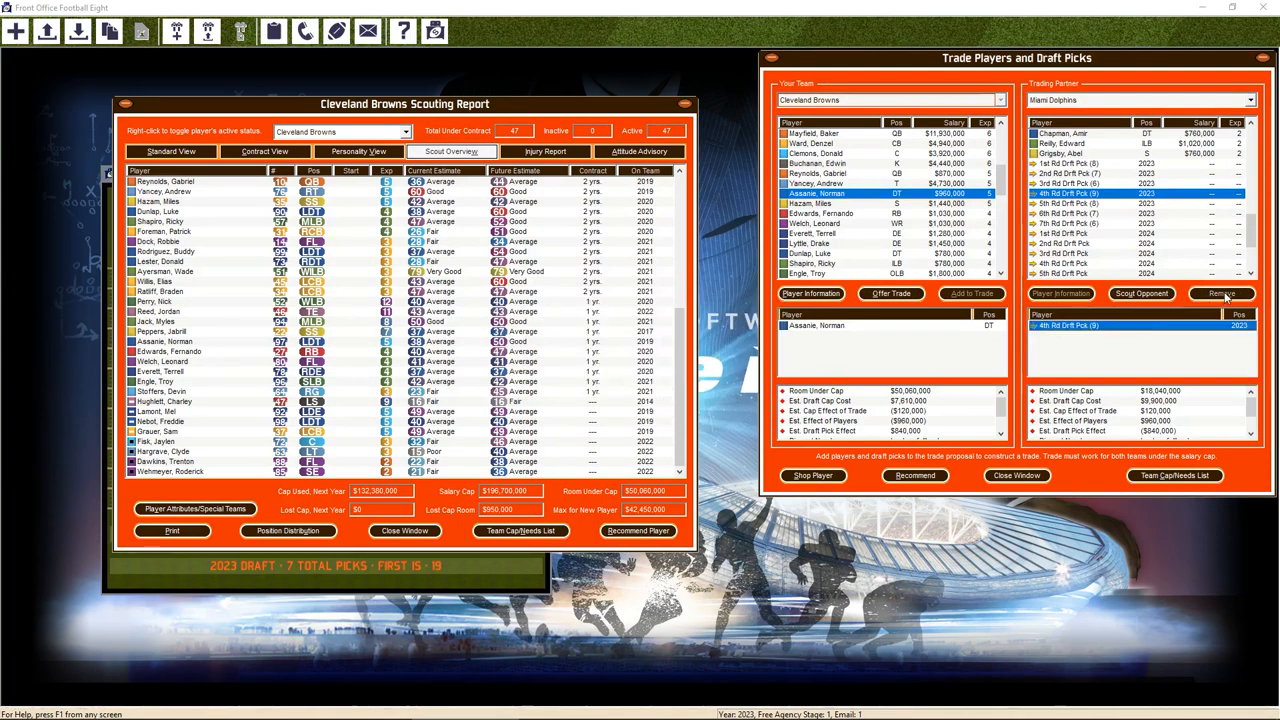
Swap in Miami's 2023 fifth-round pick, complete the trade, and close the screen
{"action": "left_click", "coordinate": [1221, 293]}
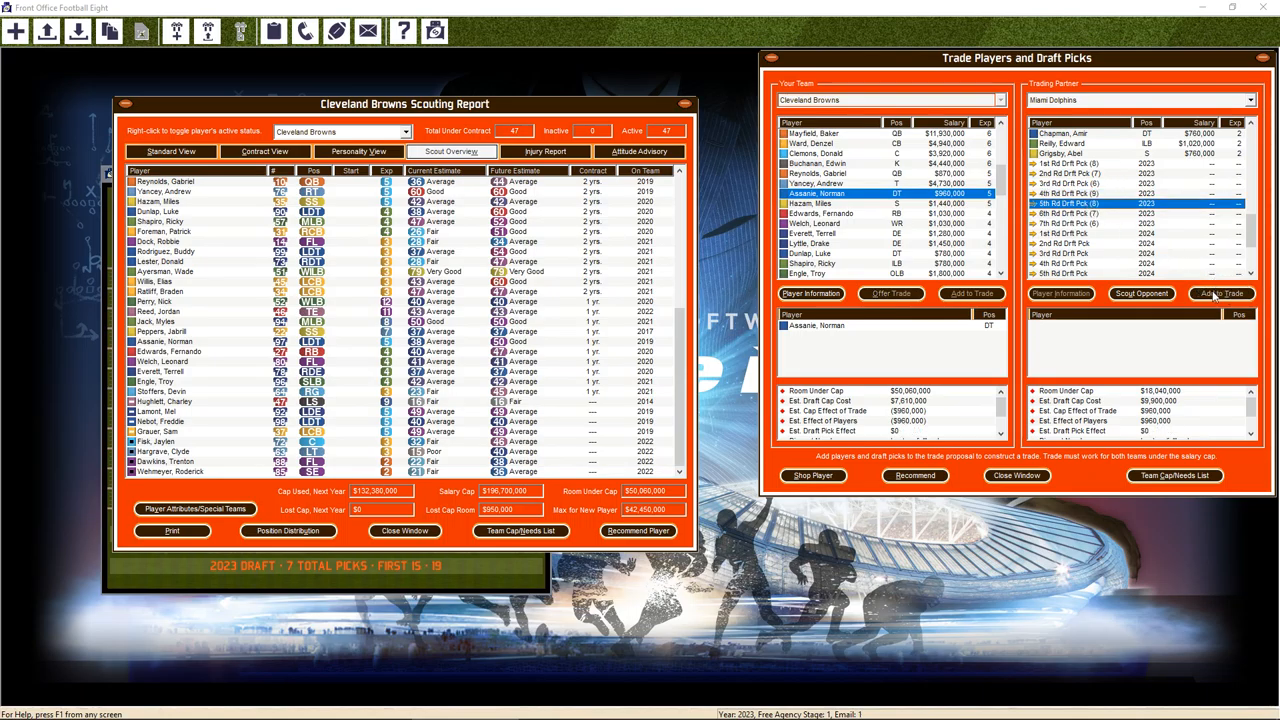
{"action": "left_click", "coordinate": [1220, 293]}
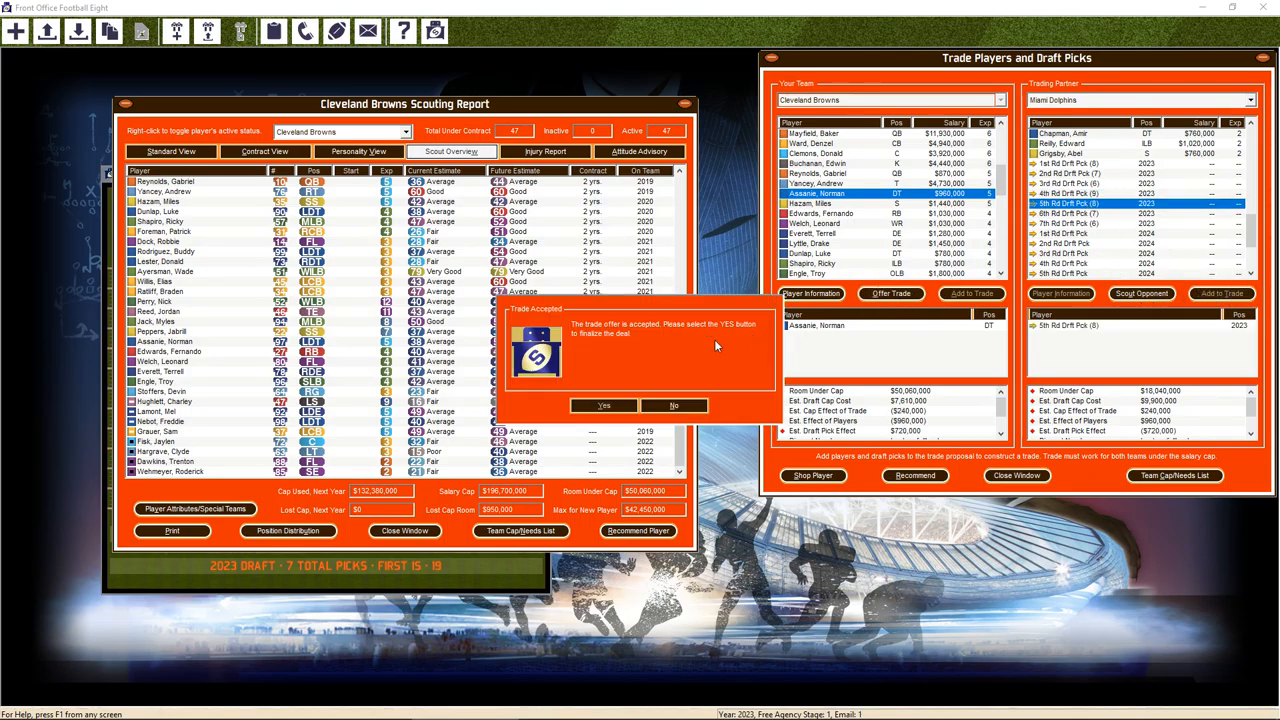
{"action": "left_click", "coordinate": [603, 405]}
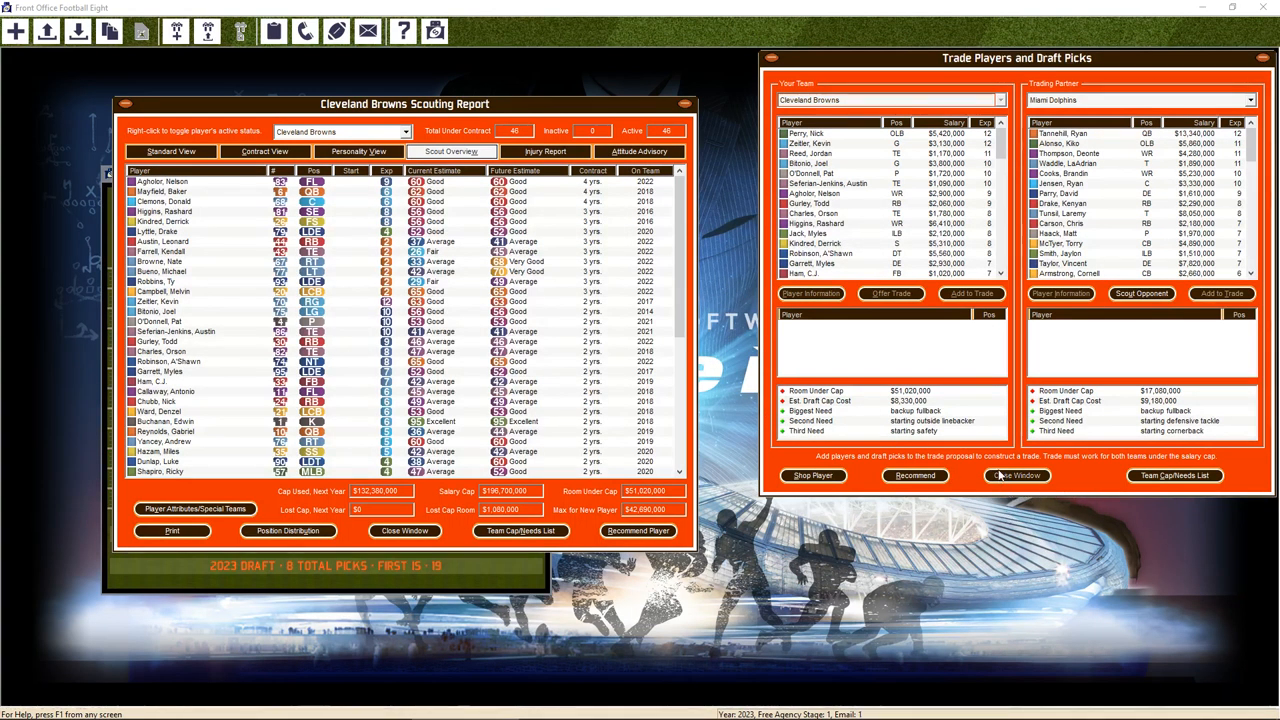
{"action": "left_click", "coordinate": [1017, 475]}
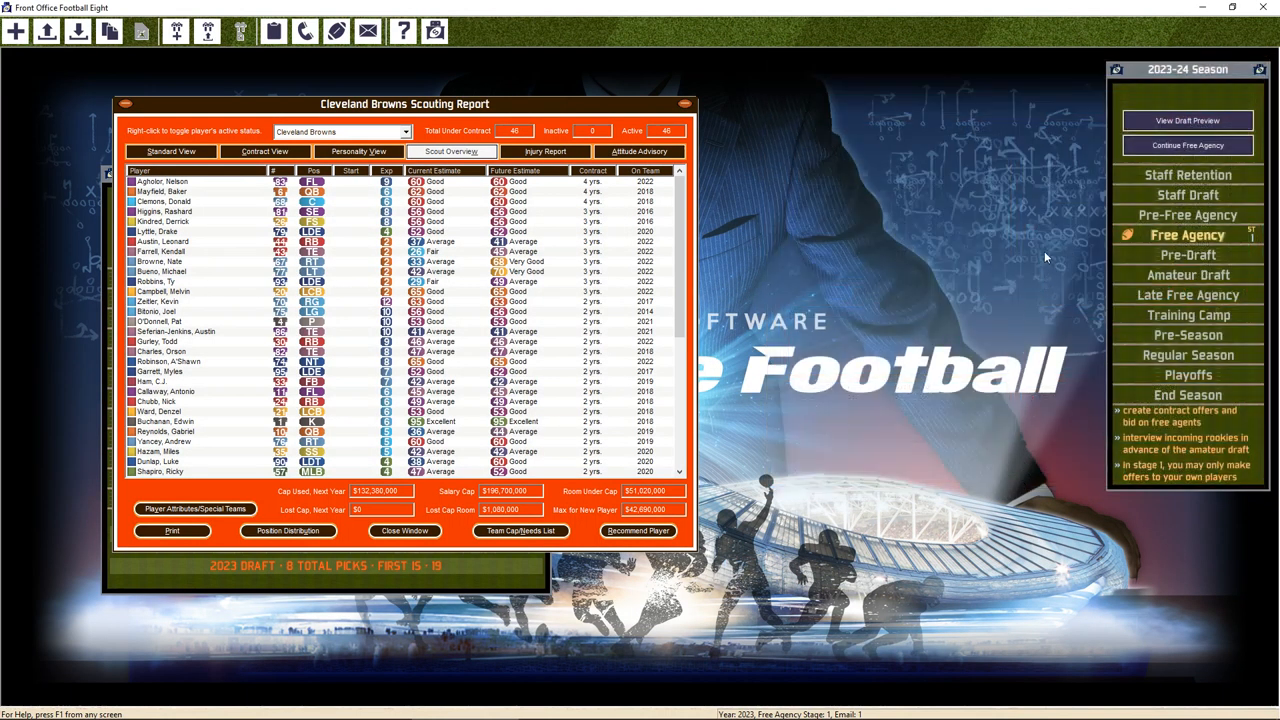
{"action": "mouse_move", "coordinate": [1188, 145]}
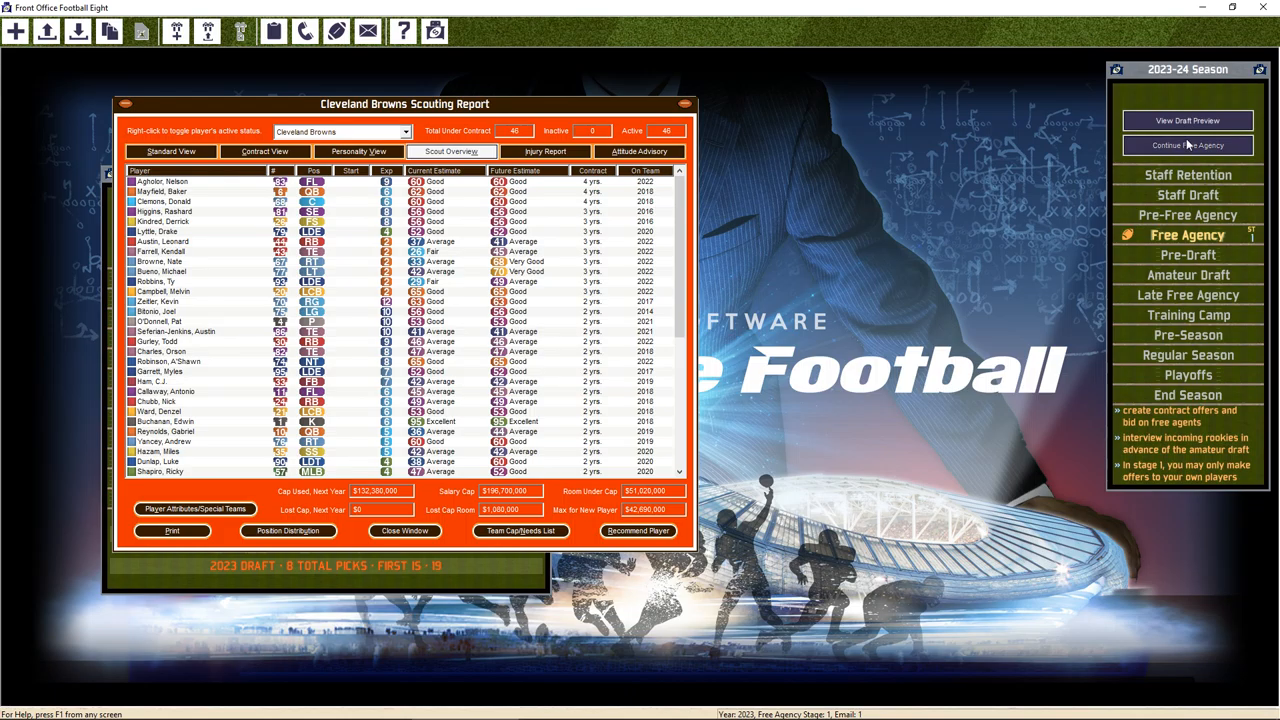
Submit a contract offer to Jaylen Fisk and close his player report
{"action": "left_click", "coordinate": [1187, 145]}
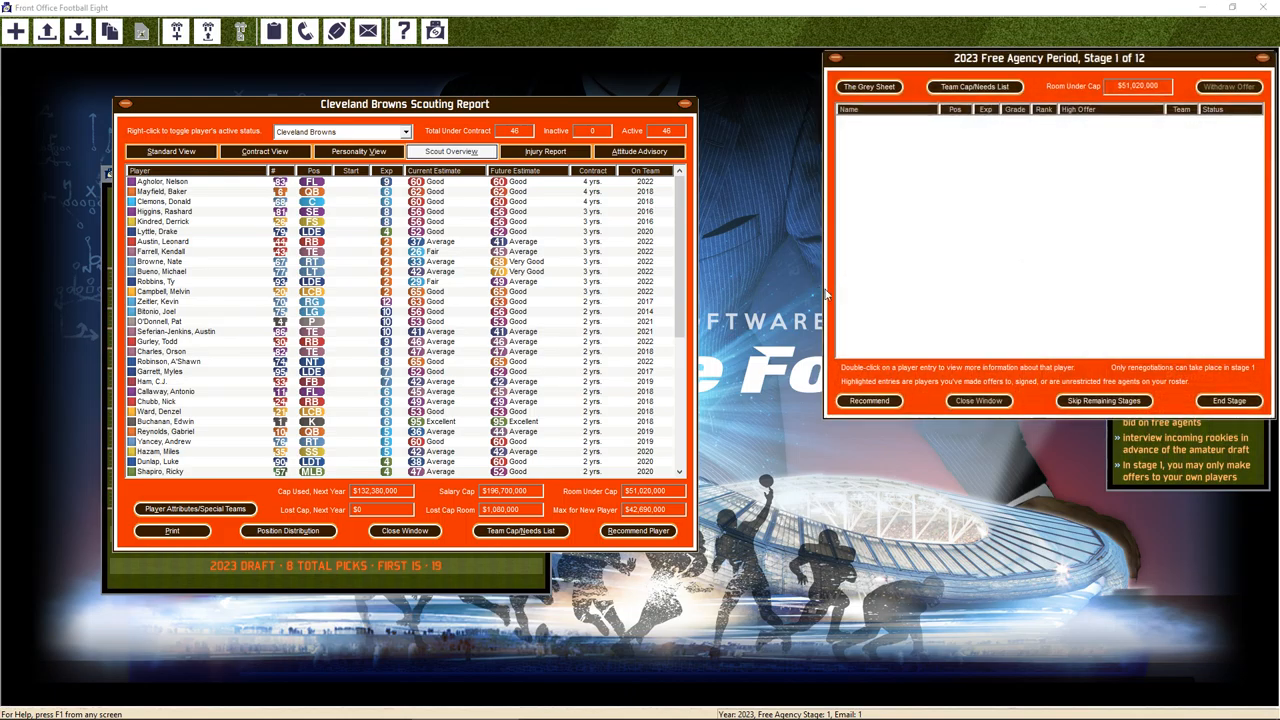
{"action": "scroll", "scroll_direction": "down", "scroll_amount": 3}
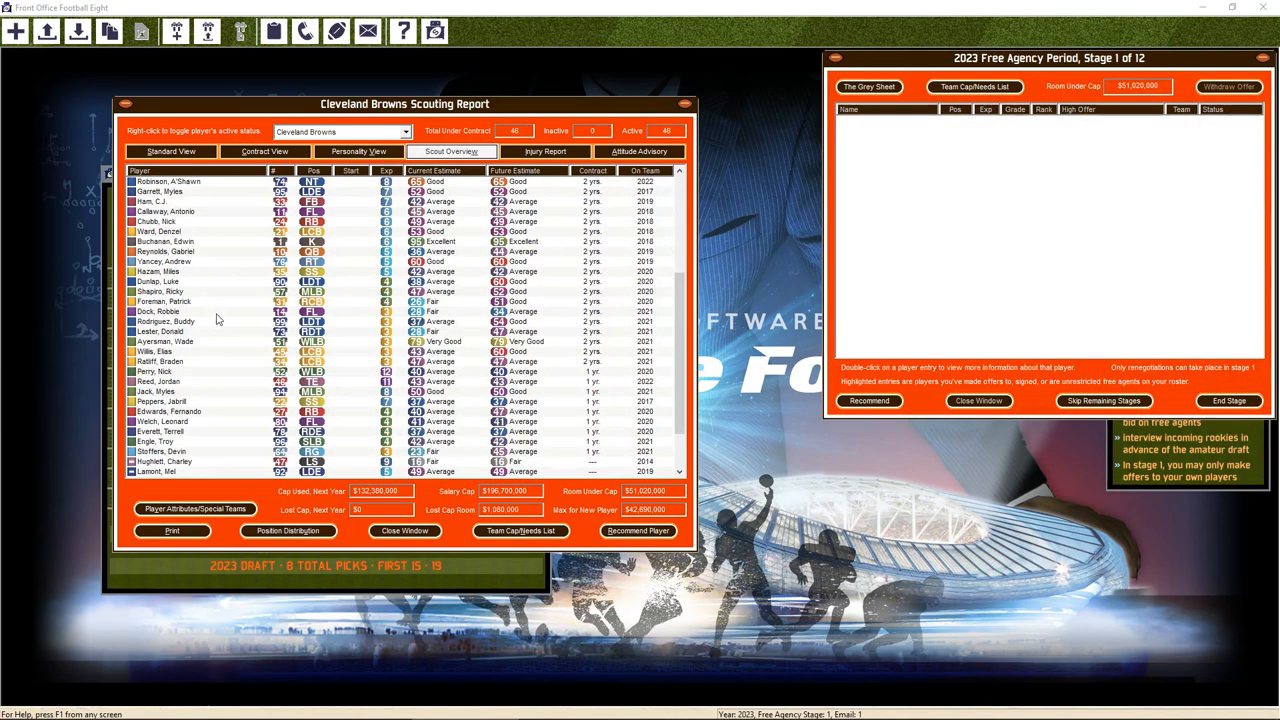
{"action": "scroll", "scroll_direction": "down", "scroll_amount": 3}
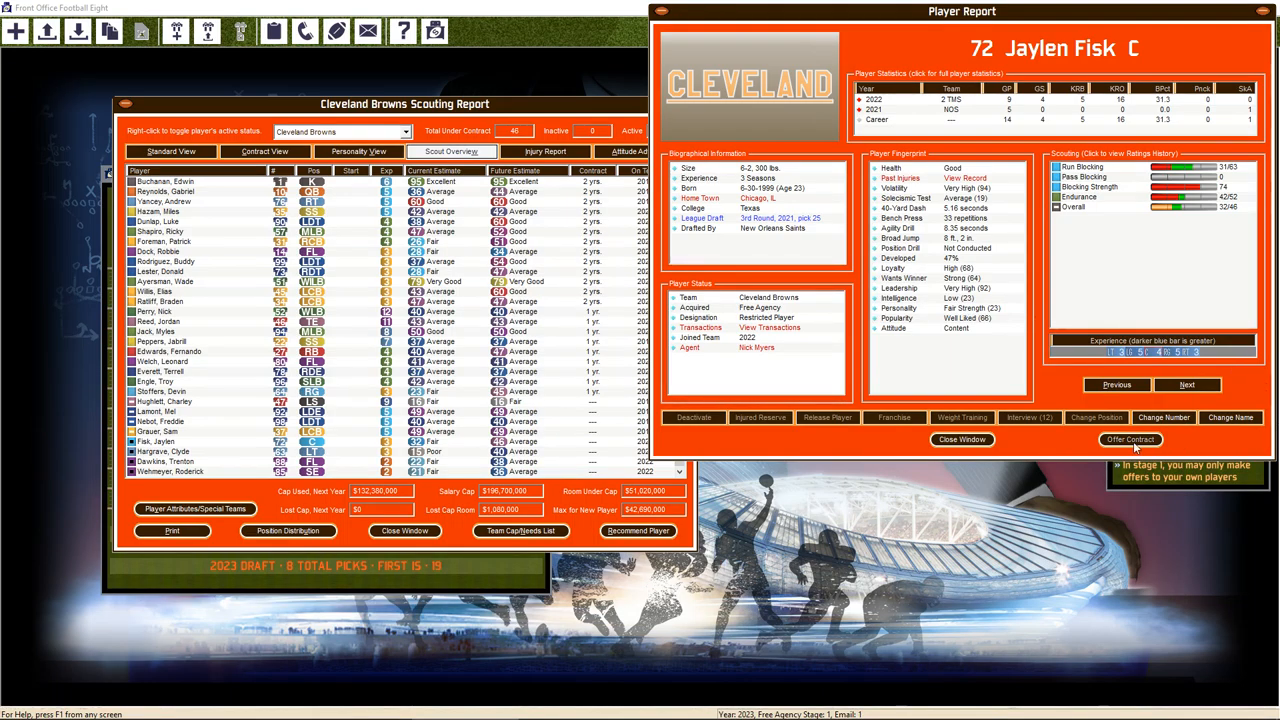
{"action": "left_click", "coordinate": [1129, 440]}
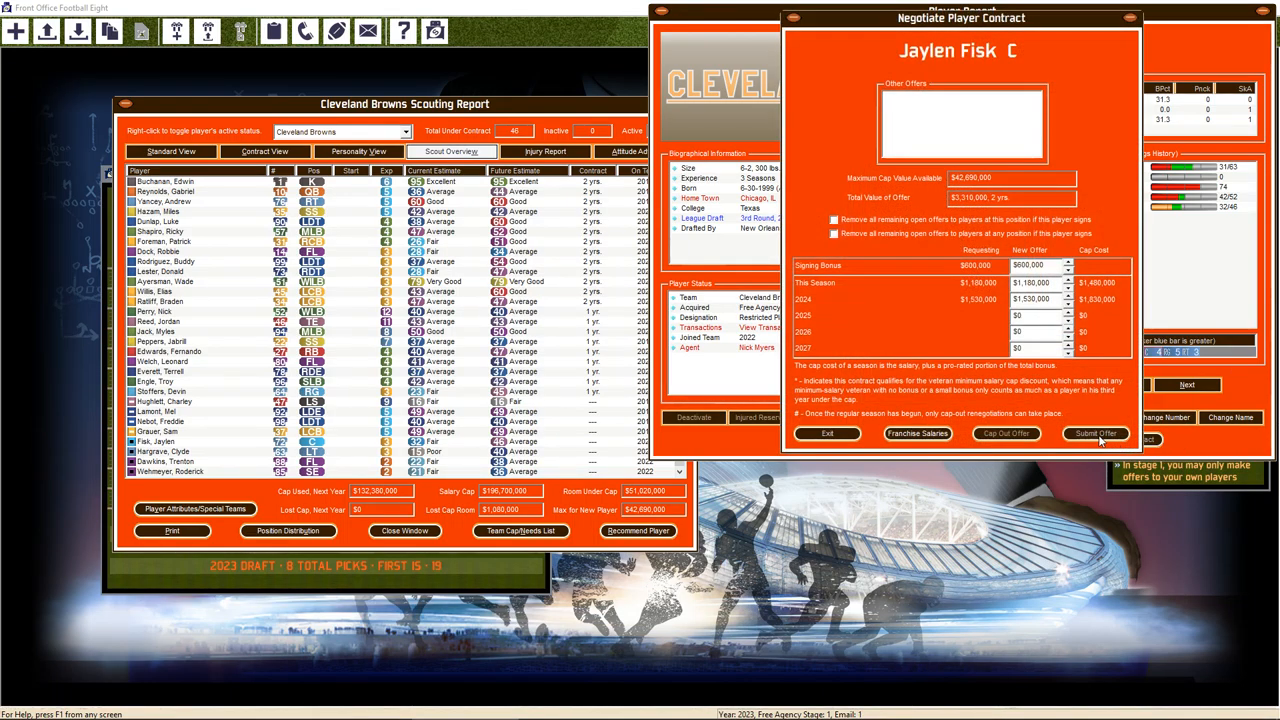
{"action": "left_click", "coordinate": [827, 433]}
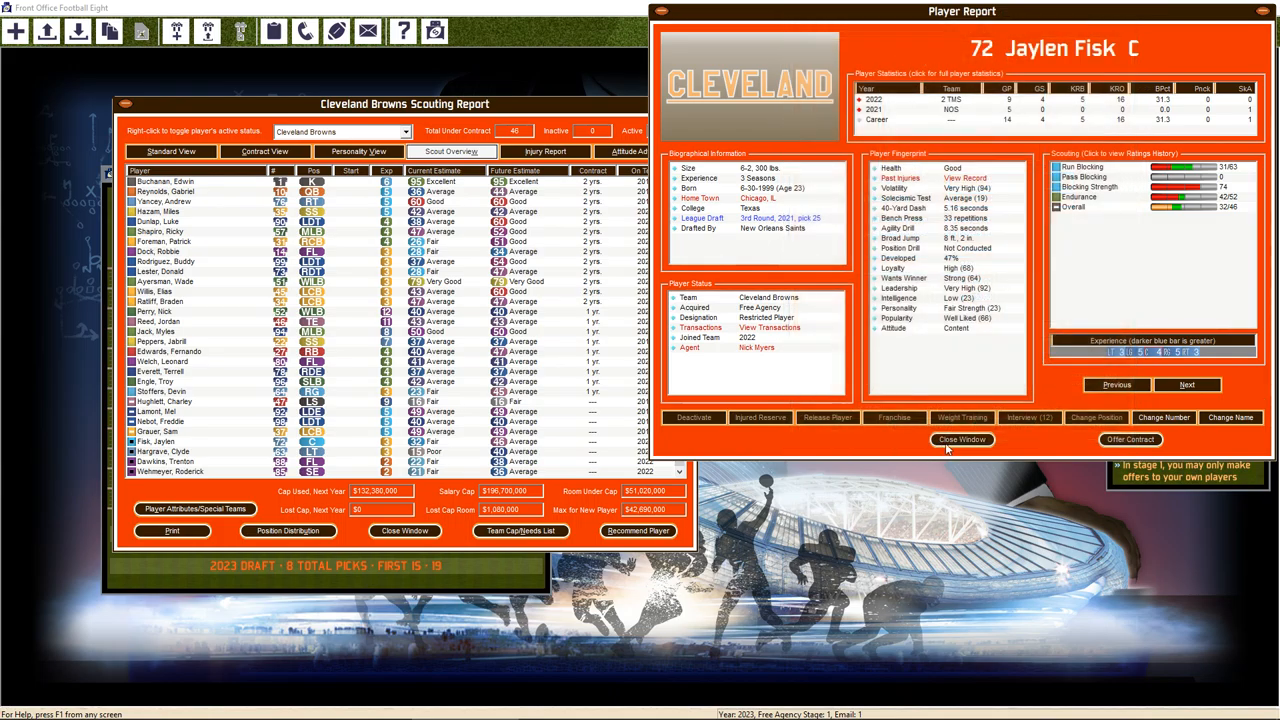
{"action": "left_click", "coordinate": [961, 439]}
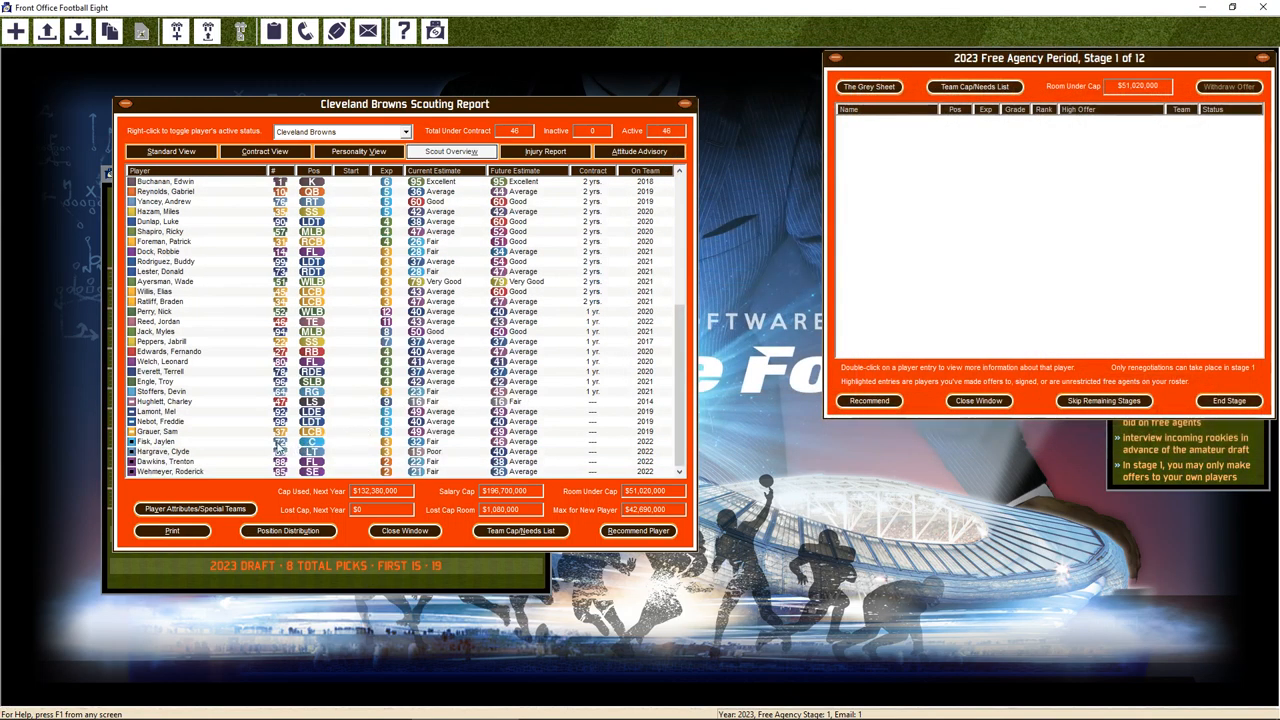
{"action": "mouse_move", "coordinate": [213, 460]}
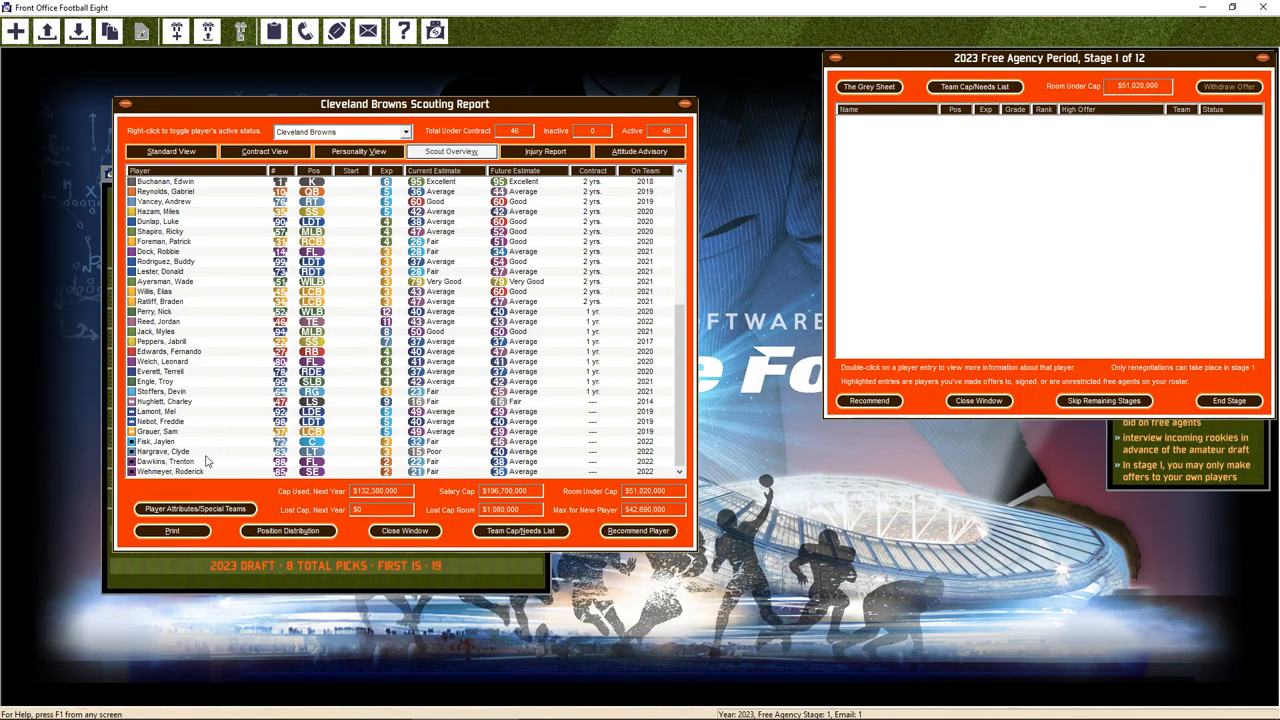
Review Trenton Dawkins' and Myles Jack's player reports, closing each
{"action": "double_click", "coordinate": [160, 461]}
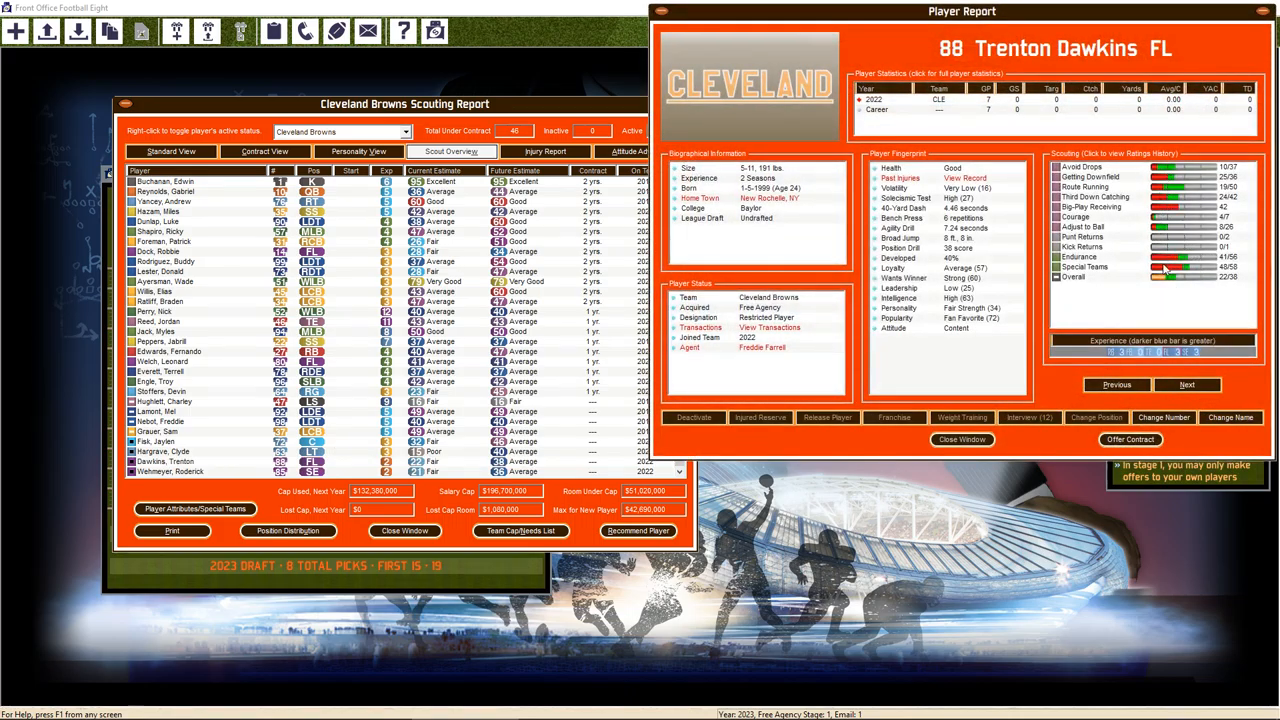
{"action": "left_click", "coordinate": [962, 439]}
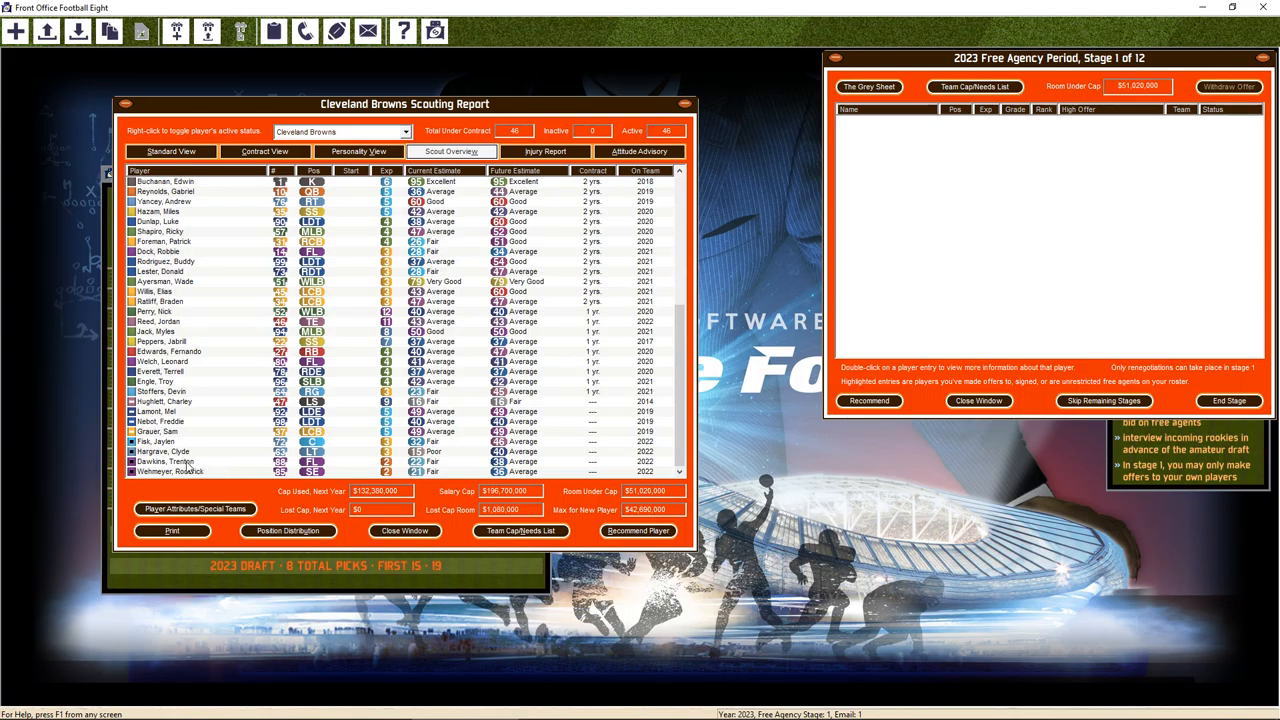
{"action": "mouse_move", "coordinate": [213, 444]}
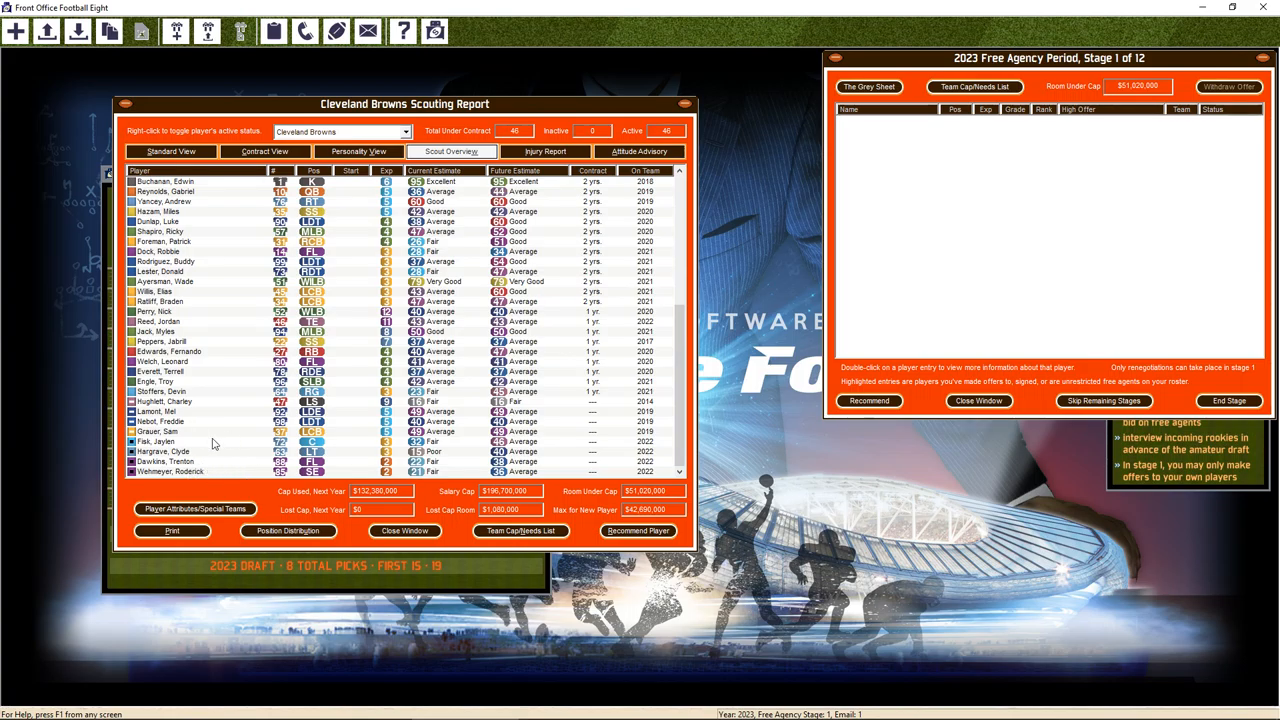
{"action": "mouse_move", "coordinate": [230, 285]}
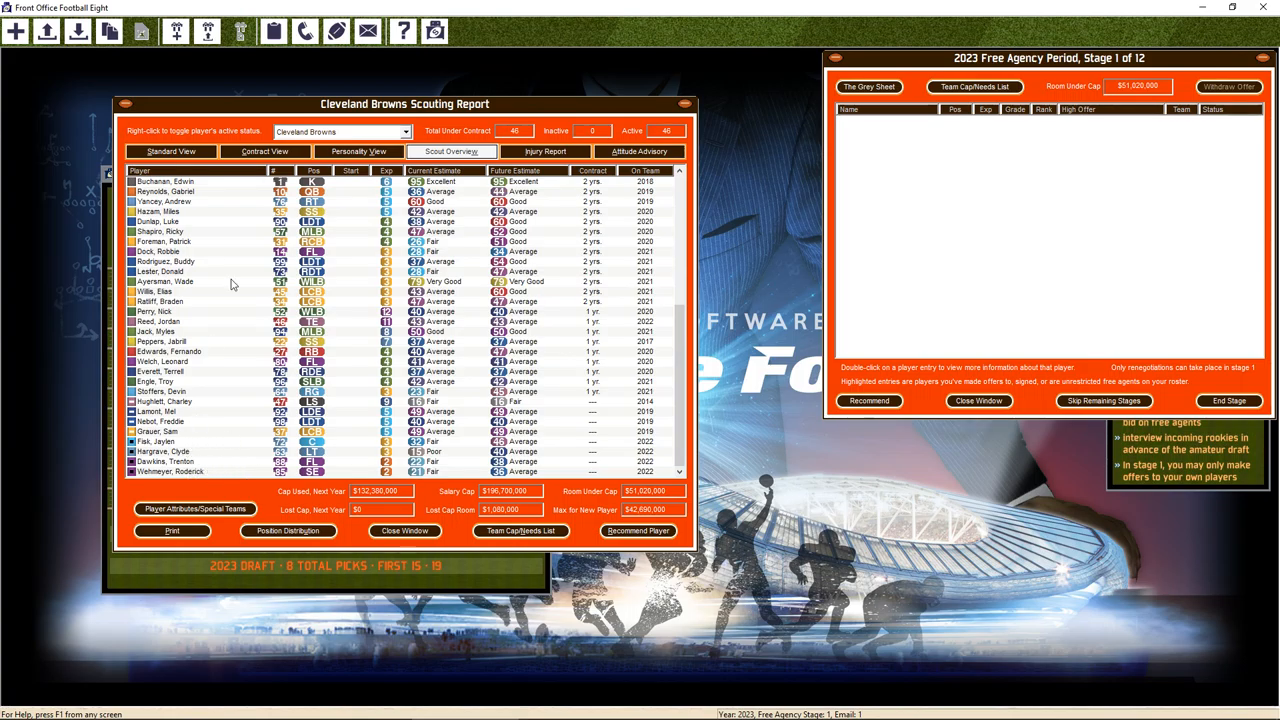
{"action": "mouse_move", "coordinate": [160, 355]}
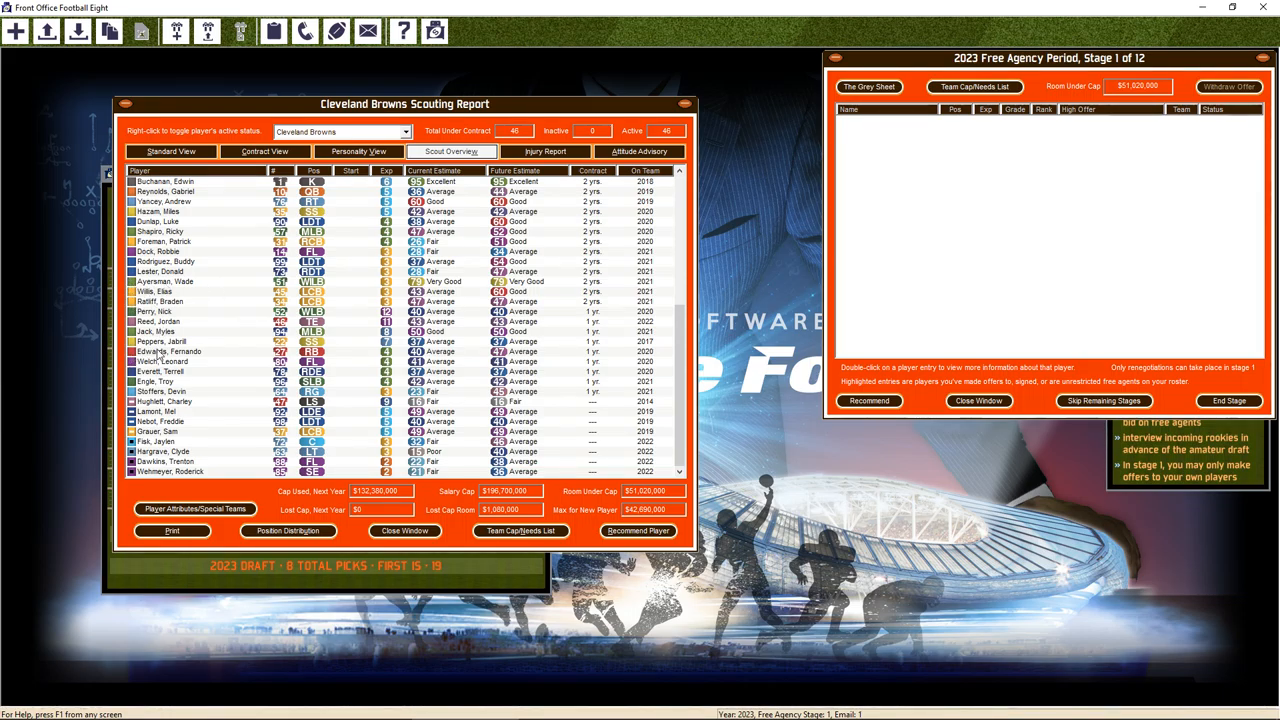
{"action": "mouse_move", "coordinate": [208, 320]}
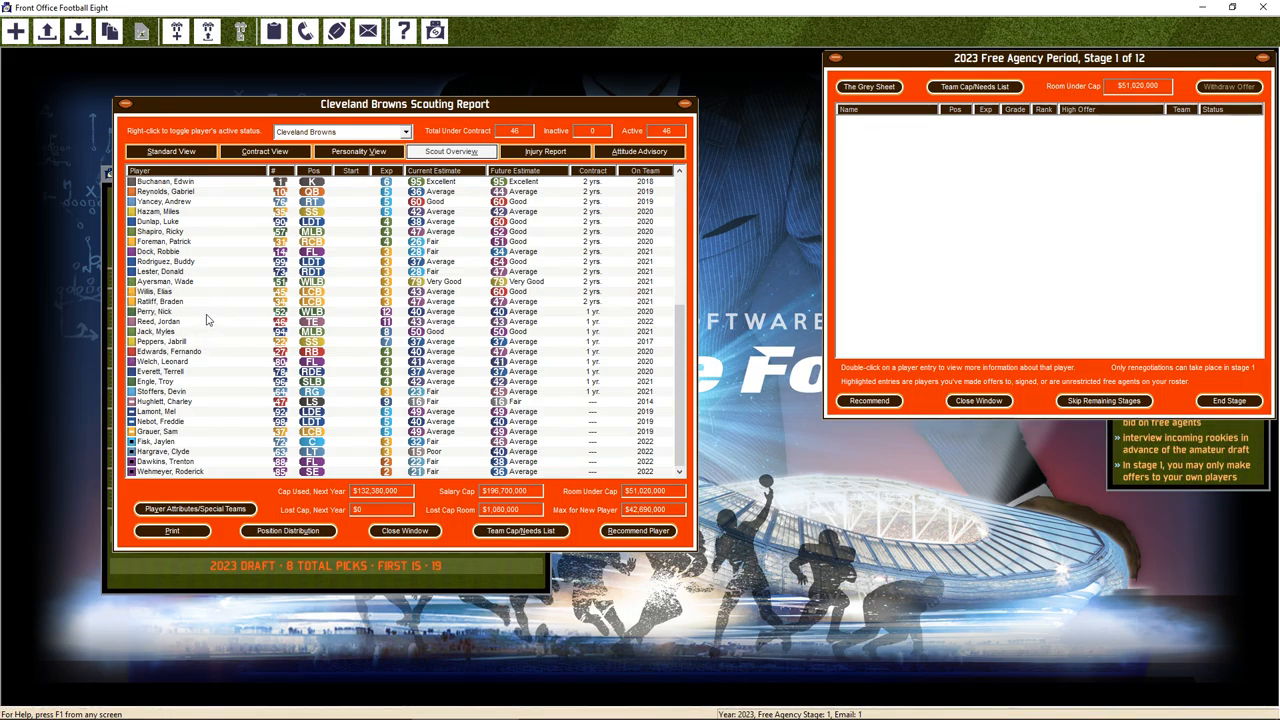
{"action": "mouse_move", "coordinate": [184, 321]}
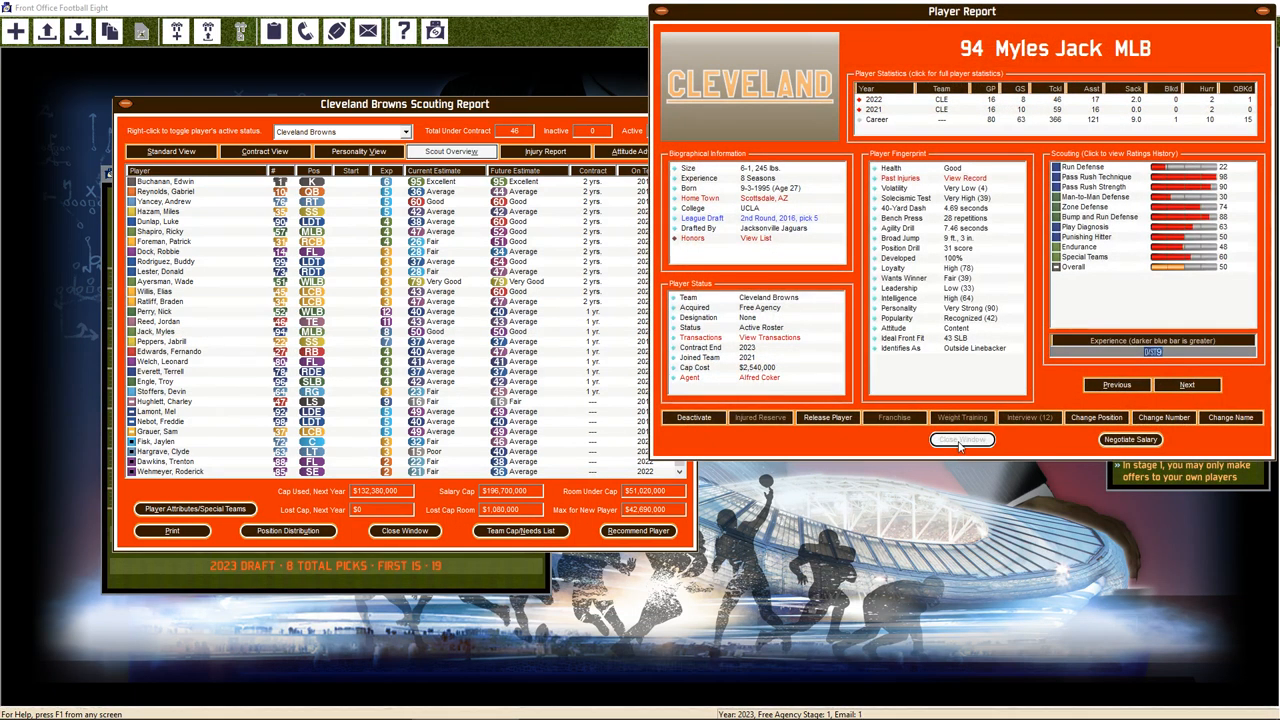
{"action": "left_click", "coordinate": [961, 440]}
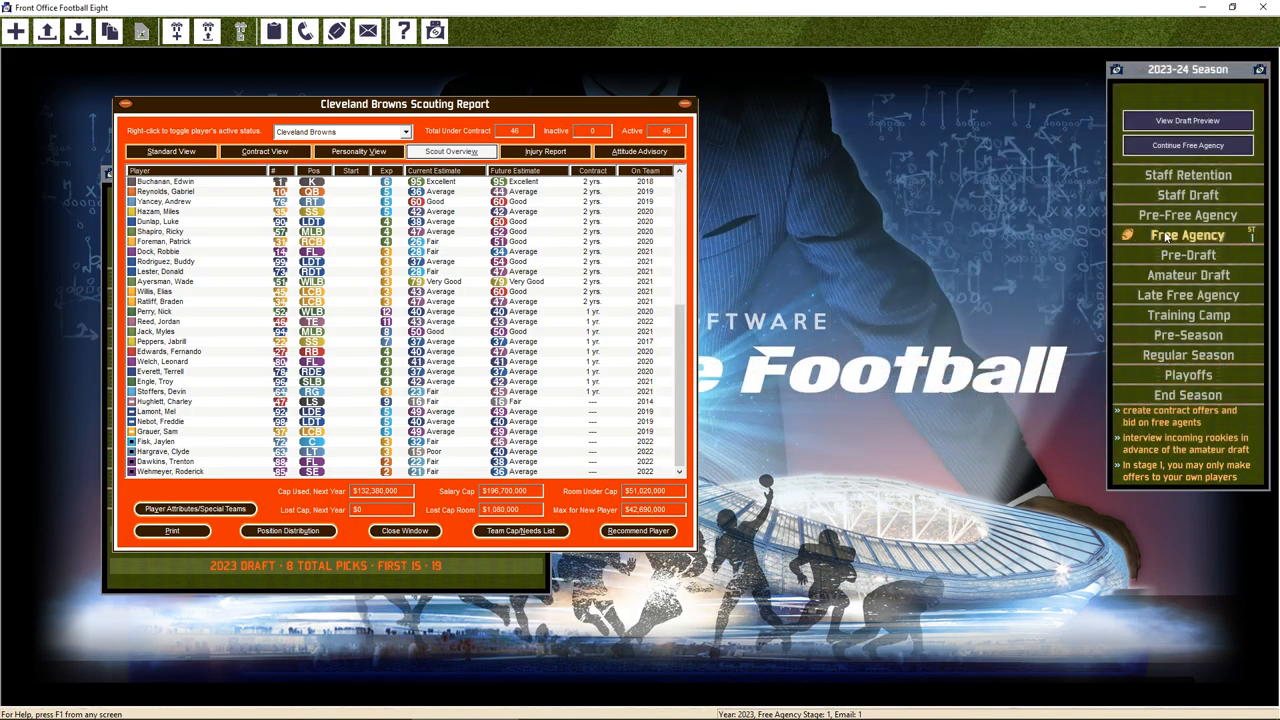
Reopen the stage-two free agency period and show the Grey Sheet rankings
{"action": "left_click", "coordinate": [1187, 235]}
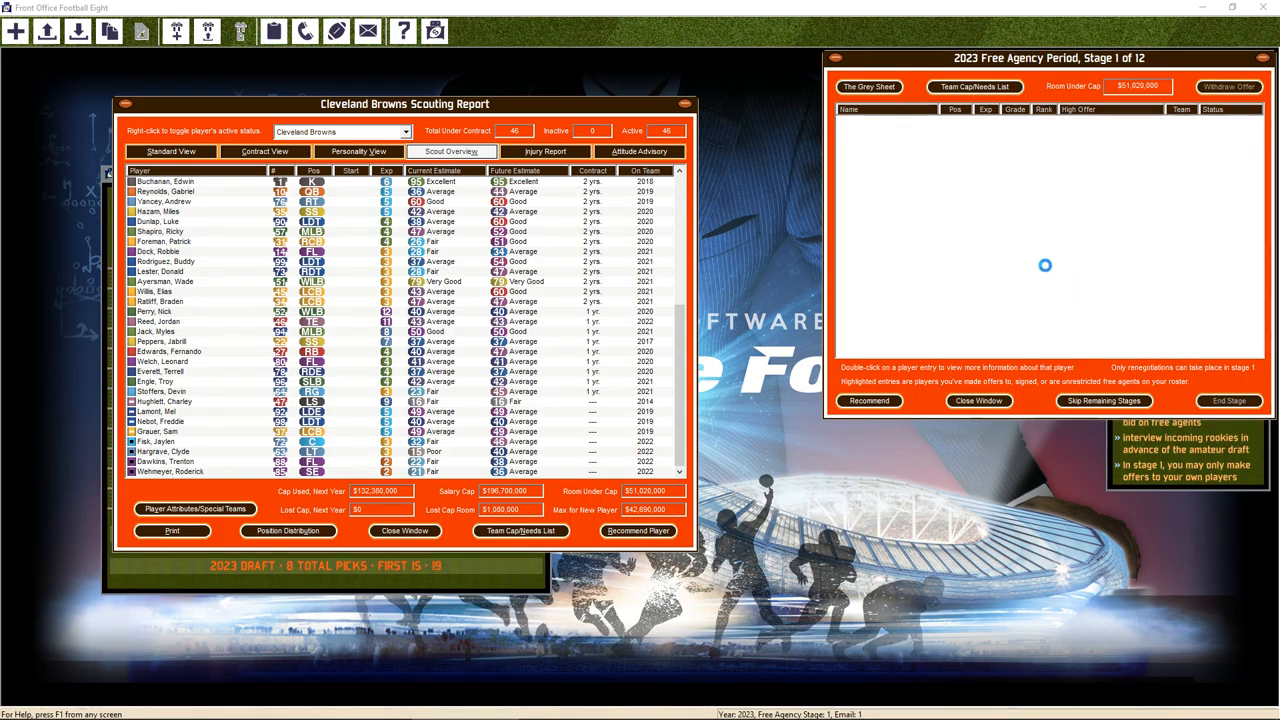
{"action": "left_click", "coordinate": [868, 86]}
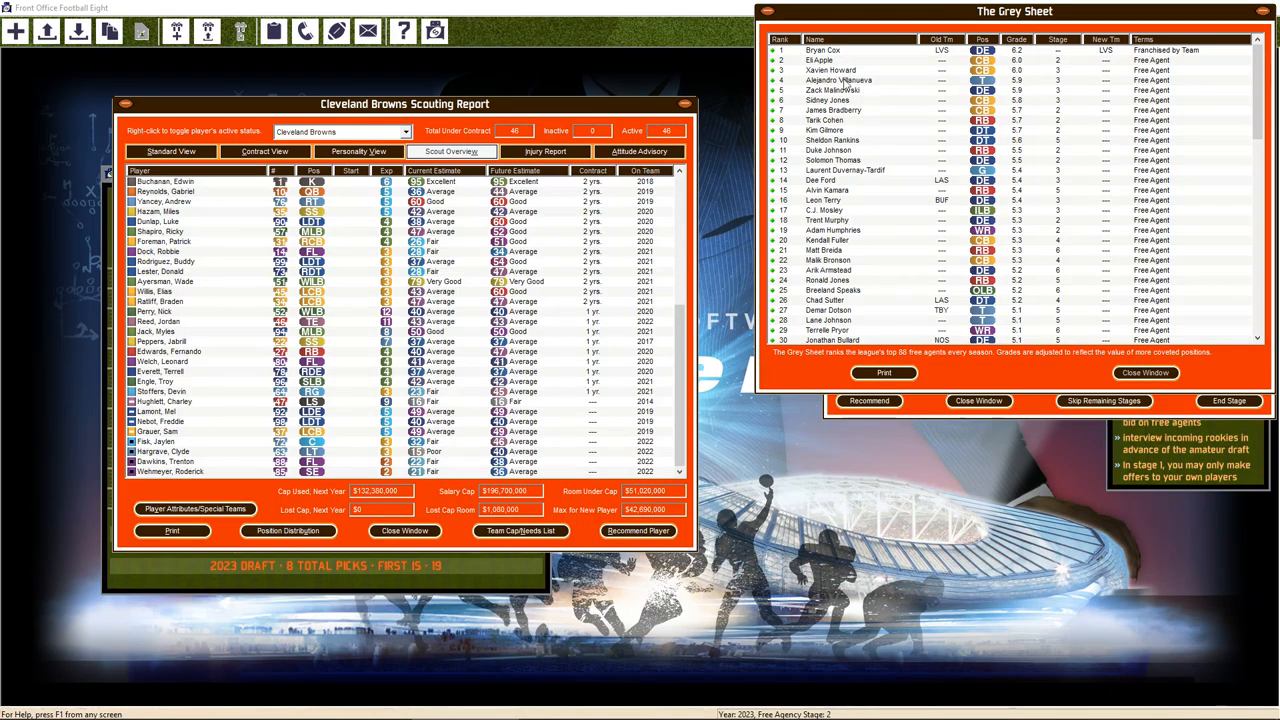
{"action": "mouse_move", "coordinate": [919, 110]}
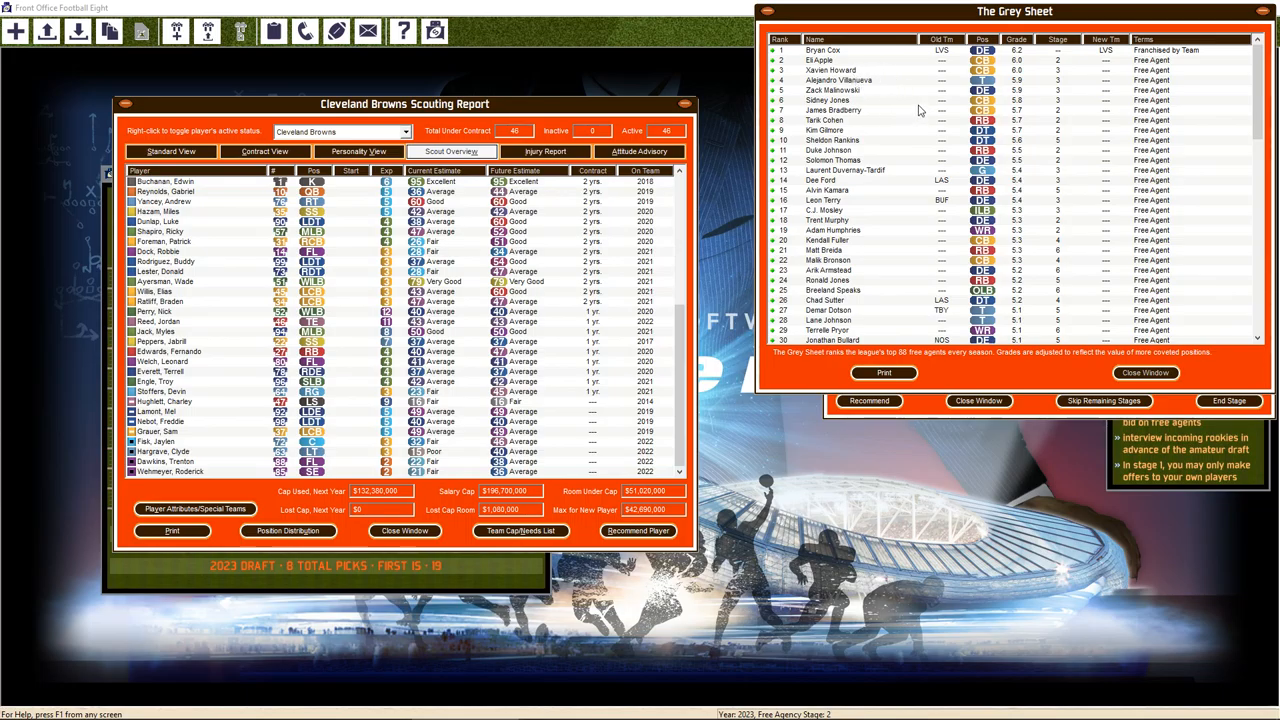
{"action": "mouse_move", "coordinate": [893, 153]}
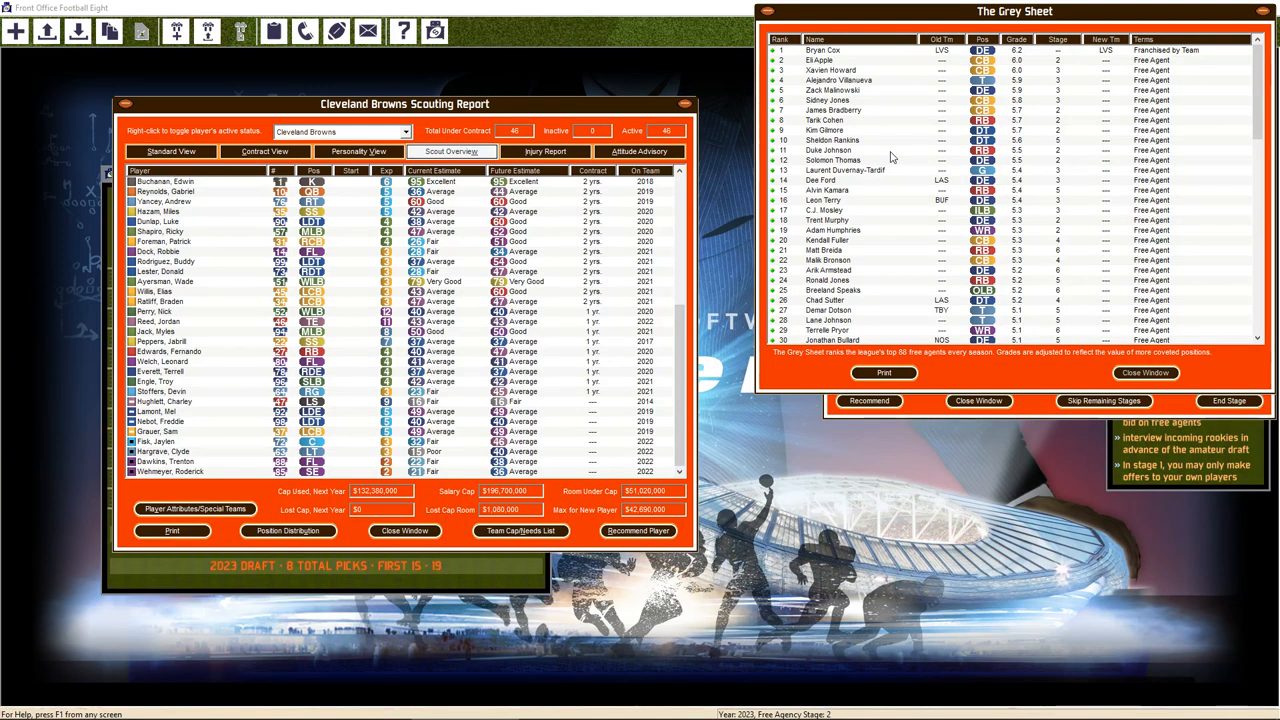
{"action": "mouse_move", "coordinate": [883, 235]}
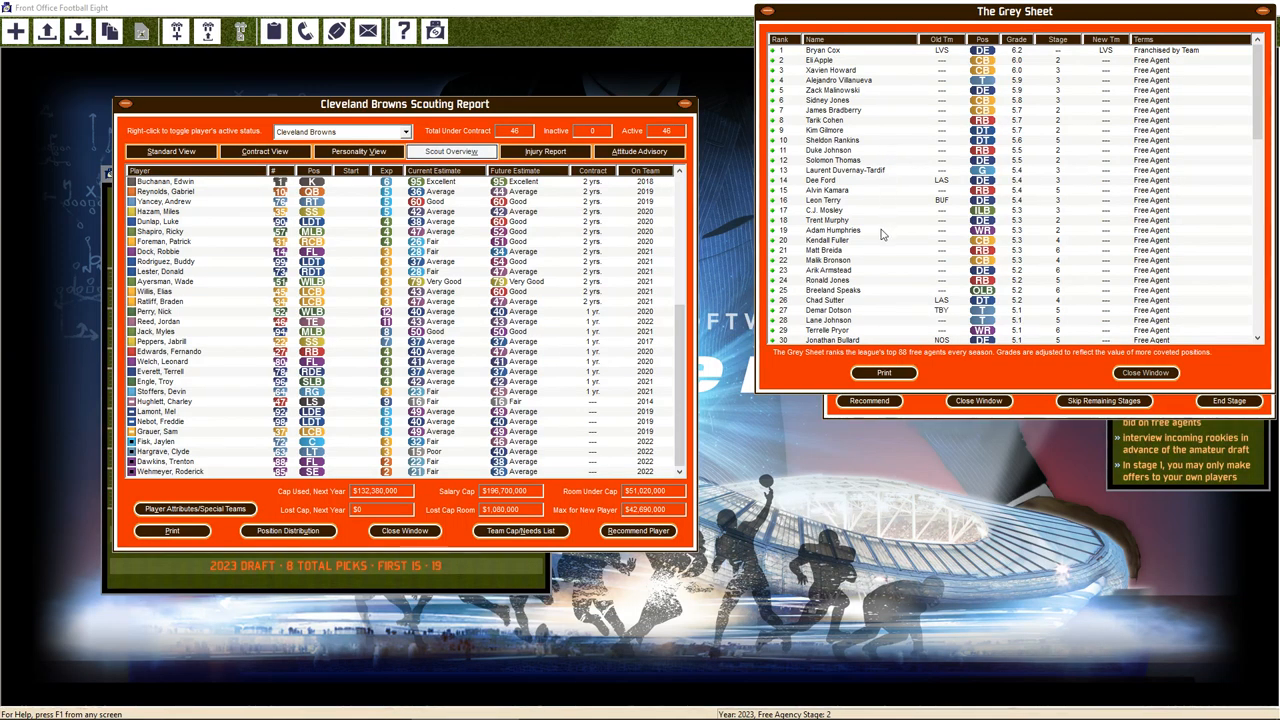
{"action": "mouse_move", "coordinate": [949, 135]}
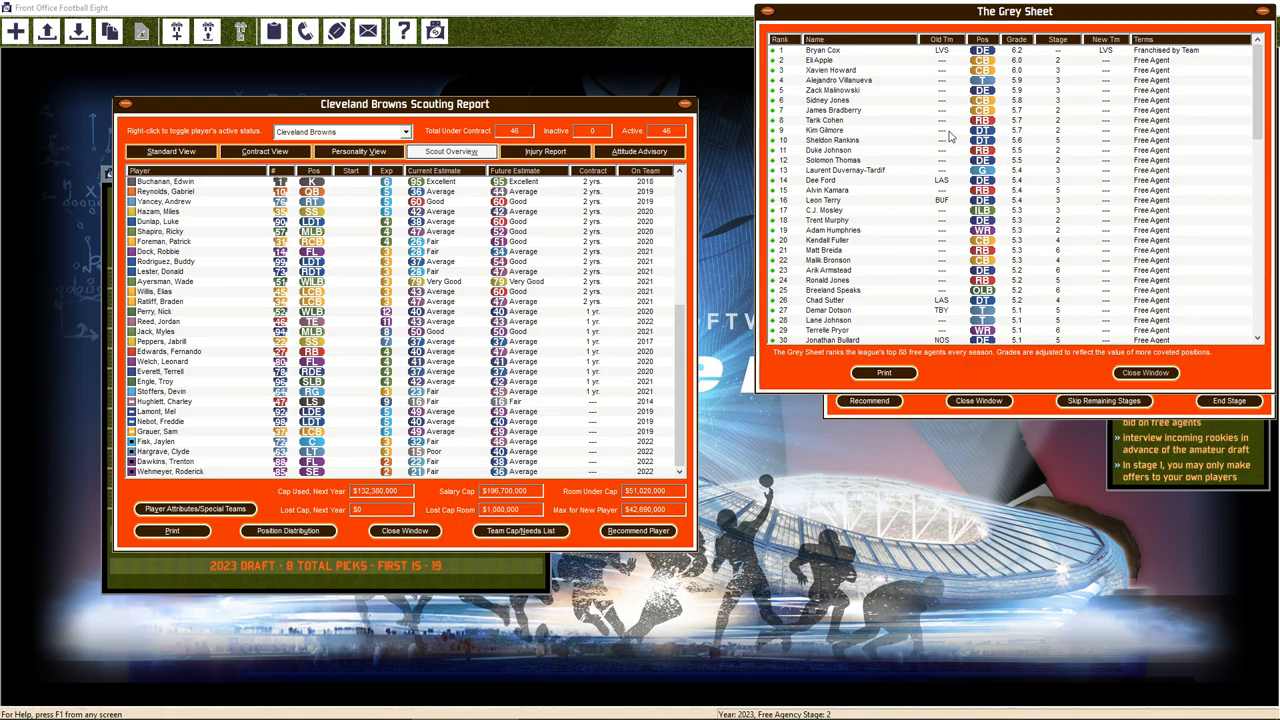
Review Eli Apple's report, then check Xavien Howard's contract demands without making an offer
{"action": "left_click", "coordinate": [819, 60]}
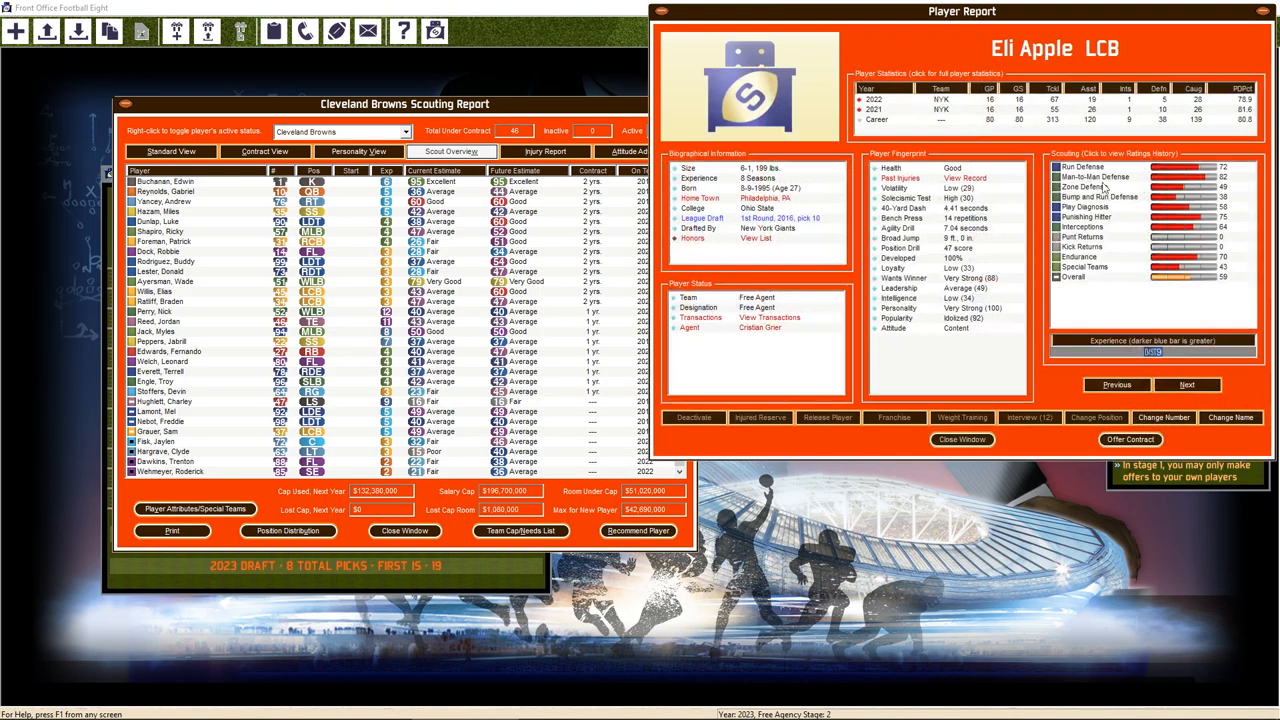
{"action": "mouse_move", "coordinate": [705, 340]}
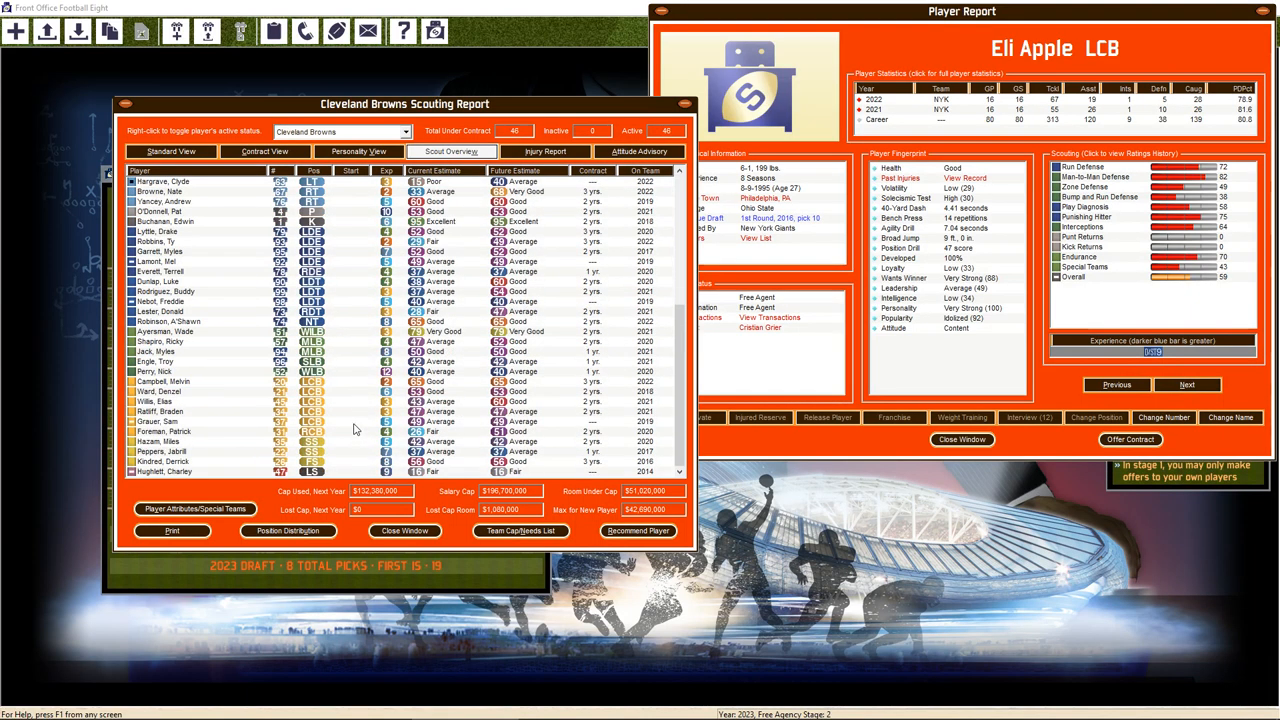
{"action": "mouse_move", "coordinate": [339, 385]}
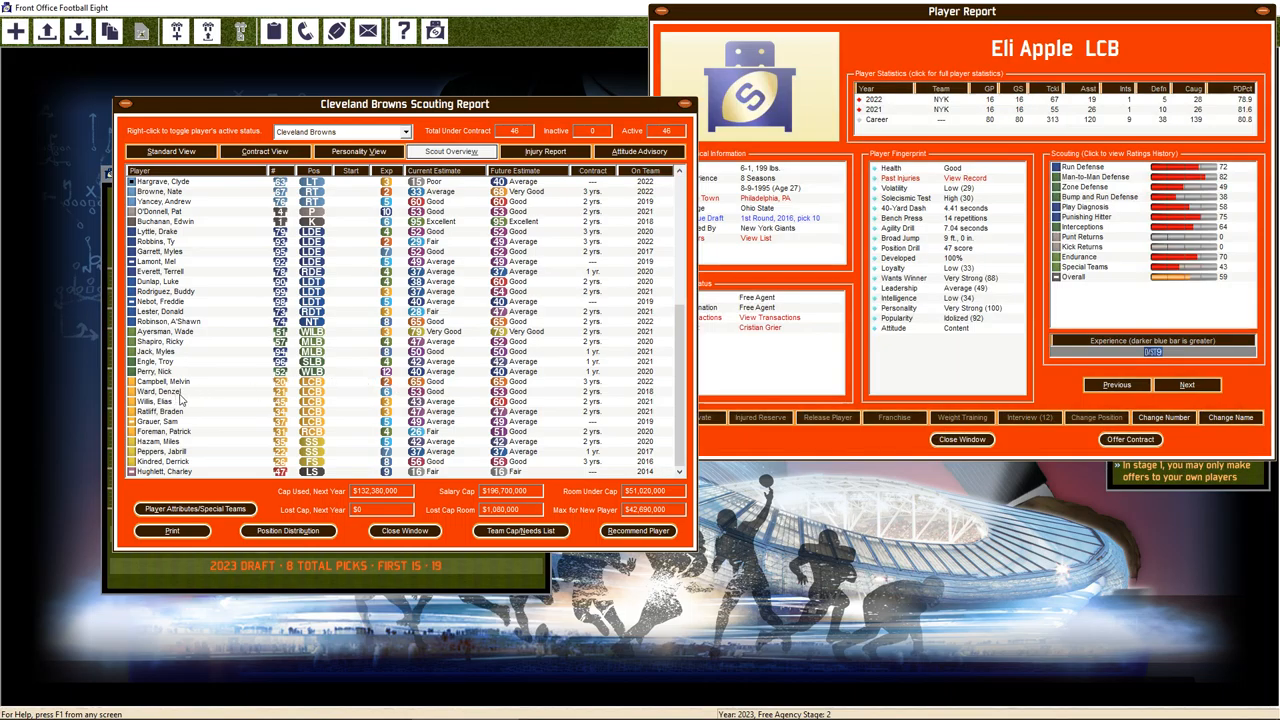
{"action": "mouse_move", "coordinate": [1066, 306]}
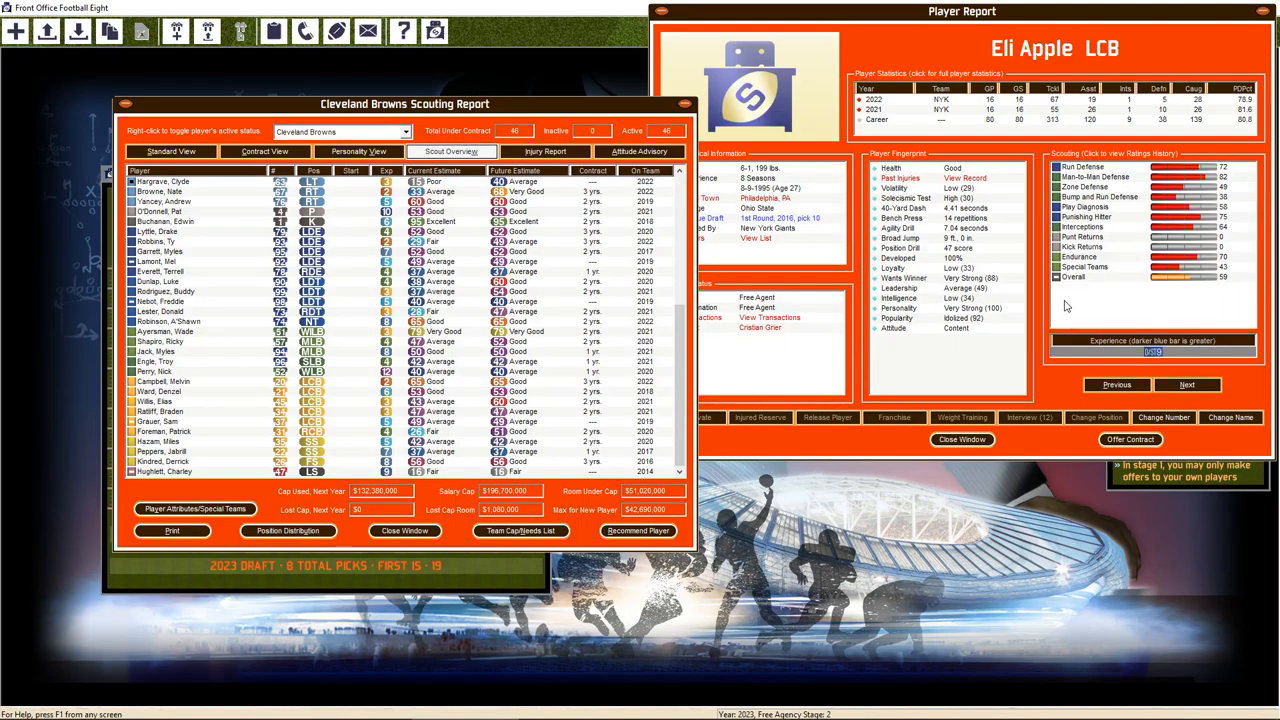
{"action": "left_click", "coordinate": [1131, 439]}
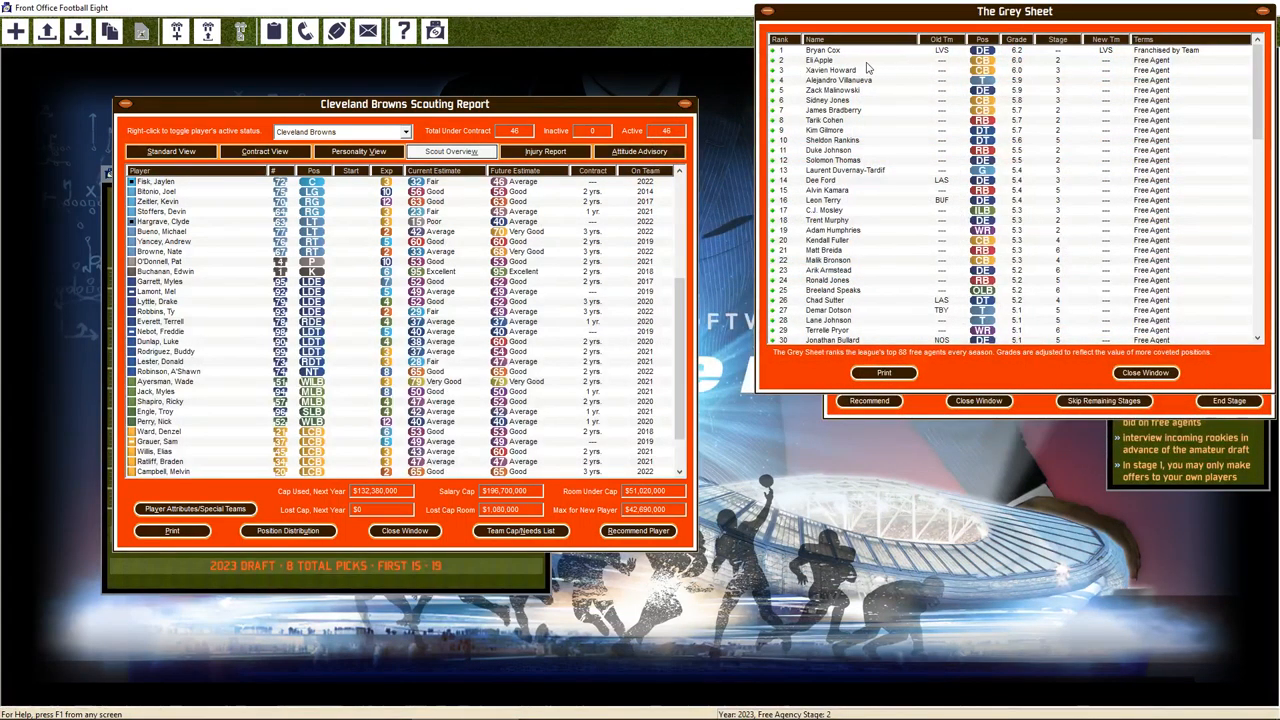
{"action": "left_click", "coordinate": [830, 70]}
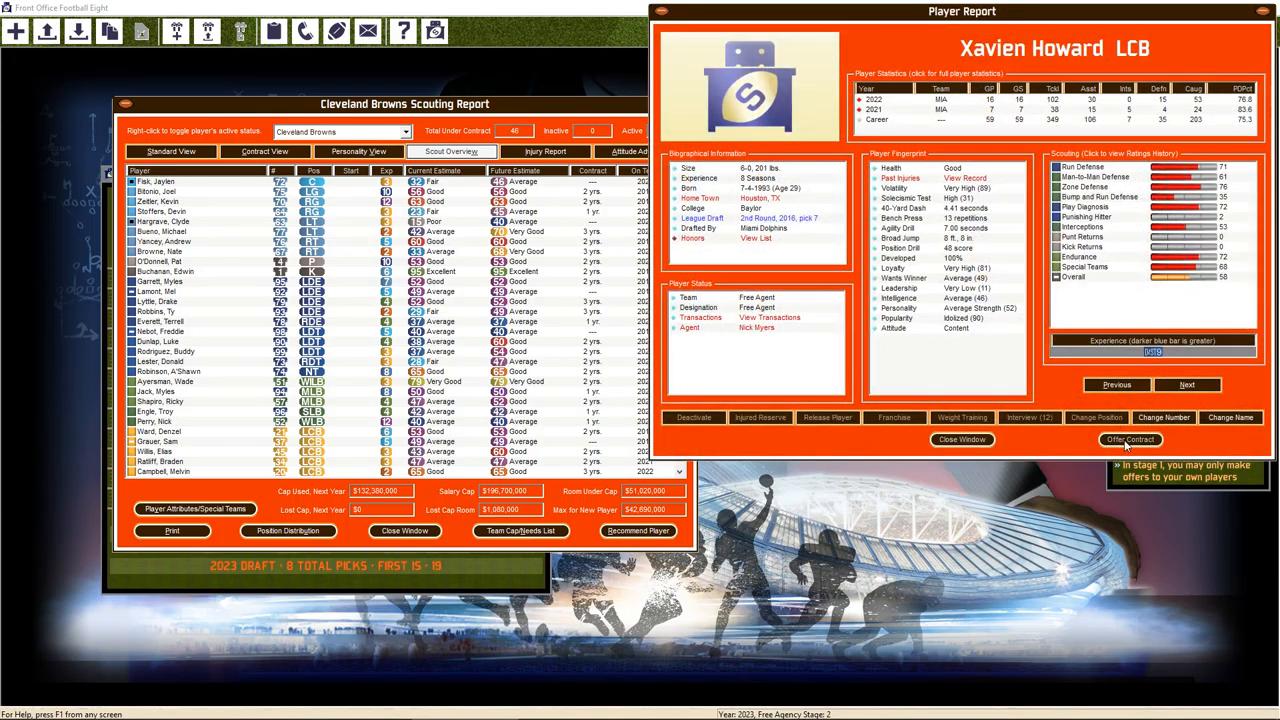
{"action": "left_click", "coordinate": [1130, 439]}
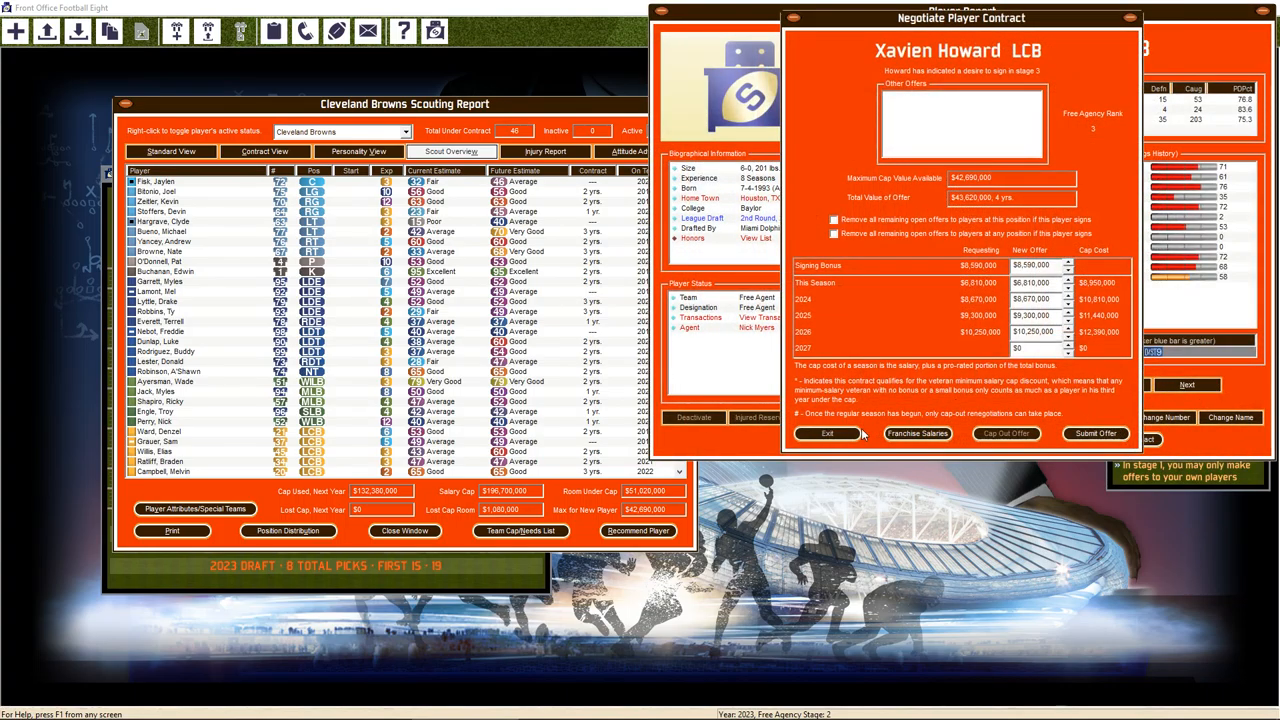
{"action": "left_click", "coordinate": [826, 433]}
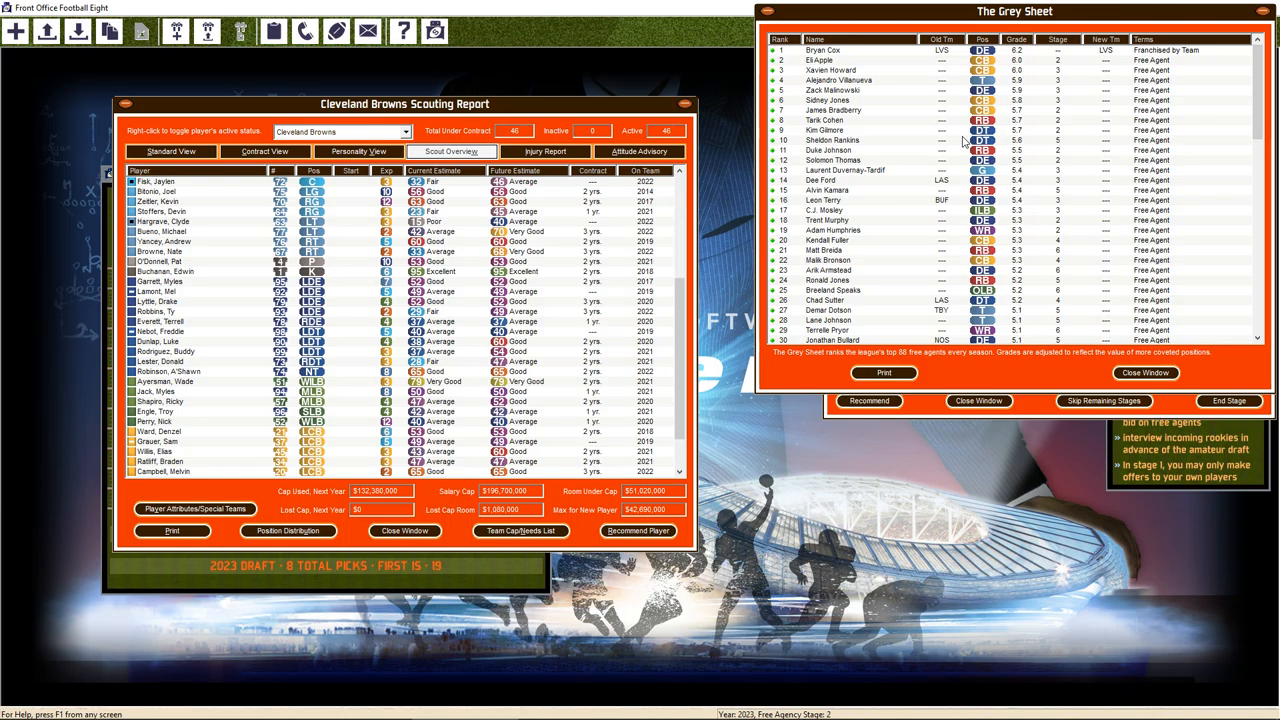
{"action": "mouse_move", "coordinate": [923, 110]}
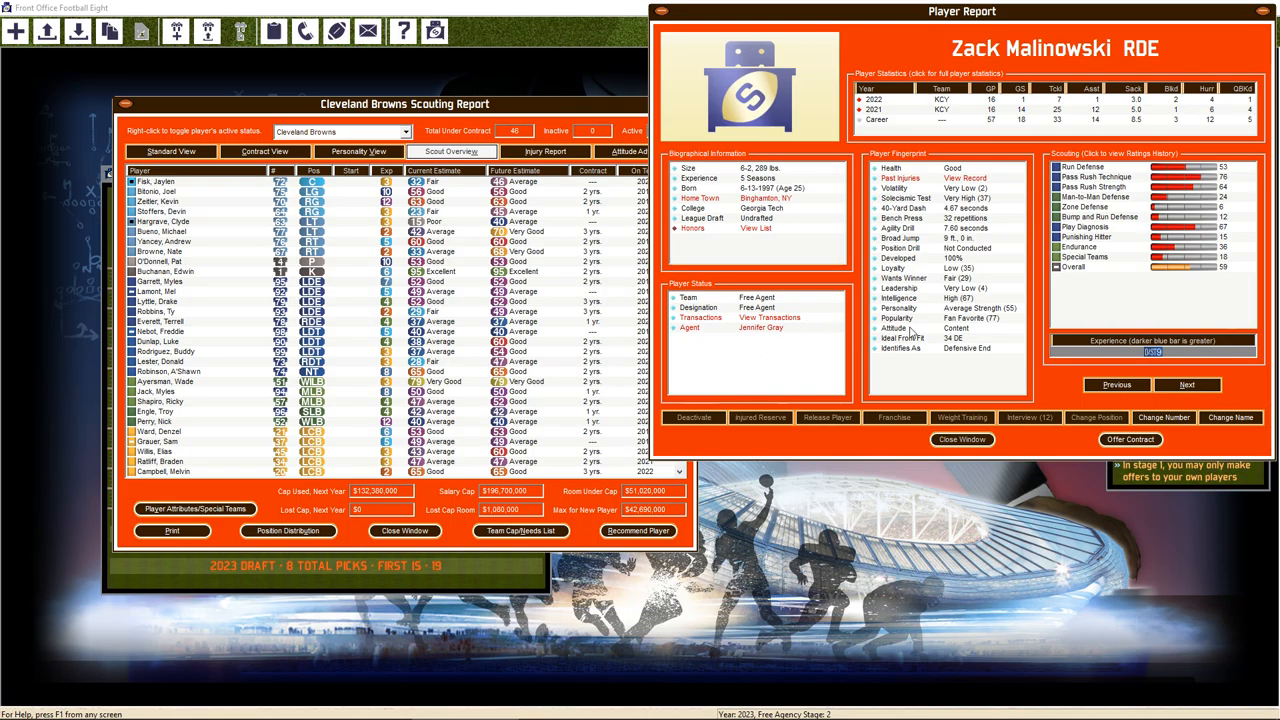
{"action": "mouse_move", "coordinate": [938, 359]}
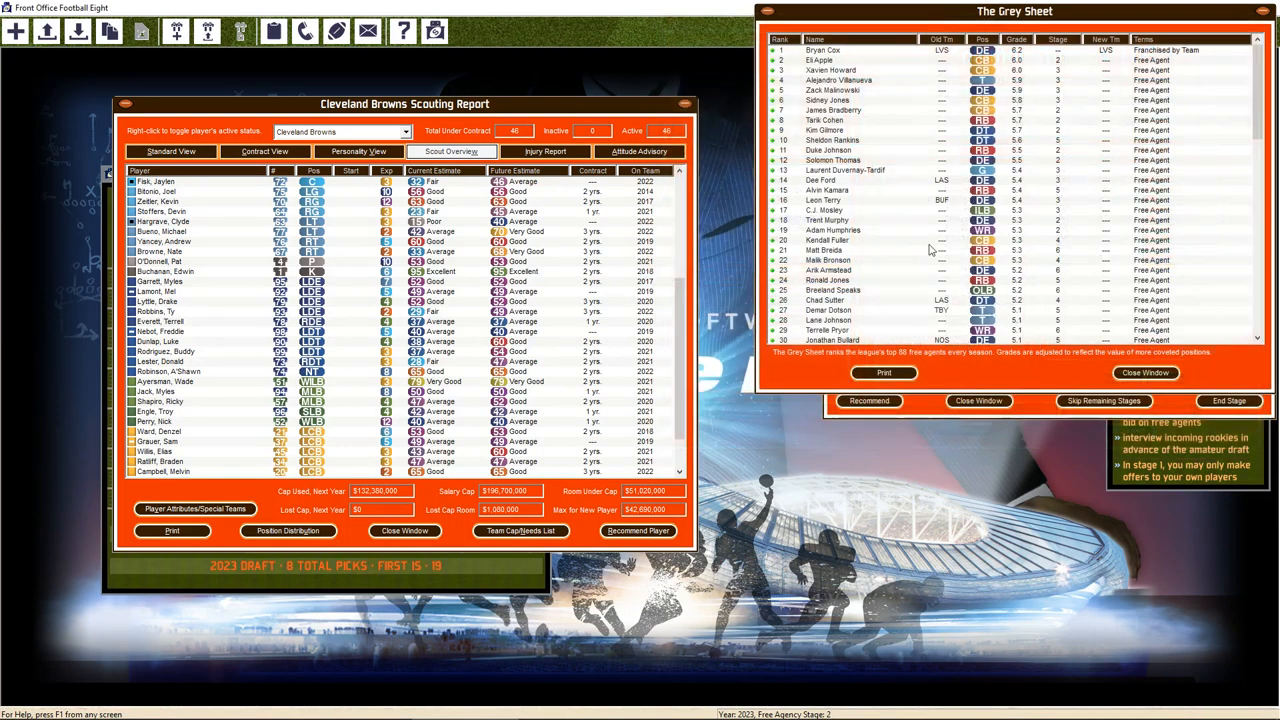
{"action": "mouse_move", "coordinate": [920, 230]}
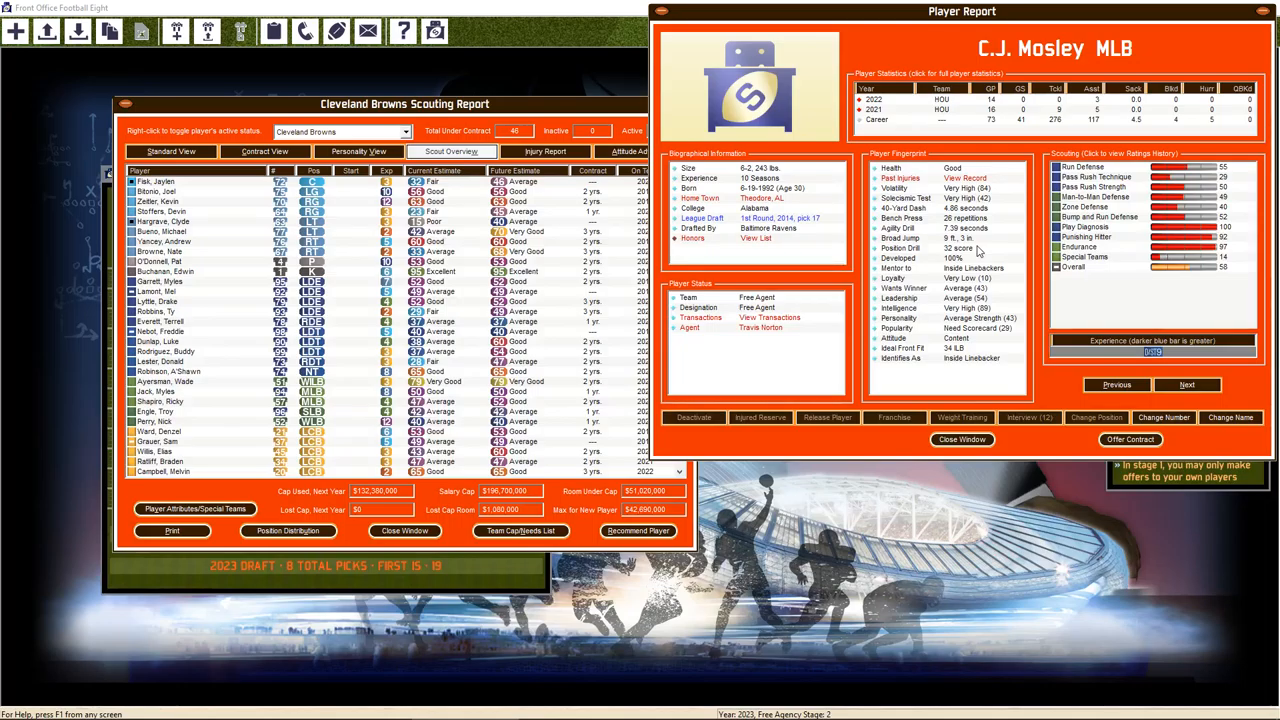
{"action": "mouse_move", "coordinate": [900, 360]}
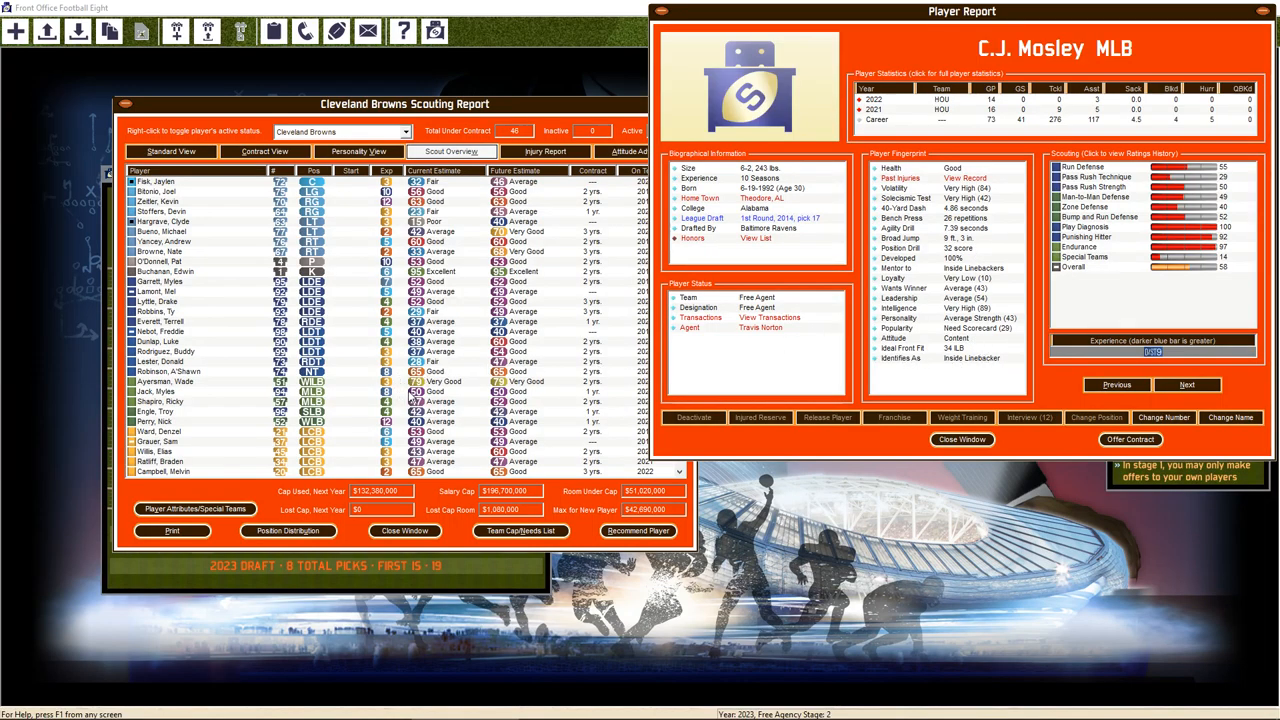
{"action": "mouse_move", "coordinate": [1130, 440]}
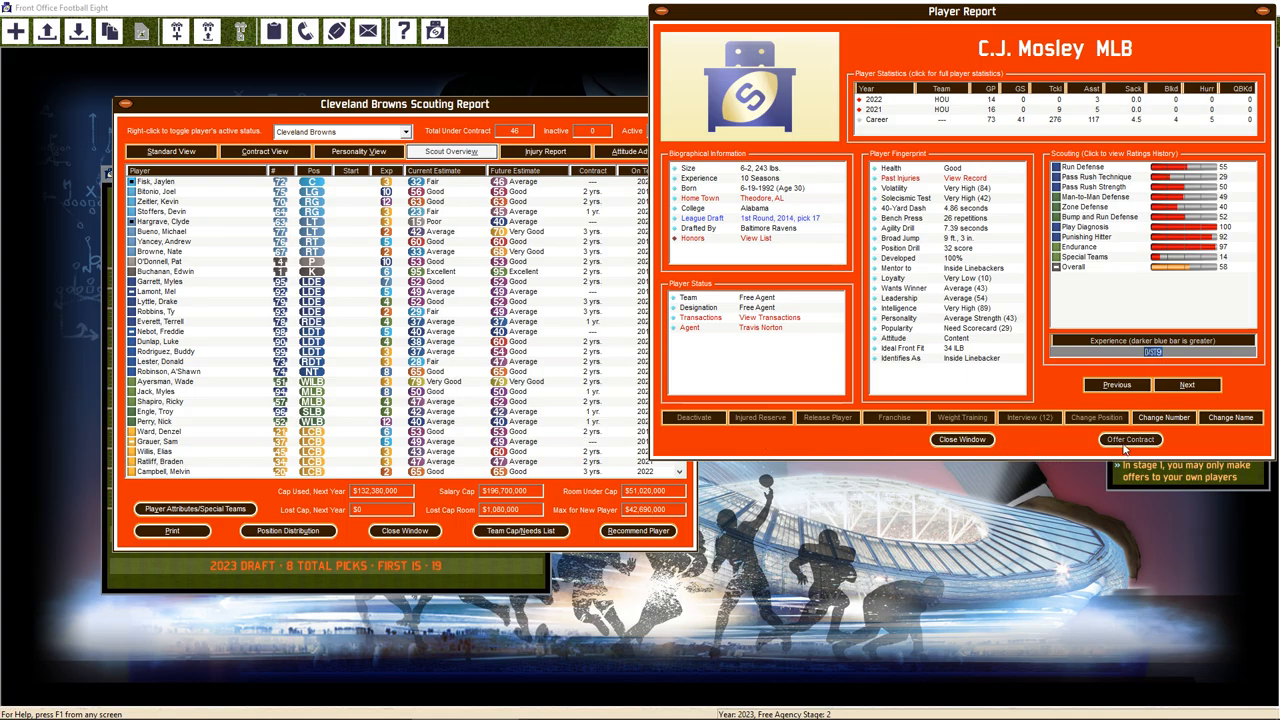
Open C.J. Mosley's negotiation, then offer Adam Humphries three years, $11,270,000
{"action": "left_click", "coordinate": [1131, 439]}
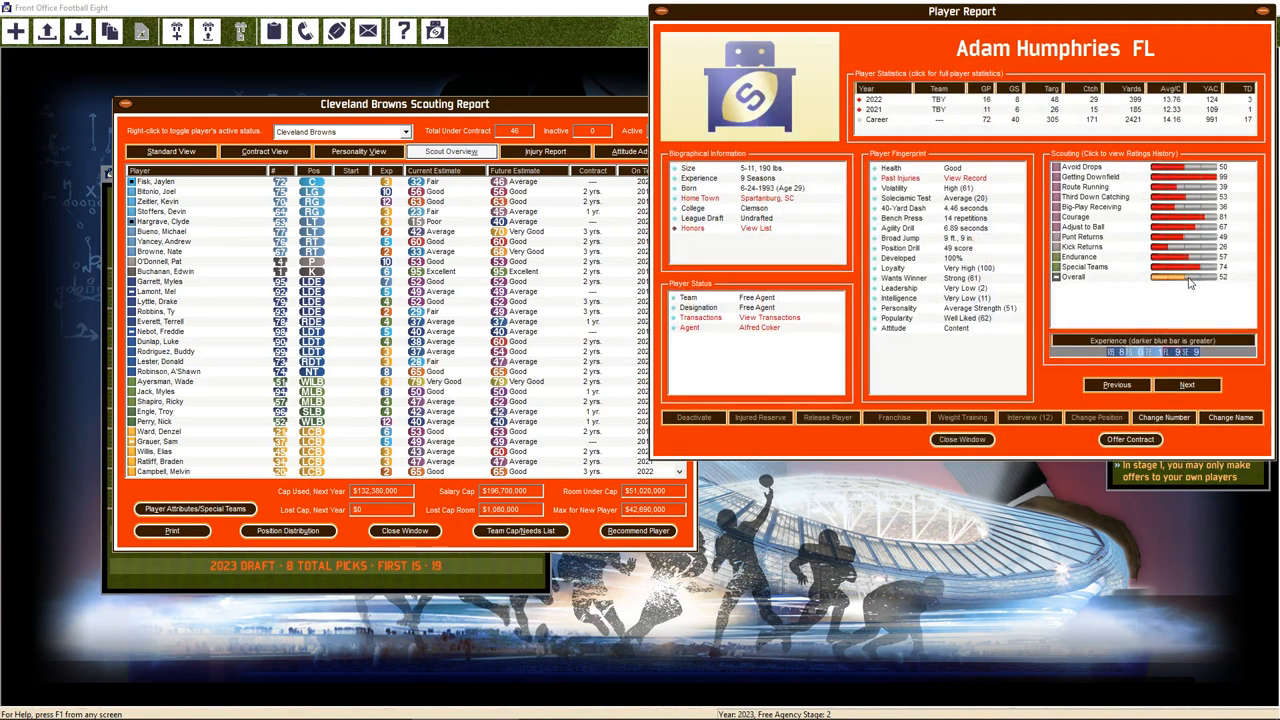
{"action": "mouse_move", "coordinate": [1160, 197]}
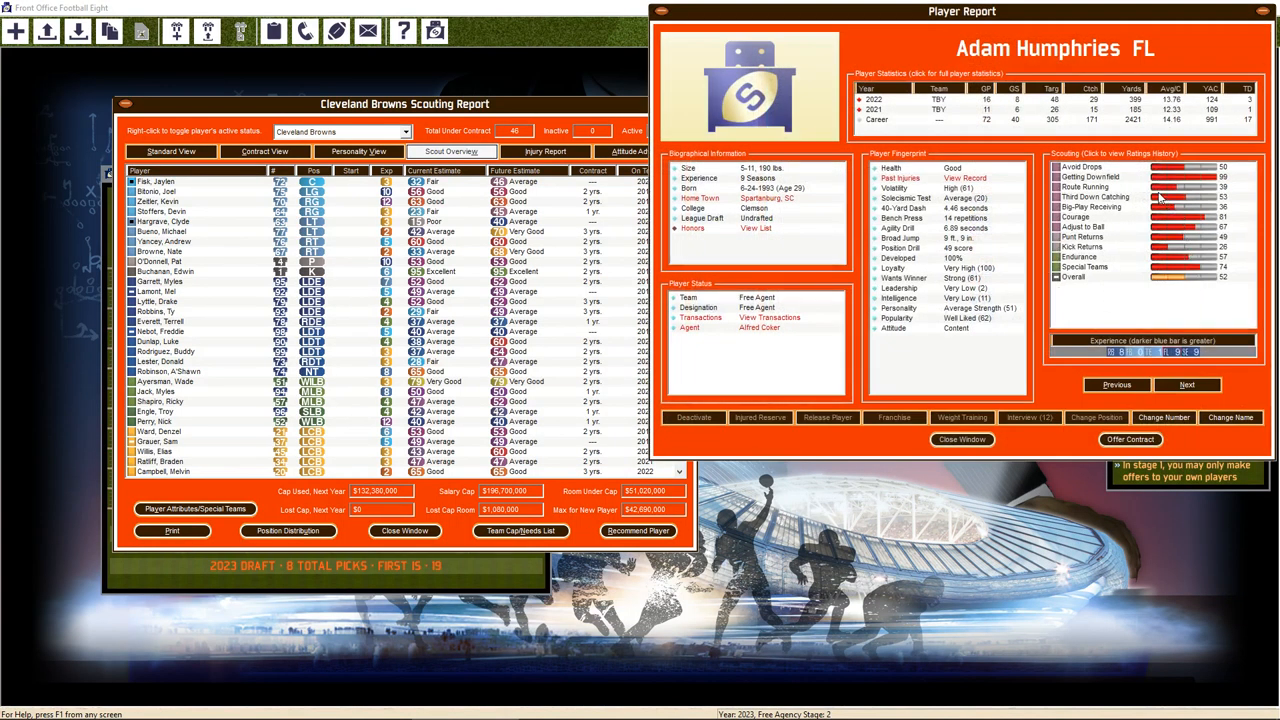
{"action": "mouse_move", "coordinate": [1147, 174]}
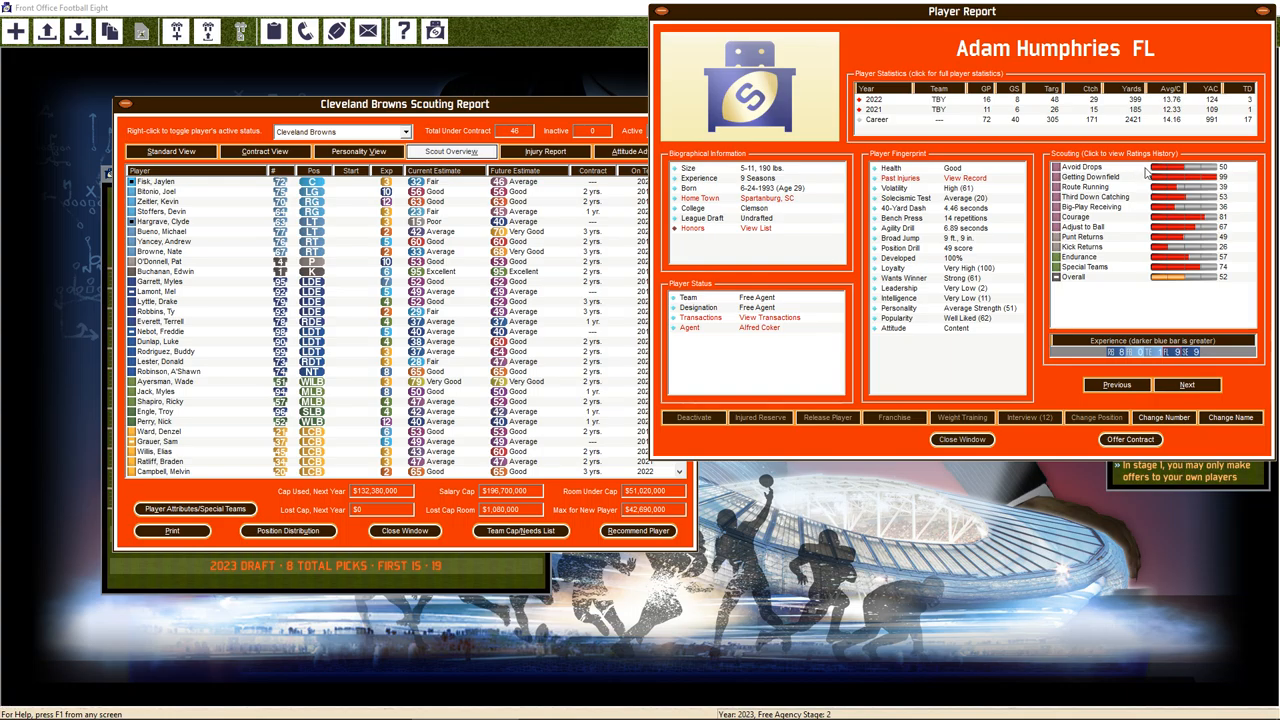
{"action": "mouse_move", "coordinate": [1174, 177]}
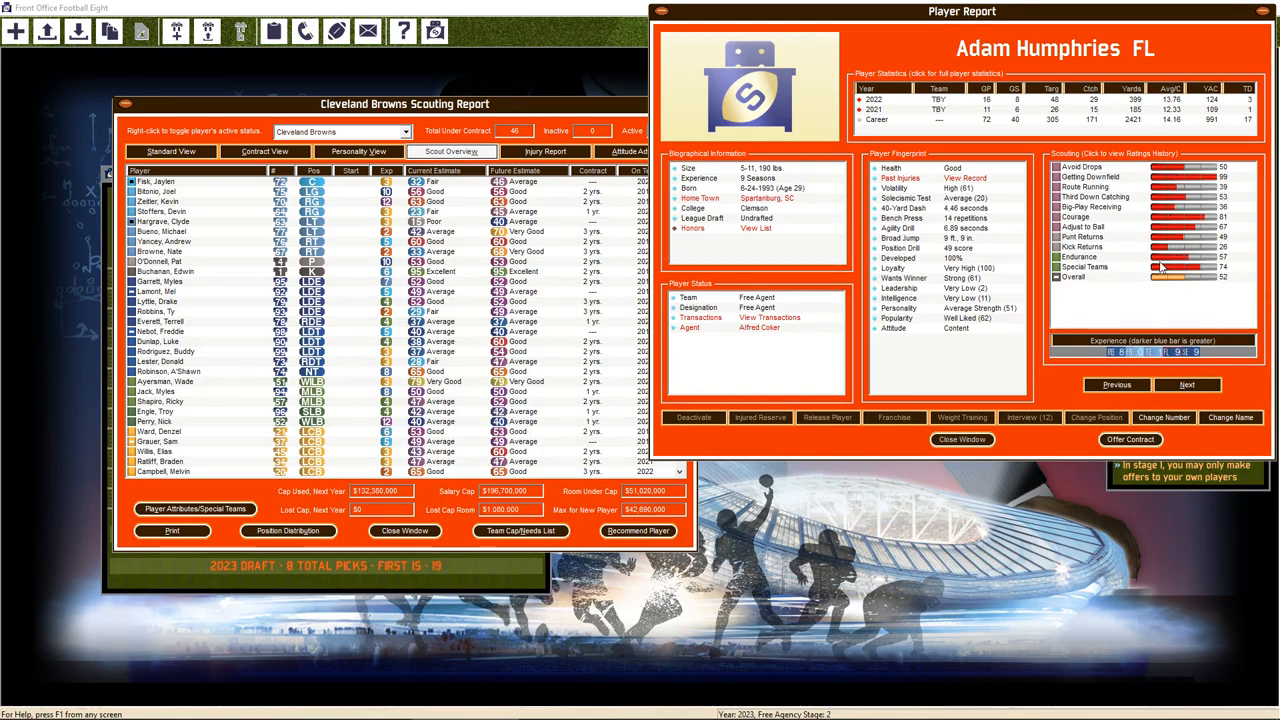
{"action": "left_click", "coordinate": [1130, 440]}
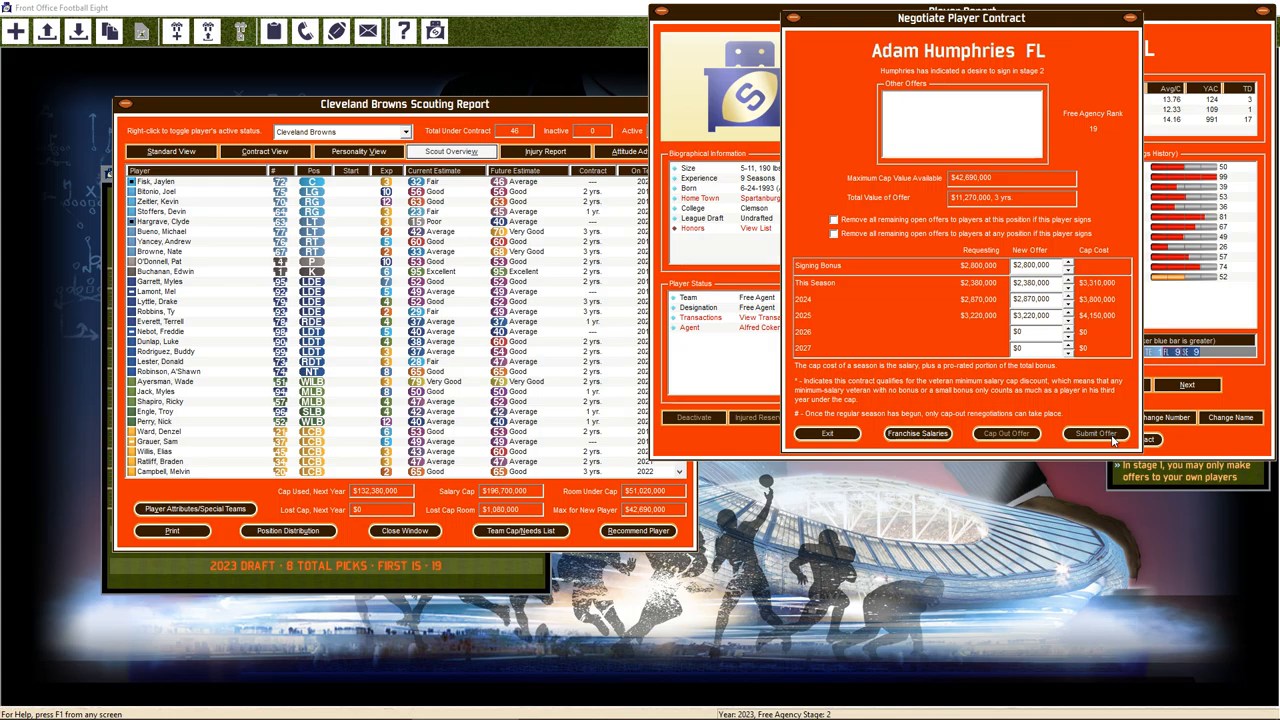
{"action": "left_click", "coordinate": [1094, 433]}
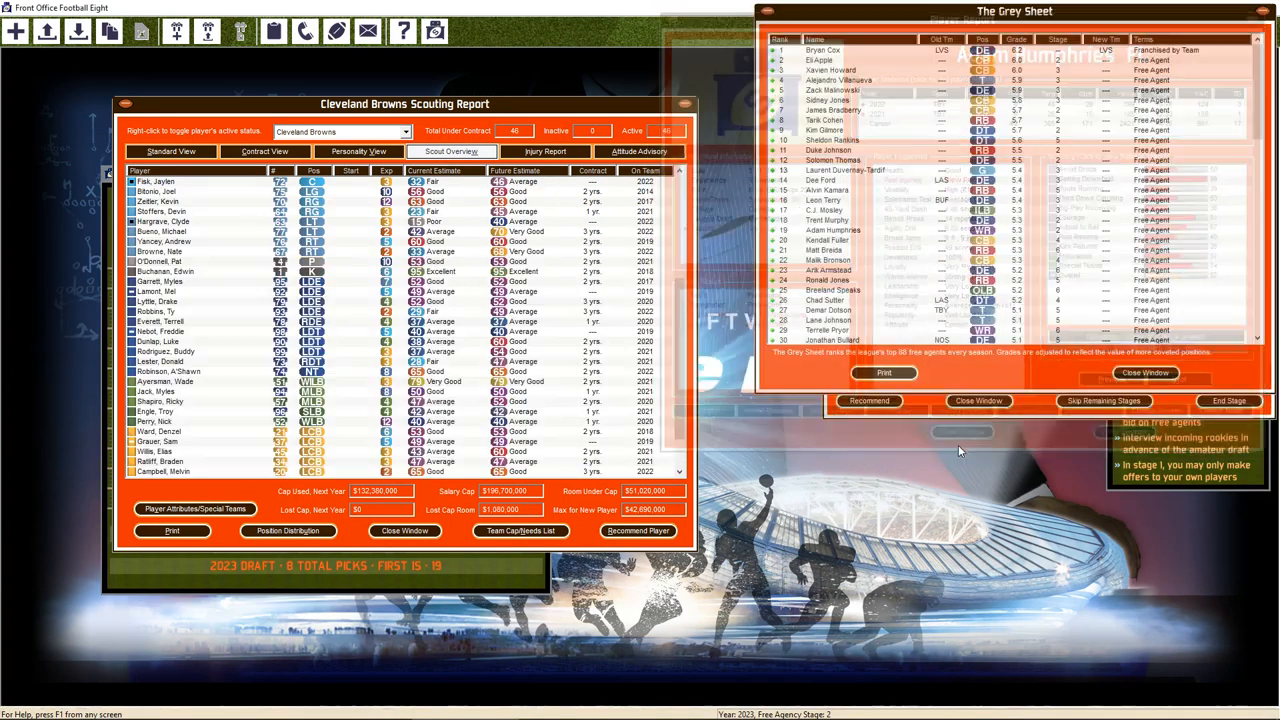
Scroll through the Grey Sheet and end the stage, moving free agency to stage three
{"action": "scroll", "scroll_direction": "down", "scroll_amount": 3}
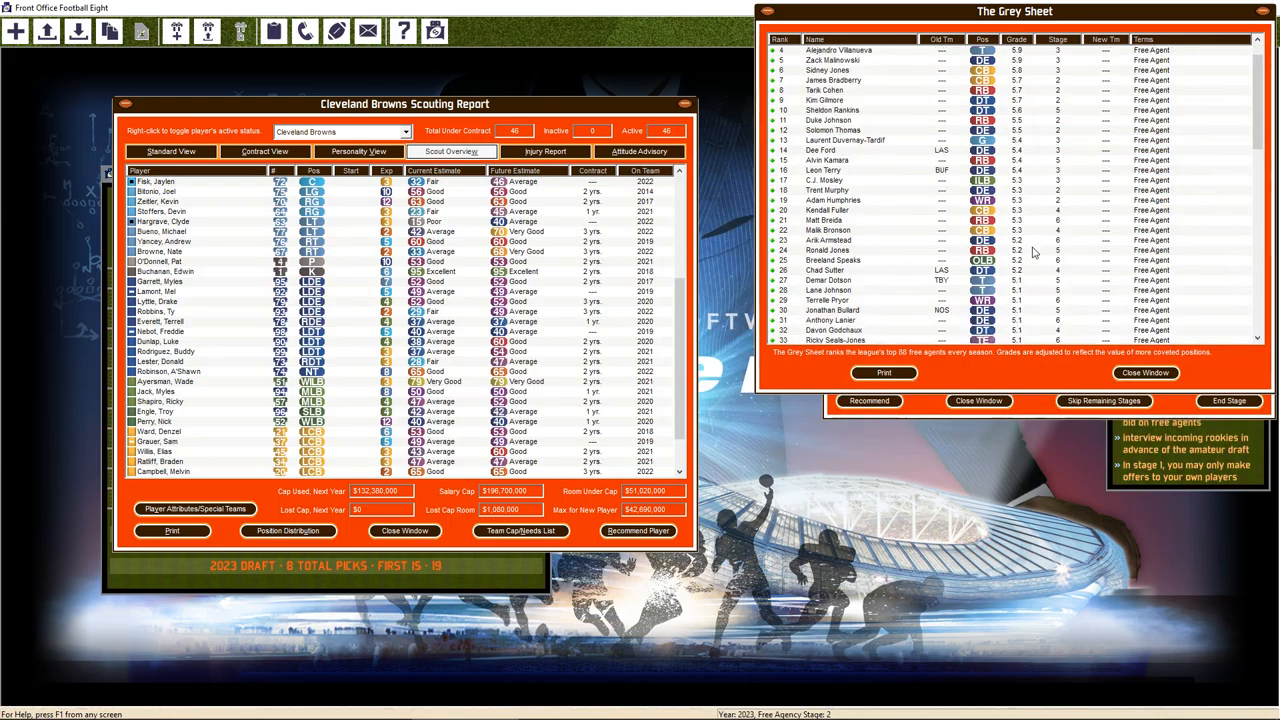
{"action": "scroll", "scroll_direction": "down", "scroll_amount": 3}
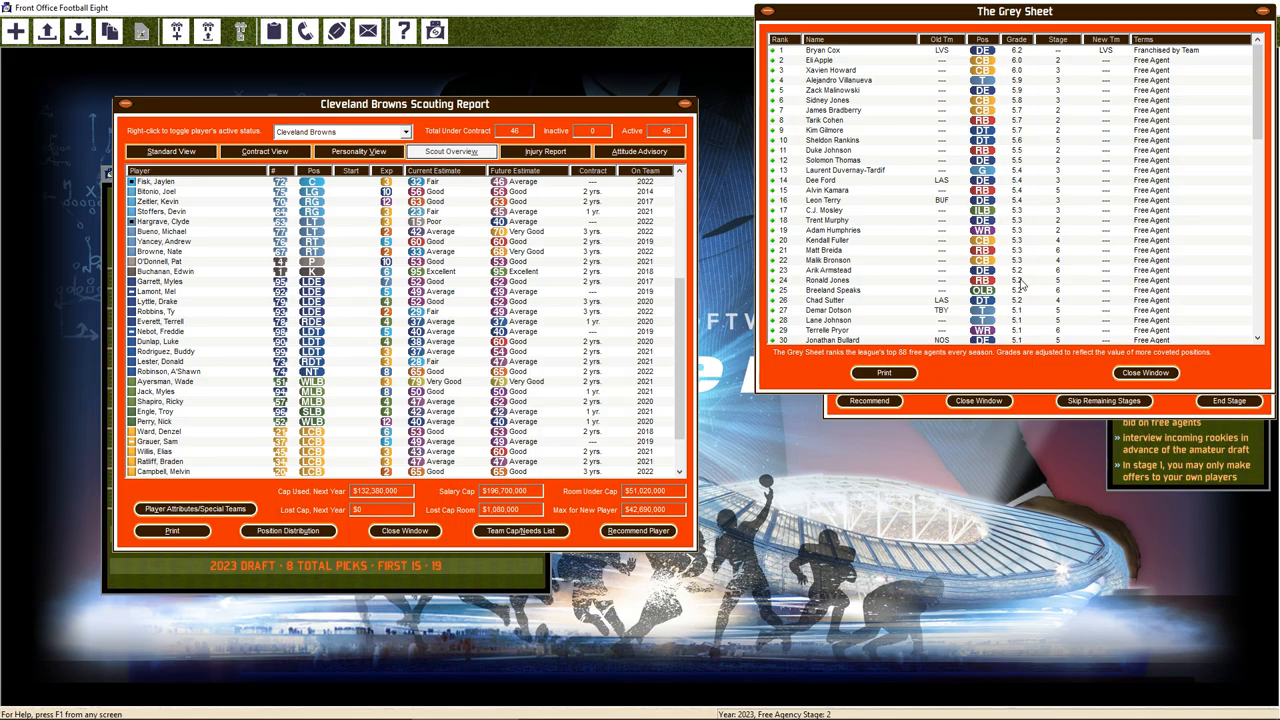
{"action": "mouse_move", "coordinate": [1028, 241]}
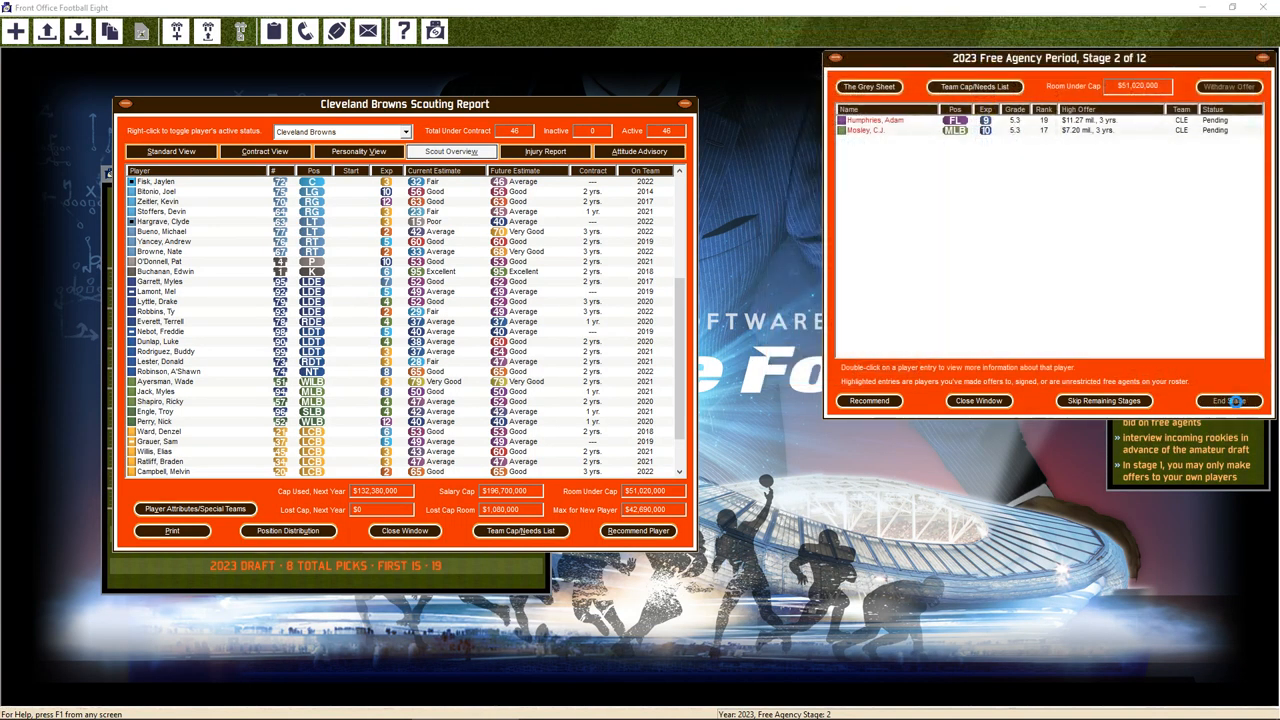
{"action": "left_click", "coordinate": [1229, 401]}
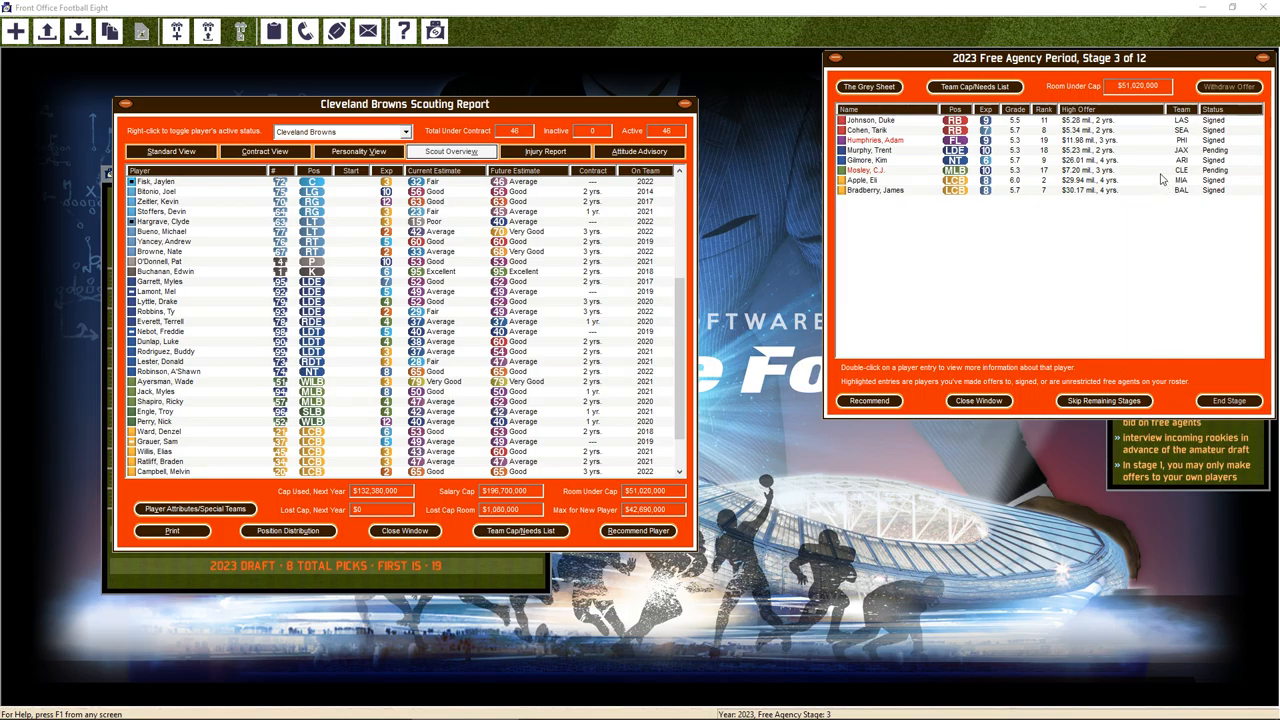
{"action": "mouse_move", "coordinate": [1158, 173]}
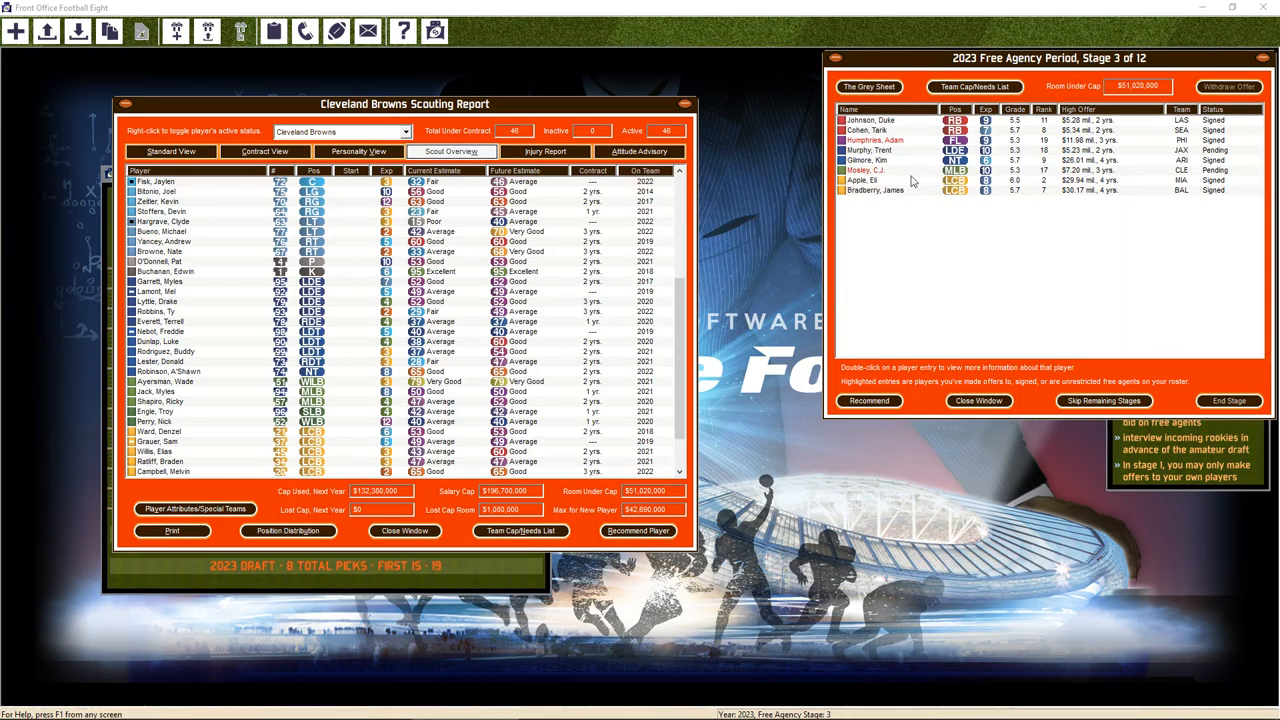
Revise C.J. Mosley's offer with a $3,000,000 signing bonus, submit it, and close his report
{"action": "double_click", "coordinate": [866, 170]}
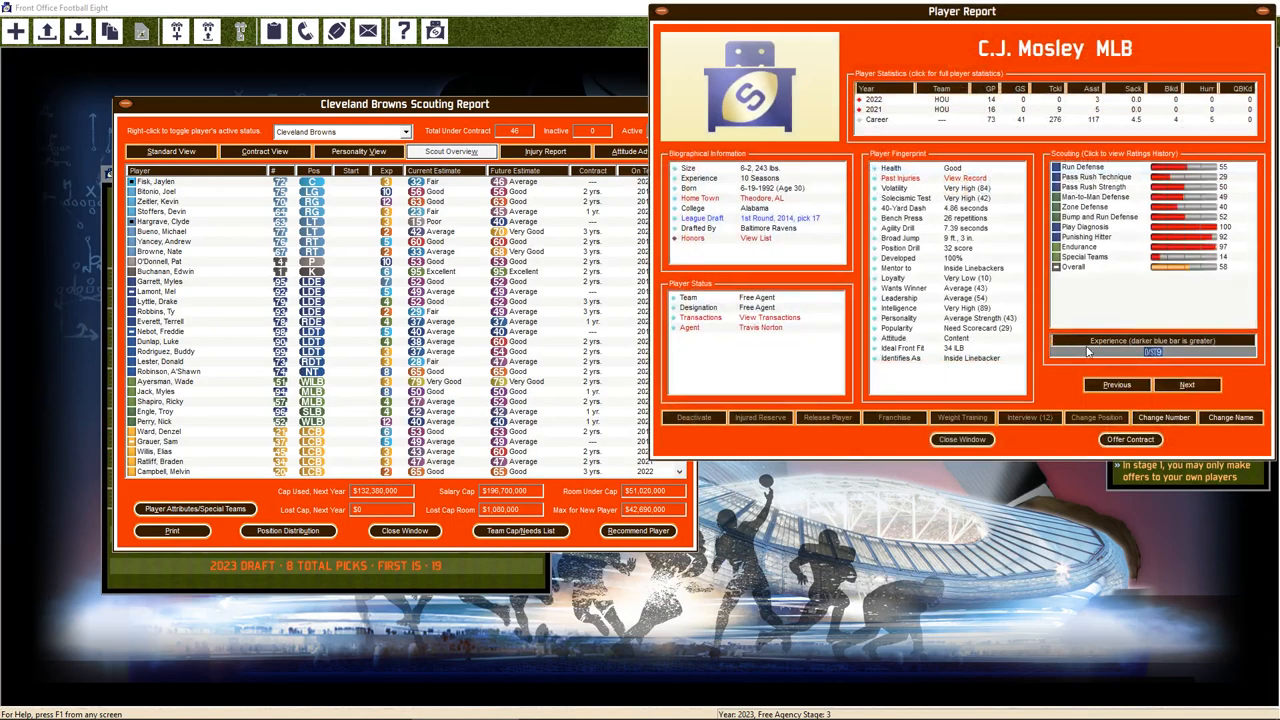
{"action": "left_click", "coordinate": [1131, 440]}
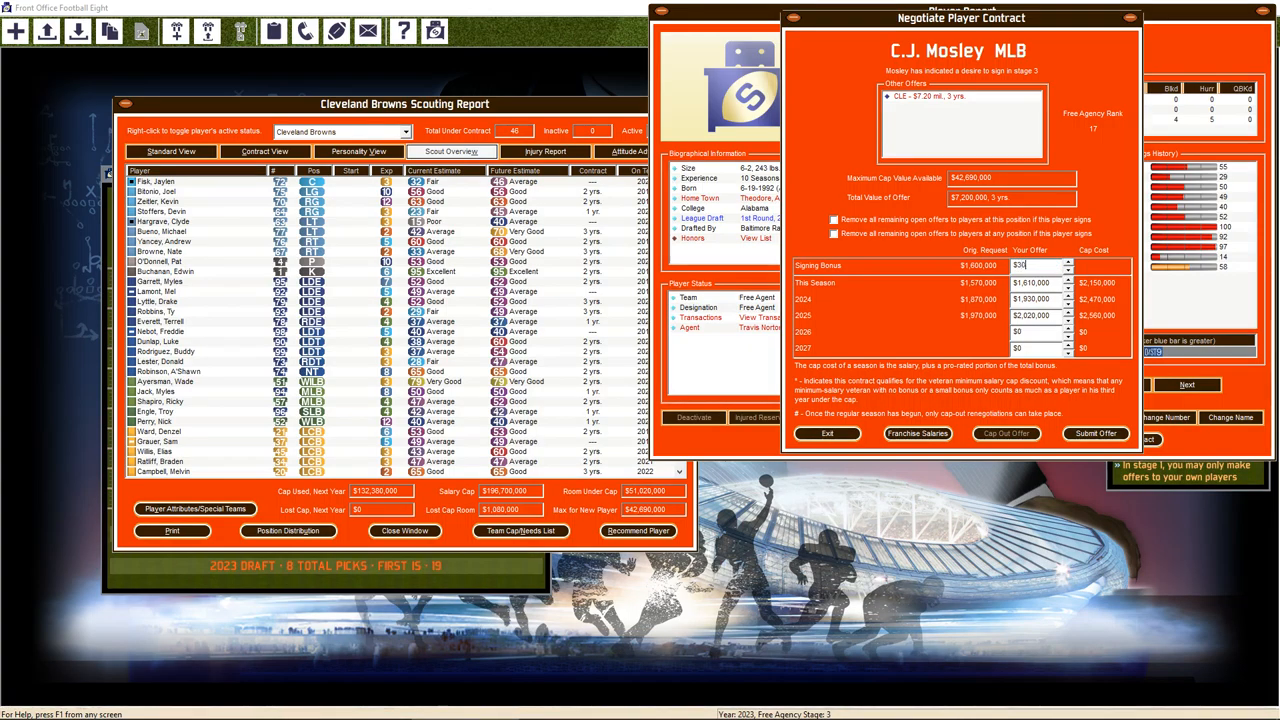
{"action": "type", "text": "3000000"}
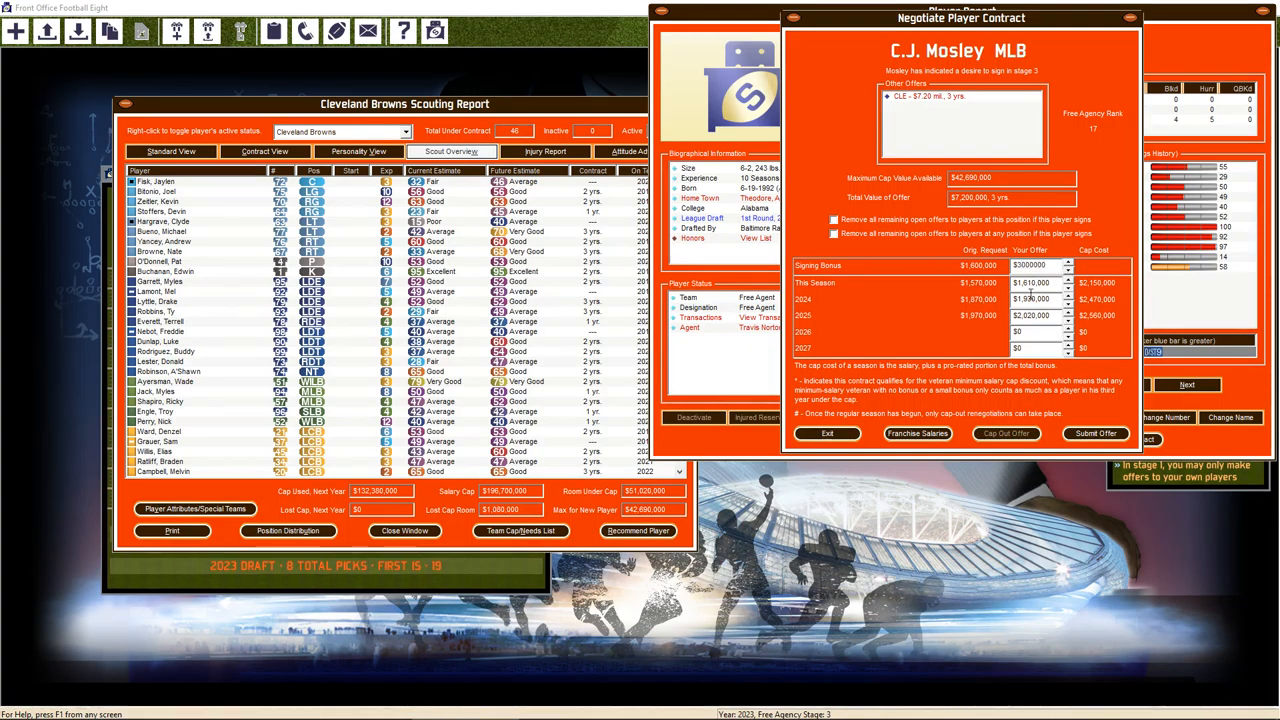
{"action": "left_click", "coordinate": [1094, 433]}
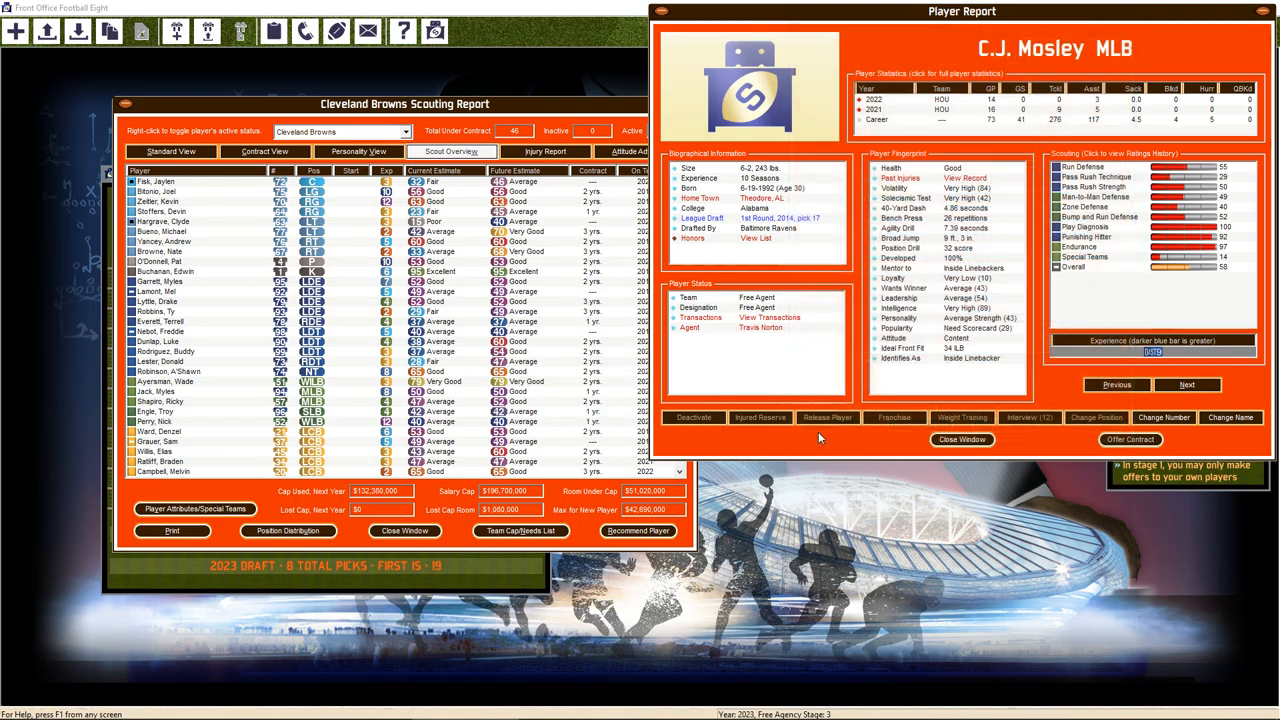
{"action": "left_click", "coordinate": [961, 439]}
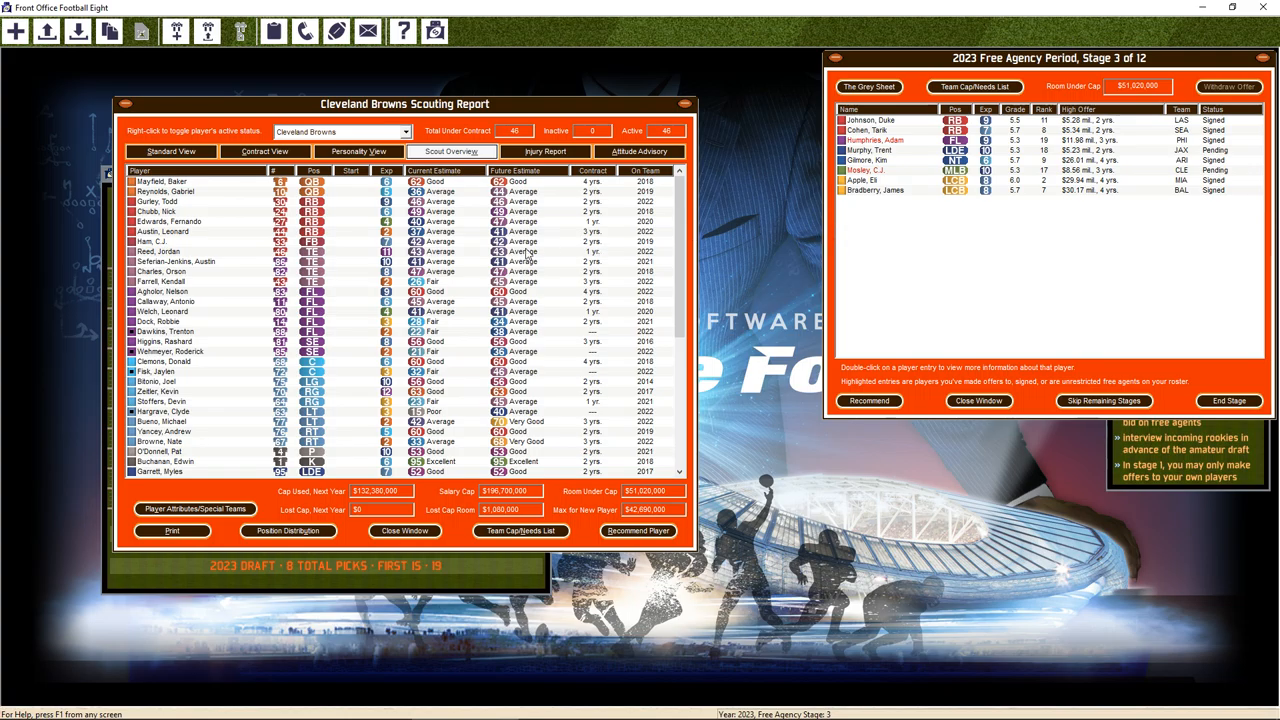
{"action": "mouse_move", "coordinate": [184, 345]}
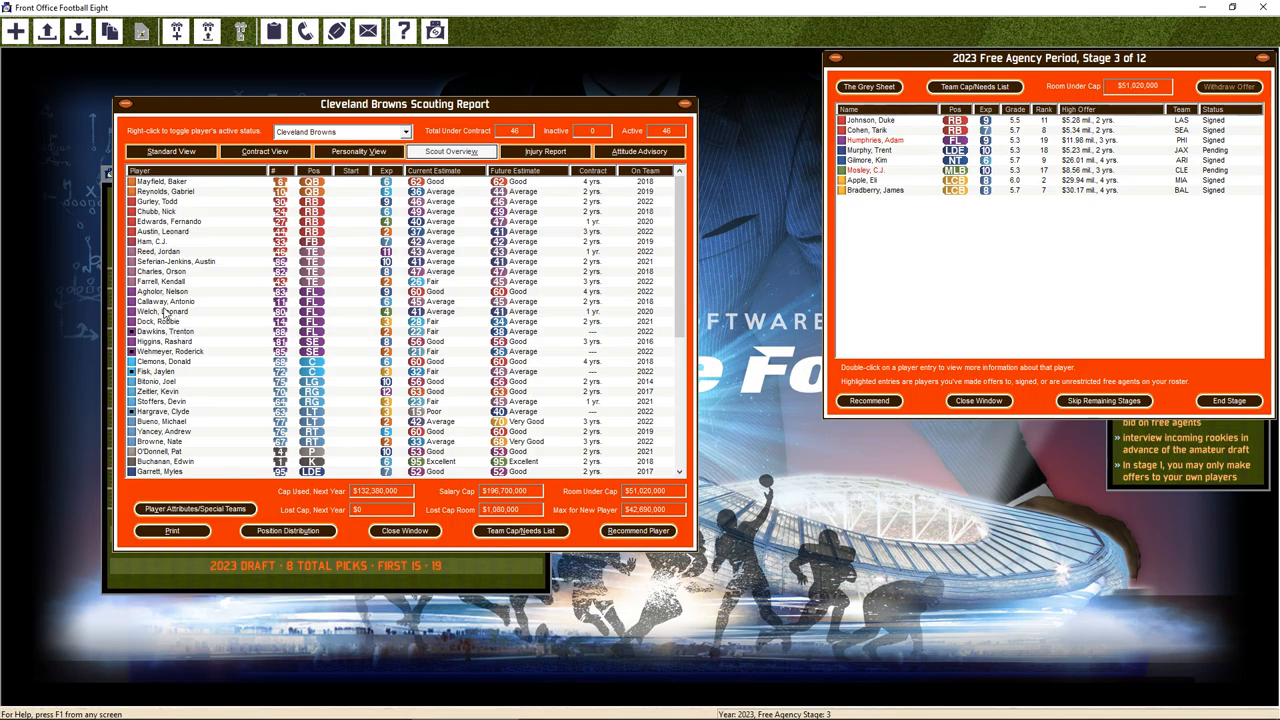
{"action": "double_click", "coordinate": [160, 311]}
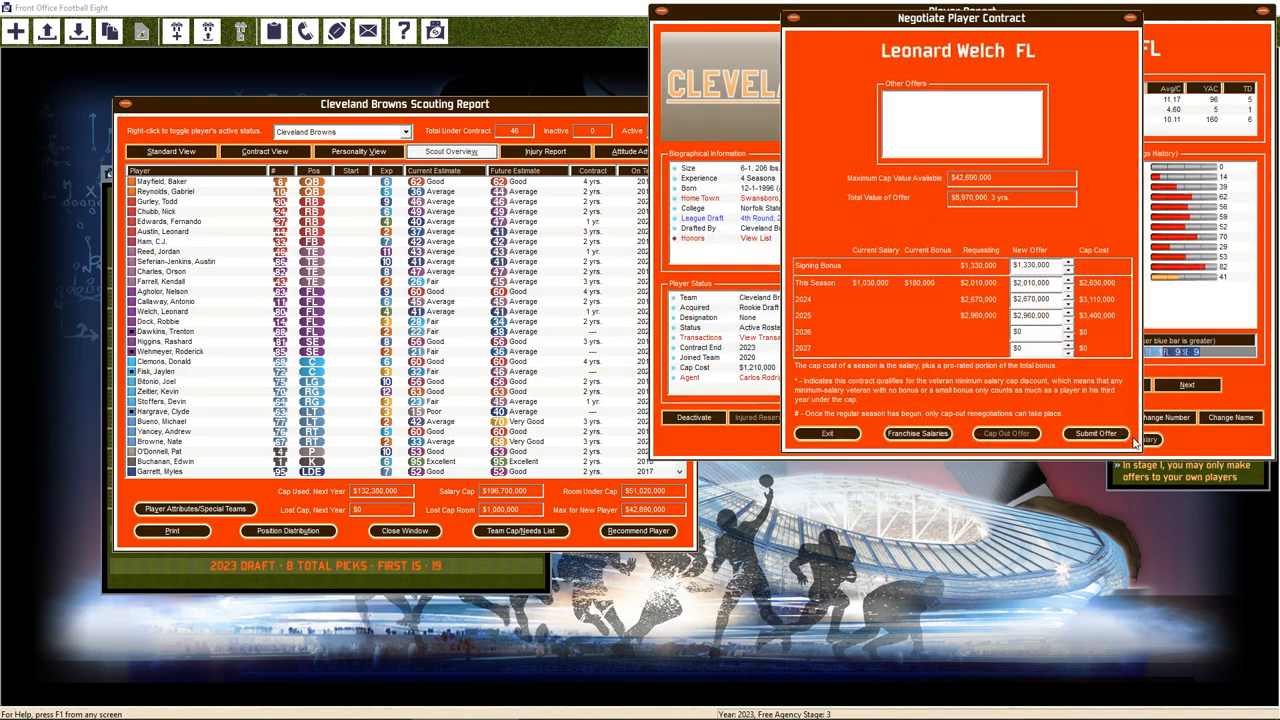
{"action": "left_click", "coordinate": [826, 433]}
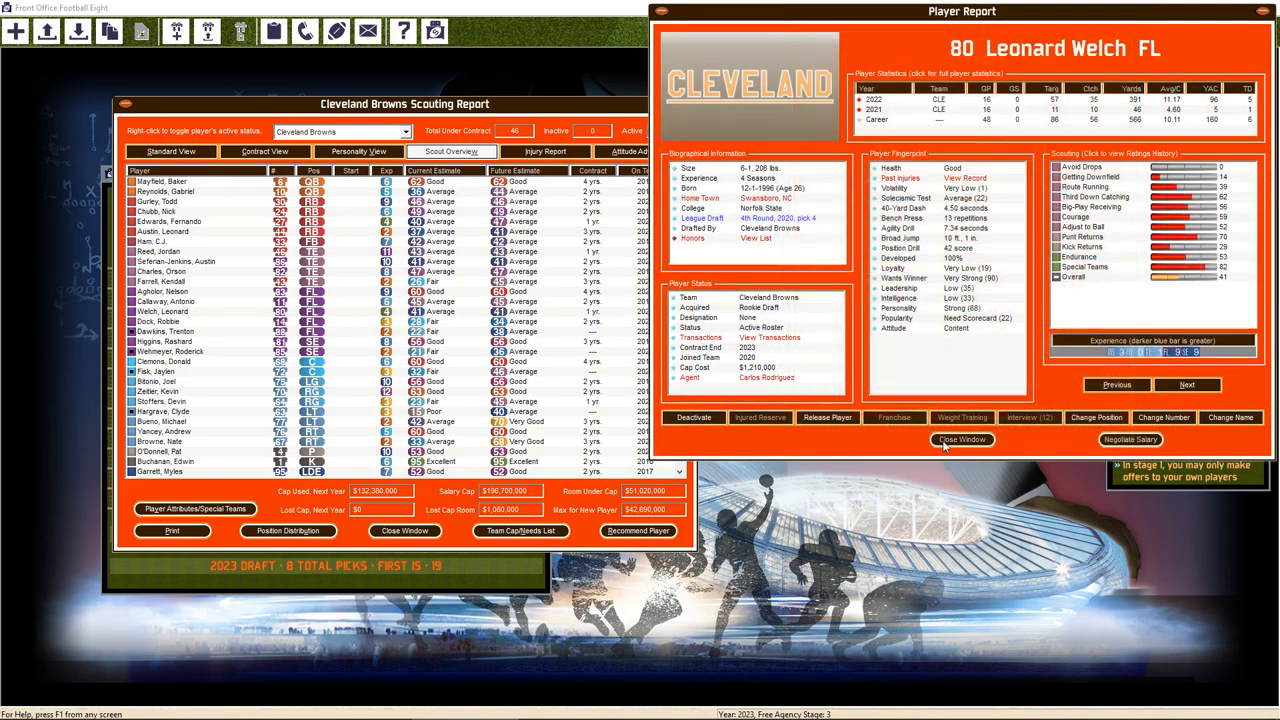
{"action": "left_click", "coordinate": [961, 440]}
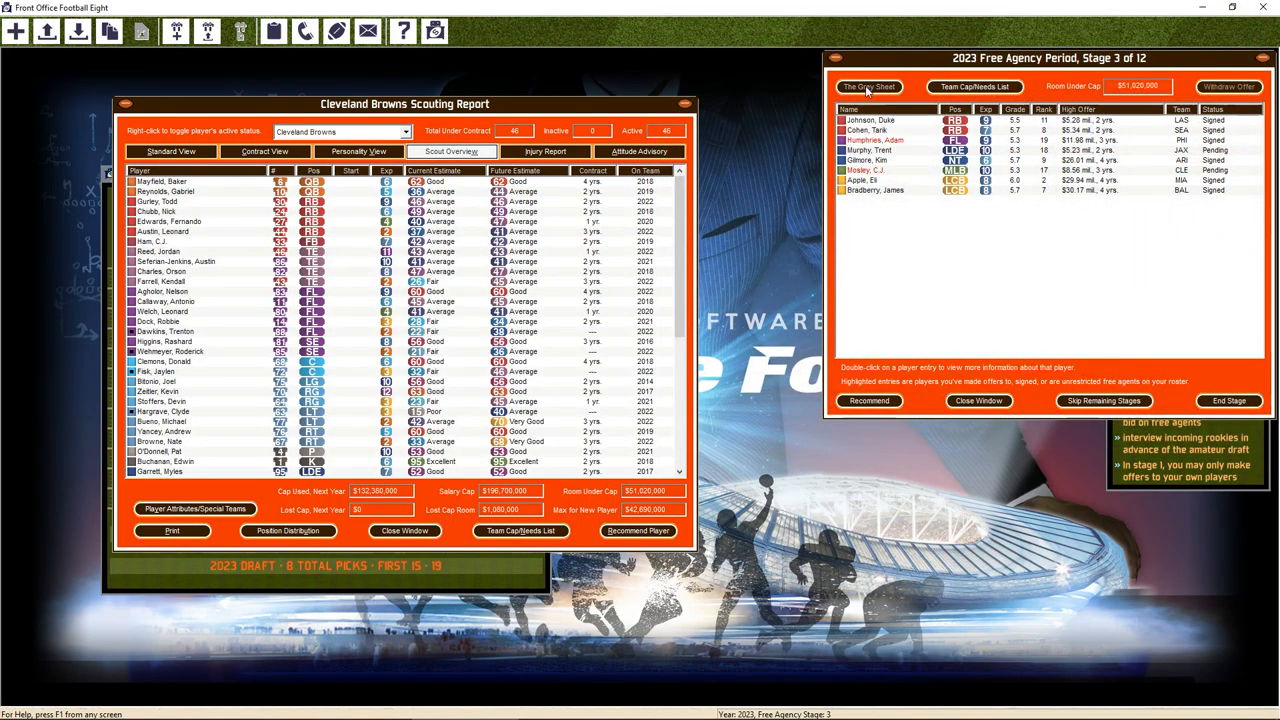
From the Grey Sheet, submit Kendall Fuller a three-year, $8.36 million contract offer
{"action": "left_click", "coordinate": [868, 86]}
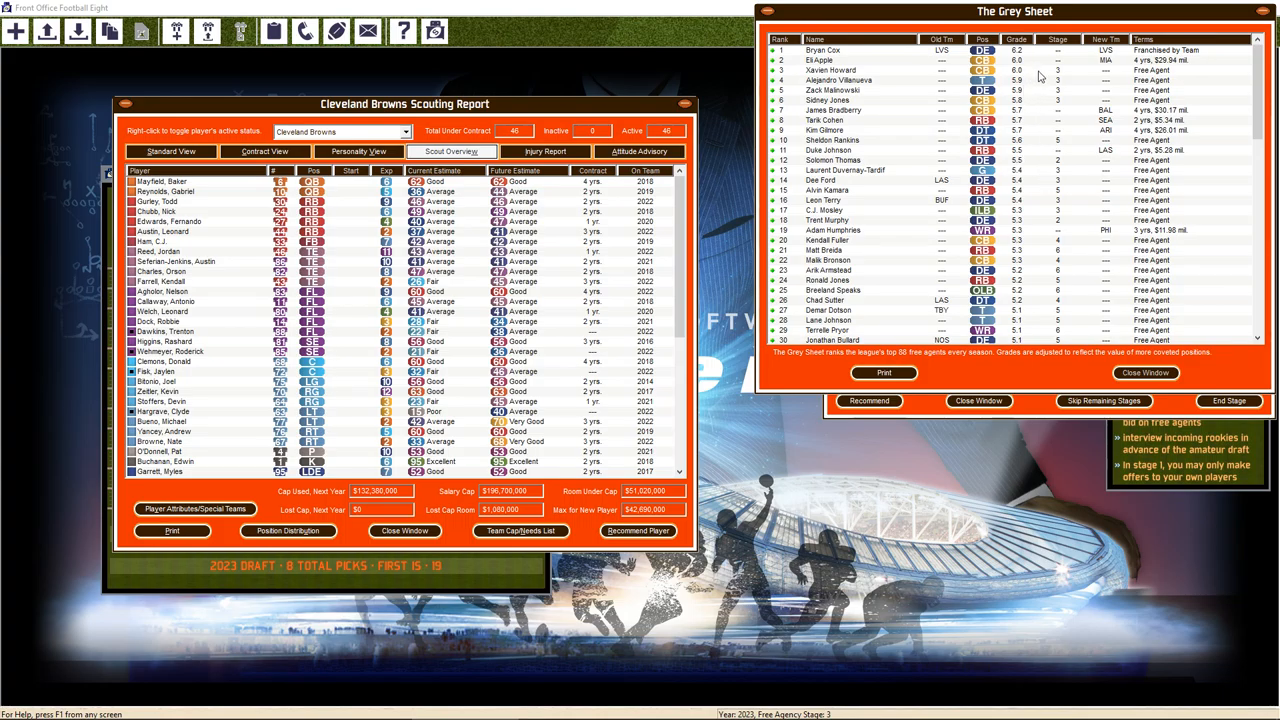
{"action": "mouse_move", "coordinate": [1031, 116]}
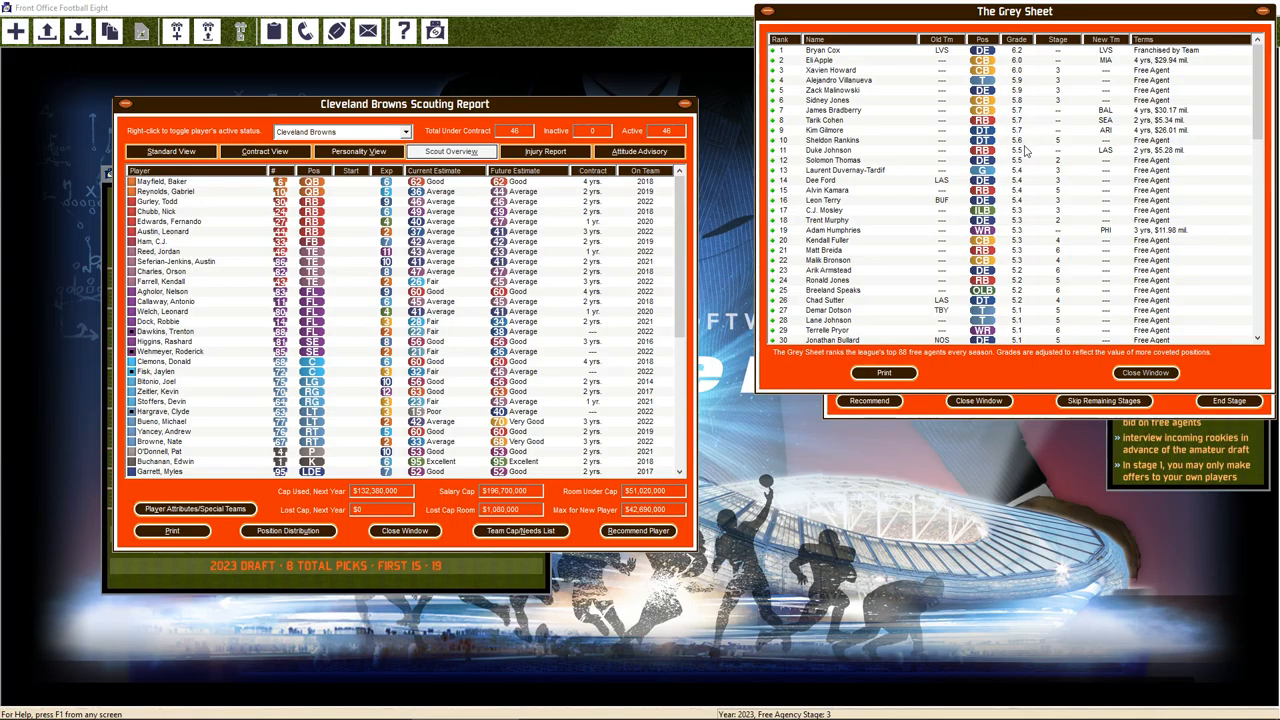
{"action": "mouse_move", "coordinate": [1031, 181]}
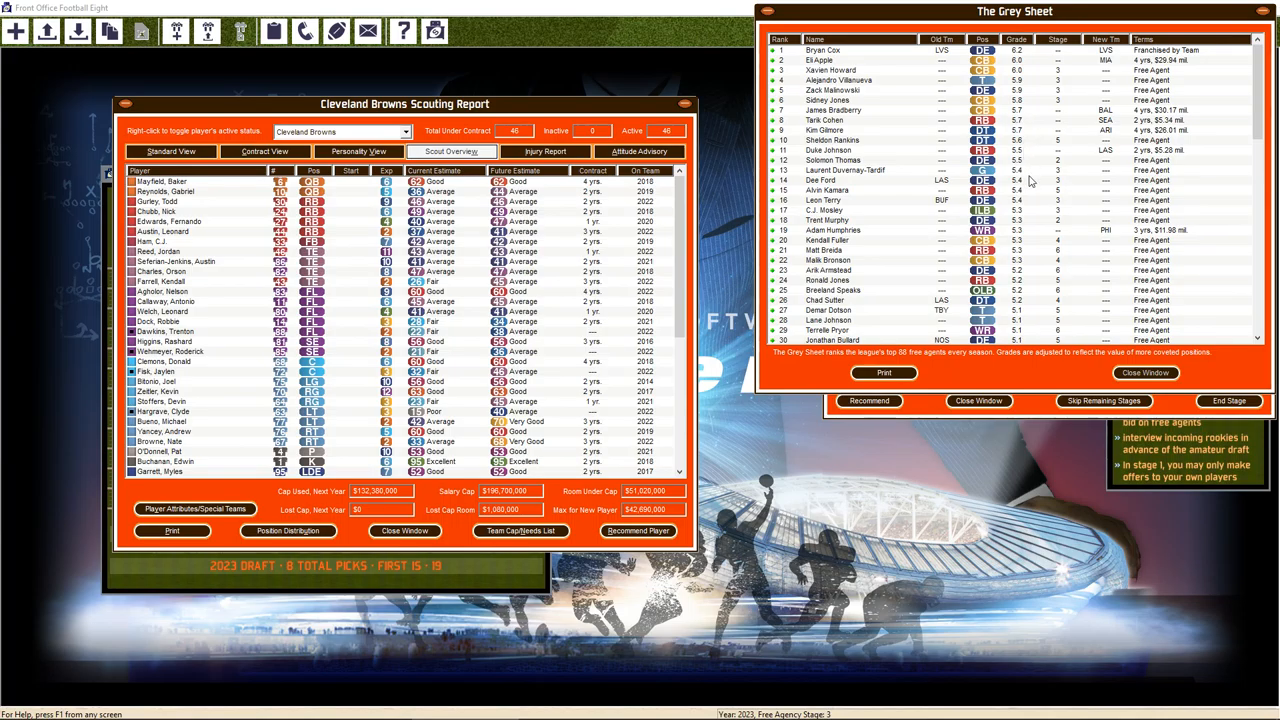
{"action": "mouse_move", "coordinate": [863, 251]}
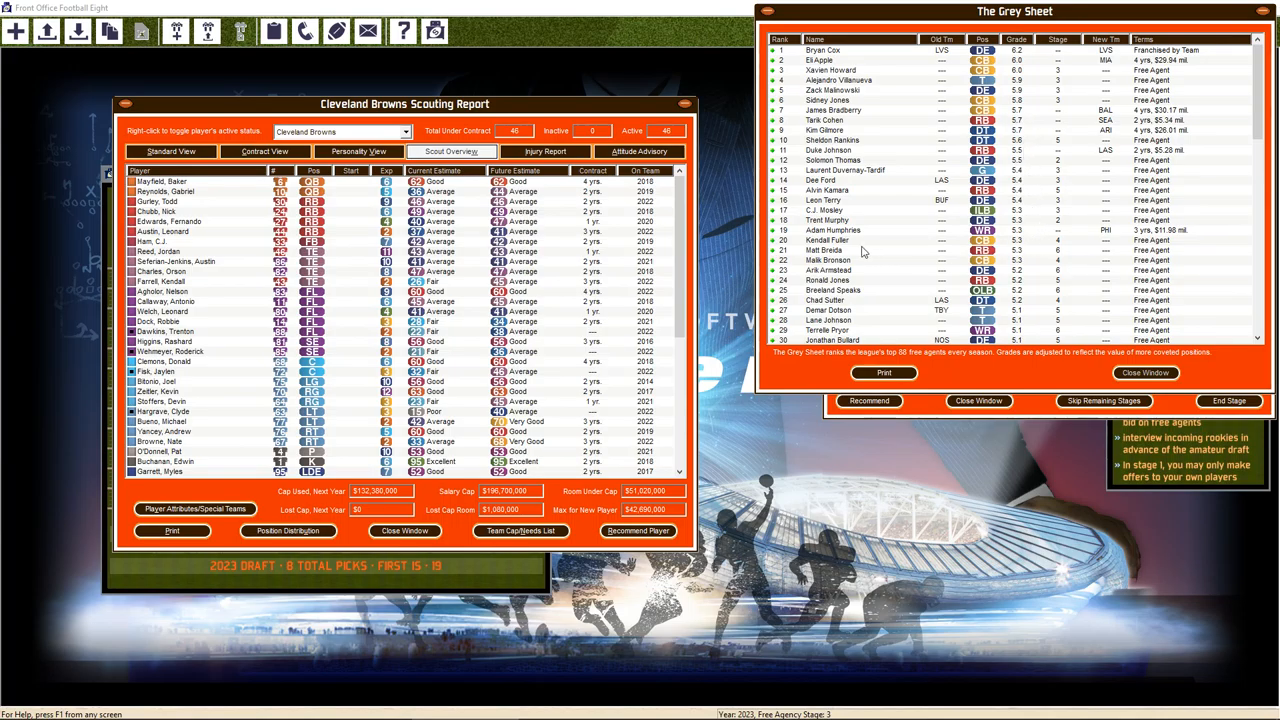
{"action": "left_click", "coordinate": [822, 240]}
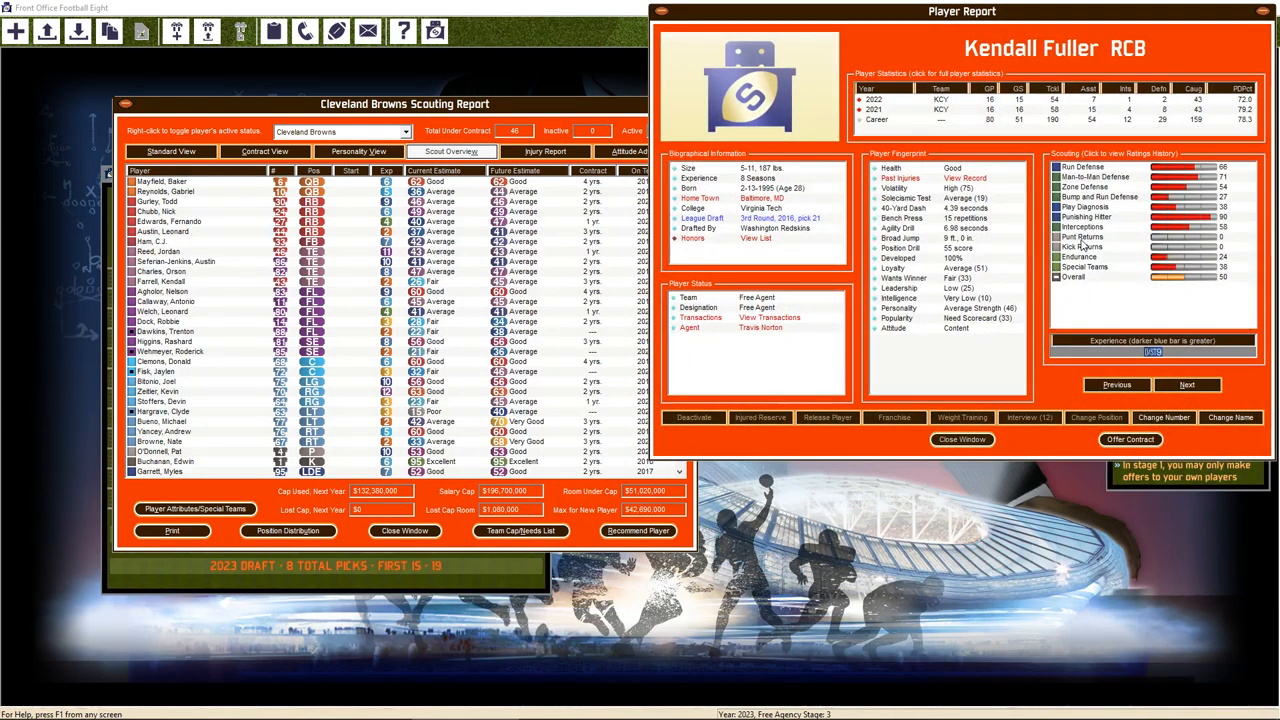
{"action": "mouse_move", "coordinate": [1172, 266]}
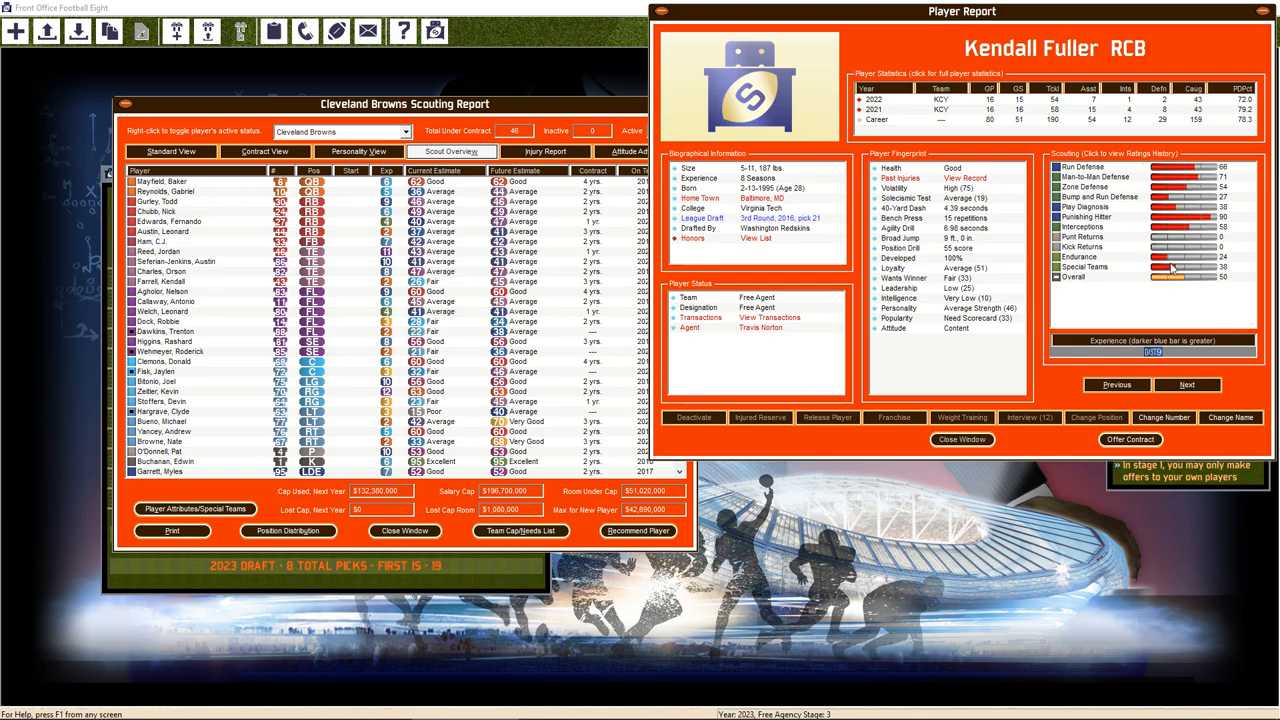
{"action": "mouse_move", "coordinate": [1147, 450]}
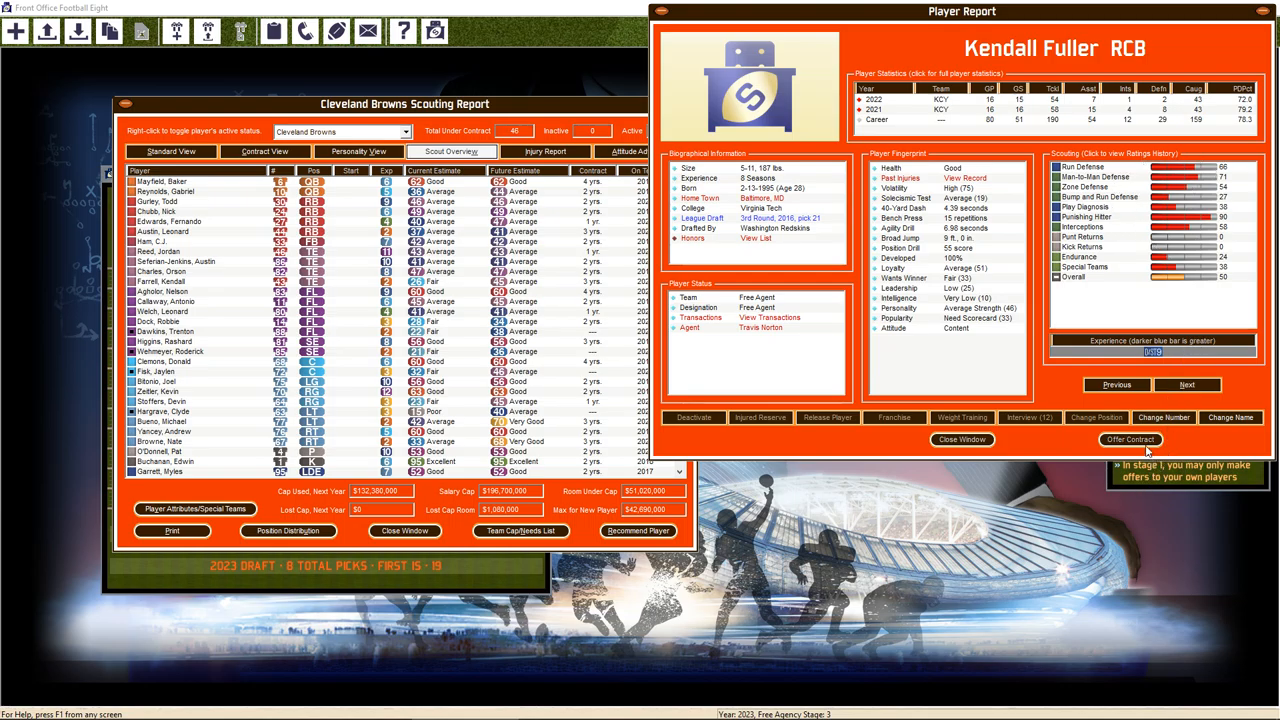
{"action": "left_click", "coordinate": [1130, 440]}
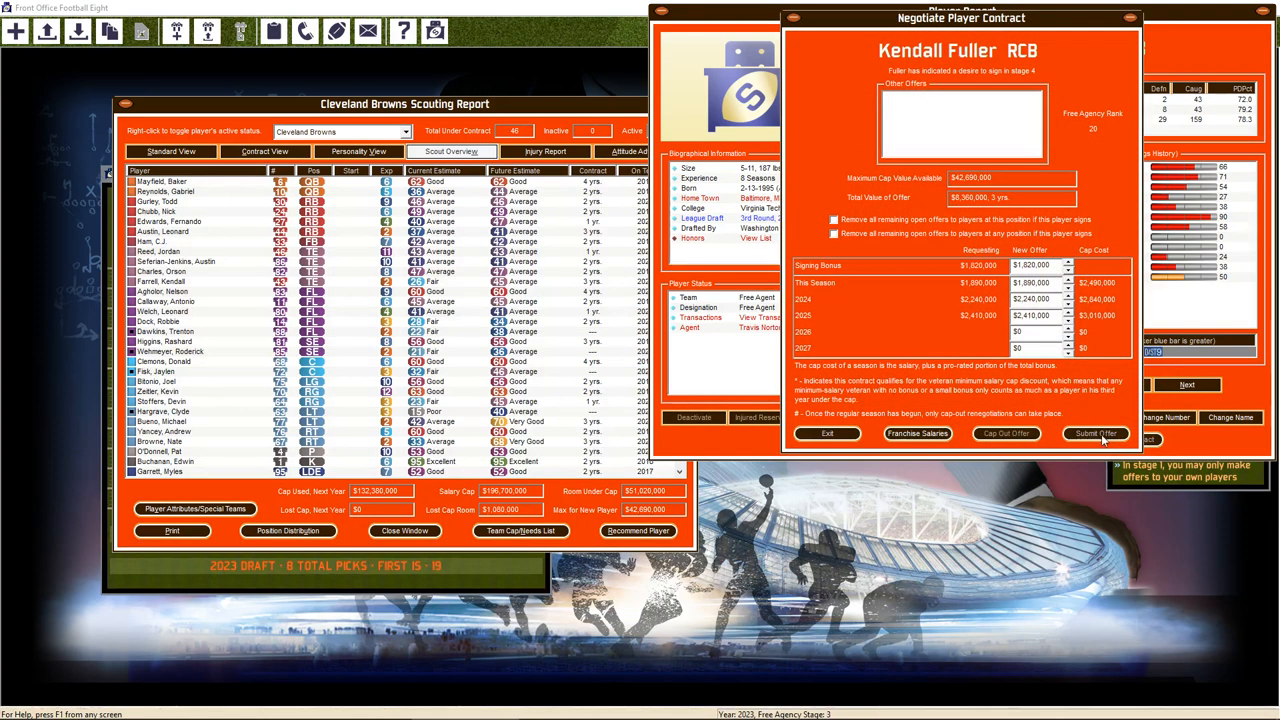
{"action": "left_click", "coordinate": [1095, 433]}
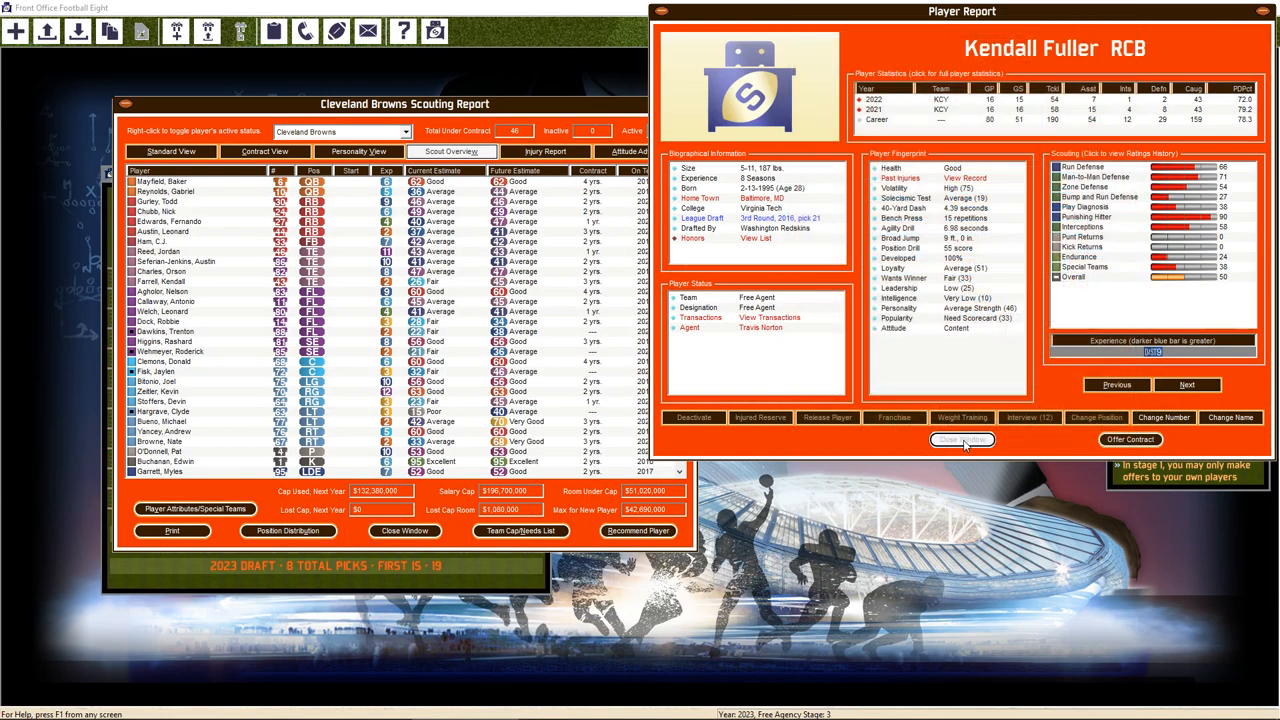
{"action": "left_click", "coordinate": [962, 440]}
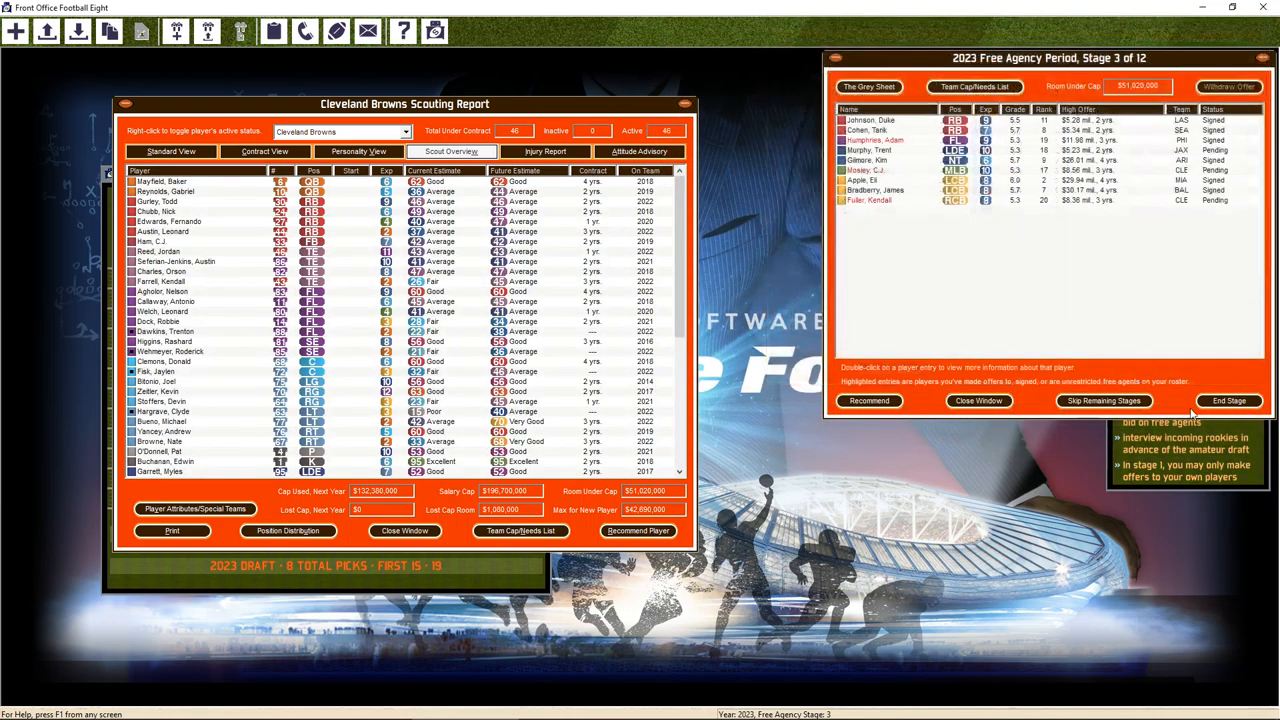
End two free agency stages, reviewing the results in between, to reach stage 5
{"action": "left_click", "coordinate": [1229, 401]}
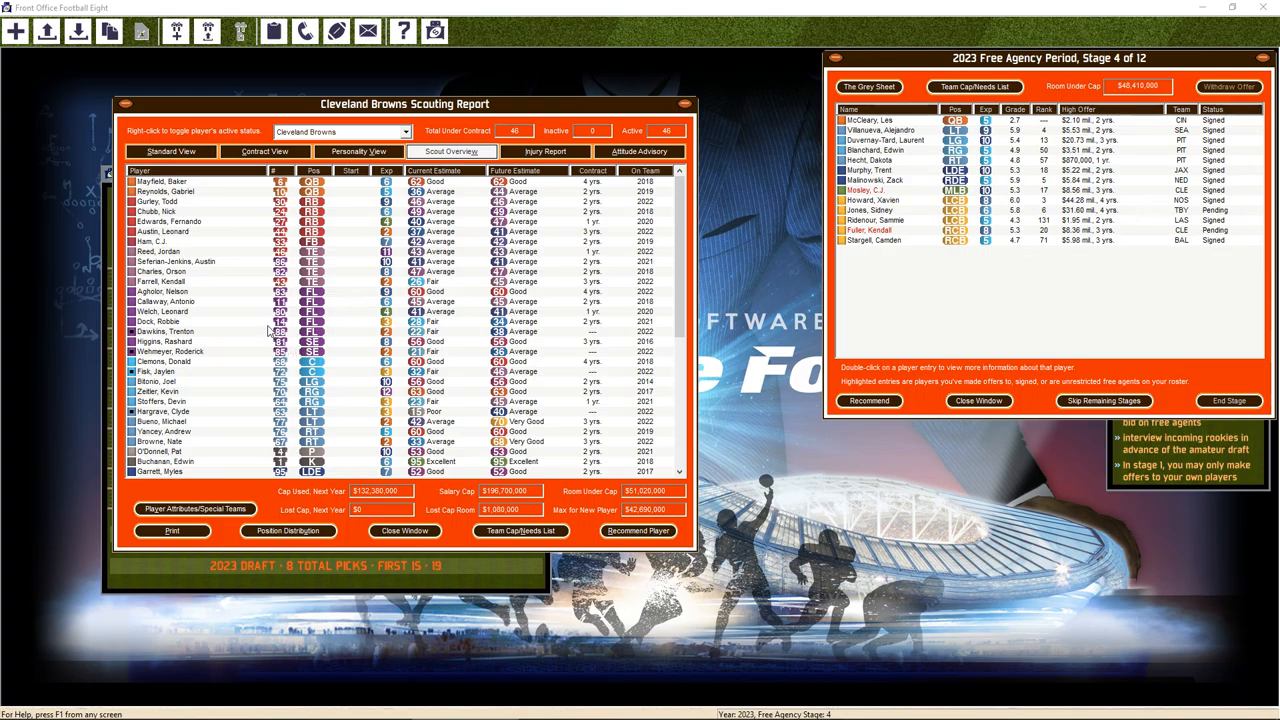
{"action": "mouse_move", "coordinate": [375, 298]}
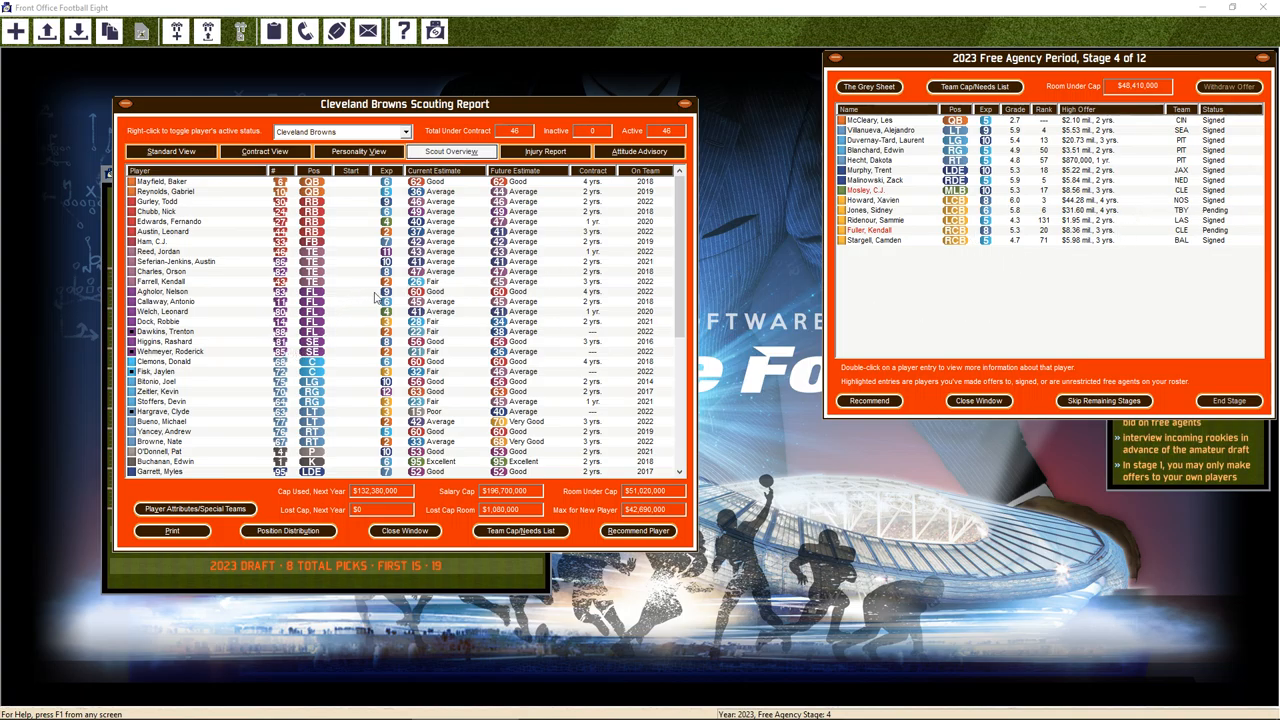
{"action": "scroll", "scroll_direction": "down", "scroll_amount": 3}
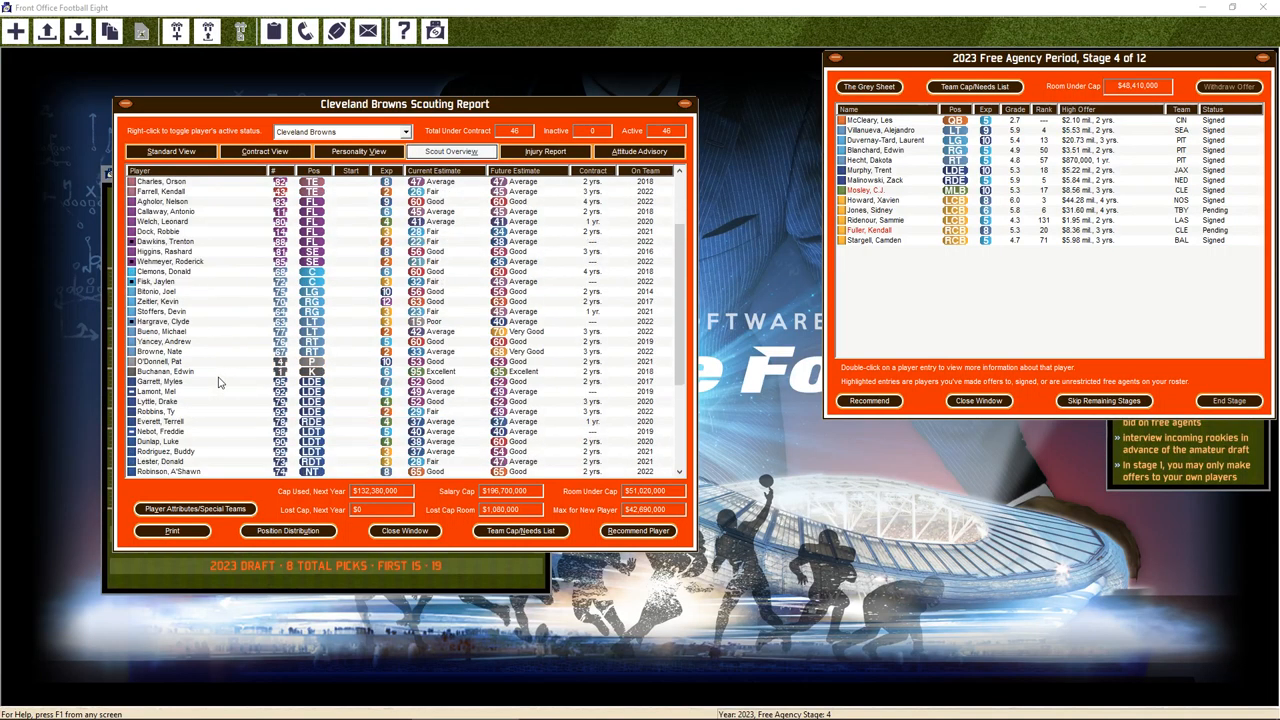
{"action": "mouse_move", "coordinate": [177, 397]}
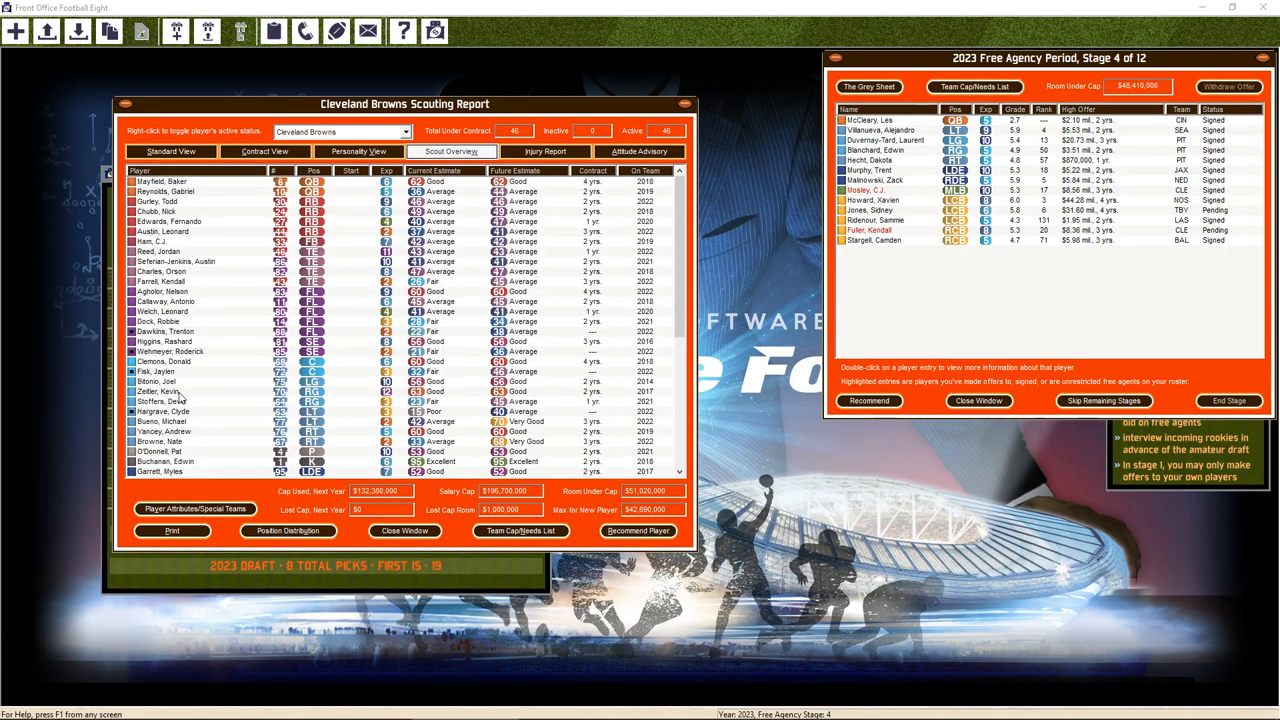
{"action": "scroll", "scroll_direction": "down", "scroll_amount": 3}
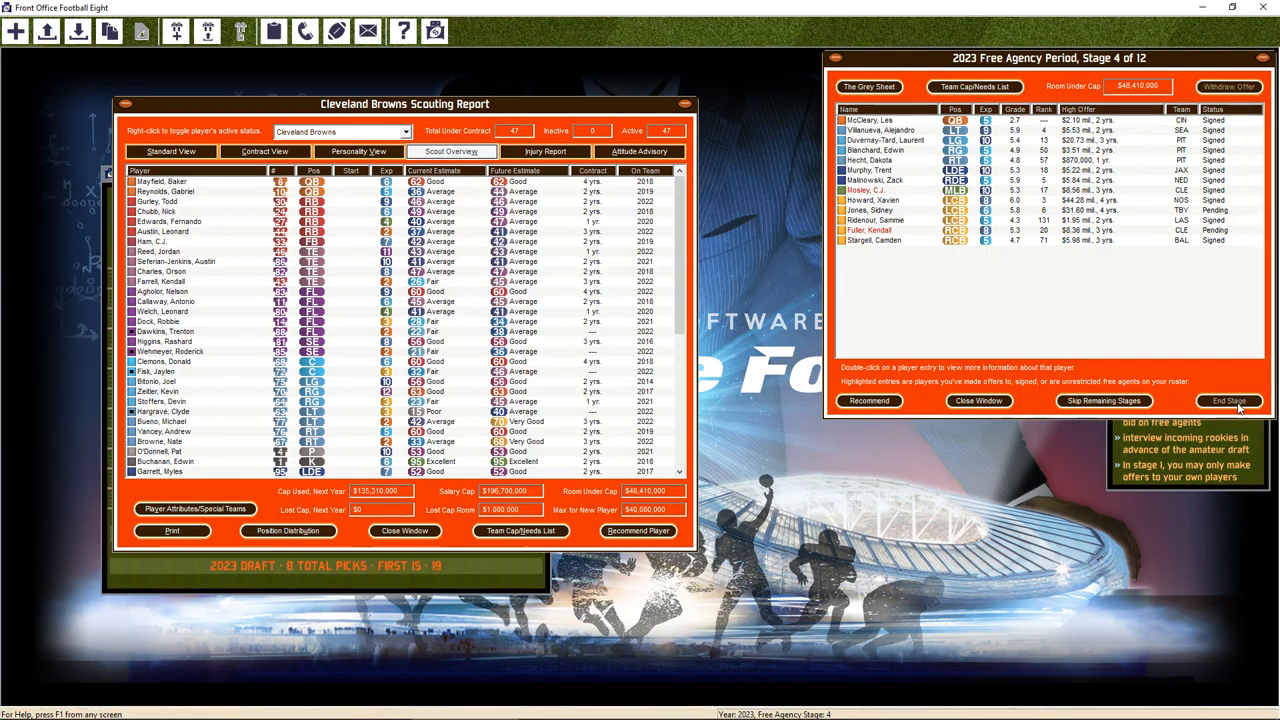
{"action": "left_click", "coordinate": [1228, 401]}
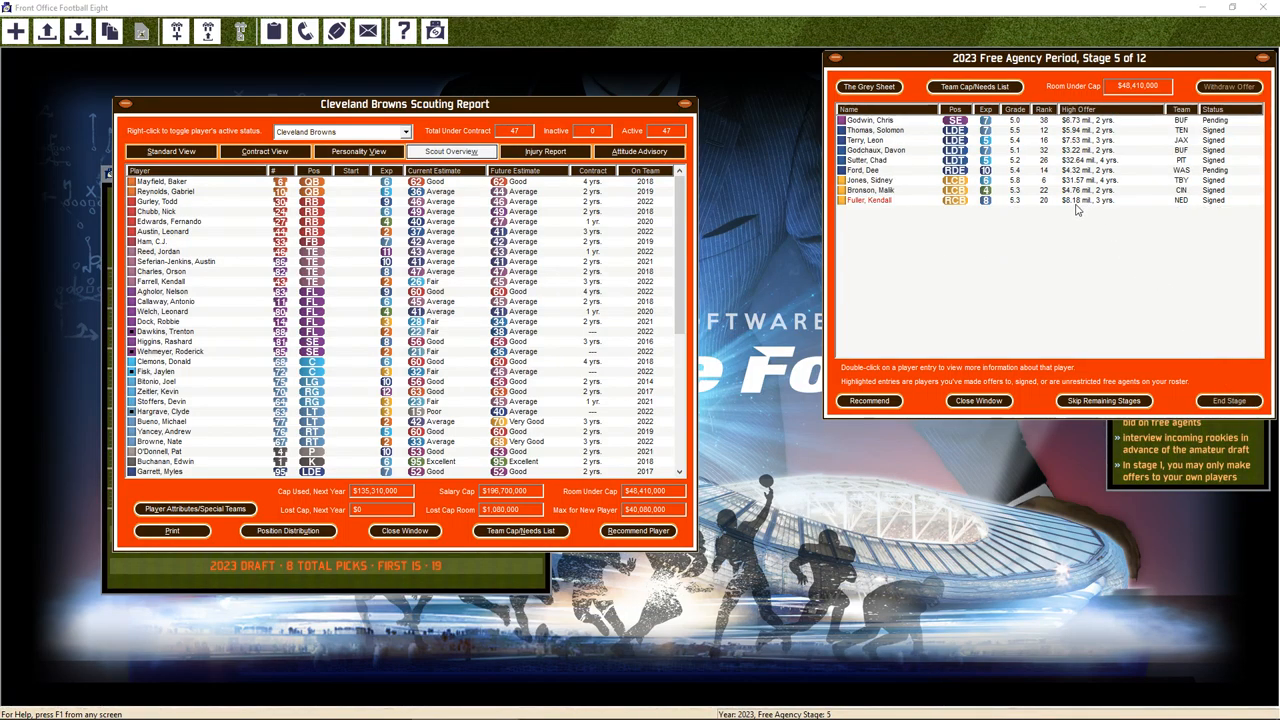
From the Grey Sheet, review and close Chris Godwin's and Sam Grauer's player reports
{"action": "left_click", "coordinate": [868, 86]}
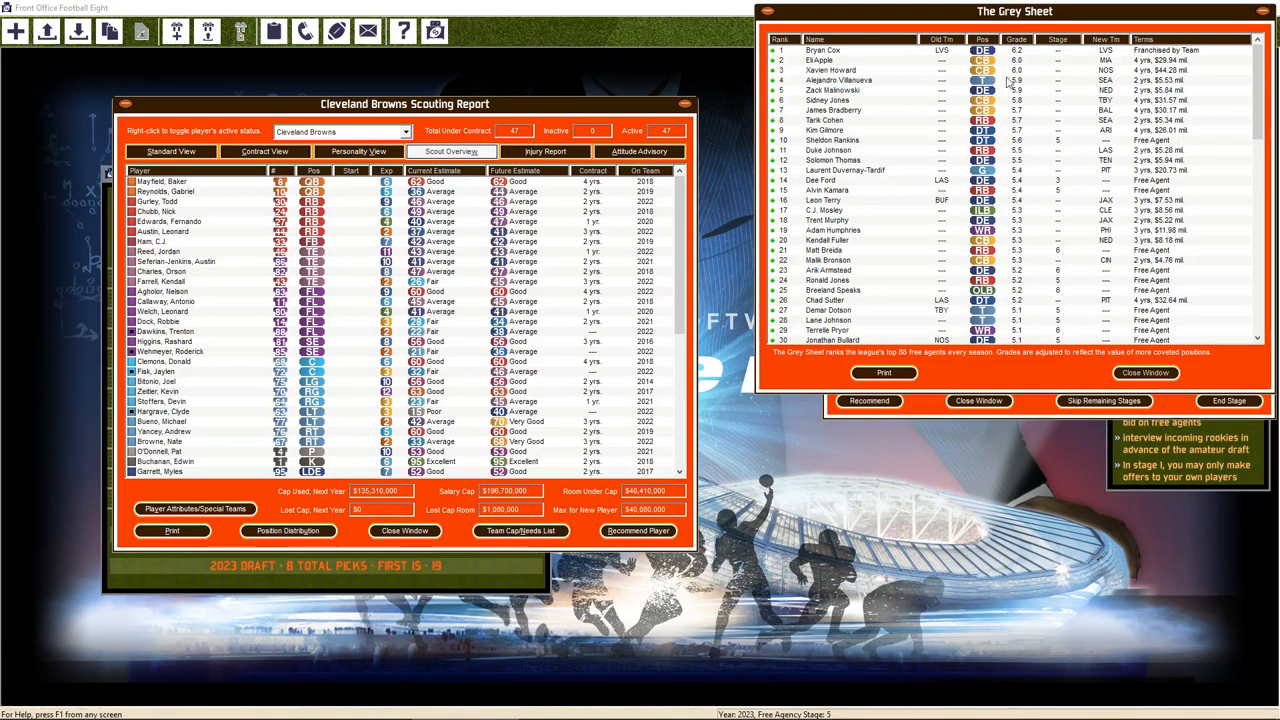
{"action": "scroll", "scroll_direction": "down", "scroll_amount": 3}
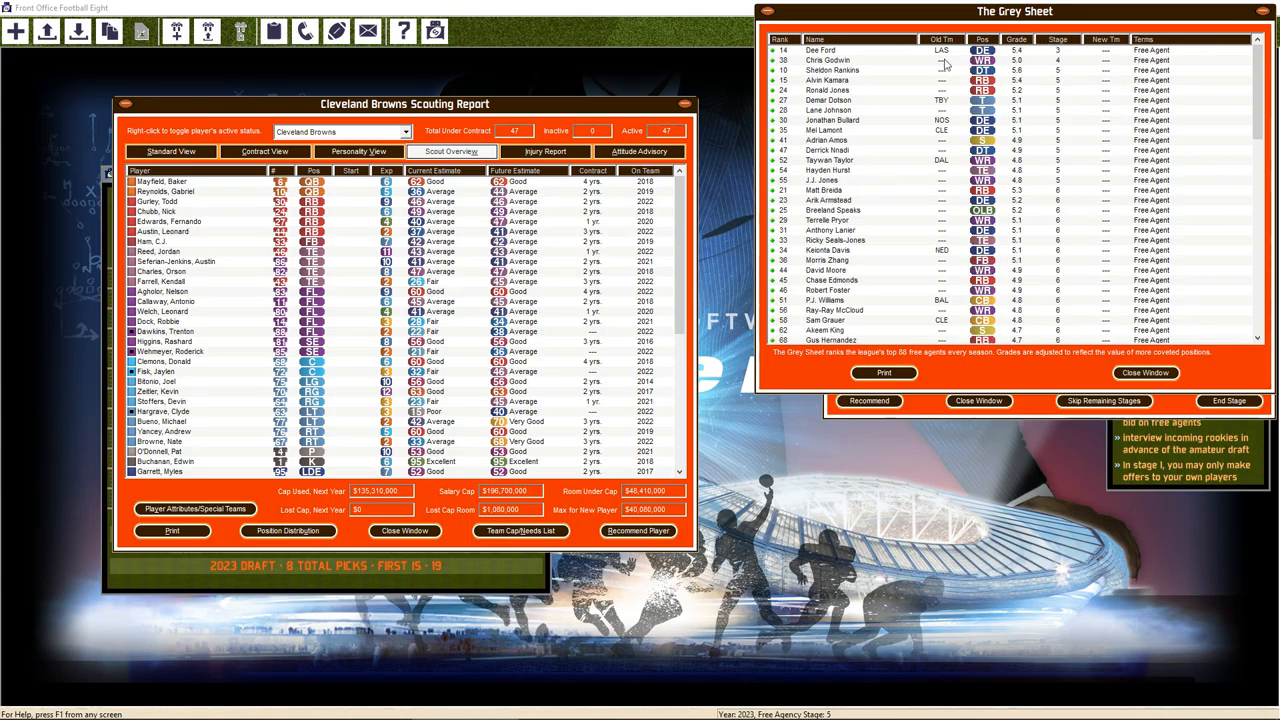
{"action": "left_click", "coordinate": [828, 60]}
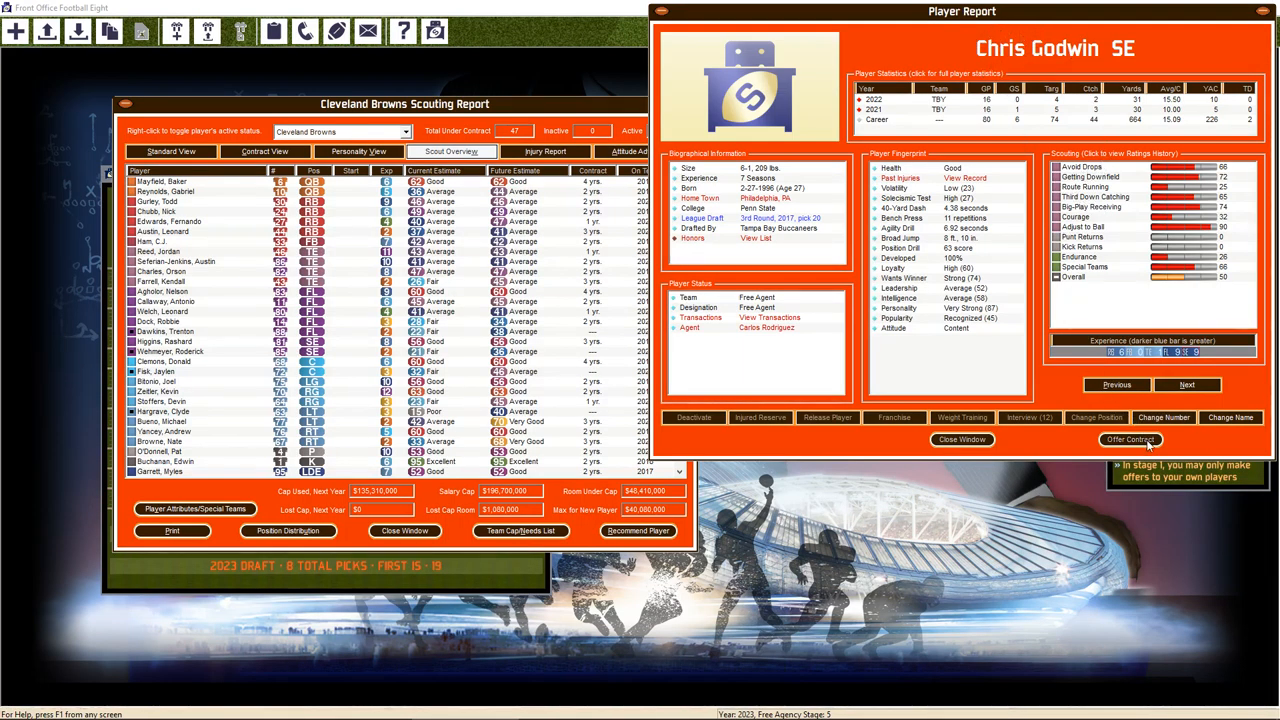
{"action": "left_click", "coordinate": [1130, 440]}
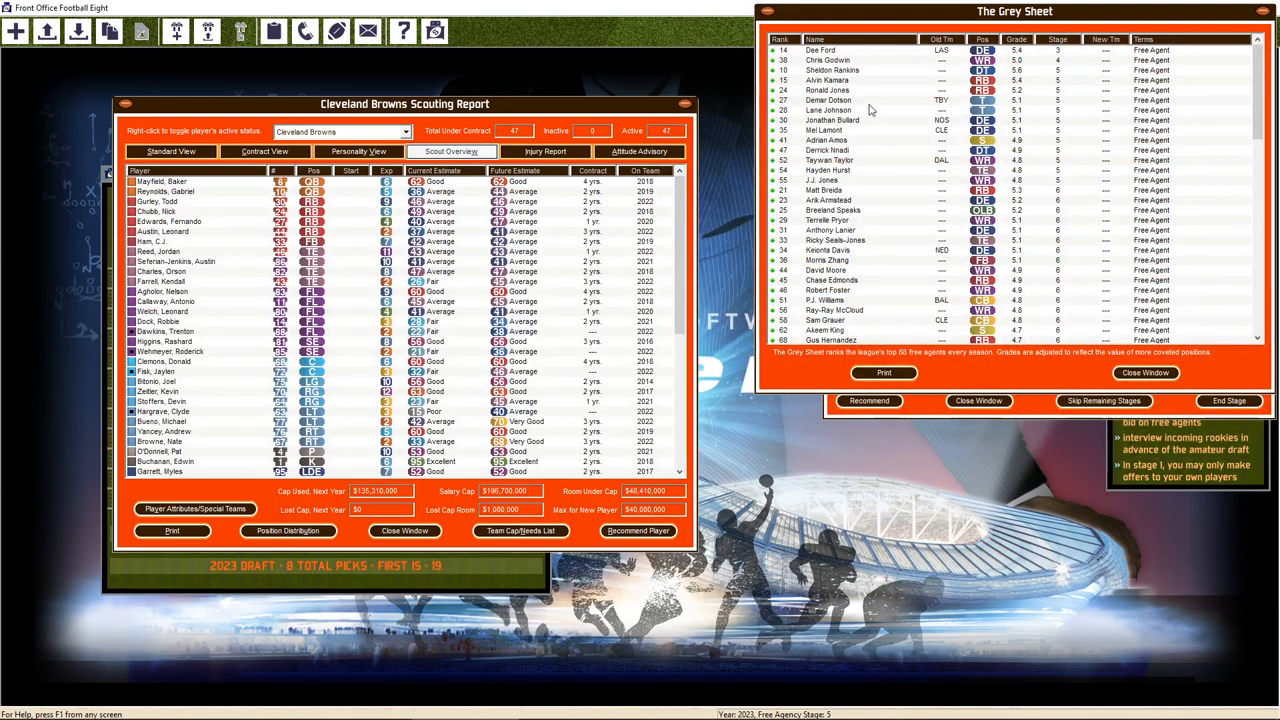
{"action": "mouse_move", "coordinate": [880, 131]}
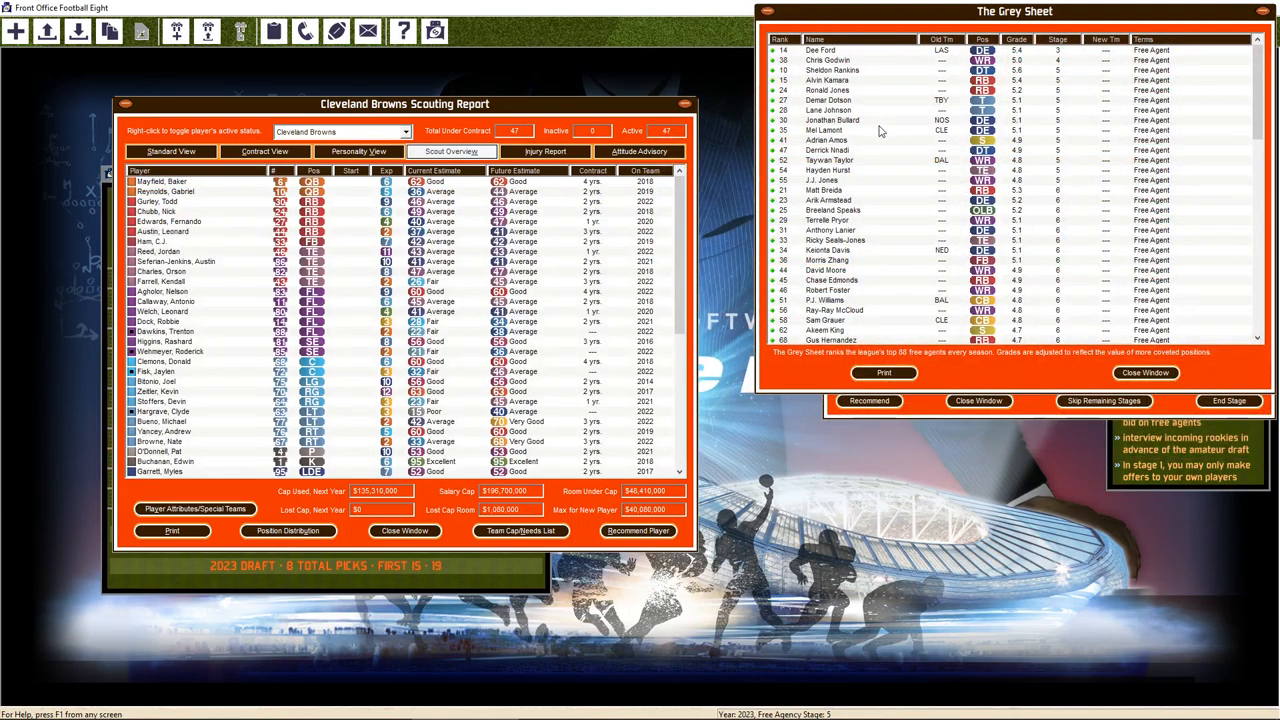
{"action": "mouse_move", "coordinate": [873, 345]}
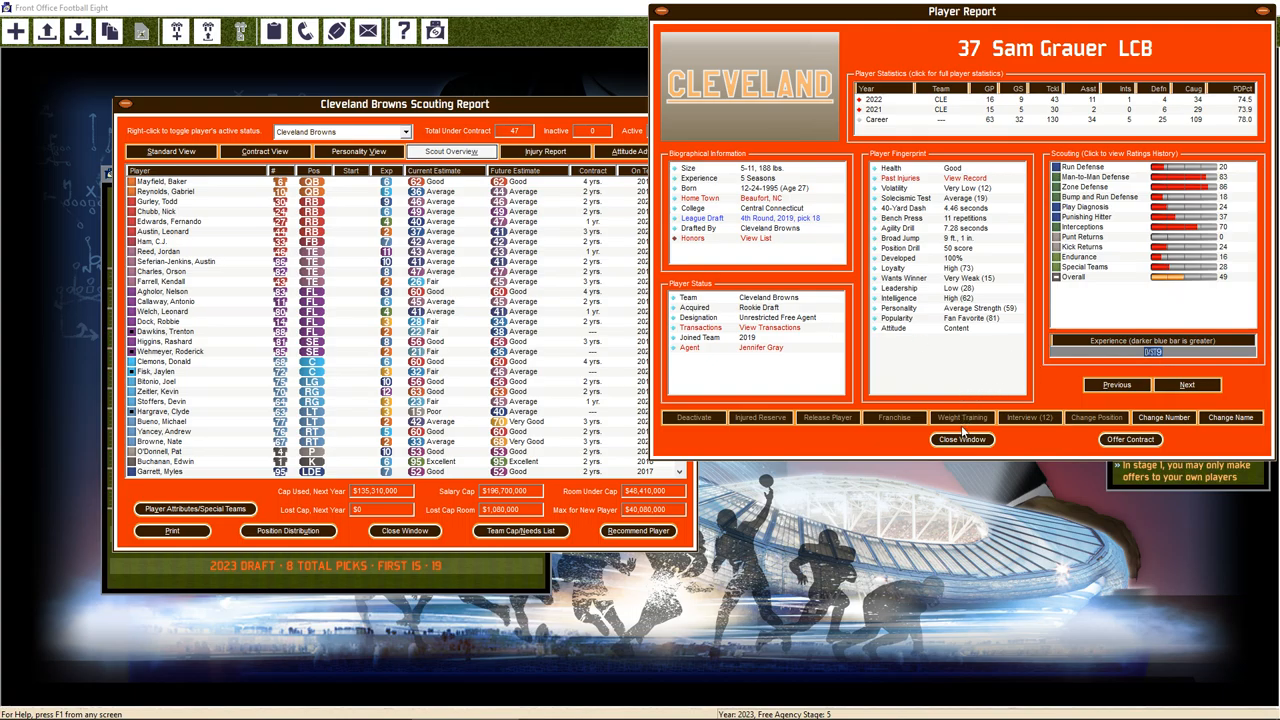
{"action": "left_click", "coordinate": [961, 439]}
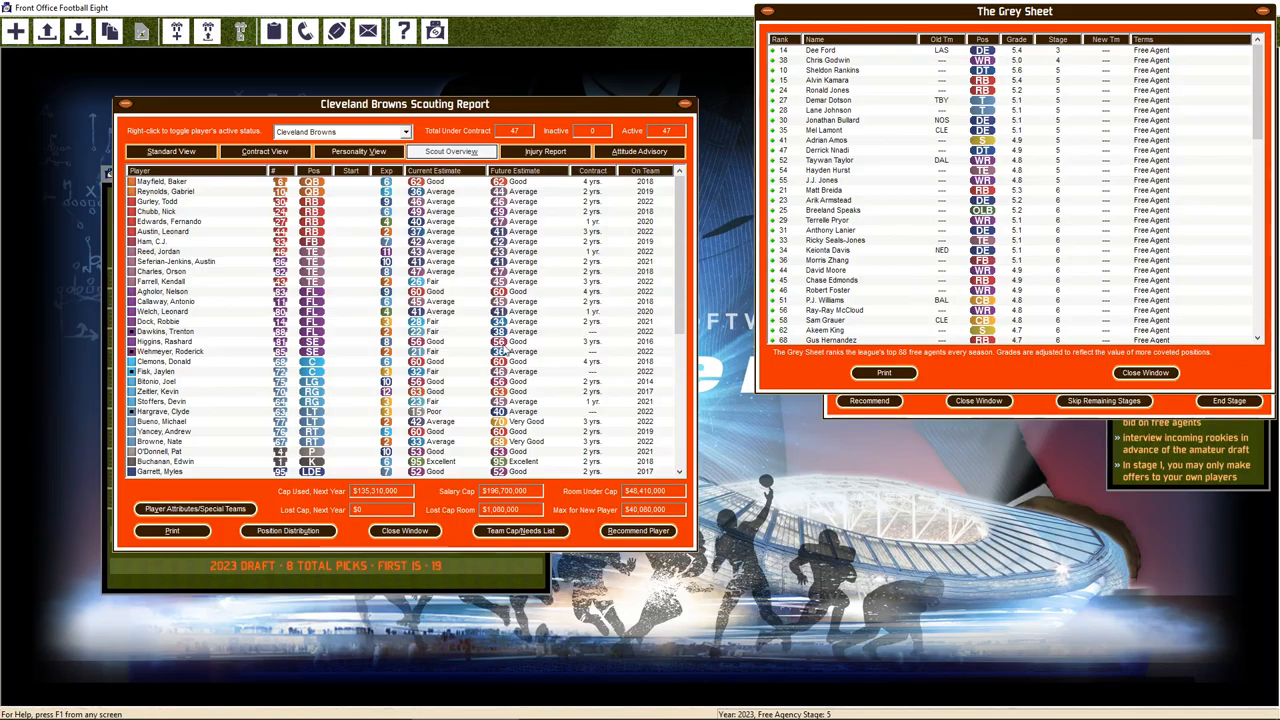
{"action": "scroll", "scroll_direction": "down", "scroll_amount": 3}
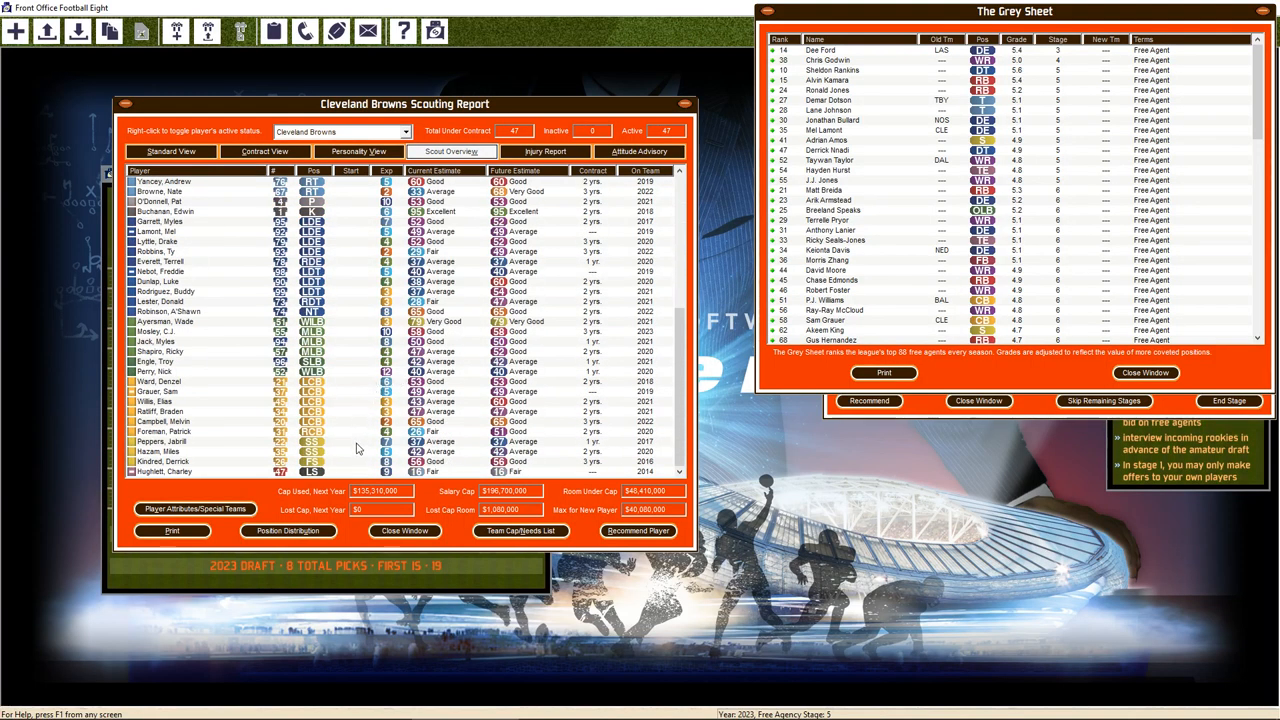
{"action": "mouse_move", "coordinate": [853, 339]}
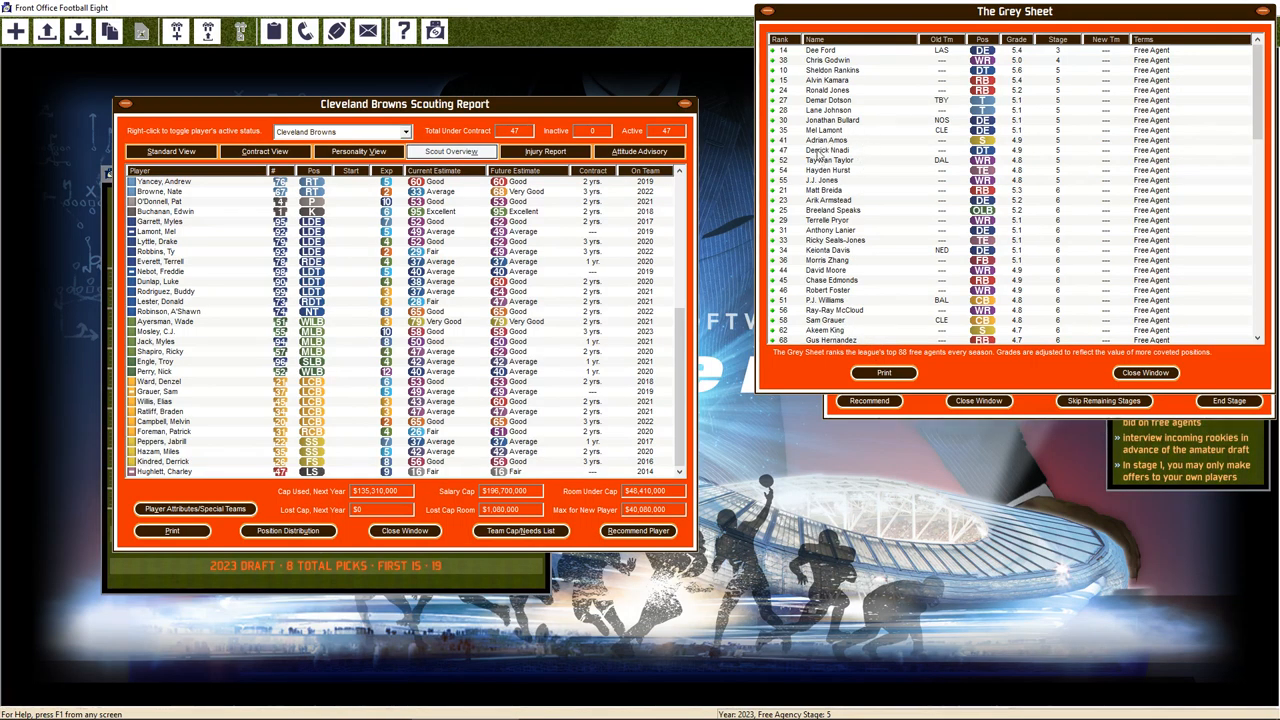
Submit Adrian Amos a four-year, $21.61 million offer and close his report
{"action": "left_click", "coordinate": [825, 140]}
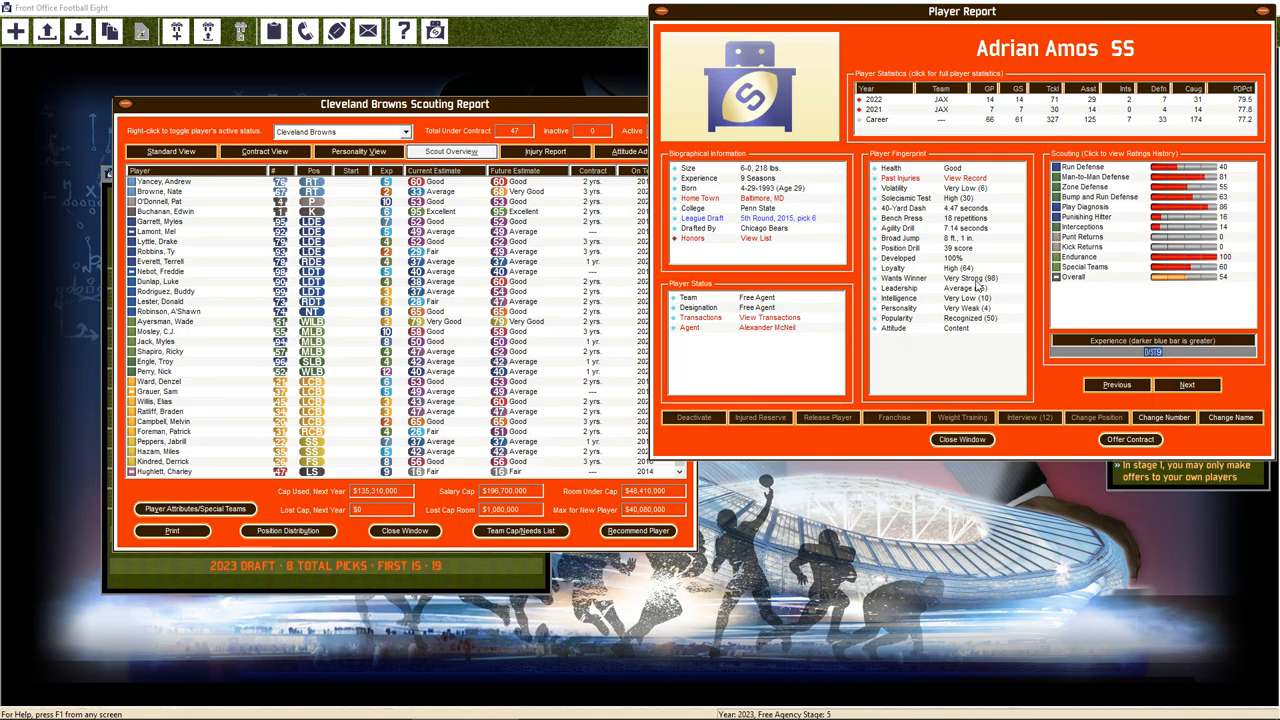
{"action": "mouse_move", "coordinate": [1004, 291]}
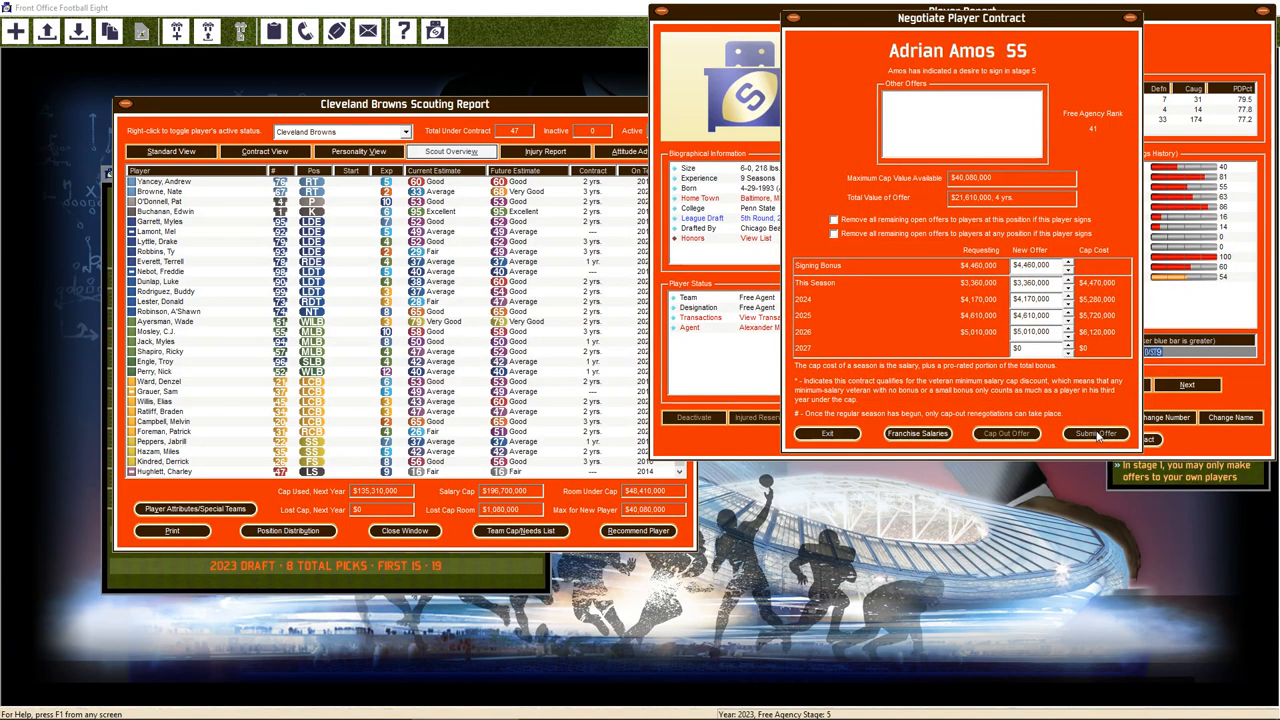
{"action": "left_click", "coordinate": [1094, 433]}
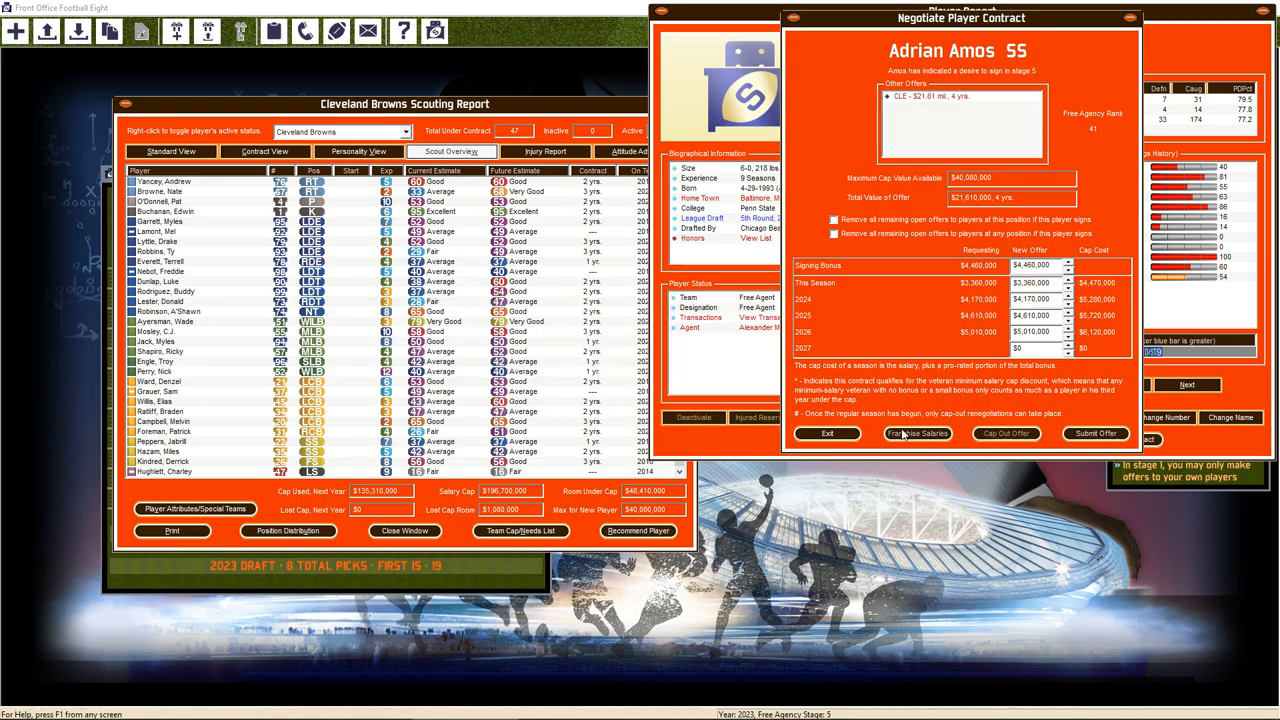
{"action": "left_click", "coordinate": [827, 433]}
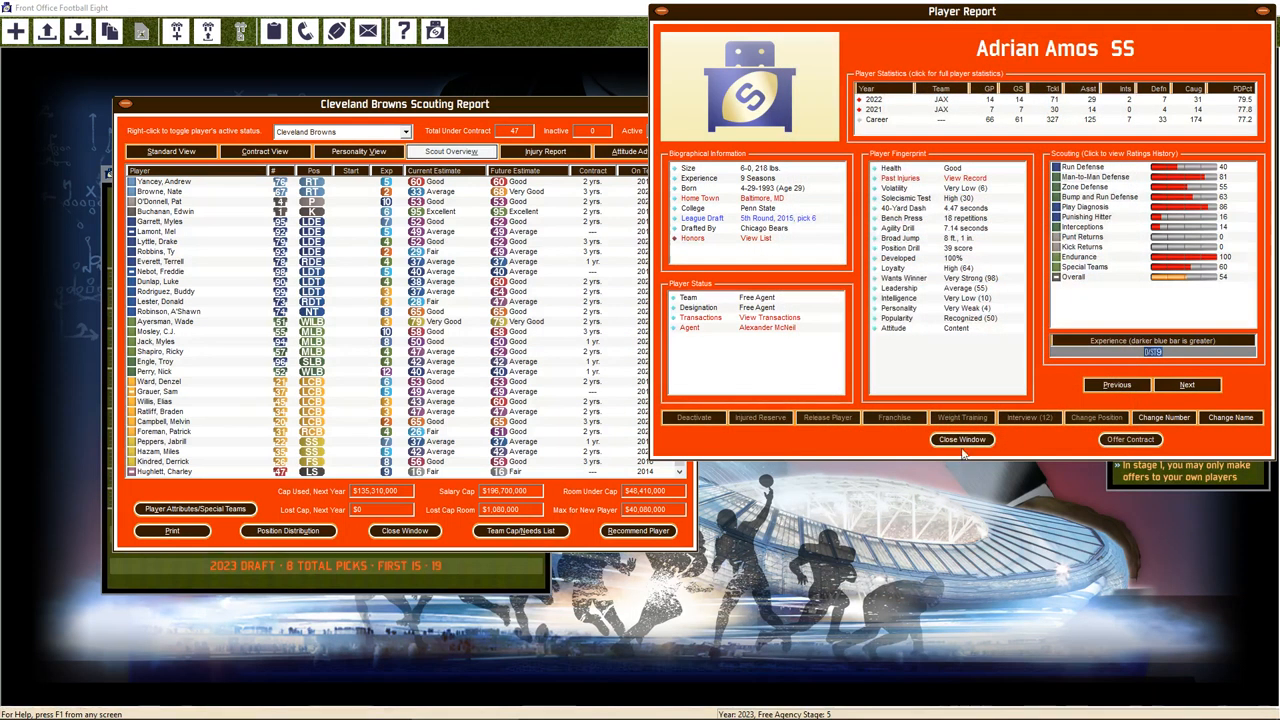
{"action": "left_click", "coordinate": [961, 440]}
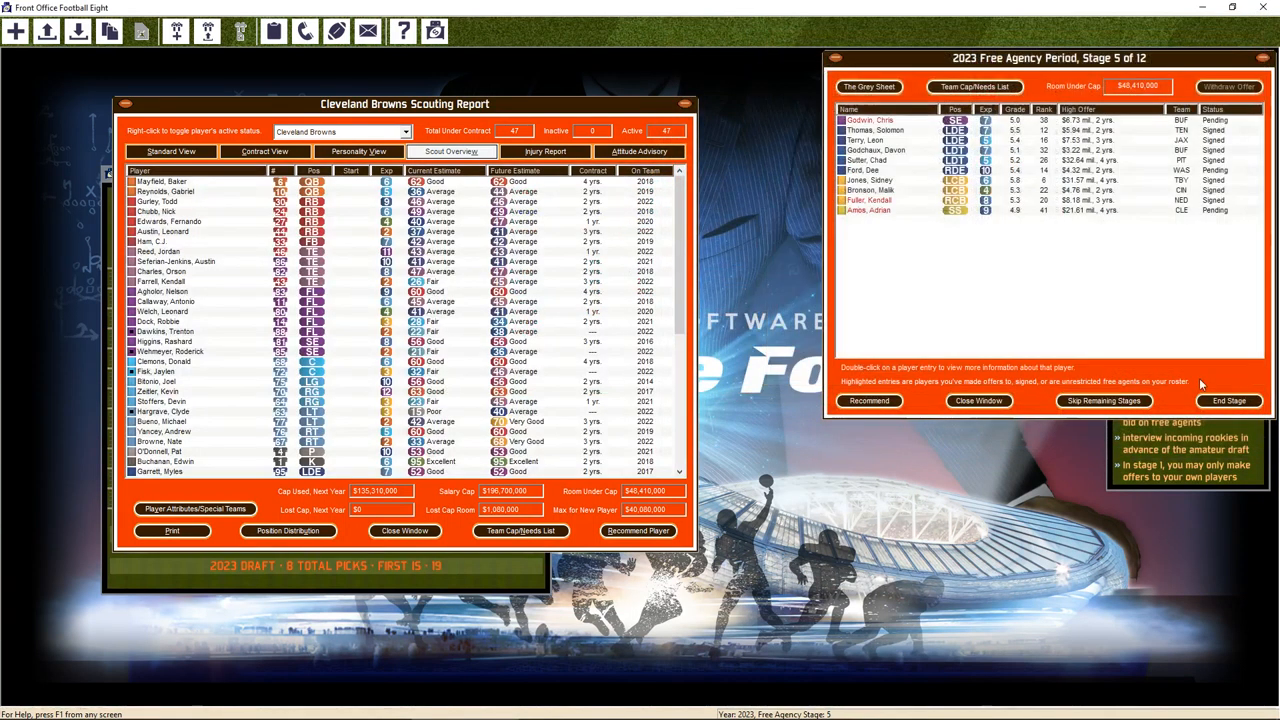
Advance to stage 6 and revise Adrian Amos's offer with a $6,000,000 signing bonus
{"action": "left_click", "coordinate": [1228, 400]}
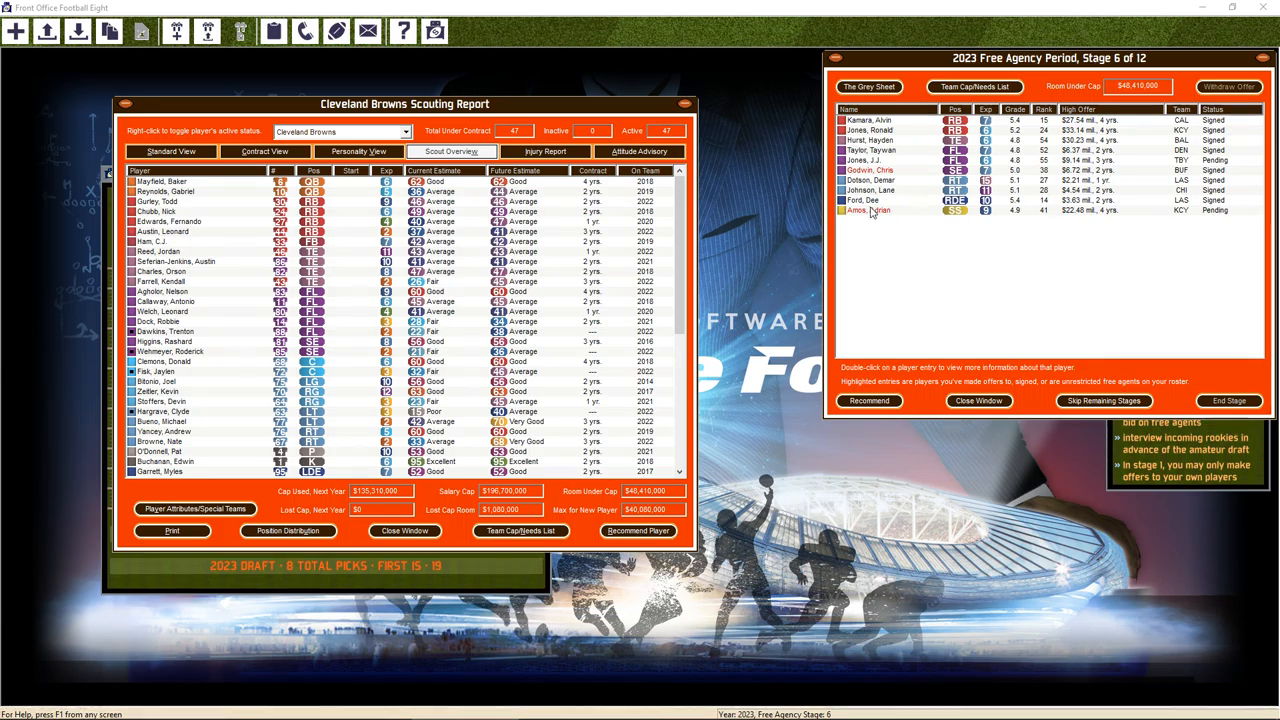
{"action": "double_click", "coordinate": [868, 210]}
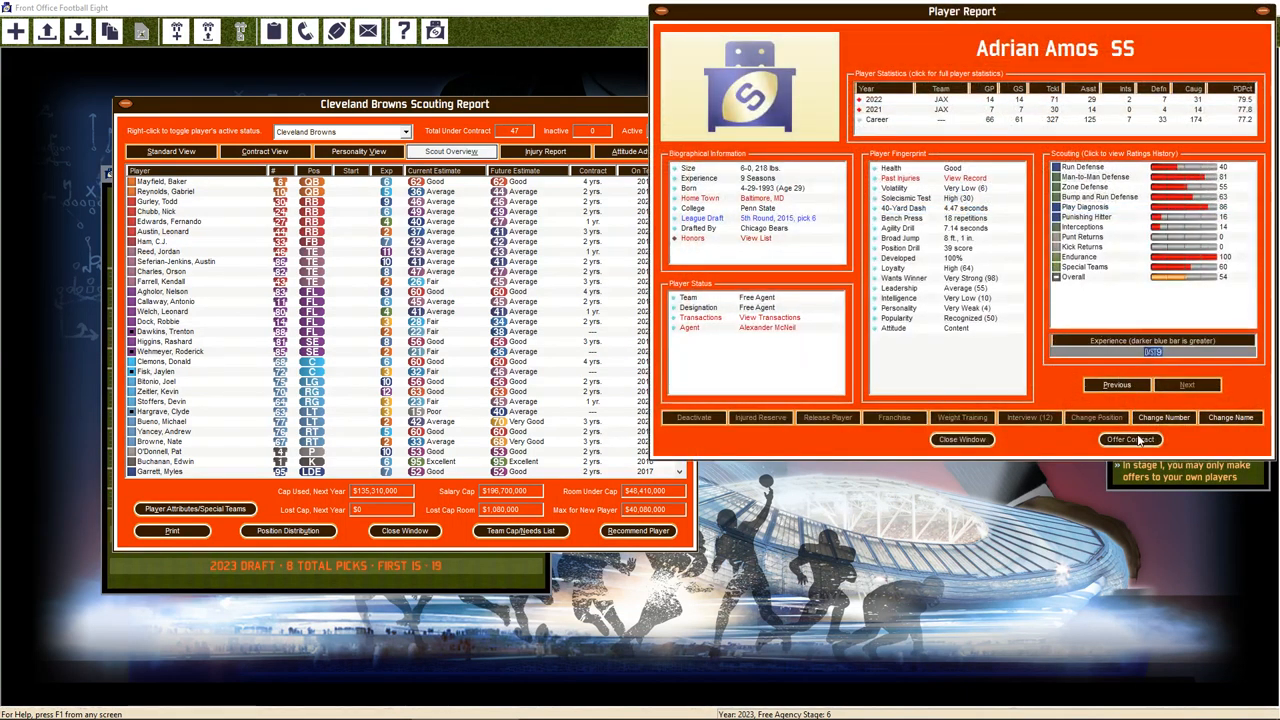
{"action": "left_click", "coordinate": [1131, 440]}
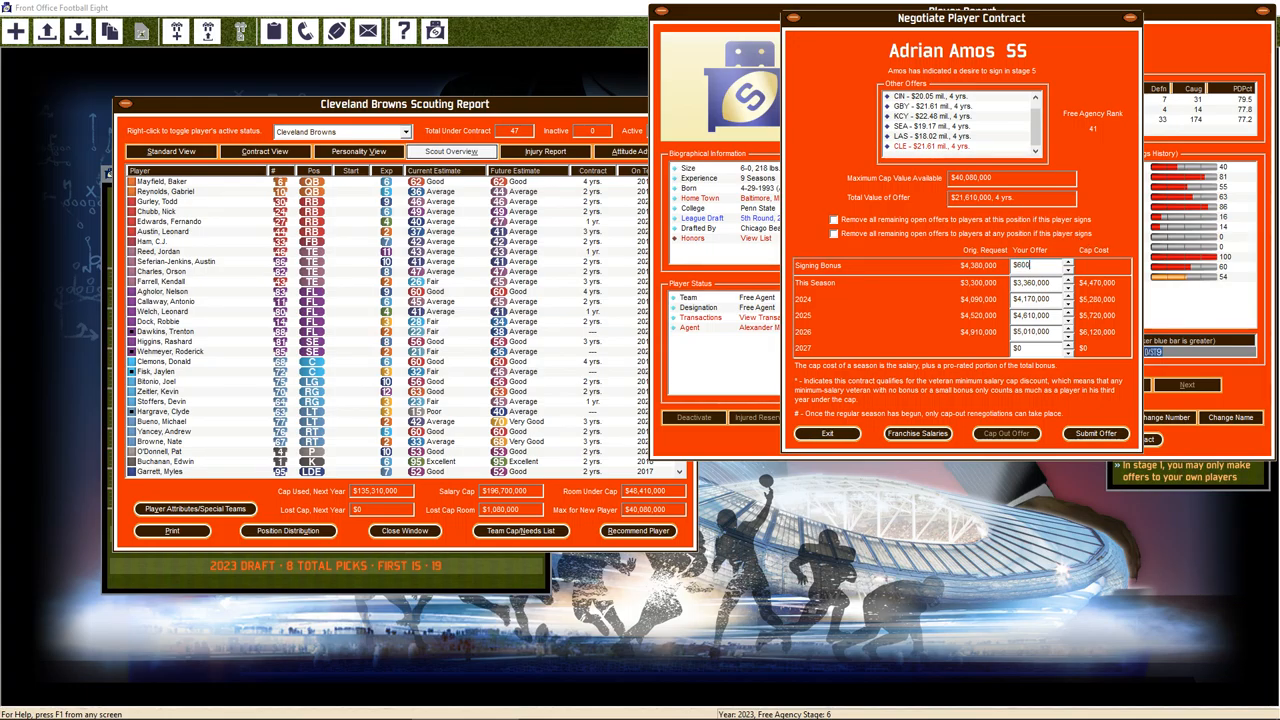
{"action": "type", "text": "6000000"}
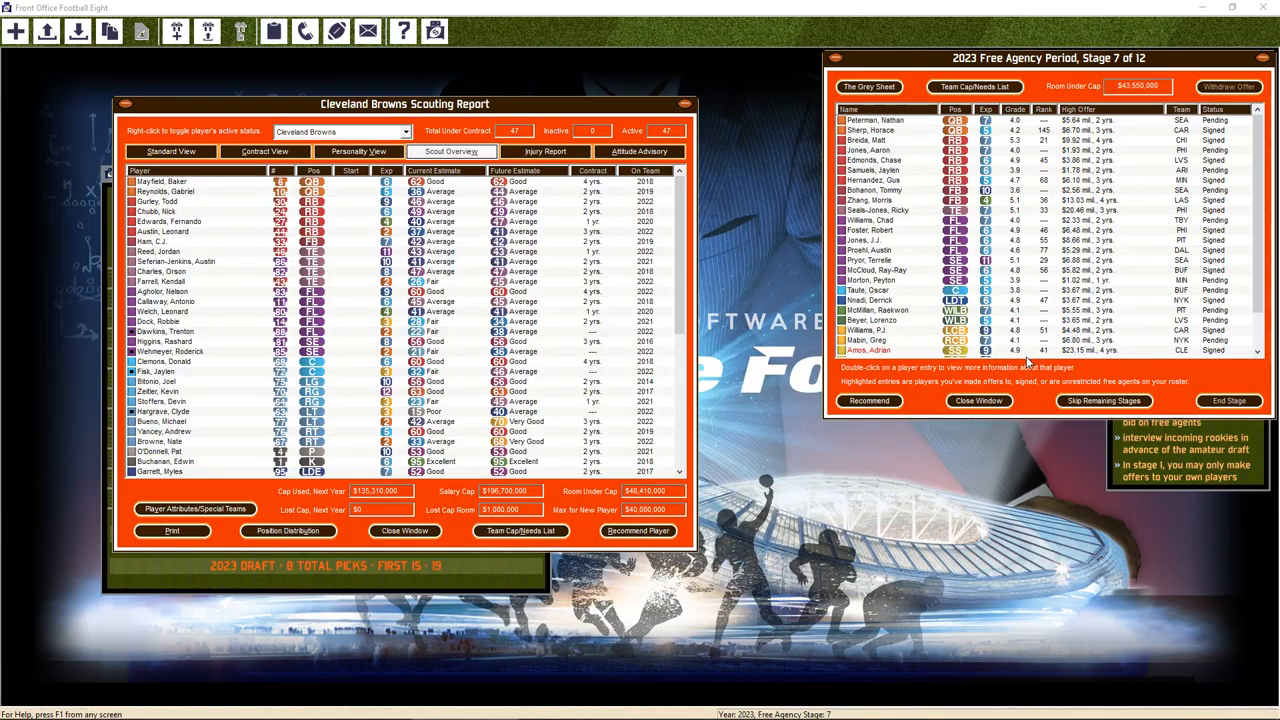
Scroll the roster, then browse the Grey Sheet's remaining stage-7 free agents
{"action": "scroll", "scroll_direction": "down", "scroll_amount": 3}
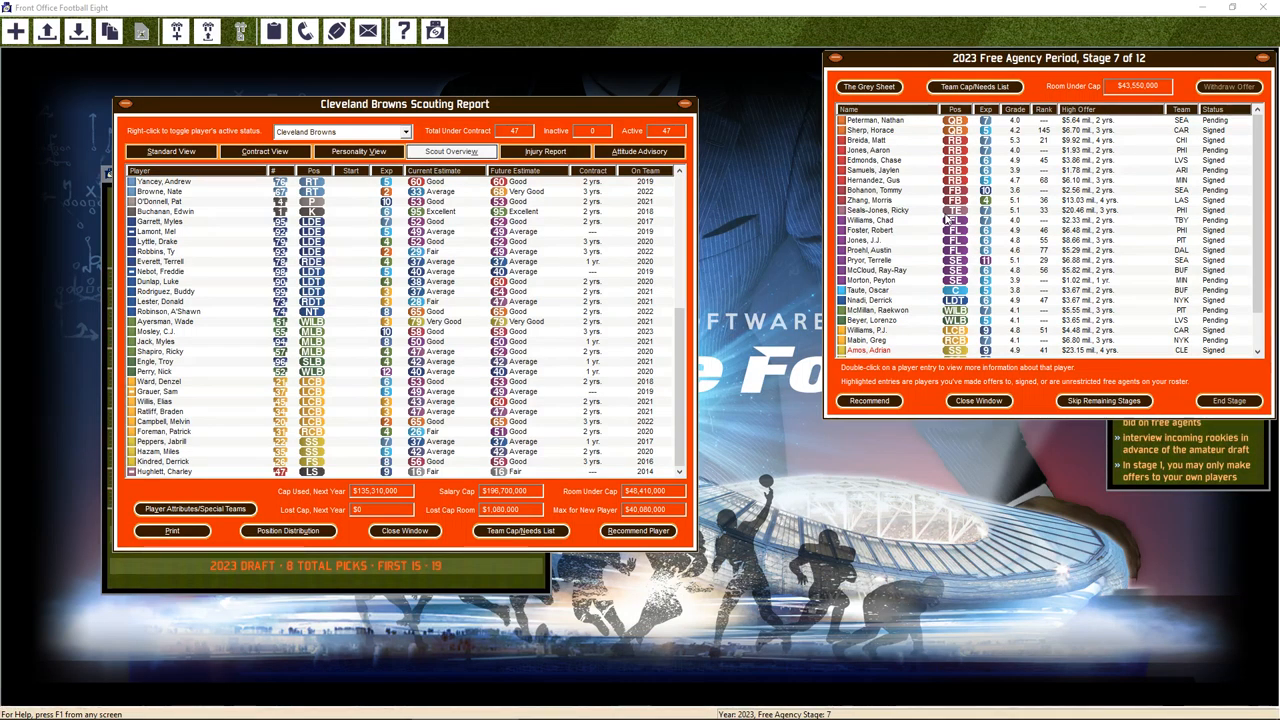
{"action": "mouse_move", "coordinate": [1012, 188]}
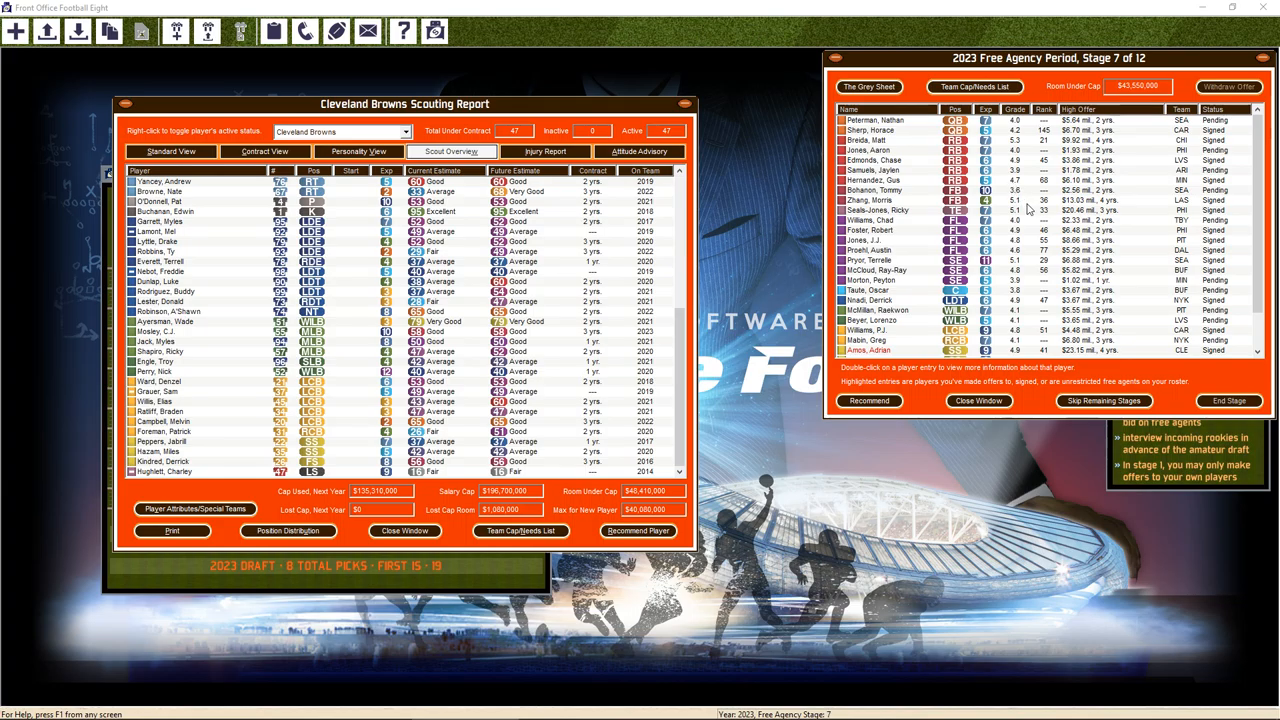
{"action": "left_click", "coordinate": [868, 86]}
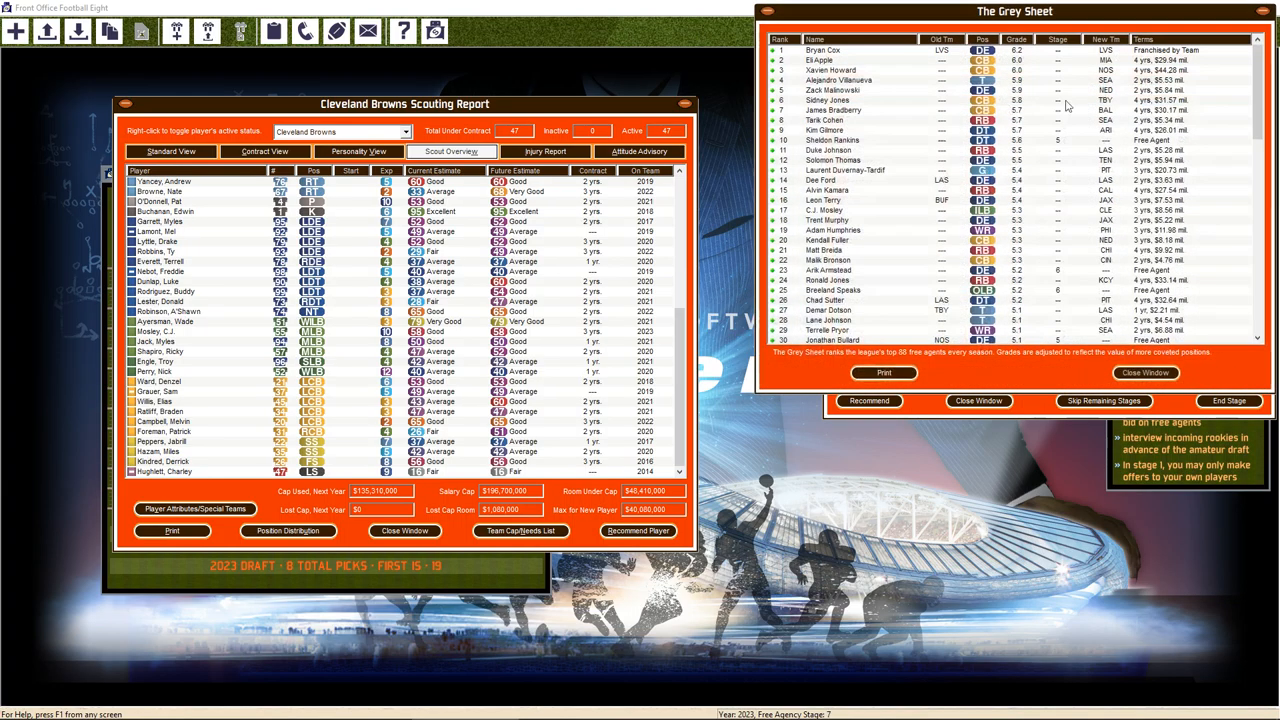
{"action": "scroll", "scroll_direction": "down", "scroll_amount": 3}
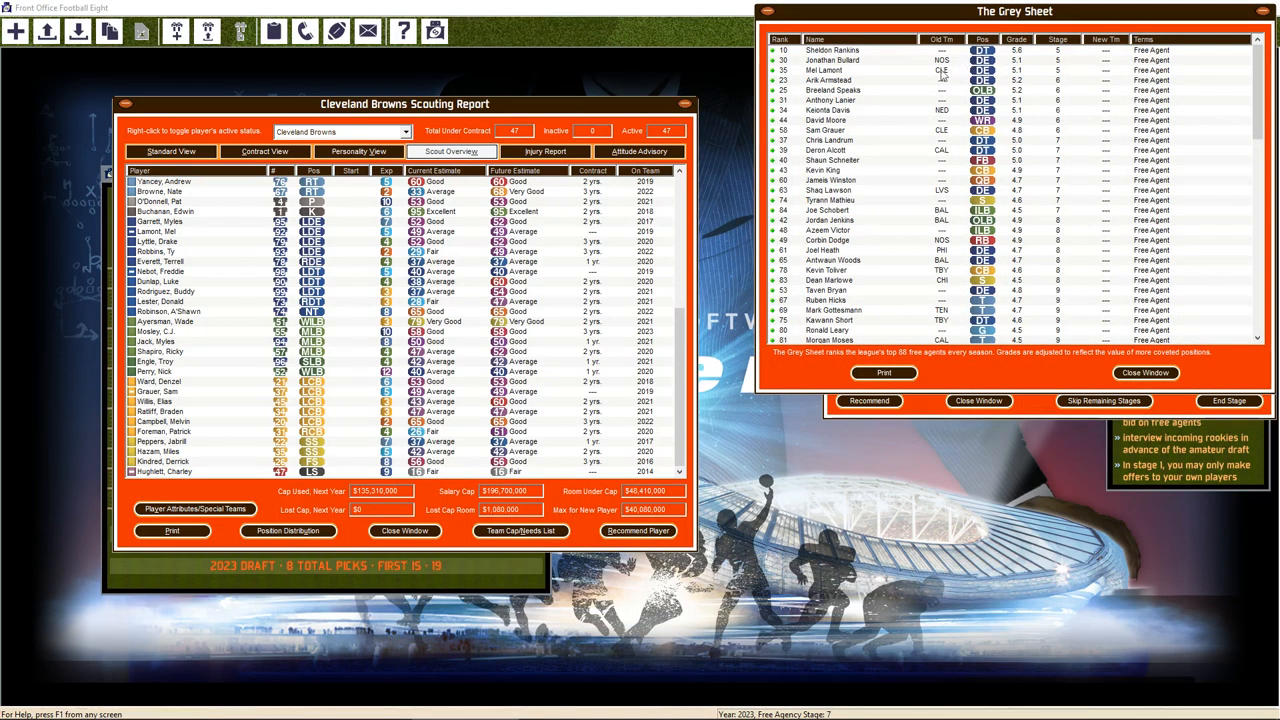
{"action": "mouse_move", "coordinate": [905, 70]}
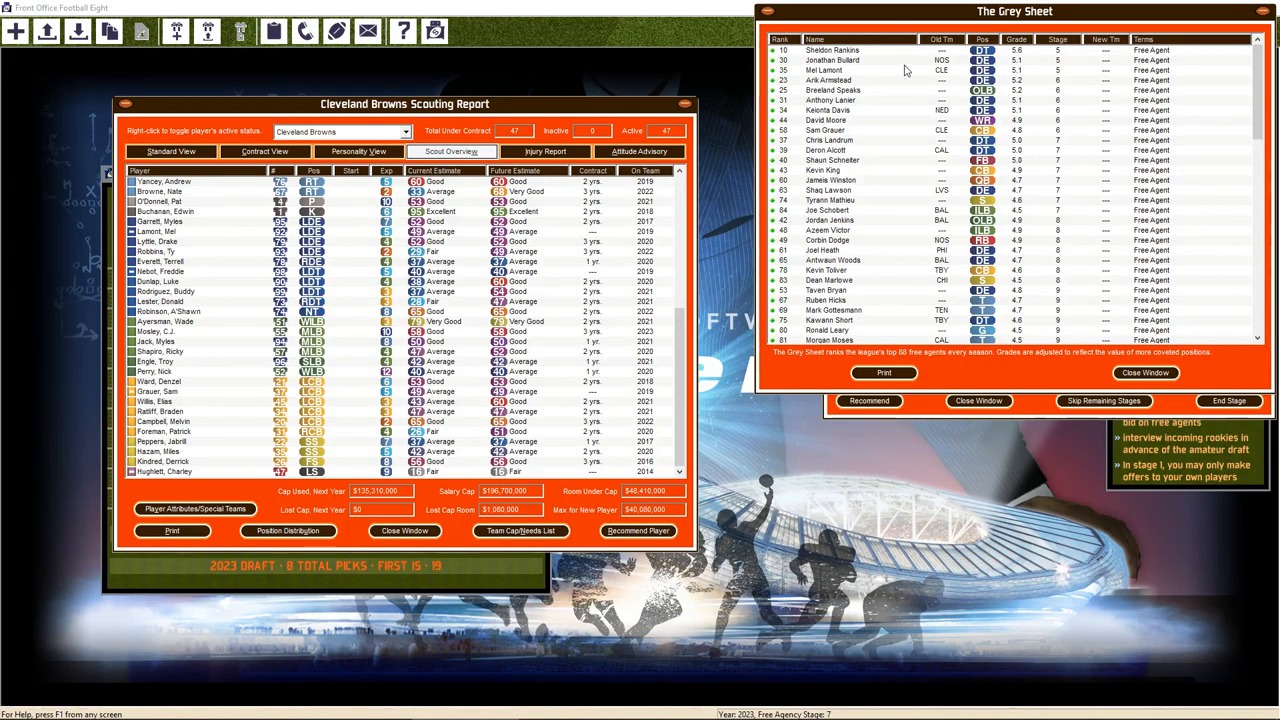
{"action": "mouse_move", "coordinate": [875, 77]}
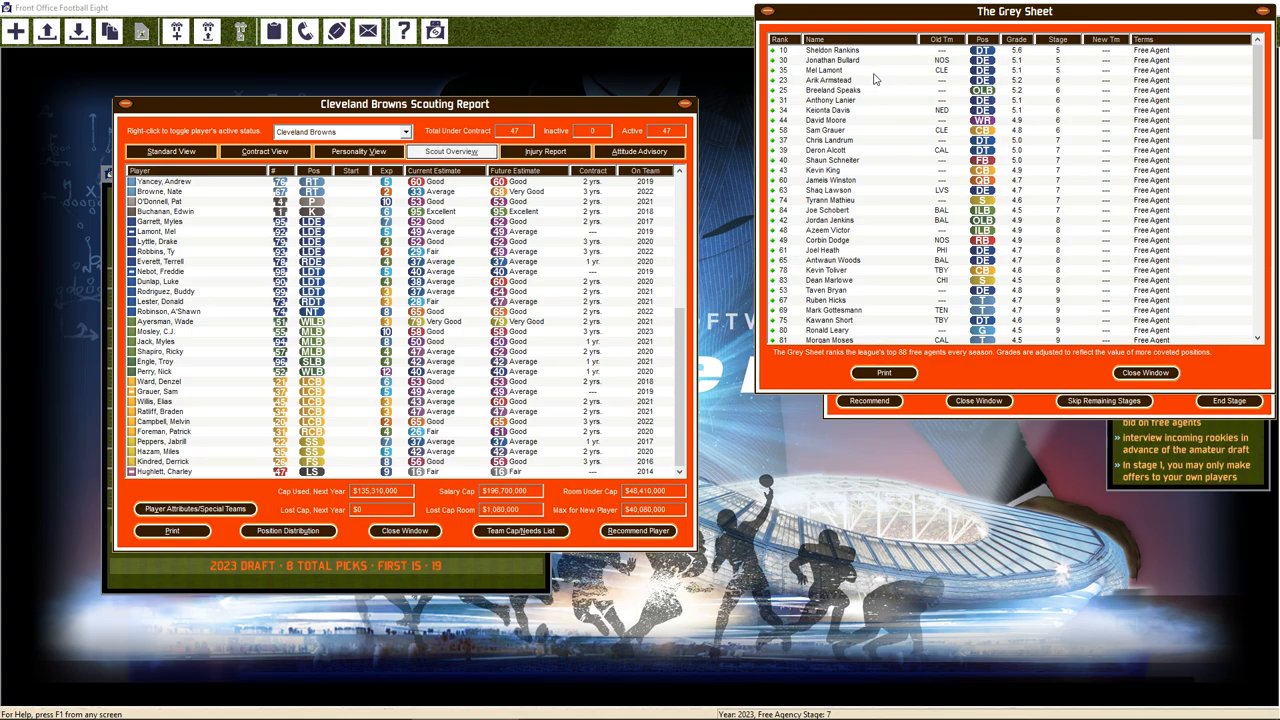
{"action": "mouse_move", "coordinate": [870, 97]}
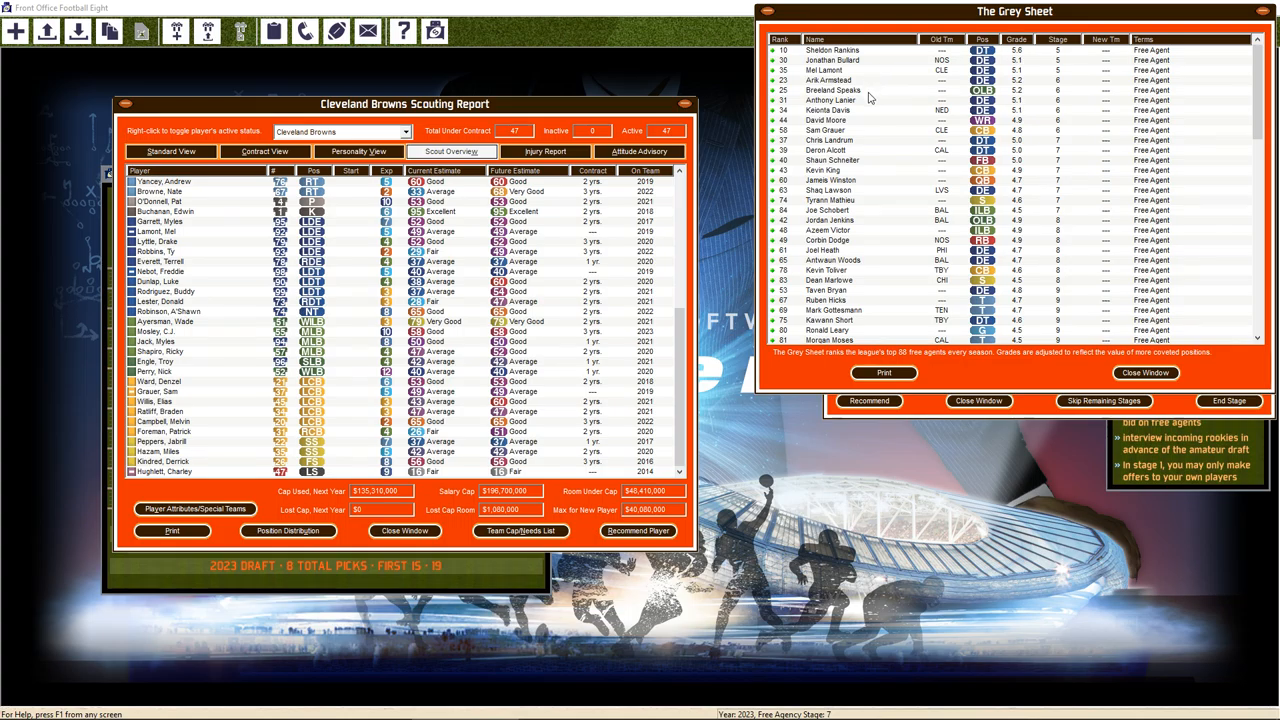
Check Mel Lamont's report, then submit a contract offer to Anthony Lanier
{"action": "left_click", "coordinate": [833, 90]}
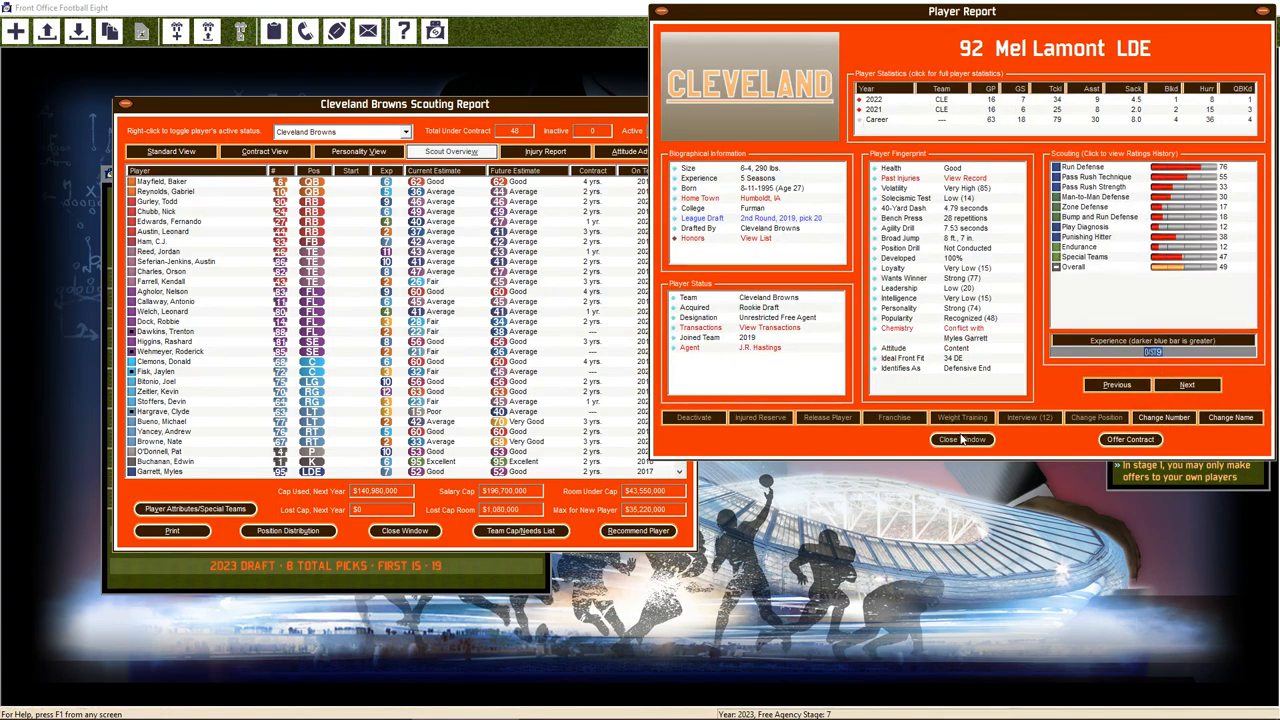
{"action": "left_click", "coordinate": [961, 440]}
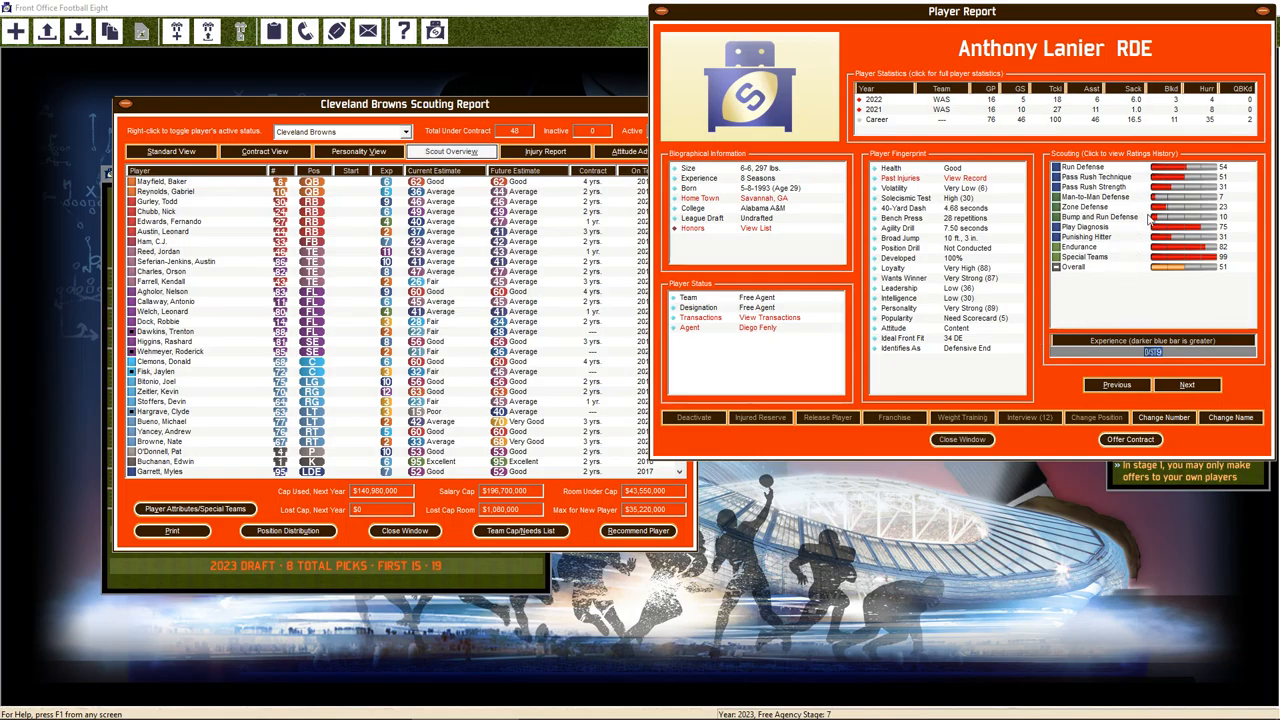
{"action": "mouse_move", "coordinate": [1177, 225]}
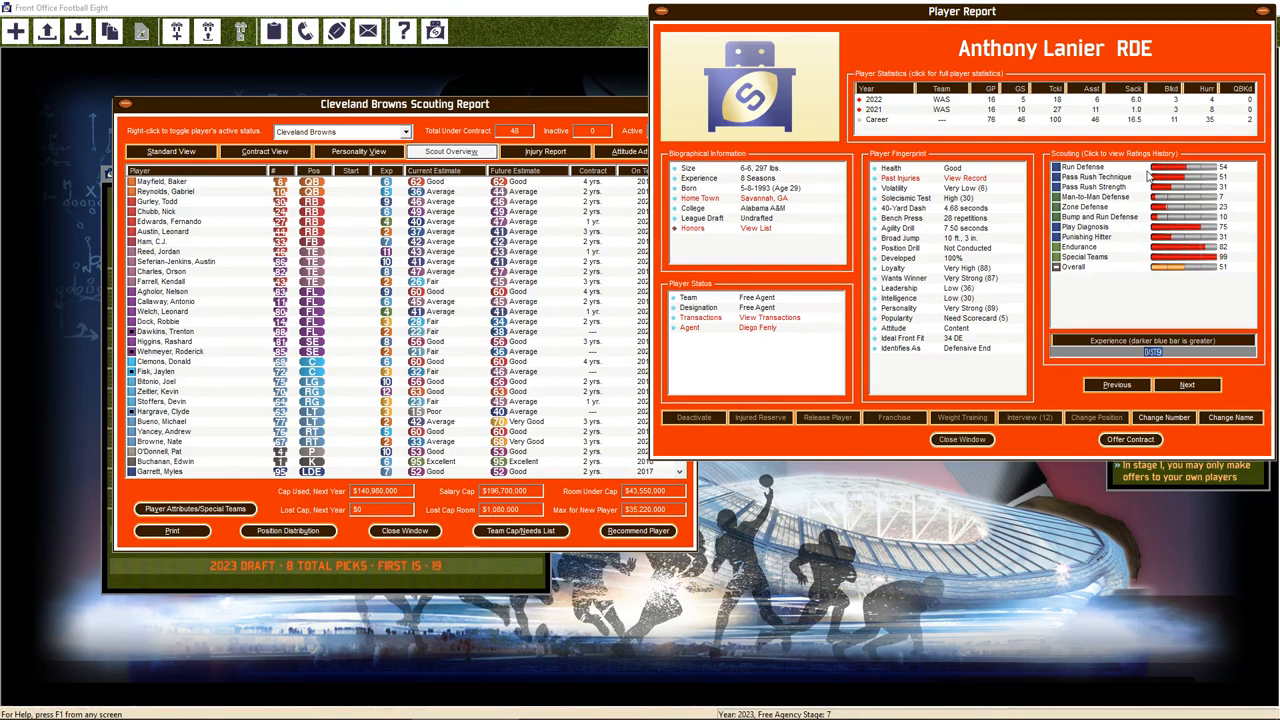
{"action": "mouse_move", "coordinate": [1172, 195]}
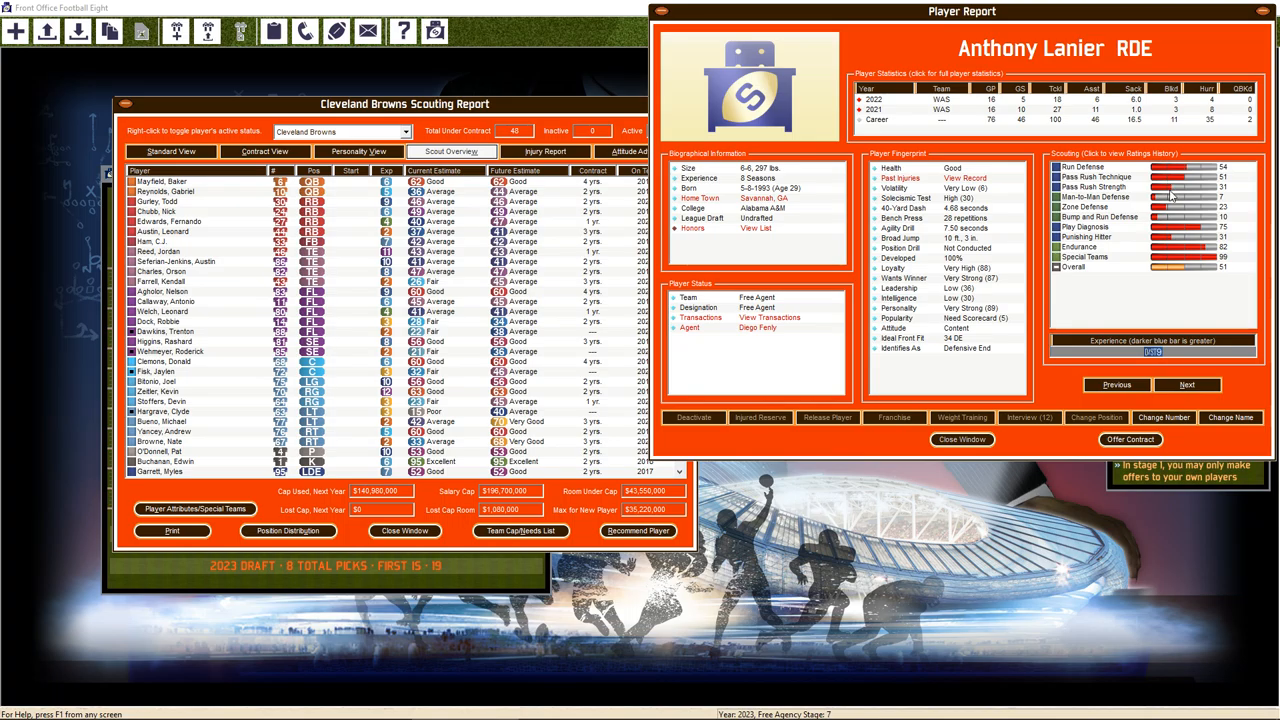
{"action": "left_click", "coordinate": [1130, 440]}
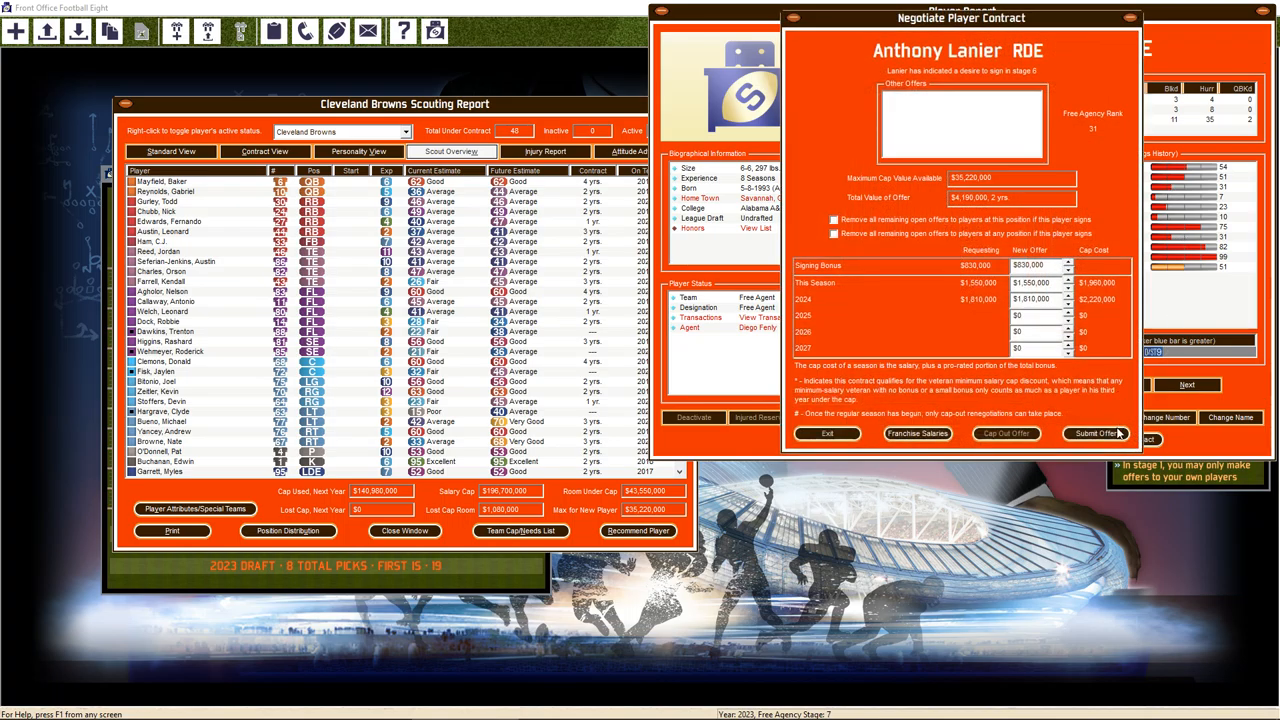
{"action": "mouse_move", "coordinate": [620, 413]}
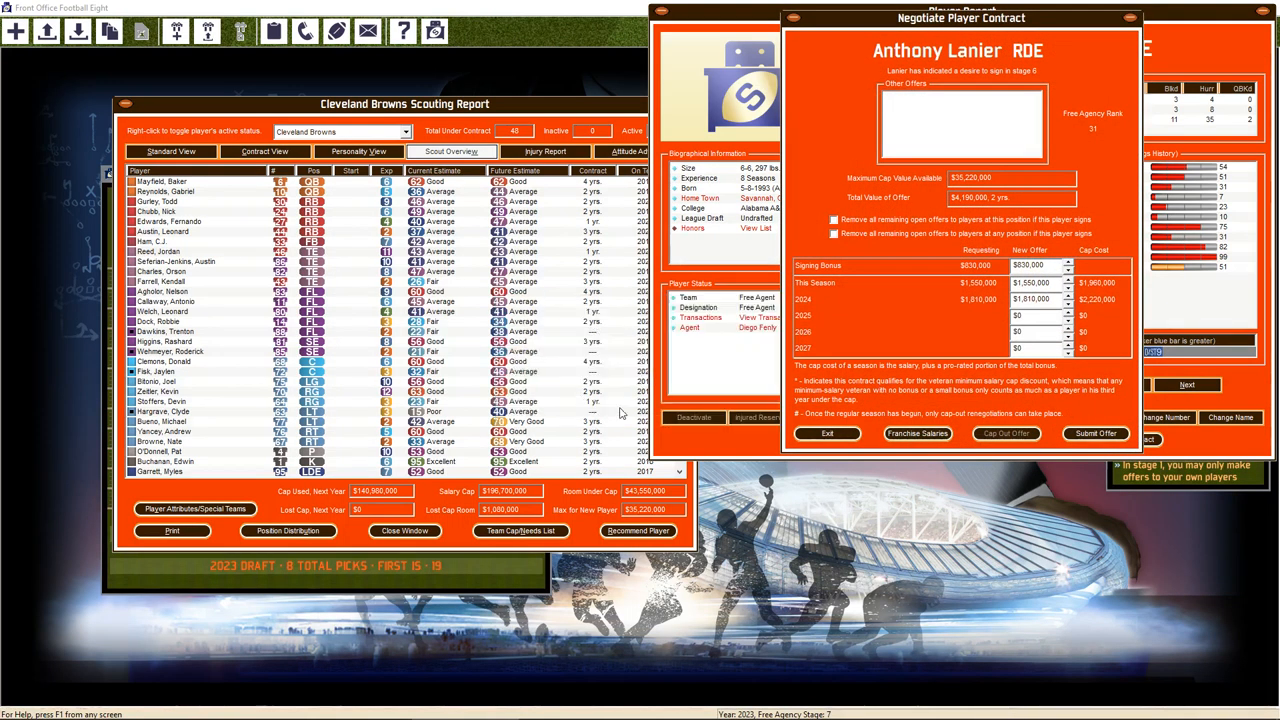
{"action": "left_click", "coordinate": [826, 433]}
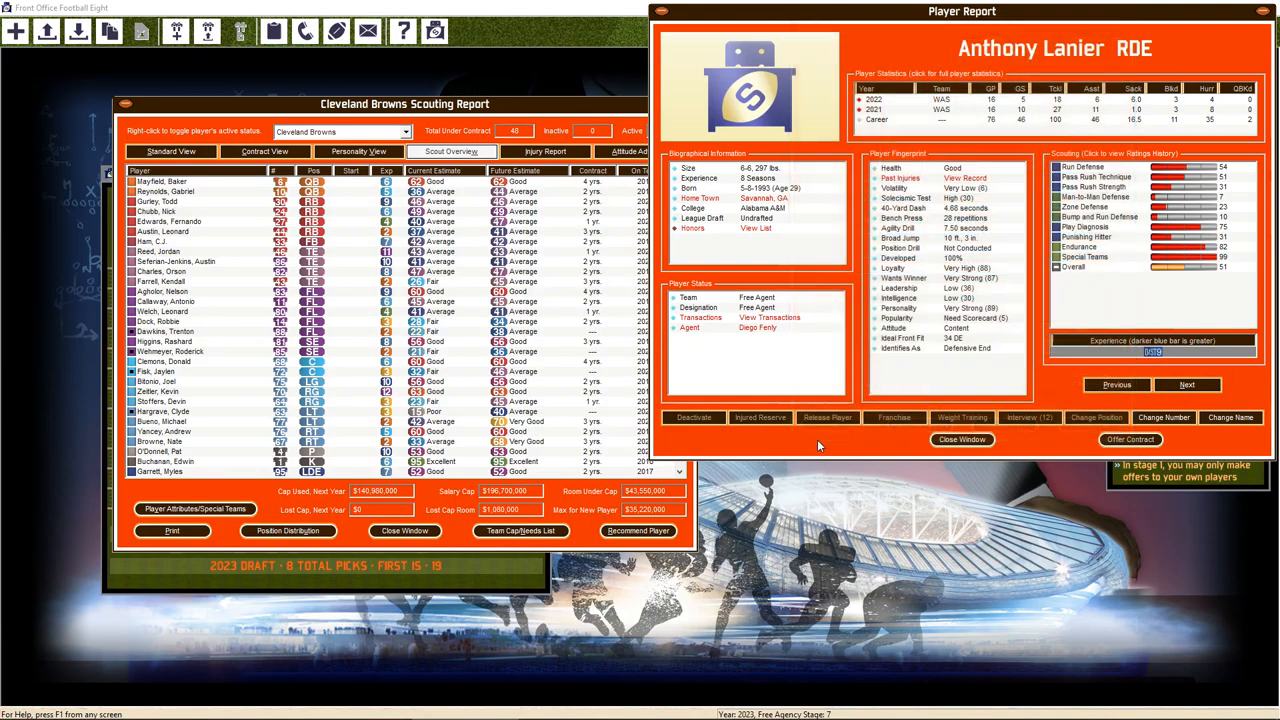
{"action": "left_click", "coordinate": [961, 439]}
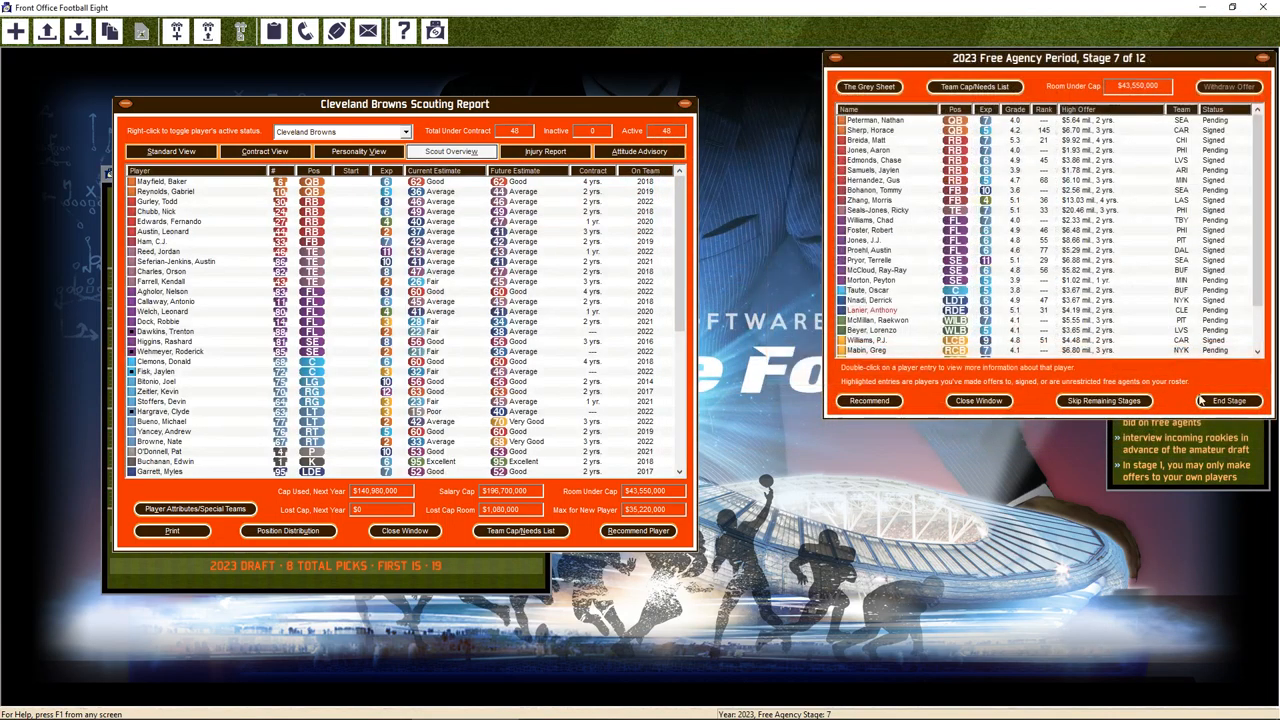
End the stage and skip the remaining free agency stages, confirming Yes
{"action": "left_click", "coordinate": [1229, 400]}
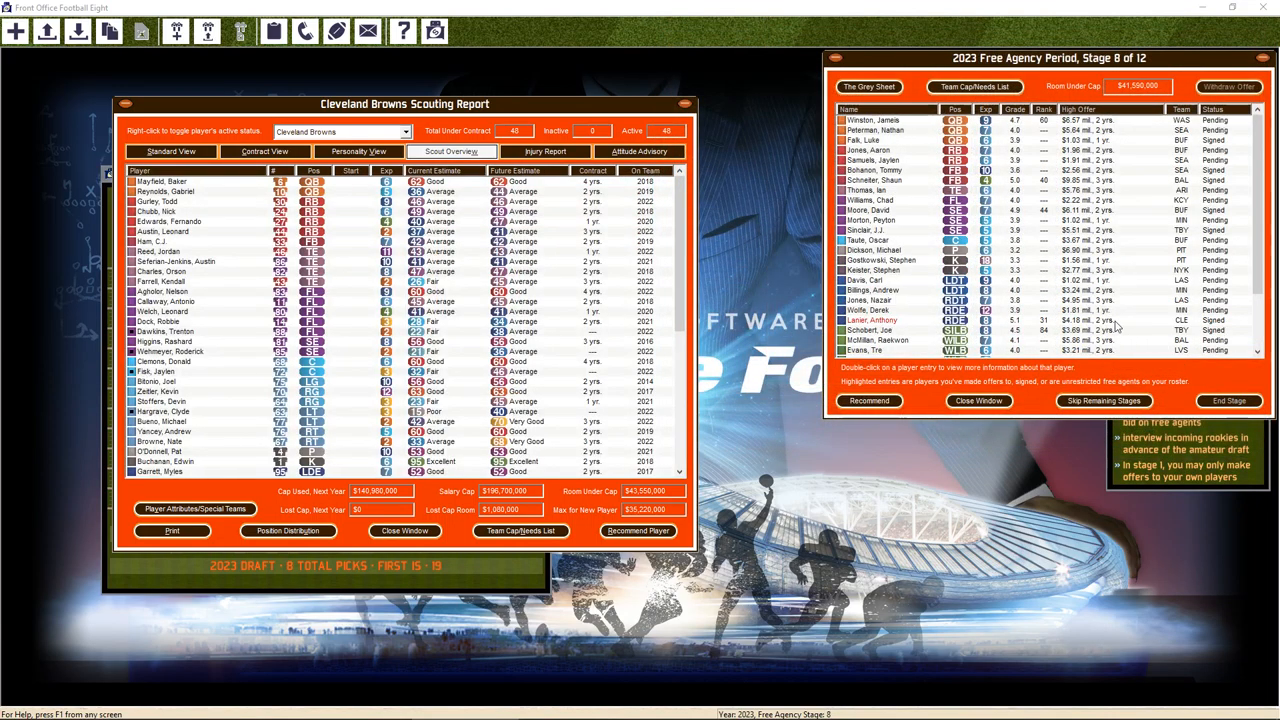
{"action": "mouse_move", "coordinate": [1035, 328]}
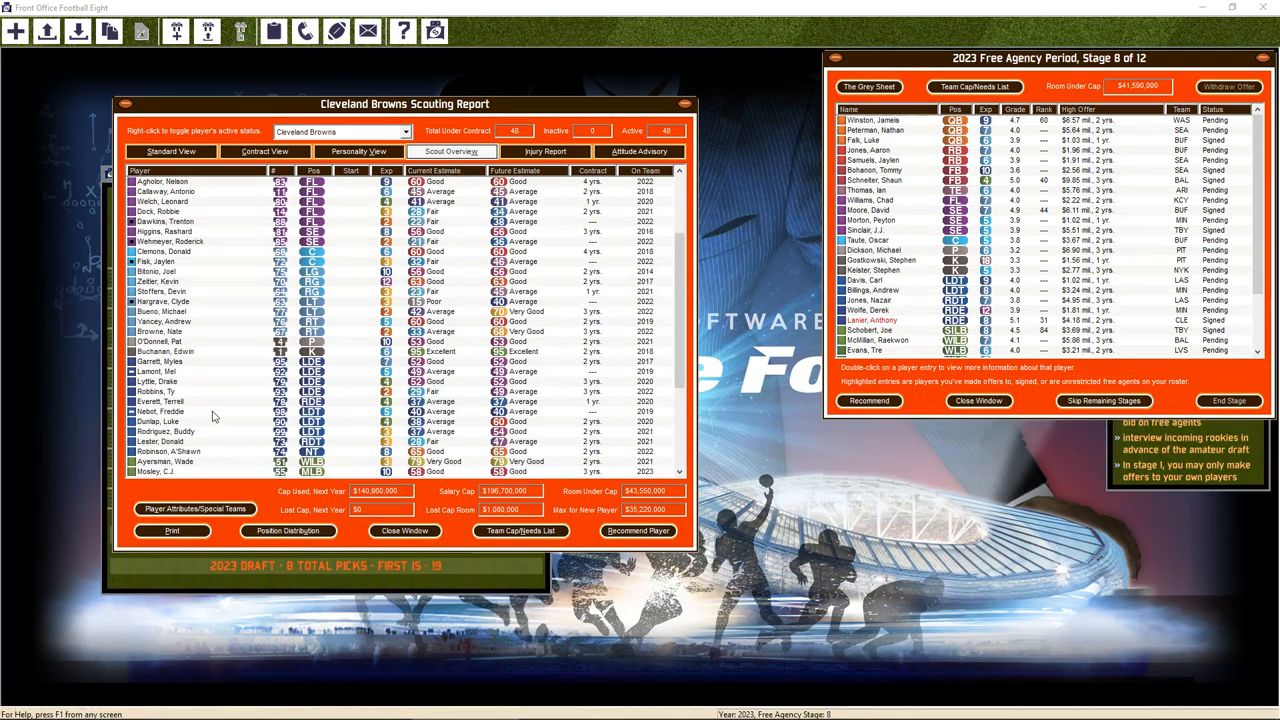
{"action": "double_click", "coordinate": [160, 311]}
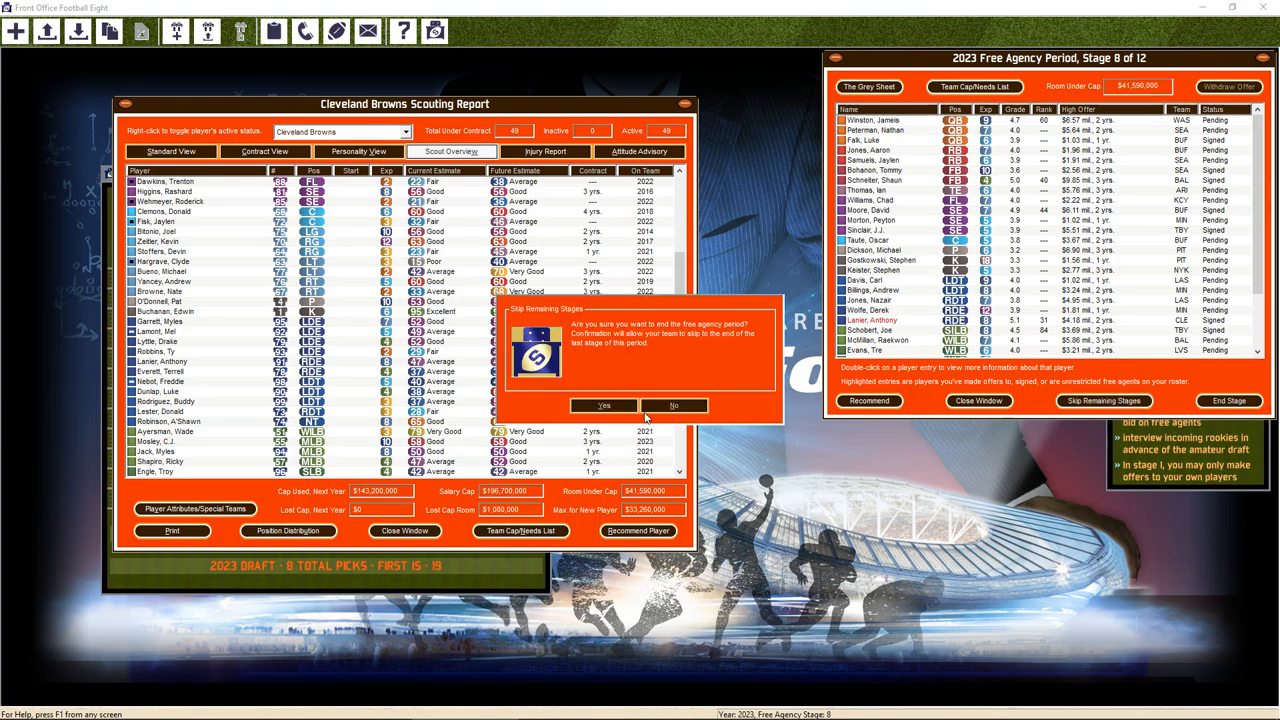
{"action": "left_click", "coordinate": [604, 405]}
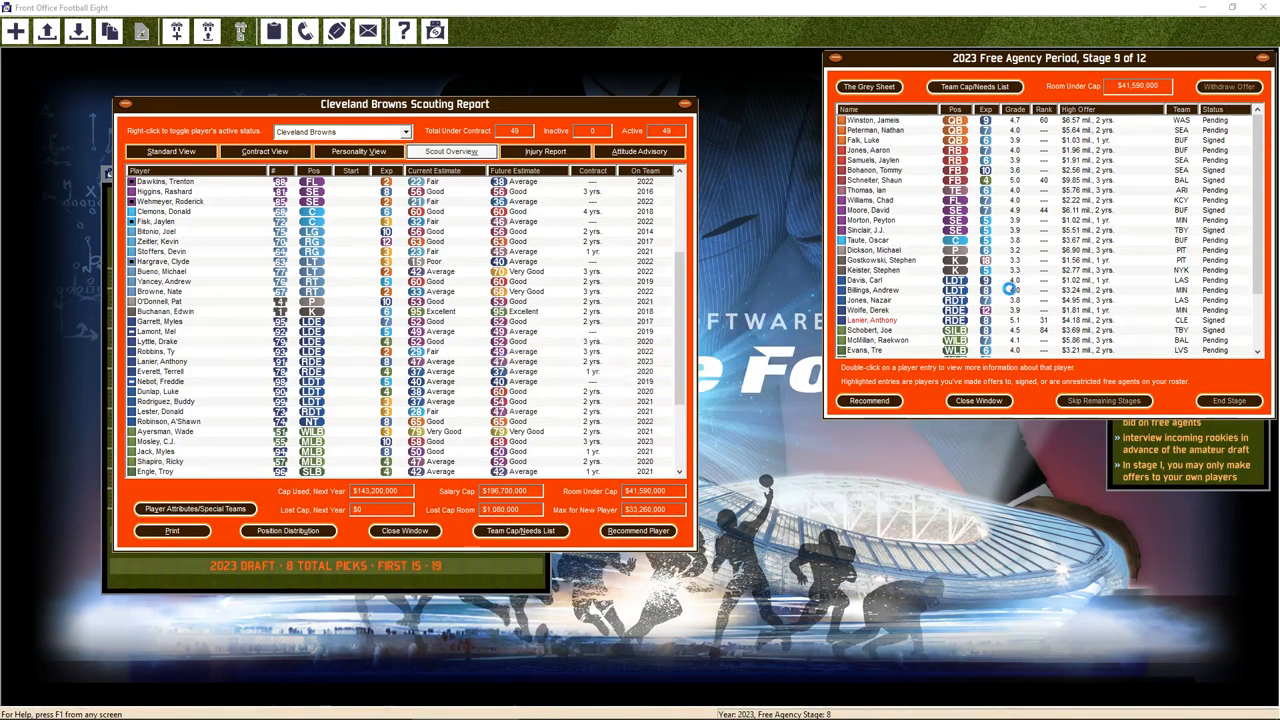
{"action": "left_click", "coordinate": [1103, 400]}
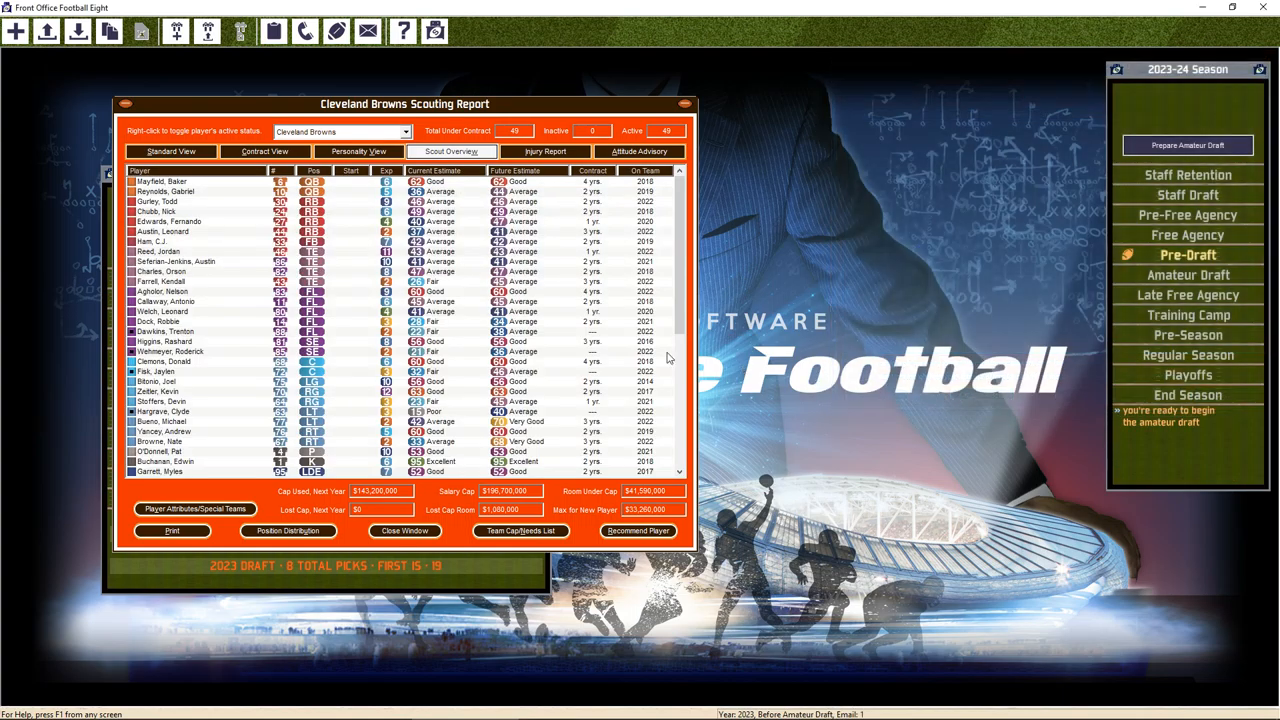
Check the colour and display options without changes, then close the Browns scouting report
{"action": "scroll", "scroll_direction": "down", "scroll_amount": 3}
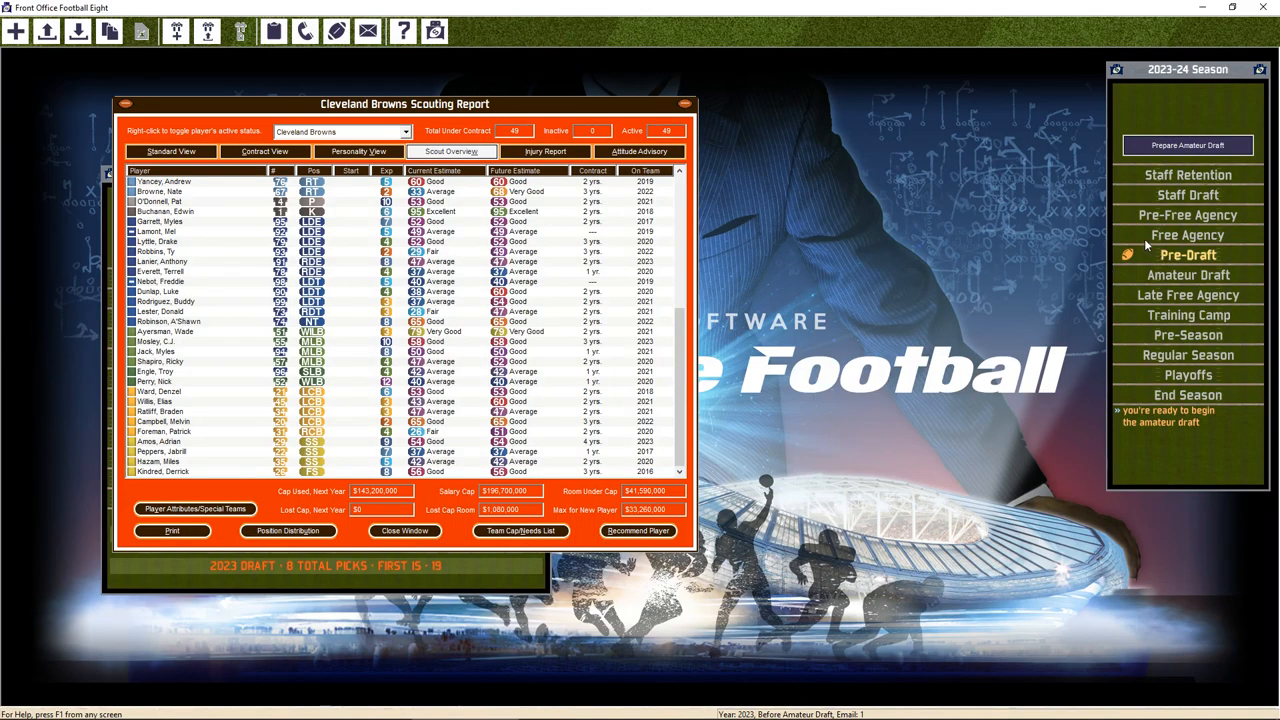
{"action": "mouse_move", "coordinate": [1135, 238]}
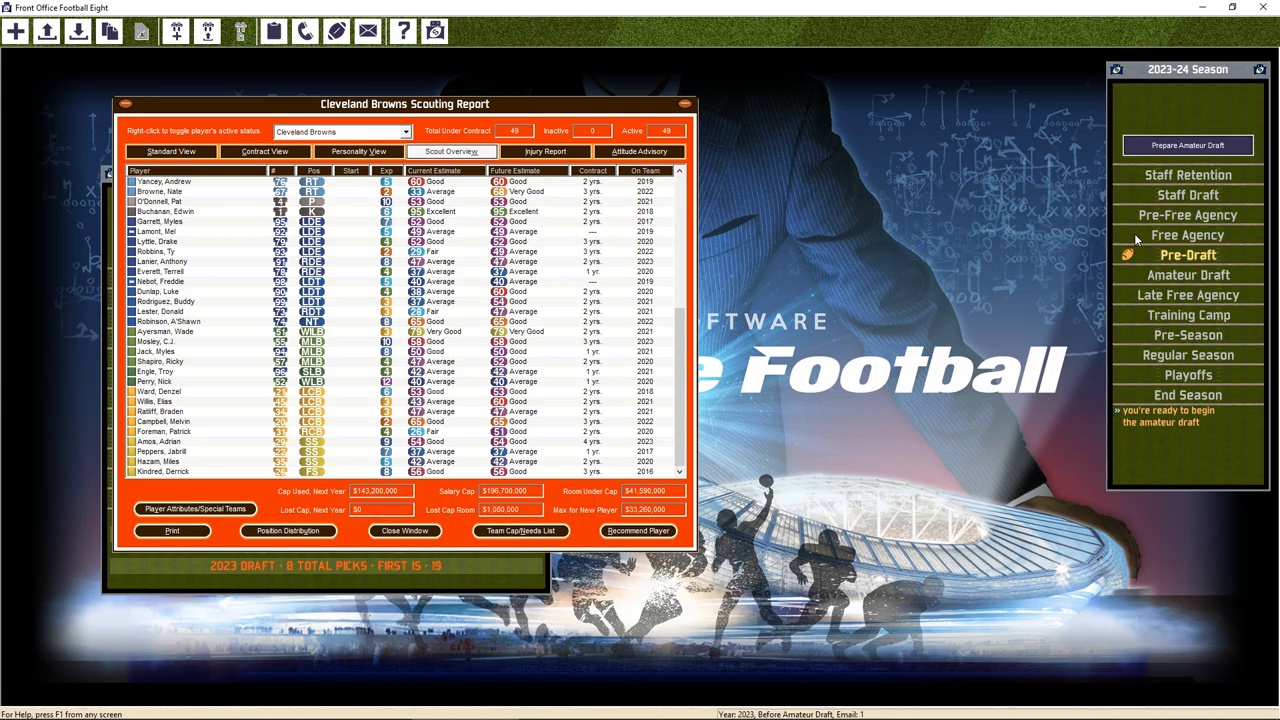
{"action": "mouse_move", "coordinate": [735, 457]}
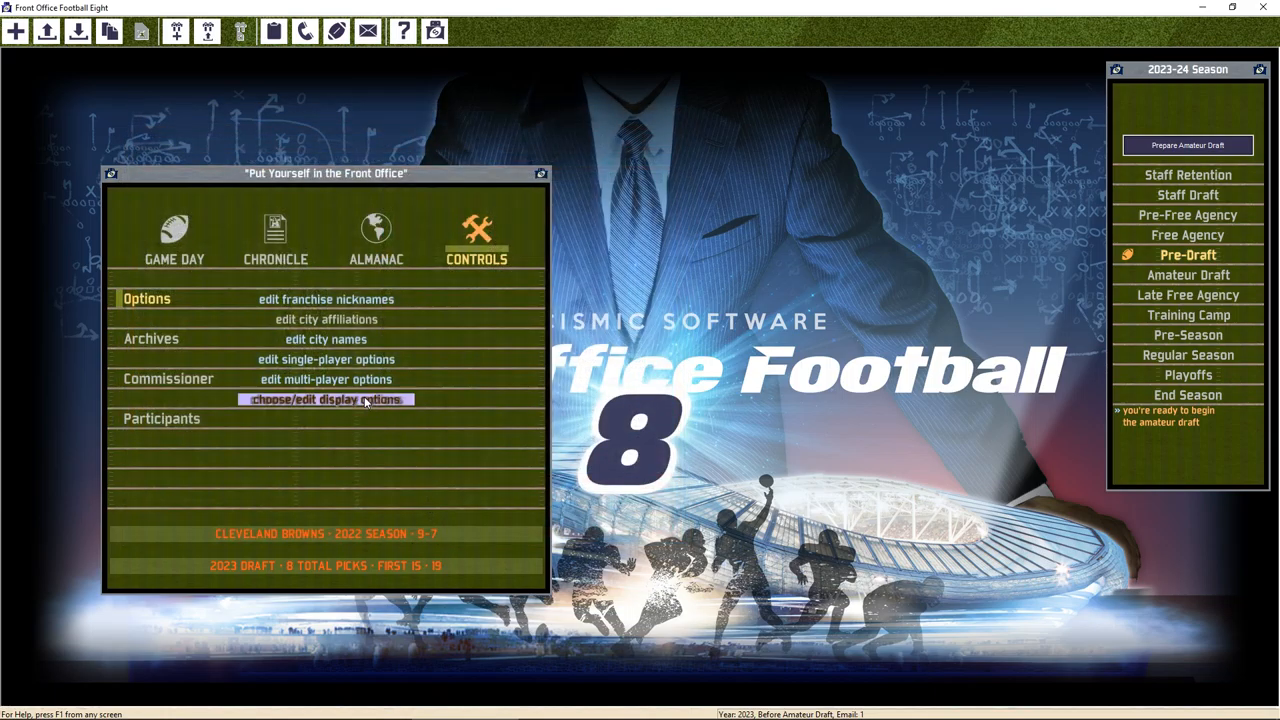
{"action": "left_click", "coordinate": [326, 399]}
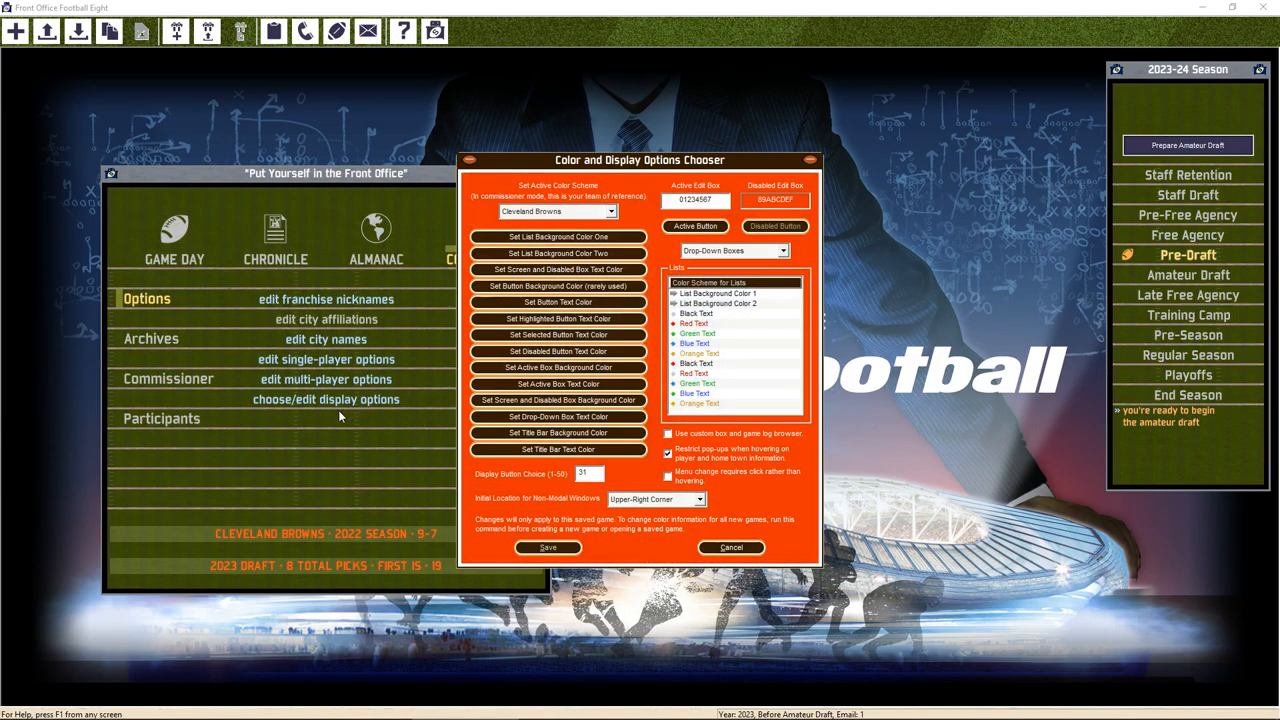
{"action": "mouse_move", "coordinate": [488, 582]}
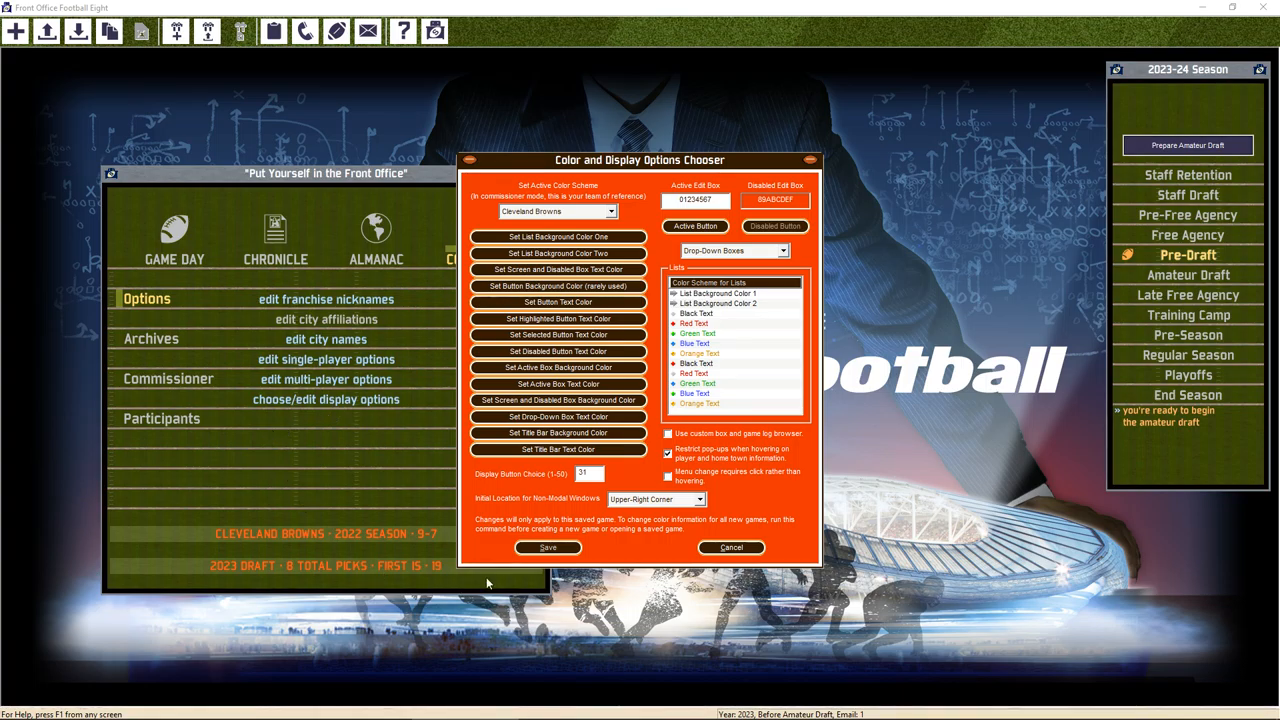
{"action": "left_click", "coordinate": [730, 547]}
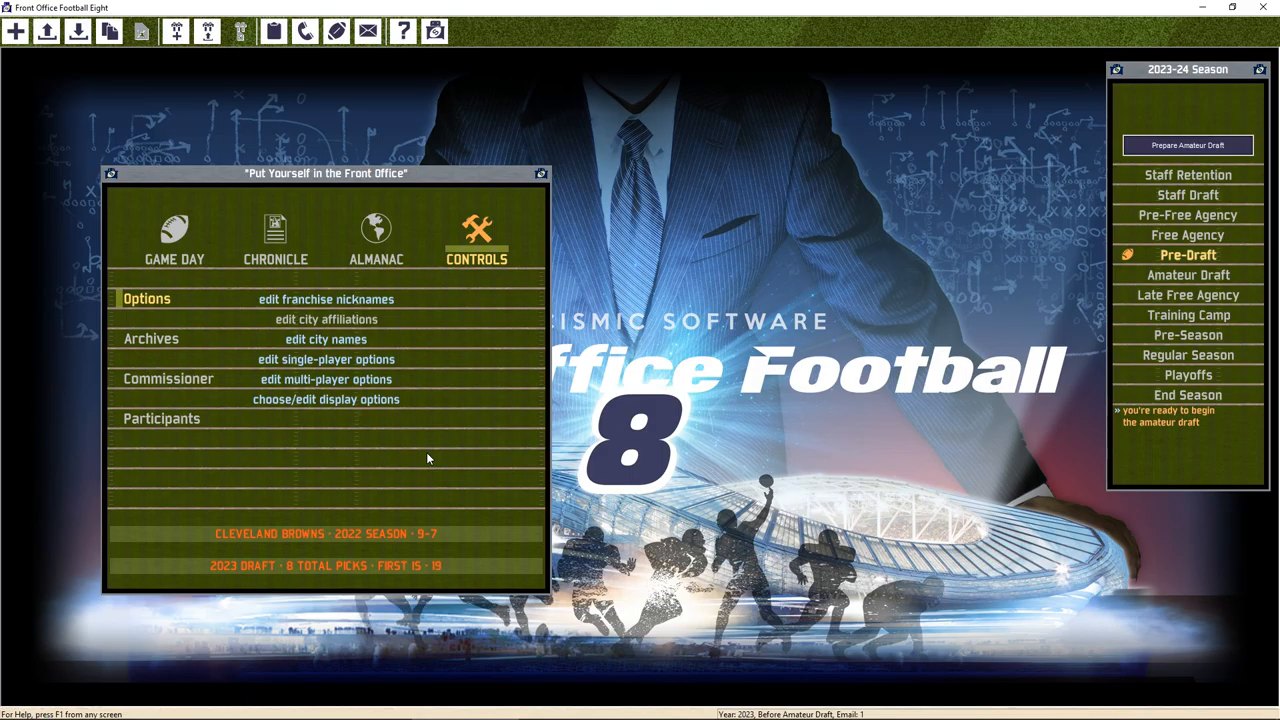
{"action": "mouse_move", "coordinate": [440, 448]}
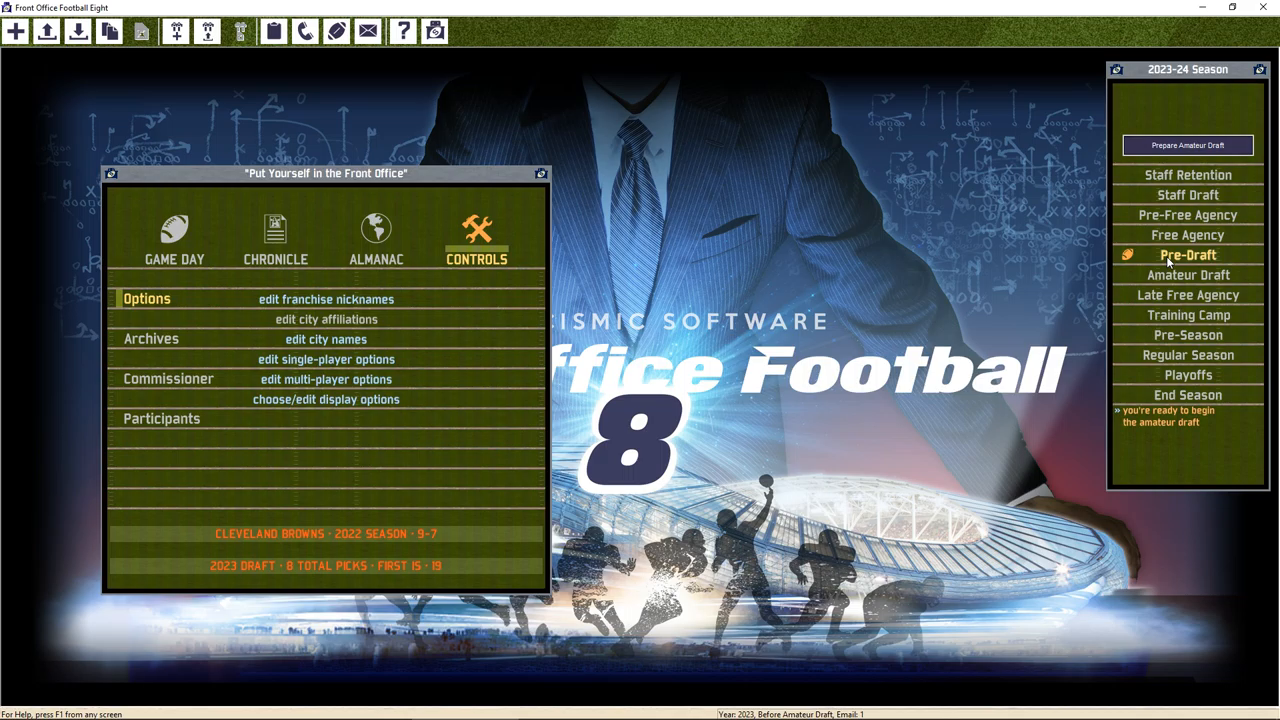
{"action": "left_click", "coordinate": [272, 31]}
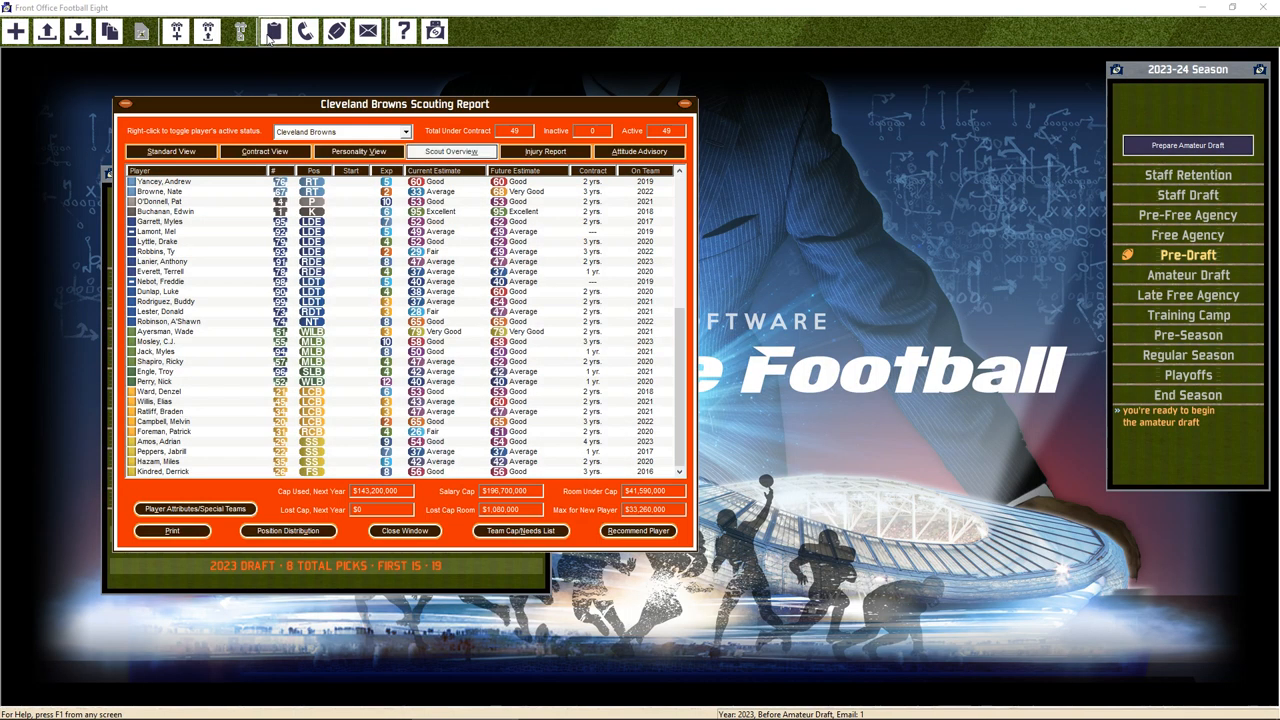
{"action": "left_click", "coordinate": [410, 131]}
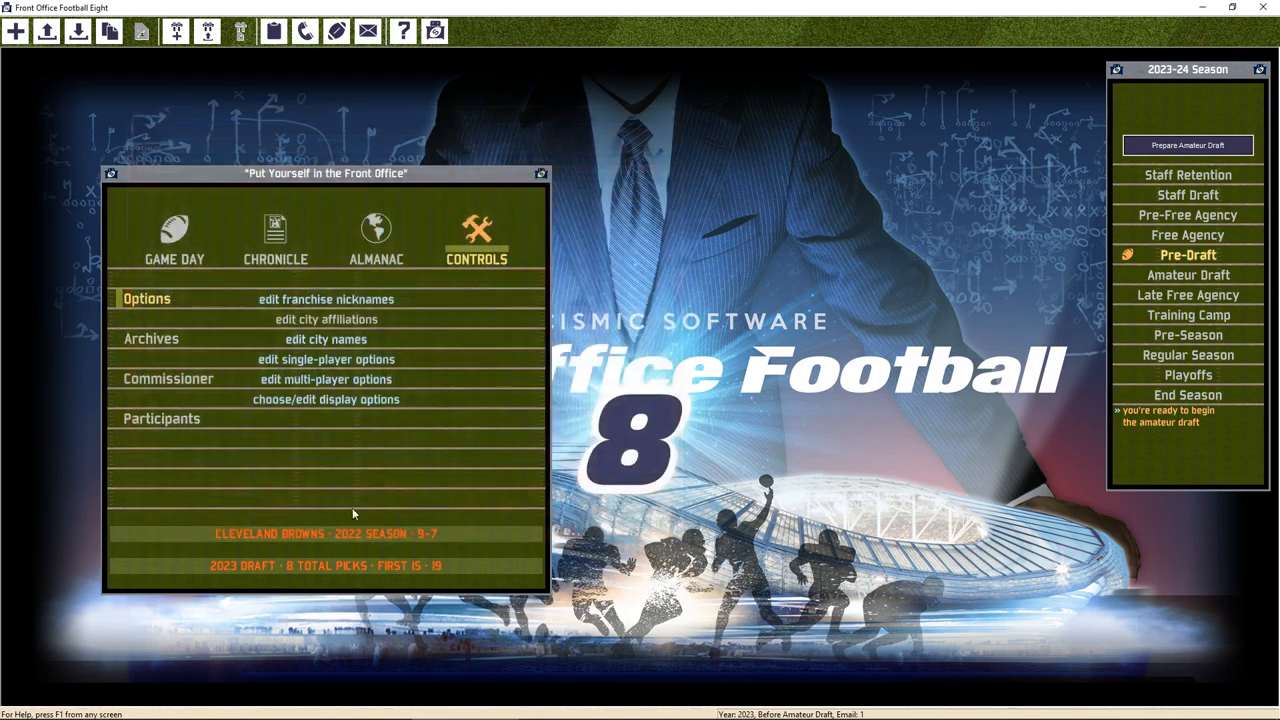
Browse the Almanac, Blue Book and Chronicle reports down to the team reports list
{"action": "left_click", "coordinate": [376, 235]}
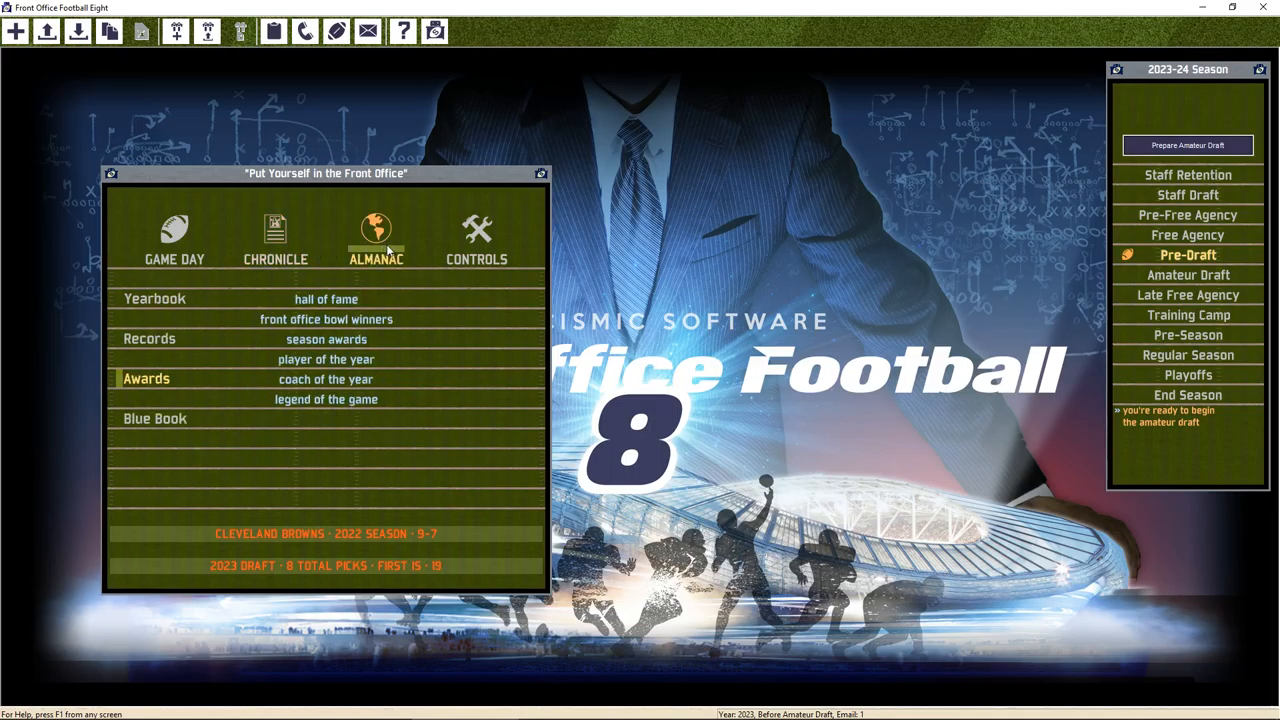
{"action": "mouse_move", "coordinate": [163, 388]}
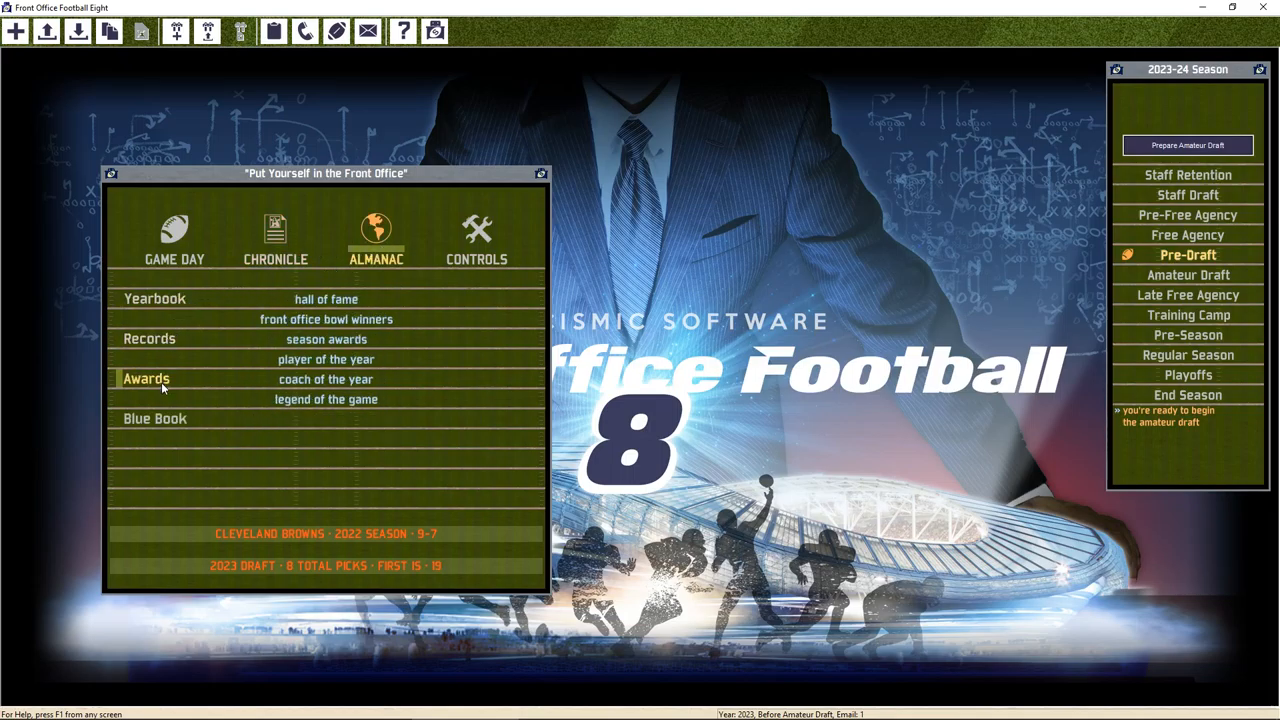
{"action": "left_click", "coordinate": [155, 418]}
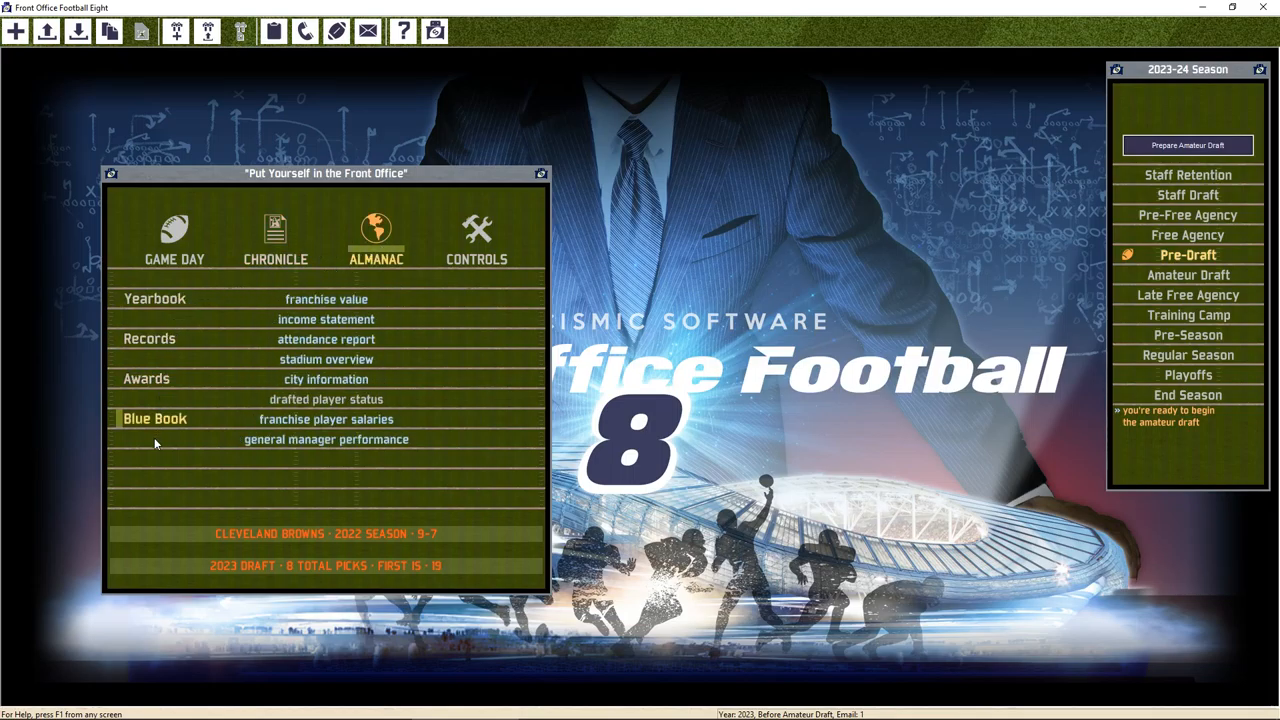
{"action": "left_click", "coordinate": [275, 232]}
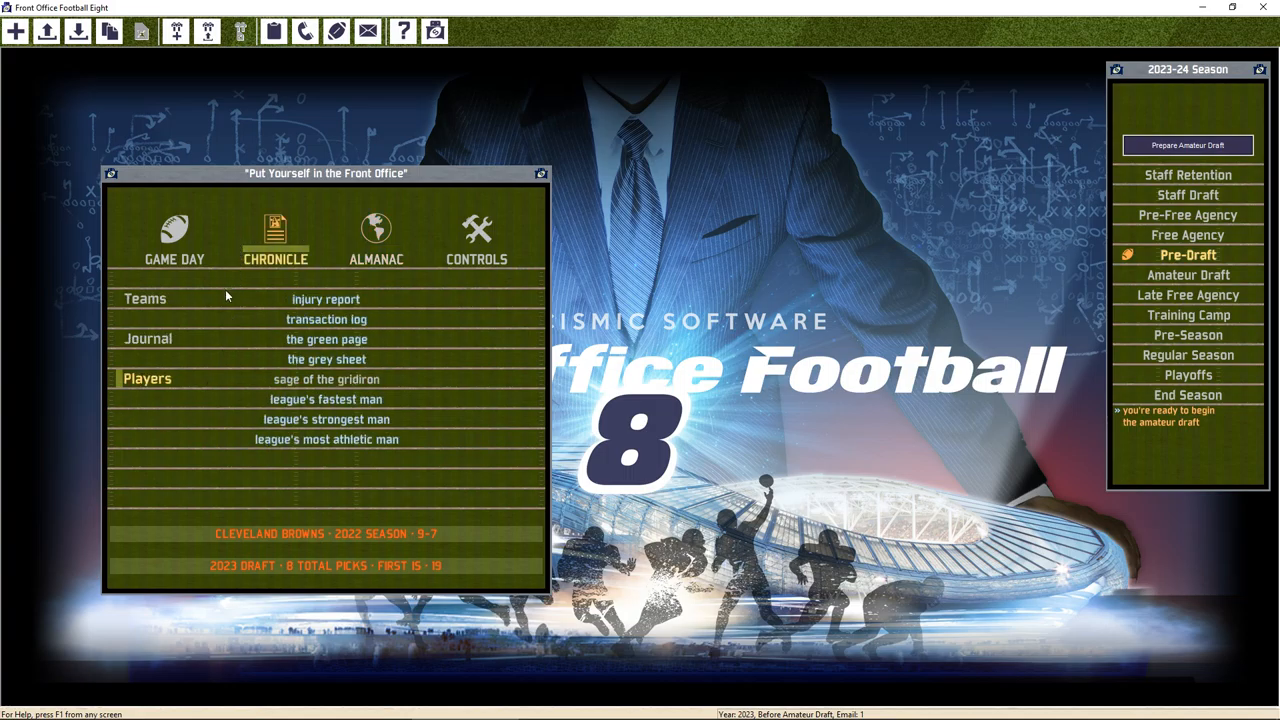
{"action": "left_click", "coordinate": [144, 298]}
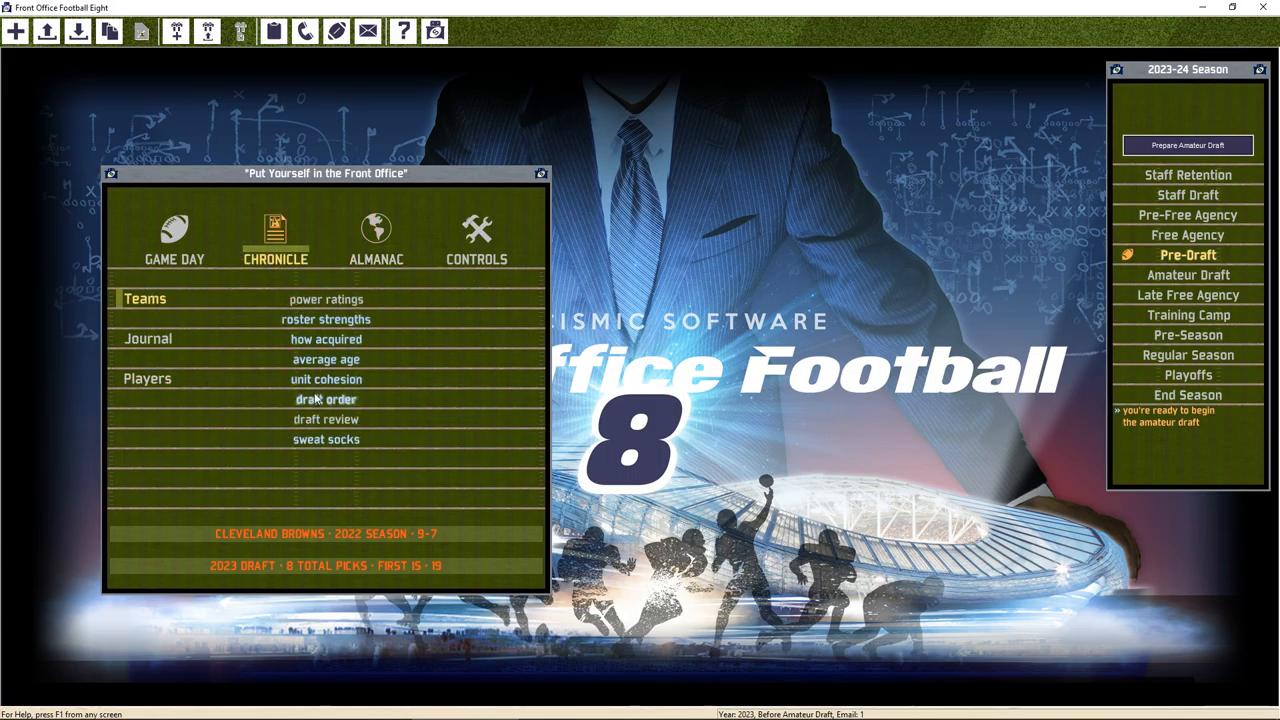
View the 2023 draft order and the average player age report, closing each
{"action": "left_click", "coordinate": [326, 399]}
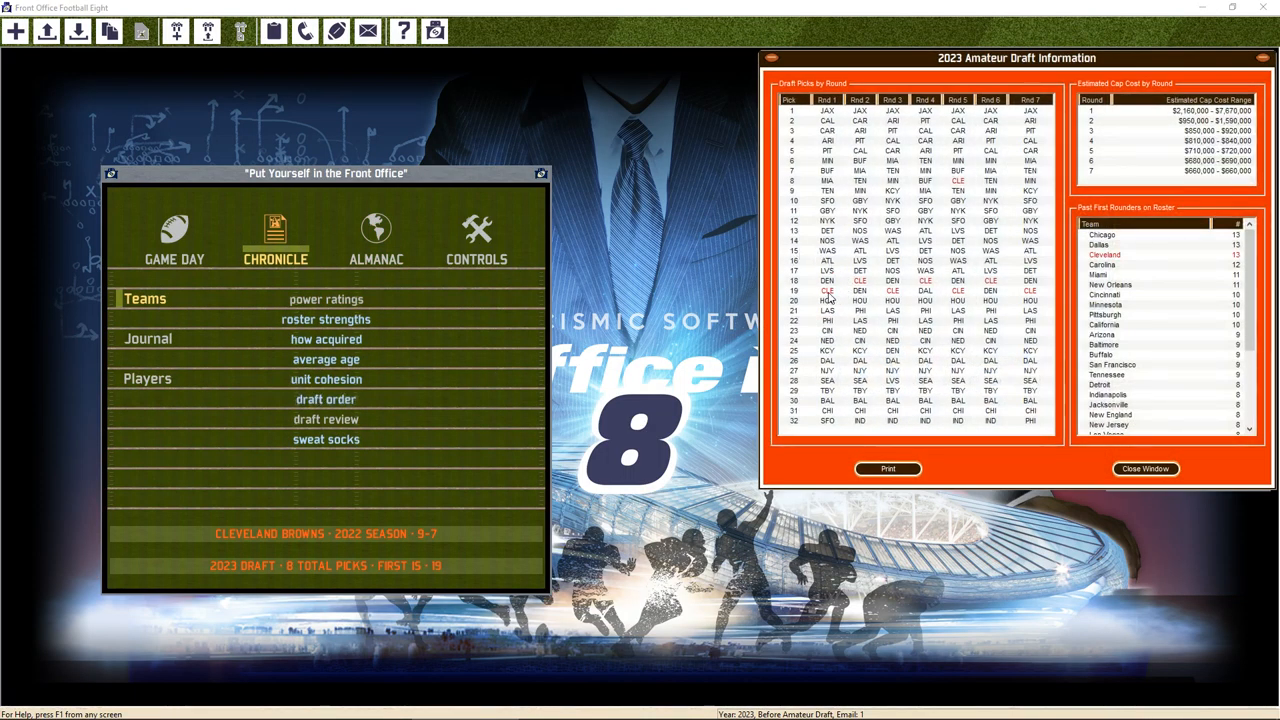
{"action": "mouse_move", "coordinate": [1047, 468]}
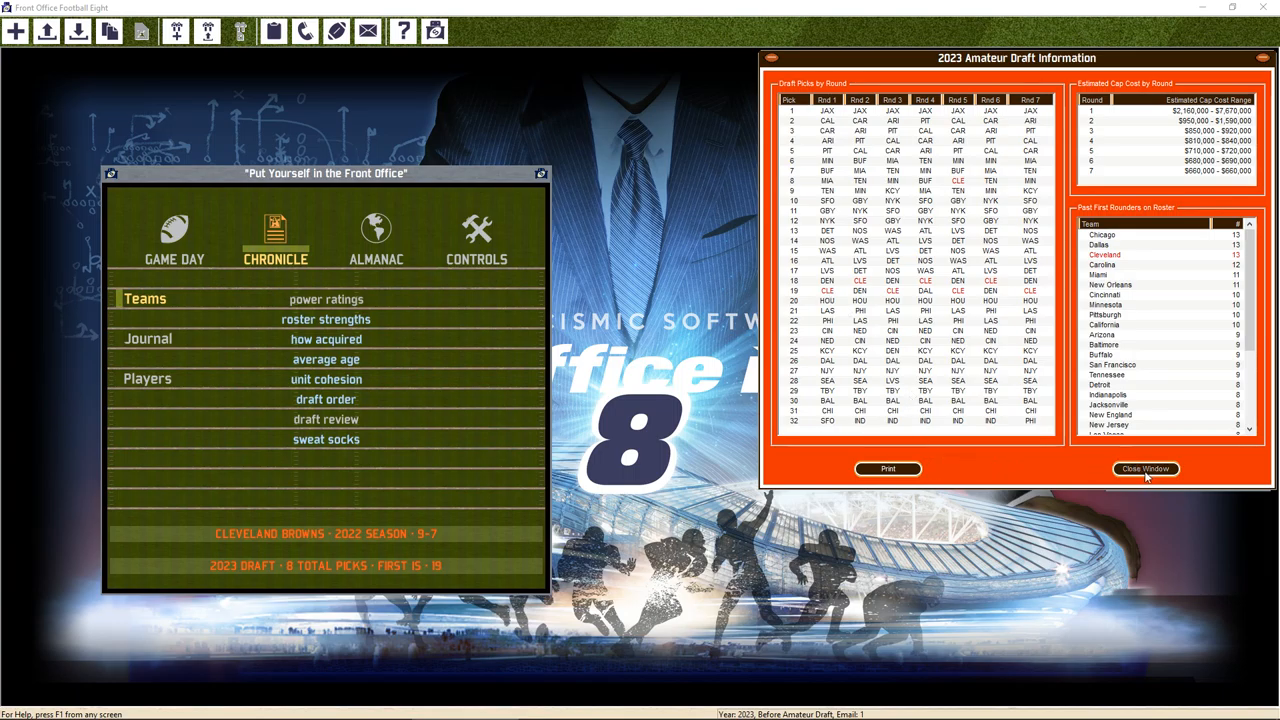
{"action": "left_click", "coordinate": [1145, 468]}
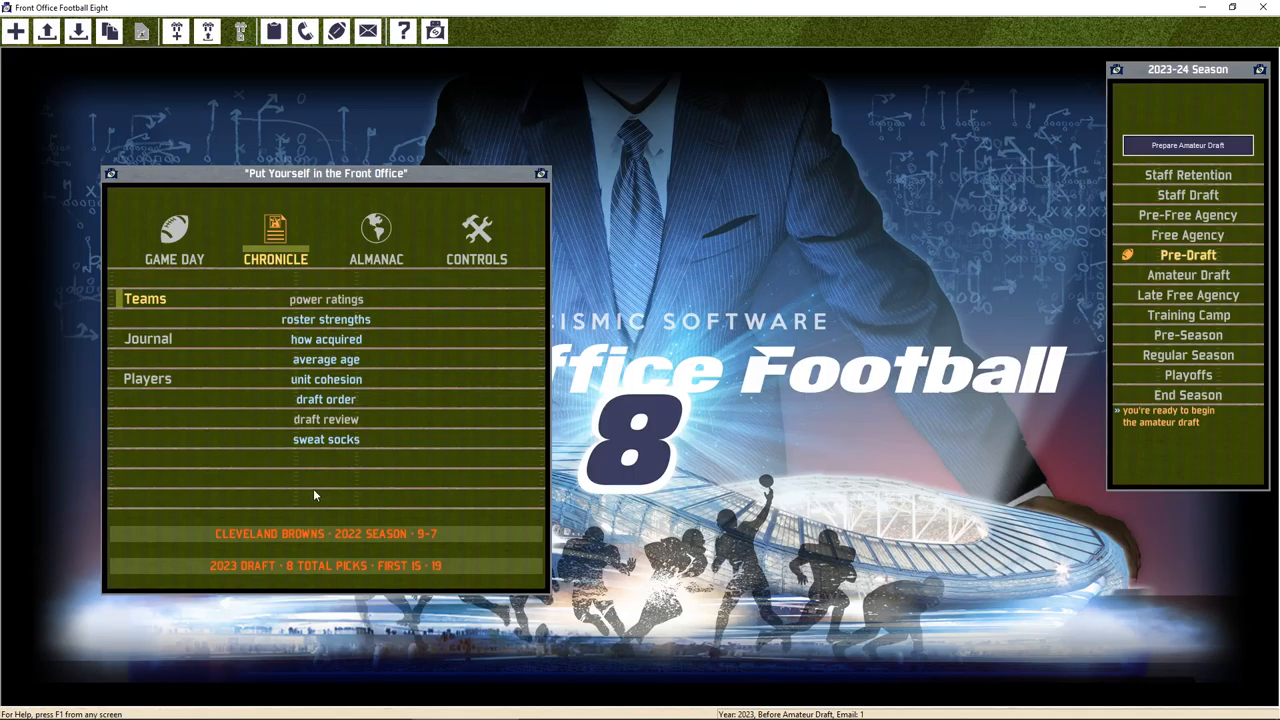
{"action": "left_click", "coordinate": [326, 359]}
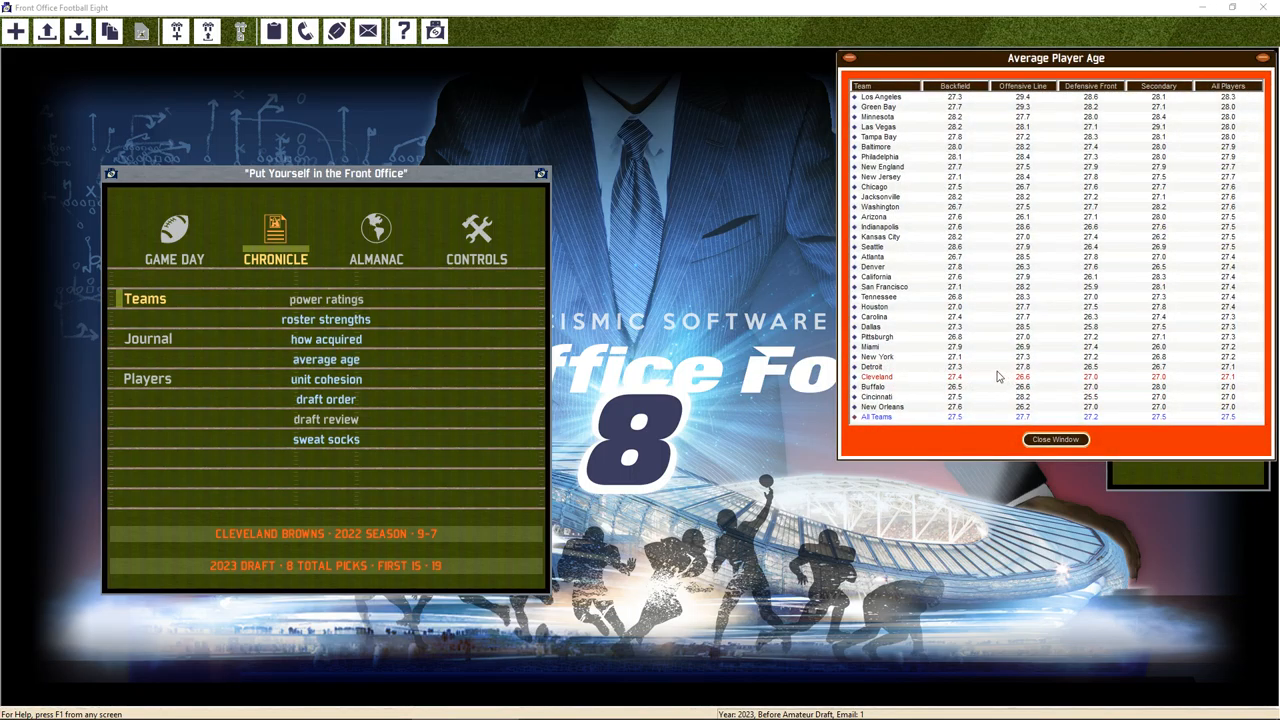
{"action": "mouse_move", "coordinate": [994, 379]}
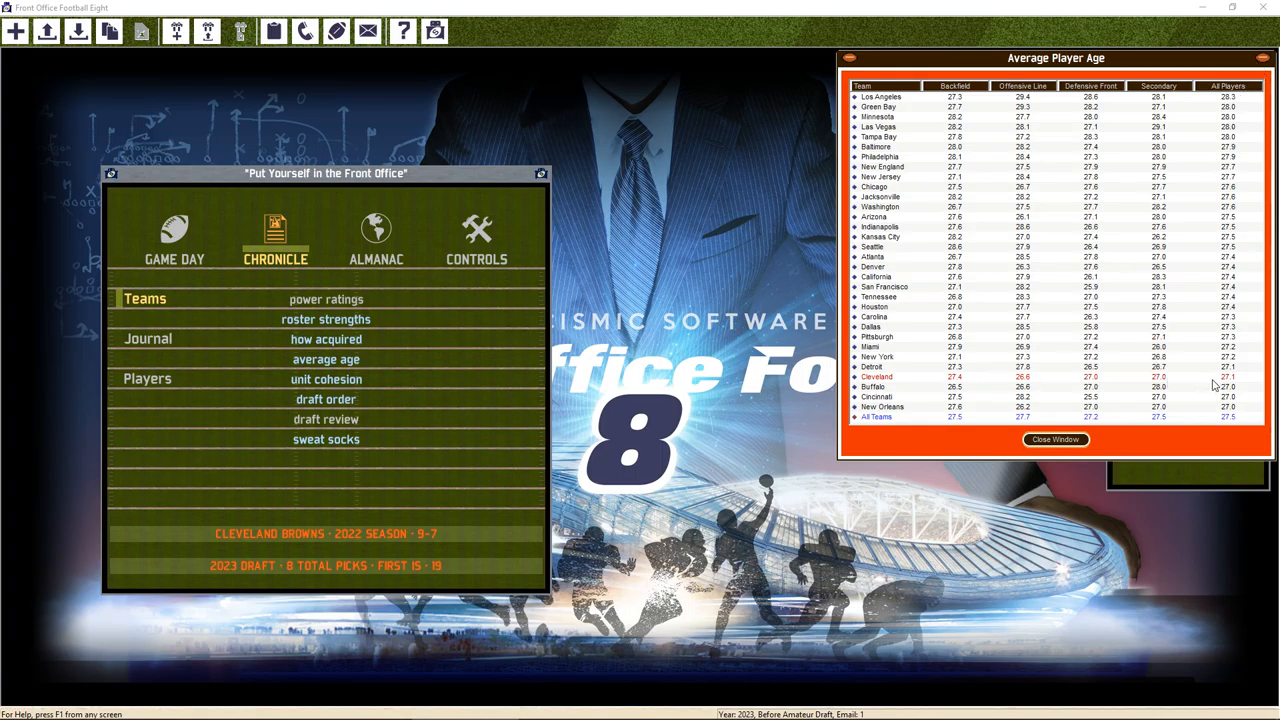
{"action": "mouse_move", "coordinate": [1042, 457]}
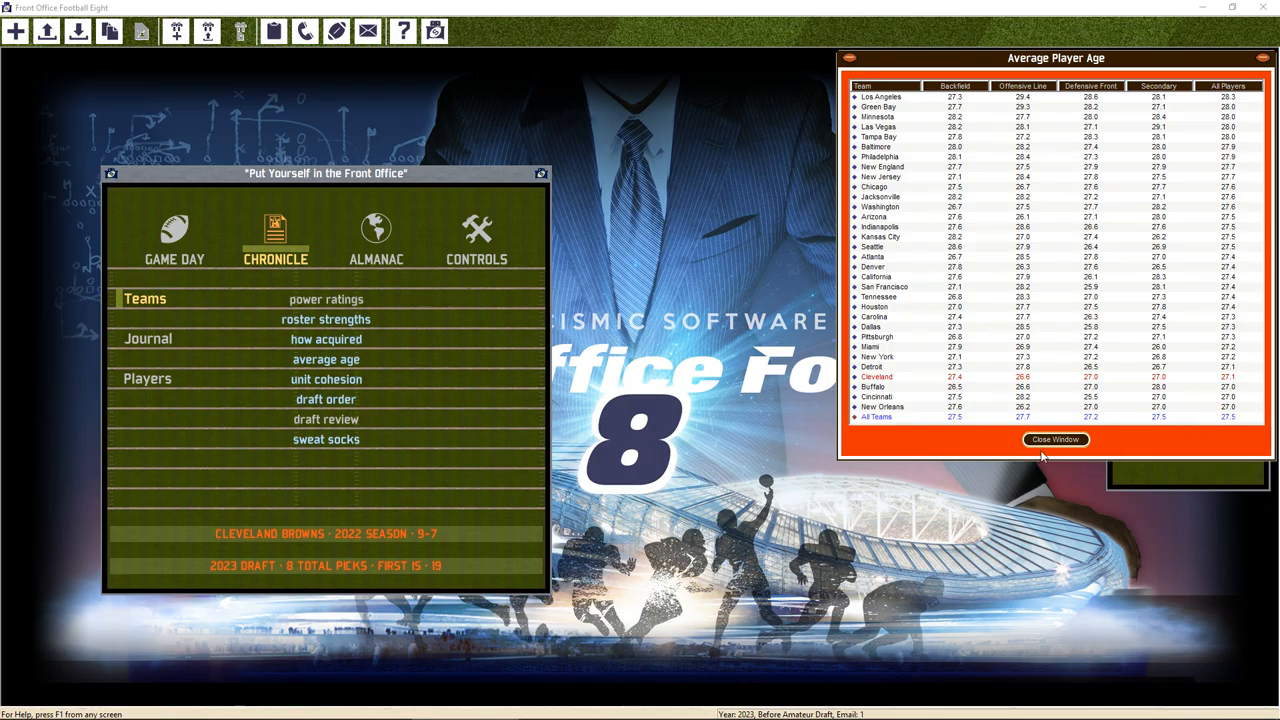
{"action": "left_click", "coordinate": [1055, 439]}
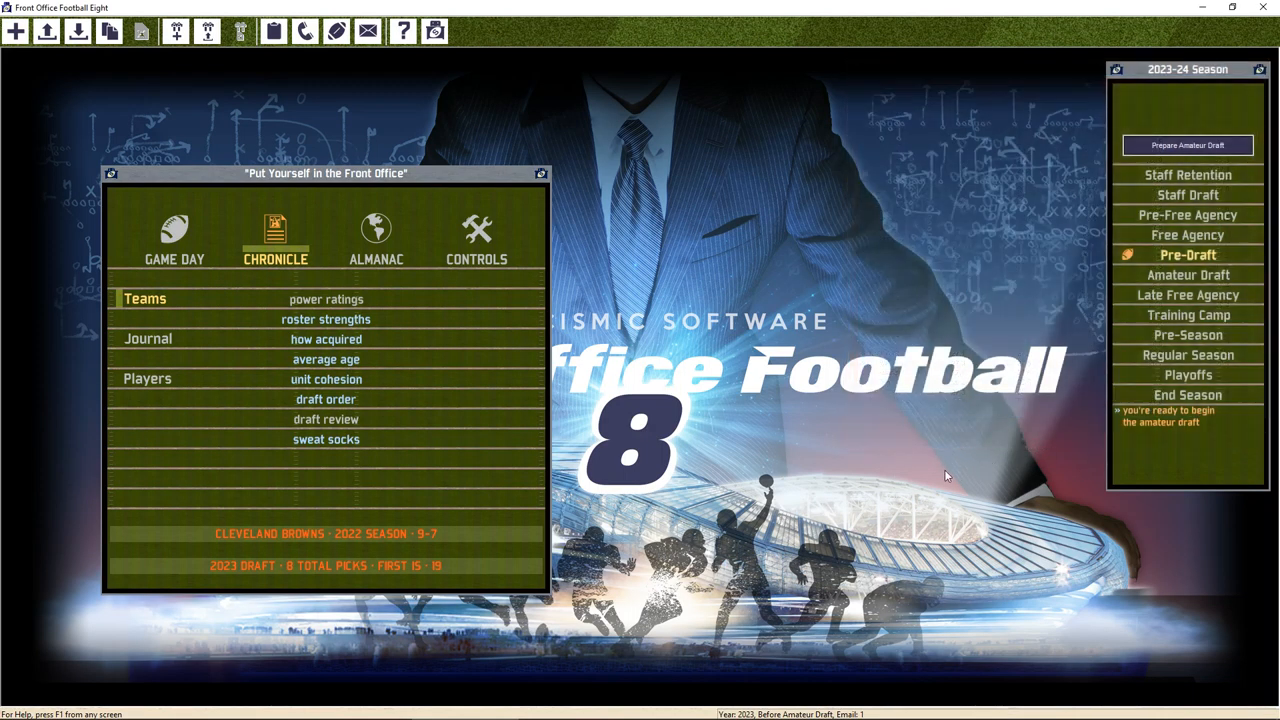
{"action": "mouse_move", "coordinate": [728, 462]}
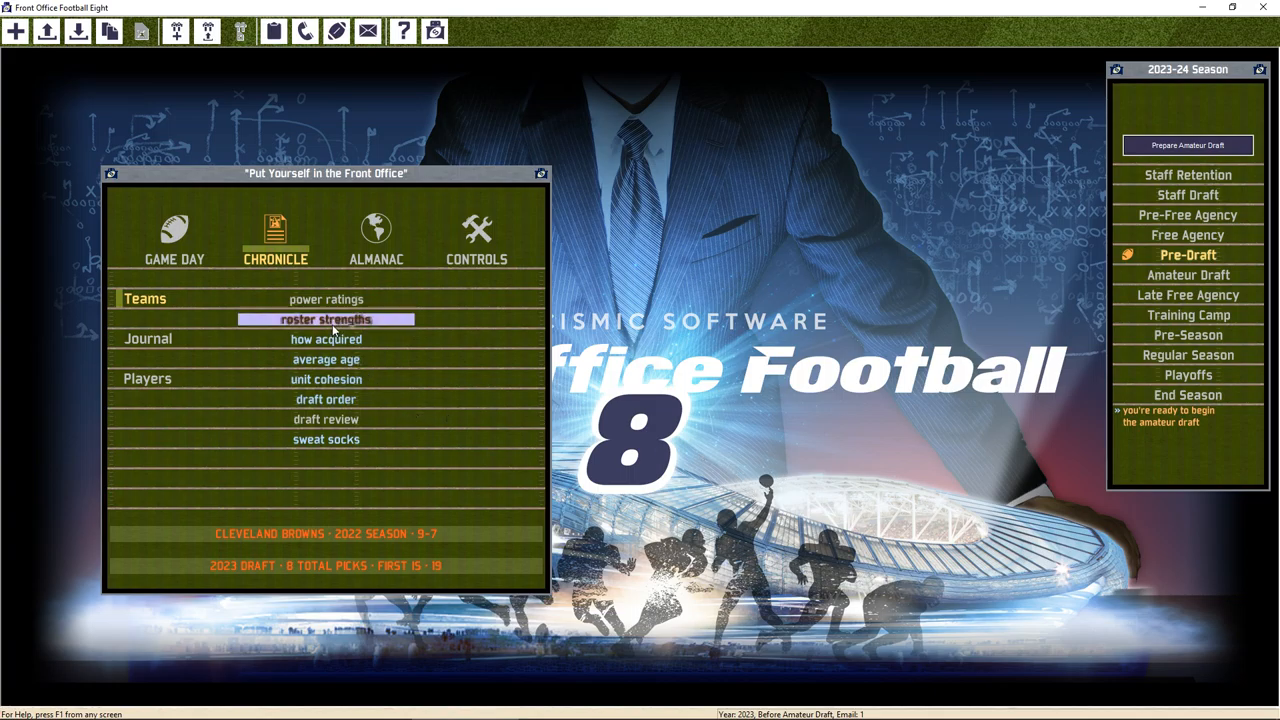
Review league roster strength for tight ends, guards and kickers, then close the report
{"action": "left_click", "coordinate": [325, 319]}
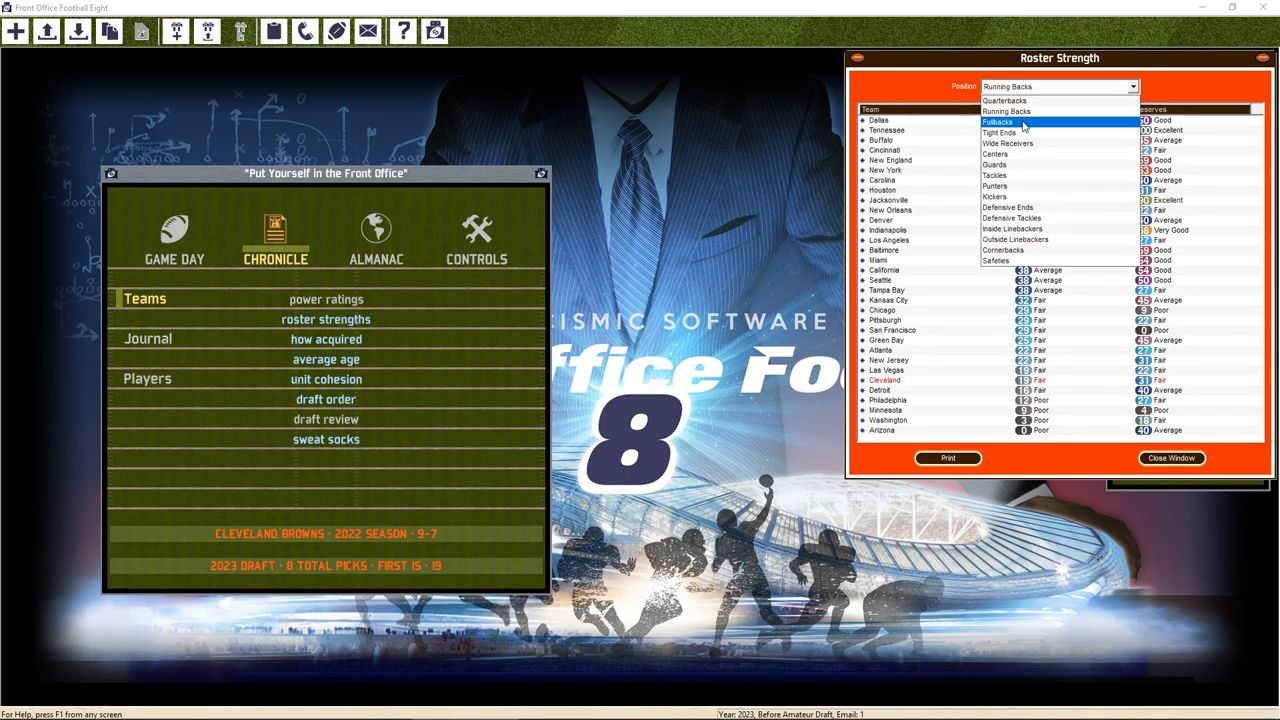
{"action": "left_click", "coordinate": [1000, 121]}
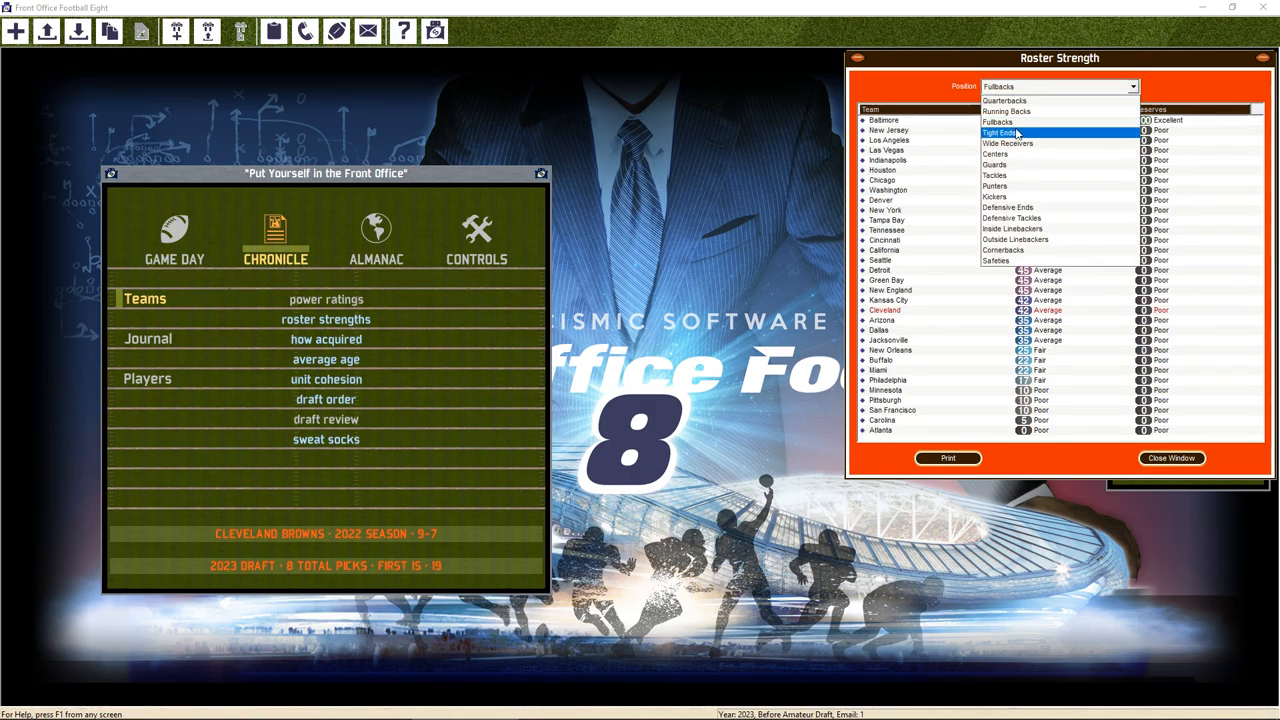
{"action": "left_click", "coordinate": [1012, 133]}
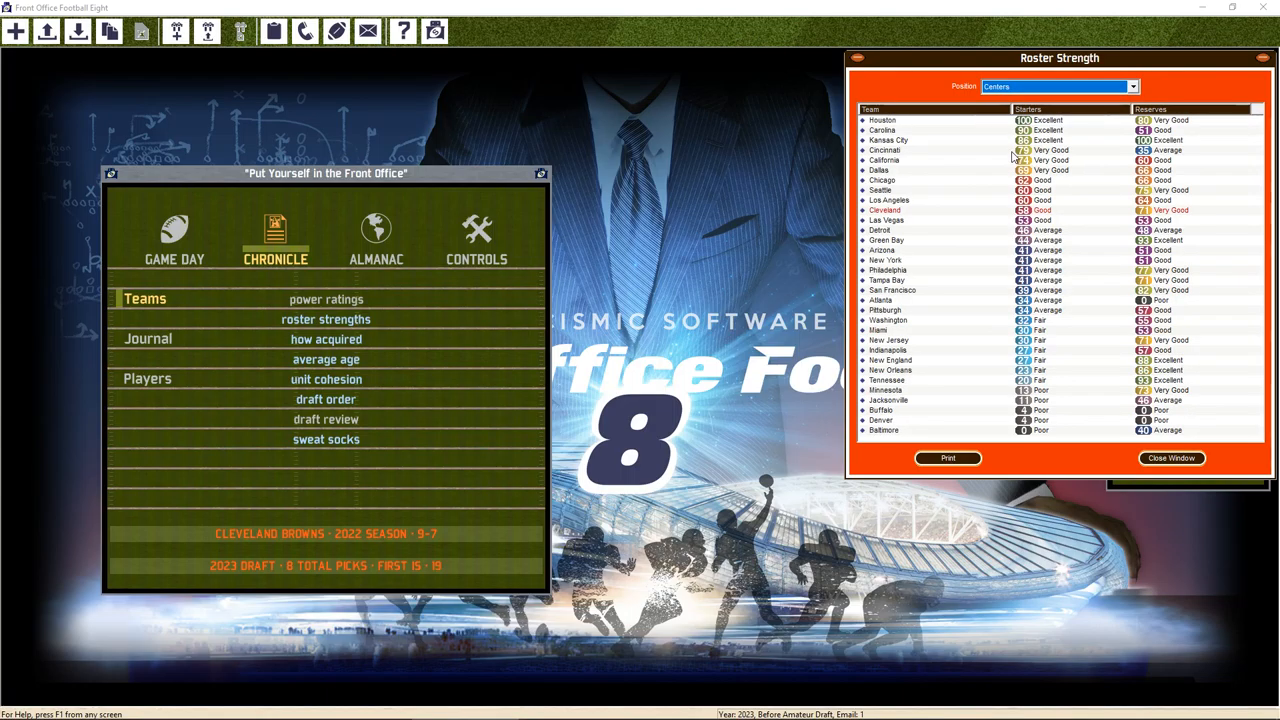
{"action": "left_click", "coordinate": [1133, 86]}
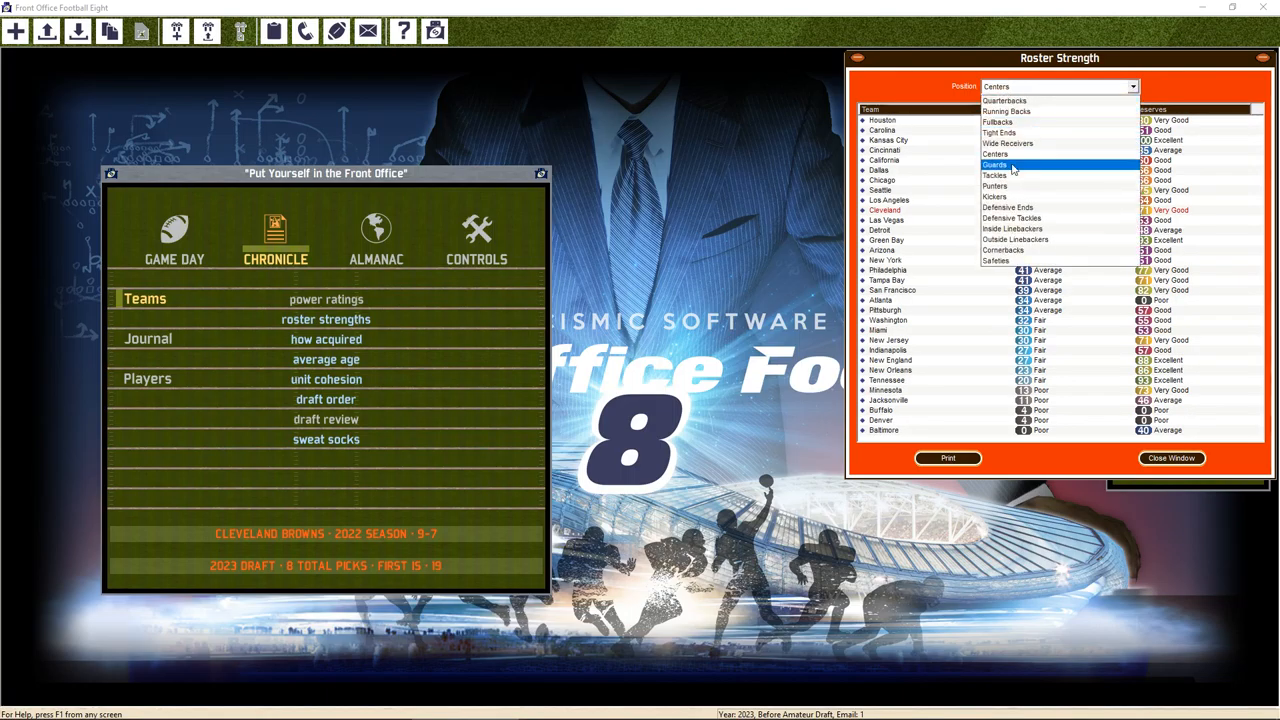
{"action": "left_click", "coordinate": [994, 164]}
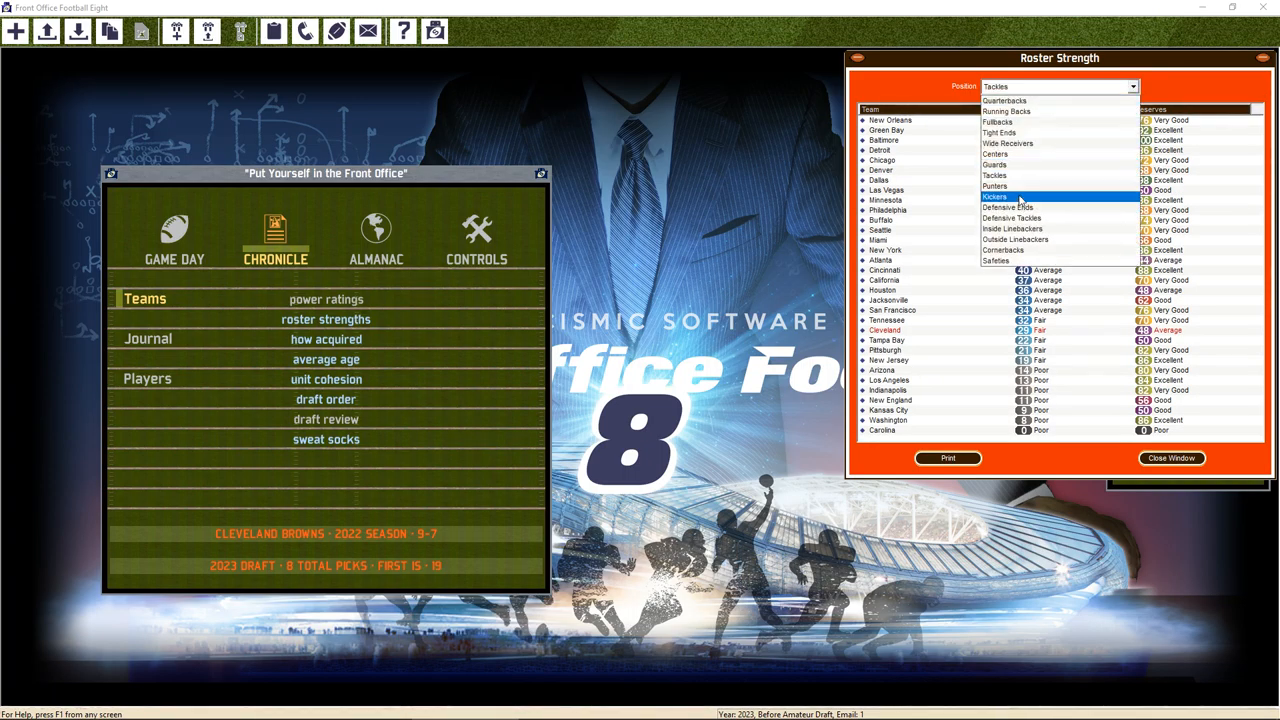
{"action": "left_click", "coordinate": [994, 197]}
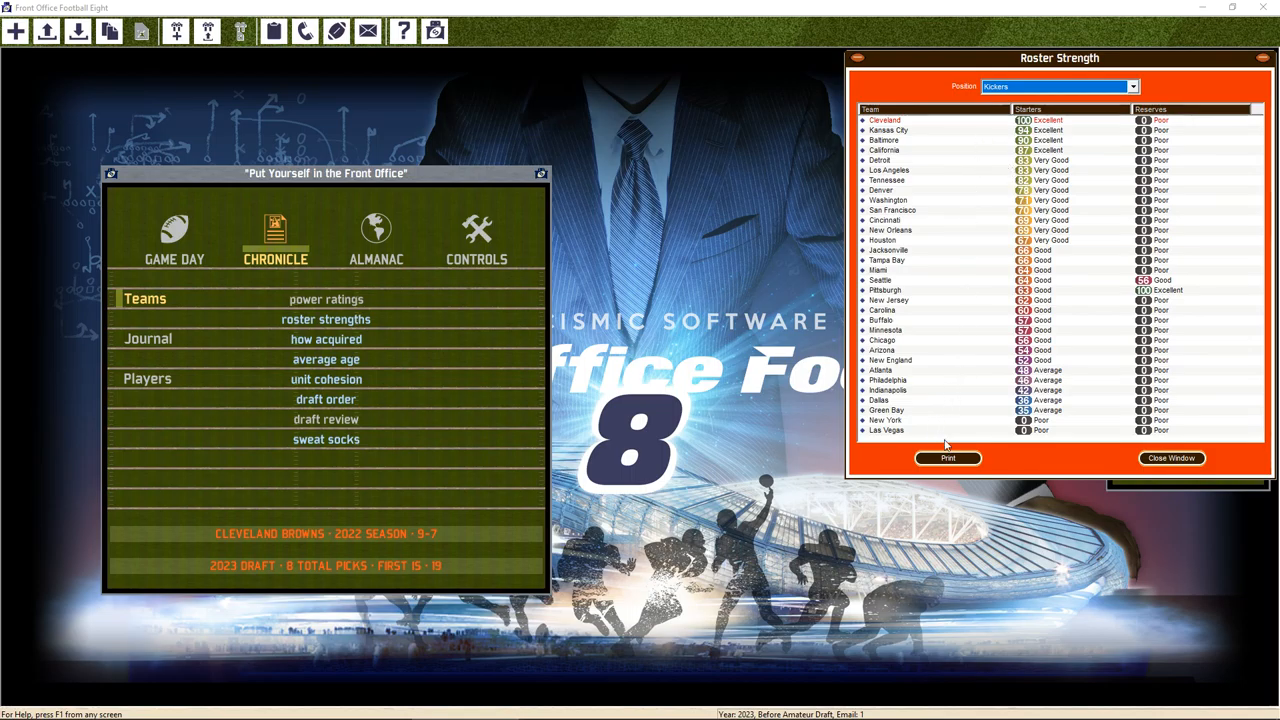
{"action": "left_click", "coordinate": [1171, 458]}
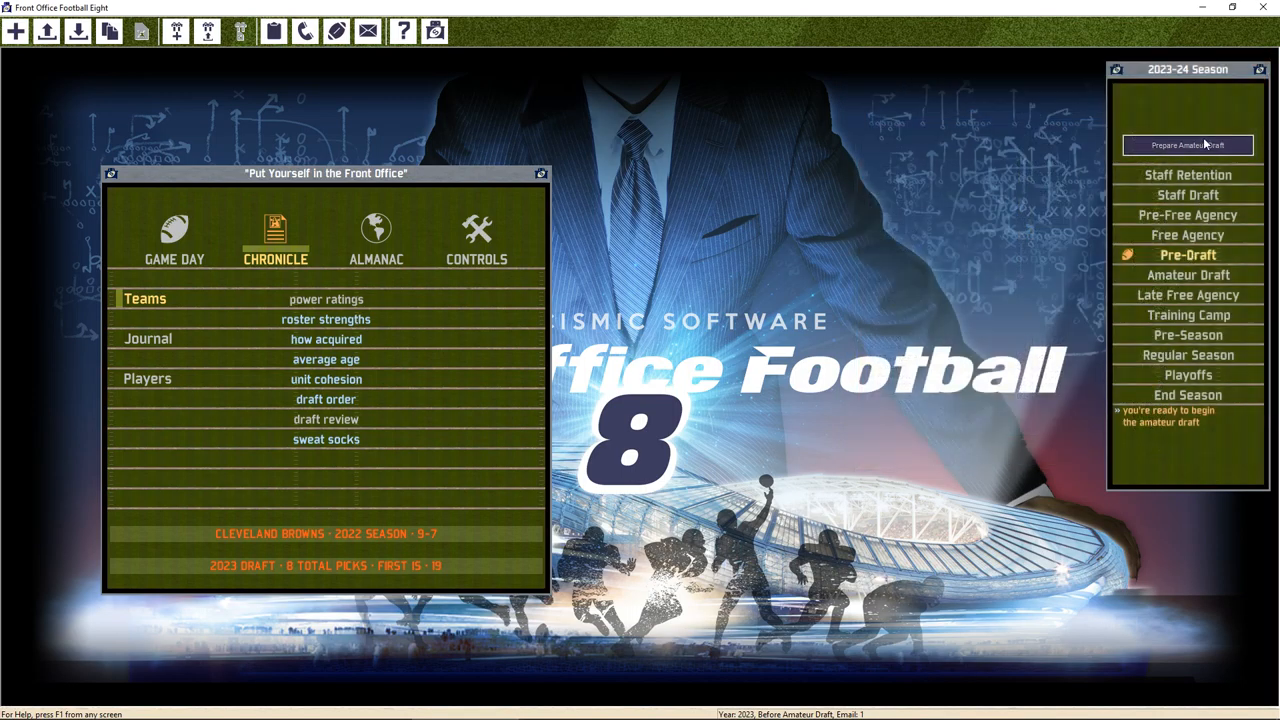
Prepare and begin the 2023 amateur draft at Fastest draft speed
{"action": "left_click", "coordinate": [1187, 145]}
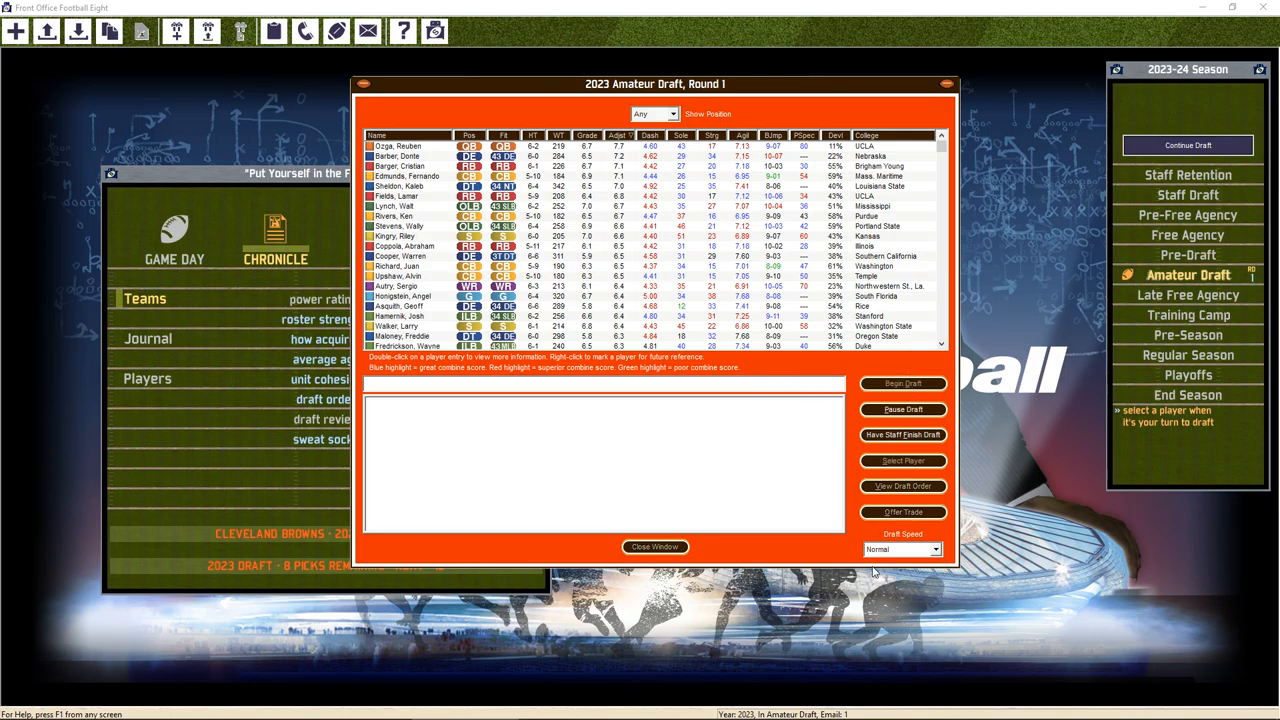
{"action": "left_click", "coordinate": [900, 549]}
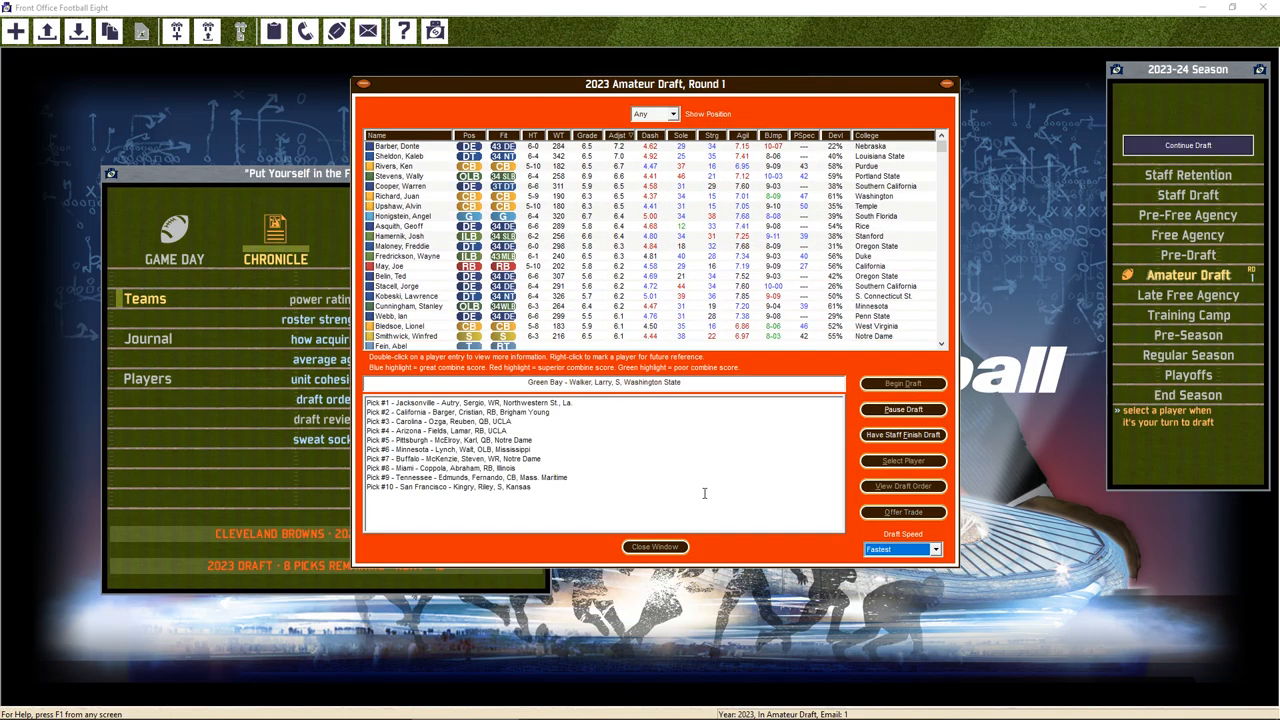
{"action": "left_click", "coordinate": [901, 383]}
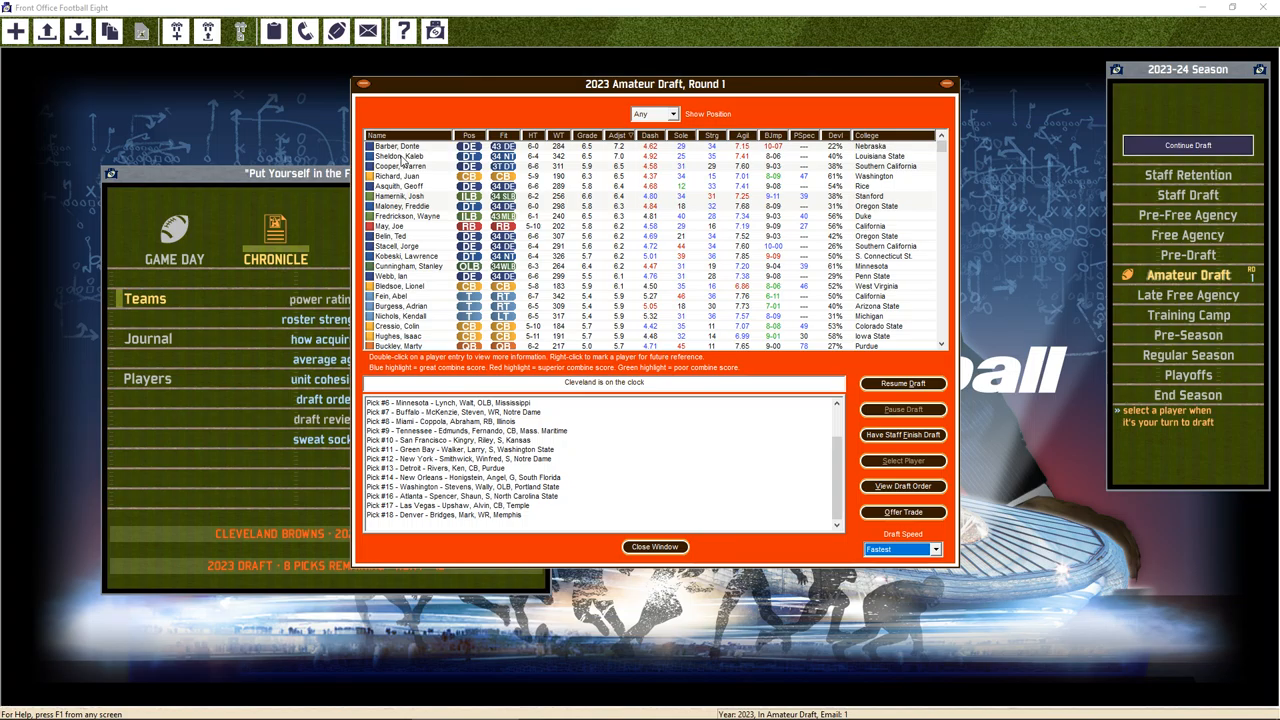
{"action": "mouse_move", "coordinate": [399, 187]}
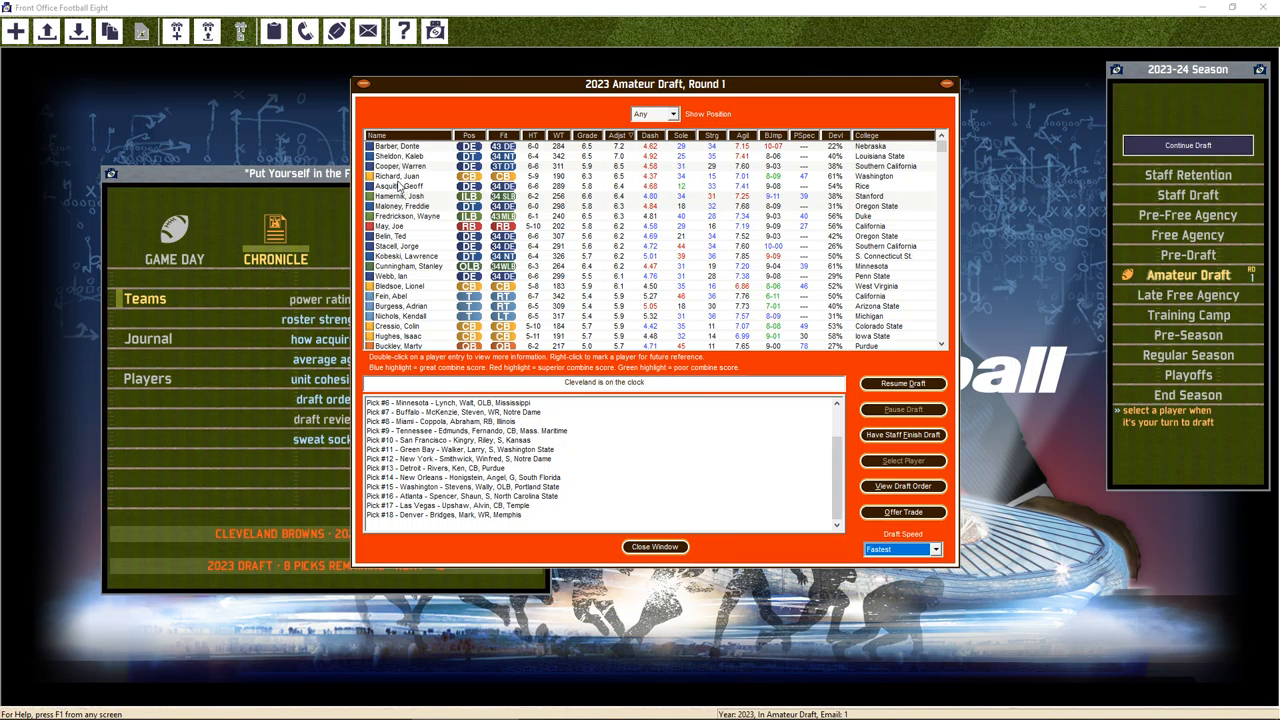
{"action": "mouse_move", "coordinate": [397, 180]}
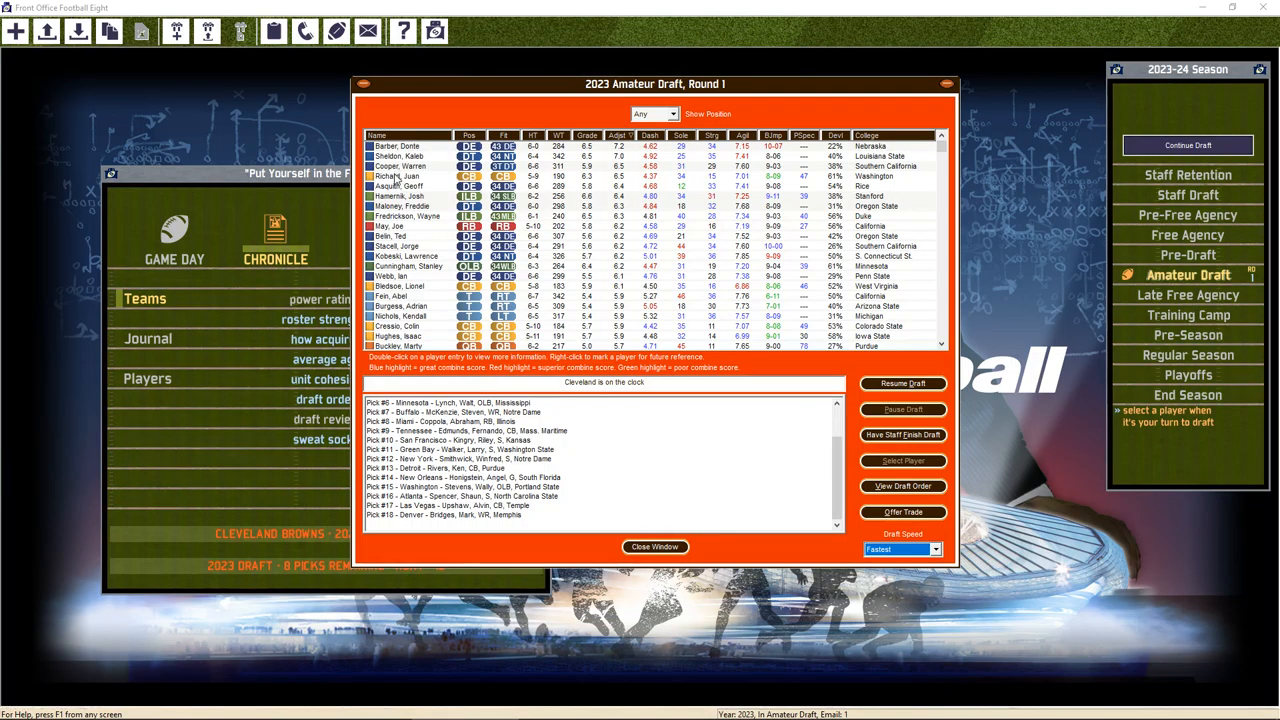
{"action": "double_click", "coordinate": [400, 177]}
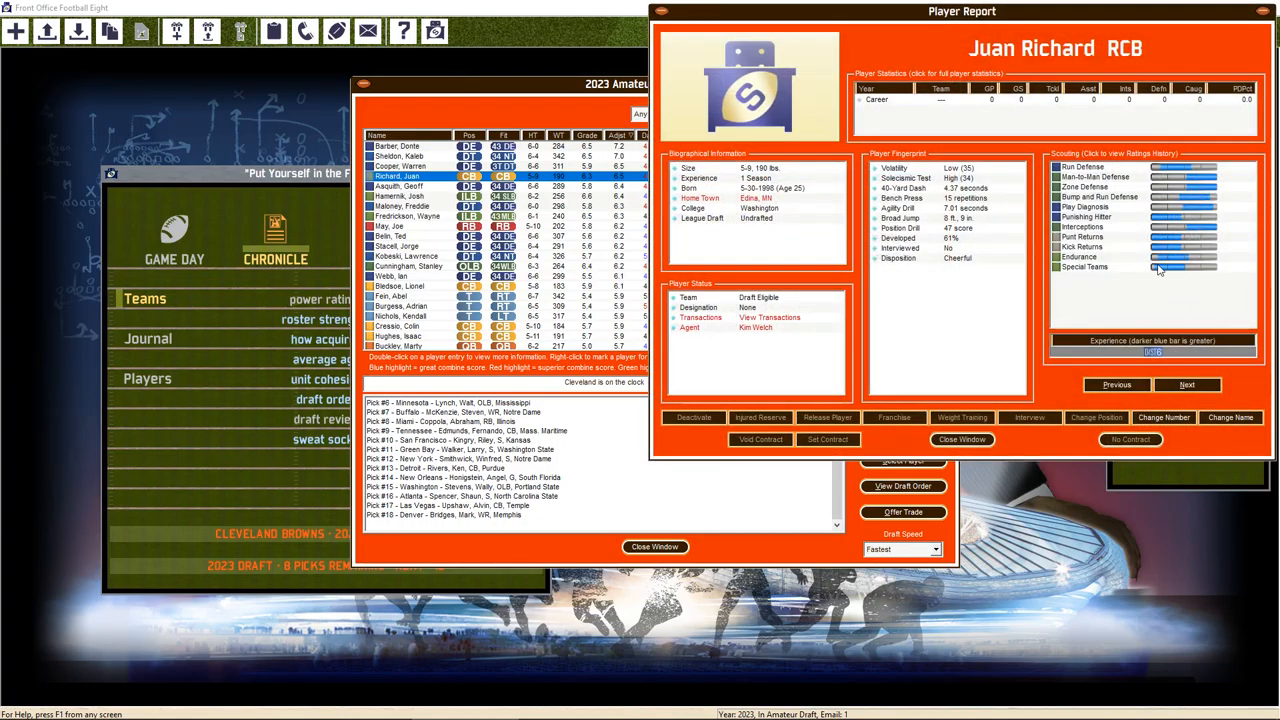
{"action": "left_click", "coordinate": [961, 439]}
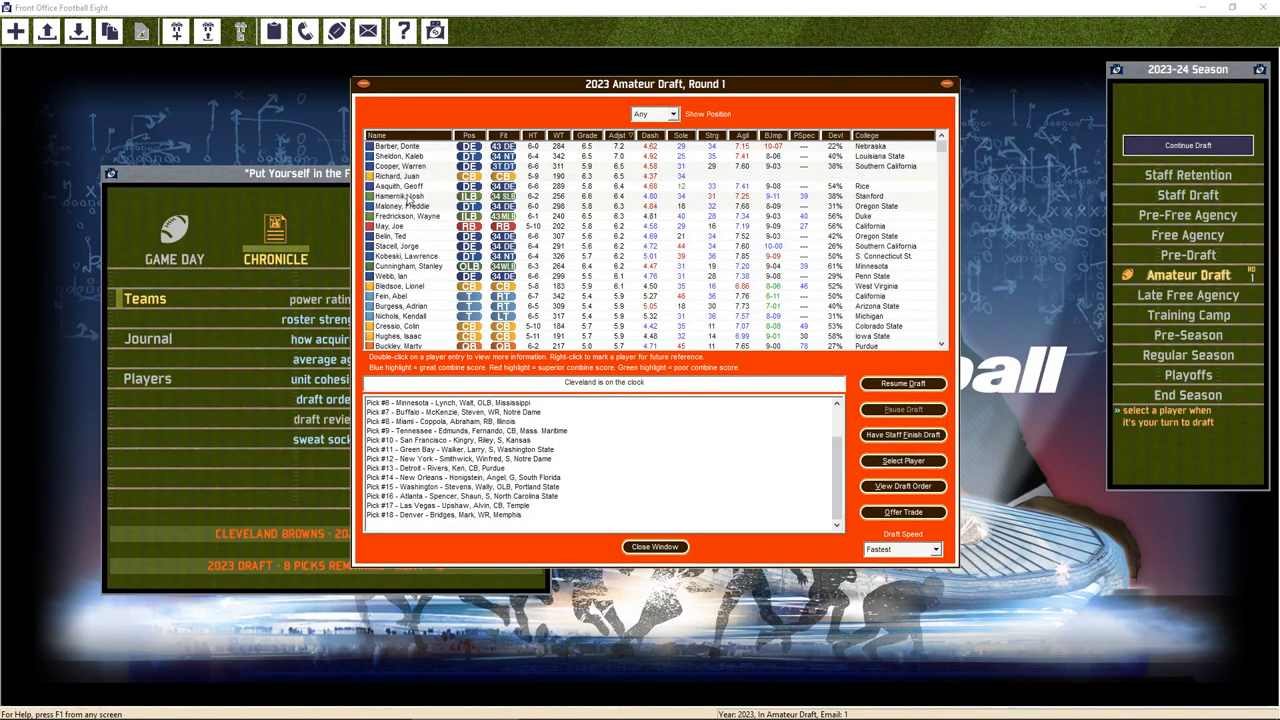
{"action": "double_click", "coordinate": [400, 196]}
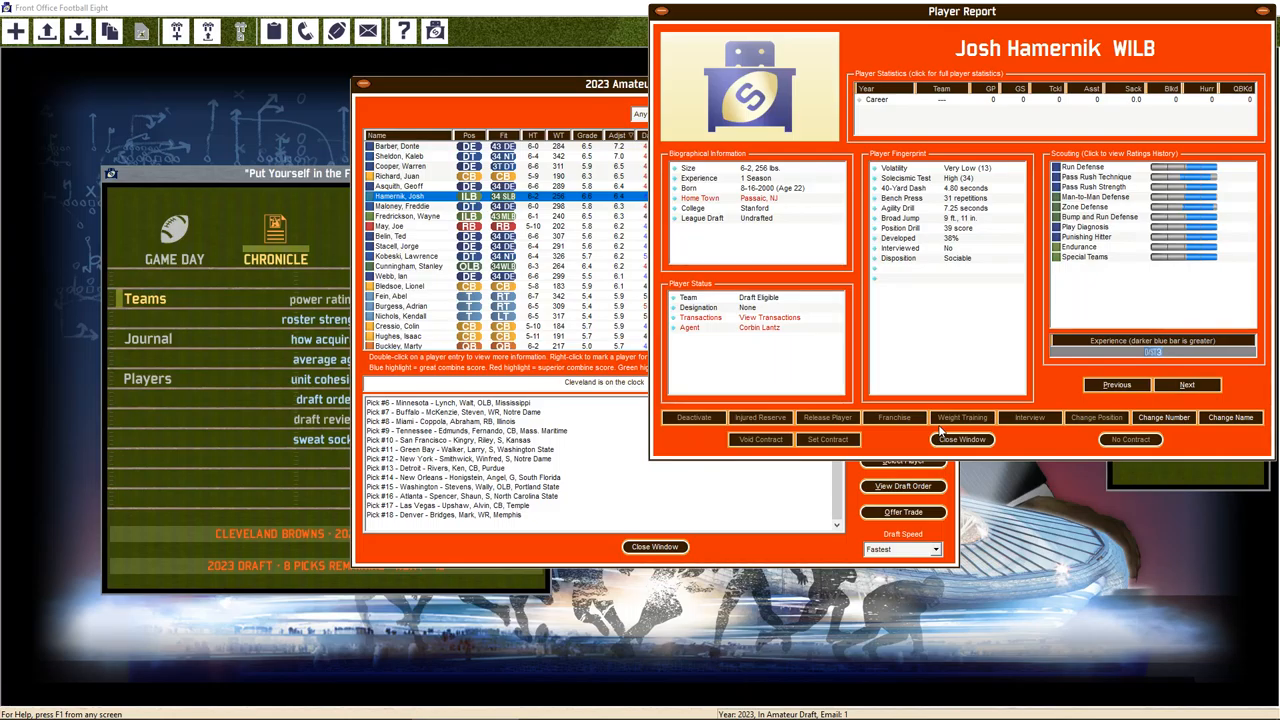
{"action": "mouse_move", "coordinate": [947, 245]}
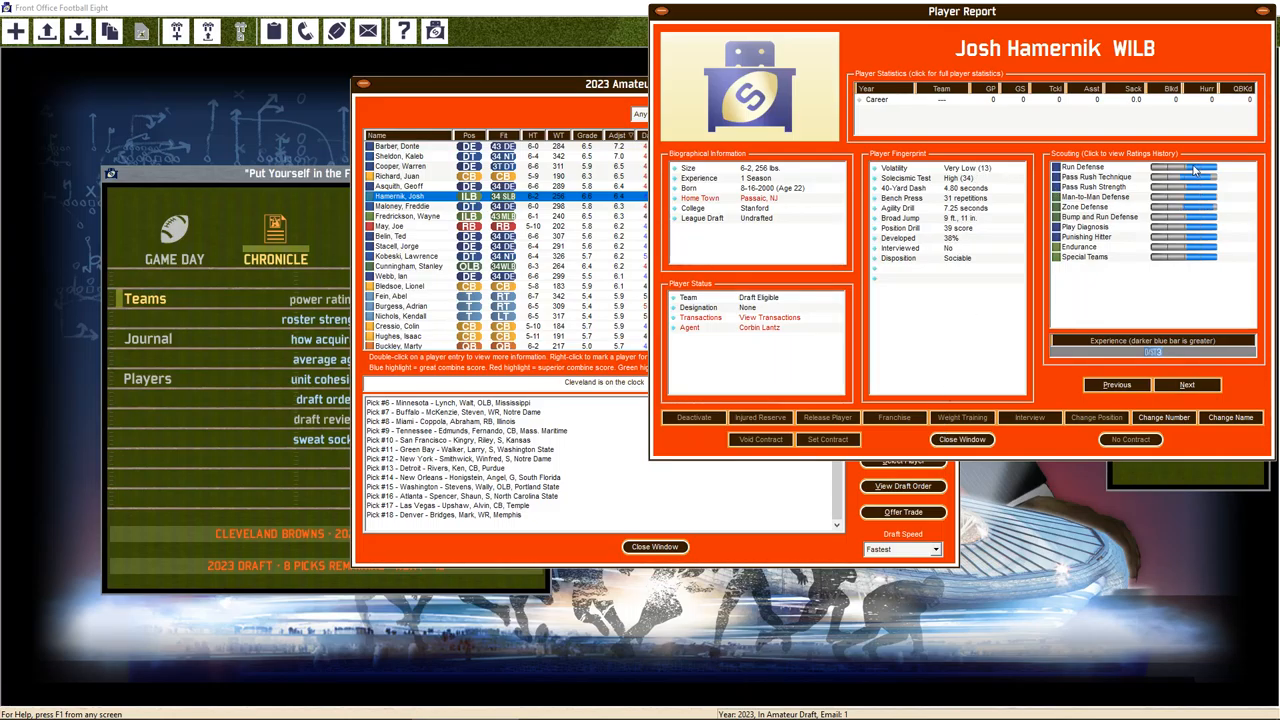
{"action": "mouse_move", "coordinate": [1200, 267]}
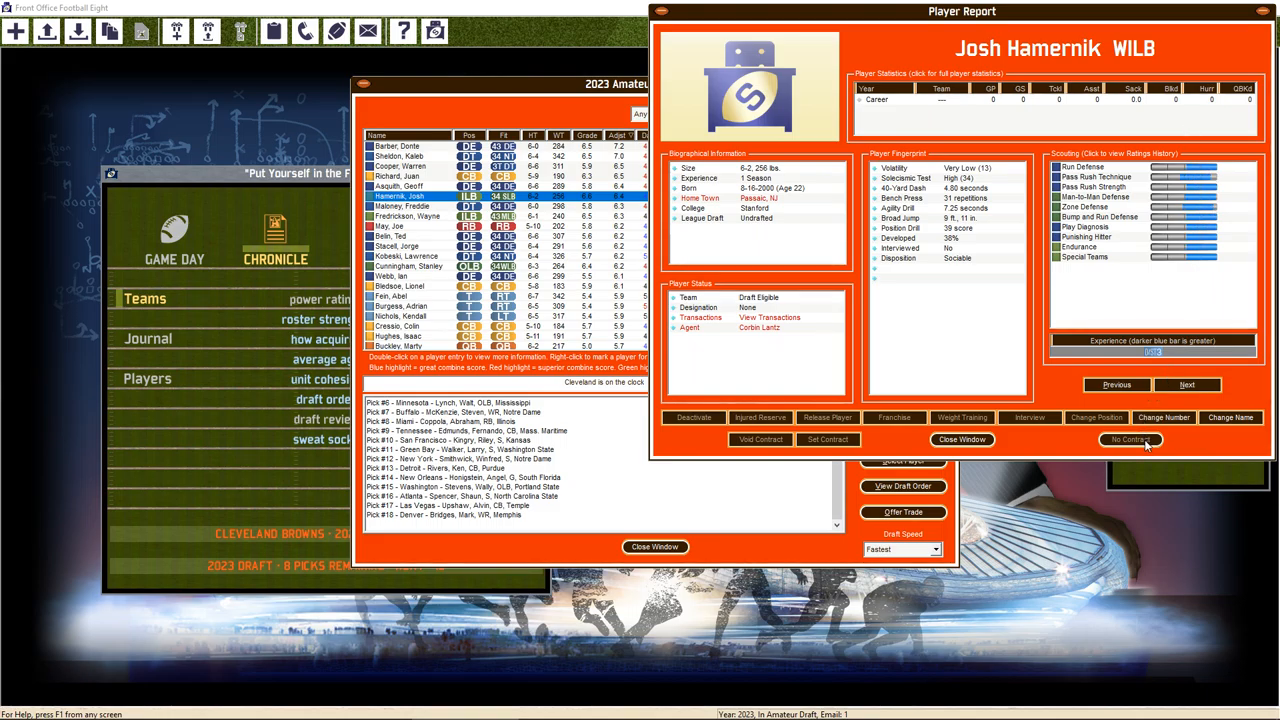
{"action": "left_click", "coordinate": [961, 439]}
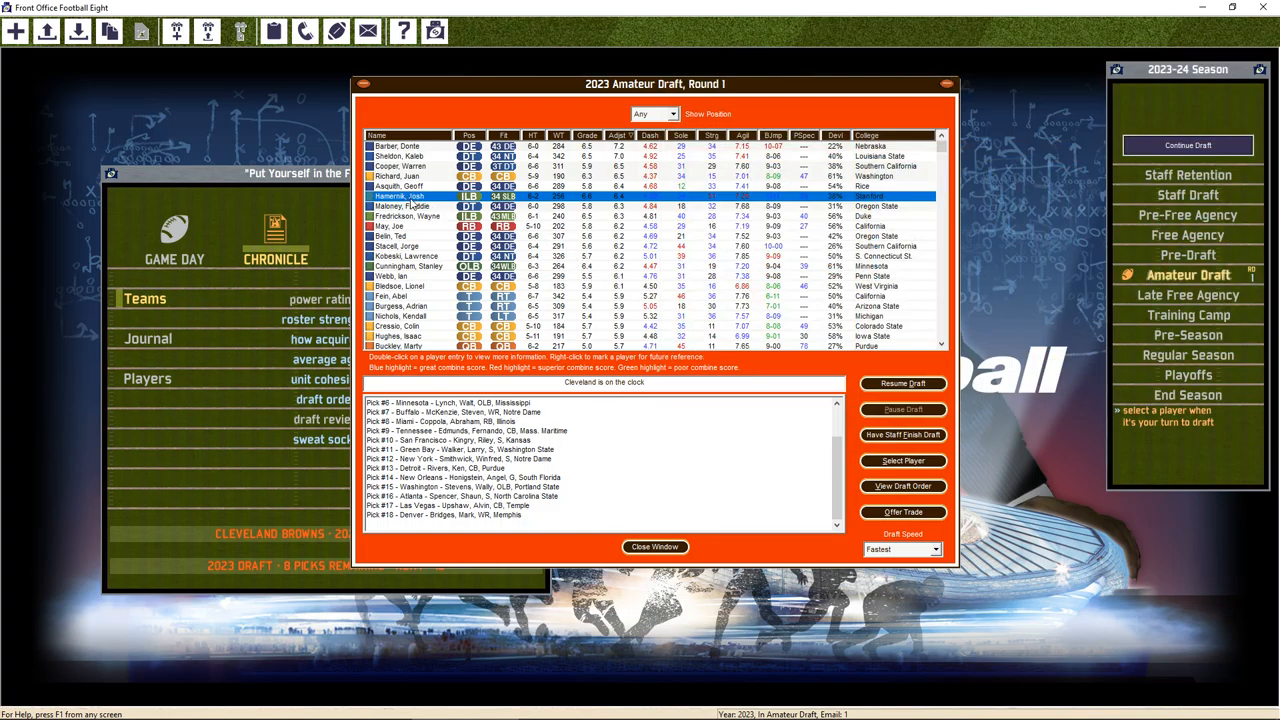
Draft Josh Hamernik with pick 19 and resume the draft
{"action": "left_click", "coordinate": [901, 461]}
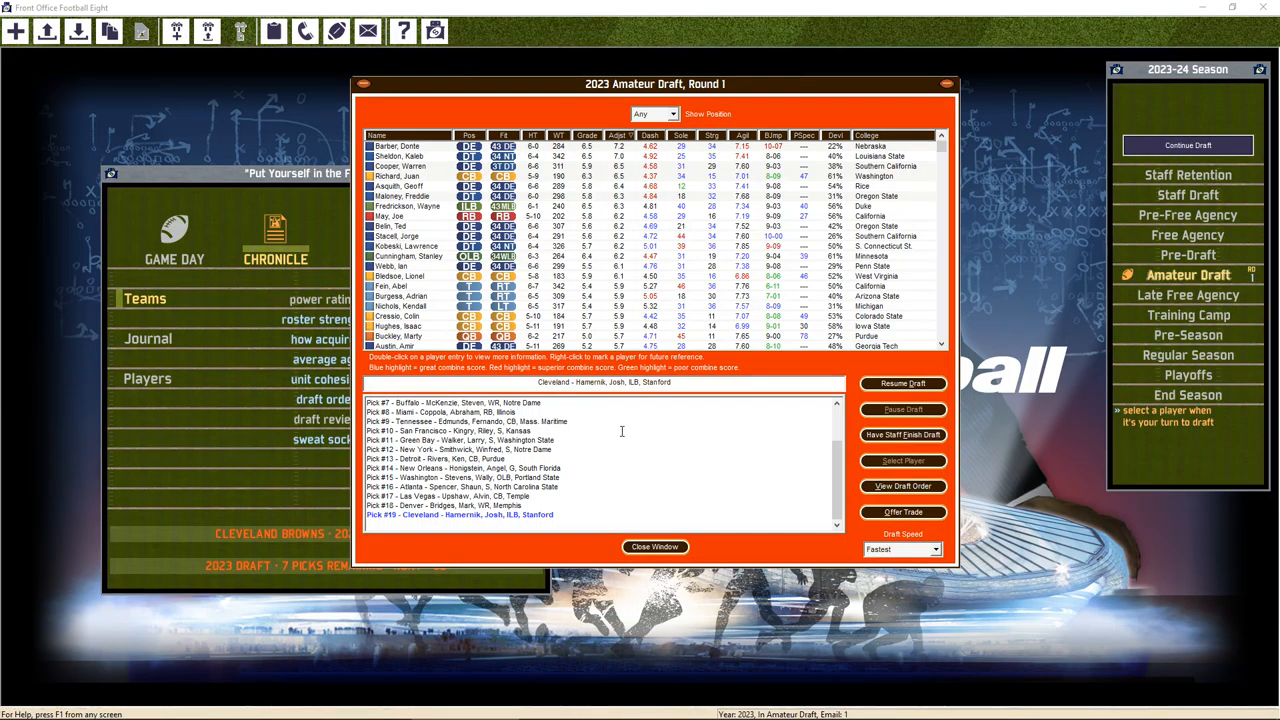
{"action": "left_click", "coordinate": [901, 384]}
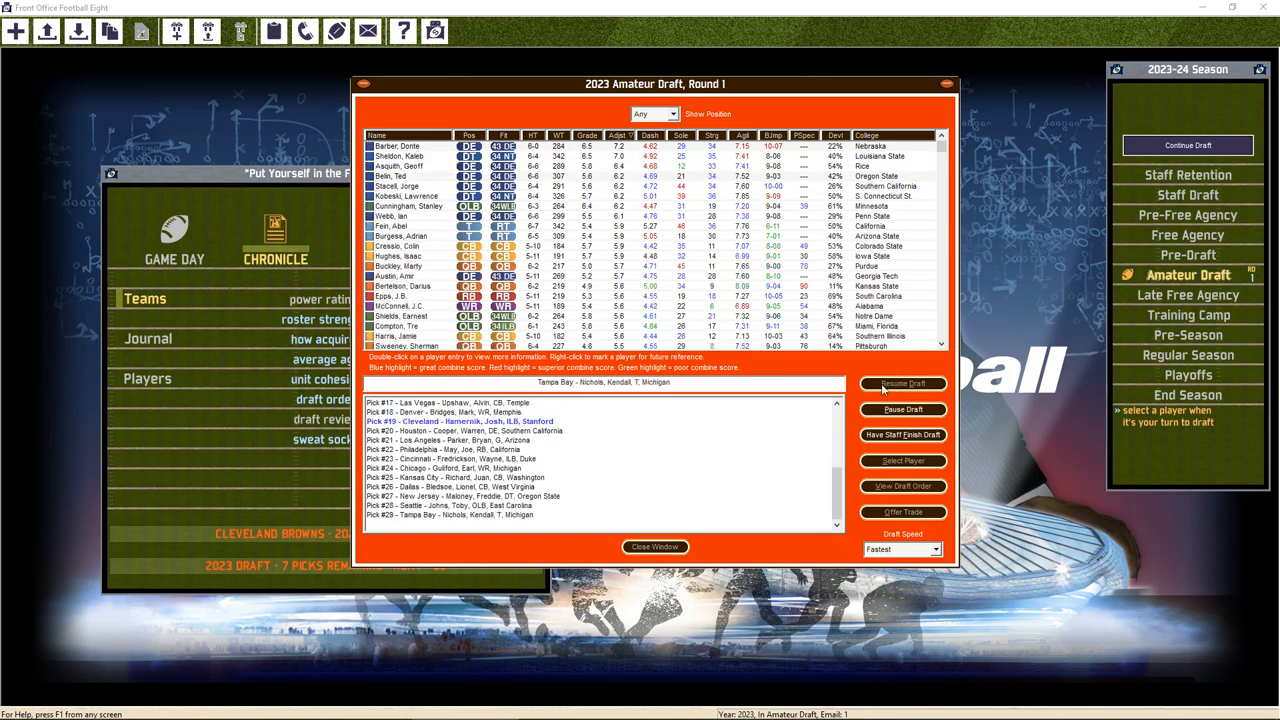
{"action": "left_click", "coordinate": [901, 384]}
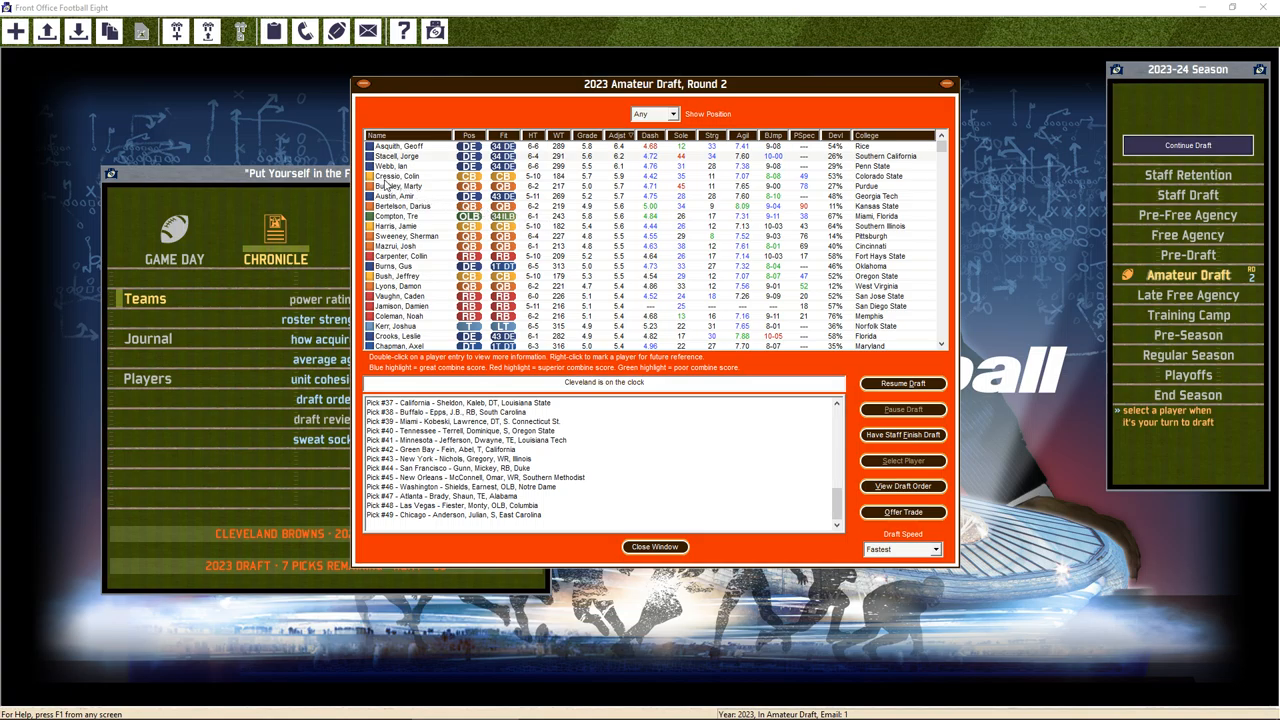
Check Colin Cressio's report, draft him at pick 50, and continue to round 3
{"action": "double_click", "coordinate": [400, 176]}
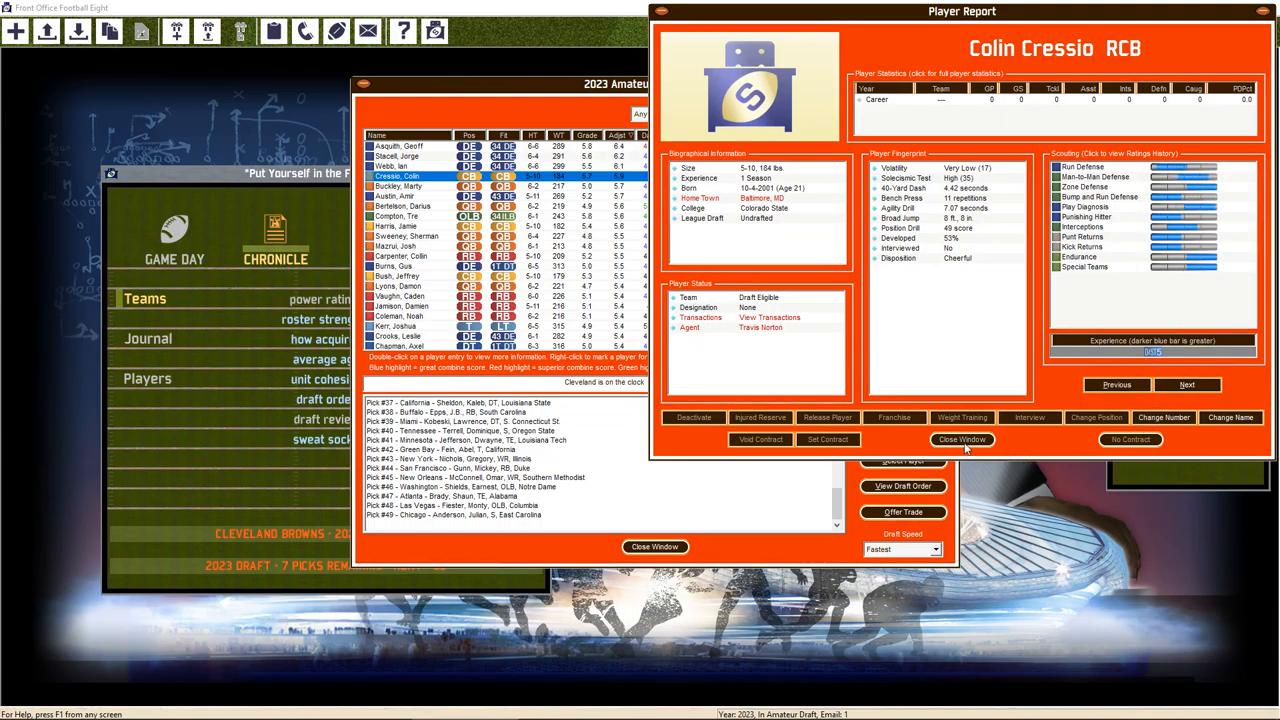
{"action": "left_click", "coordinate": [961, 439]}
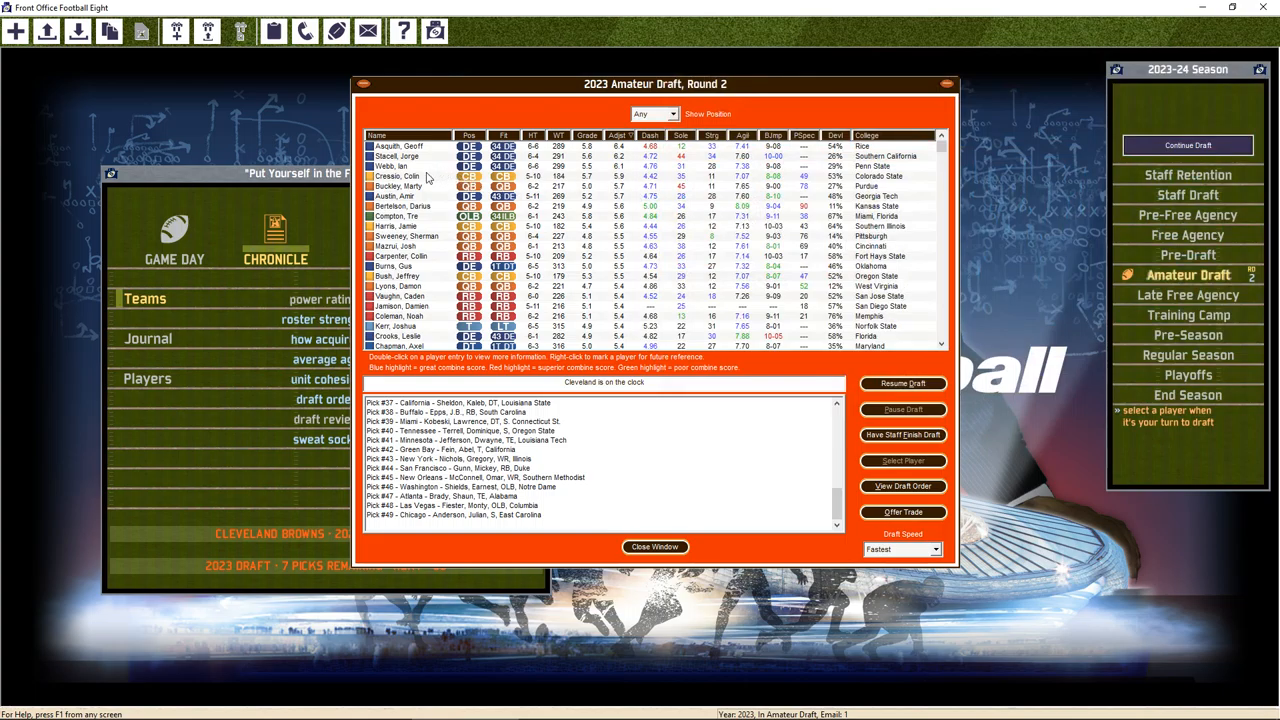
{"action": "left_click", "coordinate": [902, 461]}
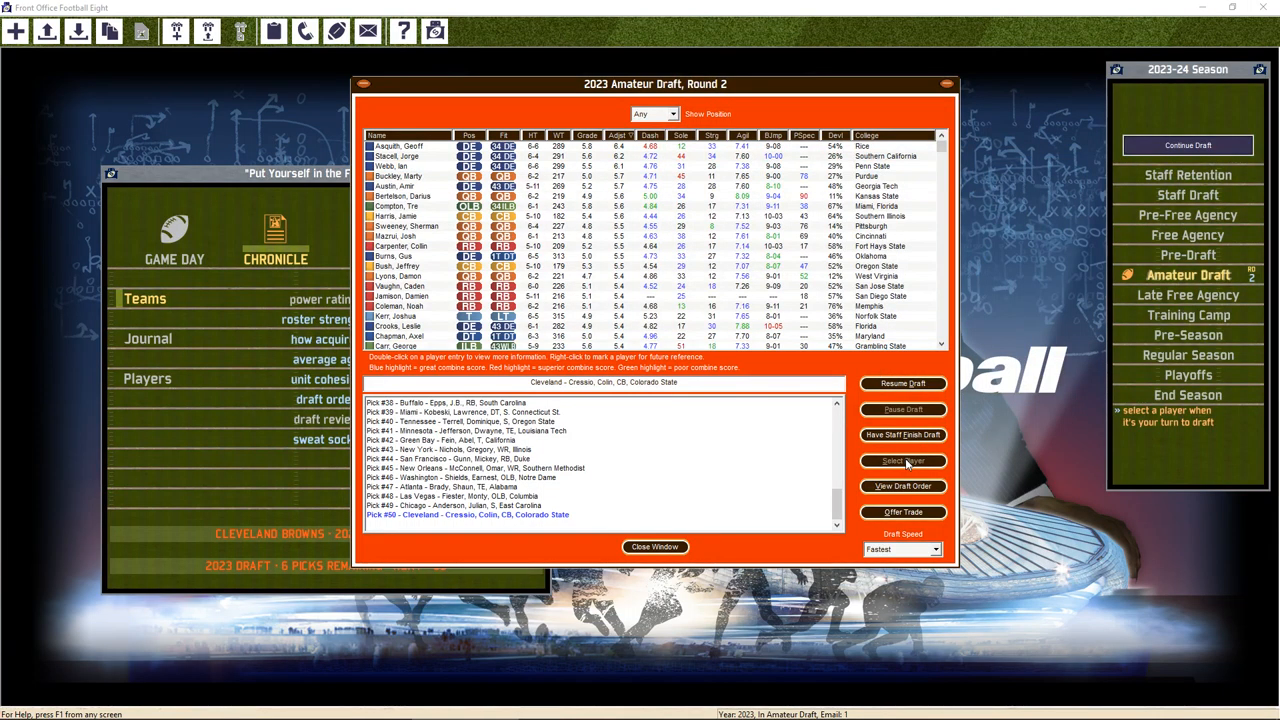
{"action": "mouse_move", "coordinate": [1190, 150]}
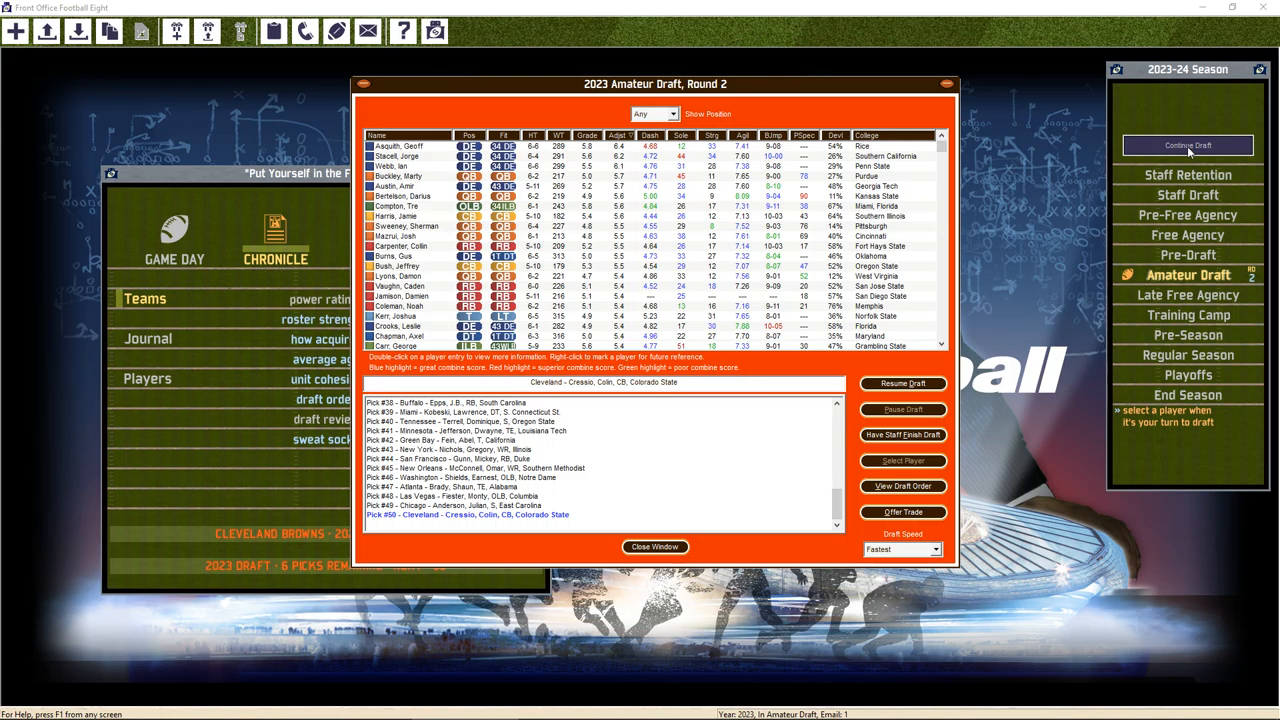
{"action": "left_click", "coordinate": [1188, 145]}
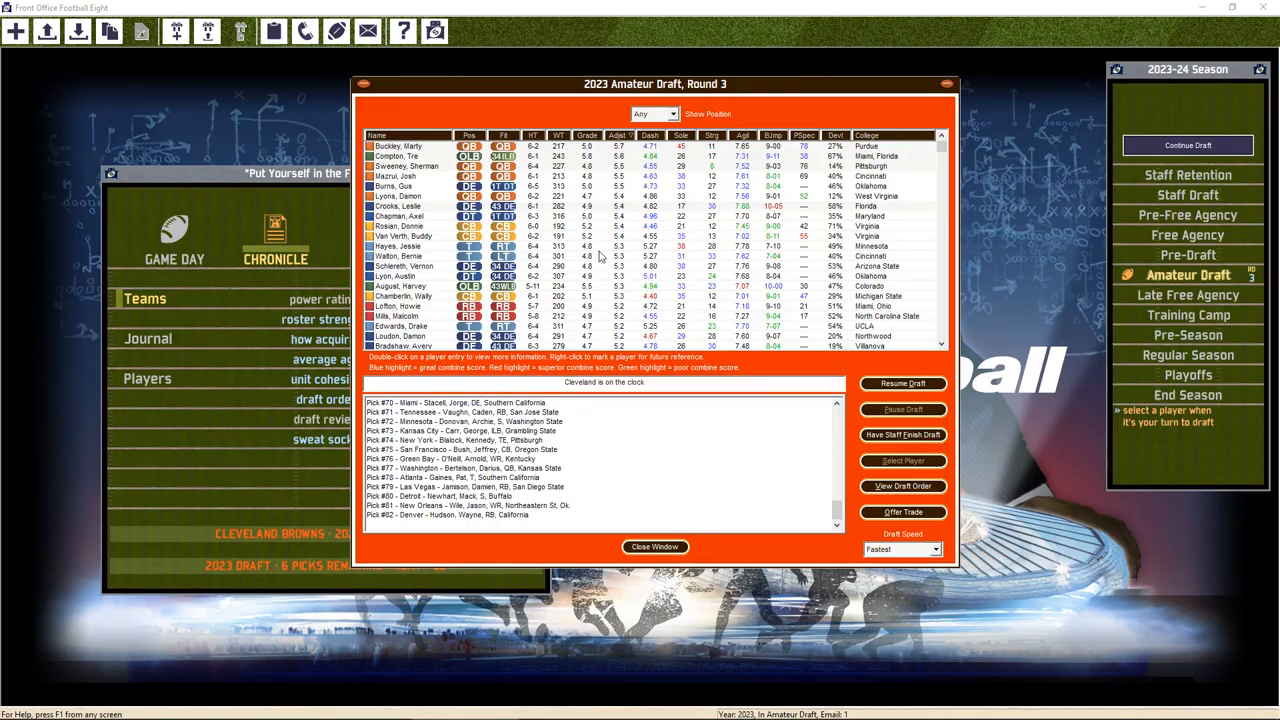
Review the player reports of tackle prospects Tre Compton and Bernie Walton
{"action": "scroll", "scroll_direction": "down", "scroll_amount": 3}
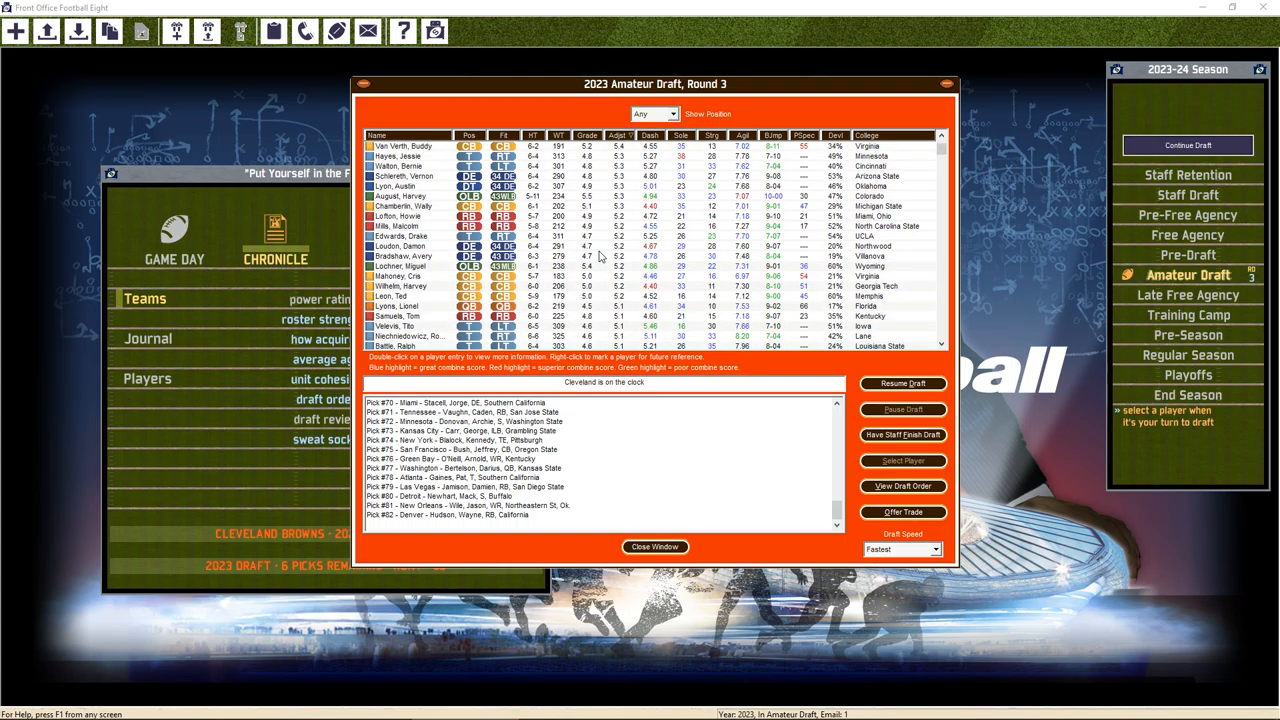
{"action": "scroll", "scroll_direction": "up", "scroll_amount": 3}
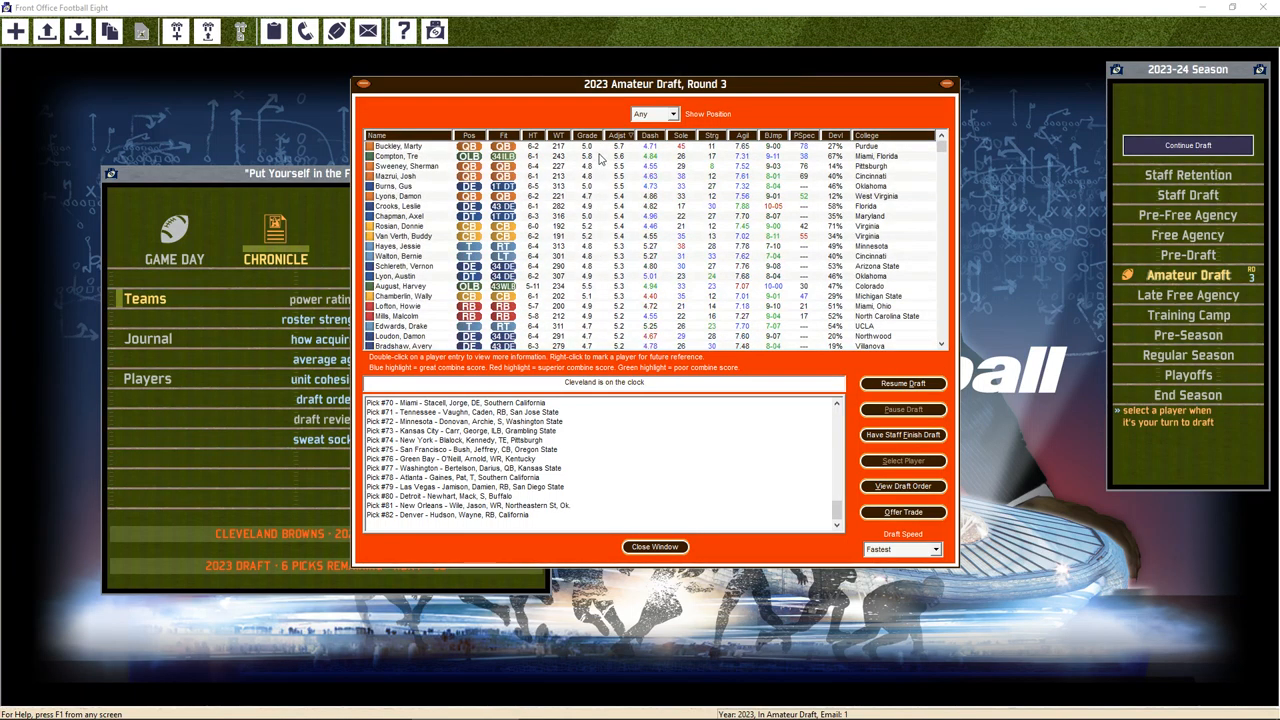
{"action": "mouse_move", "coordinate": [410, 161]}
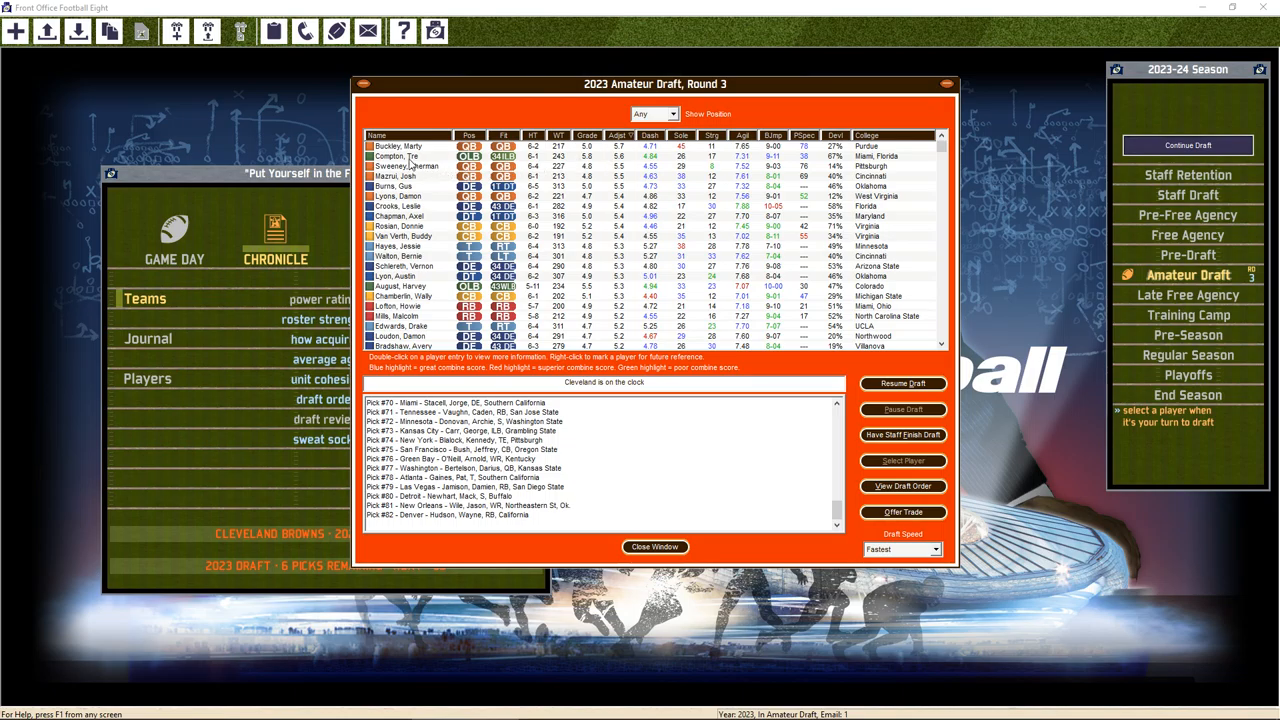
{"action": "double_click", "coordinate": [400, 156]}
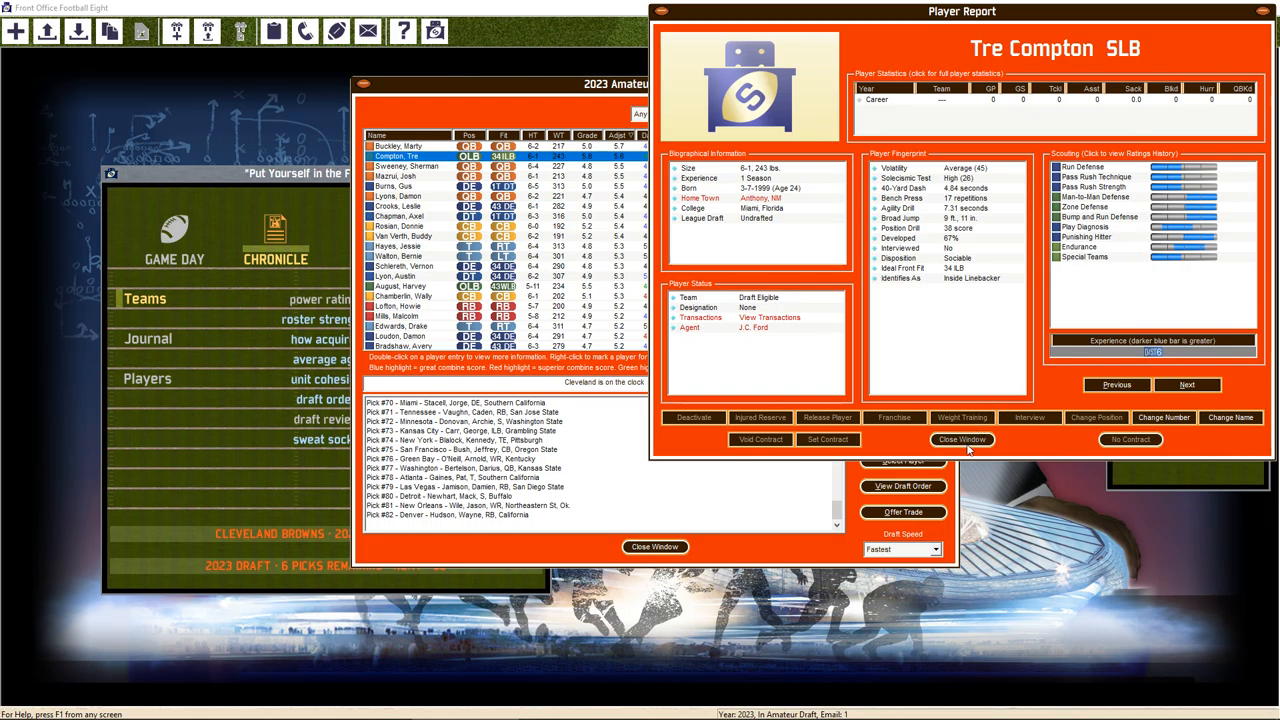
{"action": "left_click", "coordinate": [962, 440]}
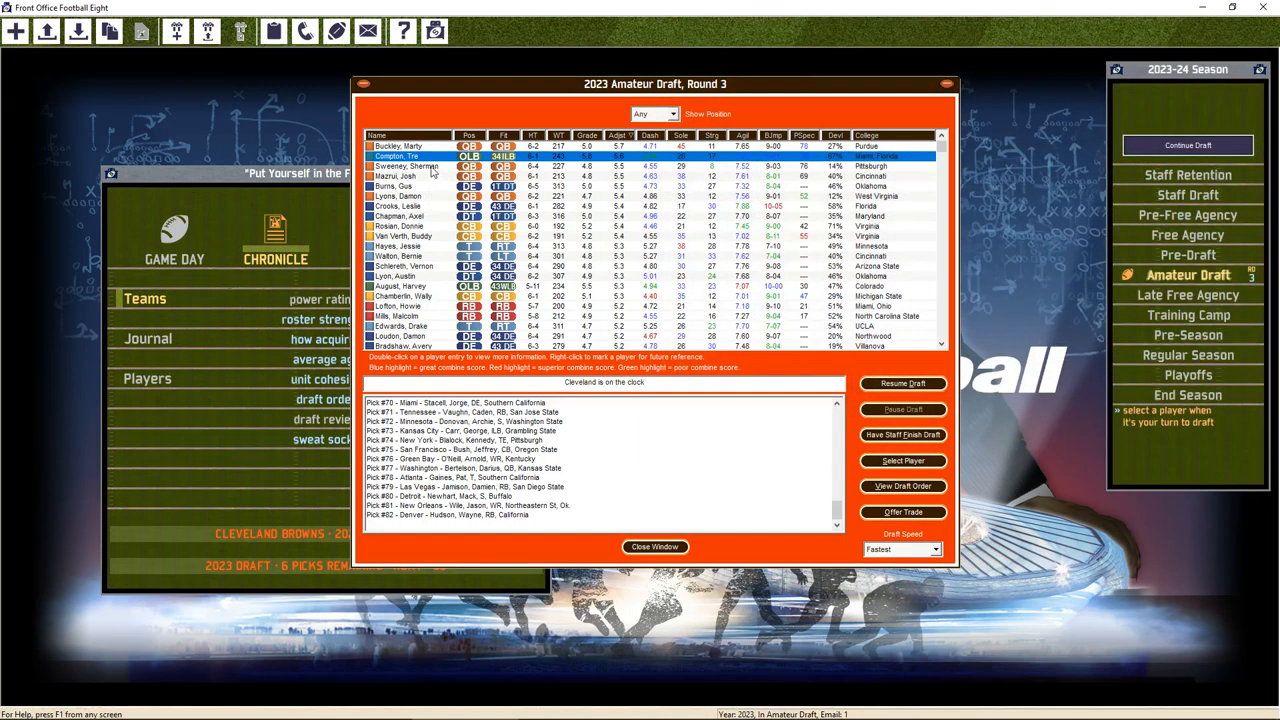
{"action": "mouse_move", "coordinate": [415, 205]}
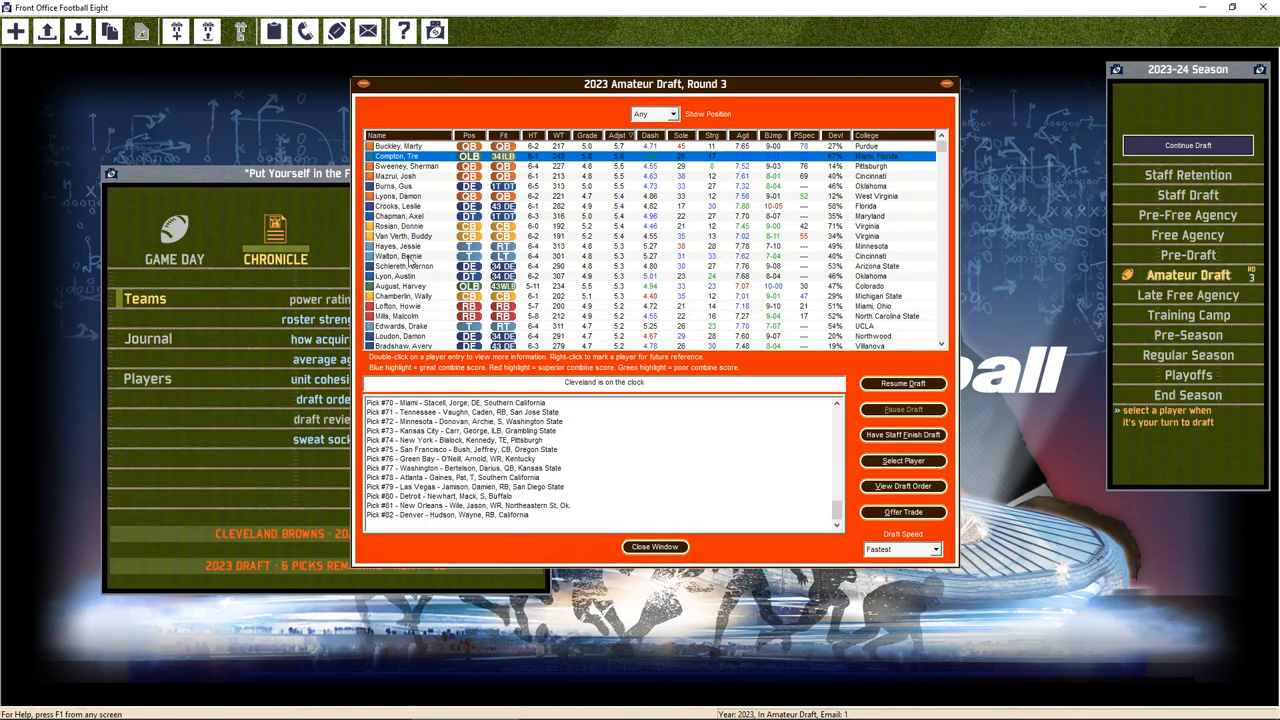
{"action": "left_click", "coordinate": [405, 256]}
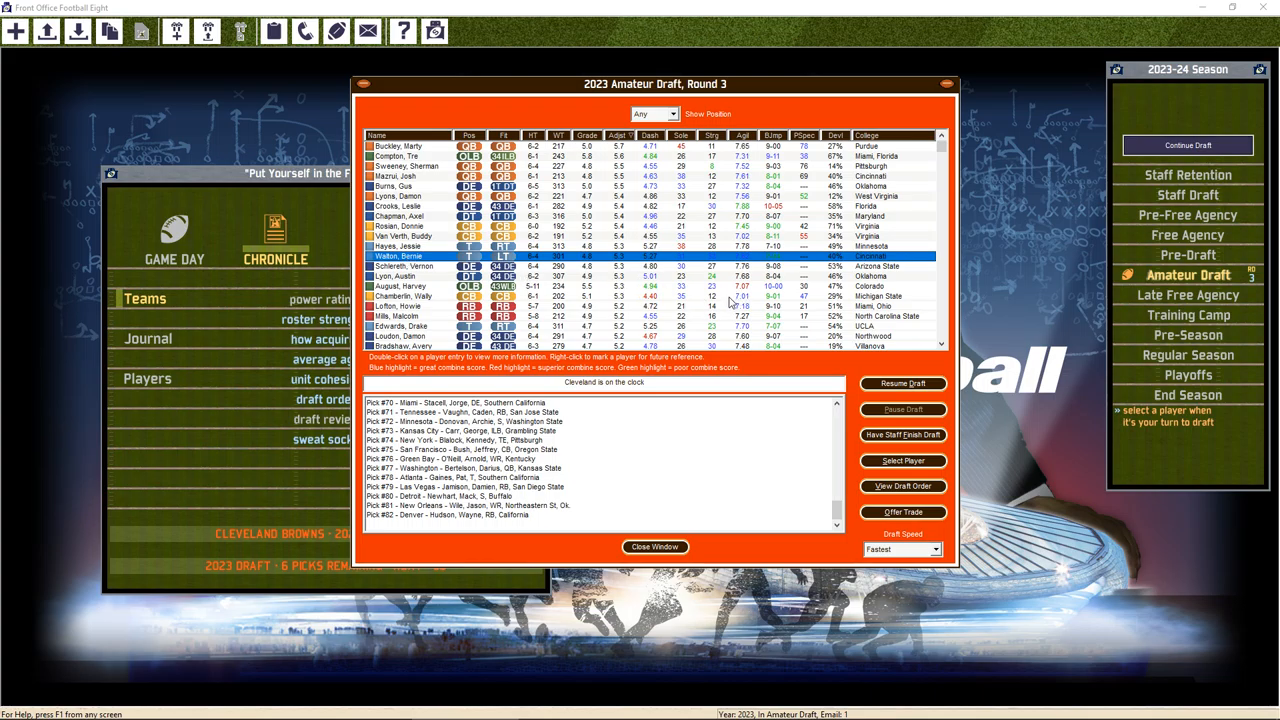
{"action": "double_click", "coordinate": [400, 256]}
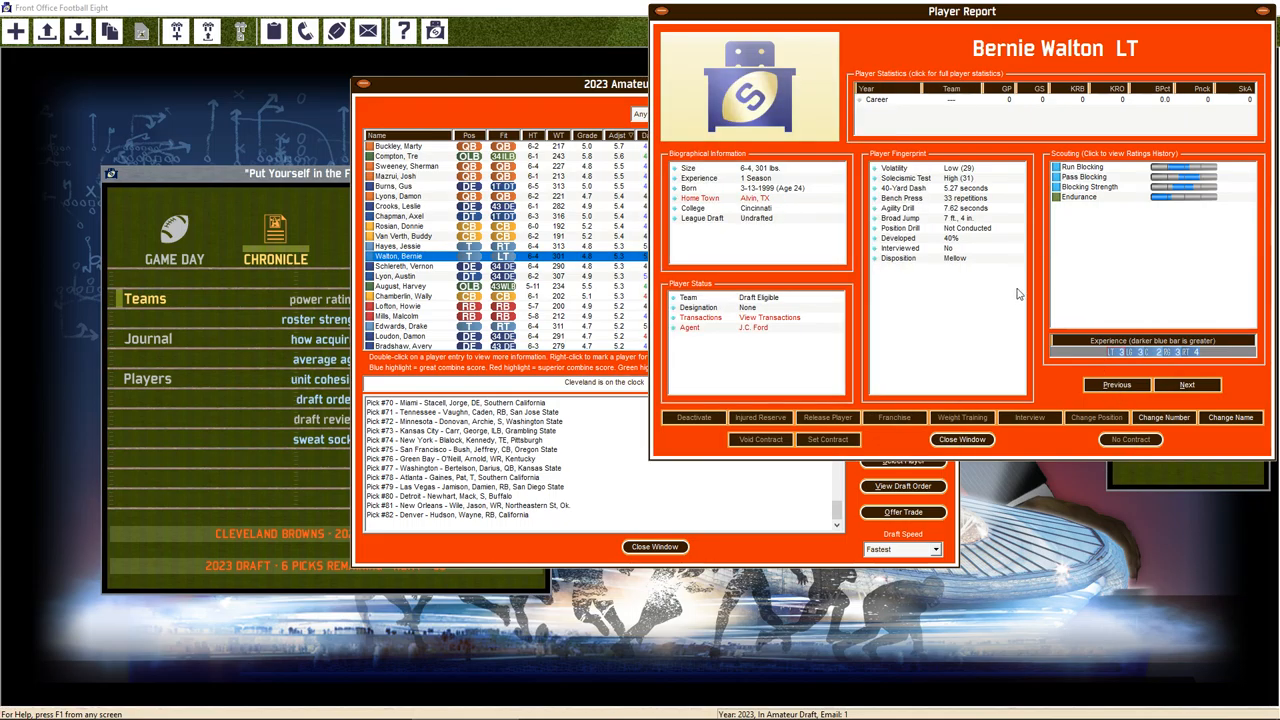
{"action": "left_click", "coordinate": [961, 439]}
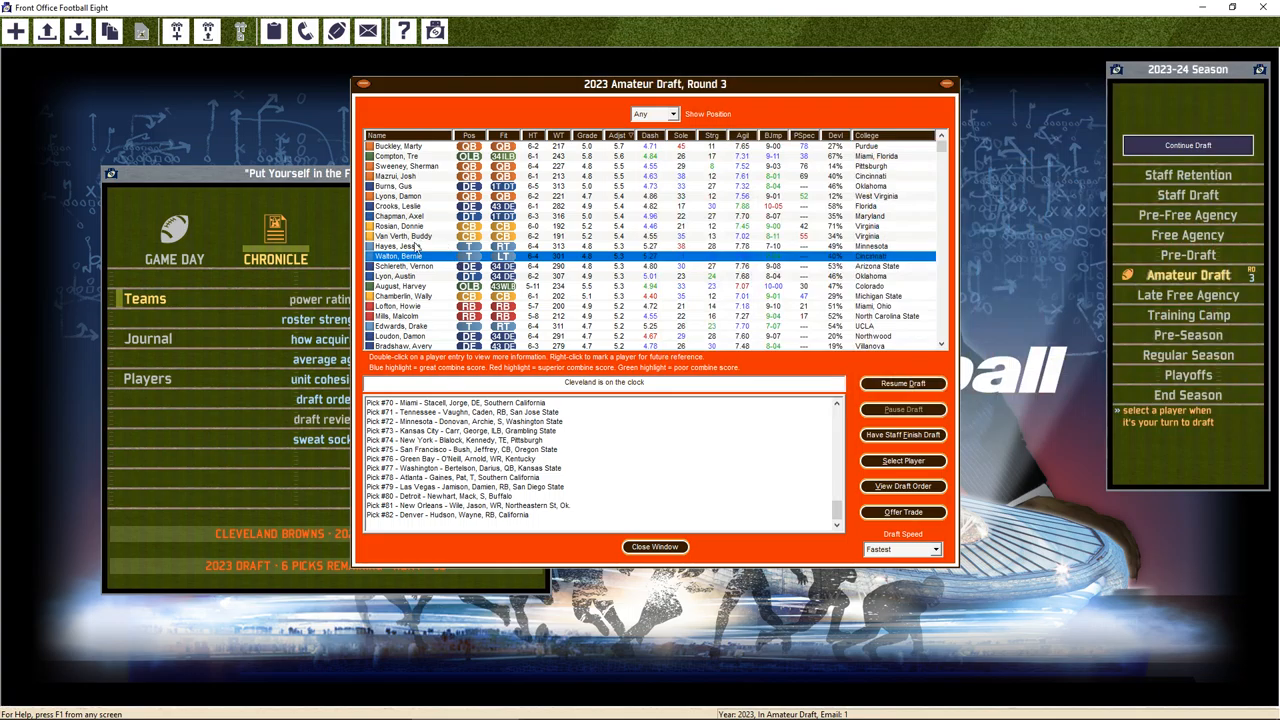
Compare Jessie Hayes with Drake Edwards, then draft tackle Jessie Hayes
{"action": "double_click", "coordinate": [398, 246]}
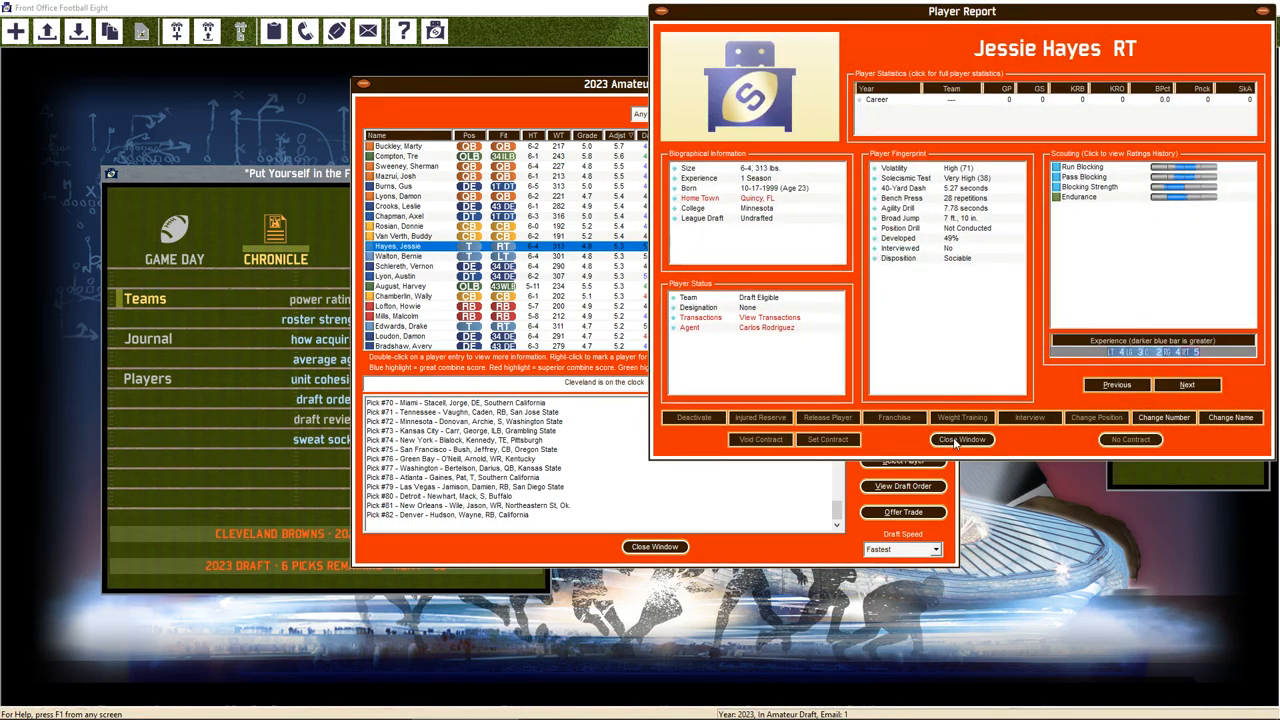
{"action": "left_click", "coordinate": [961, 440]}
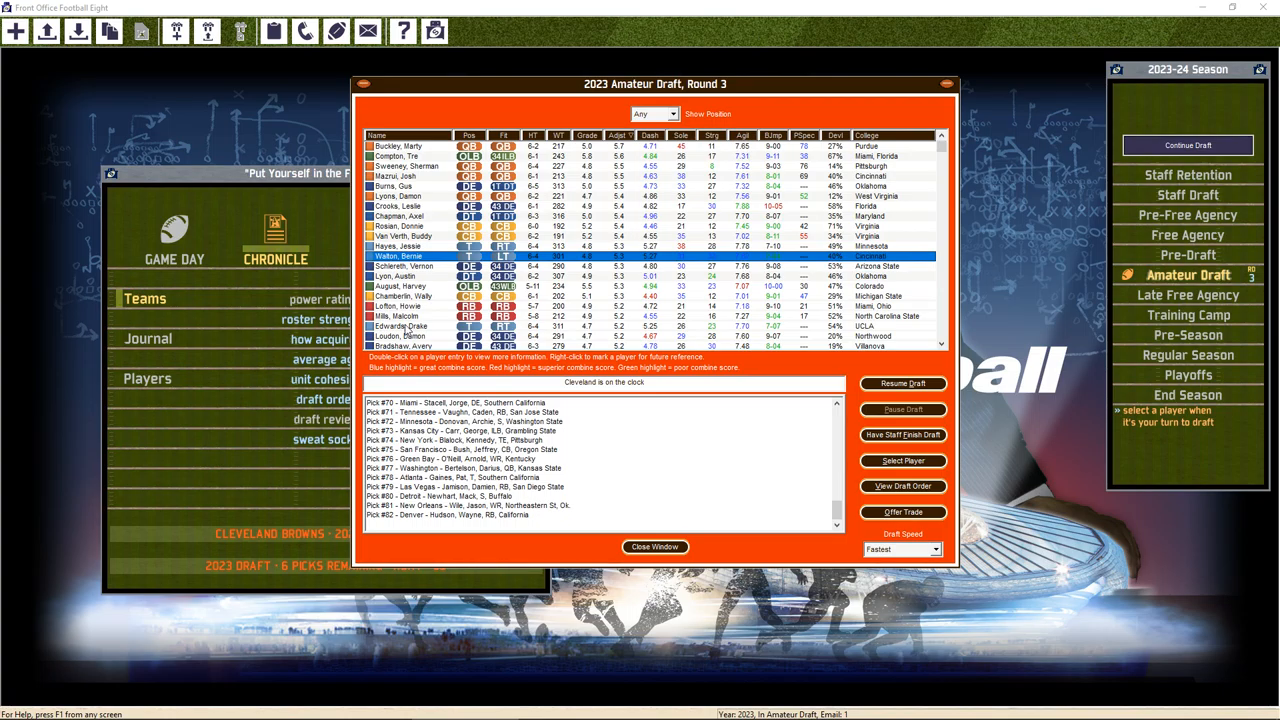
{"action": "double_click", "coordinate": [400, 326]}
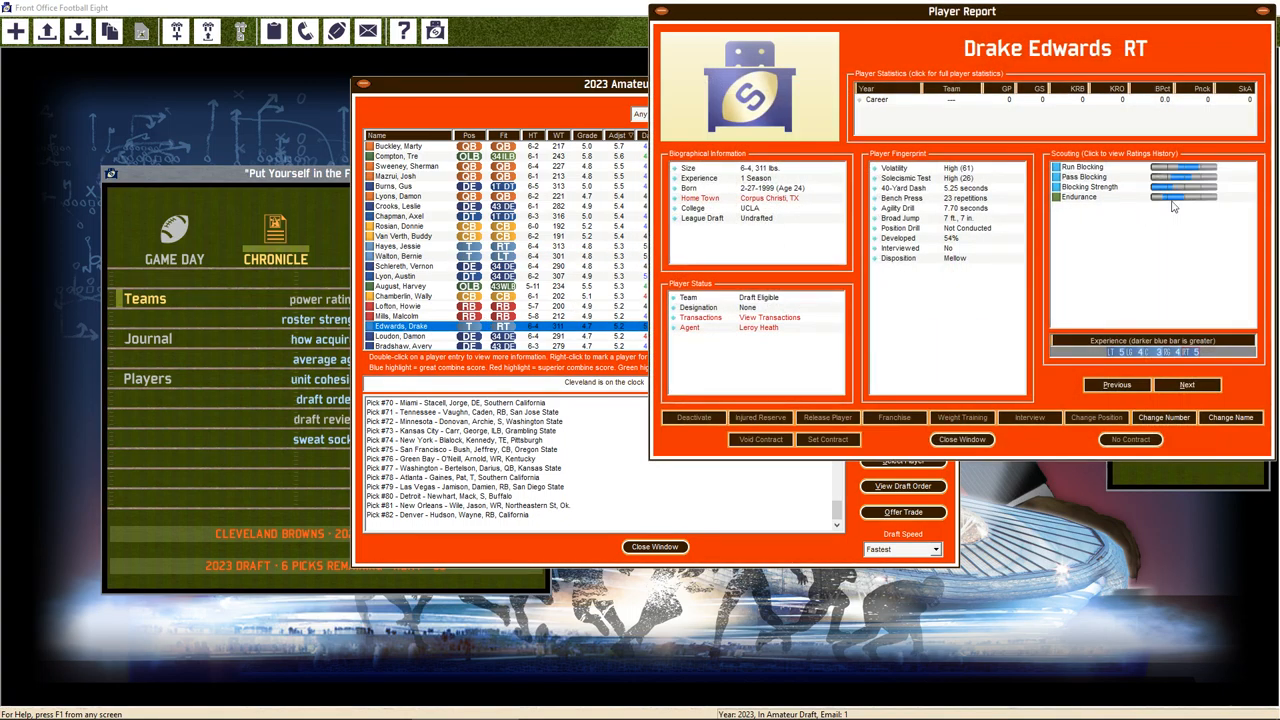
{"action": "left_click", "coordinate": [961, 439]}
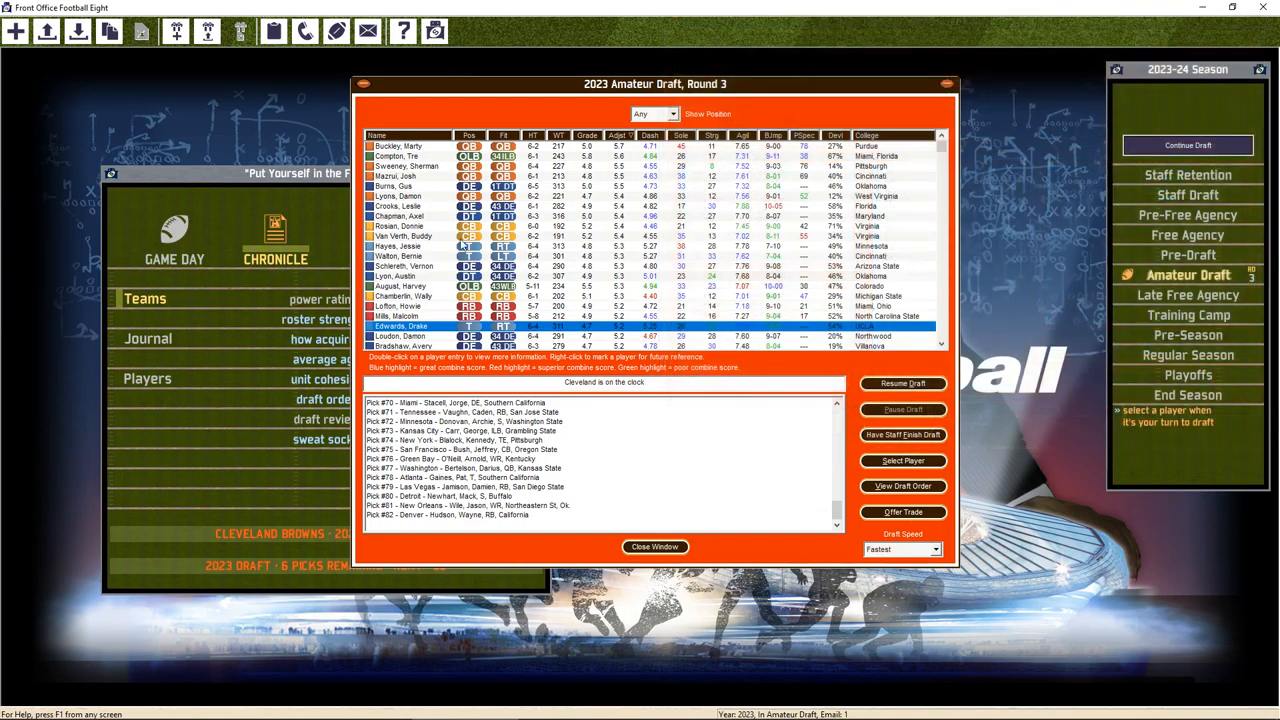
{"action": "double_click", "coordinate": [398, 246]}
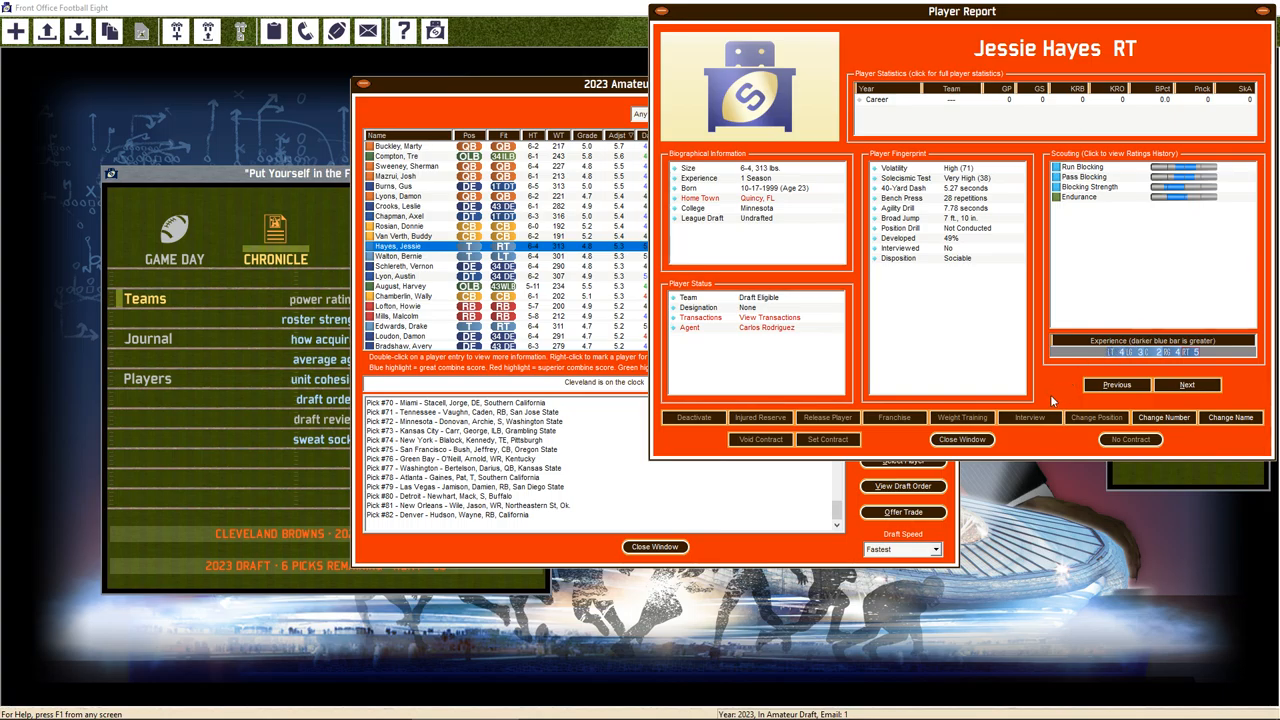
{"action": "left_click", "coordinate": [961, 439]}
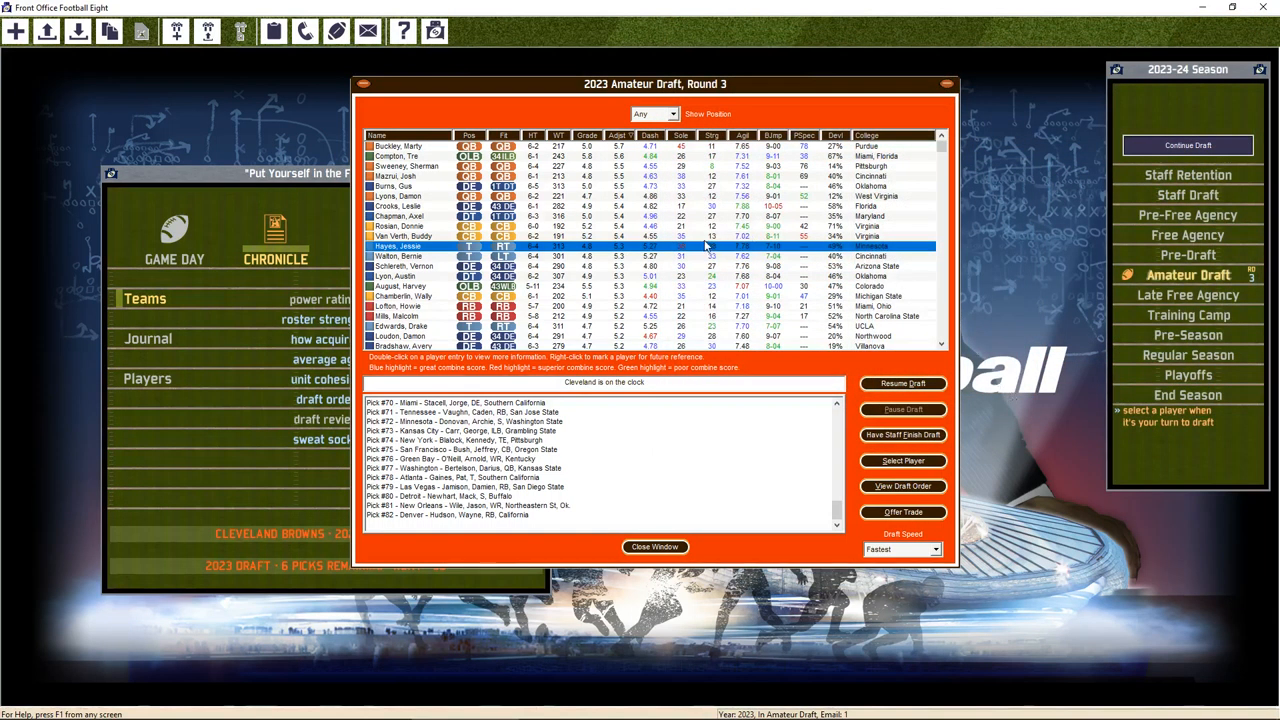
{"action": "mouse_move", "coordinate": [889, 528]}
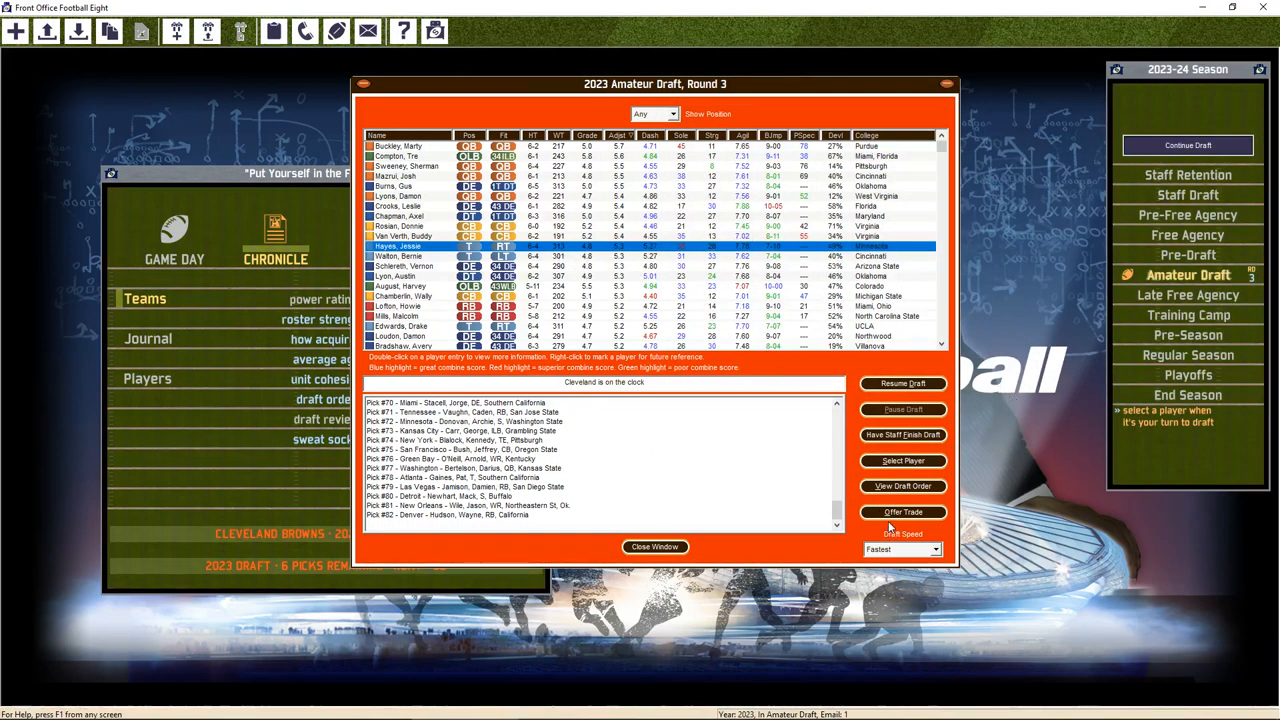
{"action": "left_click", "coordinate": [901, 461]}
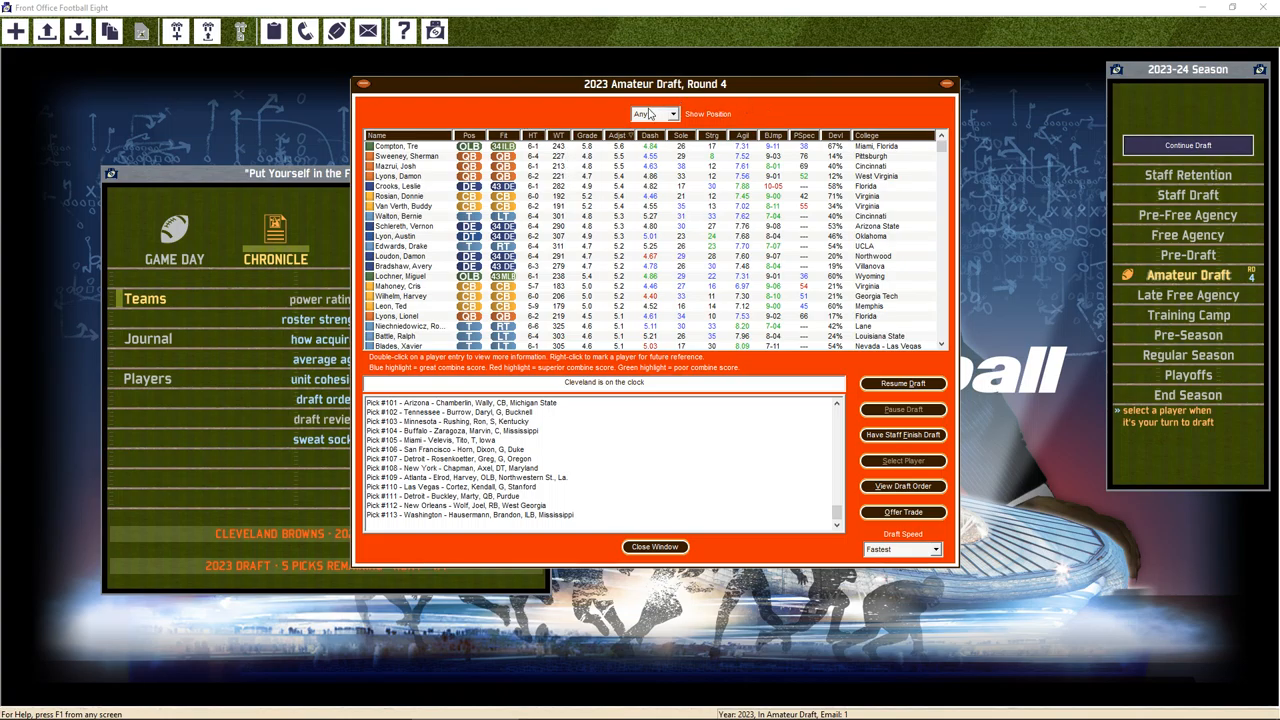
Filter prospects to TE, check Wally McKnight's report, and draft him at pick 114
{"action": "left_click", "coordinate": [665, 114]}
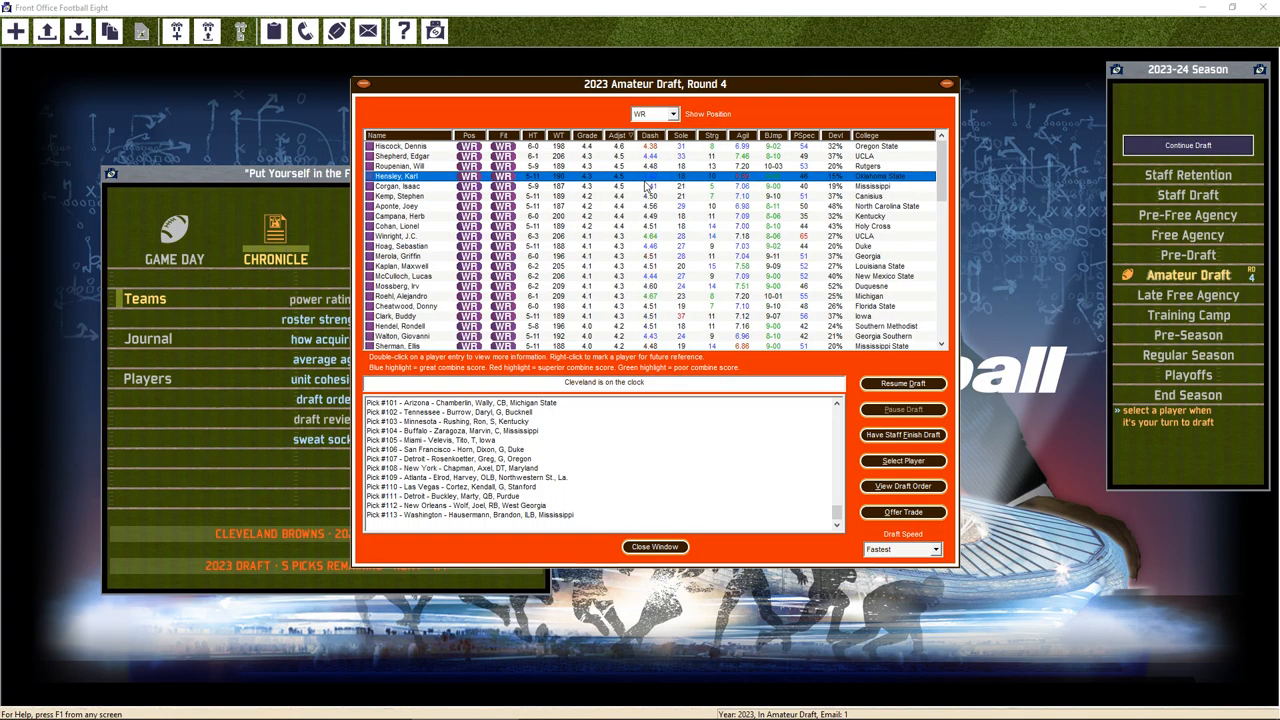
{"action": "left_click", "coordinate": [668, 114]}
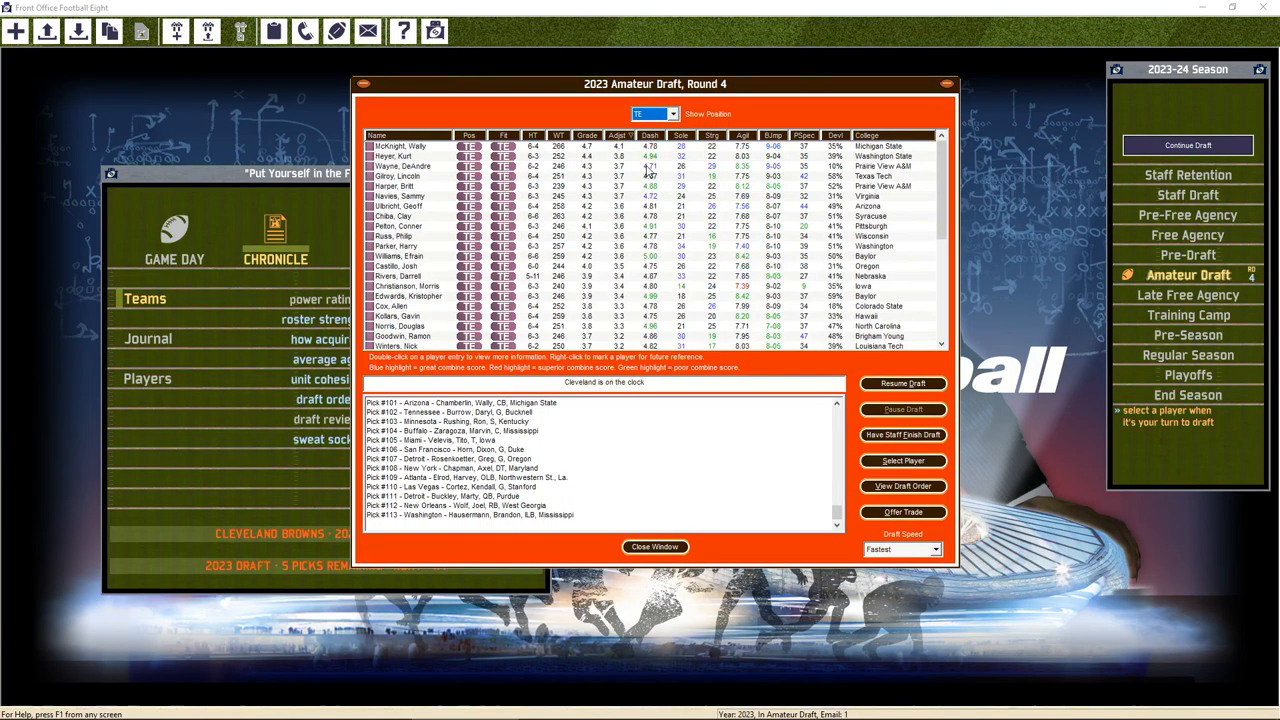
{"action": "mouse_move", "coordinate": [646, 170]}
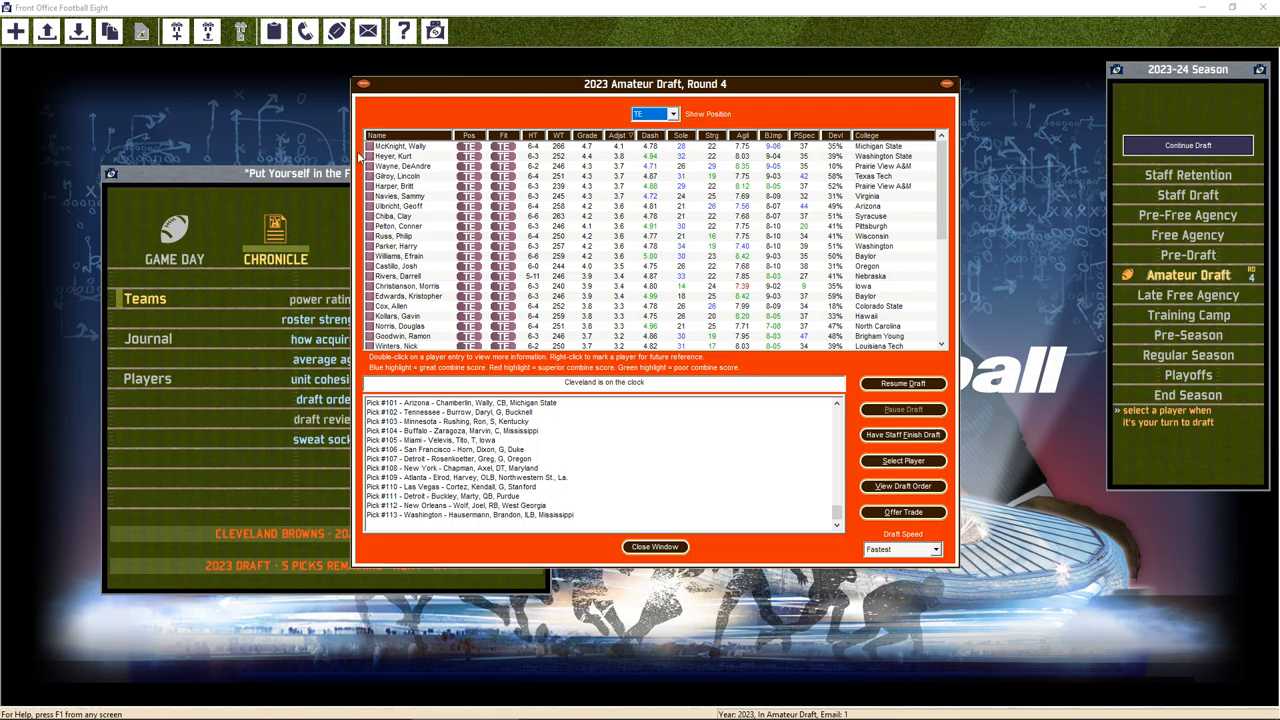
{"action": "double_click", "coordinate": [400, 146]}
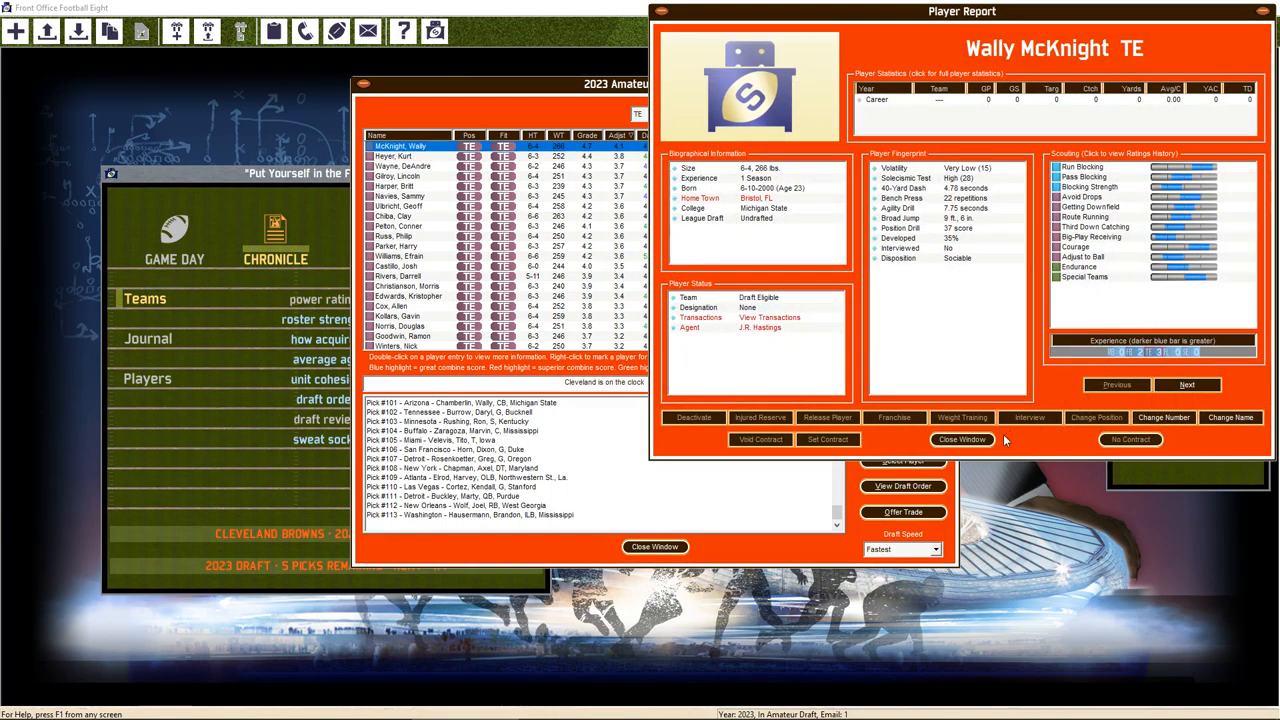
{"action": "left_click", "coordinate": [961, 439]}
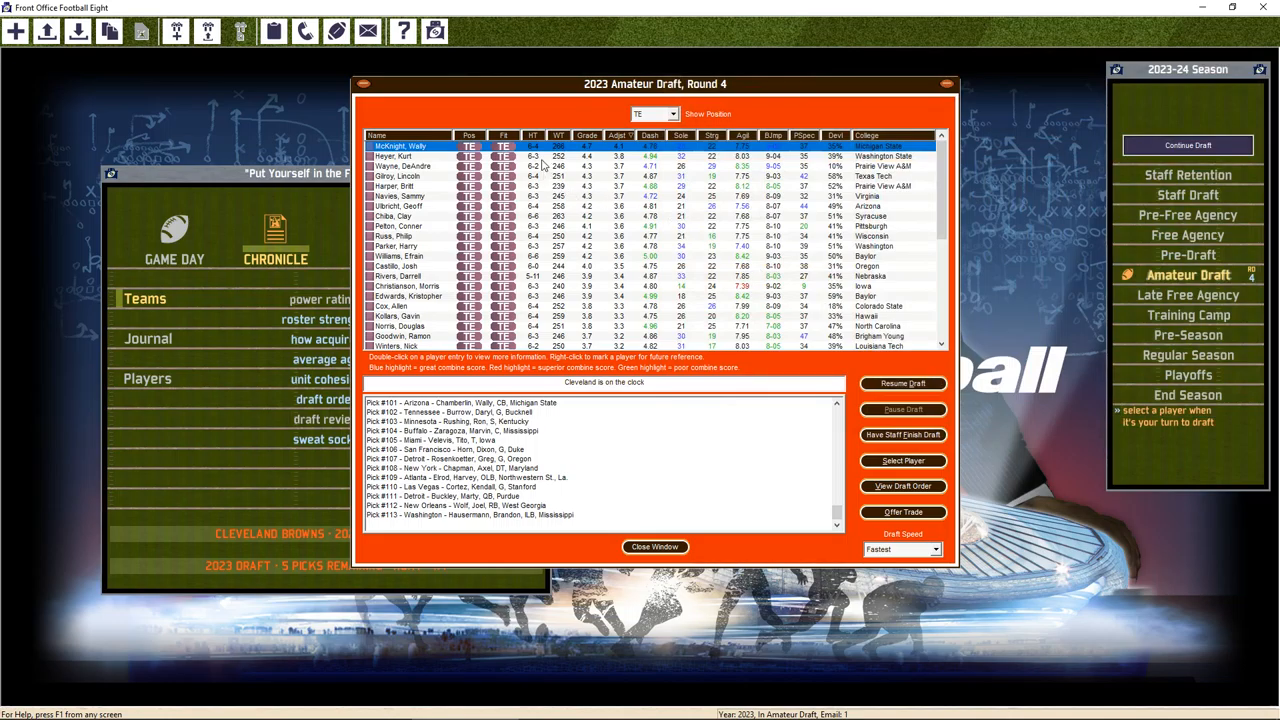
{"action": "mouse_move", "coordinate": [635, 167]}
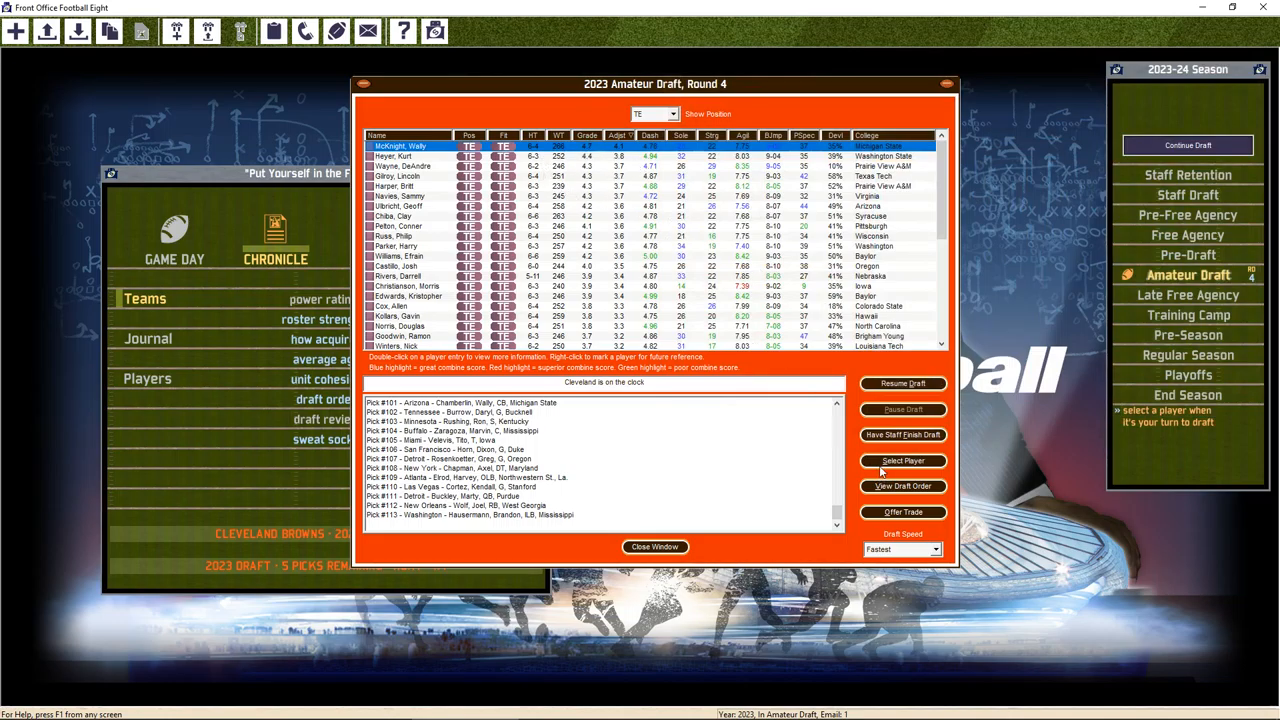
{"action": "left_click", "coordinate": [902, 461]}
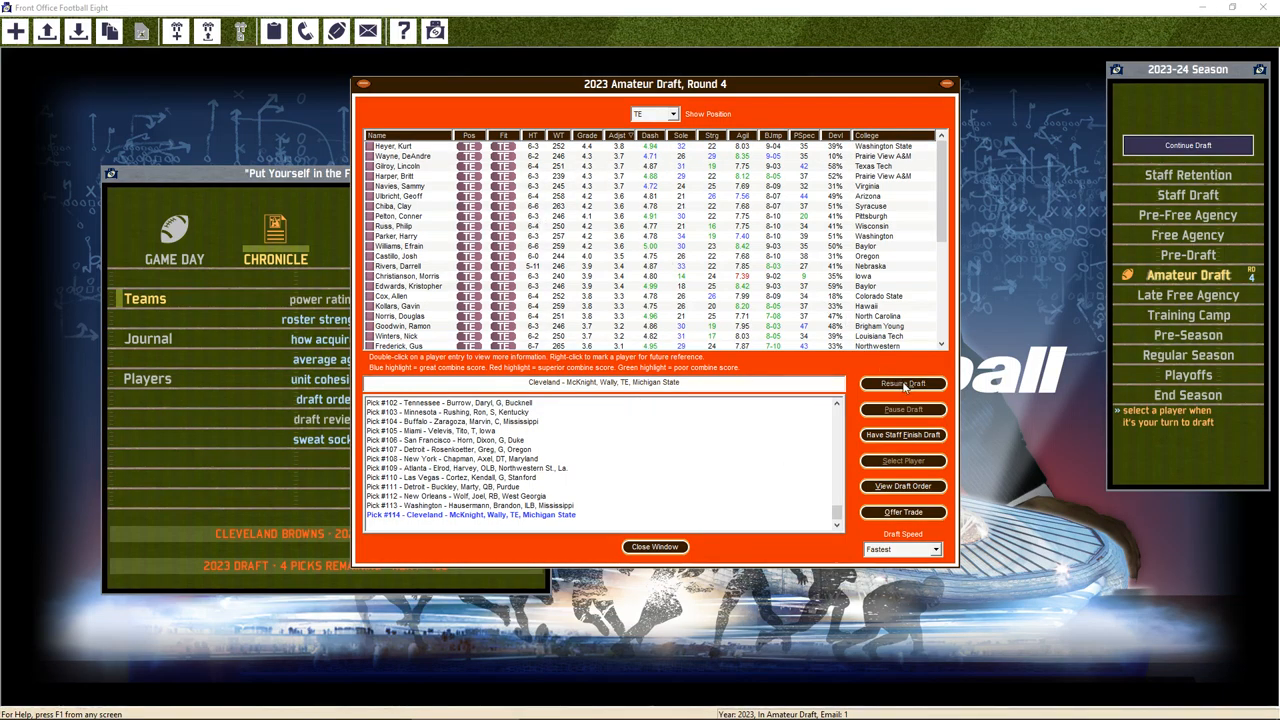
Show all positions, review Buddy Van Verth's report, and draft him at pick 136
{"action": "left_click", "coordinate": [902, 383]}
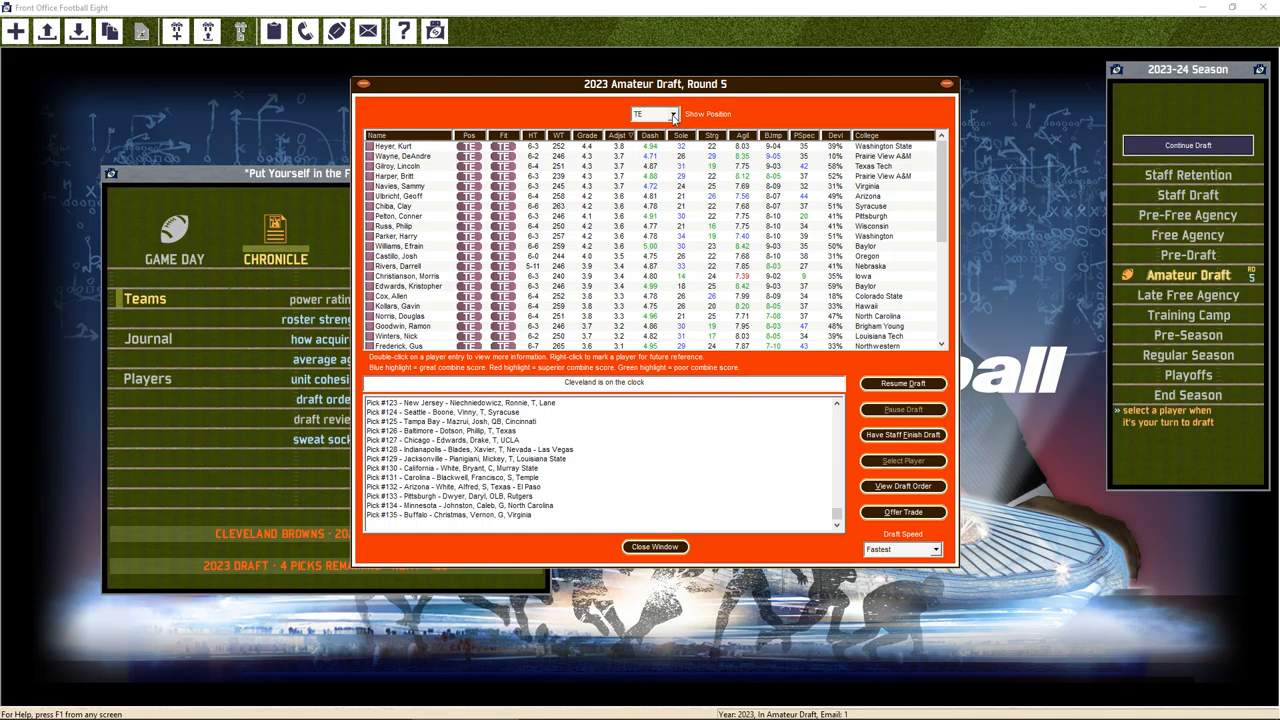
{"action": "left_click", "coordinate": [650, 113]}
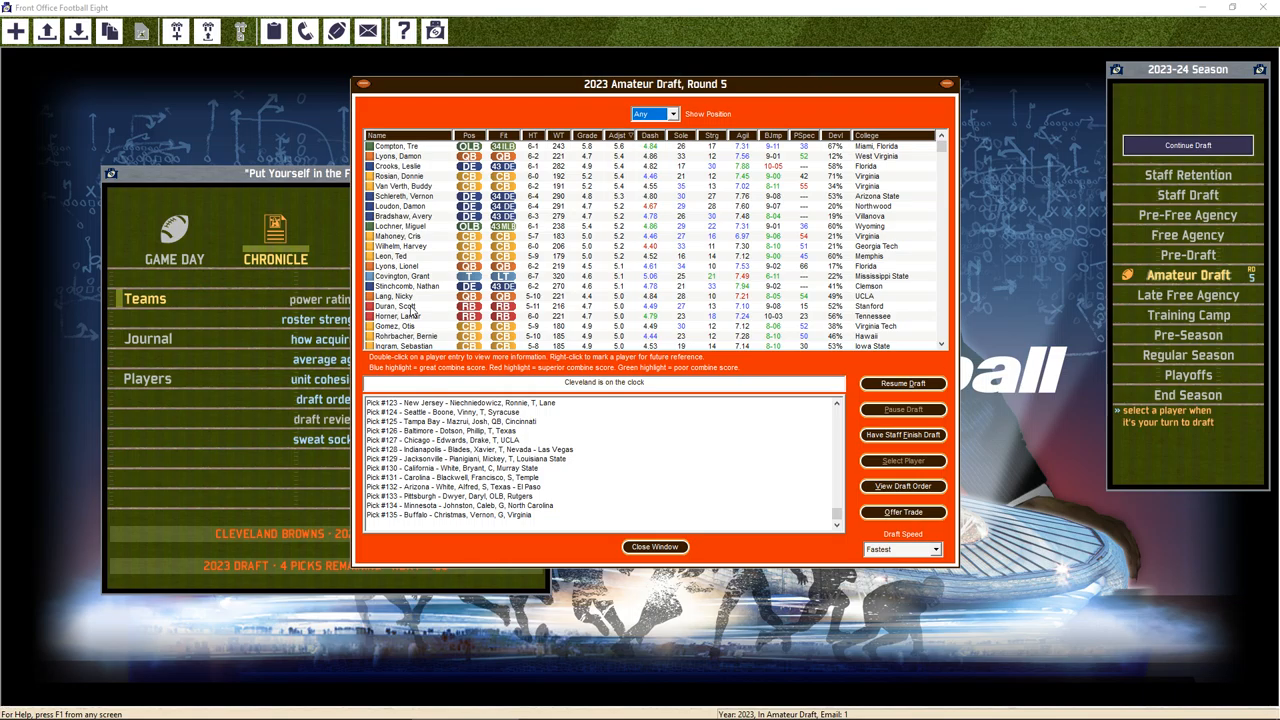
{"action": "left_click", "coordinate": [400, 306]}
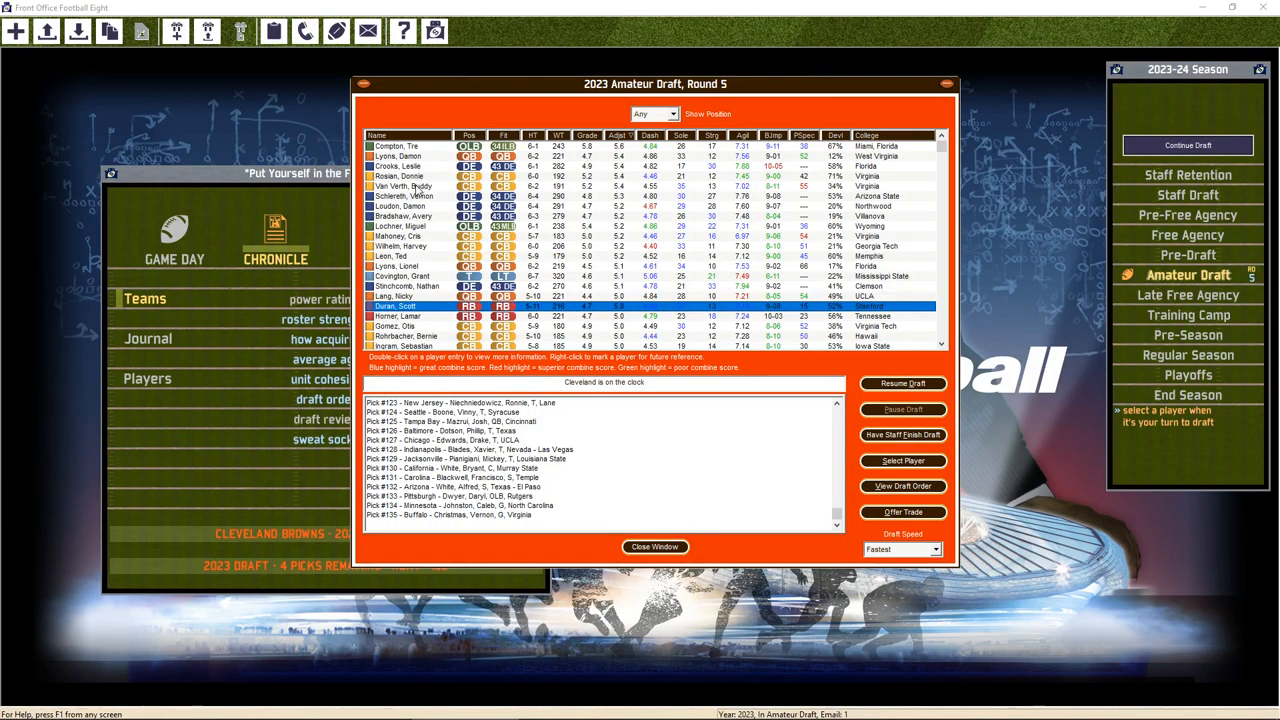
{"action": "double_click", "coordinate": [405, 186]}
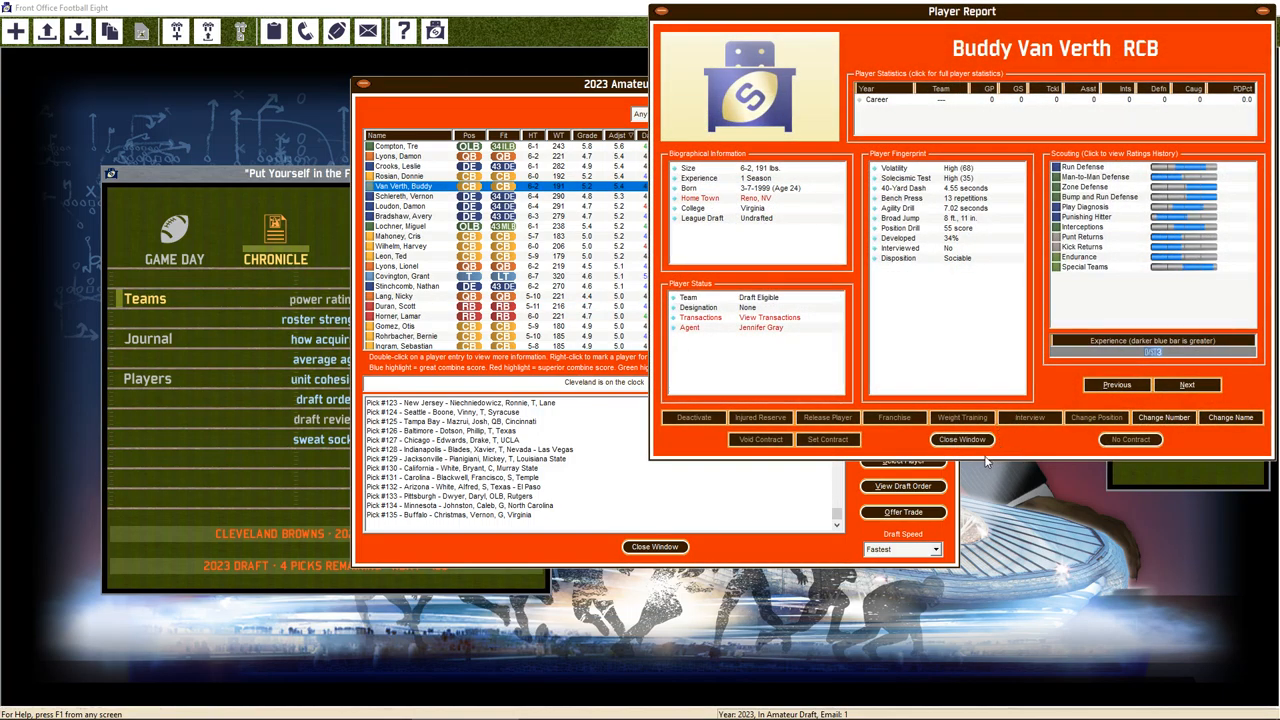
{"action": "left_click", "coordinate": [961, 439]}
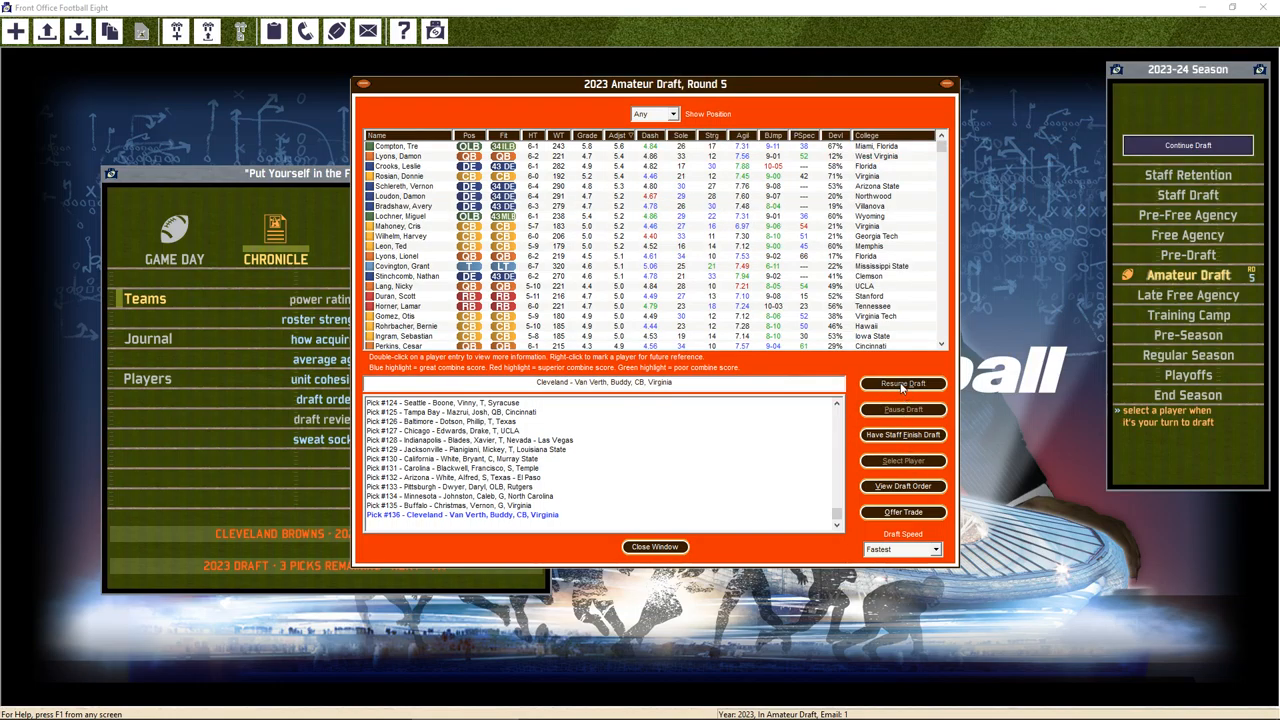
{"action": "left_click", "coordinate": [902, 383]}
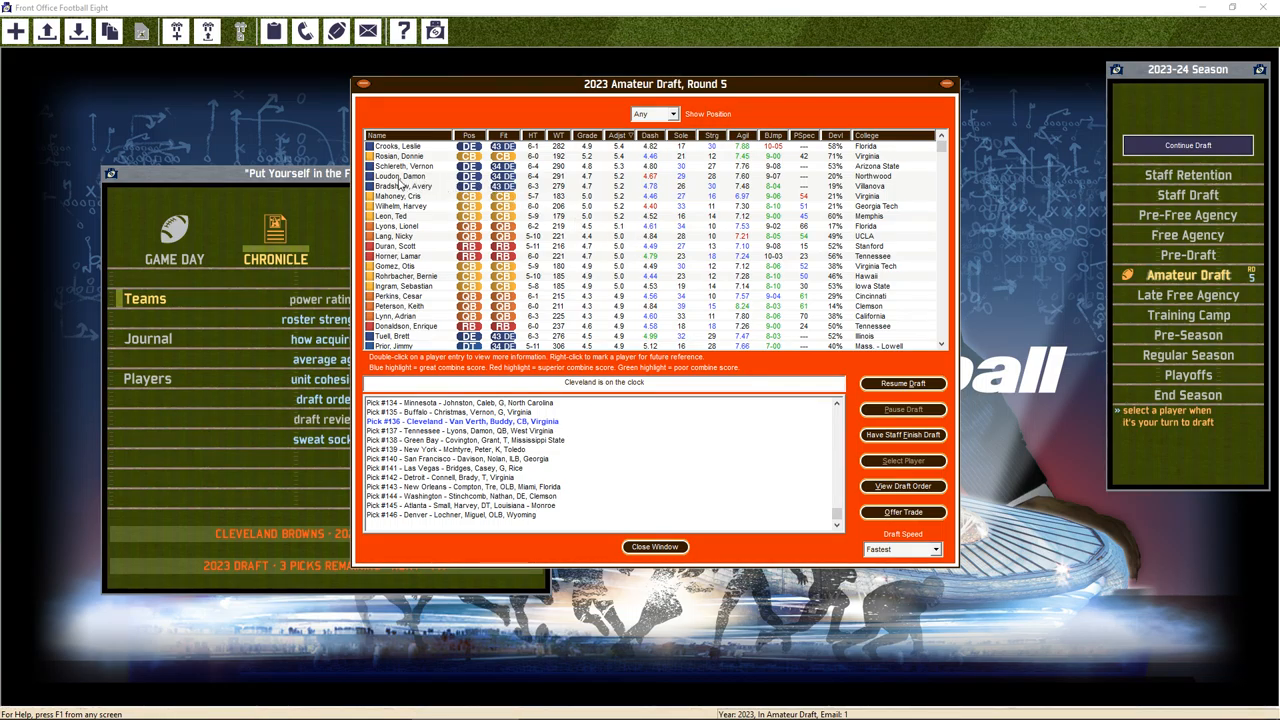
{"action": "left_click", "coordinate": [405, 176]}
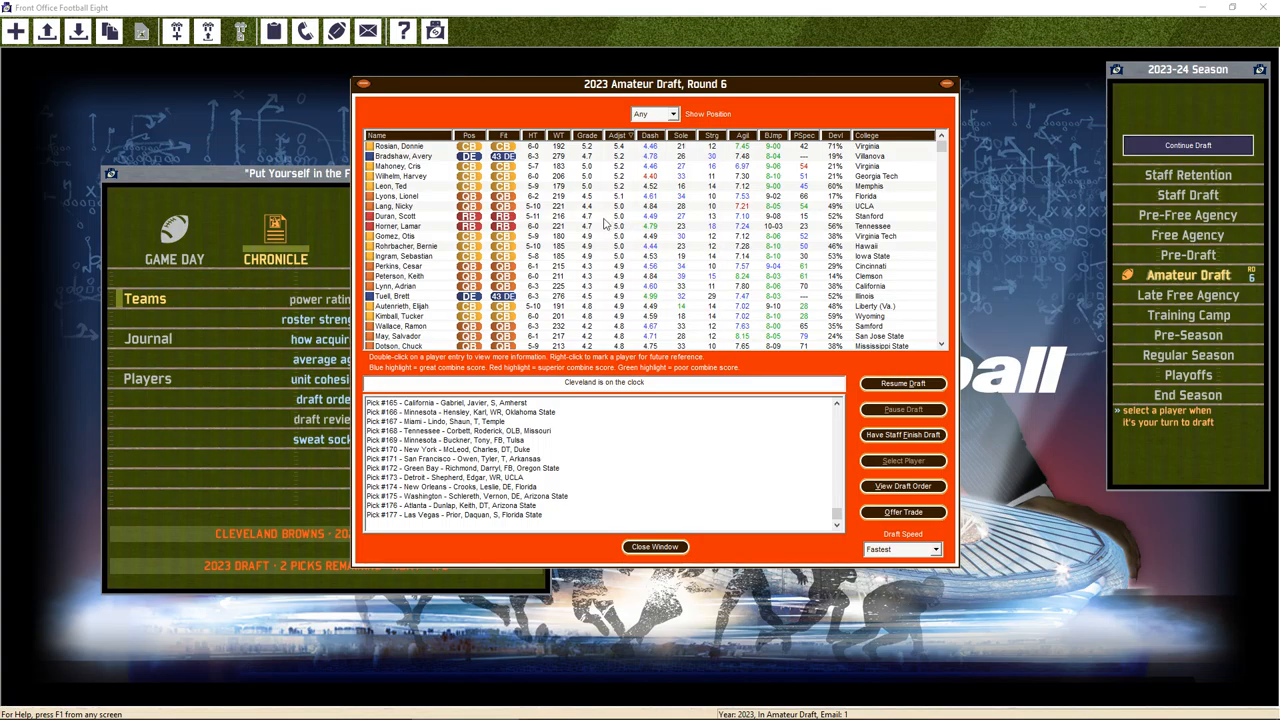
{"action": "mouse_move", "coordinate": [604, 223]}
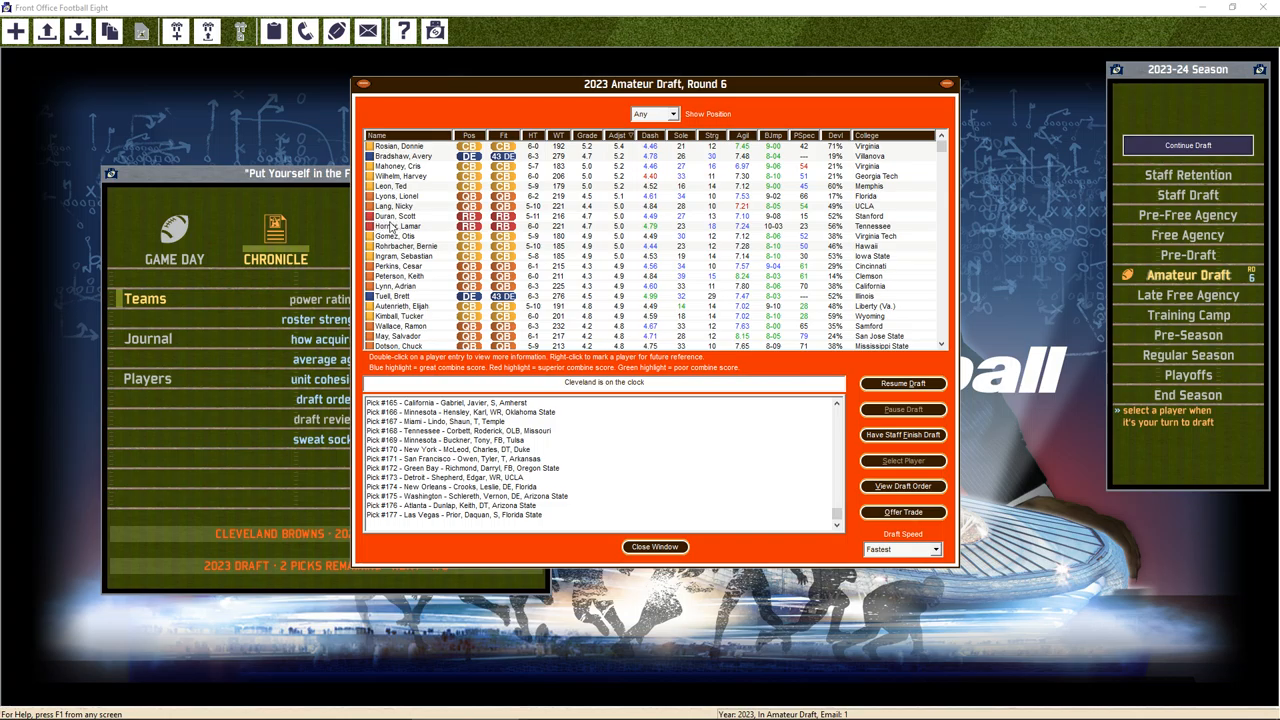
Draft running back Scott Duran in round 6 and choose cornerback Donnie Rosian last
{"action": "left_click", "coordinate": [400, 216]}
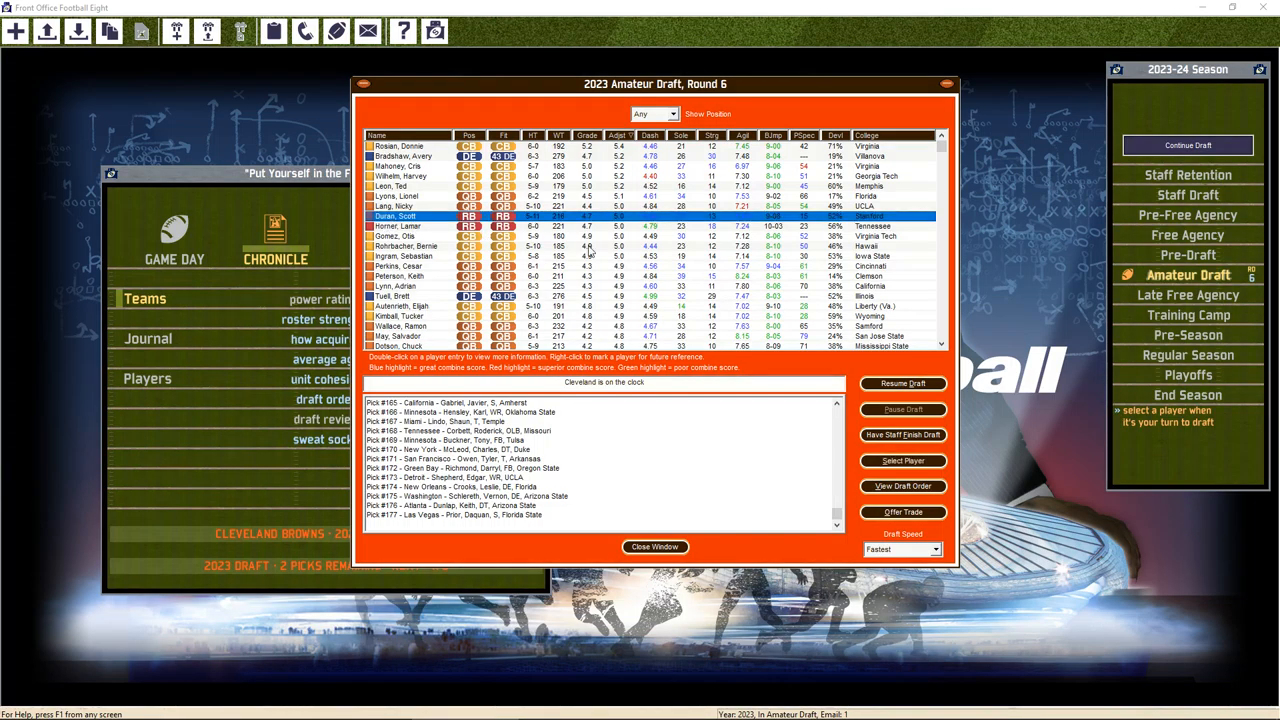
{"action": "left_click", "coordinate": [901, 461]}
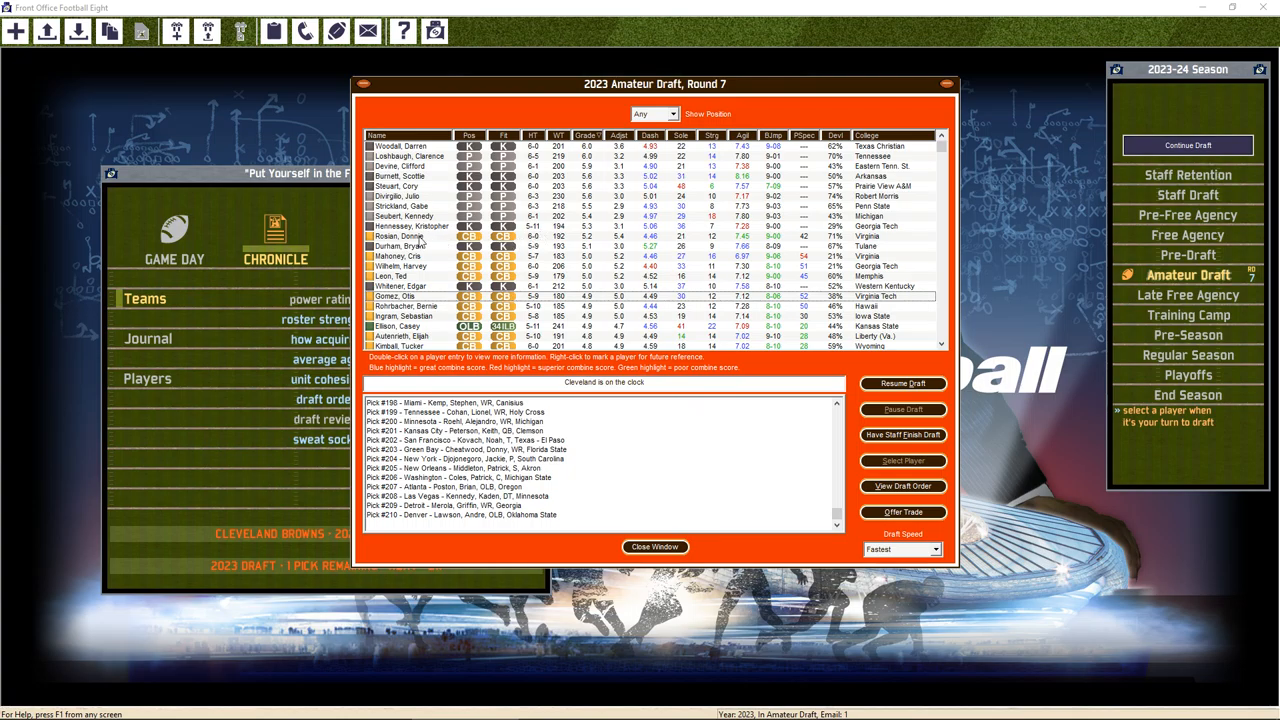
{"action": "left_click", "coordinate": [410, 236]}
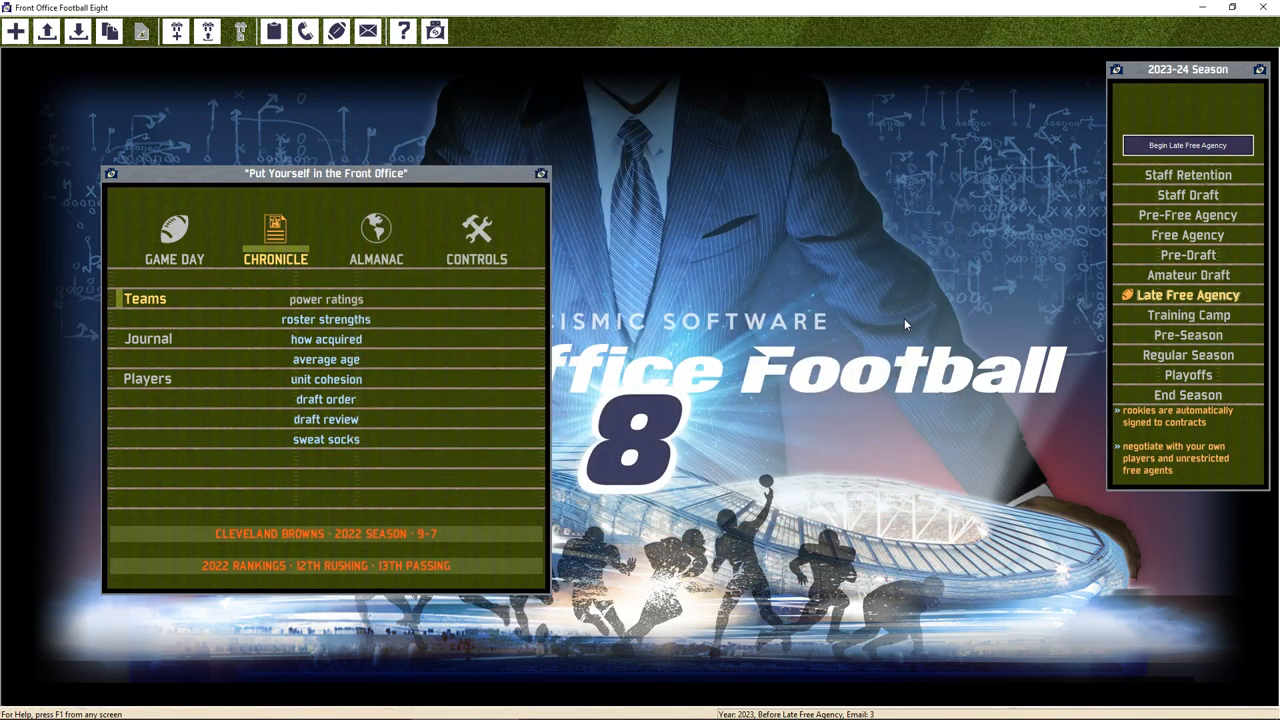
{"action": "mouse_move", "coordinate": [693, 240]}
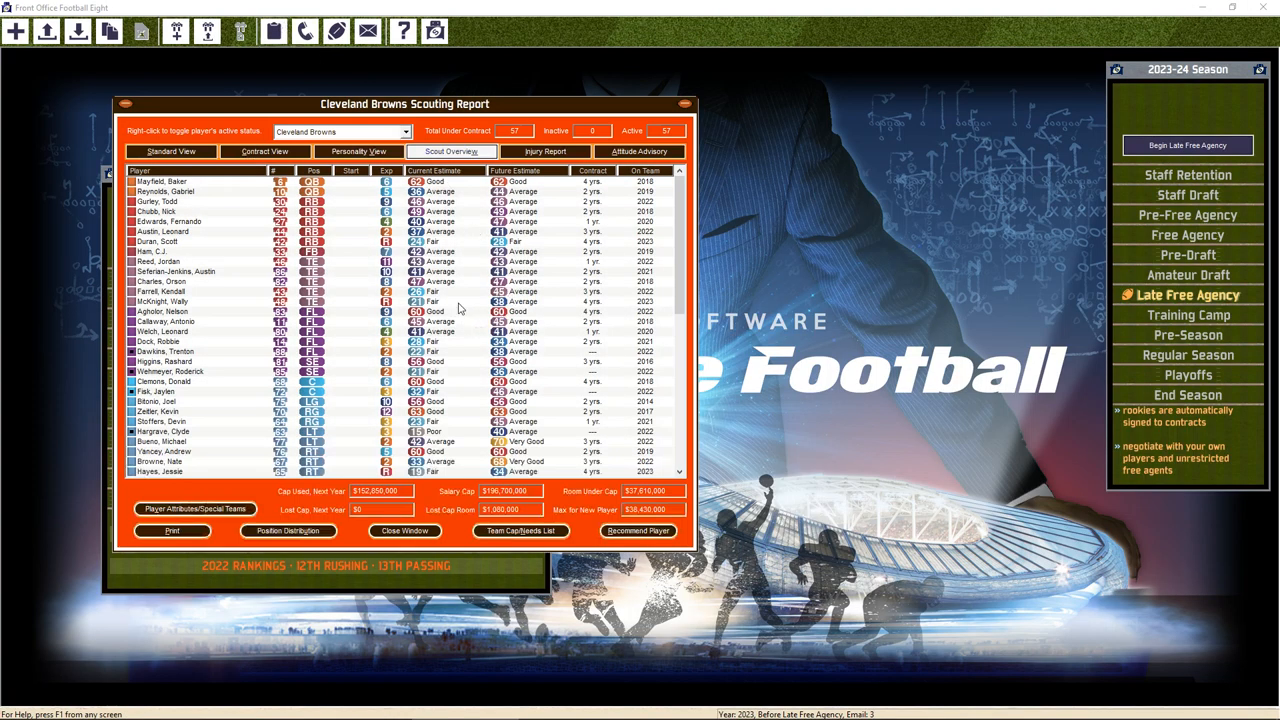
Sort the Browns Scout Overview columns and inspect a drafted rookie's player report
{"action": "scroll", "scroll_direction": "down", "scroll_amount": 3}
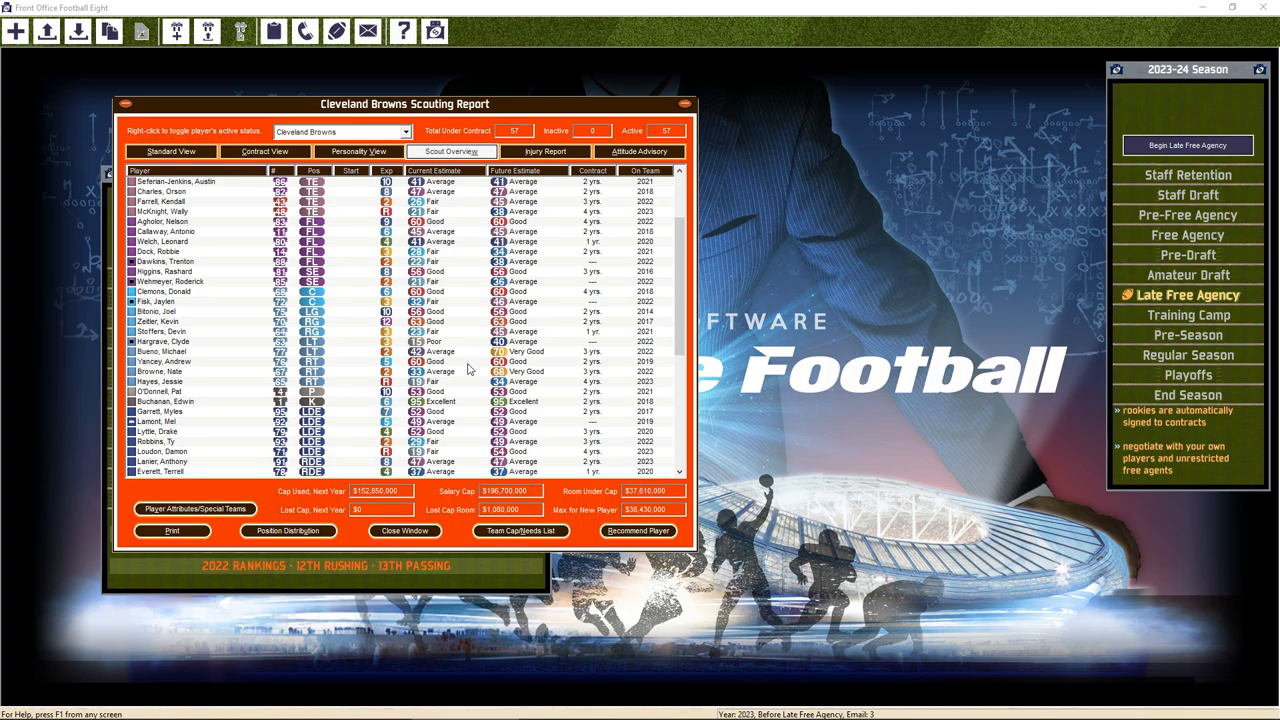
{"action": "mouse_move", "coordinate": [463, 389]}
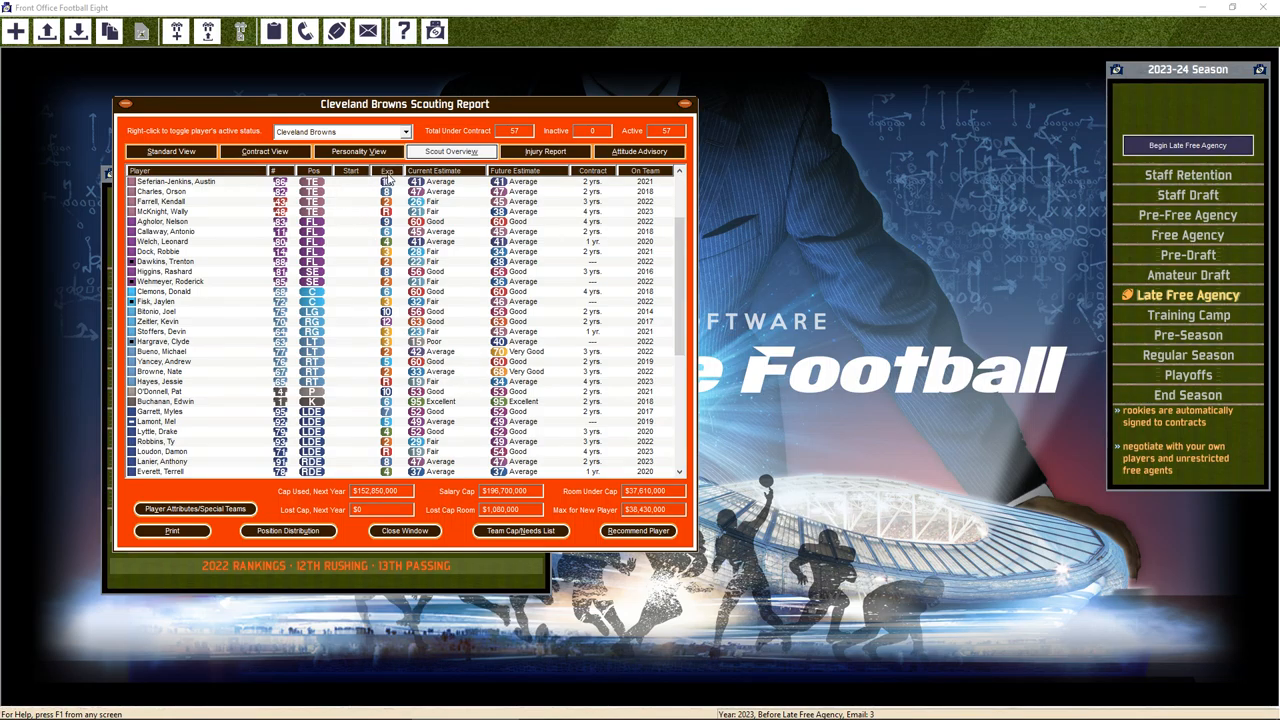
{"action": "left_click", "coordinate": [386, 170]}
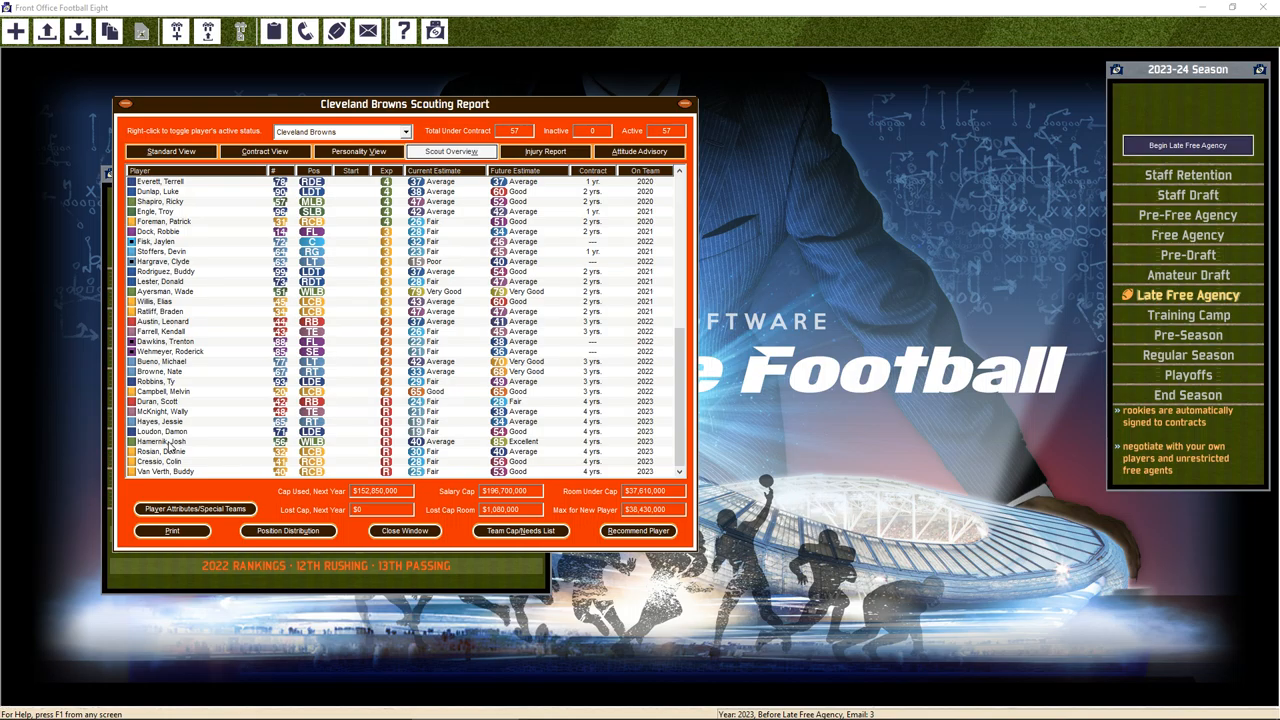
{"action": "double_click", "coordinate": [160, 441]}
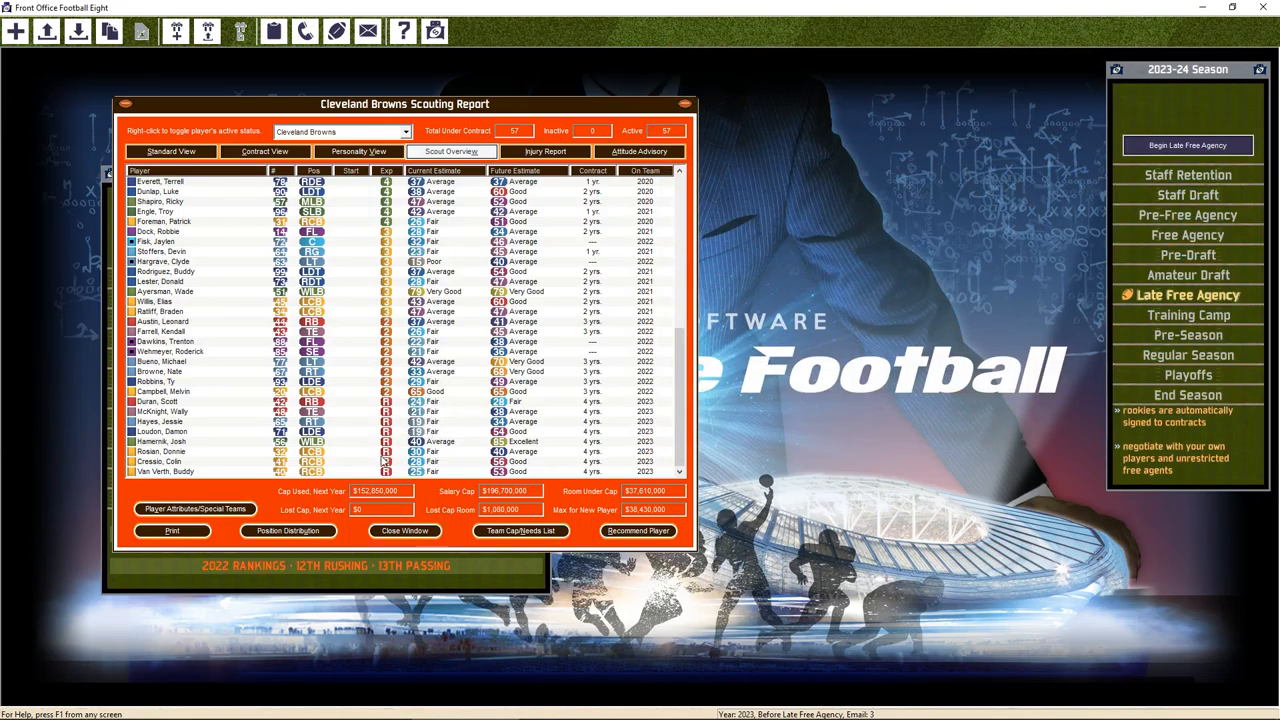
{"action": "mouse_move", "coordinate": [473, 473]}
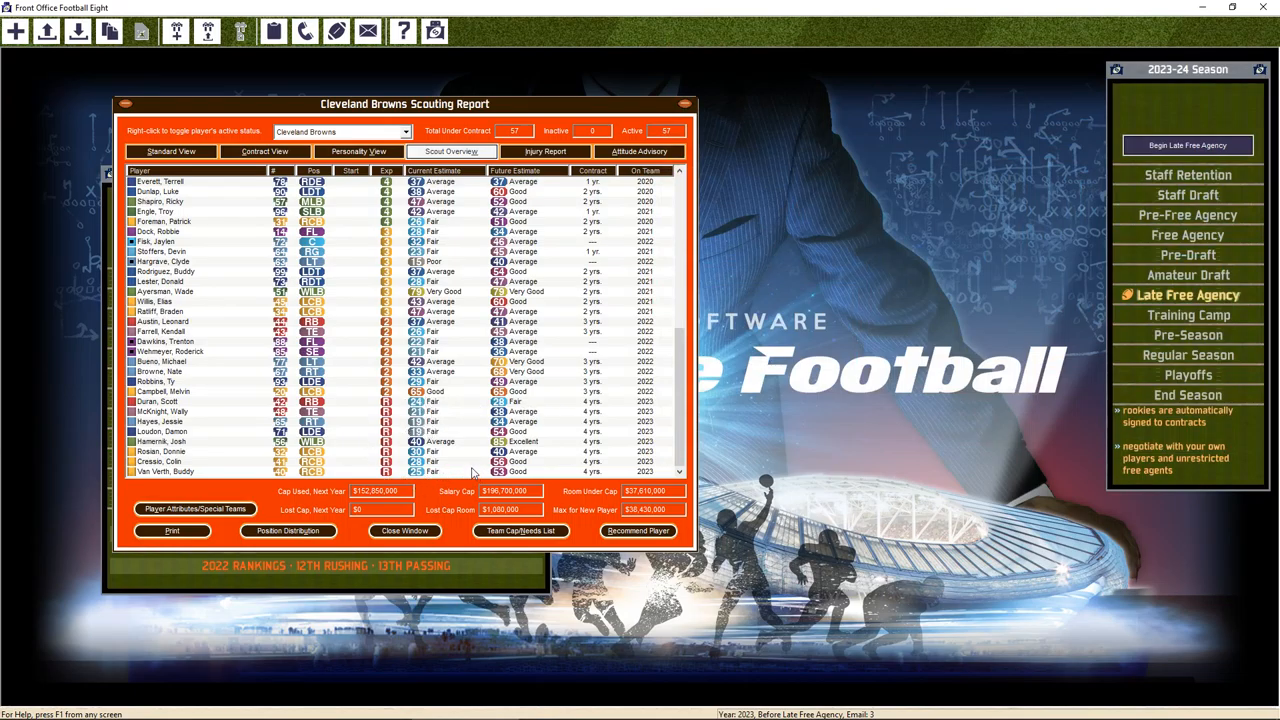
{"action": "mouse_move", "coordinate": [473, 442]}
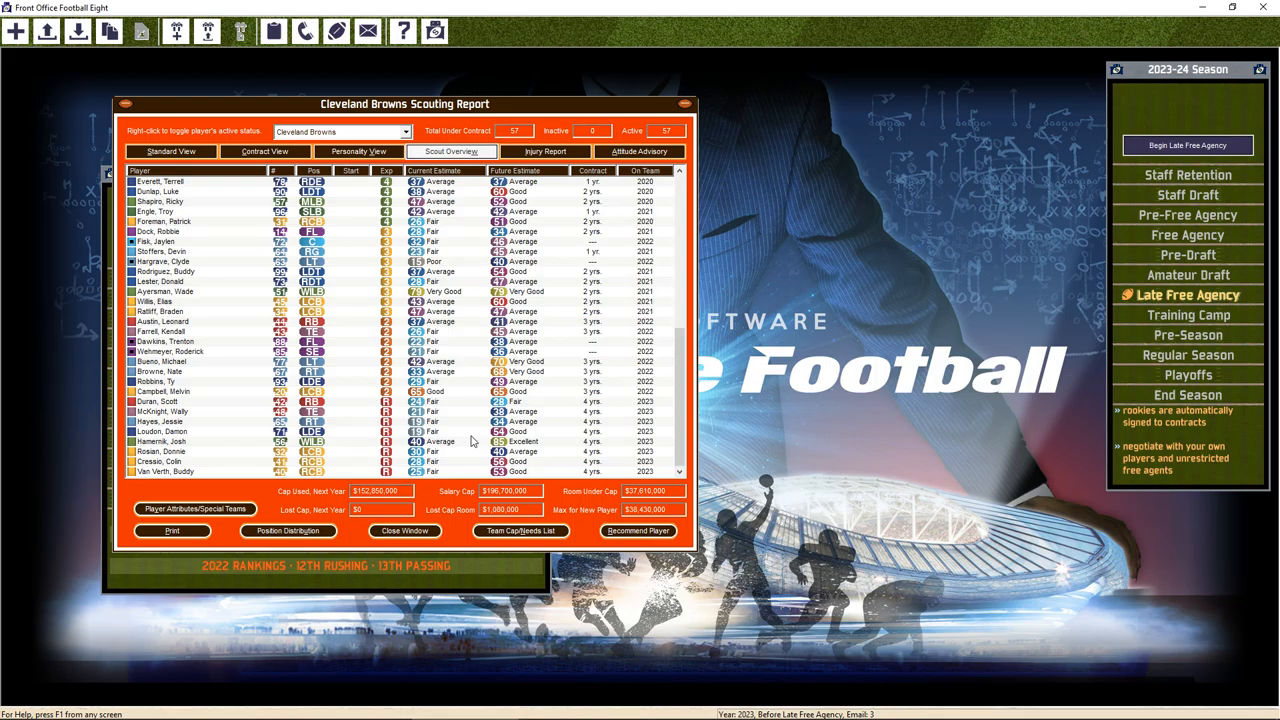
{"action": "left_click", "coordinate": [175, 421]}
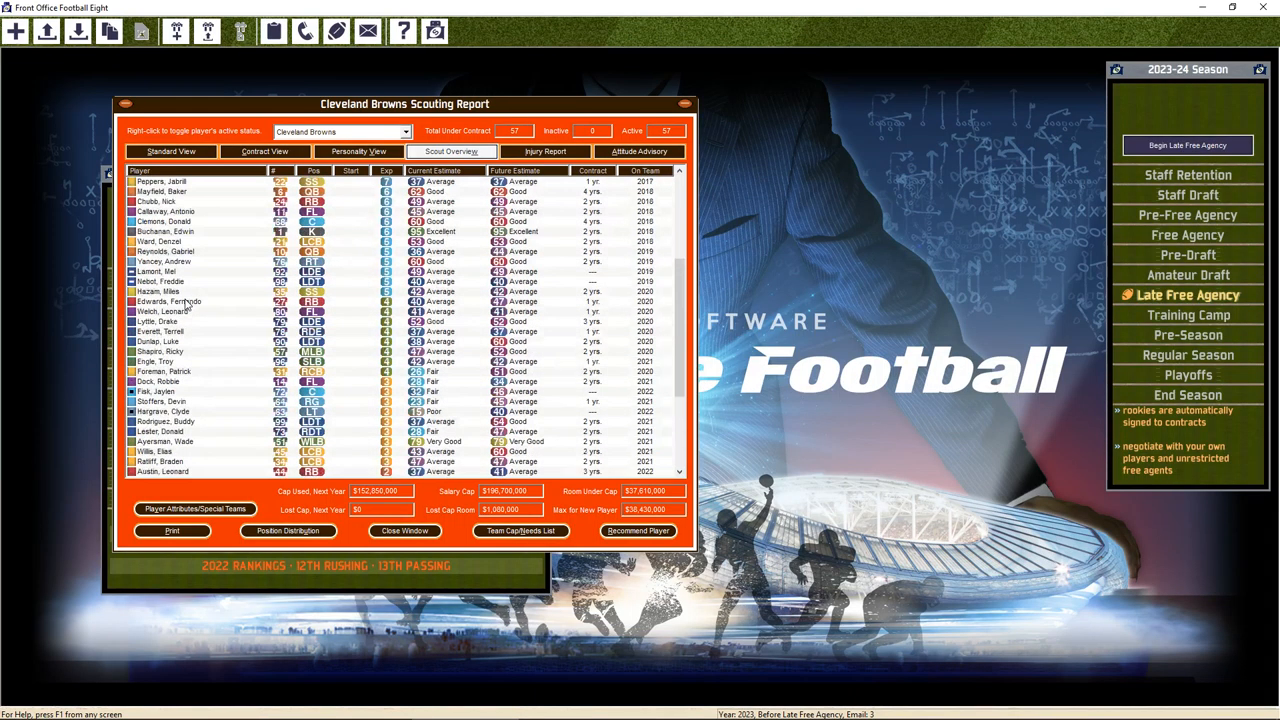
{"action": "scroll", "scroll_direction": "down", "scroll_amount": 3}
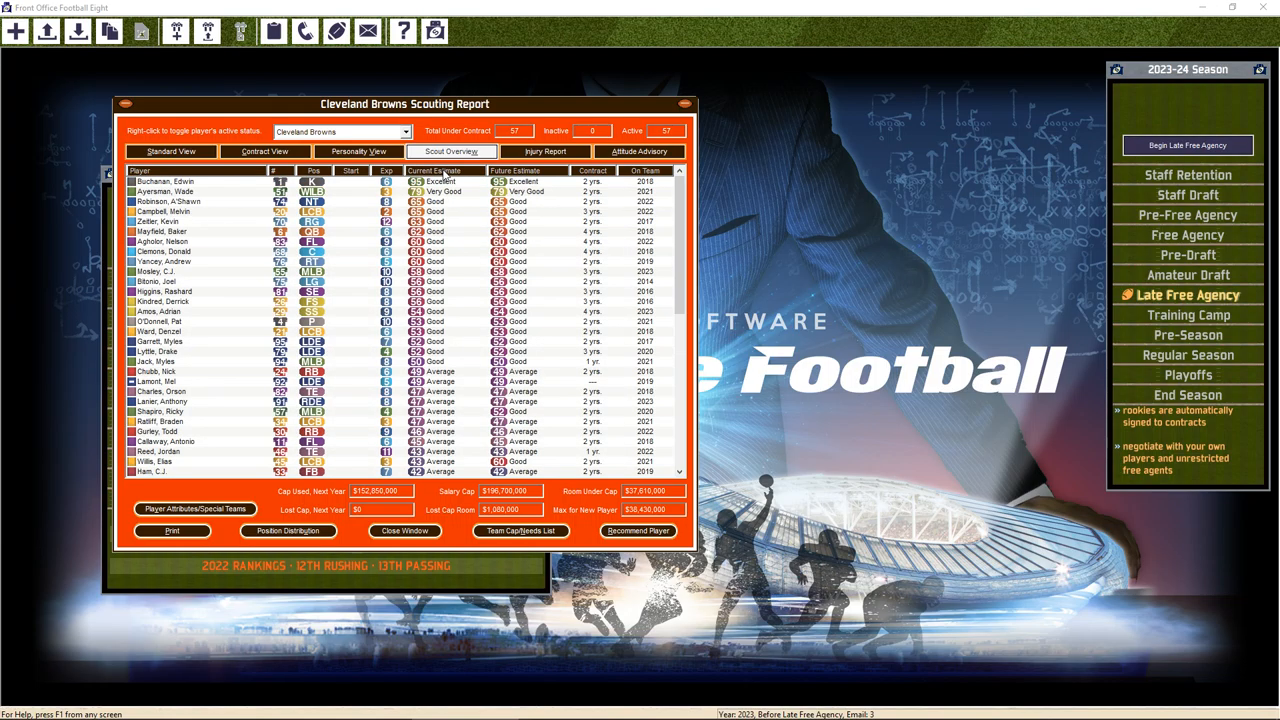
{"action": "mouse_move", "coordinate": [435, 235]}
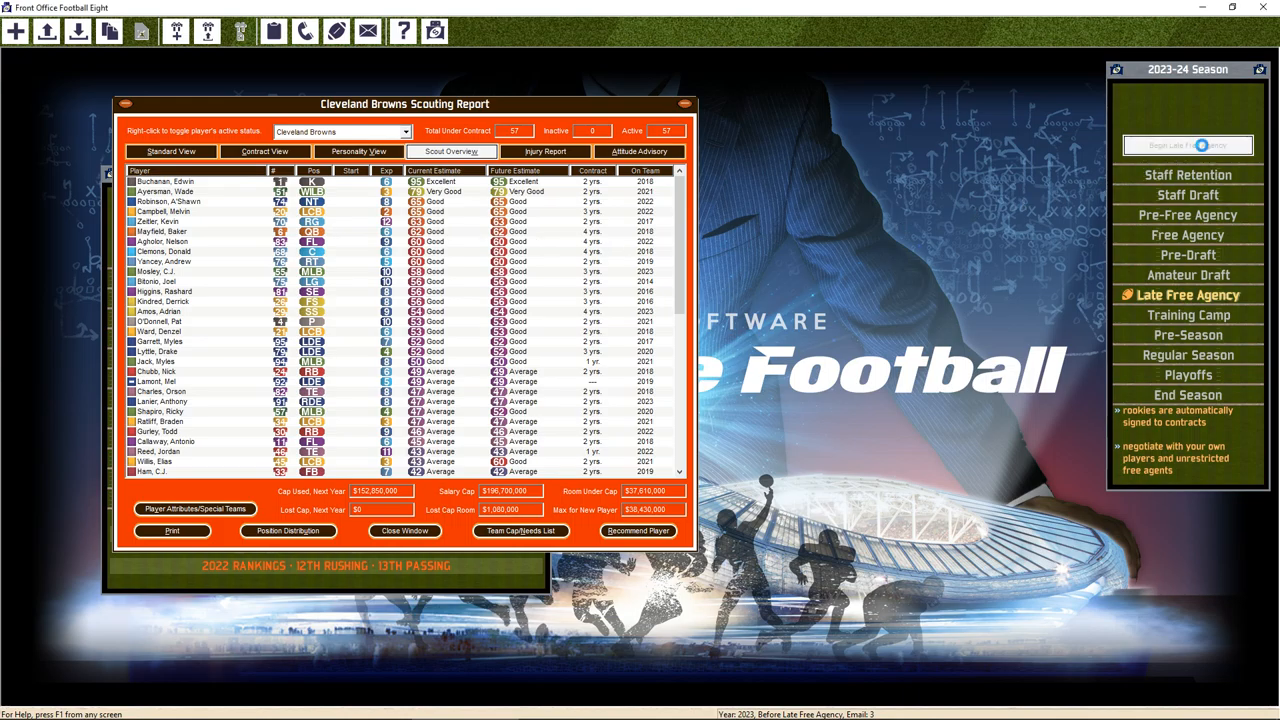
Start late free agency stage one, sort the roster by Pos, and open Recommend
{"action": "left_click", "coordinate": [1188, 145]}
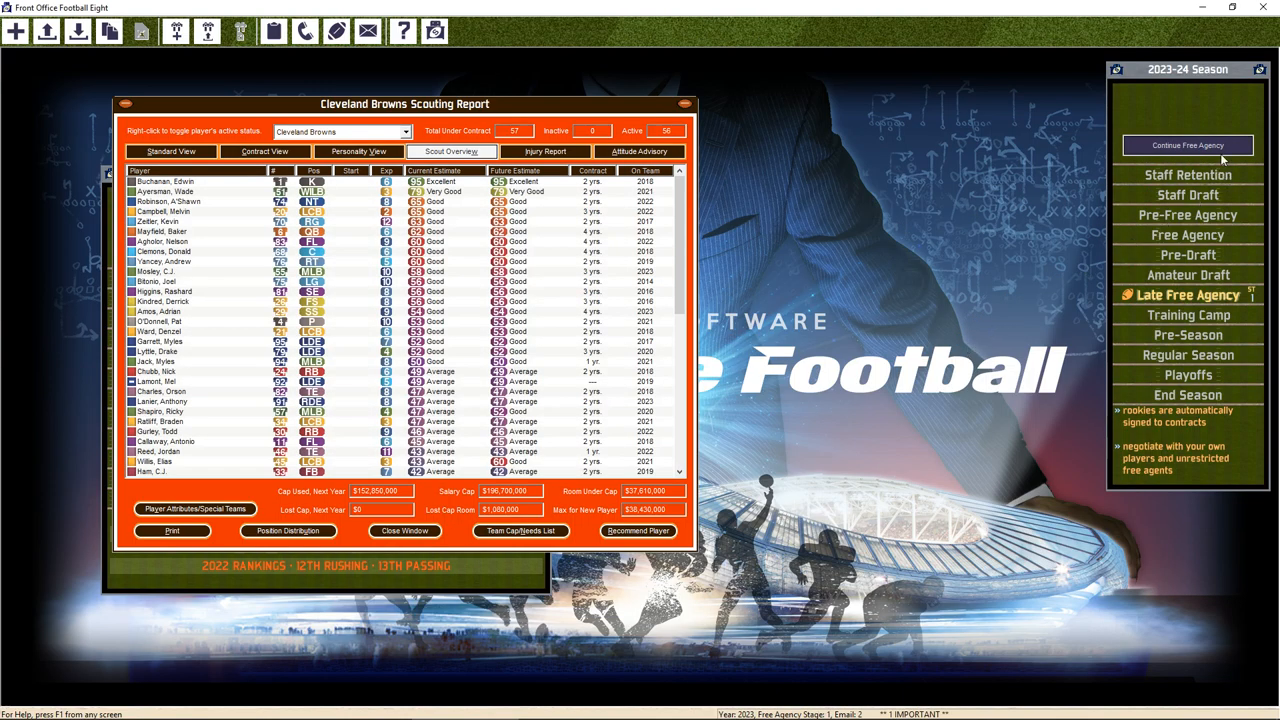
{"action": "left_click", "coordinate": [1187, 145]}
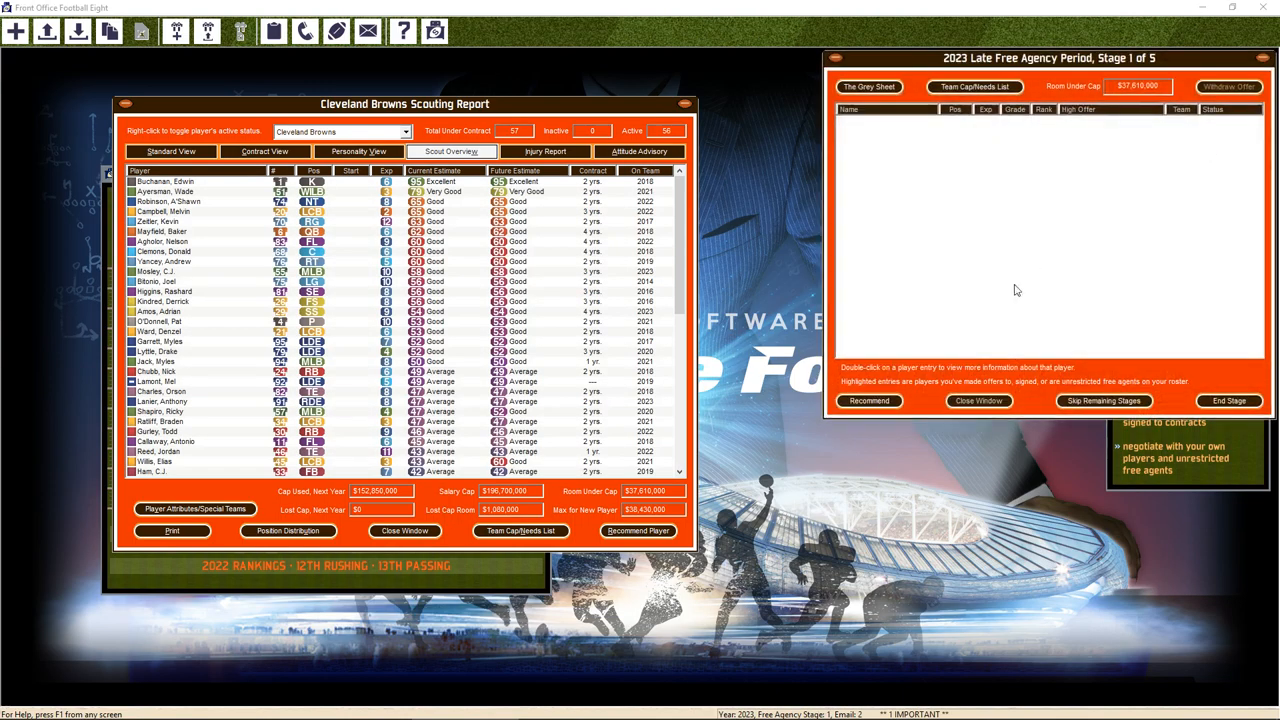
{"action": "left_click", "coordinate": [868, 86]}
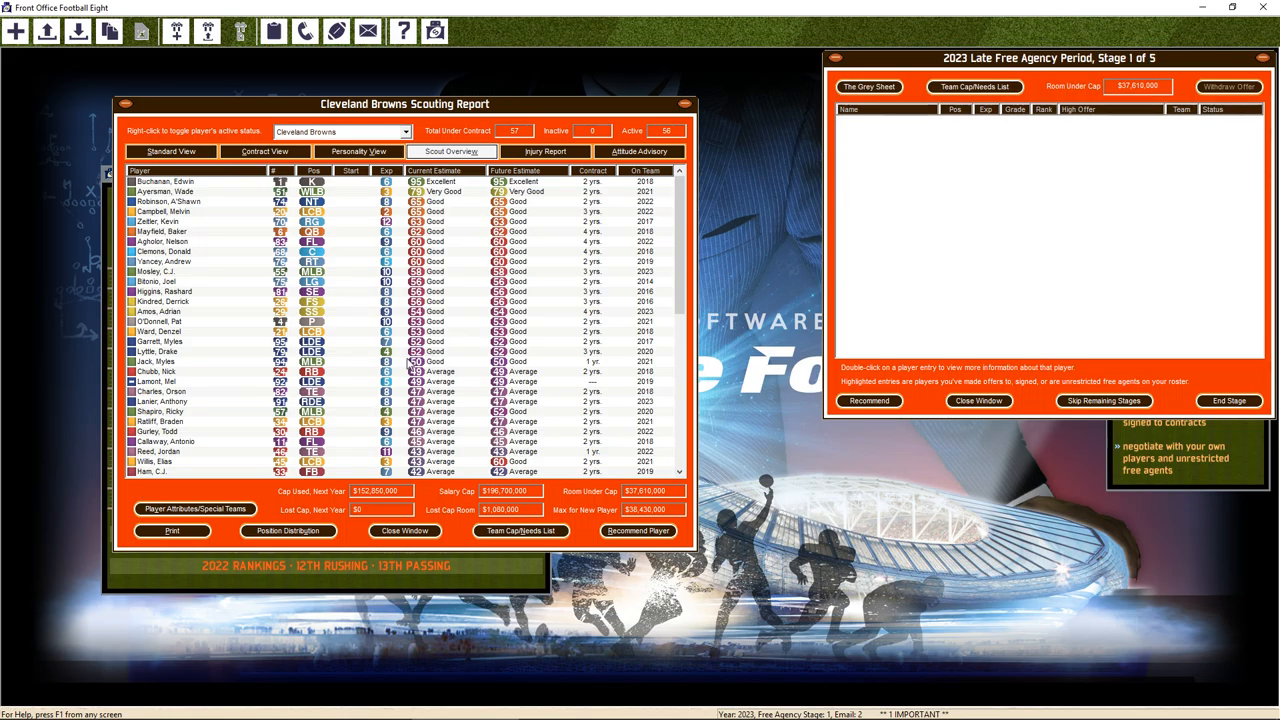
{"action": "mouse_move", "coordinate": [560, 268]}
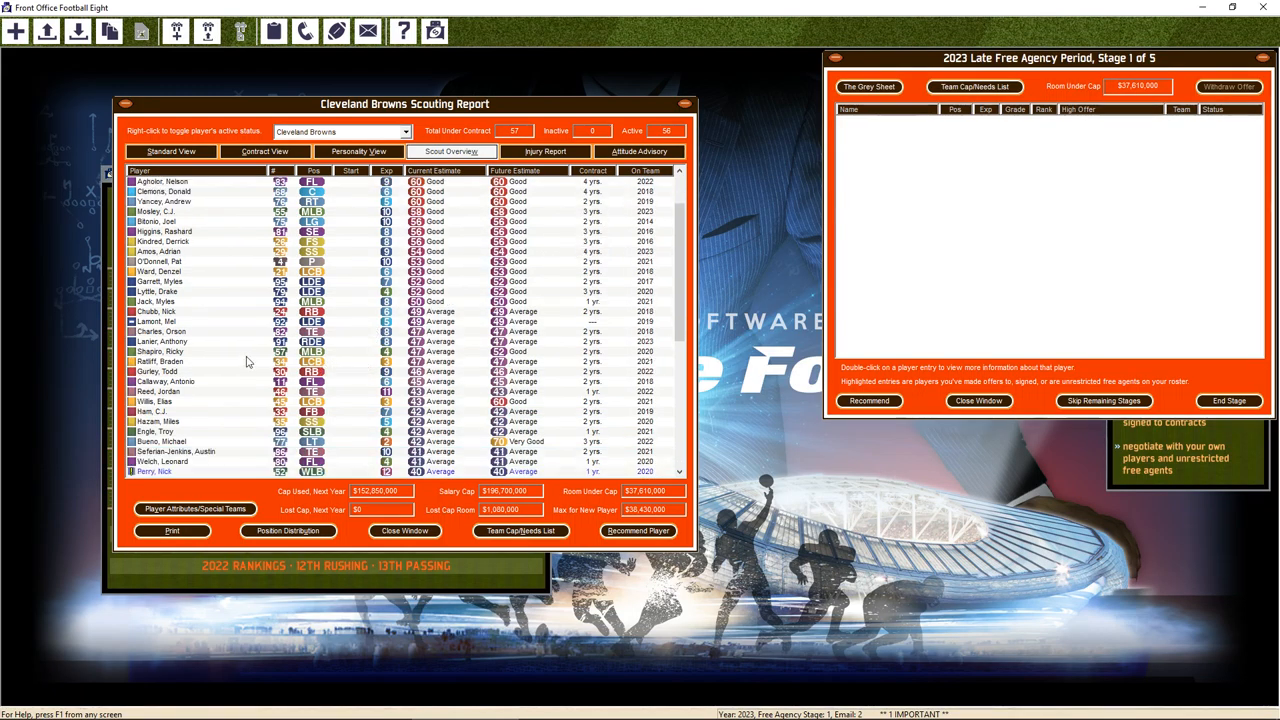
{"action": "scroll", "scroll_direction": "up", "scroll_amount": 3}
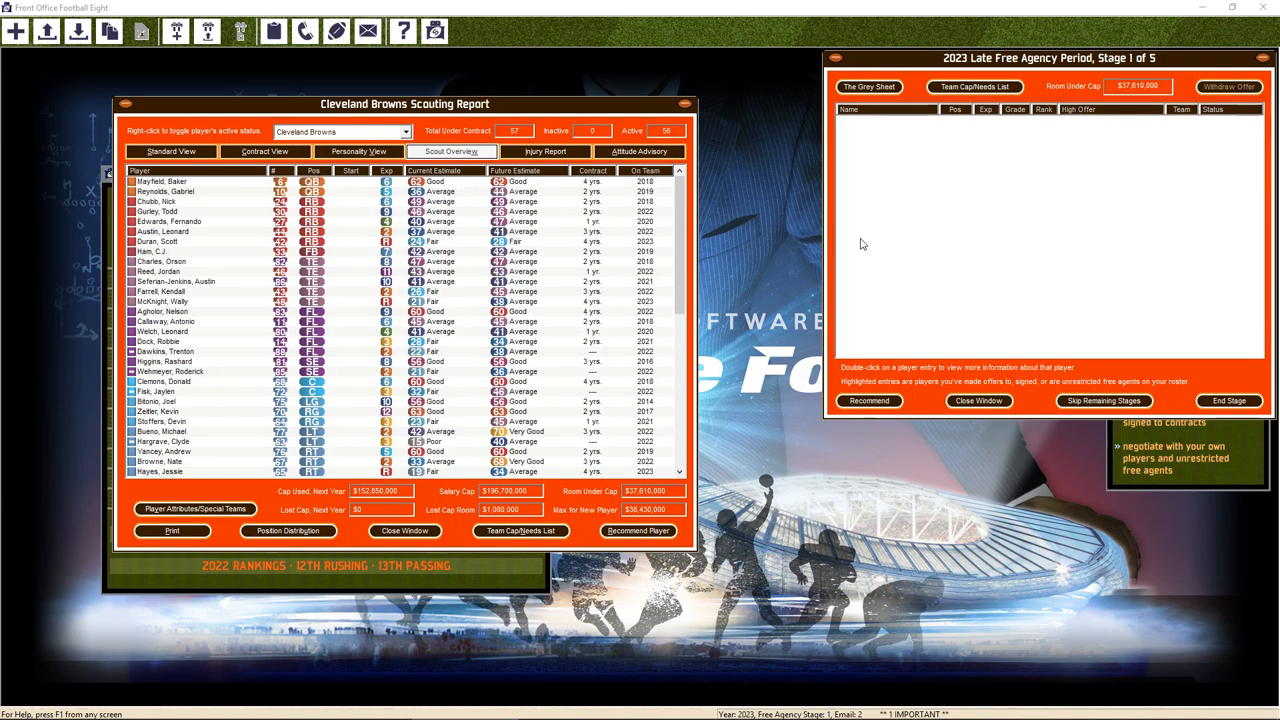
{"action": "mouse_move", "coordinate": [399, 288]}
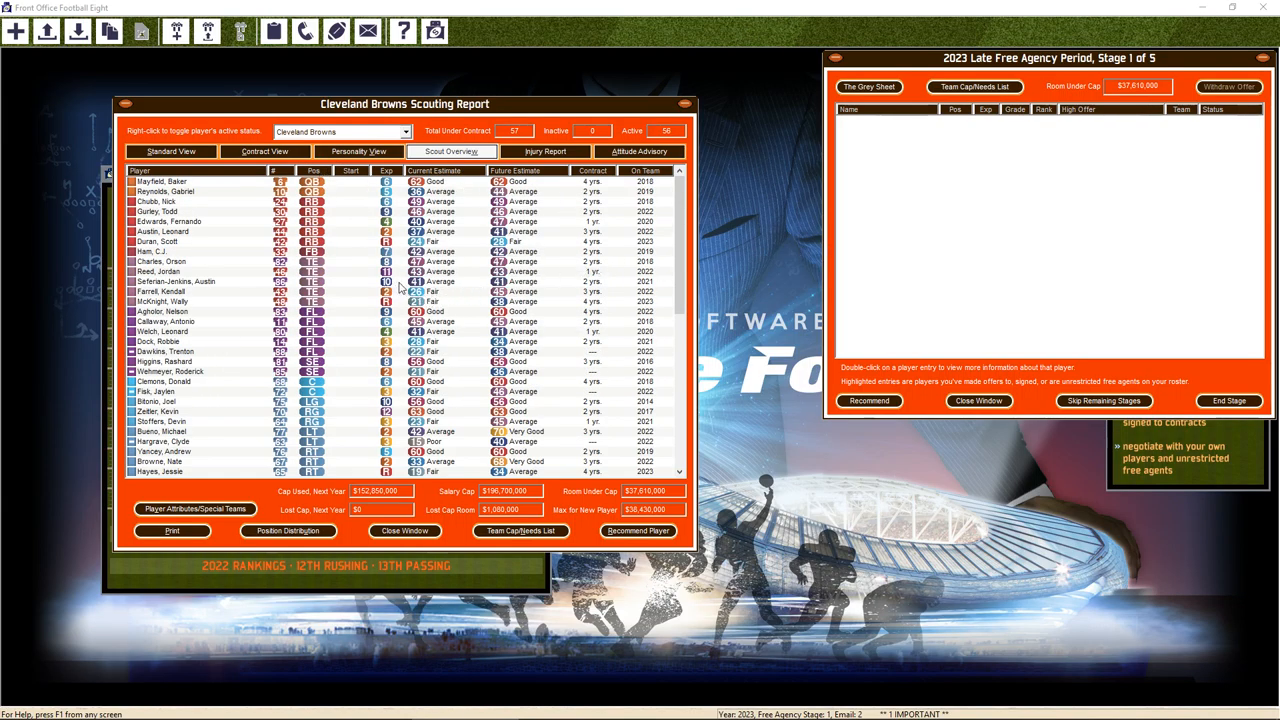
{"action": "mouse_move", "coordinate": [163, 250]}
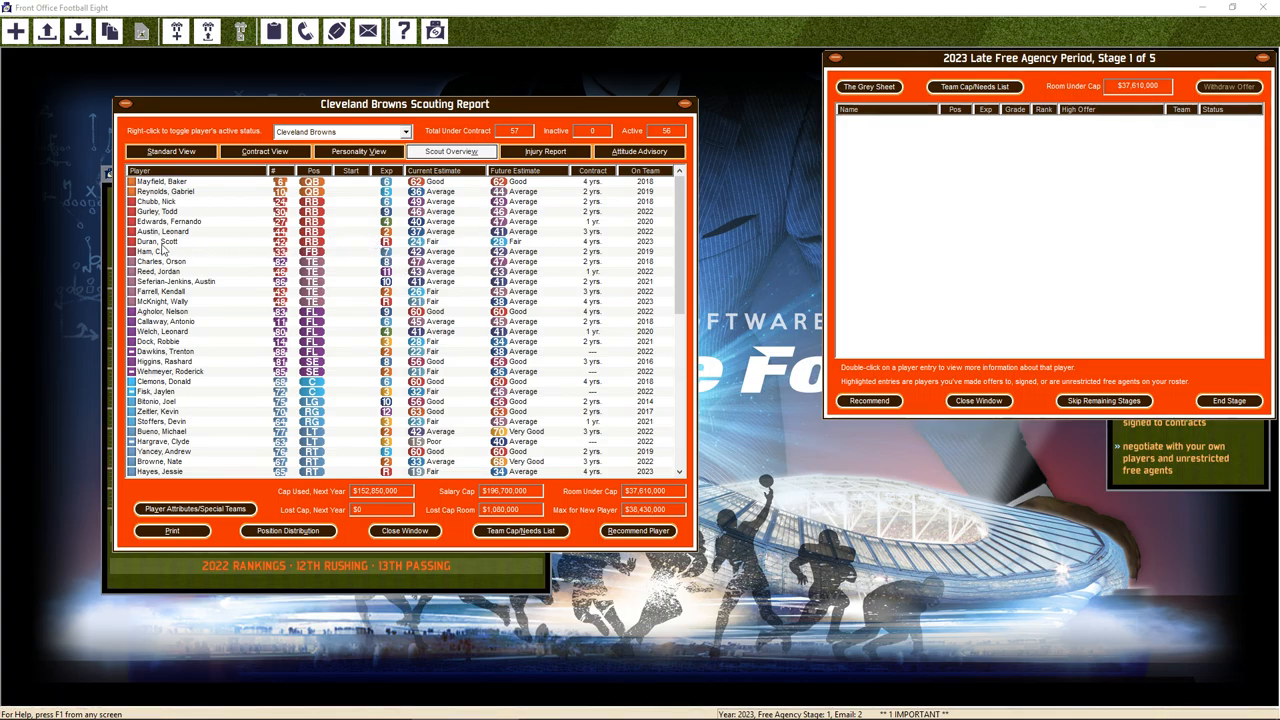
{"action": "double_click", "coordinate": [156, 241]}
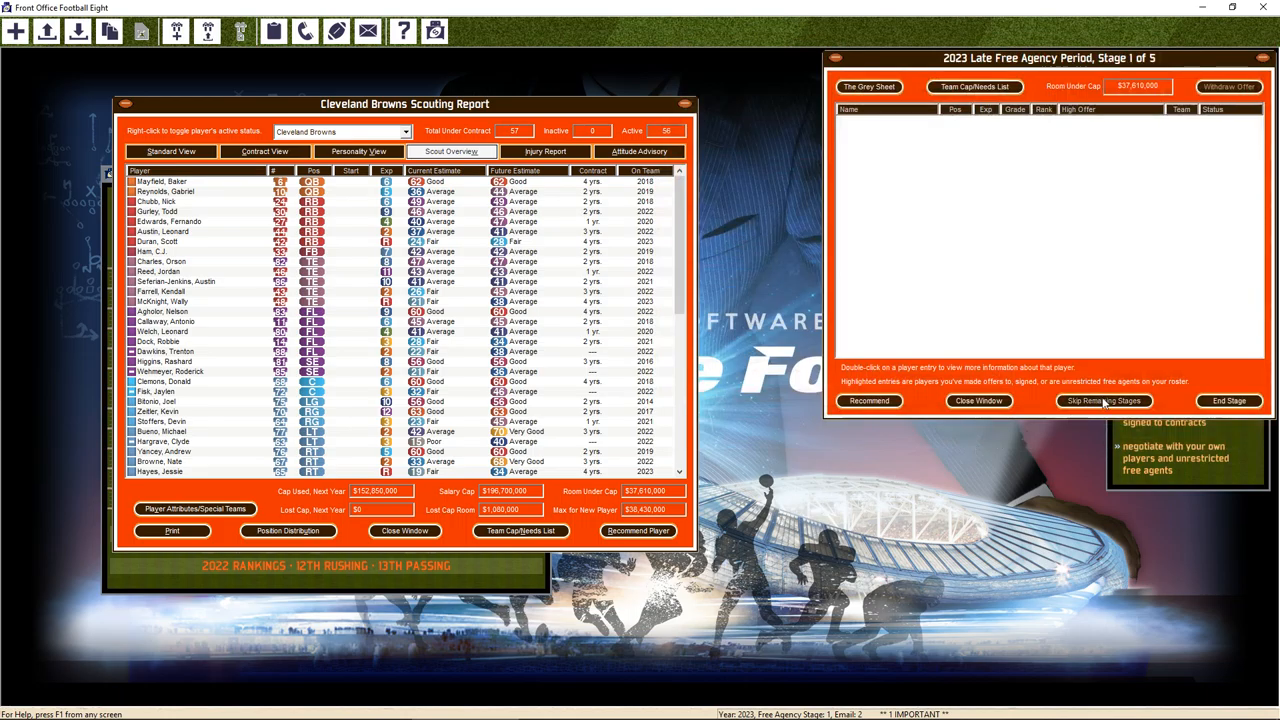
{"action": "mouse_move", "coordinate": [1064, 337]}
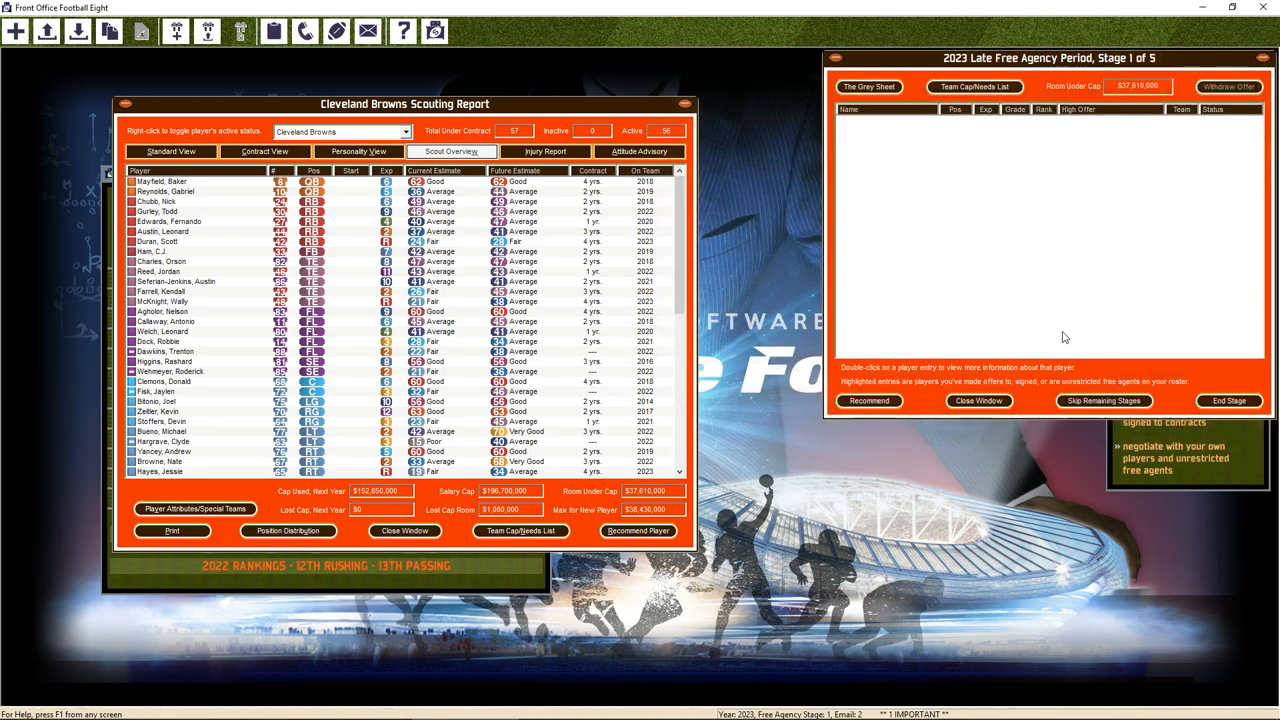
{"action": "left_click", "coordinate": [868, 400]}
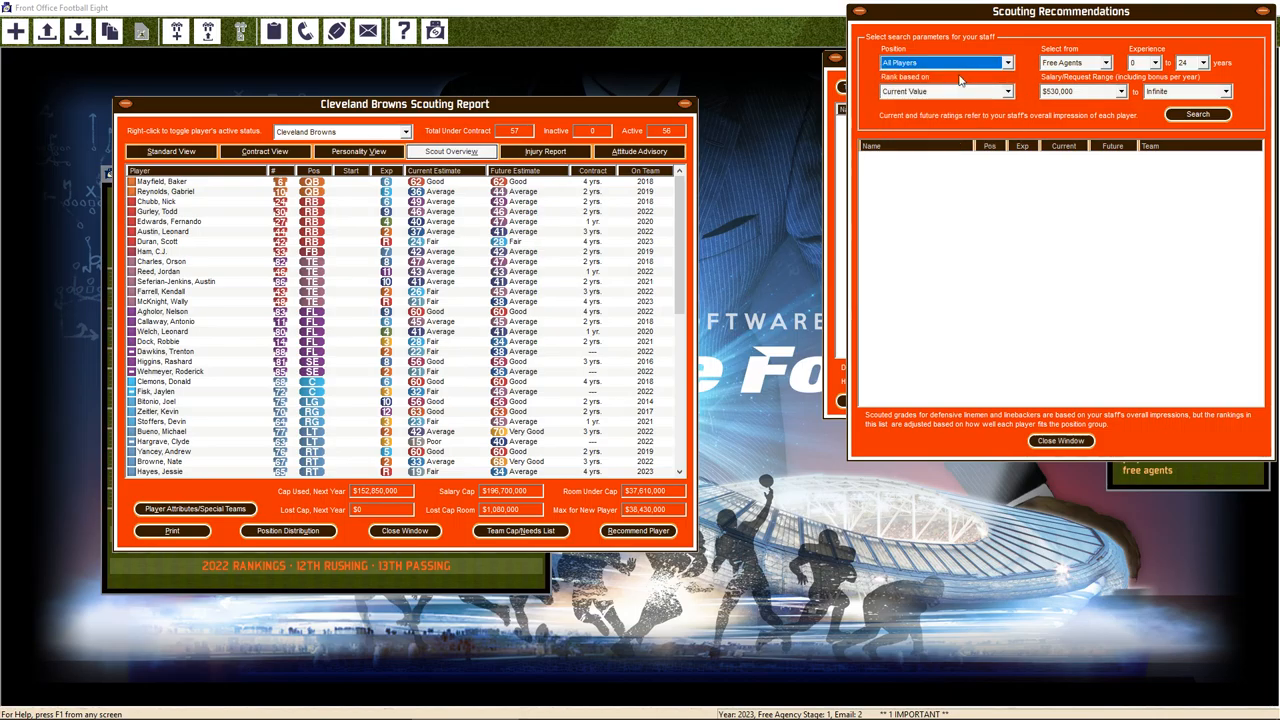
Rank recommendations by Future Potential and offer Harvey Wilhelm a one-year $530,000 contract
{"action": "left_click", "coordinate": [945, 91]}
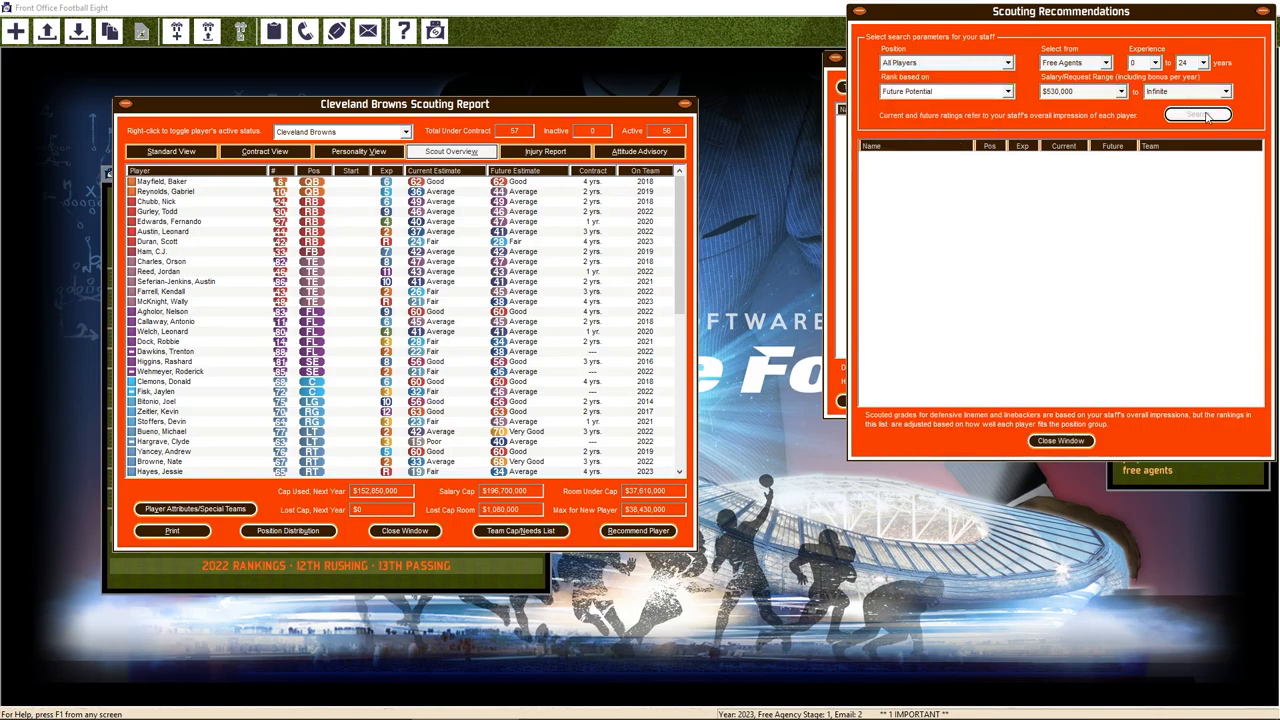
{"action": "left_click", "coordinate": [1197, 114]}
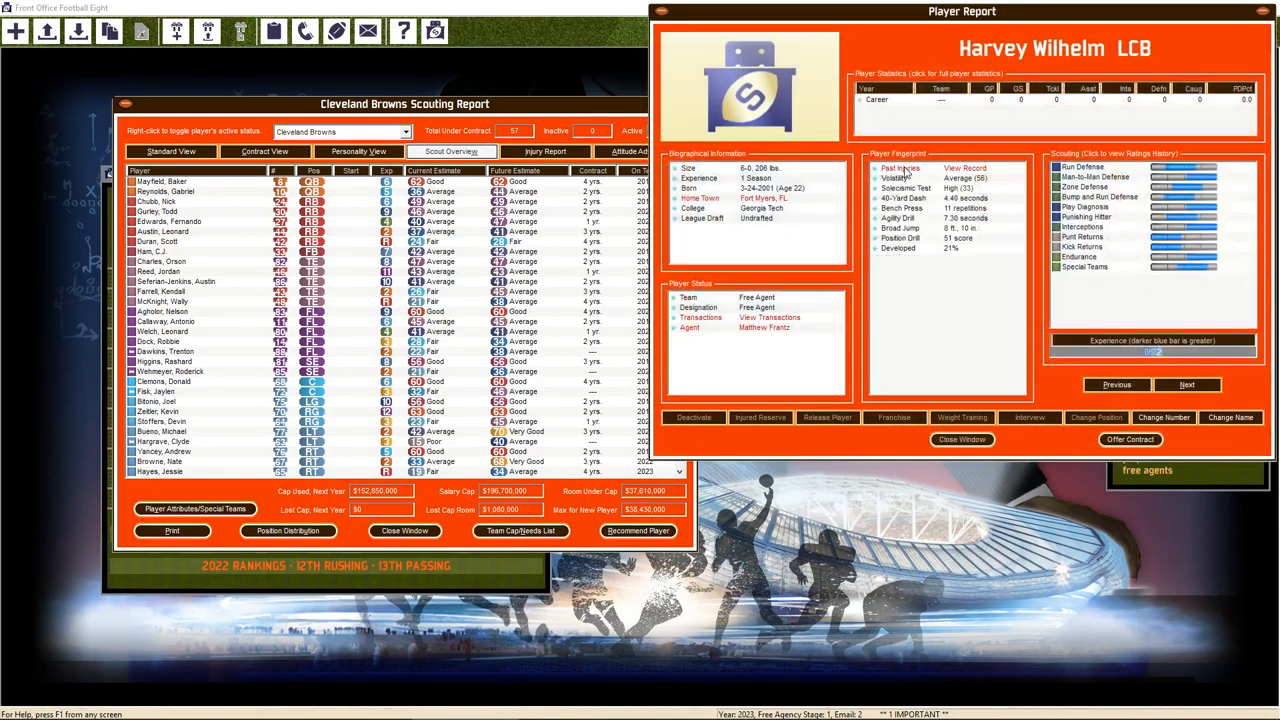
{"action": "left_click", "coordinate": [1130, 440]}
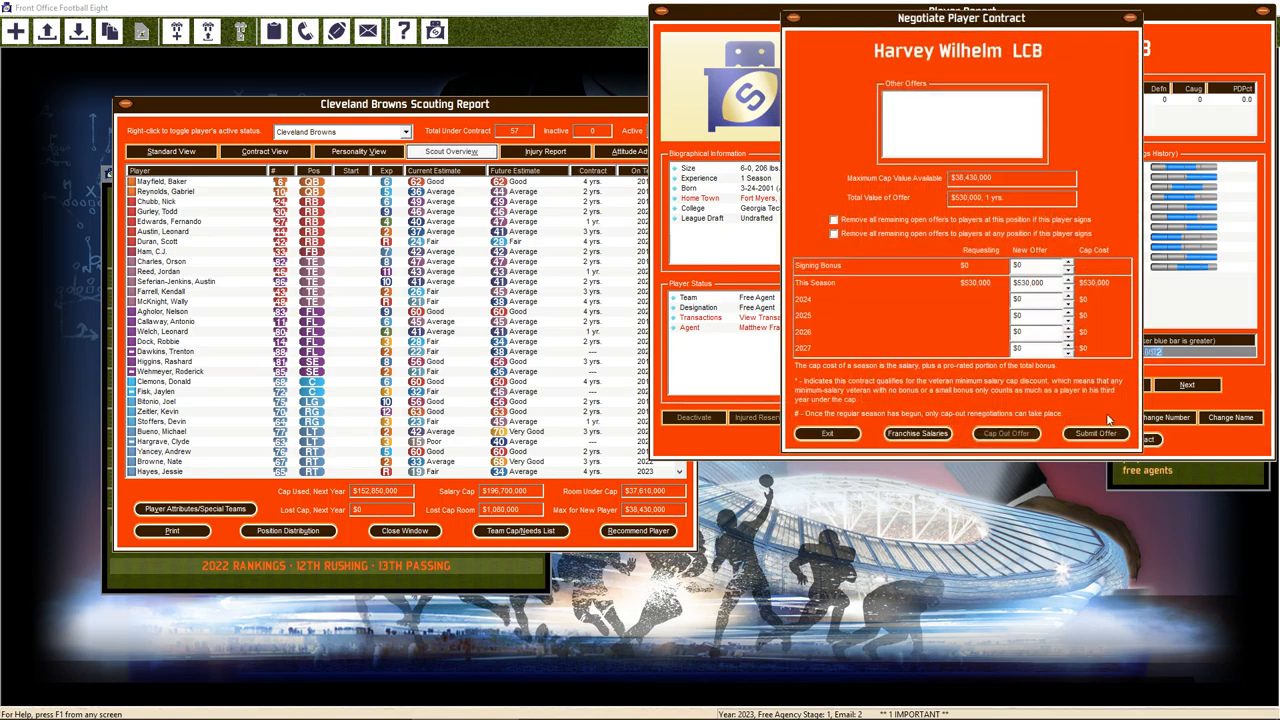
{"action": "left_click", "coordinate": [1095, 433]}
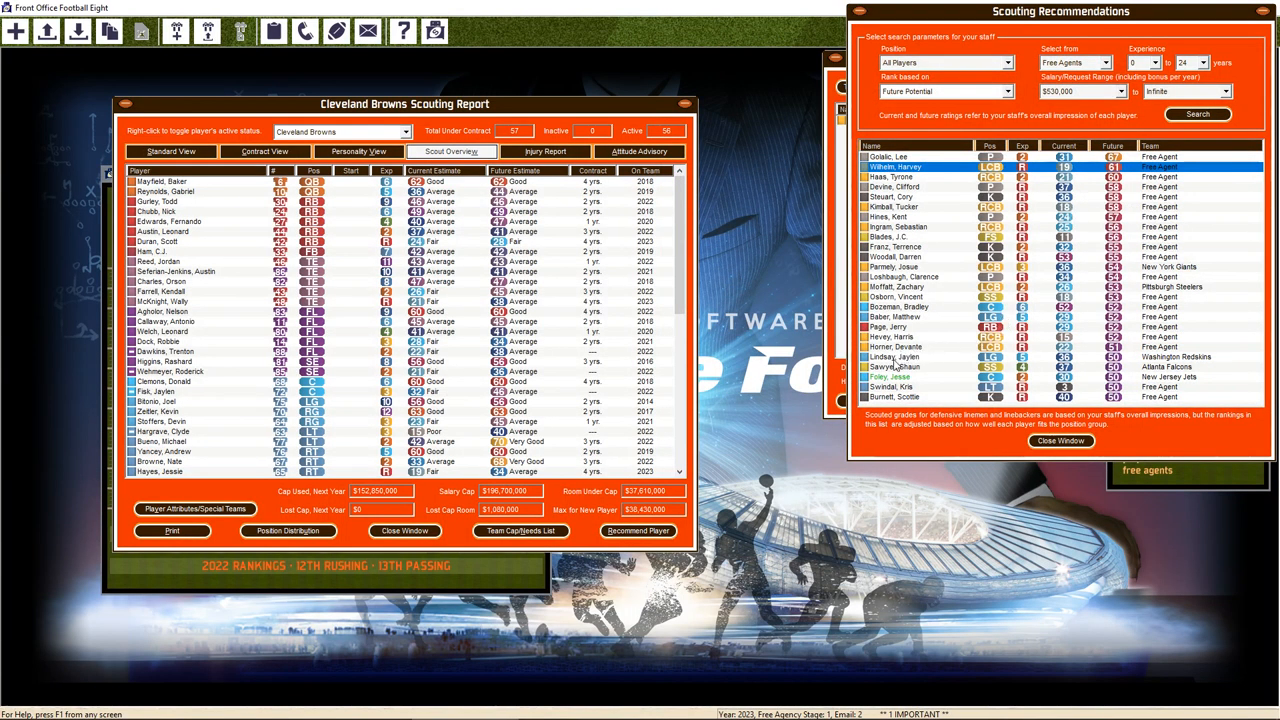
Review recommended free agents' reports and submit a $530,000 offer to J.C. Blades
{"action": "left_click", "coordinate": [895, 357]}
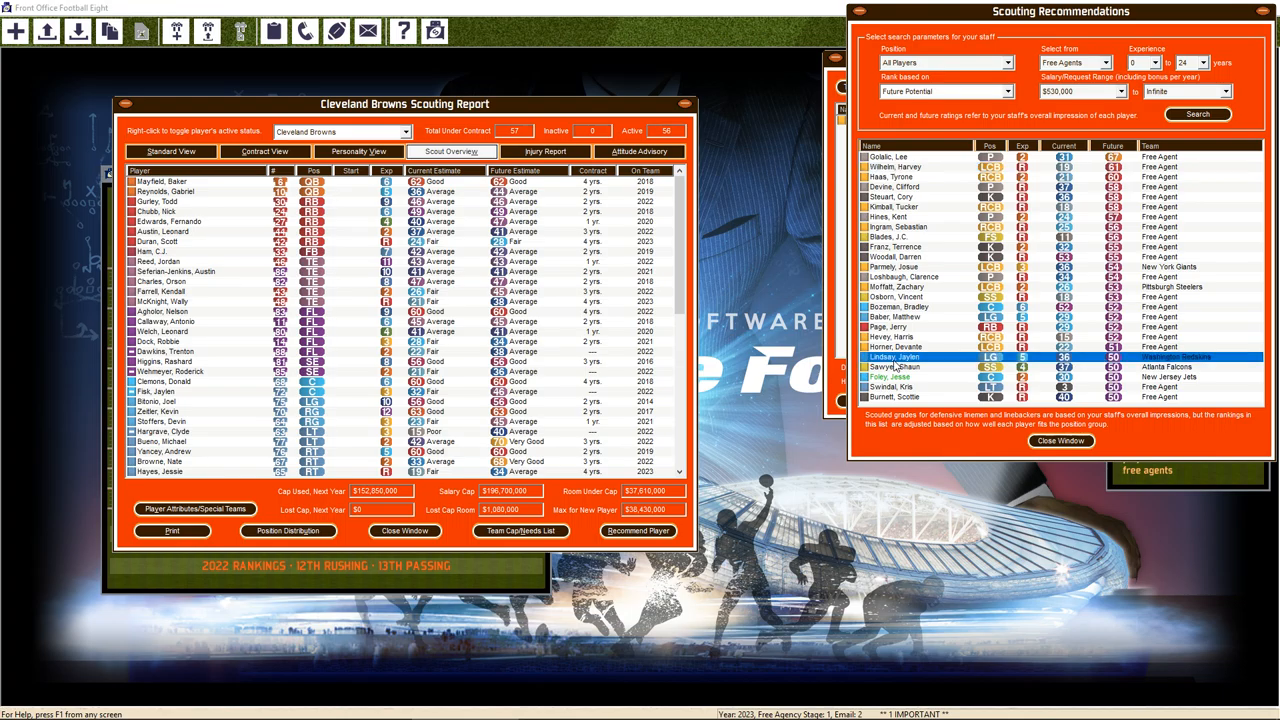
{"action": "double_click", "coordinate": [895, 357]}
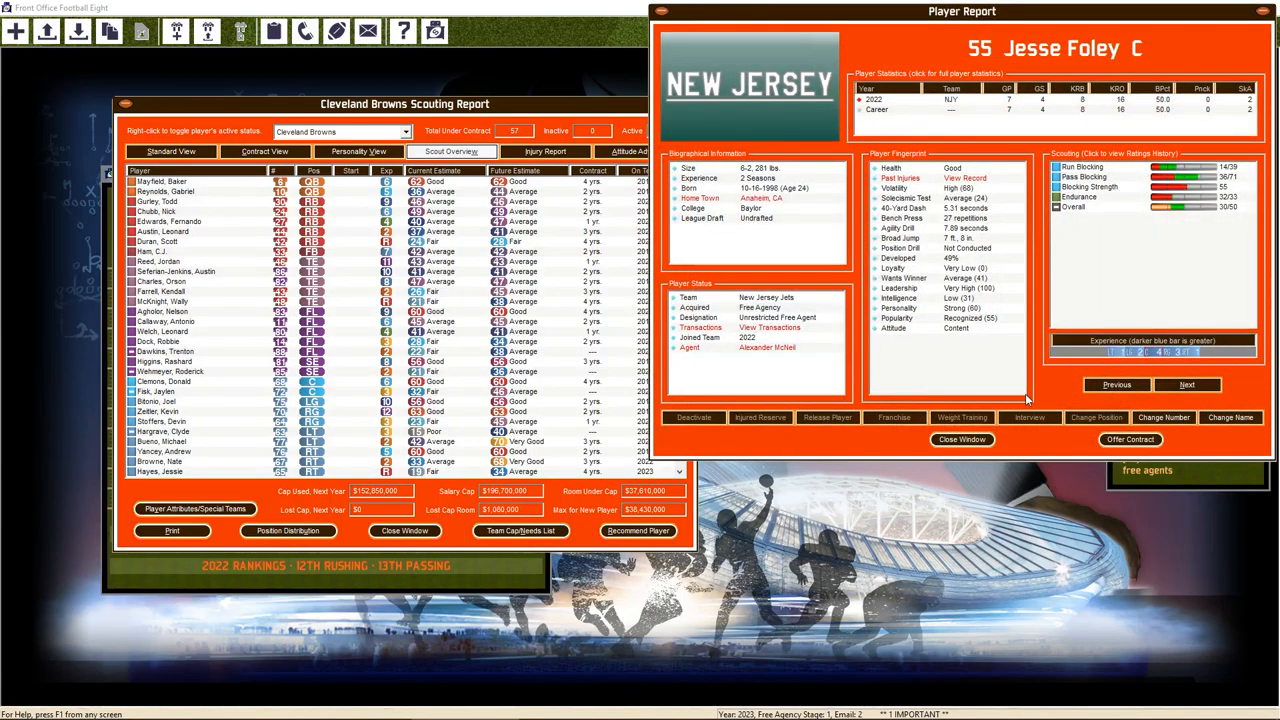
{"action": "left_click", "coordinate": [962, 439]}
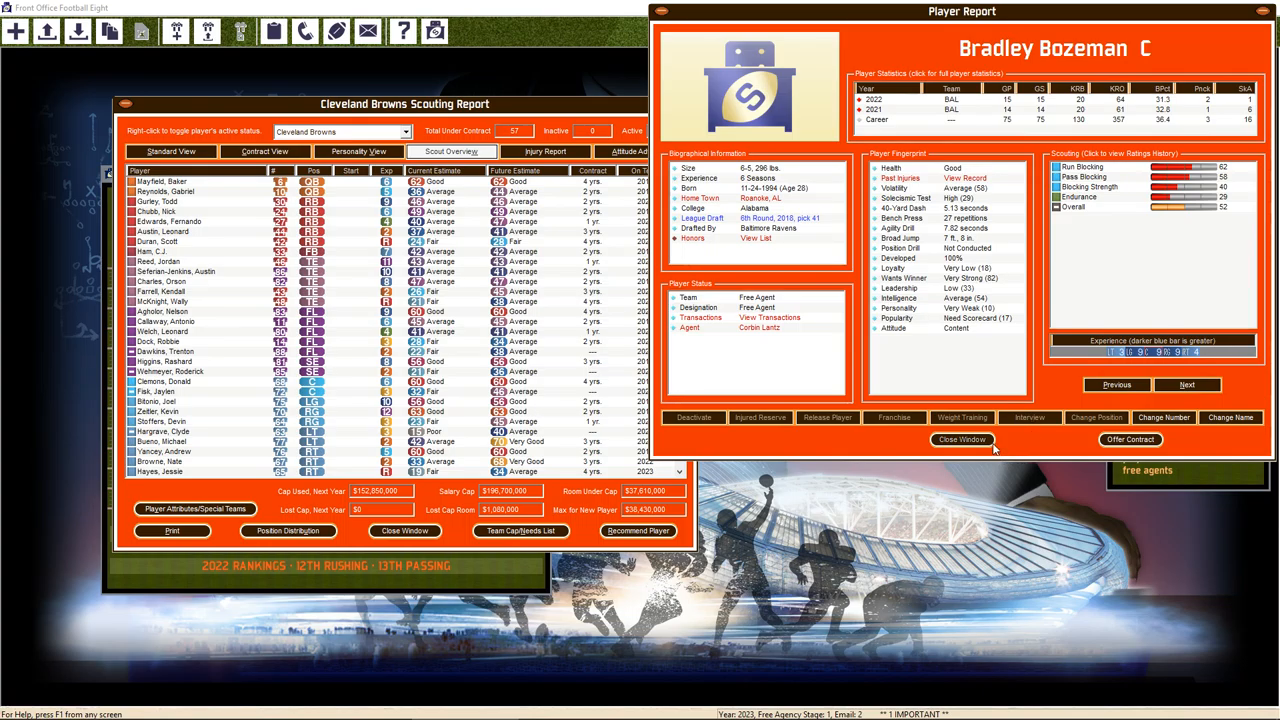
{"action": "left_click", "coordinate": [961, 440]}
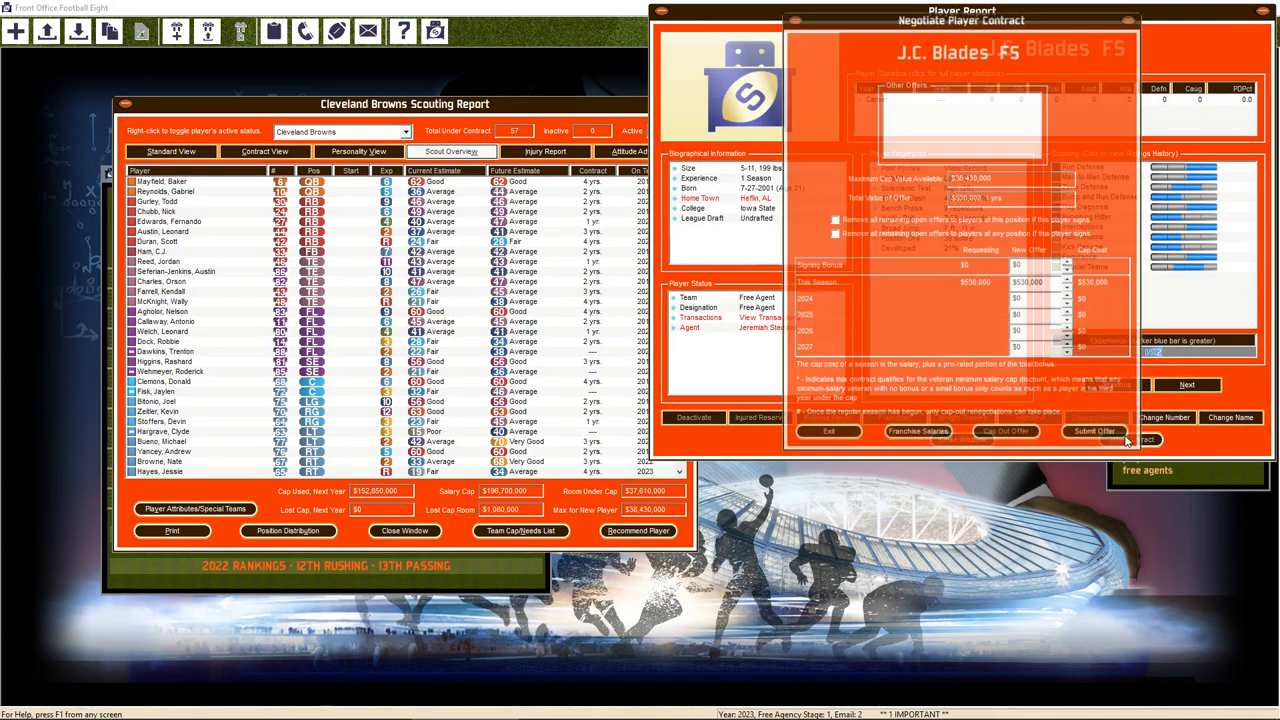
{"action": "left_click", "coordinate": [1094, 433]}
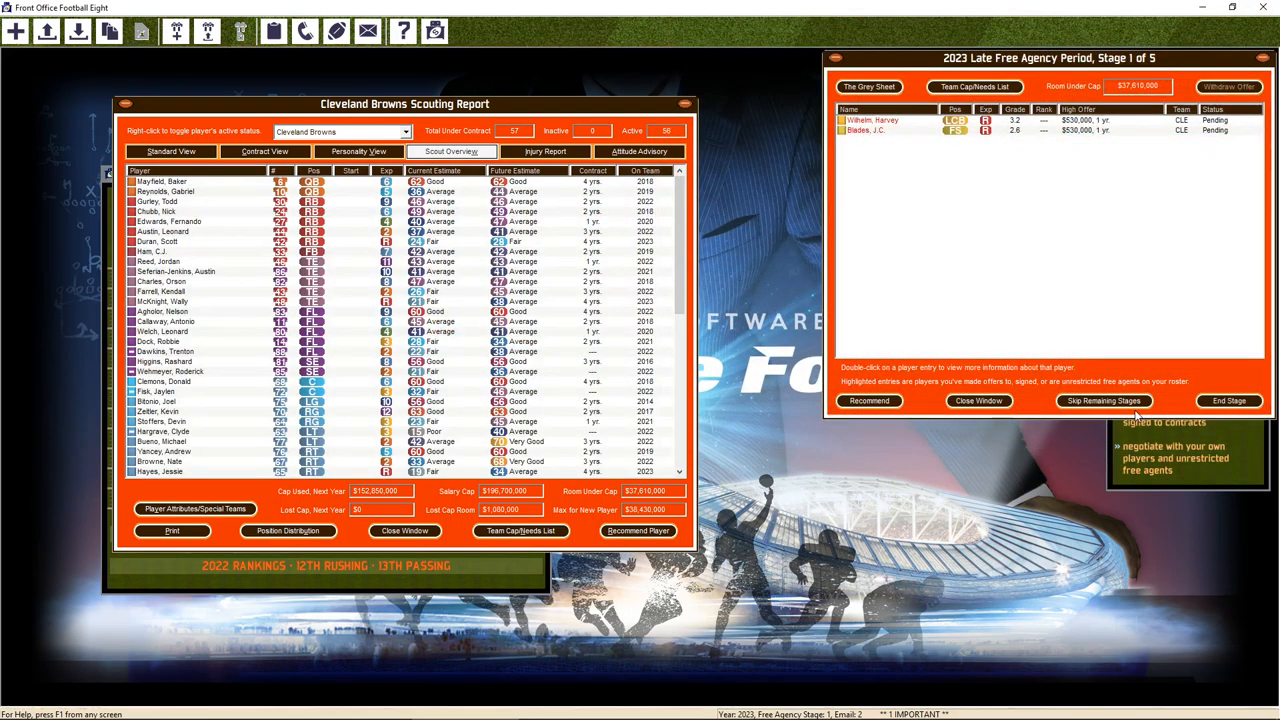
End late free agency by skipping the remaining stages and closing the period summary
{"action": "left_click", "coordinate": [1104, 400]}
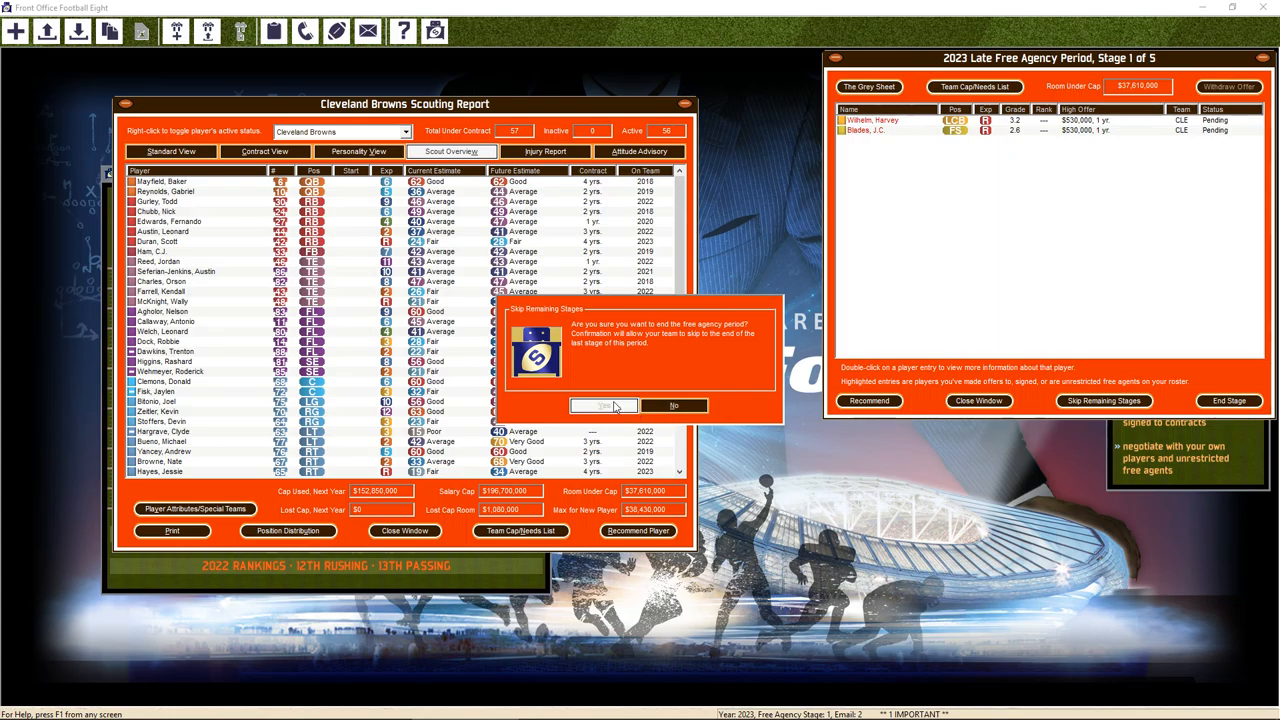
{"action": "left_click", "coordinate": [603, 405]}
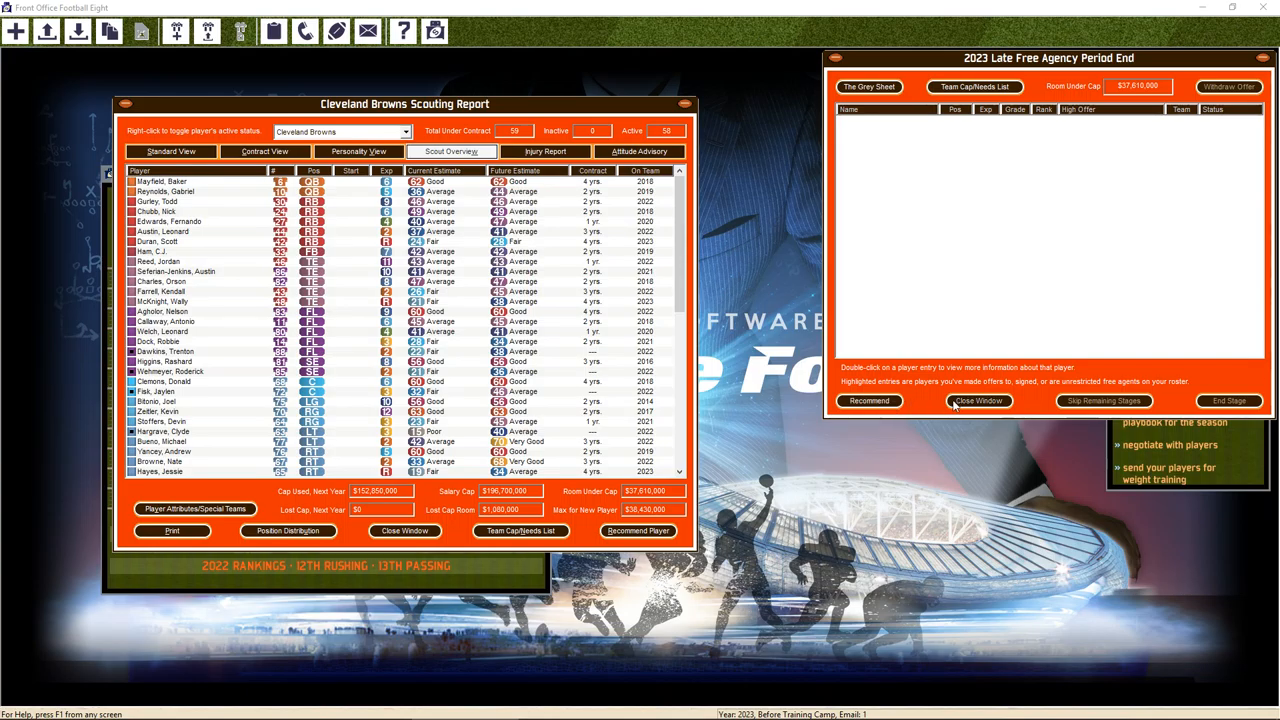
{"action": "left_click", "coordinate": [977, 400]}
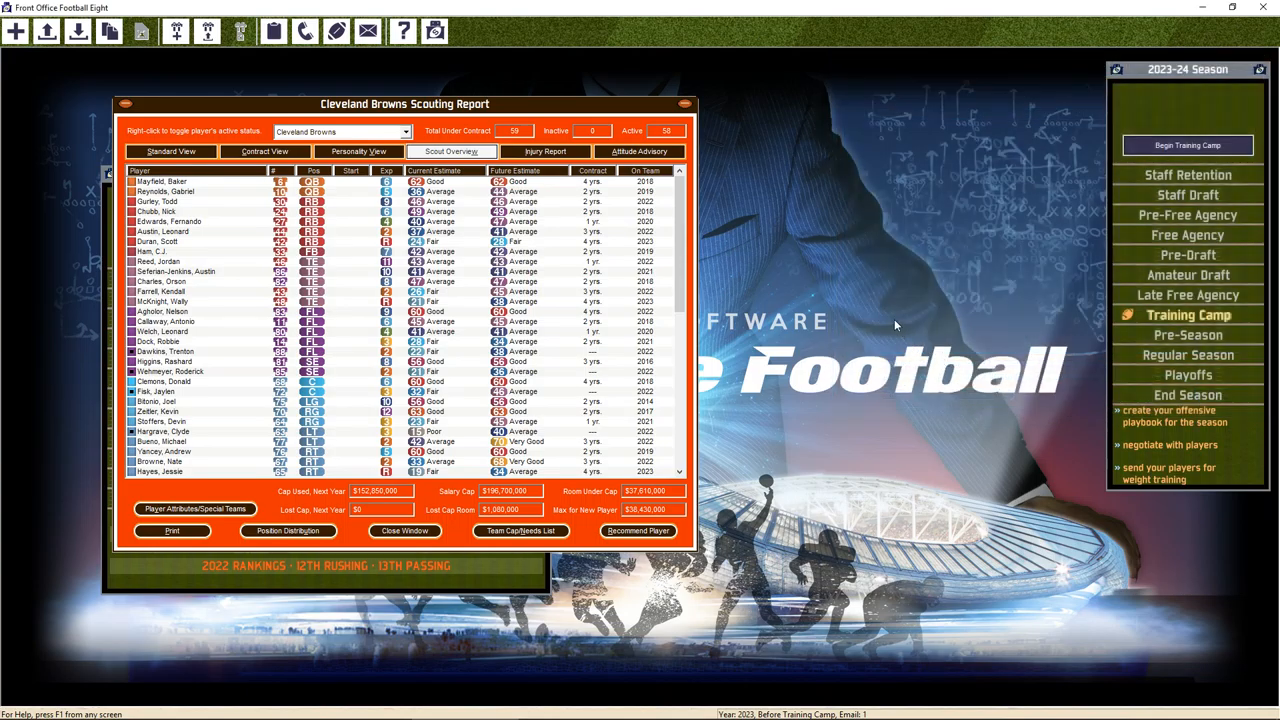
{"action": "mouse_move", "coordinate": [473, 409]}
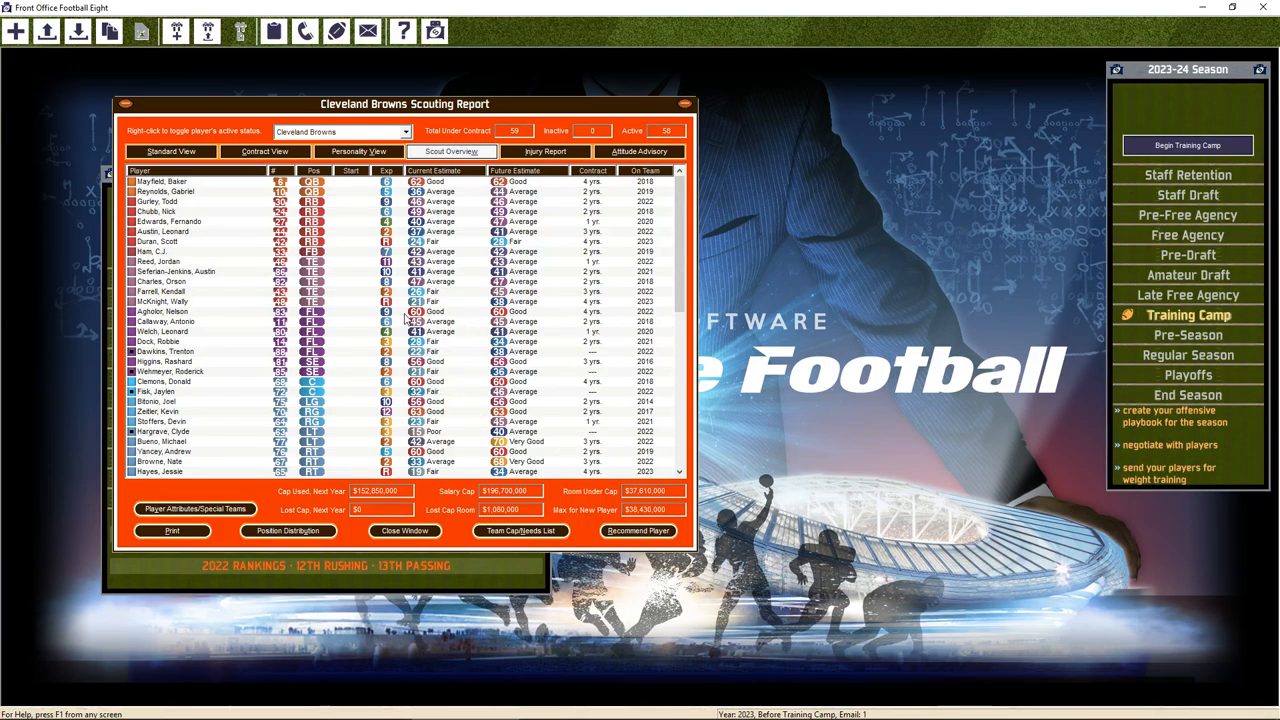
{"action": "mouse_move", "coordinate": [283, 313]}
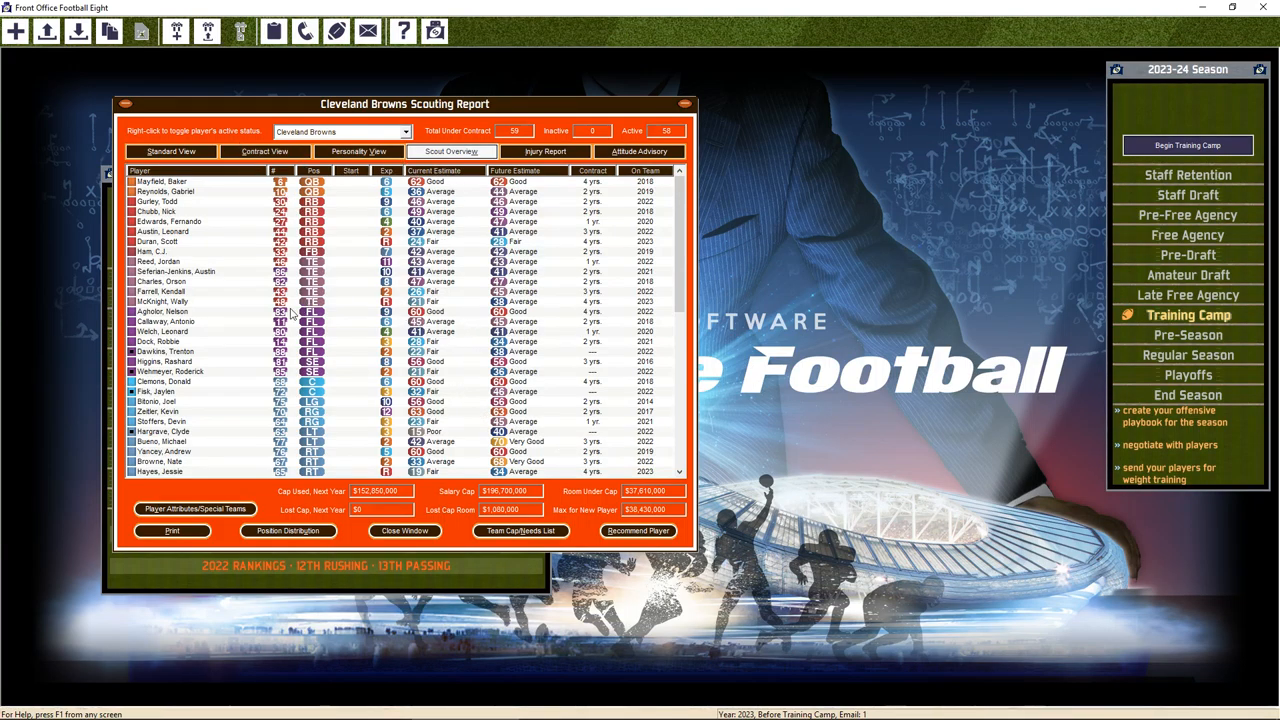
Change Nate Browne's position from right tackle to left guard in his Player Report
{"action": "scroll", "scroll_direction": "down", "scroll_amount": 3}
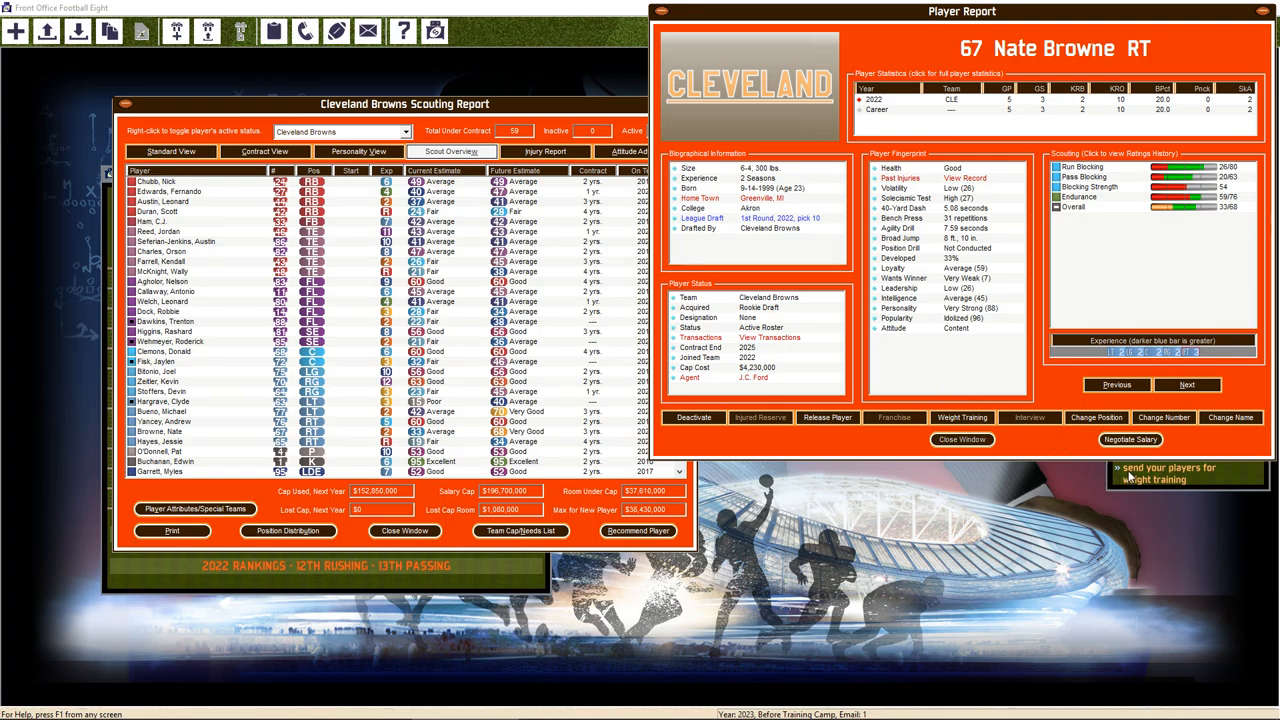
{"action": "left_click", "coordinate": [1096, 417]}
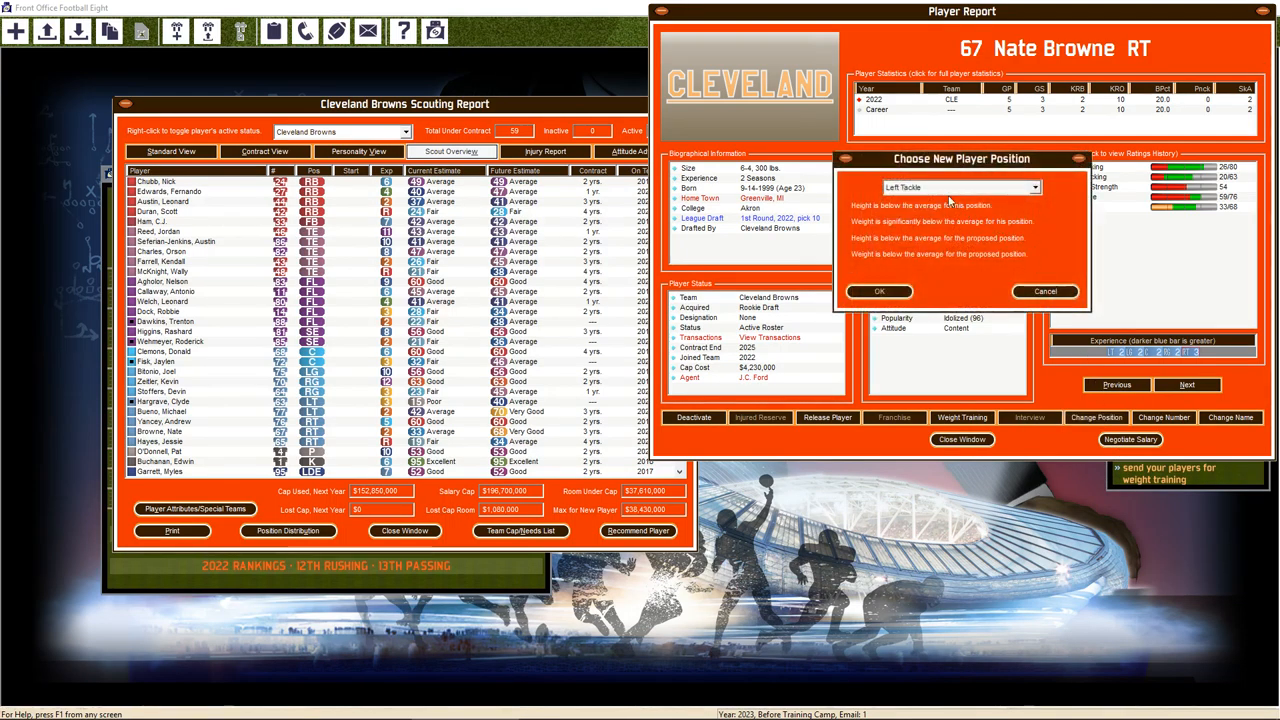
{"action": "left_click", "coordinate": [960, 187]}
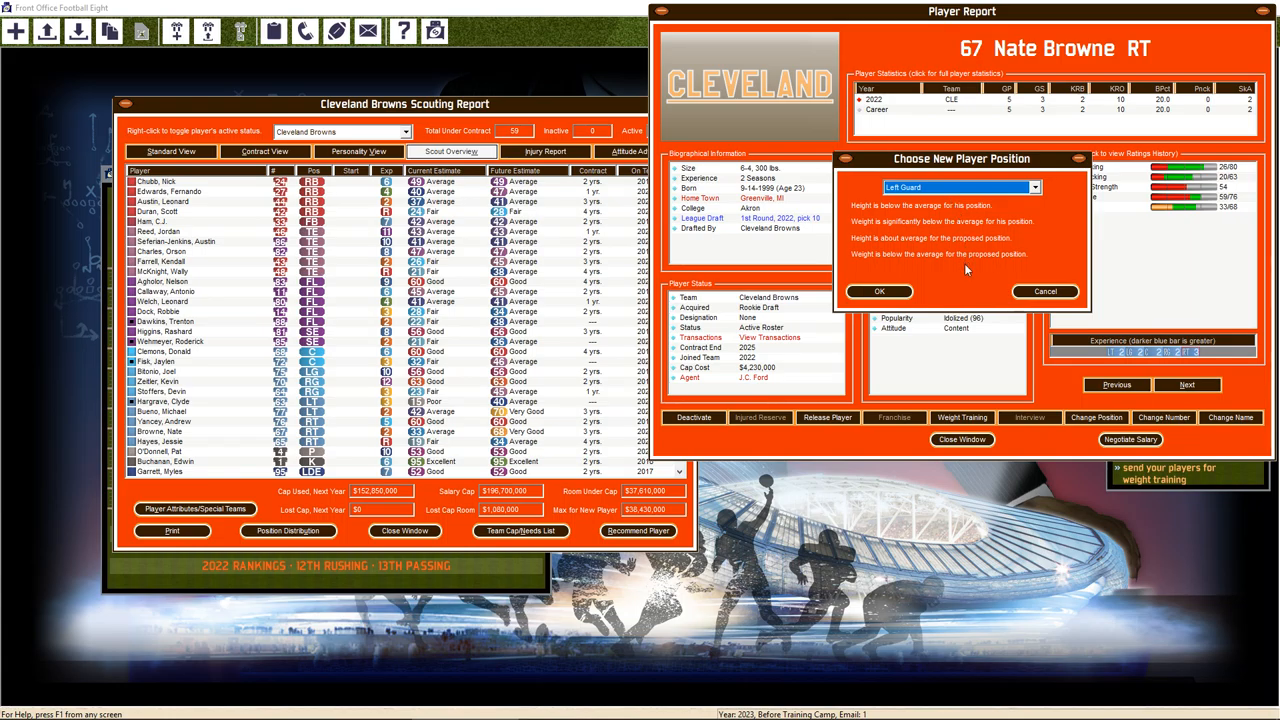
{"action": "left_click", "coordinate": [961, 417]}
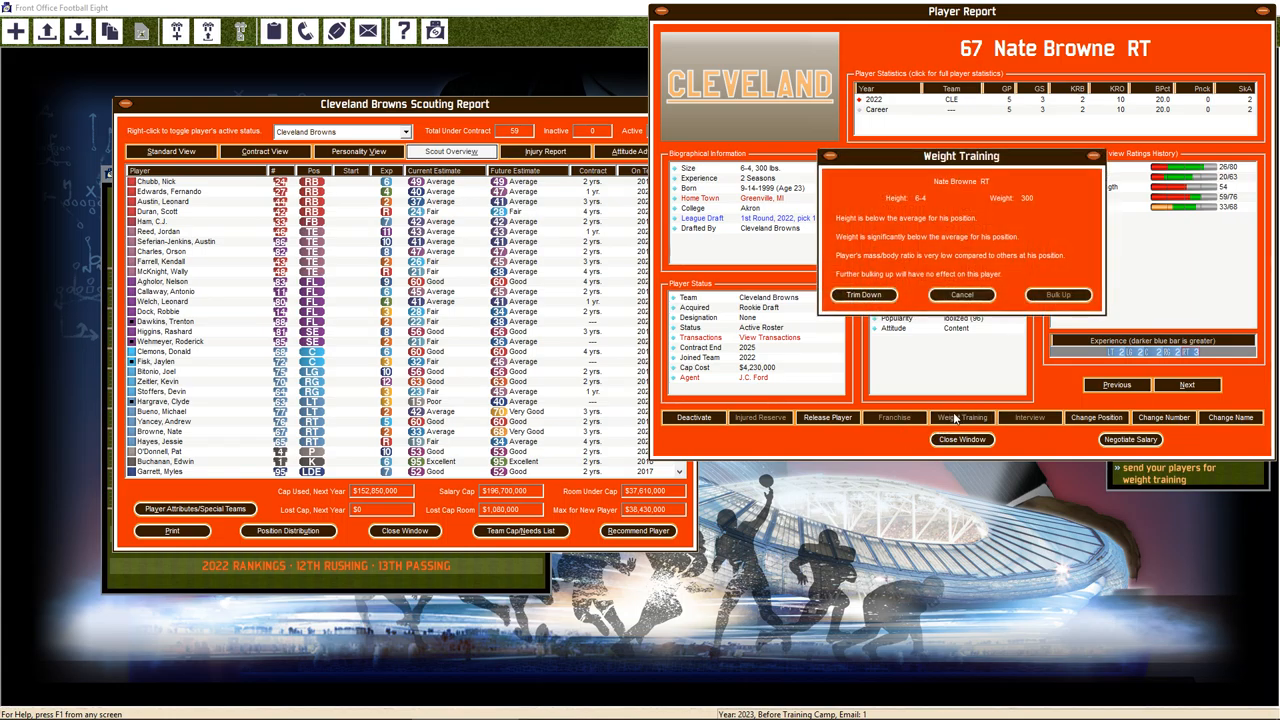
{"action": "left_click", "coordinate": [960, 294]}
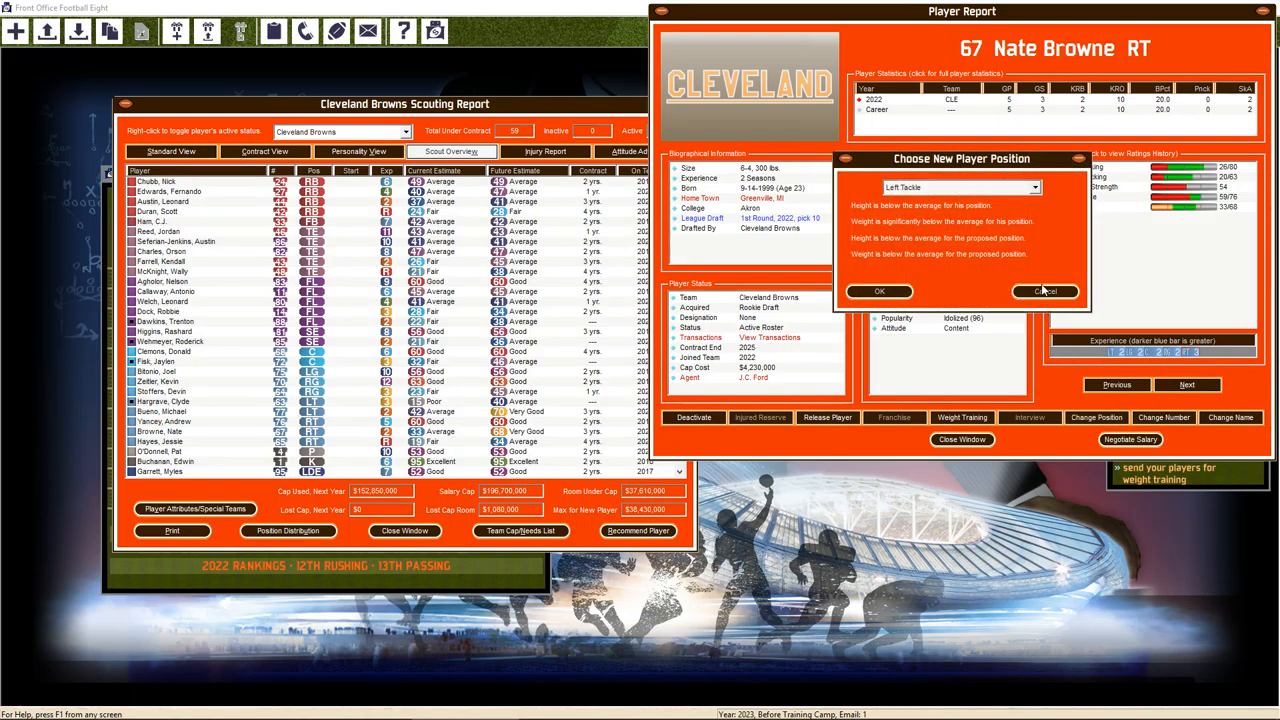
{"action": "left_click", "coordinate": [960, 187]}
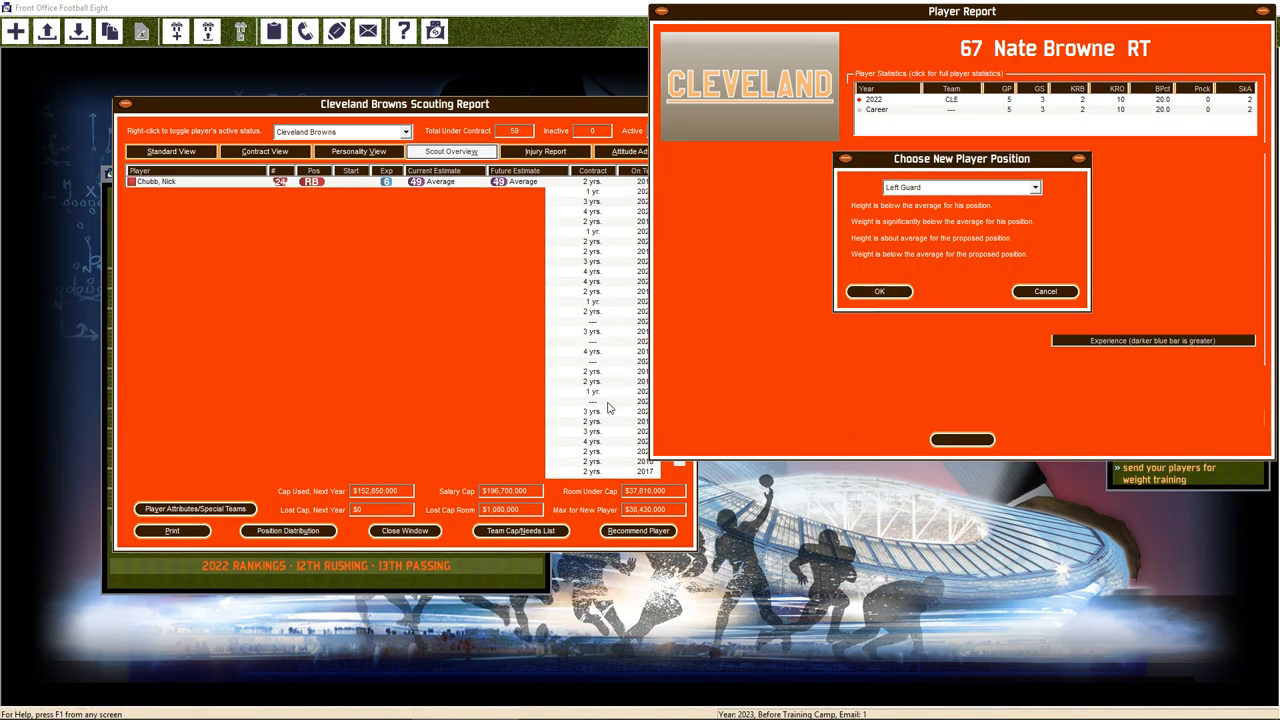
{"action": "left_click", "coordinate": [878, 291]}
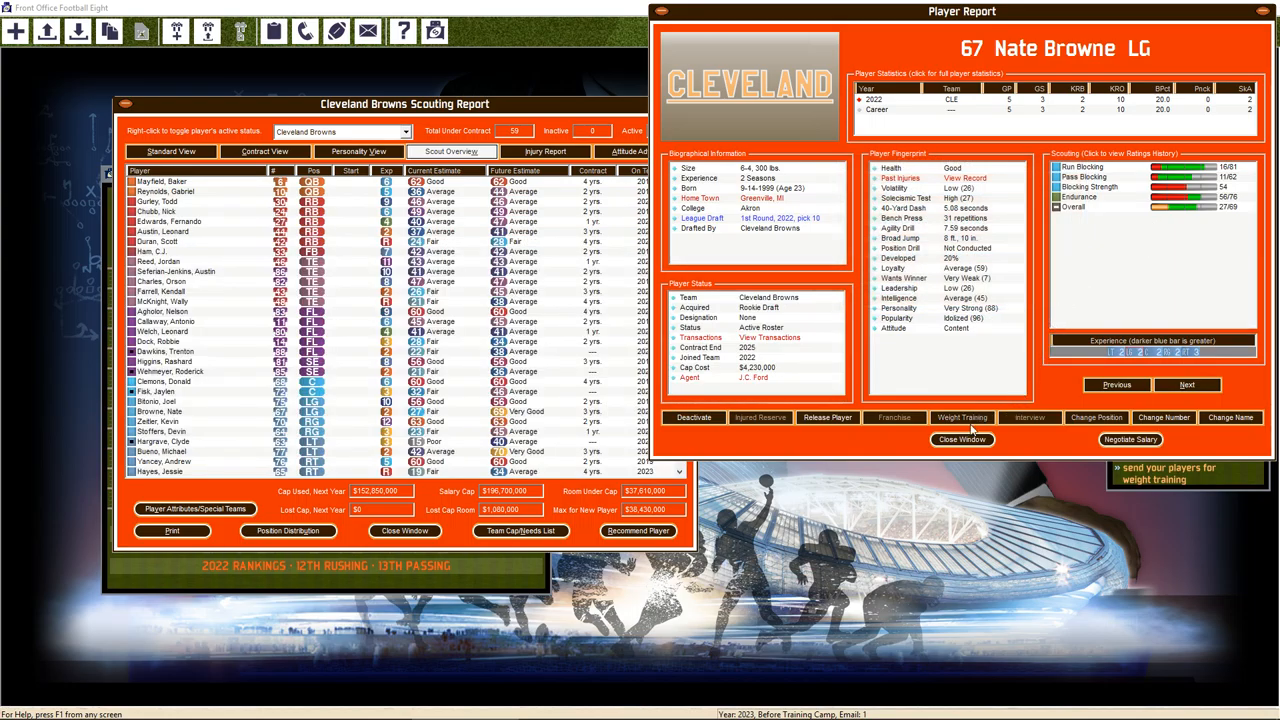
{"action": "left_click", "coordinate": [961, 440]}
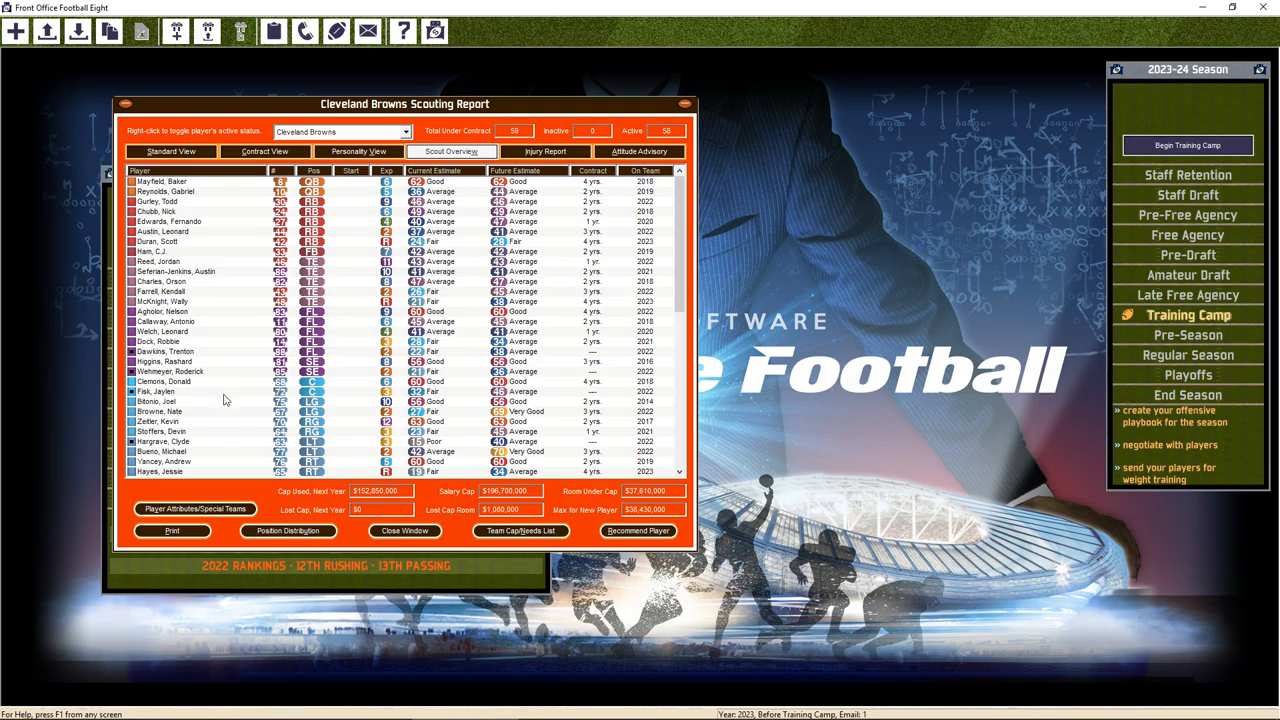
{"action": "mouse_move", "coordinate": [213, 420]}
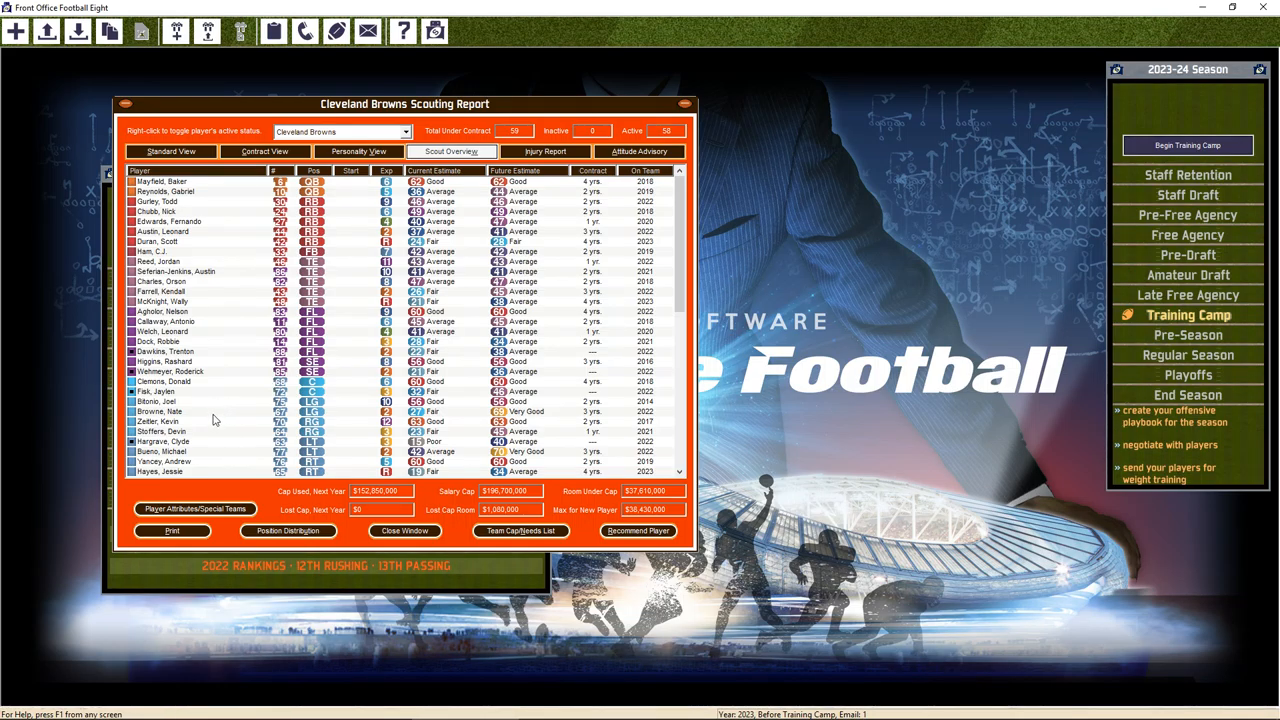
{"action": "double_click", "coordinate": [160, 411]}
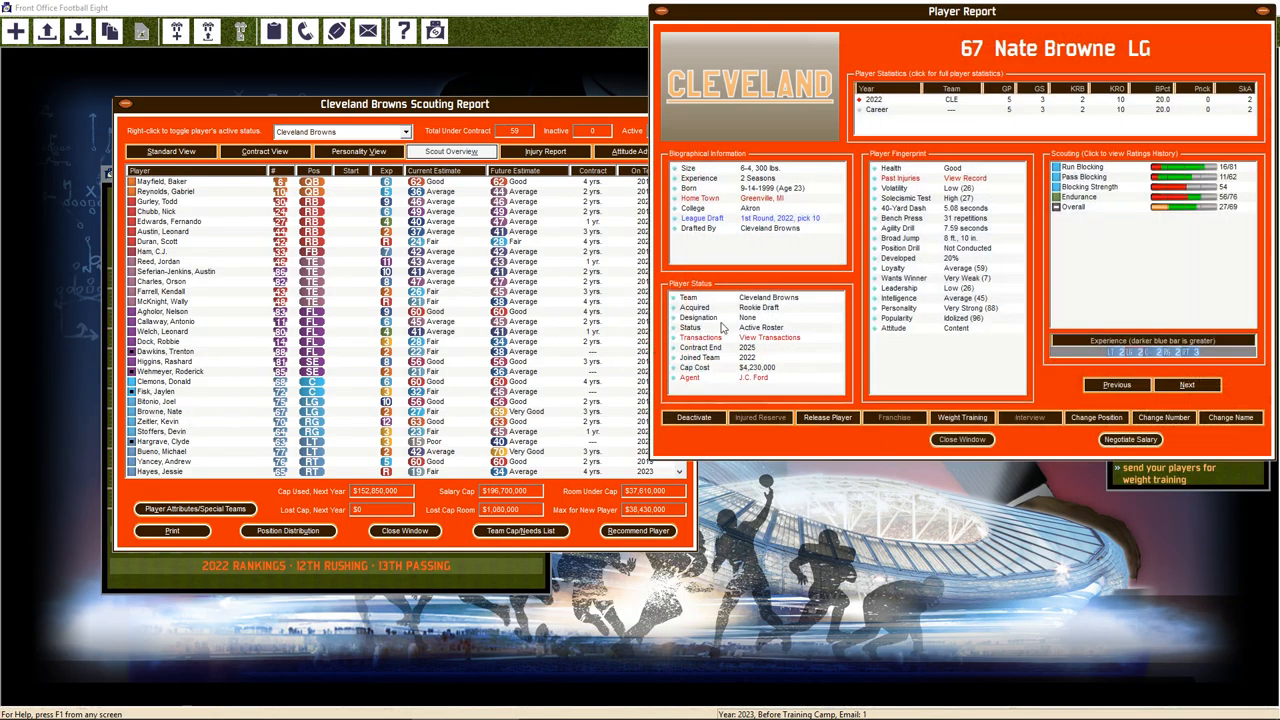
{"action": "left_click", "coordinate": [961, 439]}
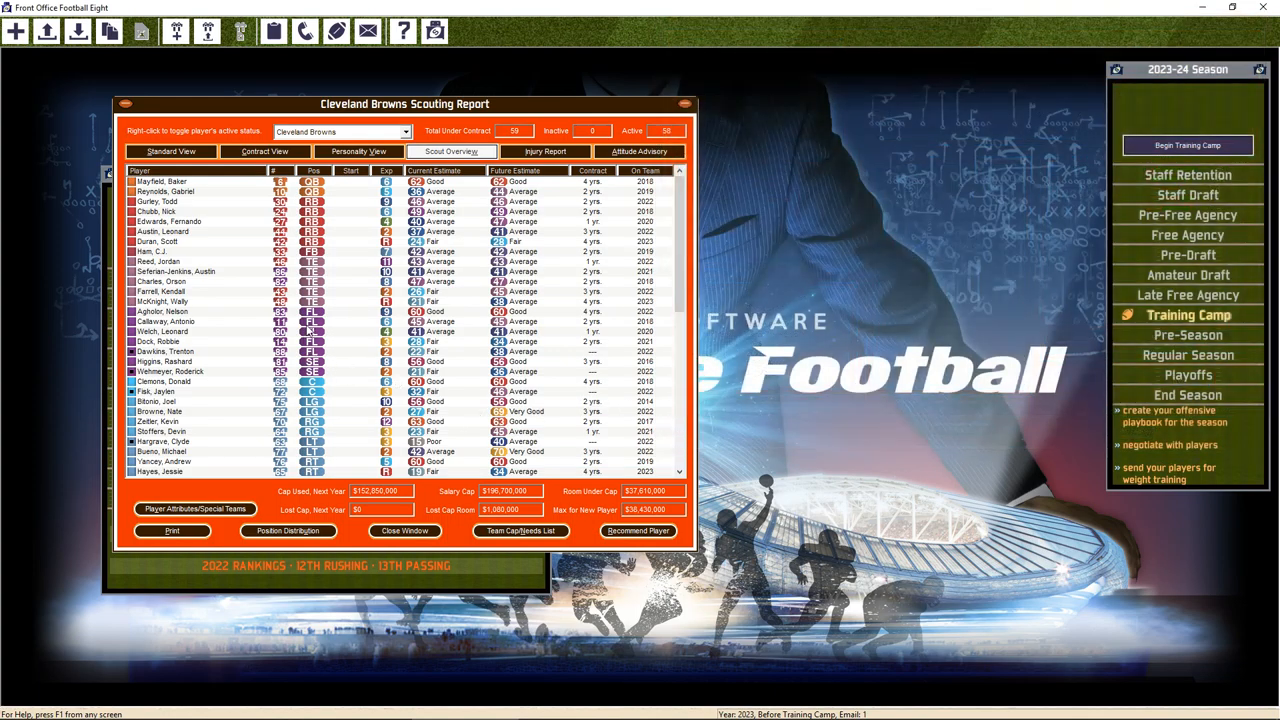
{"action": "scroll", "scroll_direction": "down", "scroll_amount": 3}
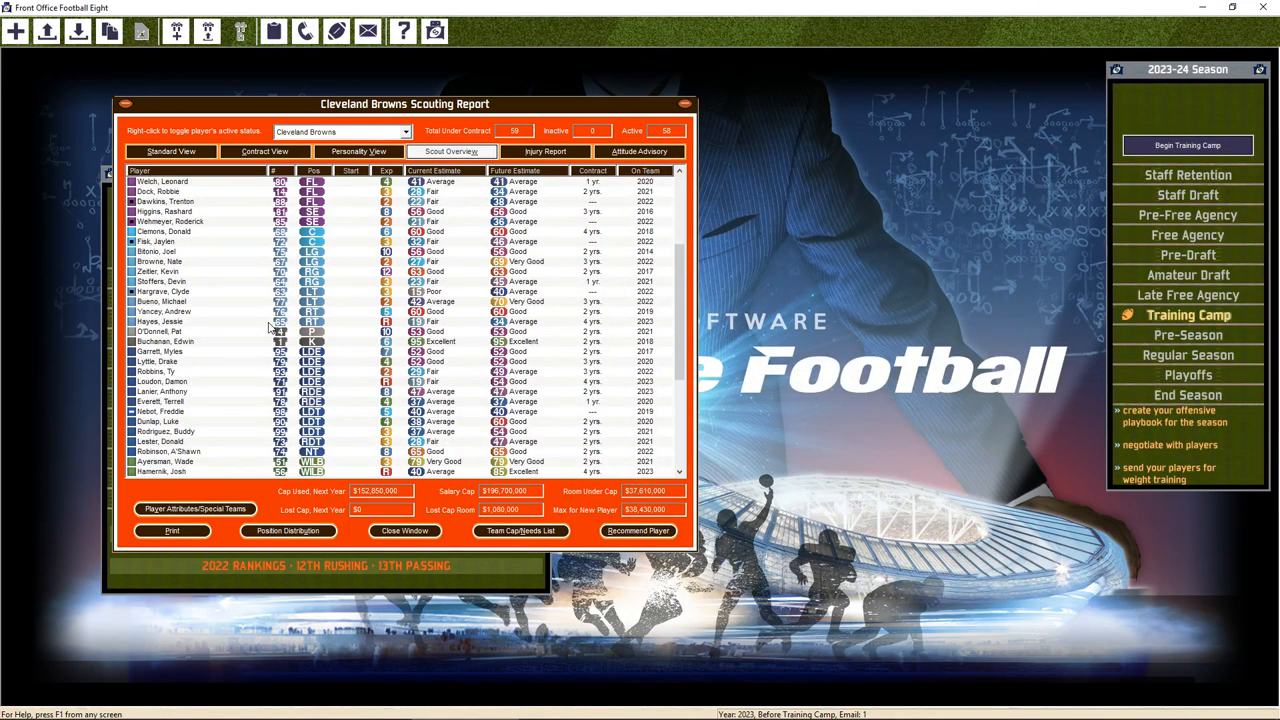
{"action": "mouse_move", "coordinate": [230, 320]}
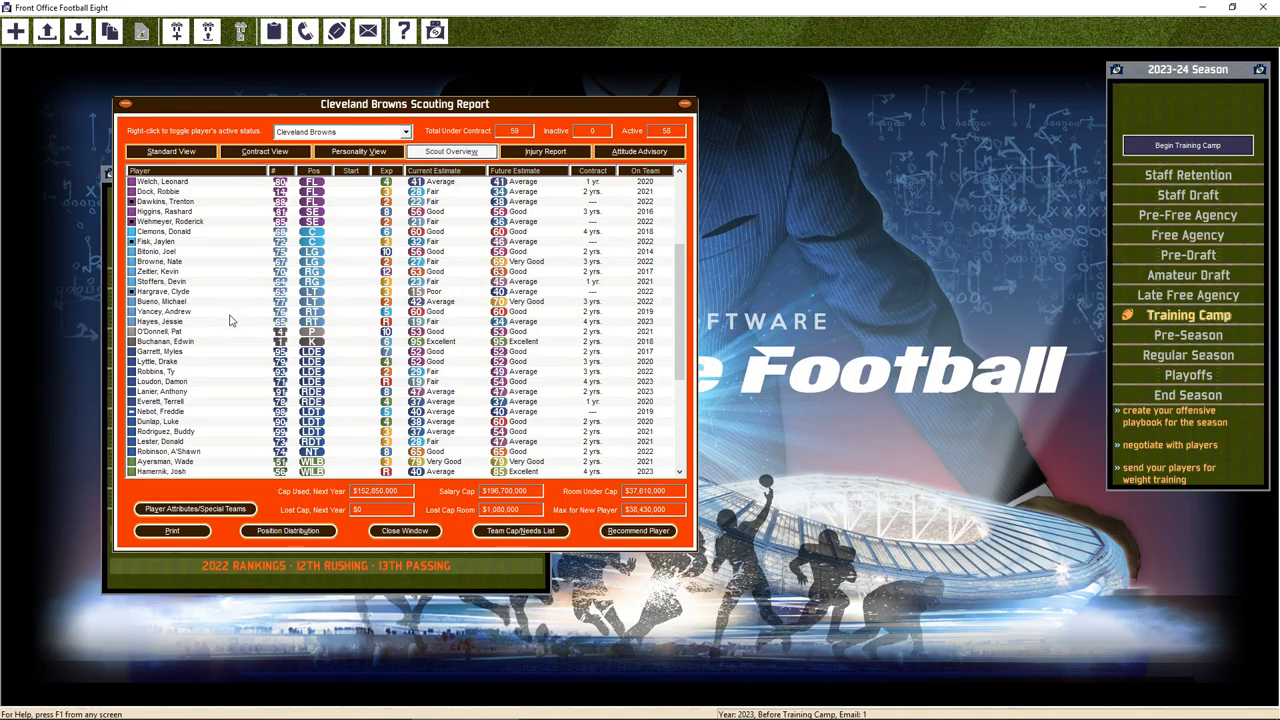
{"action": "mouse_move", "coordinate": [199, 322]}
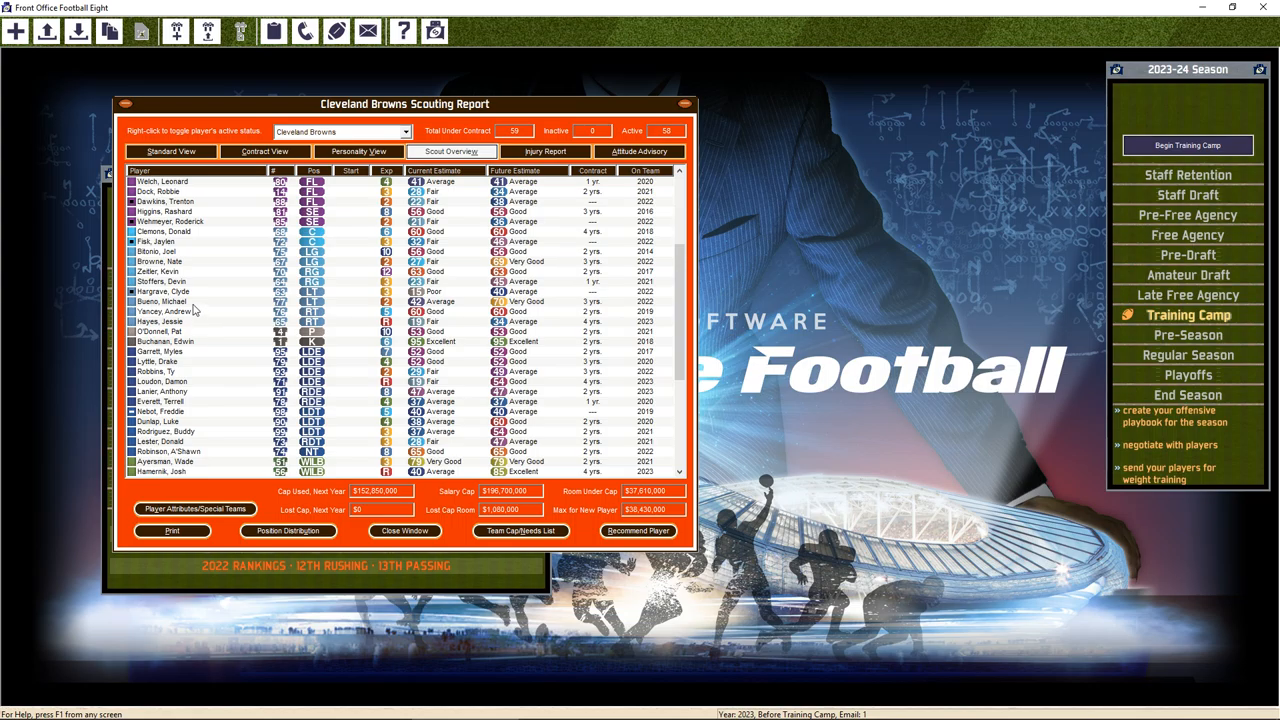
{"action": "double_click", "coordinate": [165, 301]}
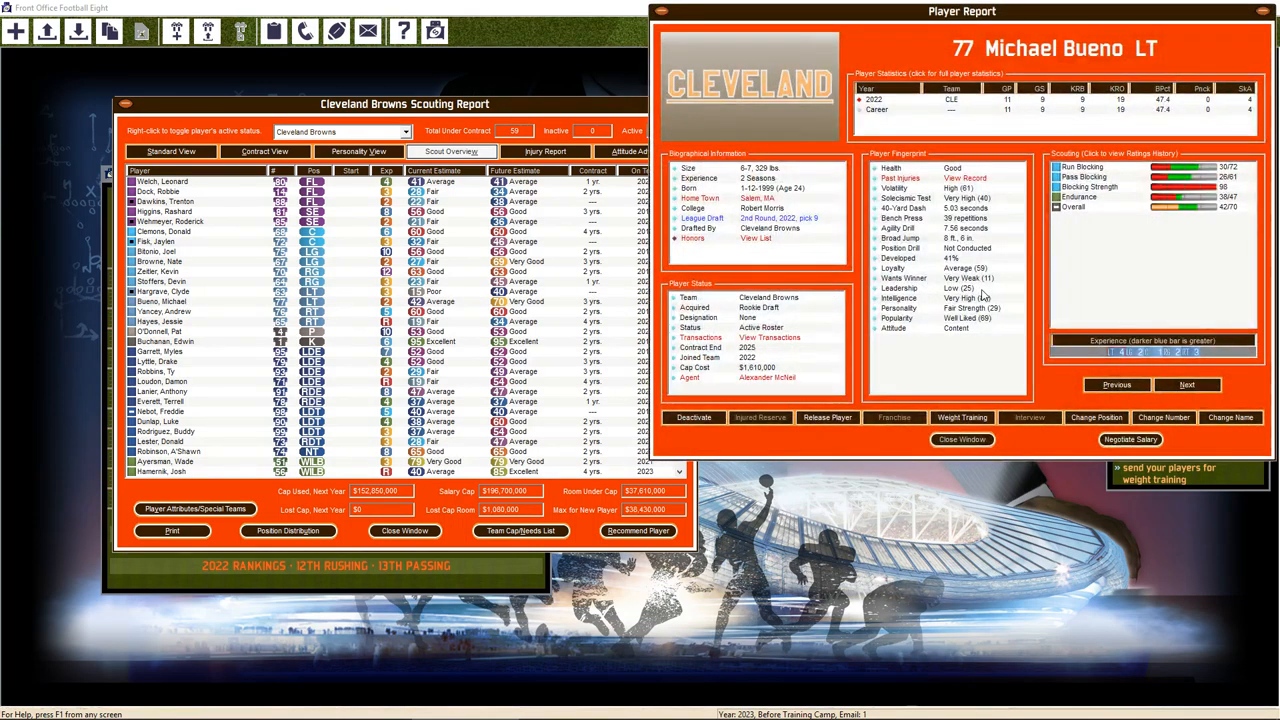
{"action": "left_click", "coordinate": [961, 417]}
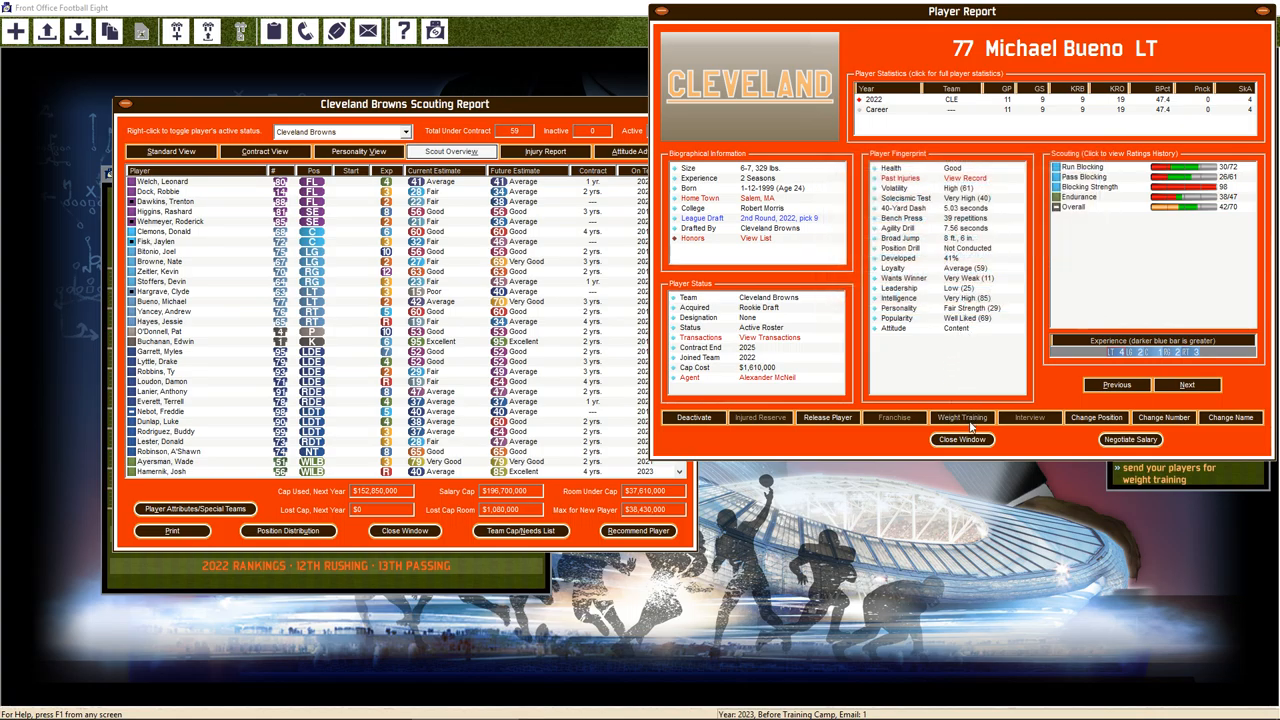
{"action": "left_click", "coordinate": [961, 439]}
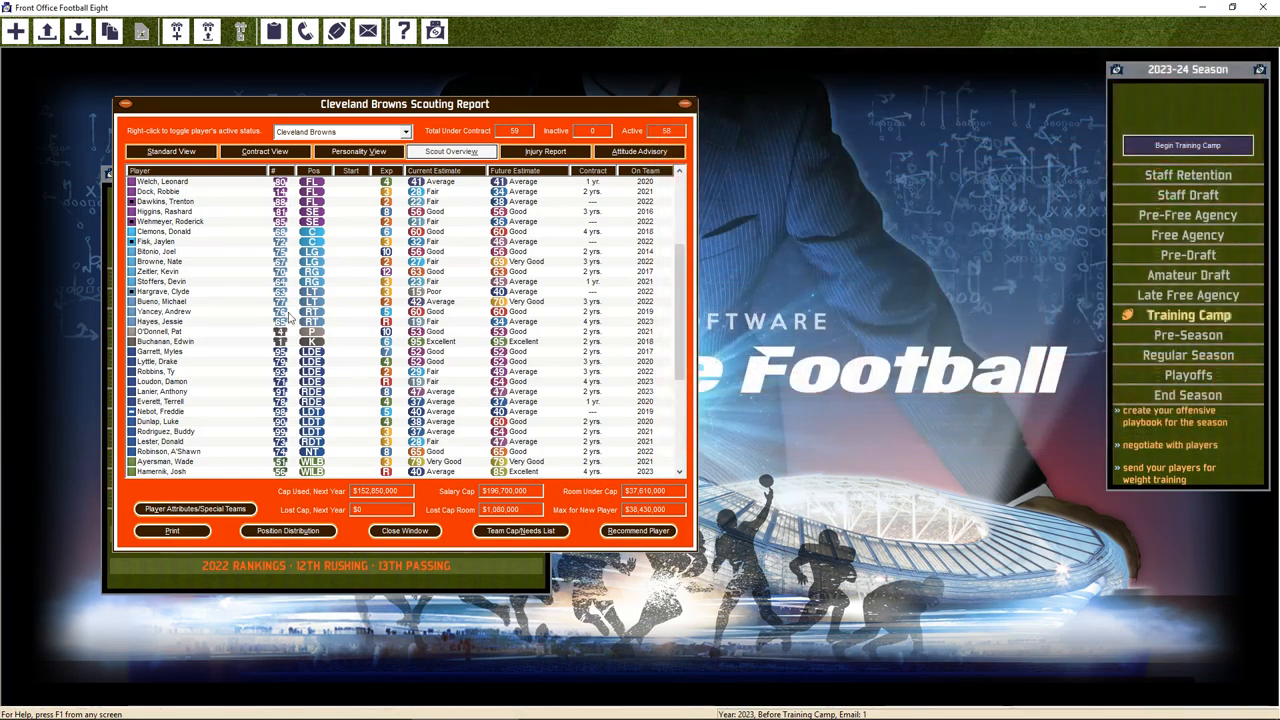
{"action": "mouse_move", "coordinate": [216, 355]}
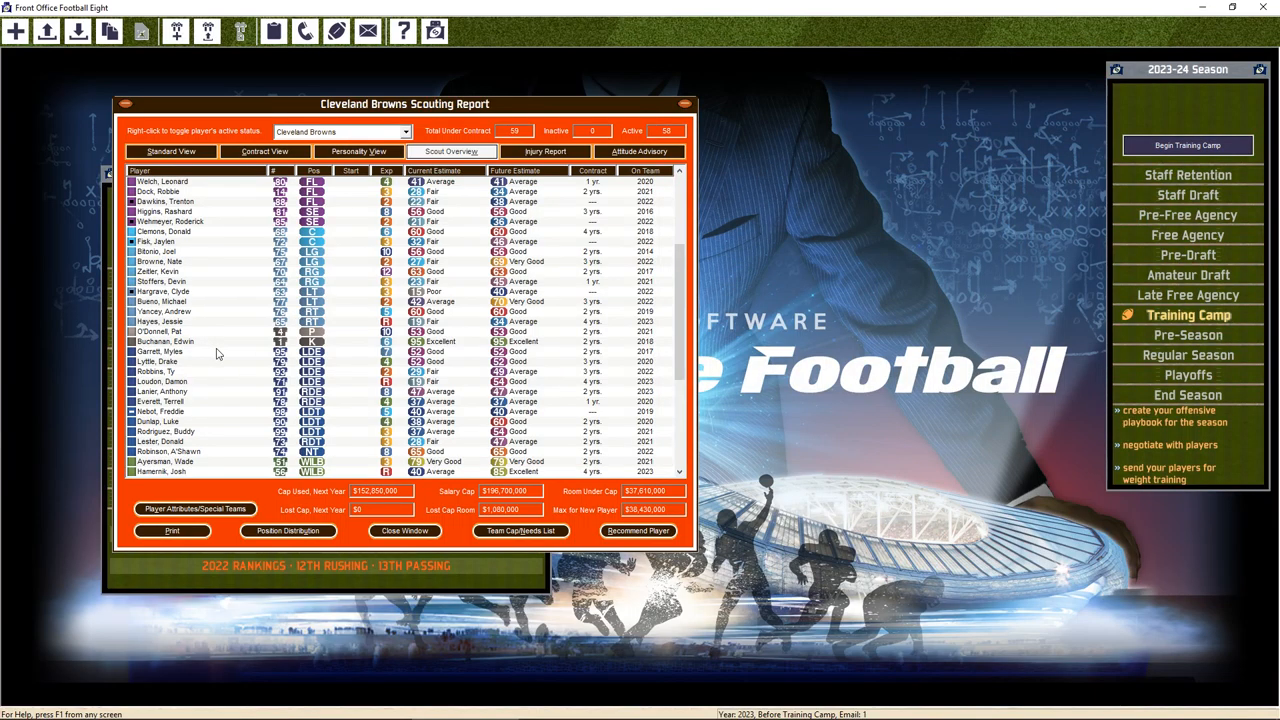
{"action": "mouse_move", "coordinate": [219, 357]}
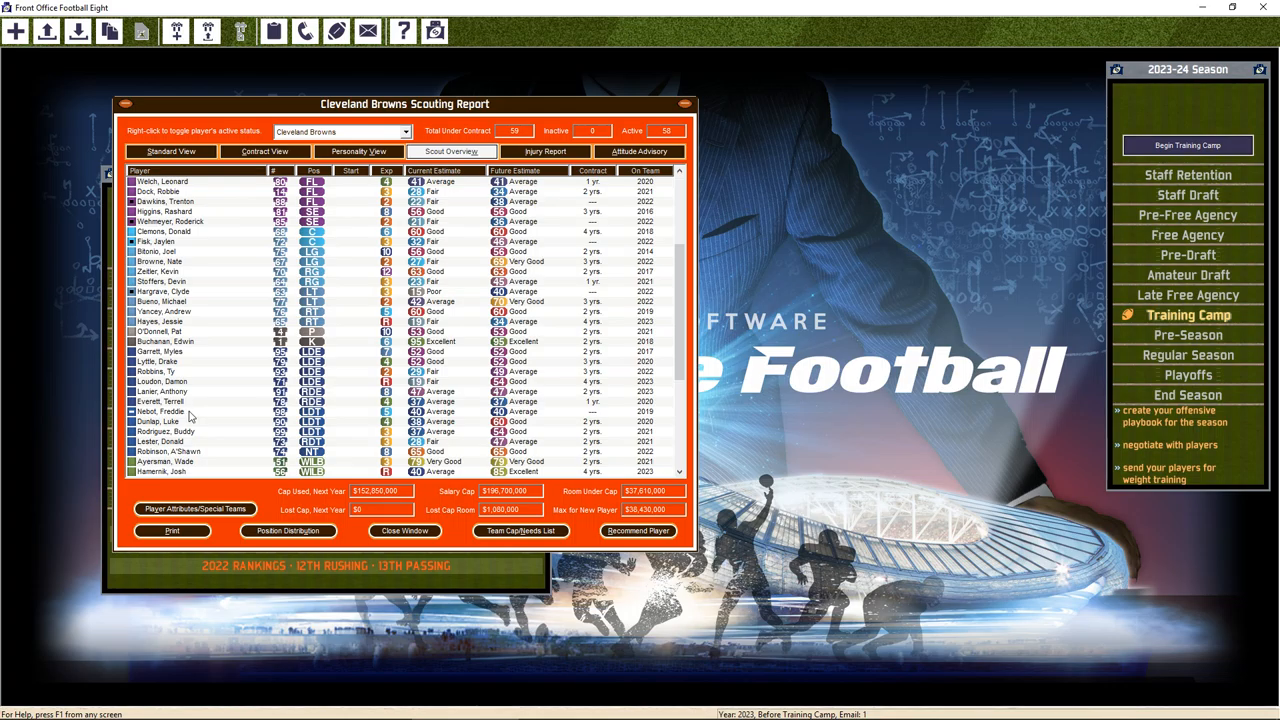
{"action": "double_click", "coordinate": [157, 421]}
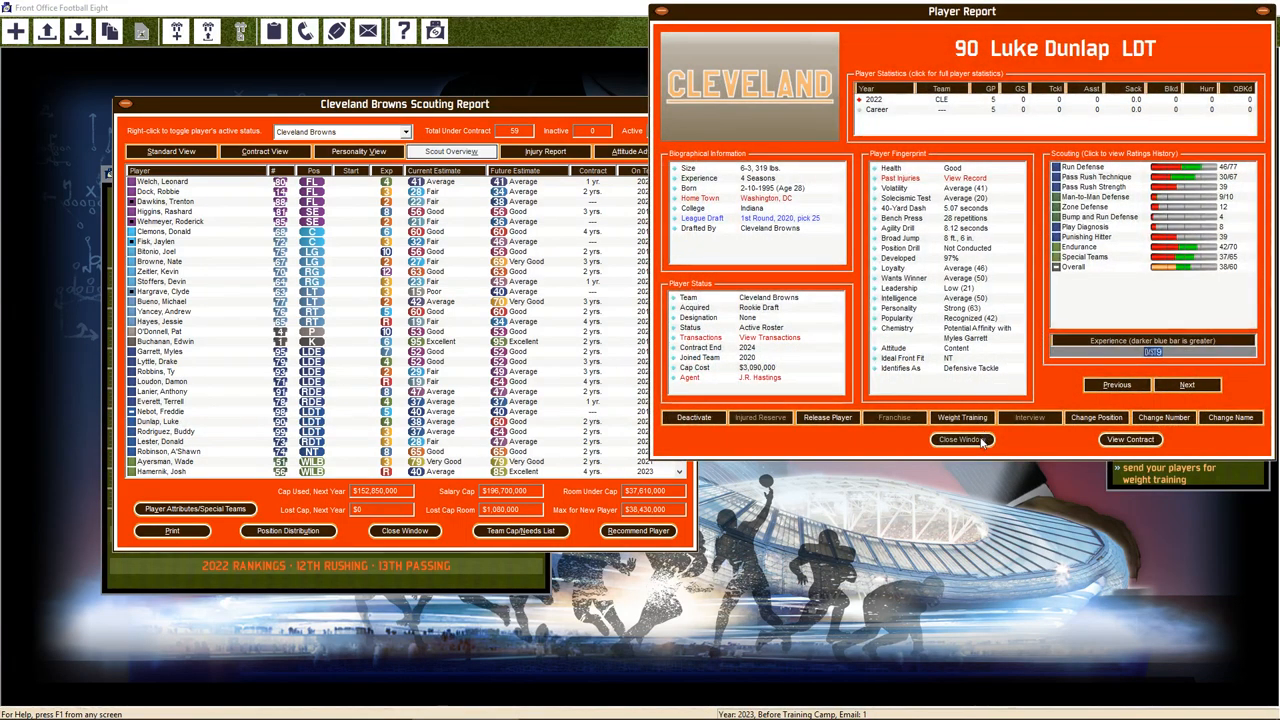
{"action": "left_click", "coordinate": [961, 440]}
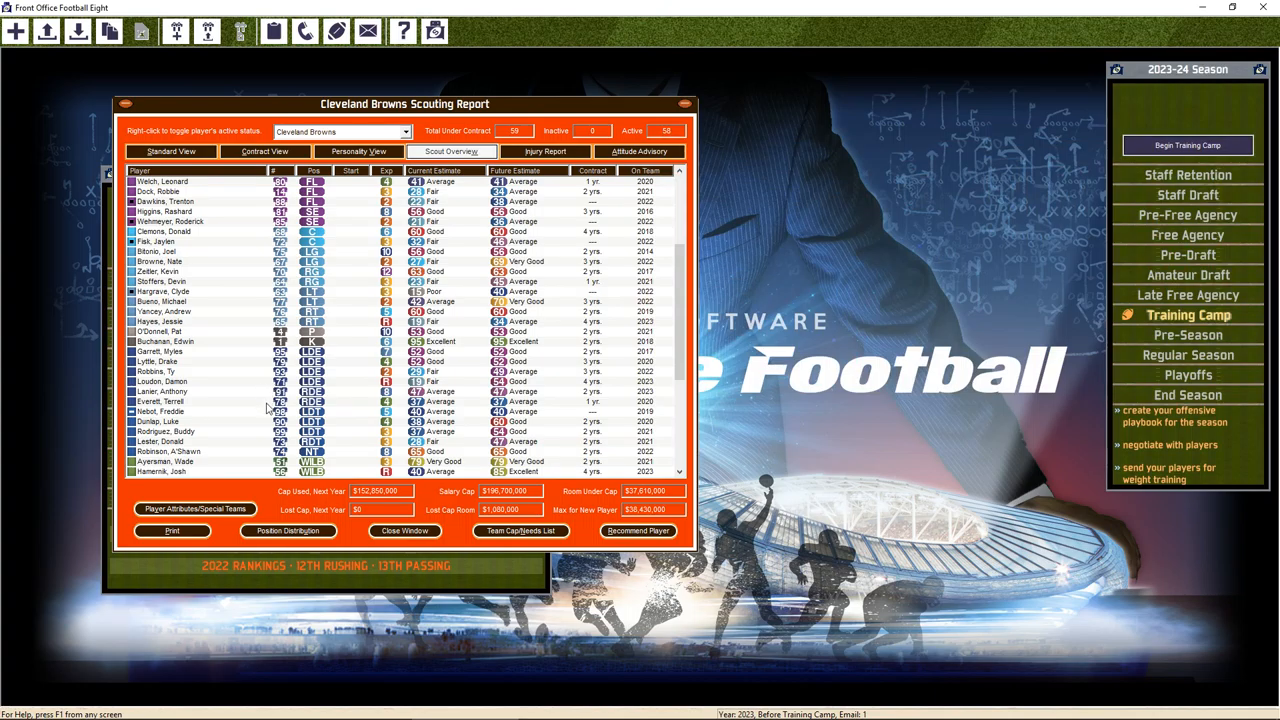
{"action": "mouse_move", "coordinate": [258, 436]}
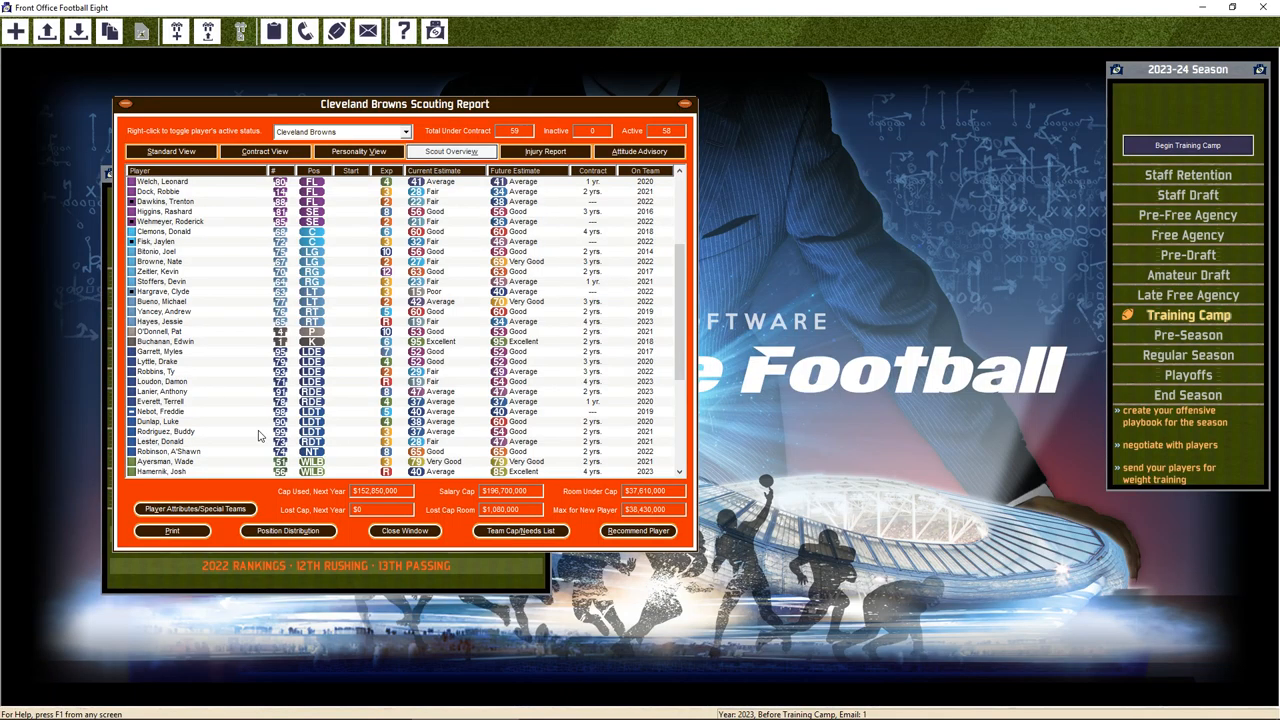
{"action": "mouse_move", "coordinate": [245, 369]}
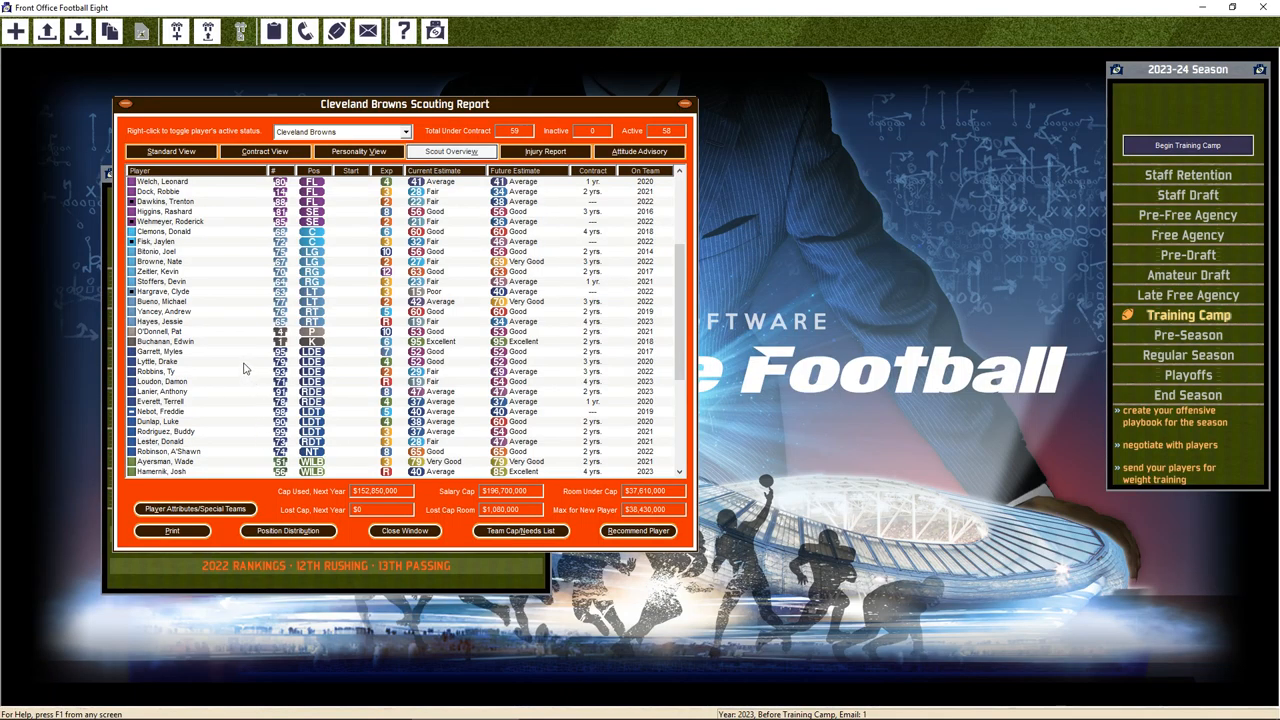
{"action": "mouse_move", "coordinate": [235, 372]}
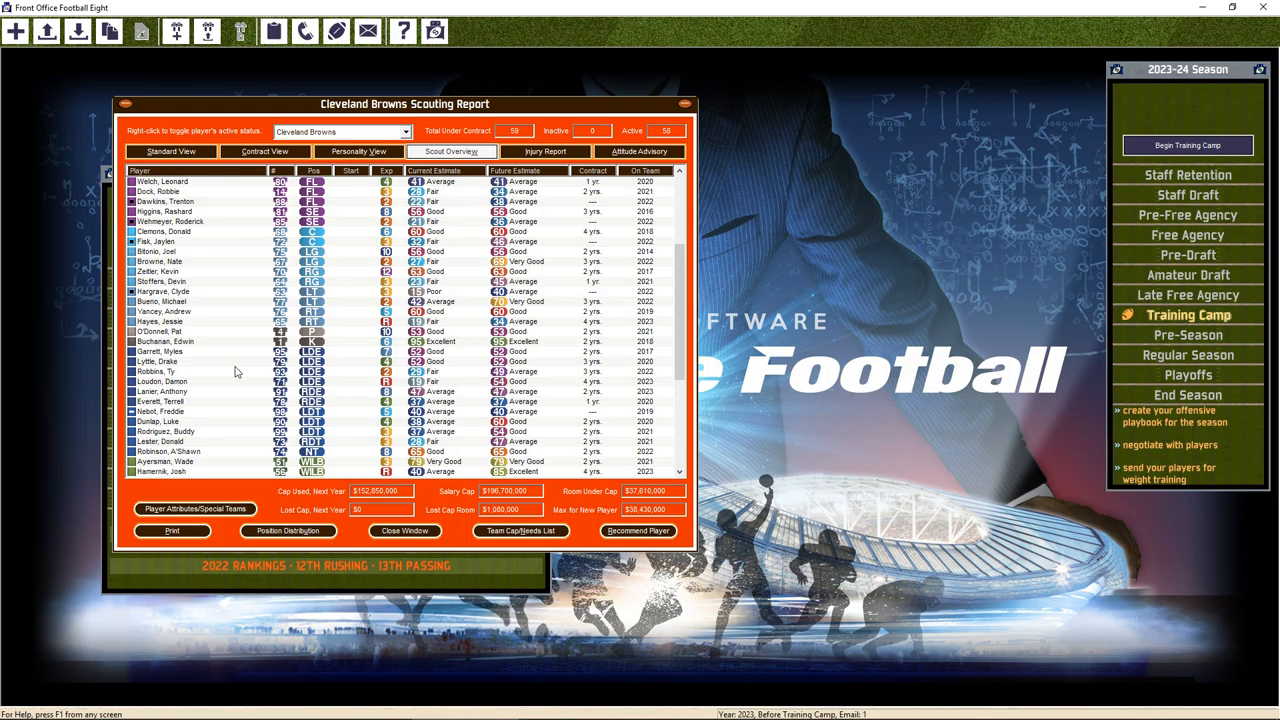
{"action": "scroll", "scroll_direction": "down", "scroll_amount": 3}
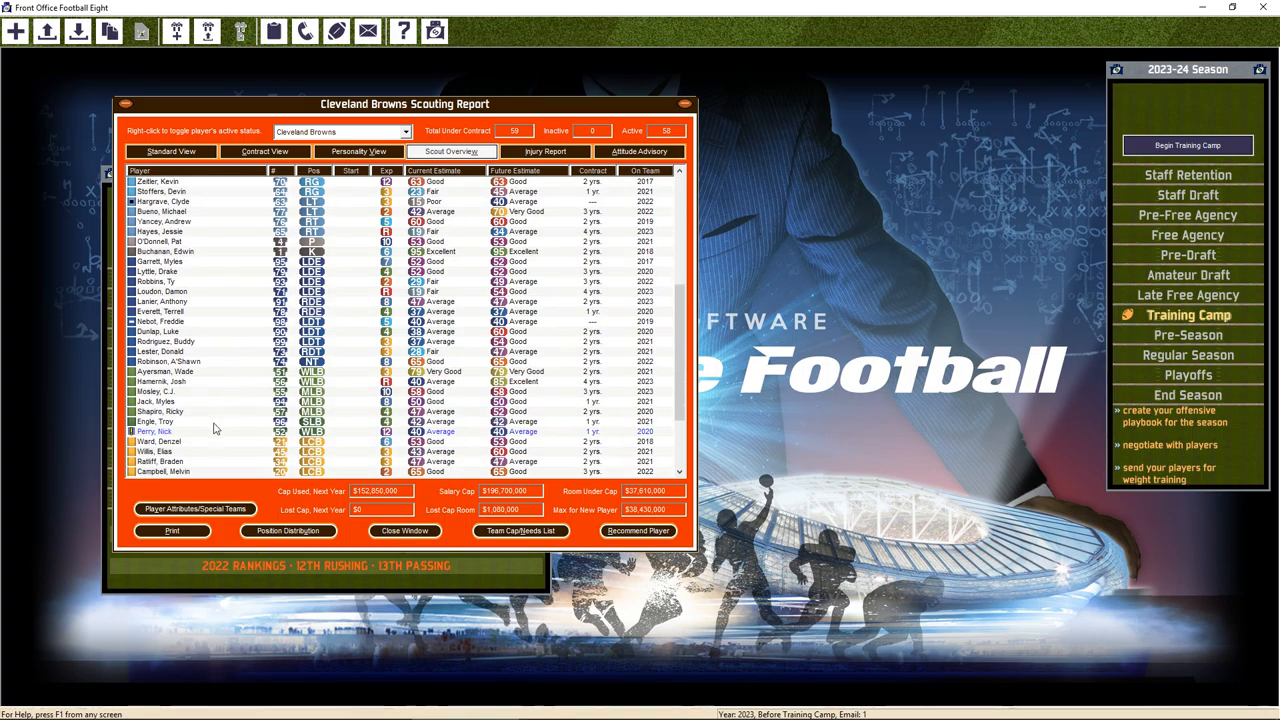
{"action": "double_click", "coordinate": [155, 431]}
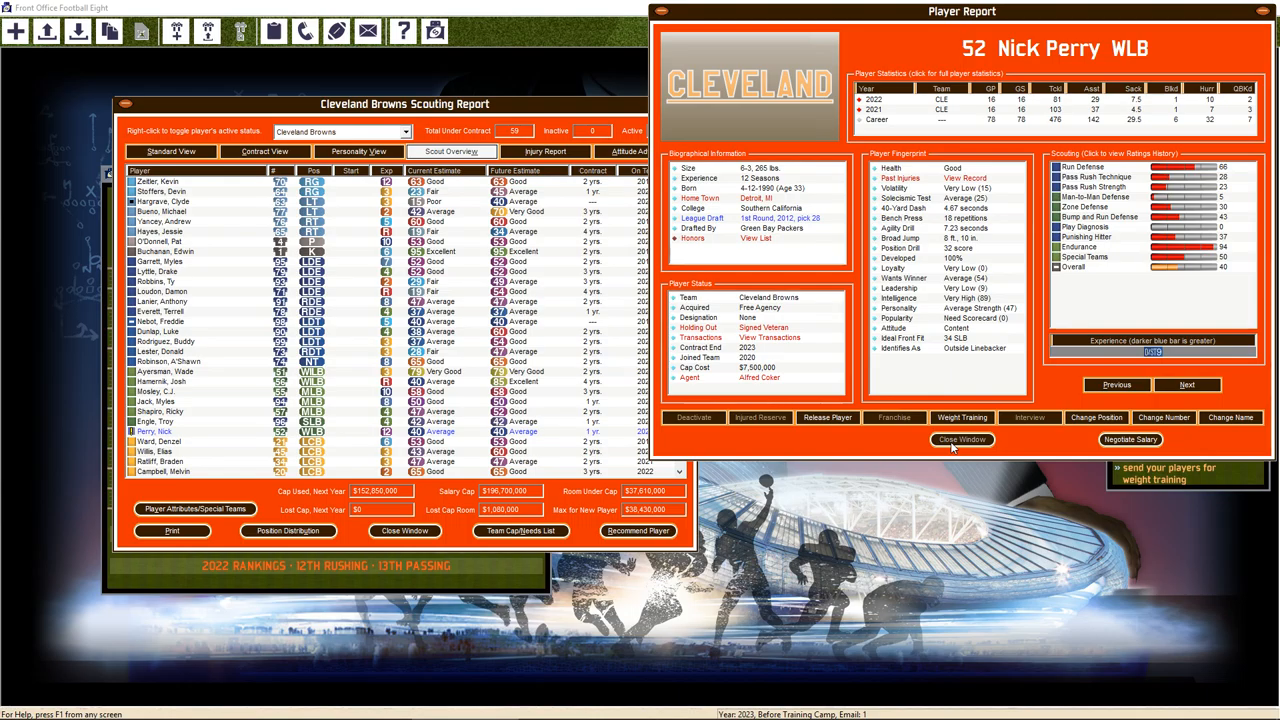
{"action": "left_click", "coordinate": [1130, 440]}
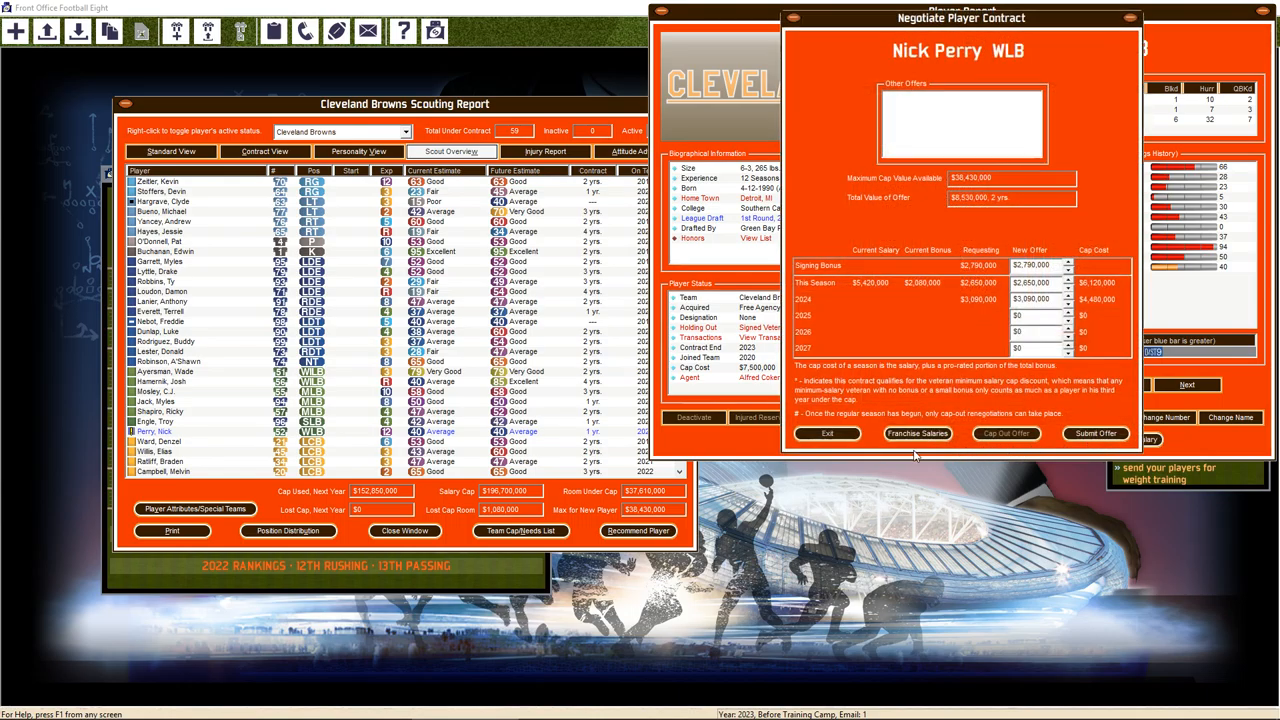
{"action": "left_click", "coordinate": [827, 433]}
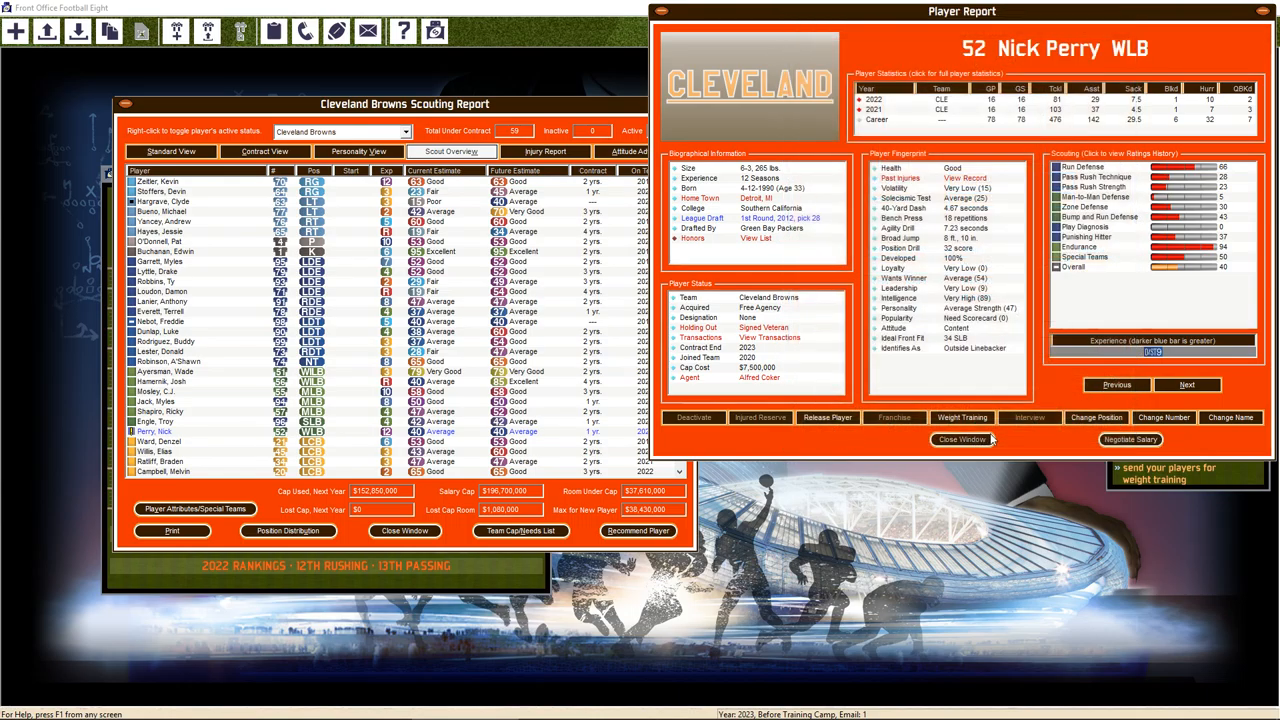
{"action": "left_click", "coordinate": [961, 439]}
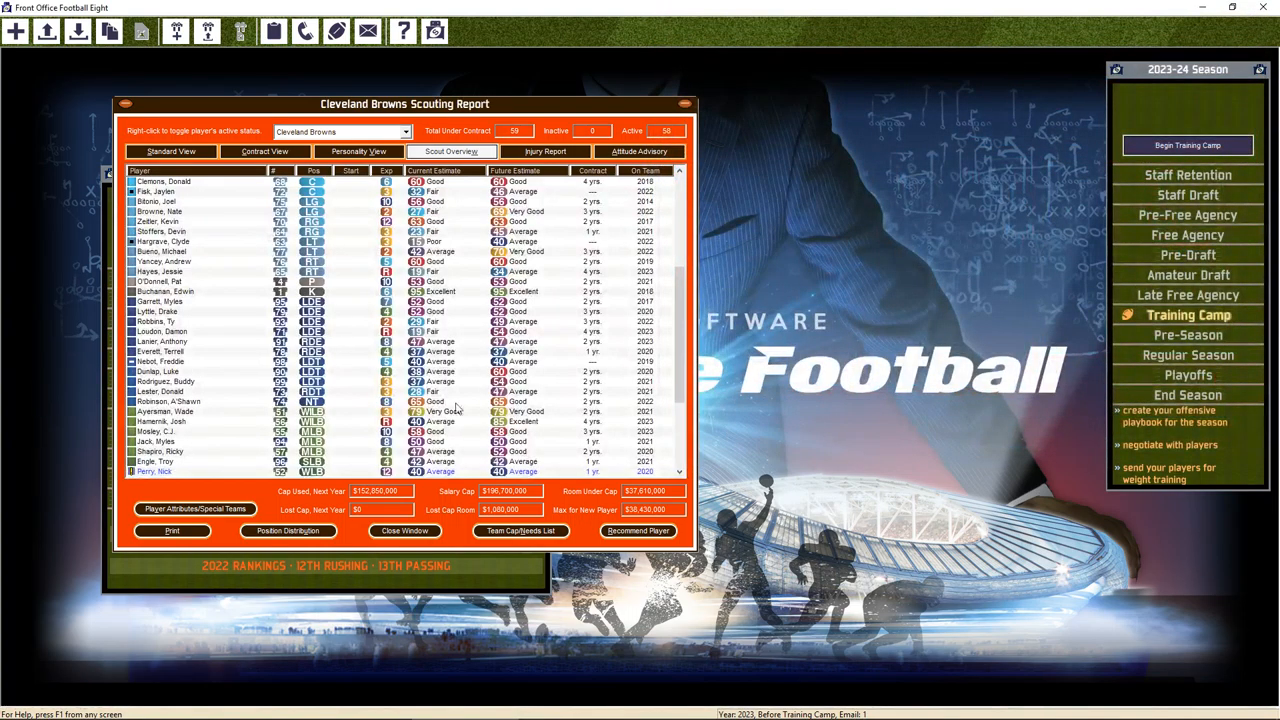
Scroll the Browns list on the Miami trade screen and pull up Nick Perry
{"action": "scroll", "scroll_direction": "down", "scroll_amount": 3}
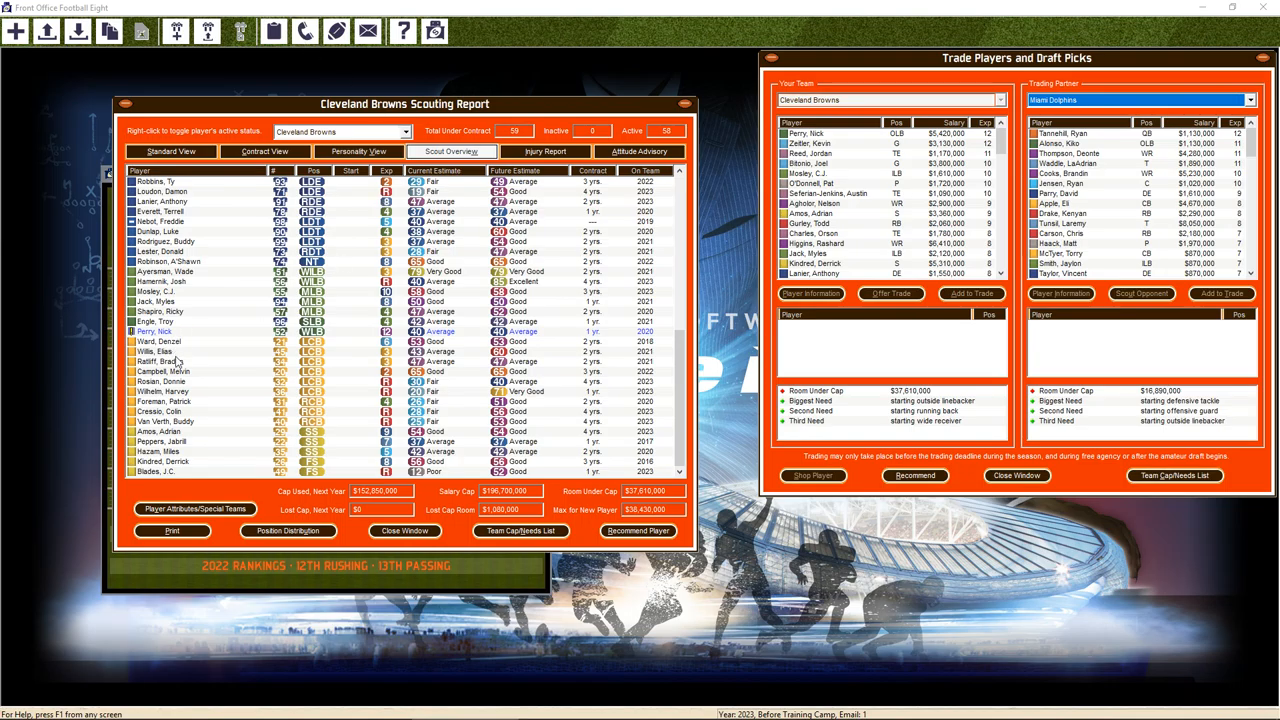
{"action": "scroll", "scroll_direction": "down", "scroll_amount": 3}
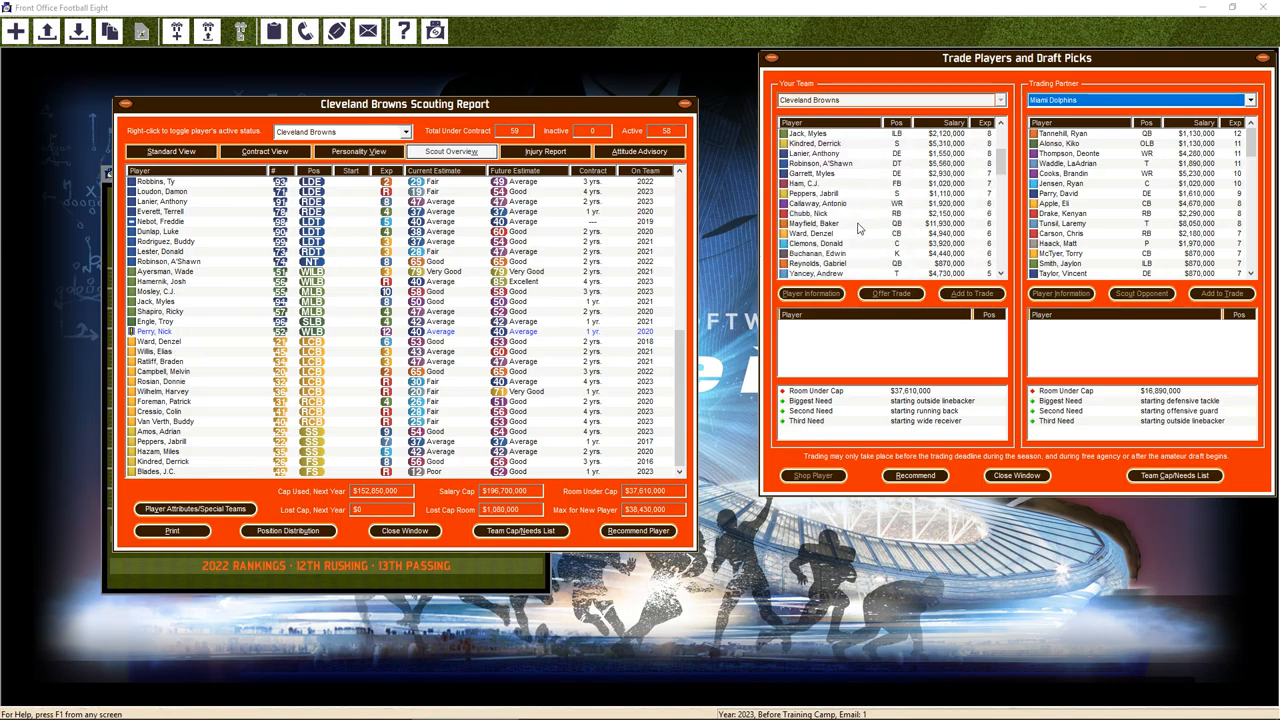
{"action": "scroll", "scroll_direction": "down", "scroll_amount": 3}
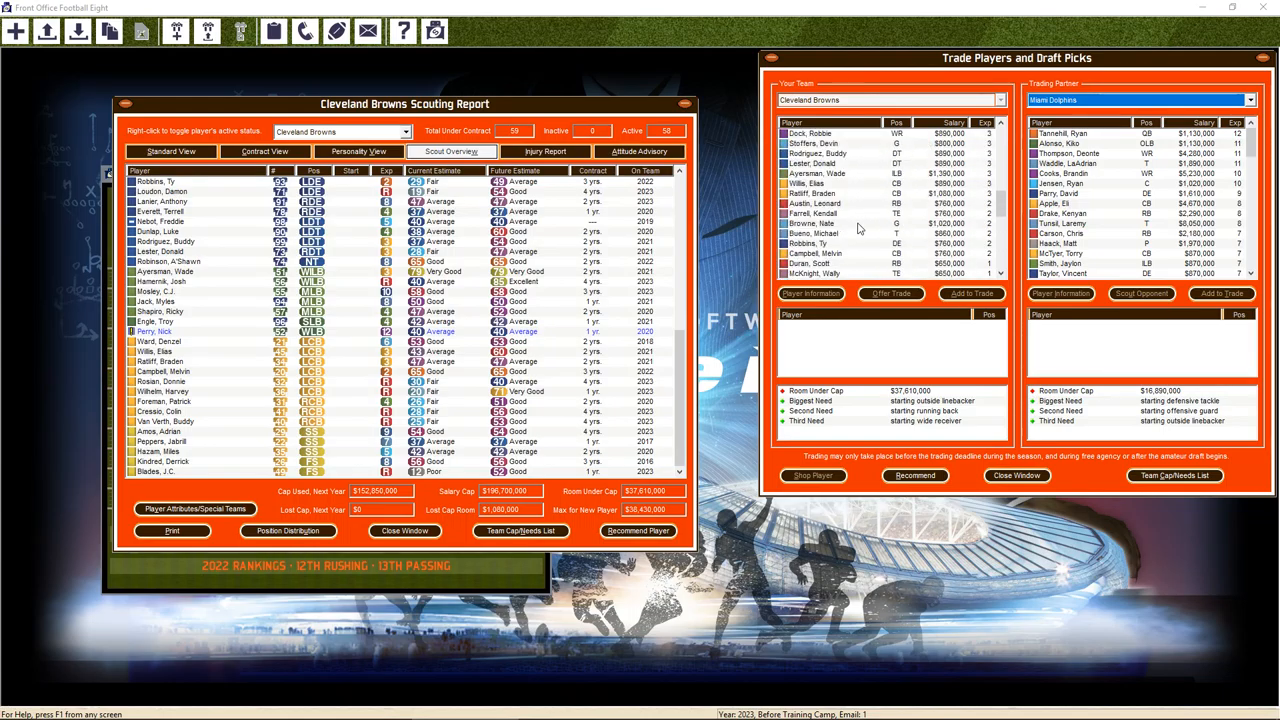
{"action": "scroll", "scroll_direction": "down", "scroll_amount": 3}
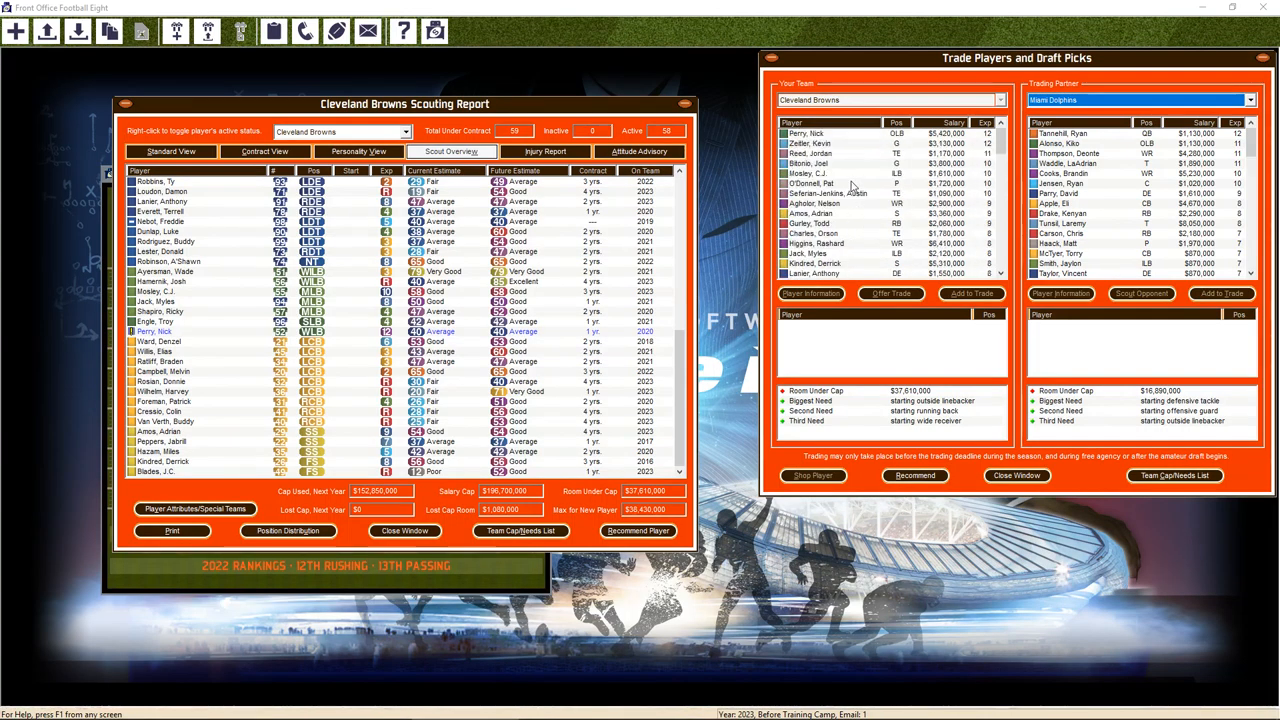
{"action": "left_click", "coordinate": [830, 133]}
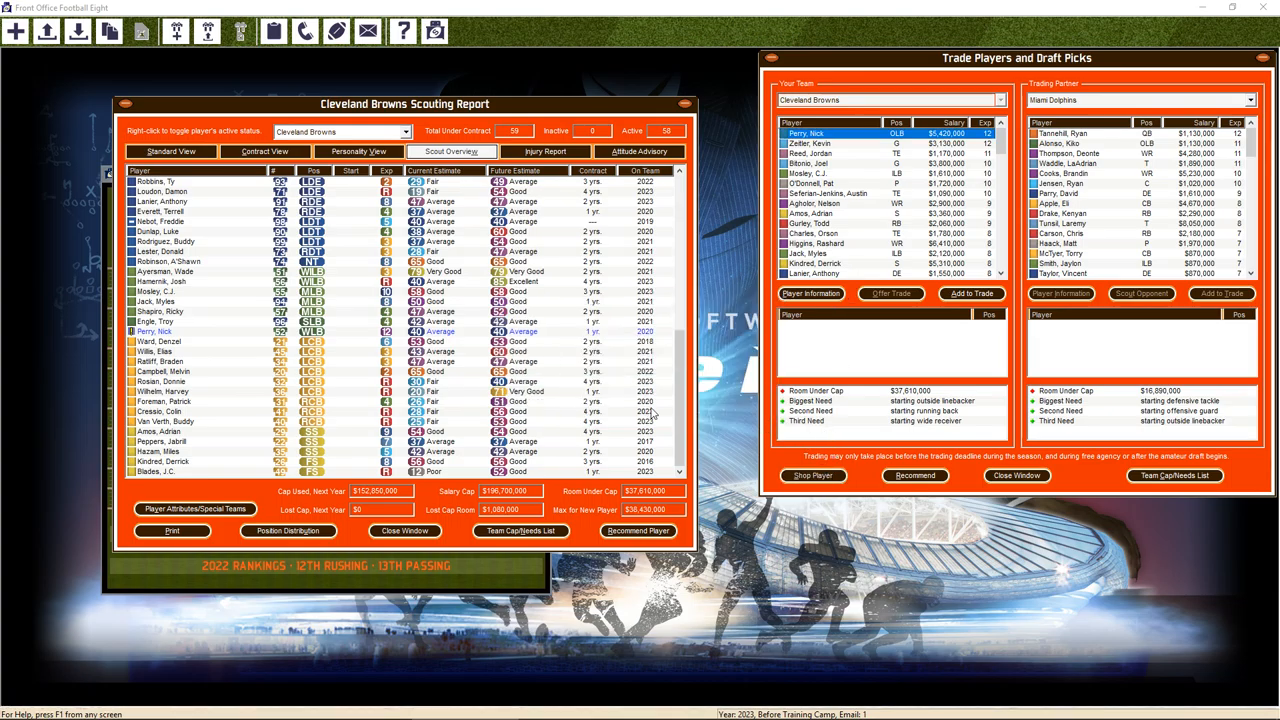
{"action": "left_click", "coordinate": [1016, 475]}
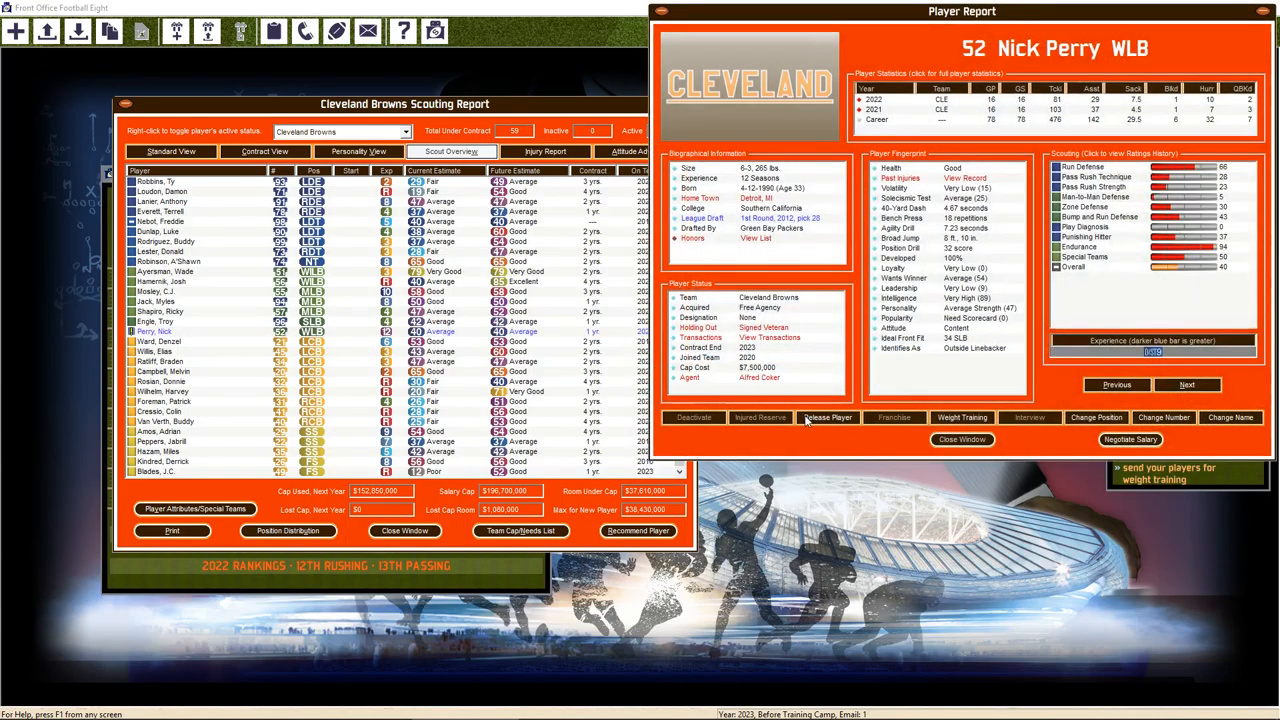
Release linebacker Nick Perry from his Player Report
{"action": "left_click", "coordinate": [827, 417]}
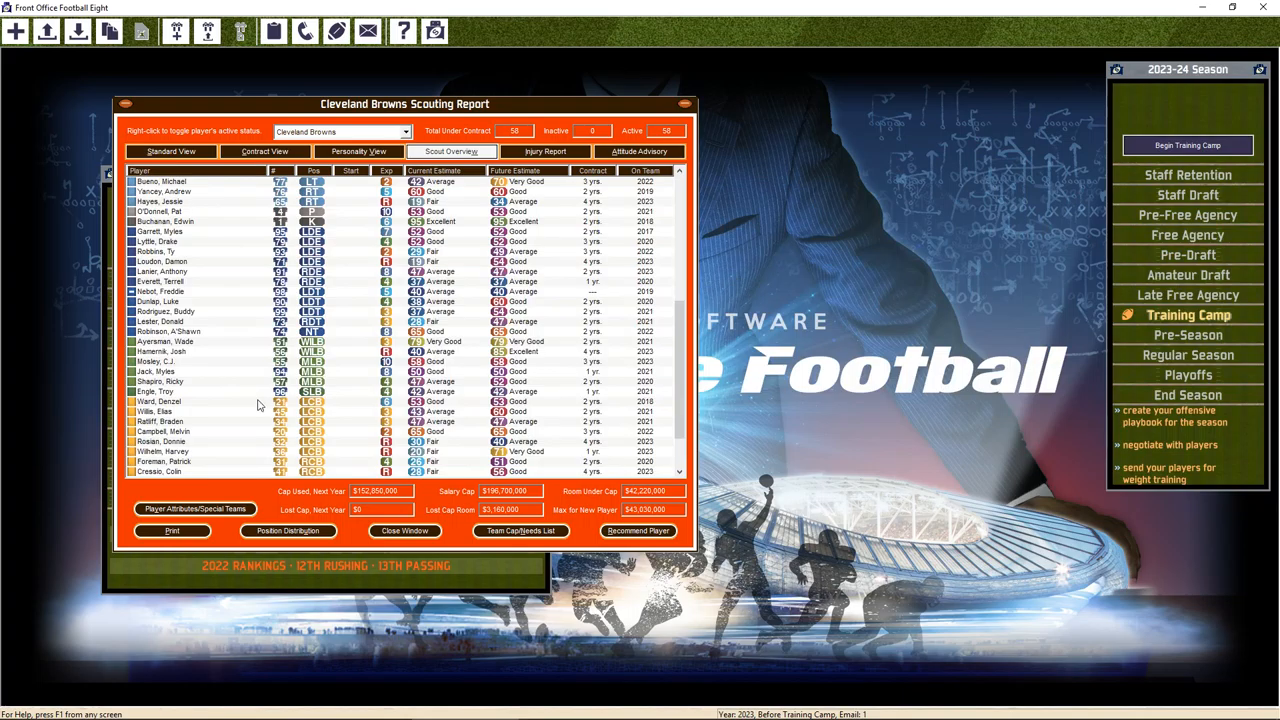
{"action": "mouse_move", "coordinate": [155, 357]}
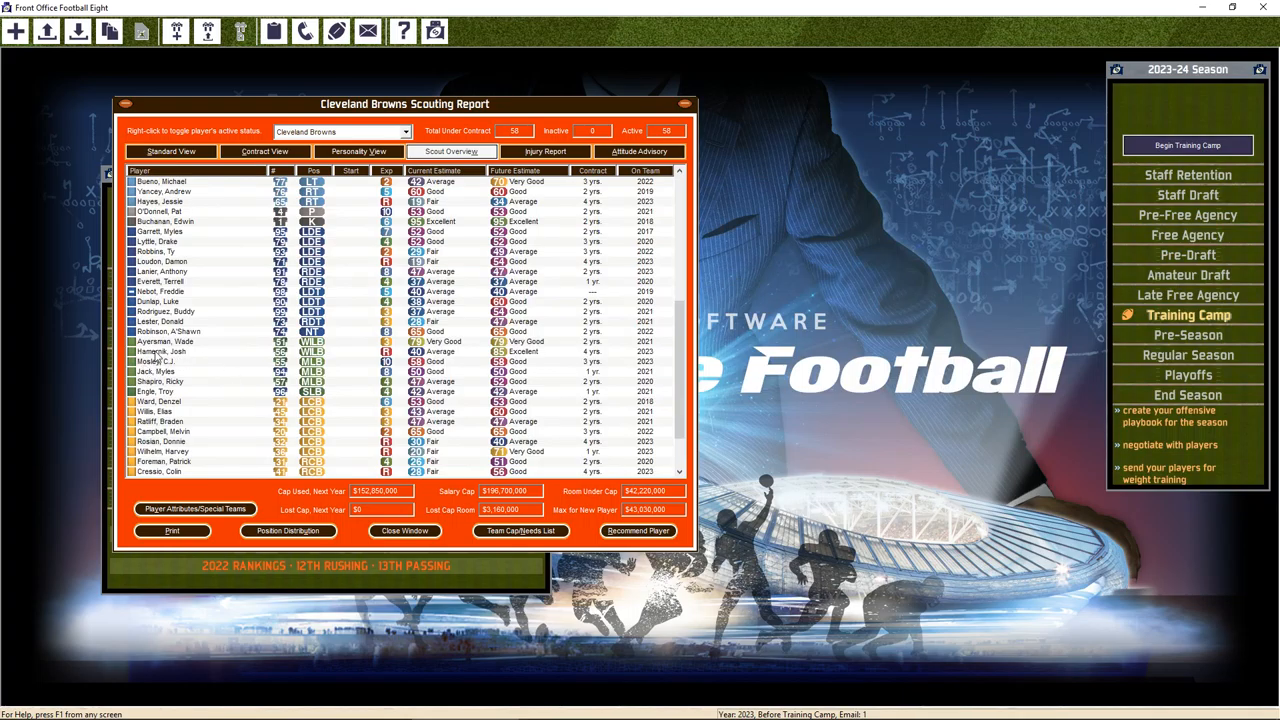
Switch Josh Hamernik to strong inside linebacker, leaving his weight training unchanged
{"action": "double_click", "coordinate": [160, 351]}
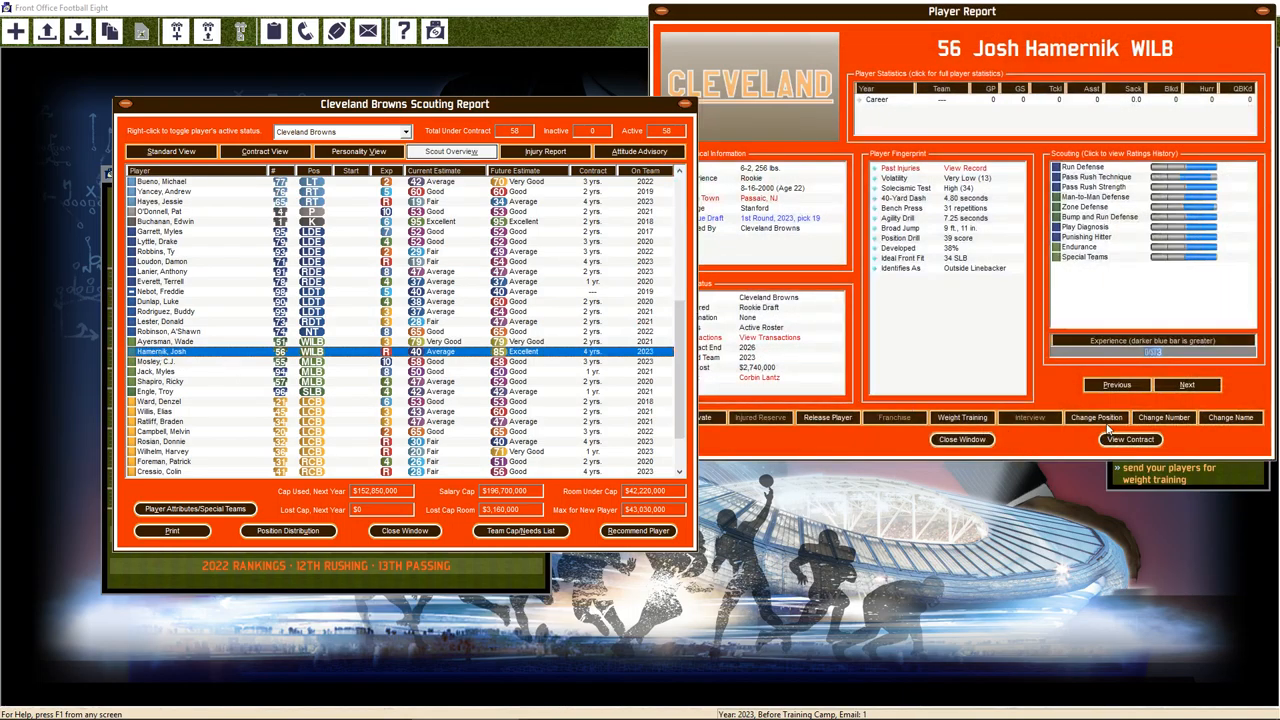
{"action": "left_click", "coordinate": [1096, 417]}
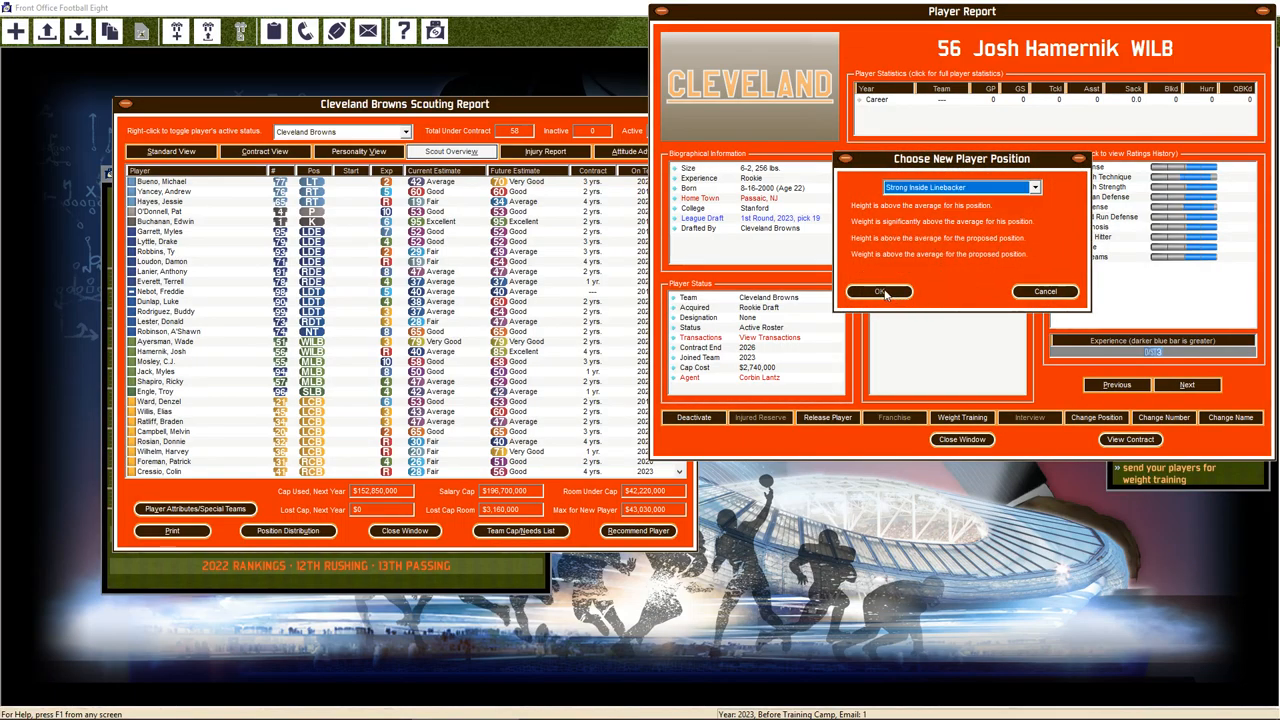
{"action": "left_click", "coordinate": [879, 291]}
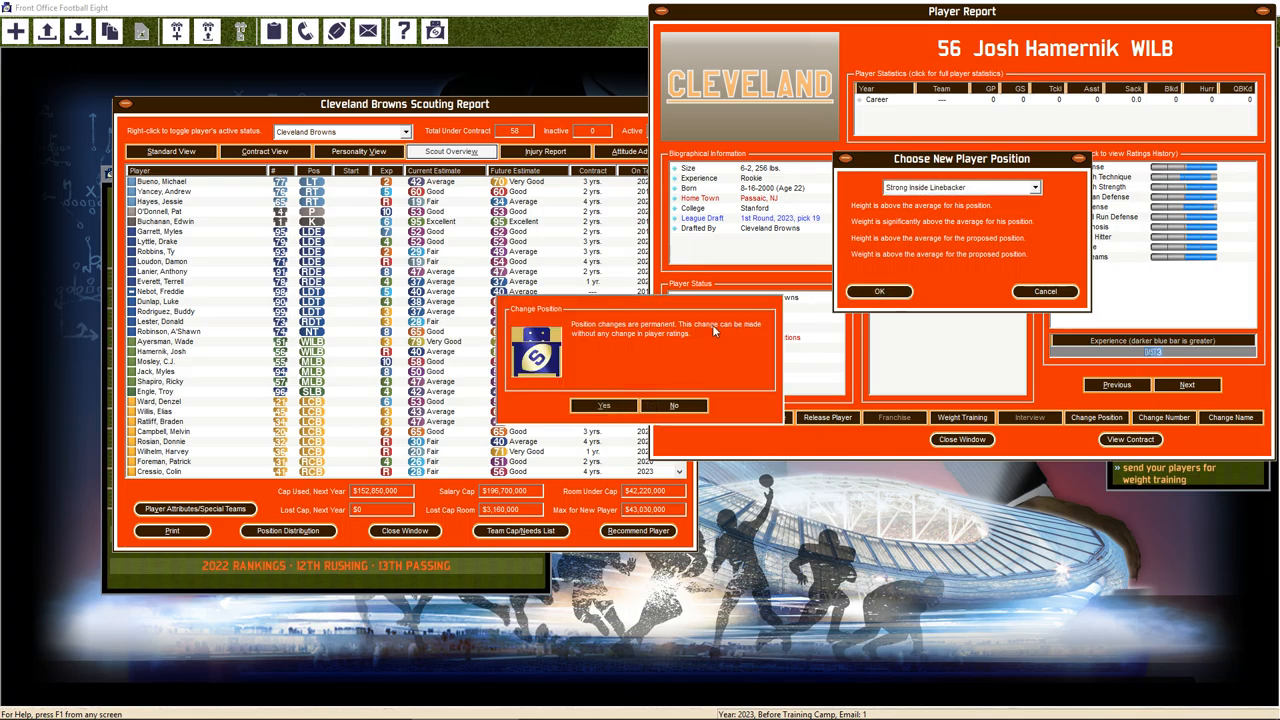
{"action": "left_click", "coordinate": [603, 405]}
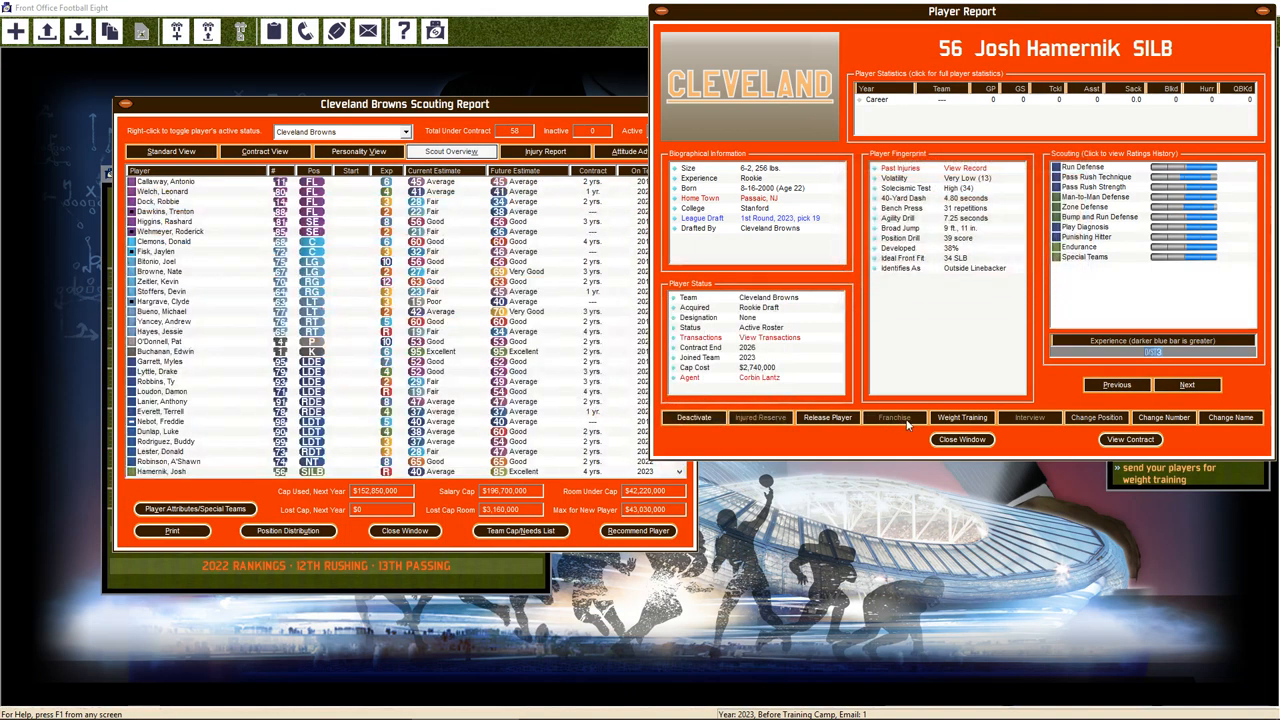
{"action": "left_click", "coordinate": [961, 417]}
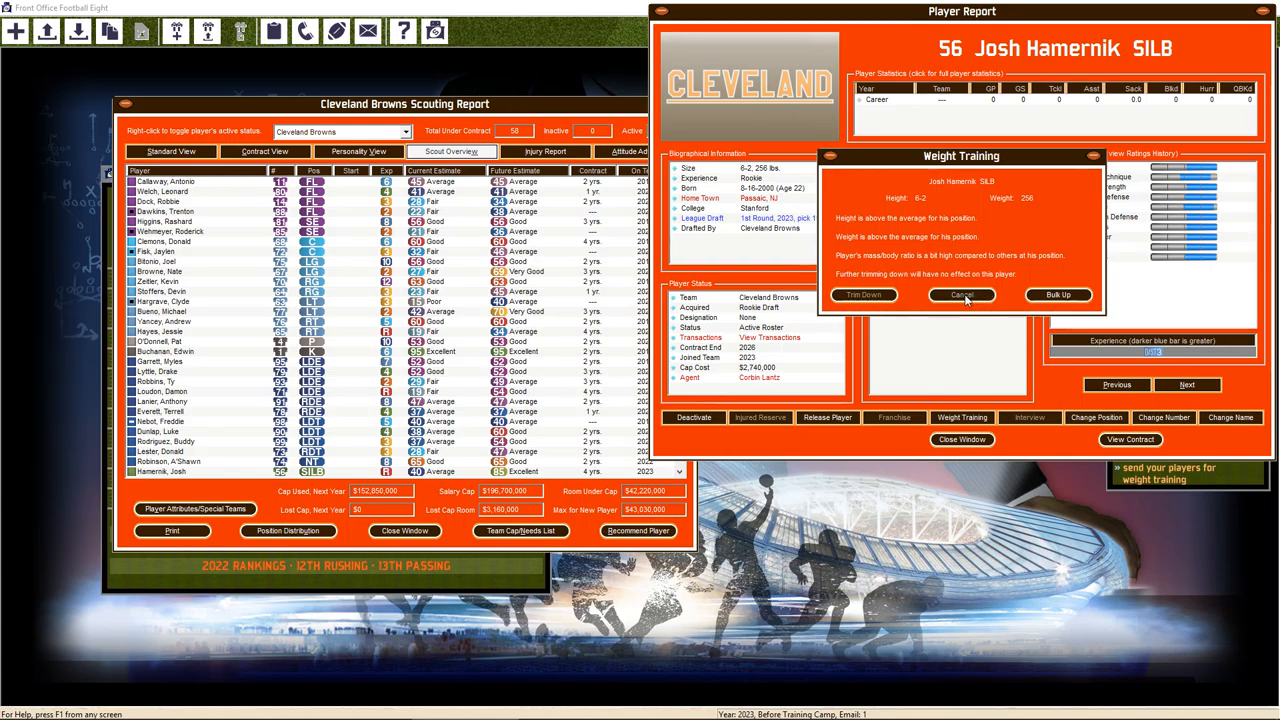
{"action": "left_click", "coordinate": [960, 294]}
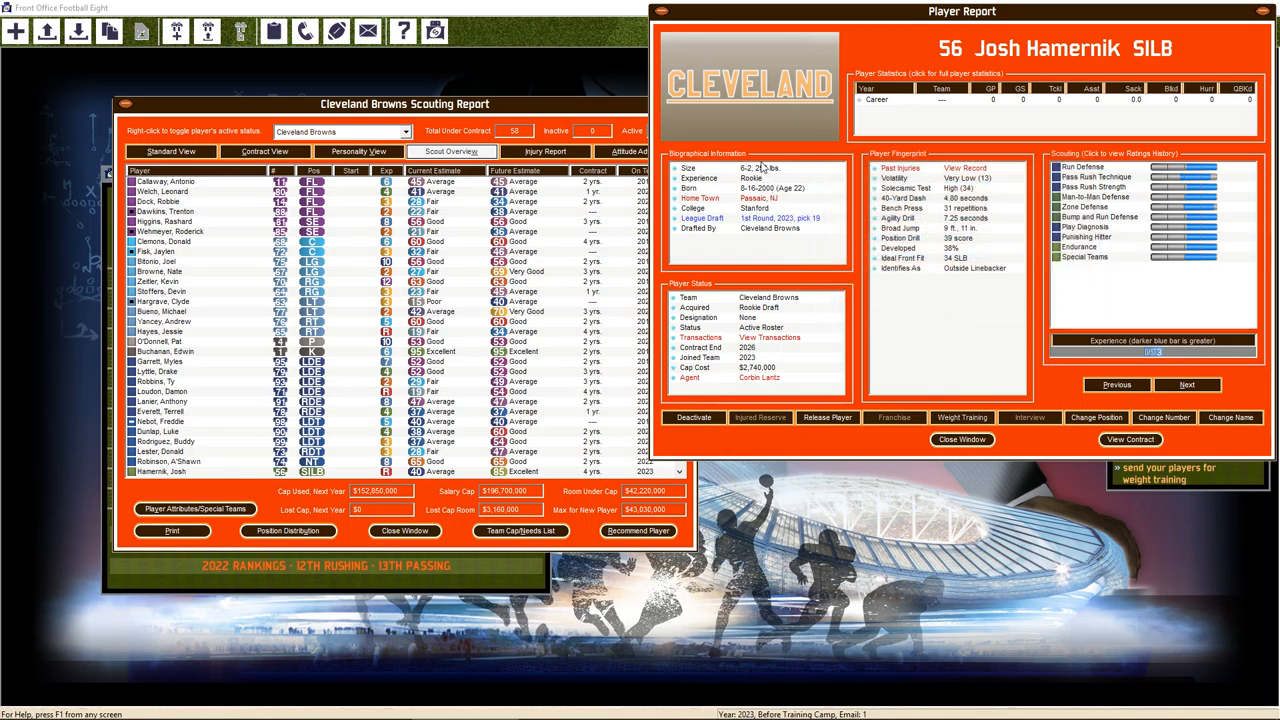
{"action": "left_click", "coordinate": [961, 439]}
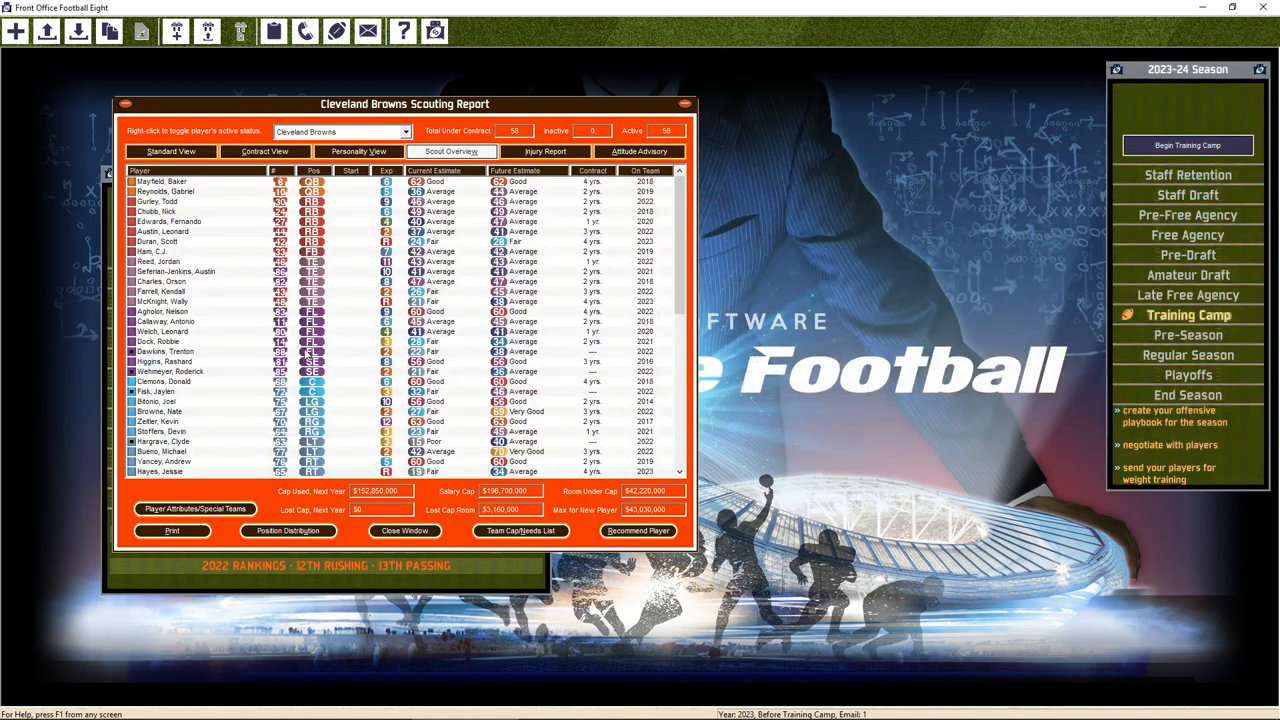
Move Myles Jack to weak-side linebacker and set his weight training to Bulk Up
{"action": "scroll", "scroll_direction": "down", "scroll_amount": 3}
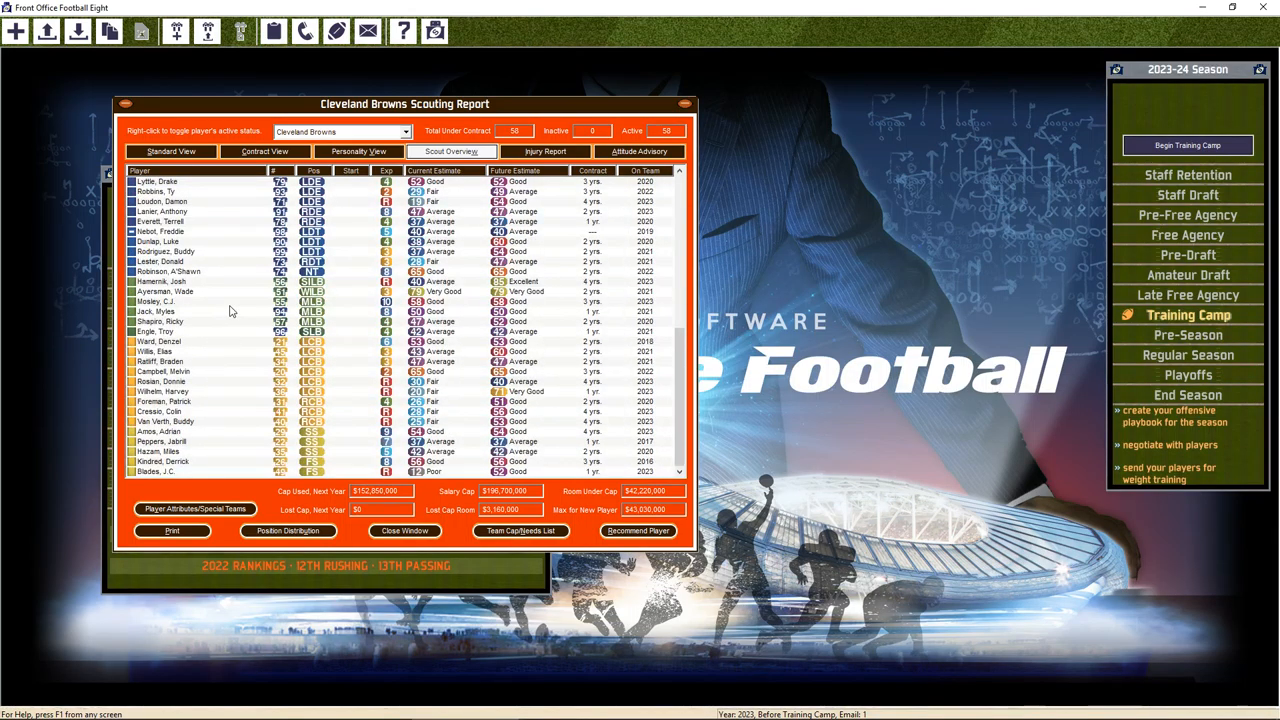
{"action": "mouse_move", "coordinate": [224, 316]}
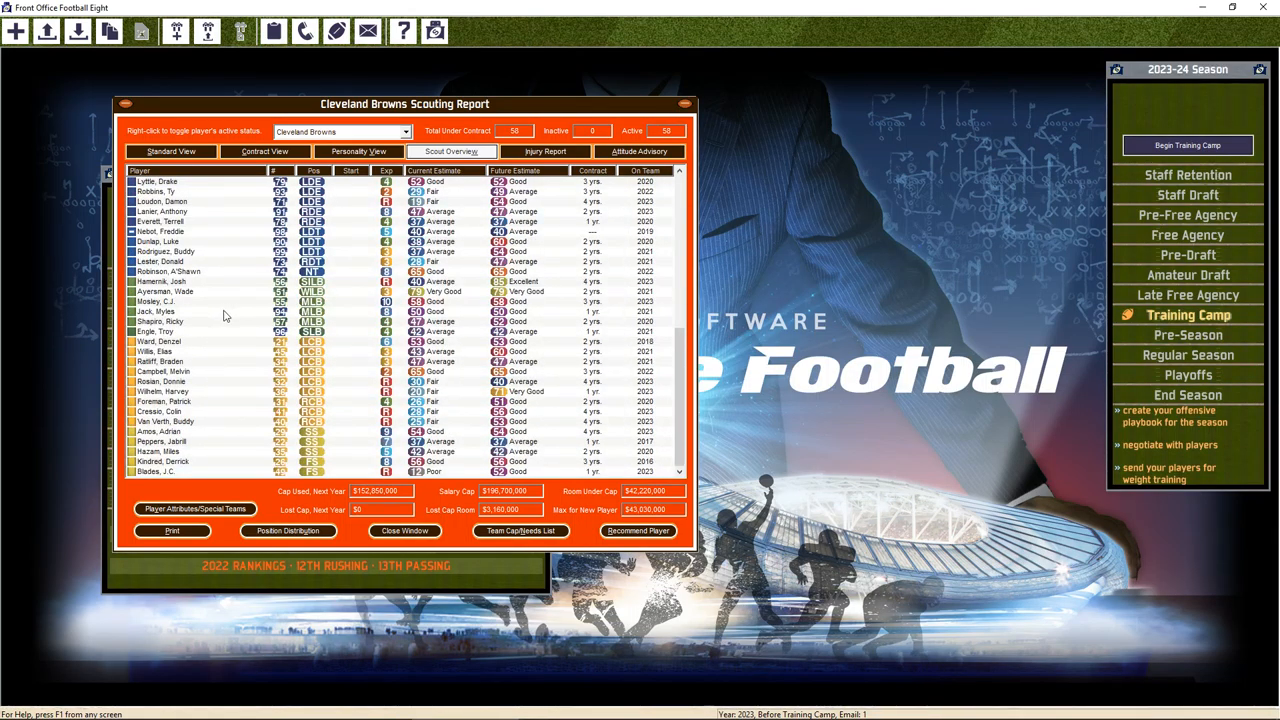
{"action": "mouse_move", "coordinate": [170, 318]}
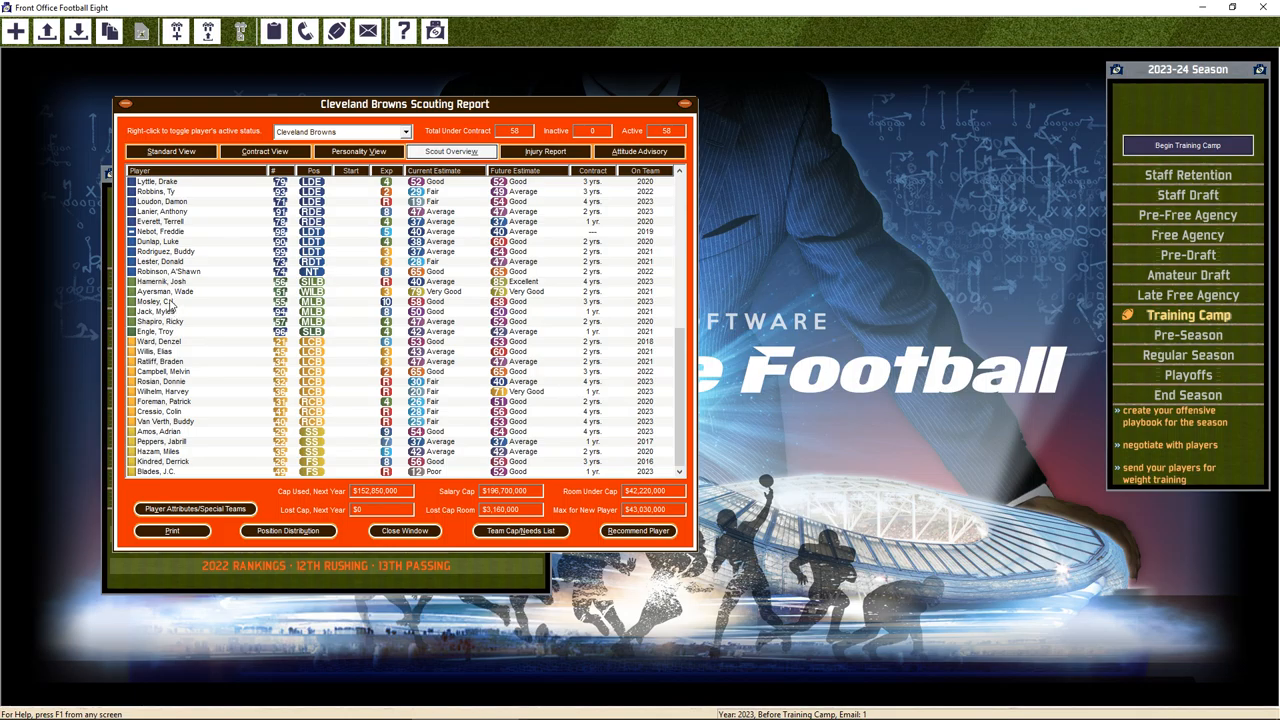
{"action": "mouse_move", "coordinate": [333, 335]}
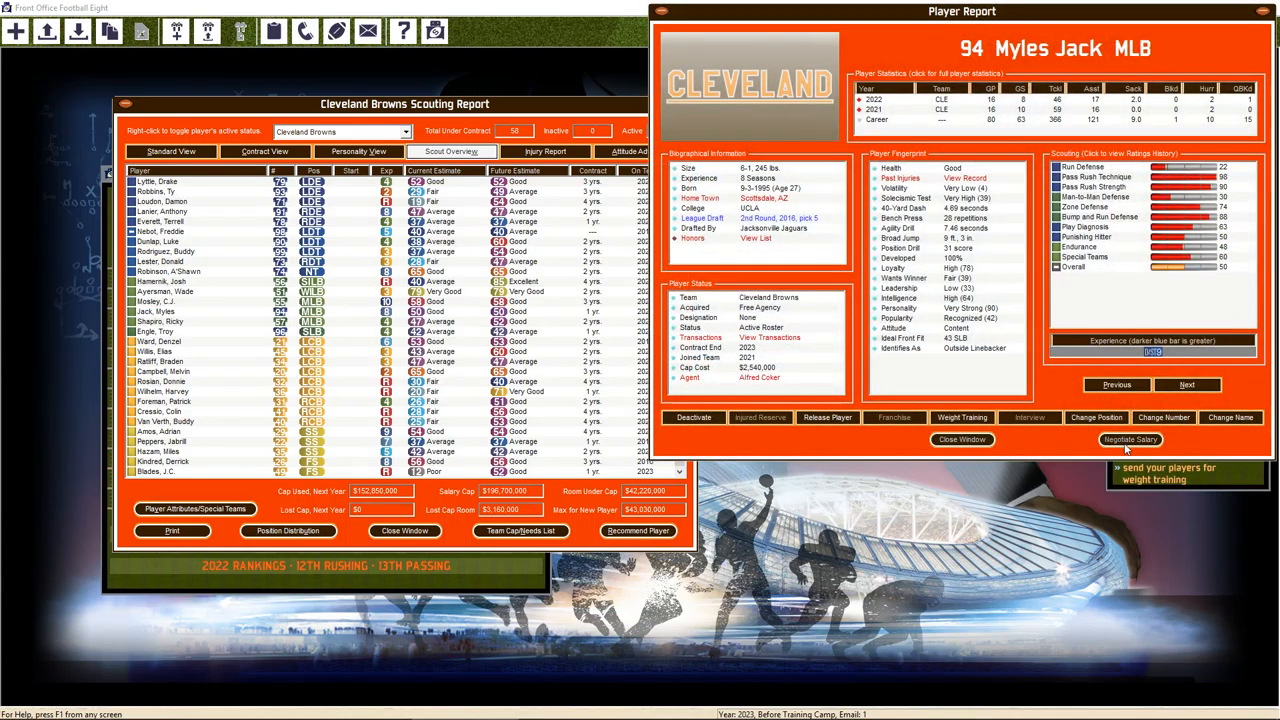
{"action": "mouse_move", "coordinate": [1115, 425]}
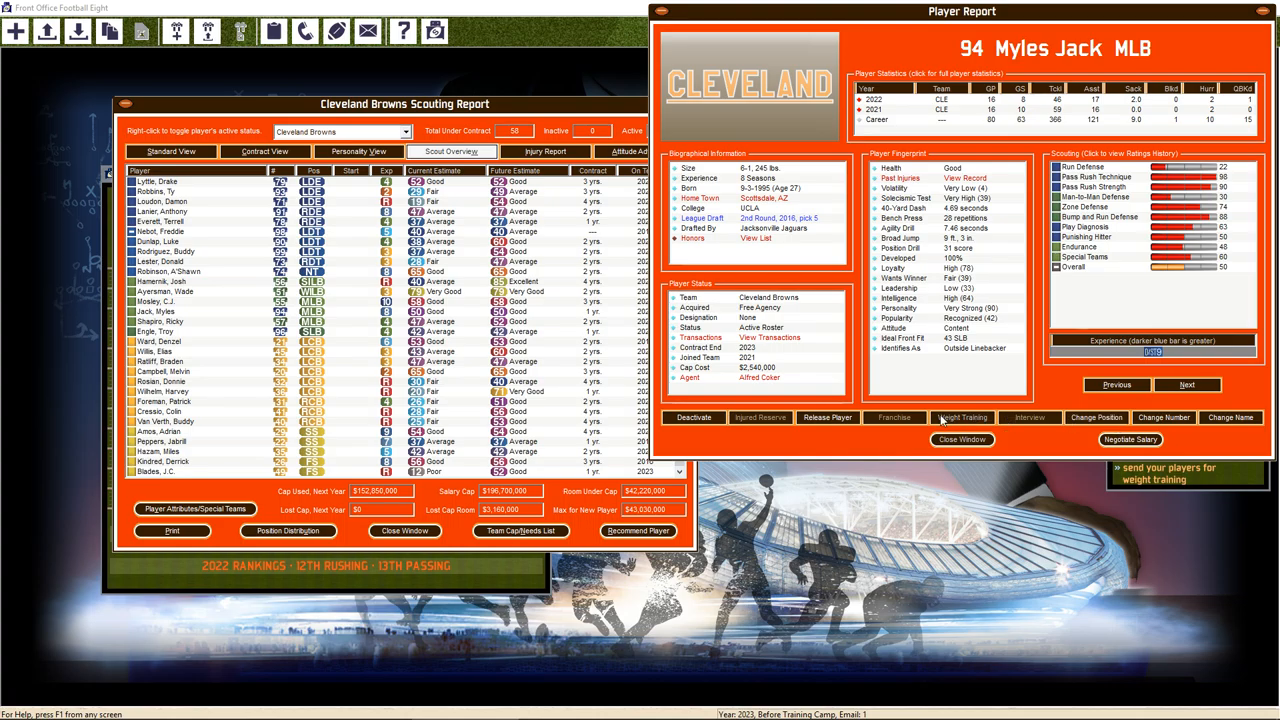
{"action": "left_click", "coordinate": [961, 417]}
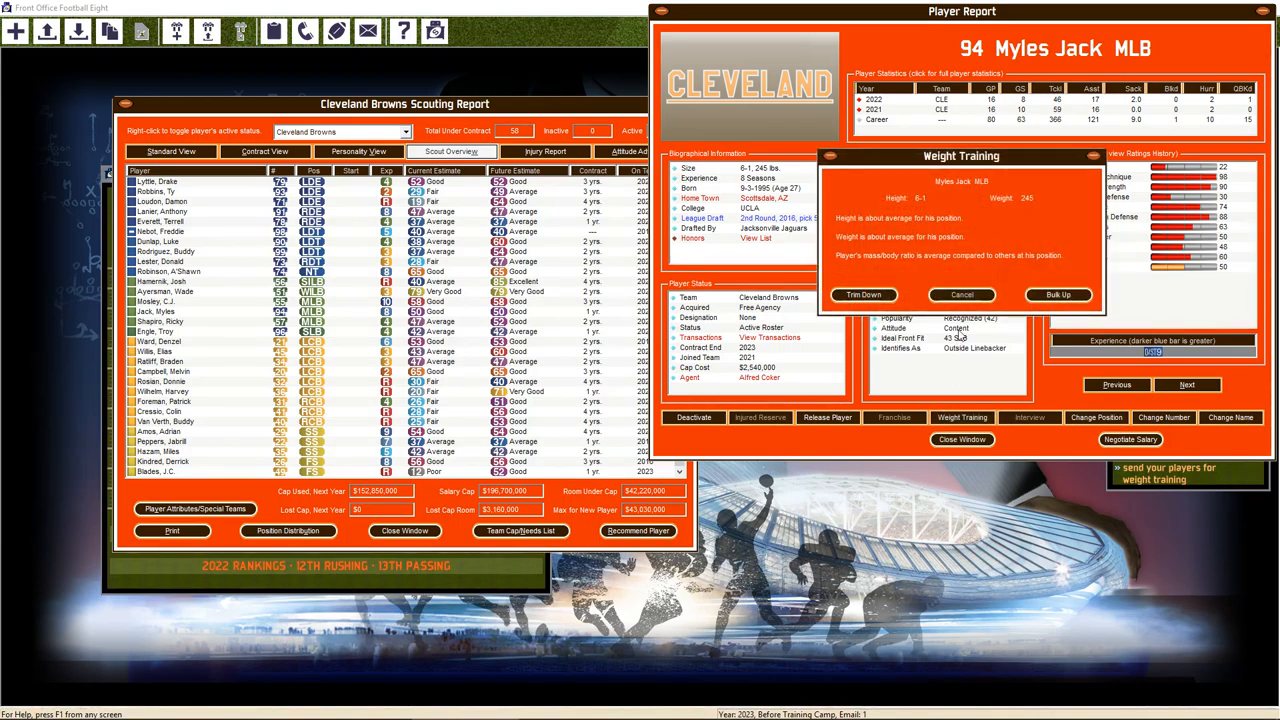
{"action": "left_click", "coordinate": [961, 294]}
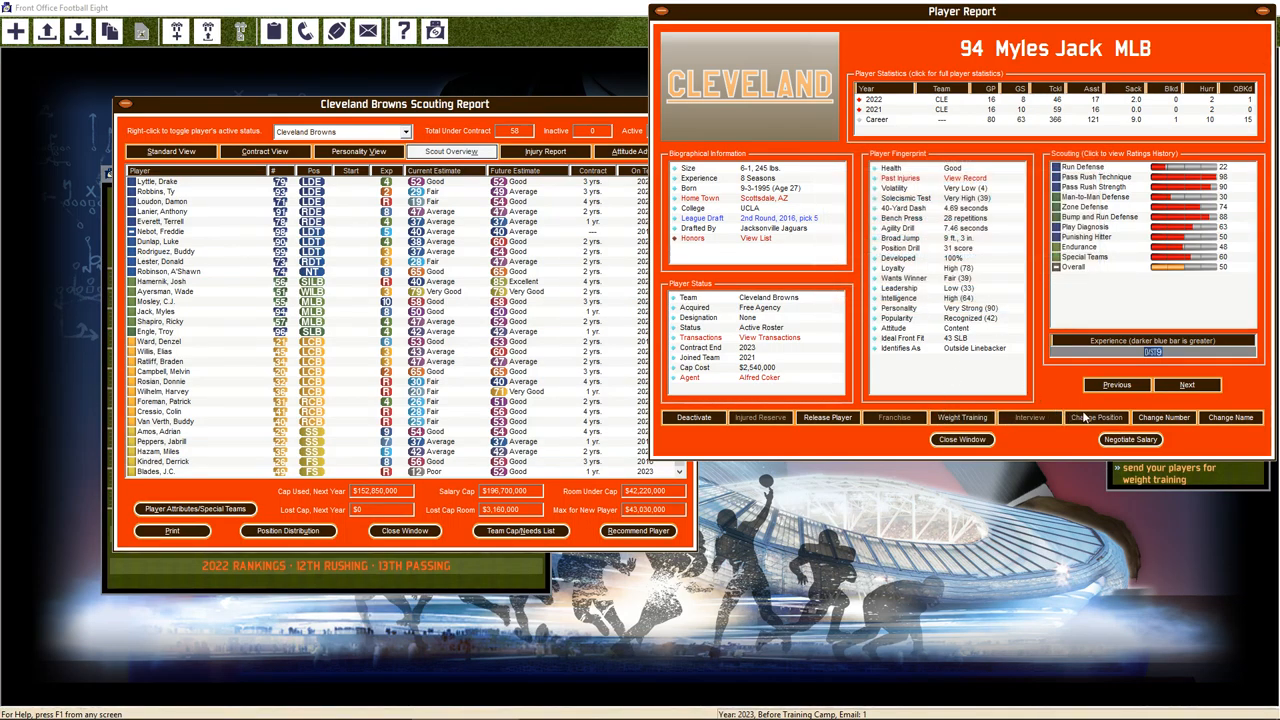
{"action": "left_click", "coordinate": [1096, 417]}
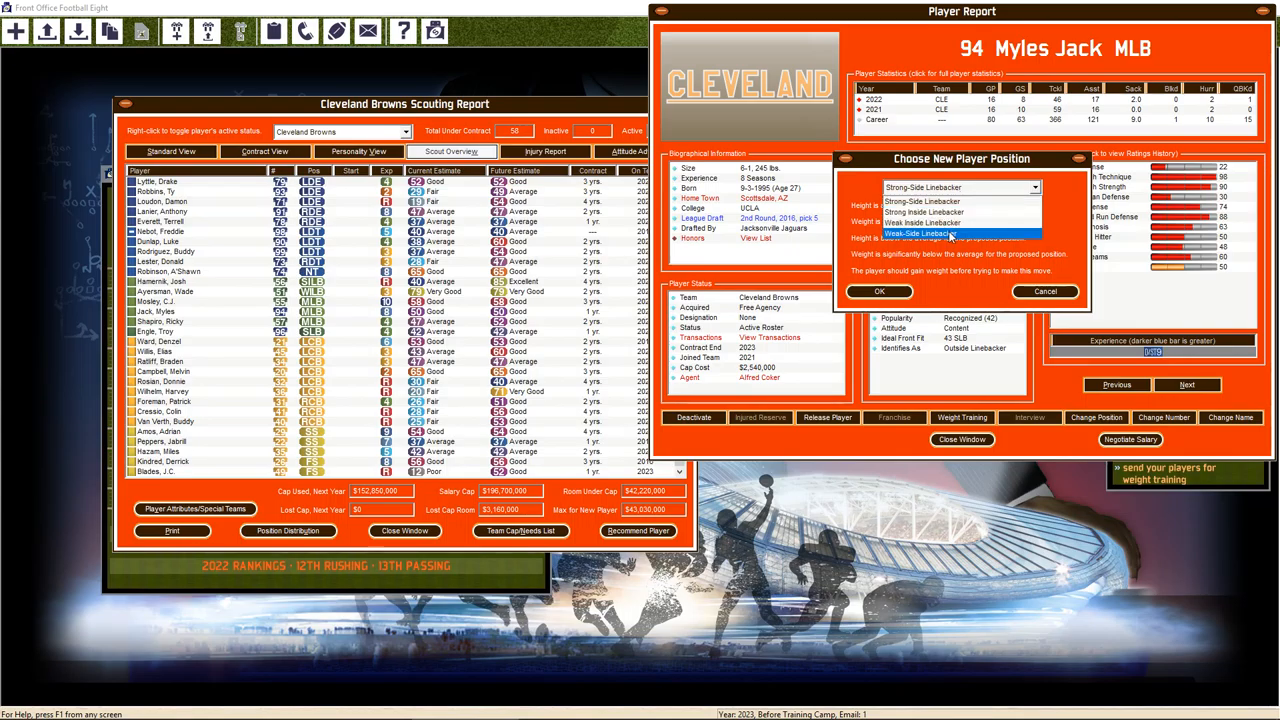
{"action": "left_click", "coordinate": [920, 234]}
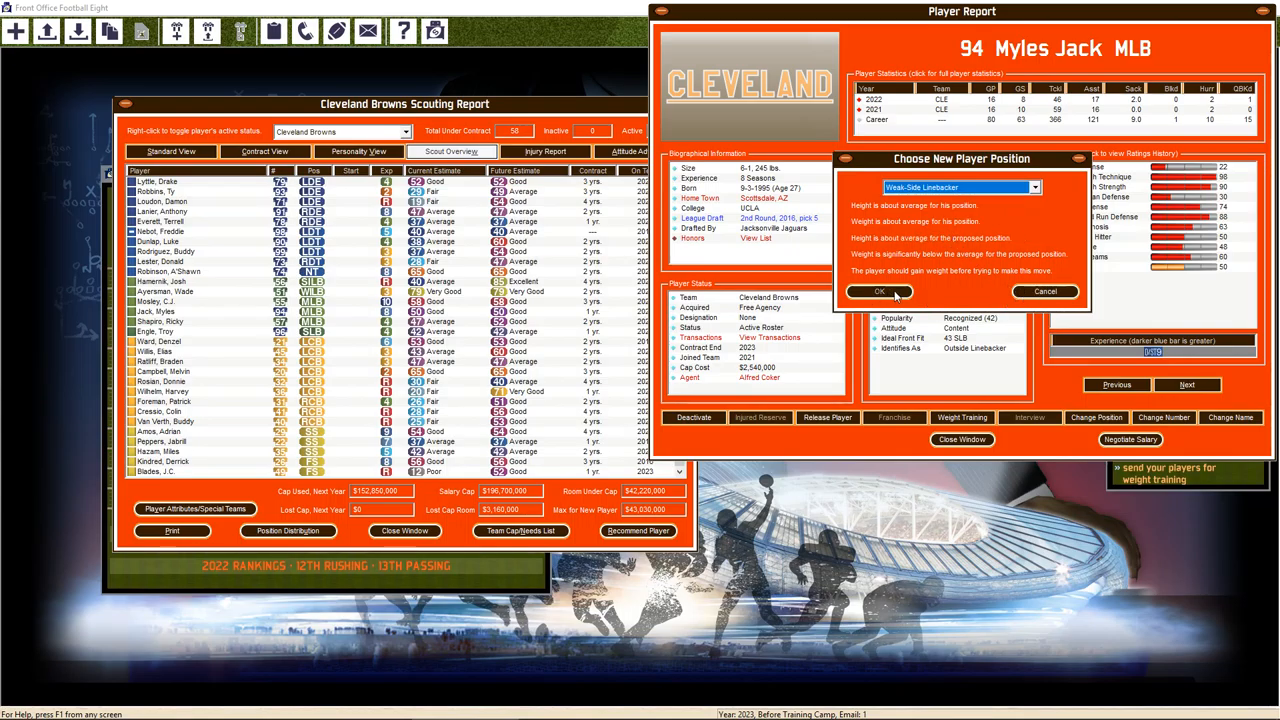
{"action": "left_click", "coordinate": [878, 291]}
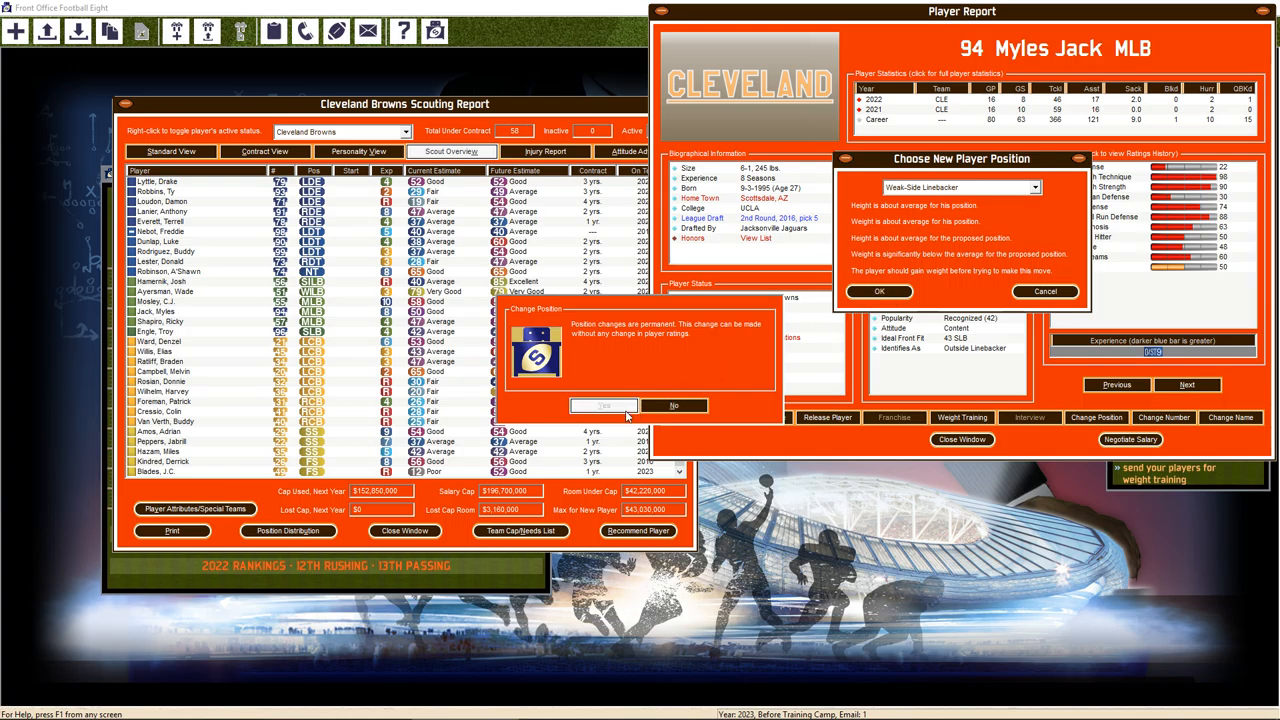
{"action": "left_click", "coordinate": [603, 405]}
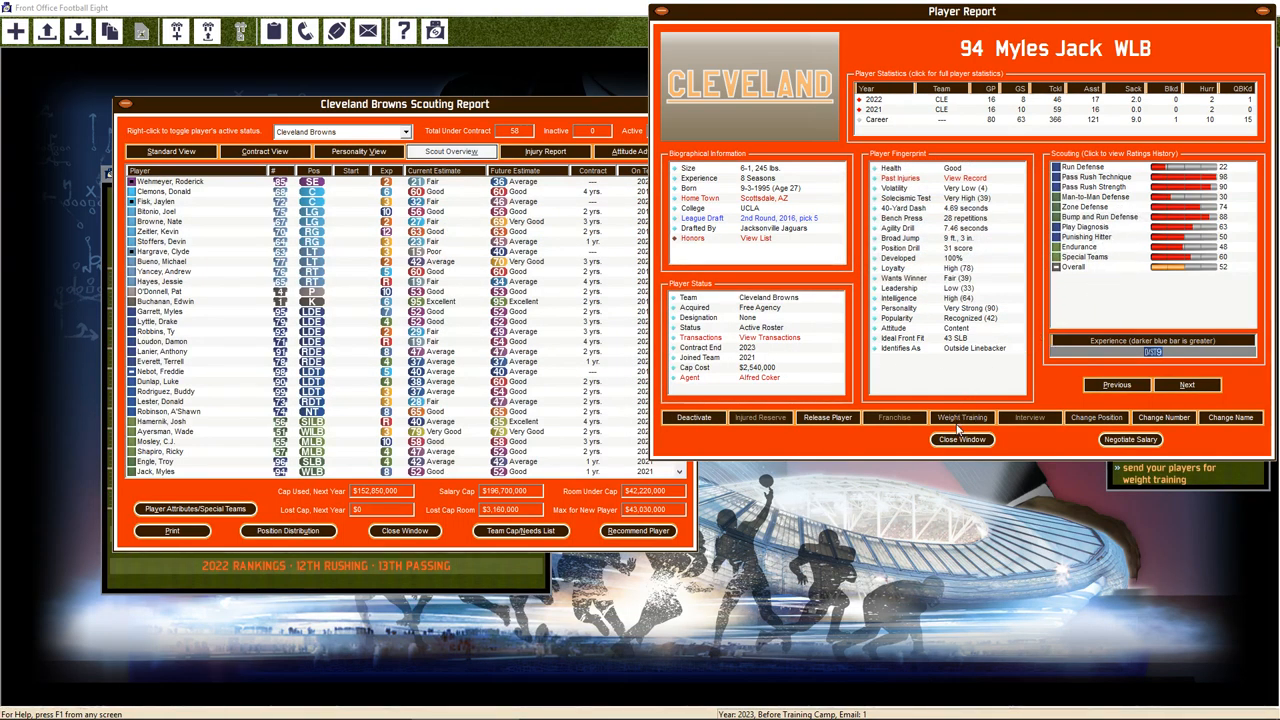
{"action": "left_click", "coordinate": [961, 417]}
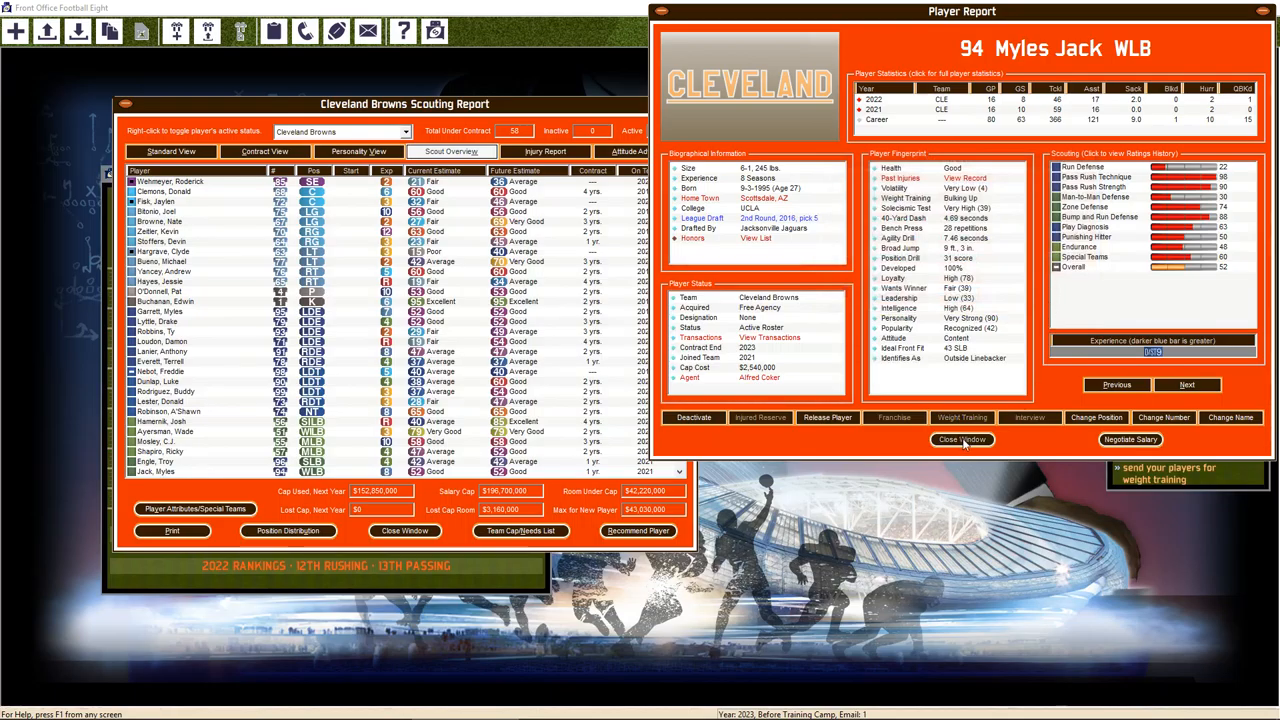
{"action": "left_click", "coordinate": [961, 440]}
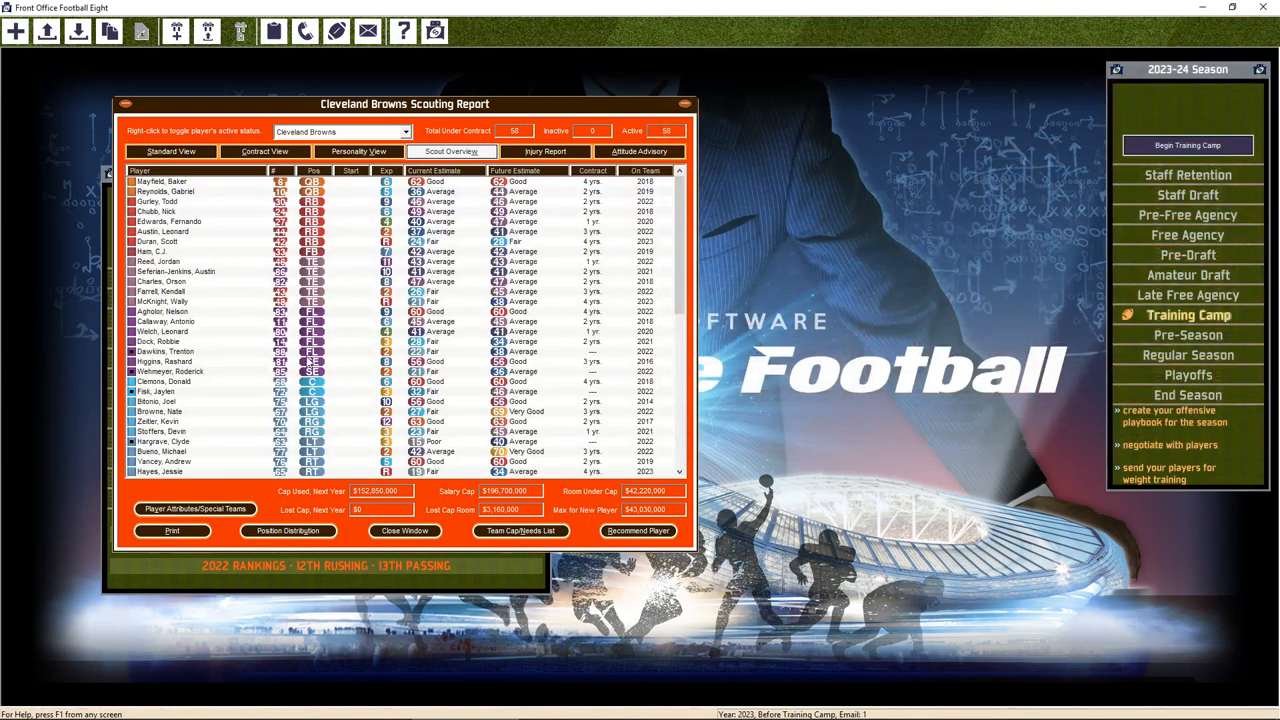
Browse the Browns Scout Overview, check Ricky Shapiro's report, and open Scouting Recommendations
{"action": "scroll", "scroll_direction": "down", "scroll_amount": 3}
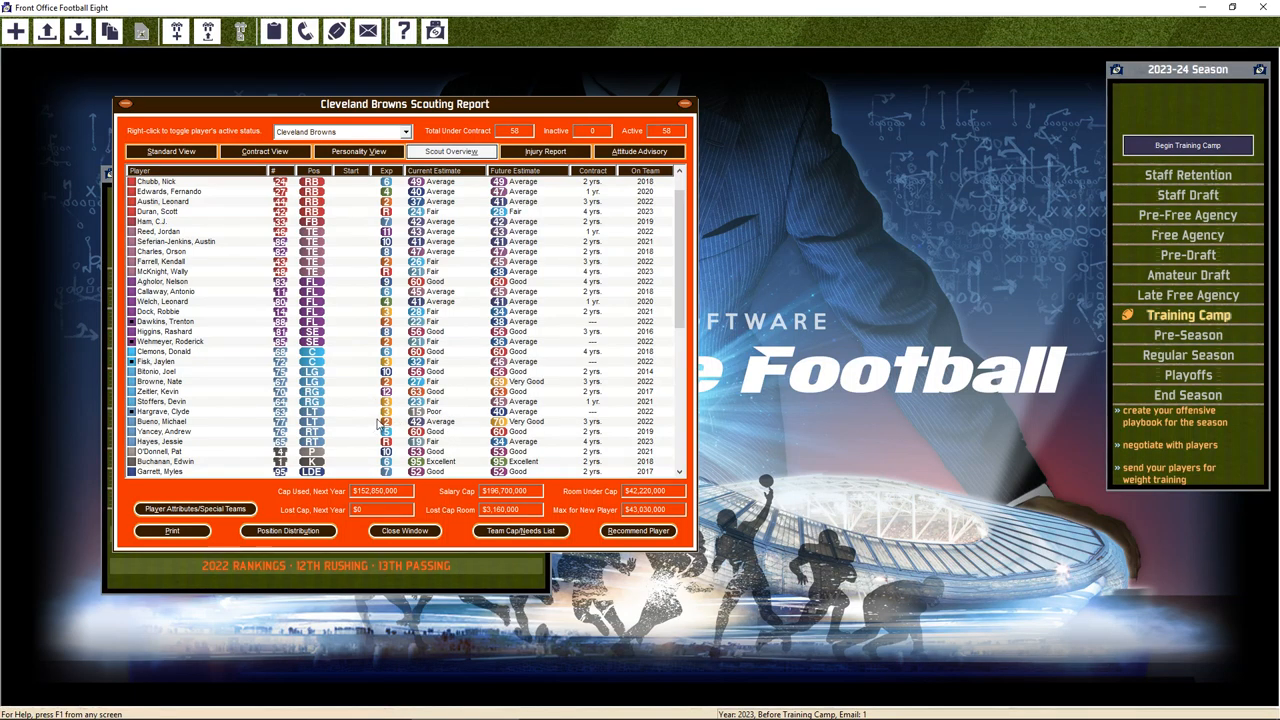
{"action": "mouse_move", "coordinate": [368, 380]}
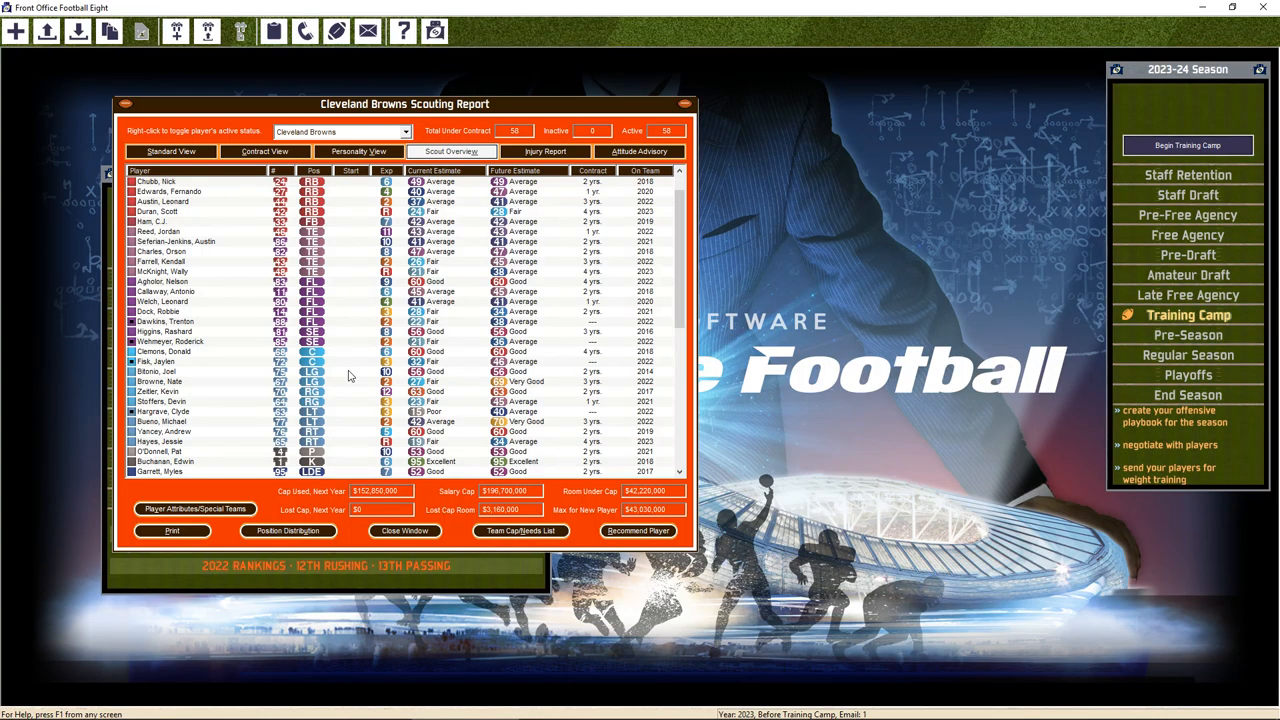
{"action": "mouse_move", "coordinate": [363, 413]}
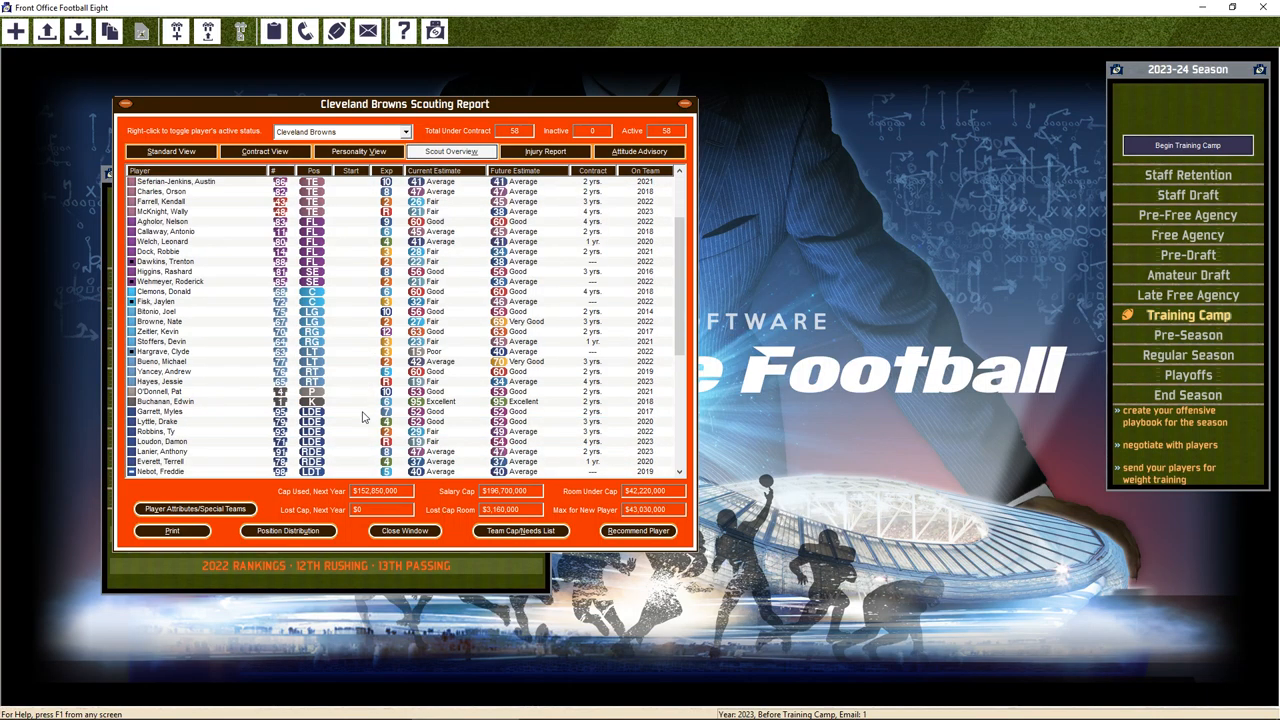
{"action": "scroll", "scroll_direction": "down", "scroll_amount": 3}
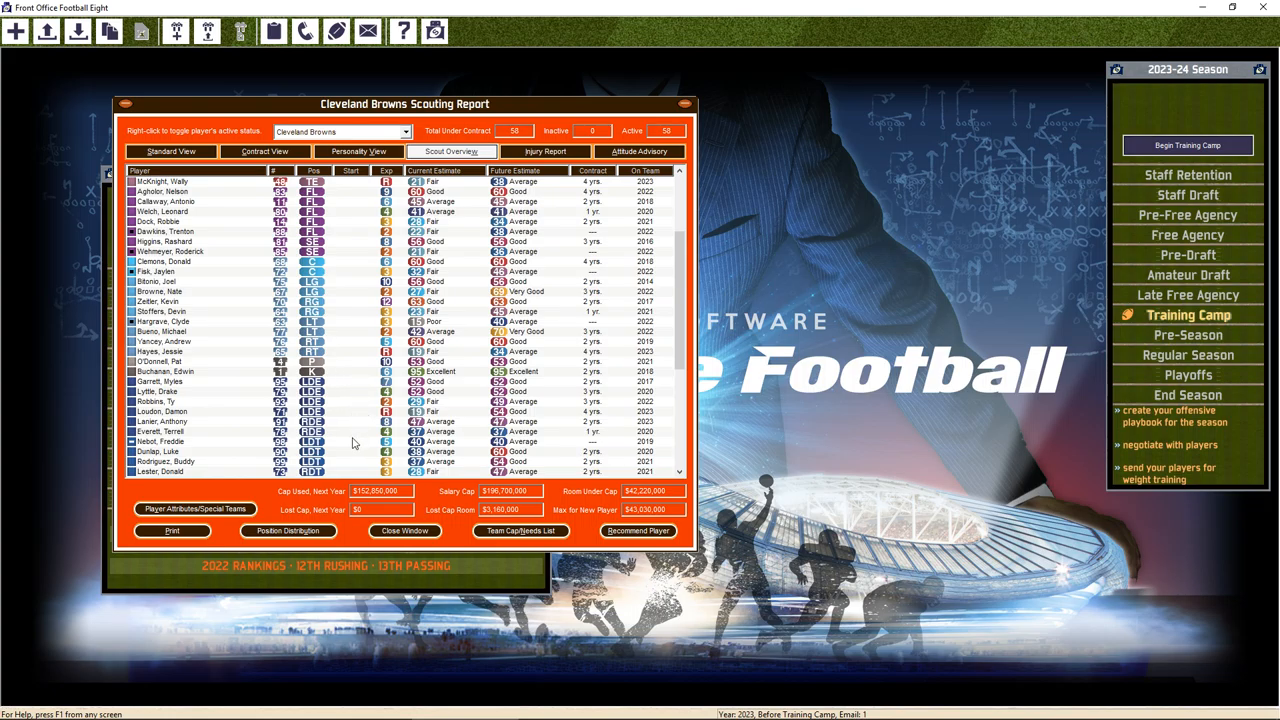
{"action": "scroll", "scroll_direction": "down", "scroll_amount": 3}
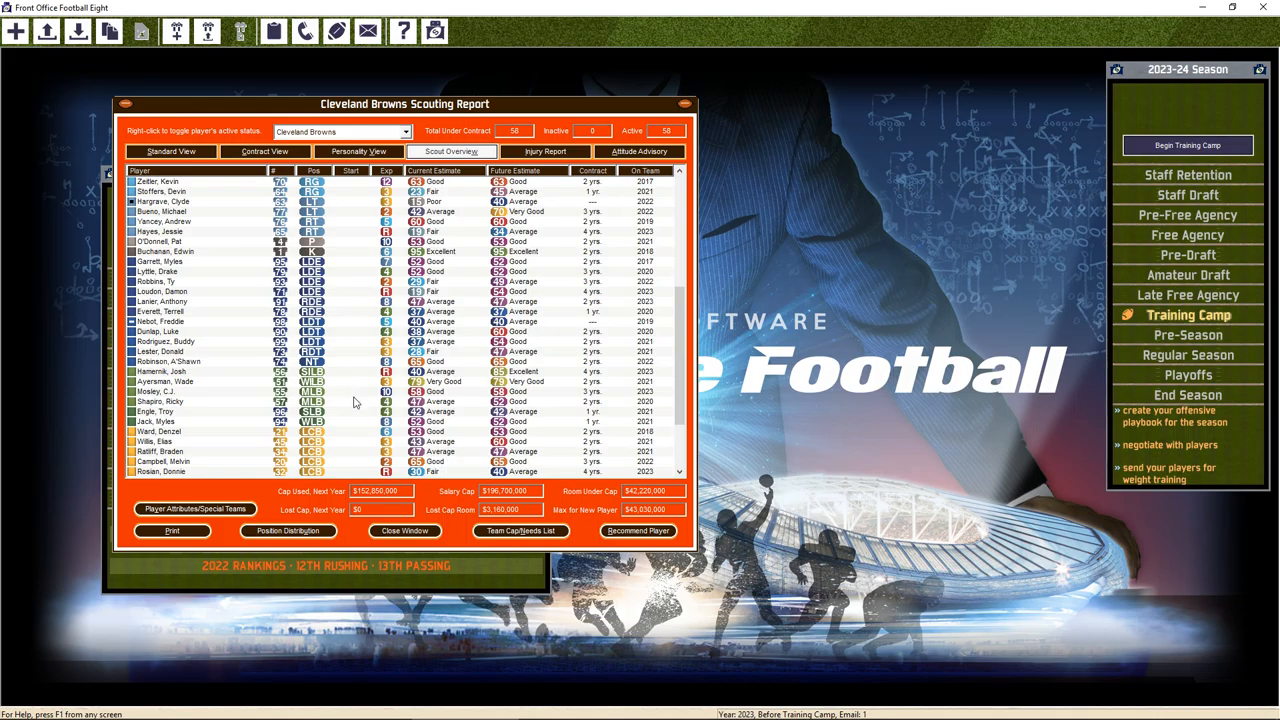
{"action": "double_click", "coordinate": [160, 401]}
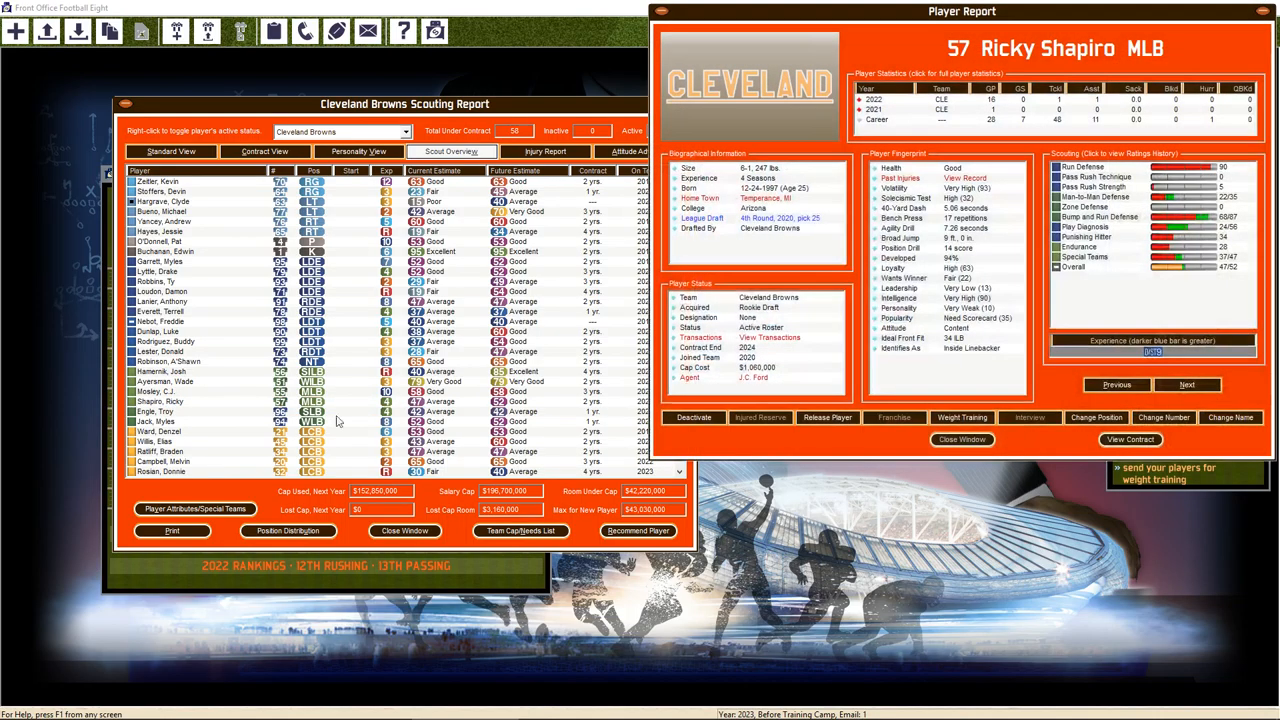
{"action": "left_click", "coordinate": [960, 439]}
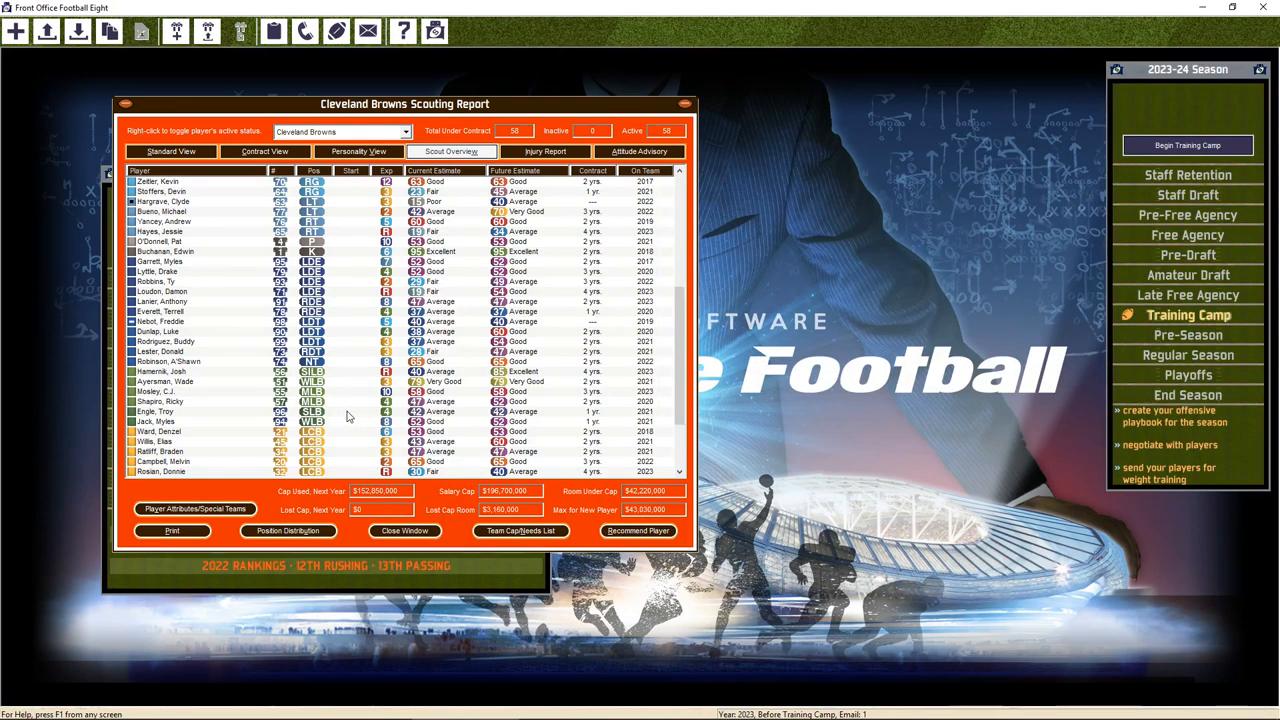
{"action": "scroll", "scroll_direction": "down", "scroll_amount": 3}
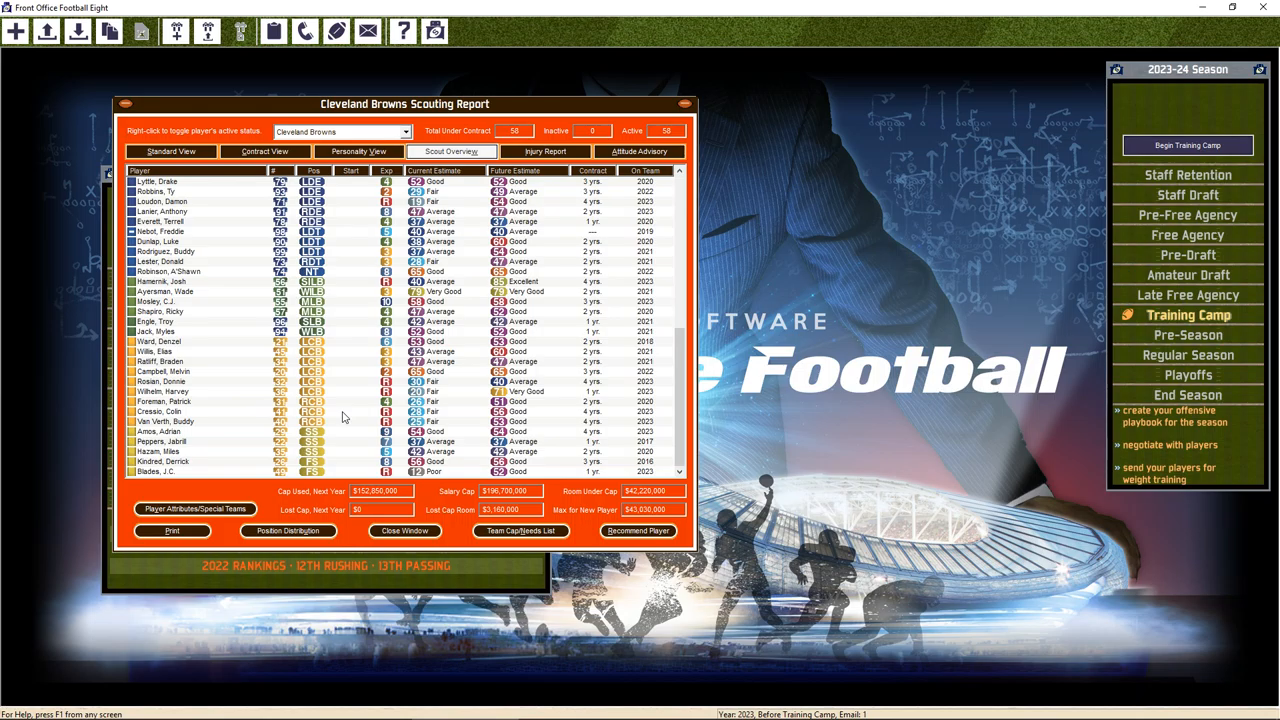
{"action": "mouse_move", "coordinate": [346, 371]}
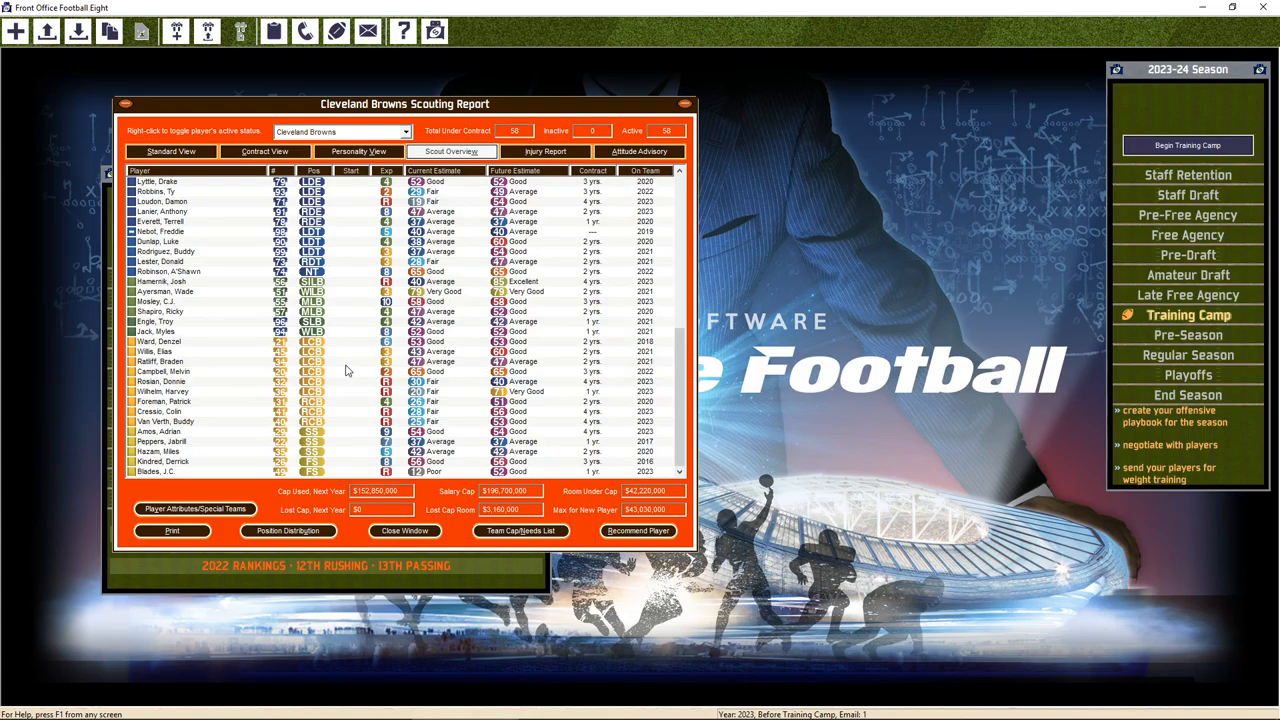
{"action": "mouse_move", "coordinate": [353, 420]}
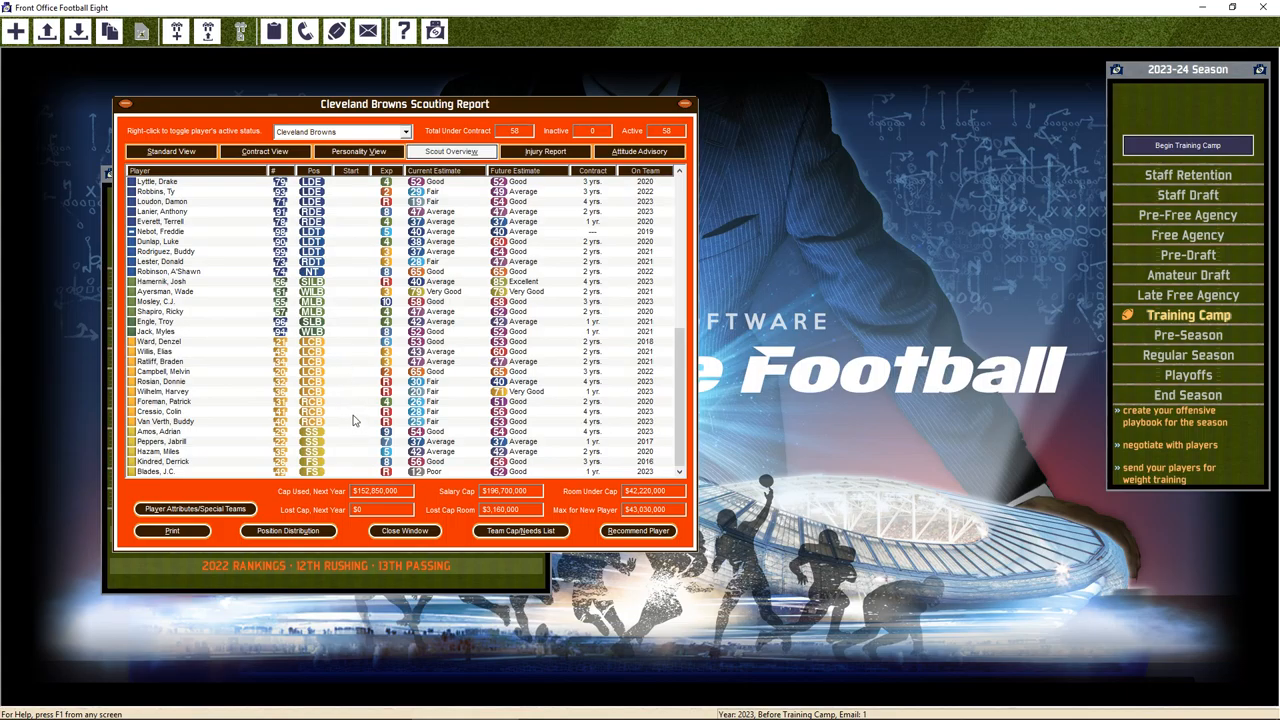
{"action": "mouse_move", "coordinate": [352, 412]}
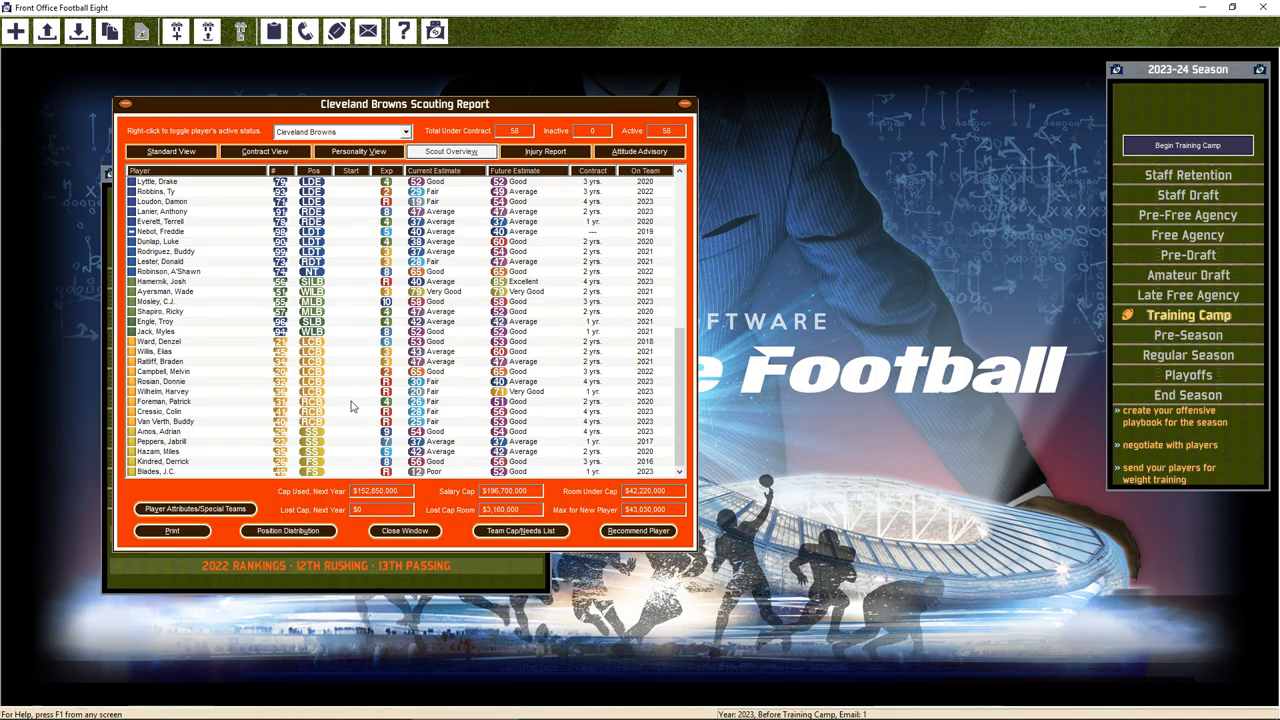
{"action": "mouse_move", "coordinate": [363, 398]}
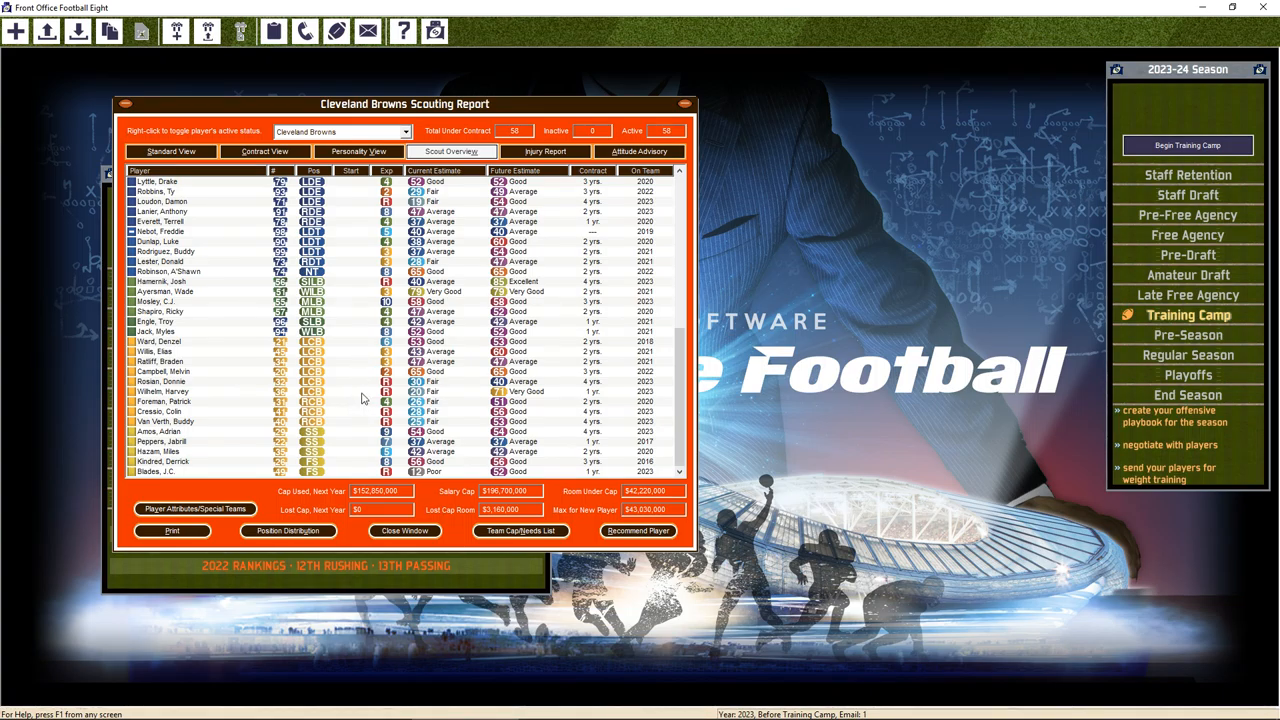
{"action": "mouse_move", "coordinate": [340, 427]}
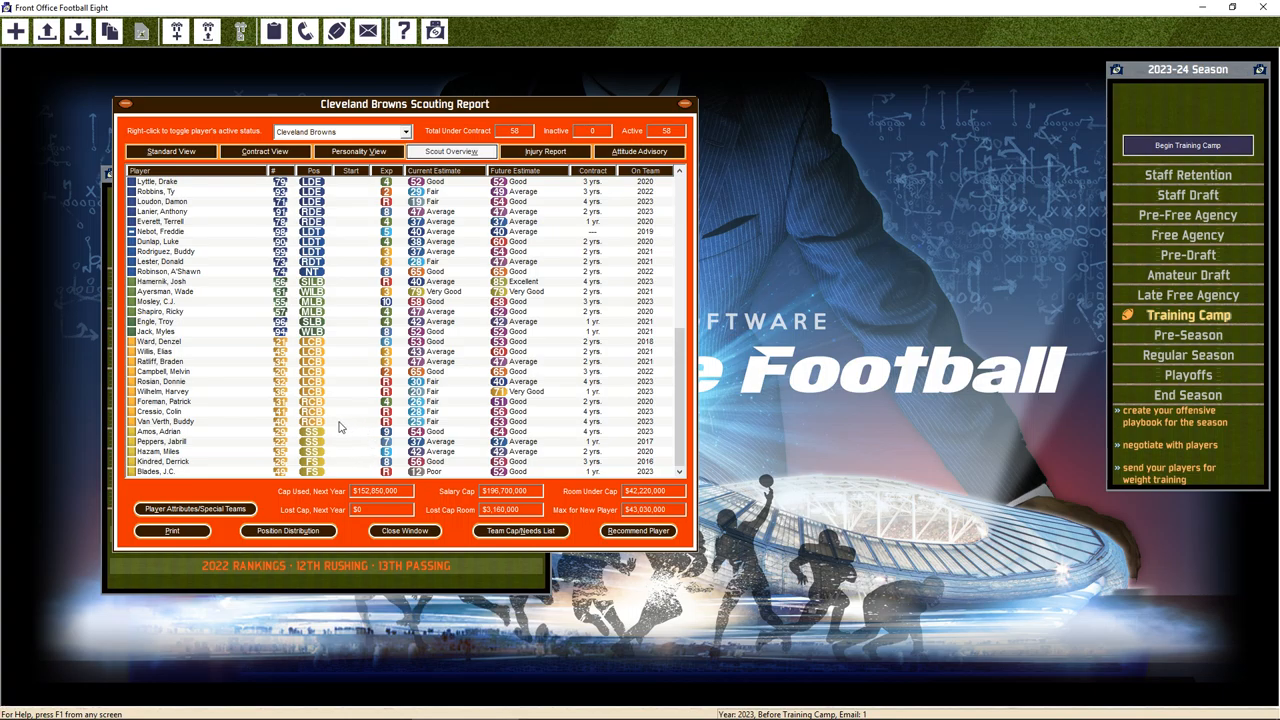
{"action": "mouse_move", "coordinate": [355, 433]}
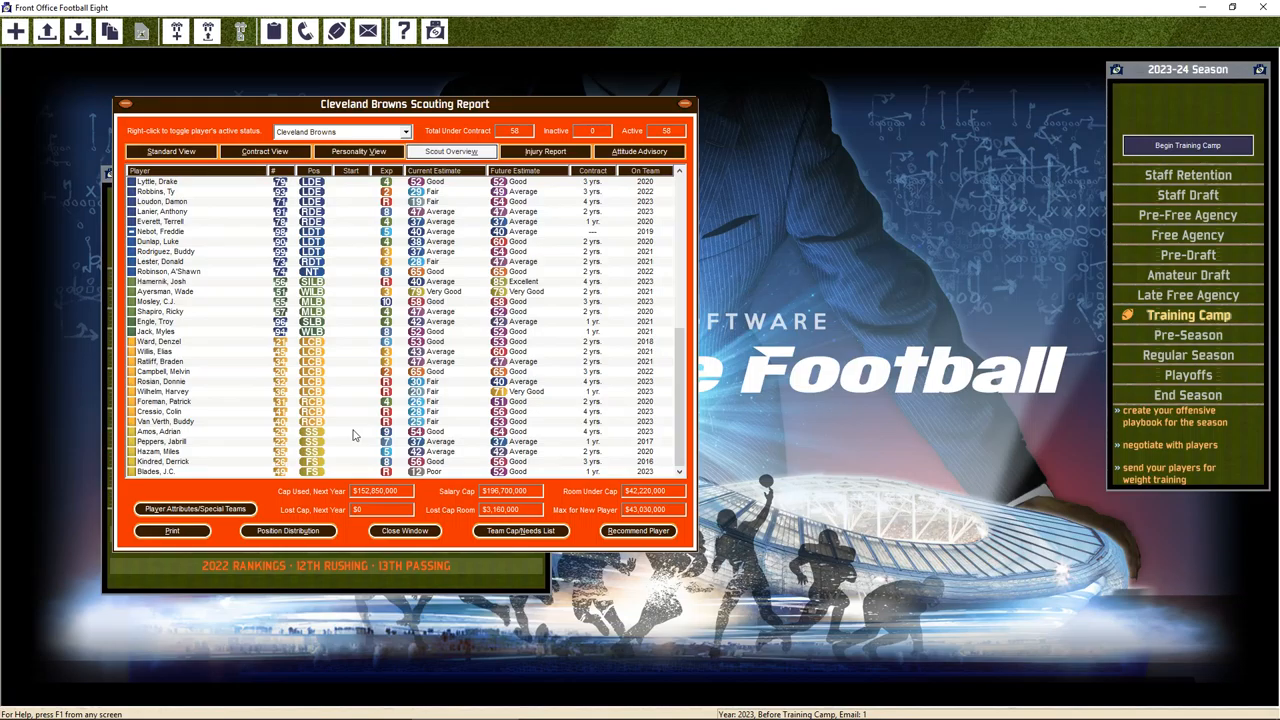
{"action": "mouse_move", "coordinate": [354, 463]}
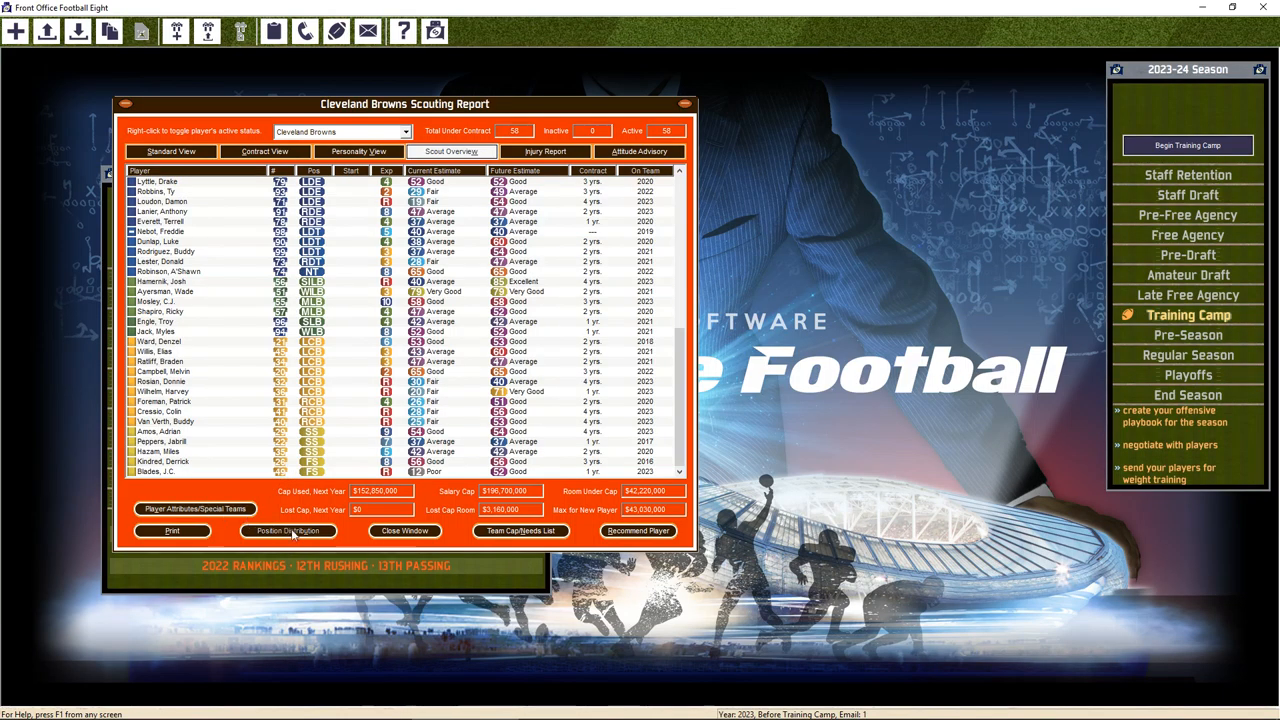
{"action": "left_click", "coordinate": [288, 530]}
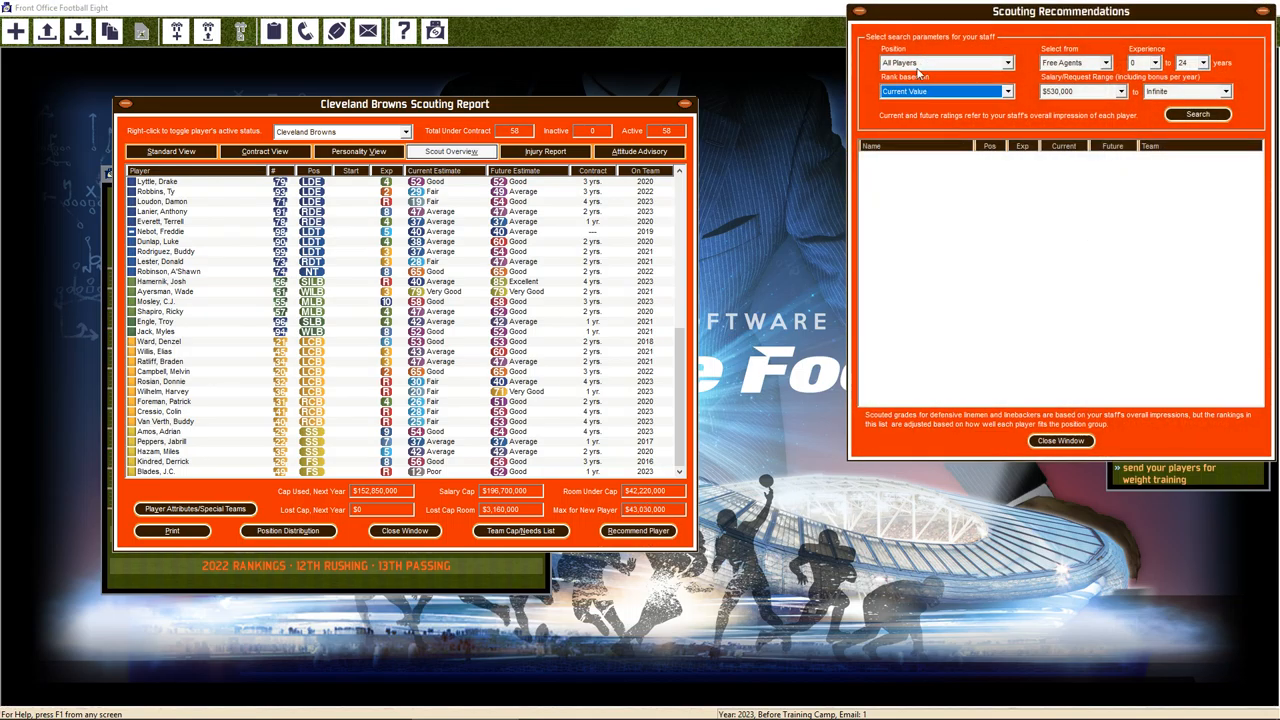
Search free-agent long snappers and check top-rated Louie Edwards's player report
{"action": "left_click", "coordinate": [945, 62]}
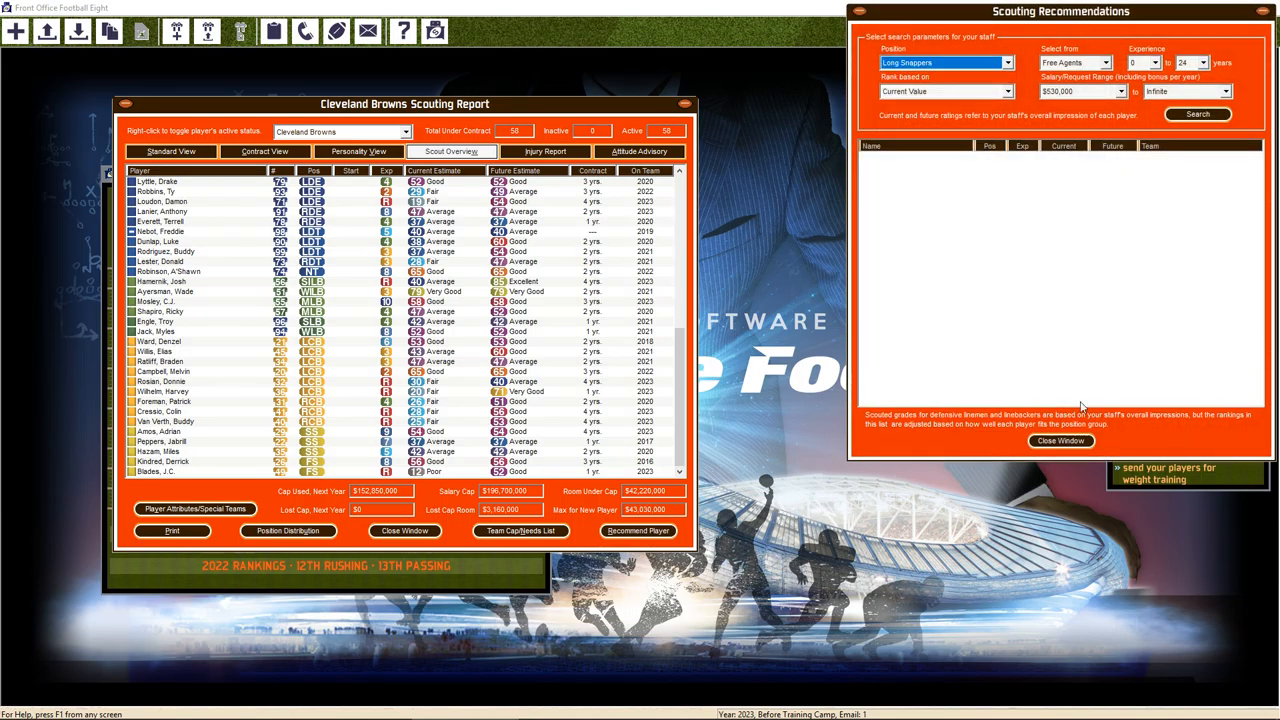
{"action": "left_click", "coordinate": [1197, 114]}
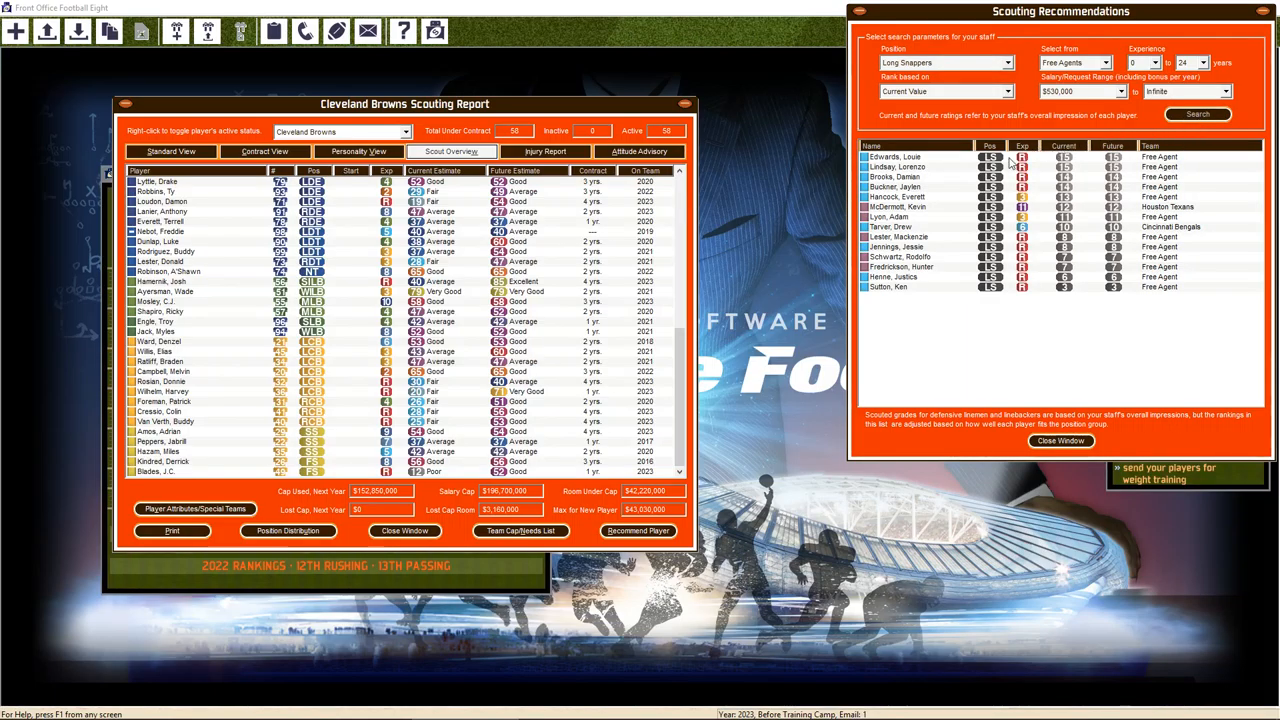
{"action": "mouse_move", "coordinate": [893, 160]}
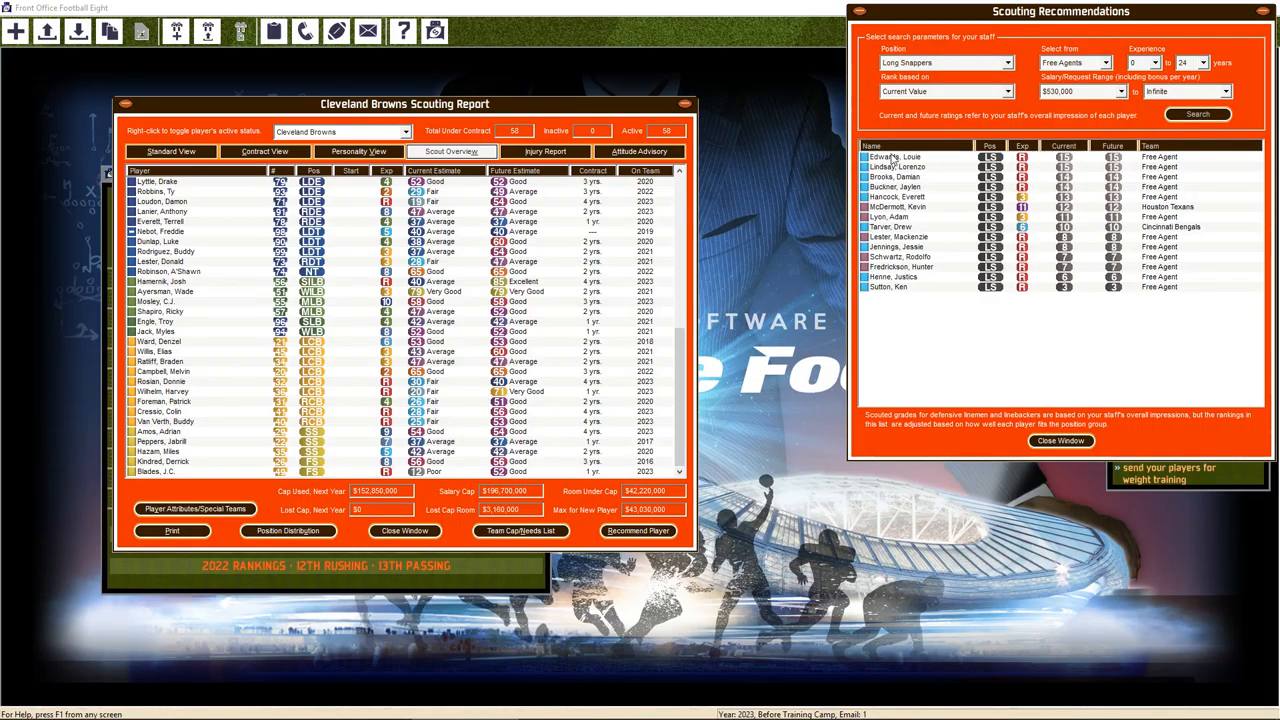
{"action": "double_click", "coordinate": [895, 157]}
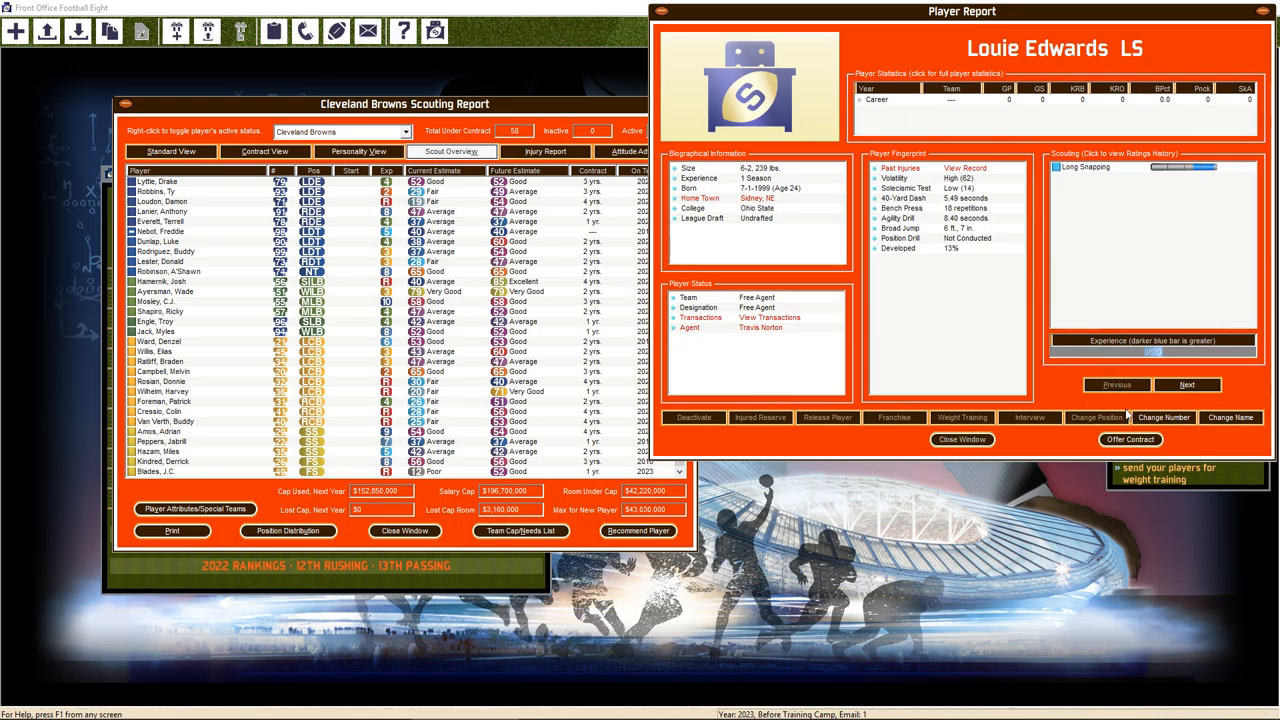
{"action": "left_click", "coordinate": [1130, 439]}
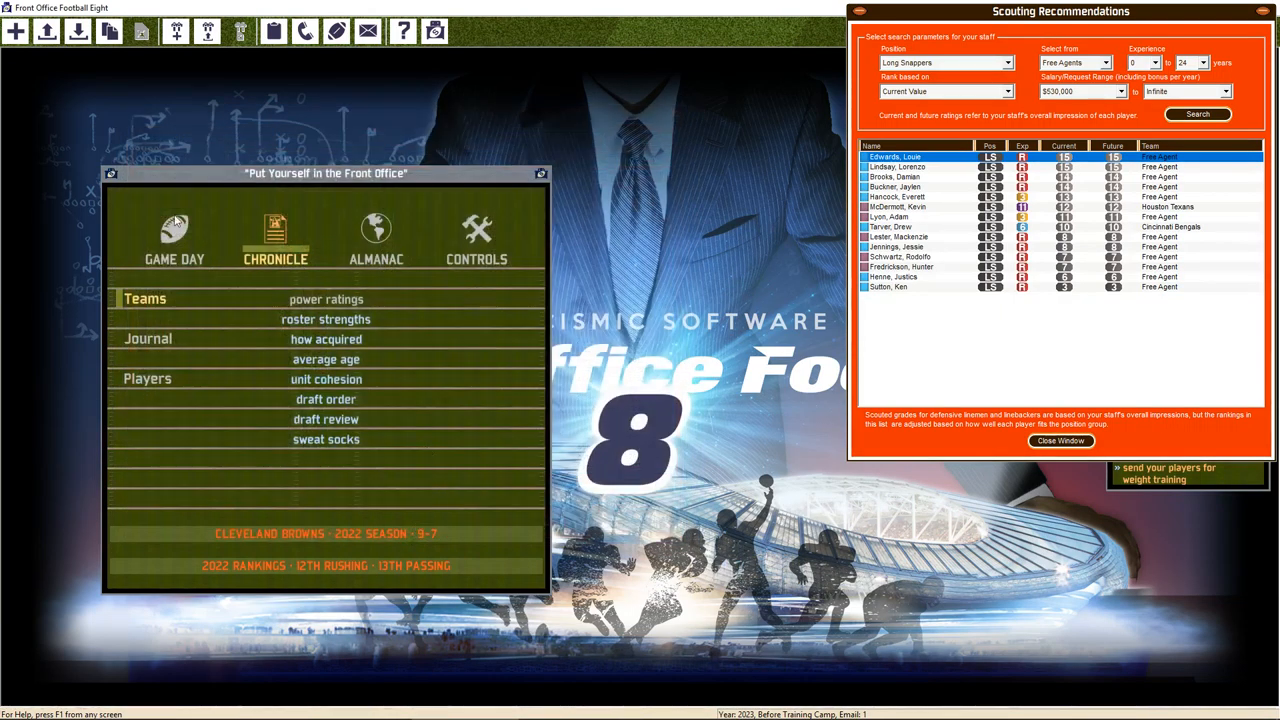
Open the Browns playbook, reset it to zero plays, and launch Guided Play Generation
{"action": "left_click", "coordinate": [174, 235]}
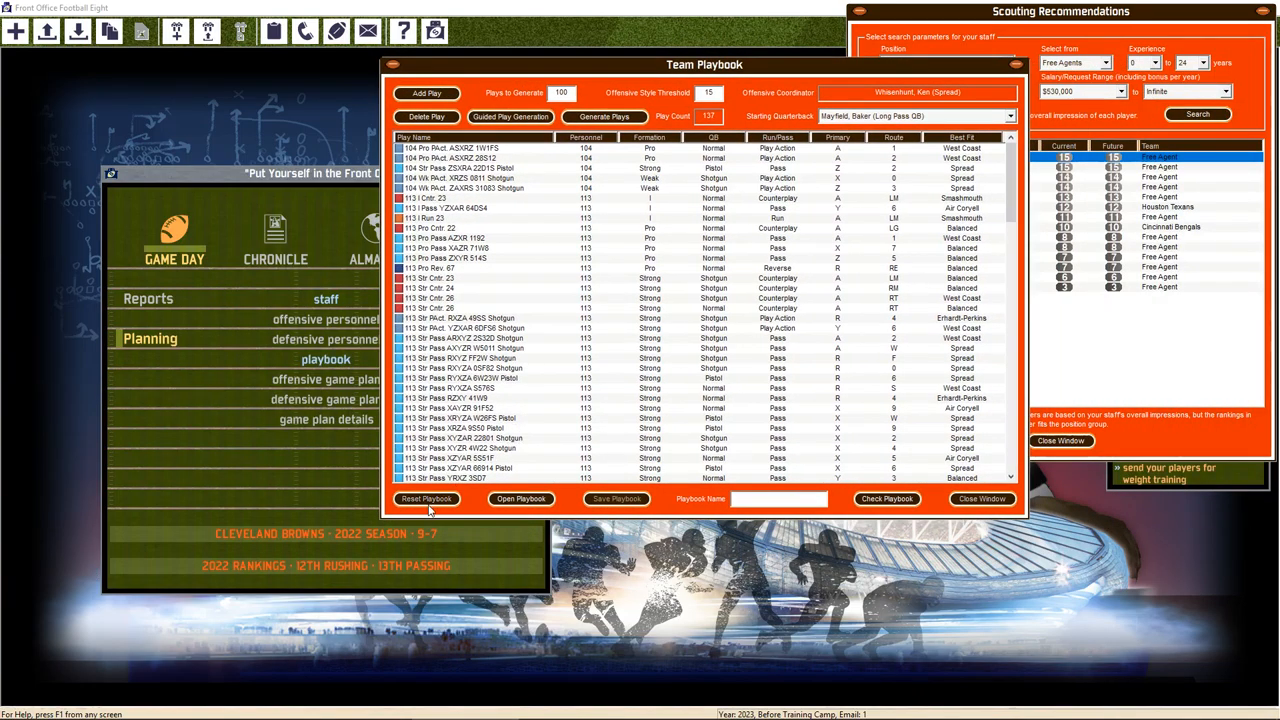
{"action": "left_click", "coordinate": [427, 499]}
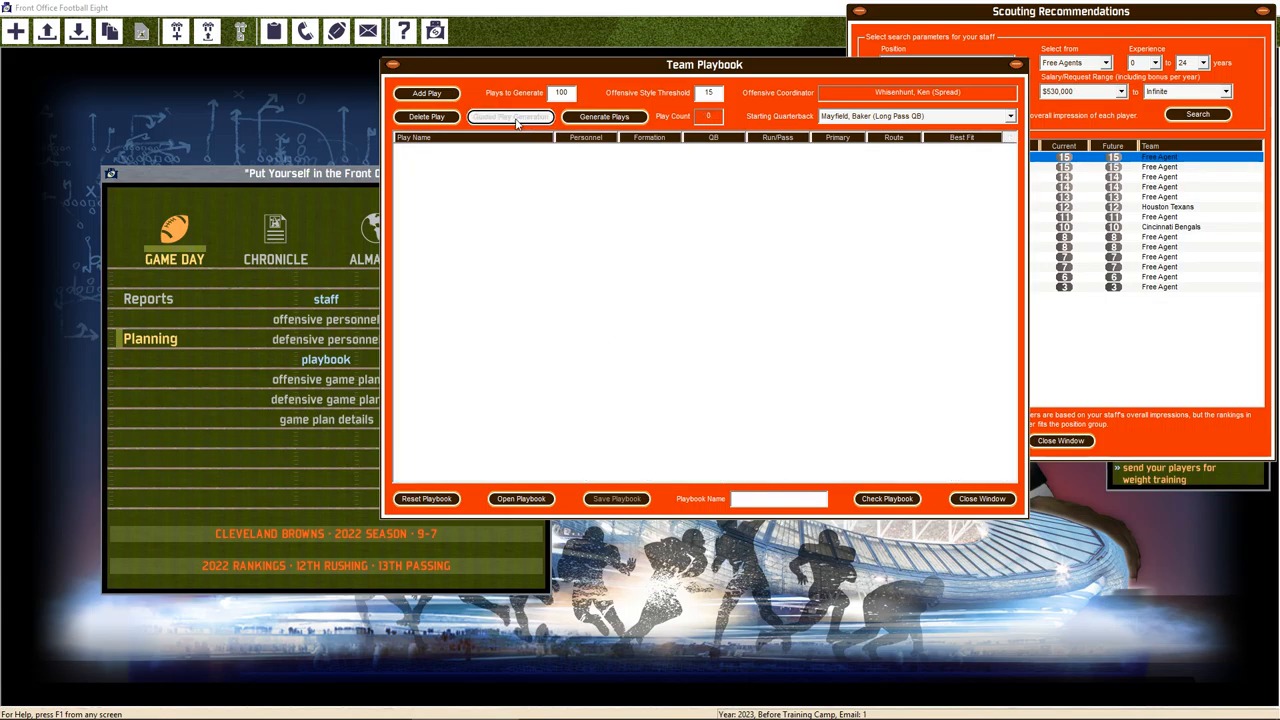
{"action": "left_click", "coordinate": [510, 116]}
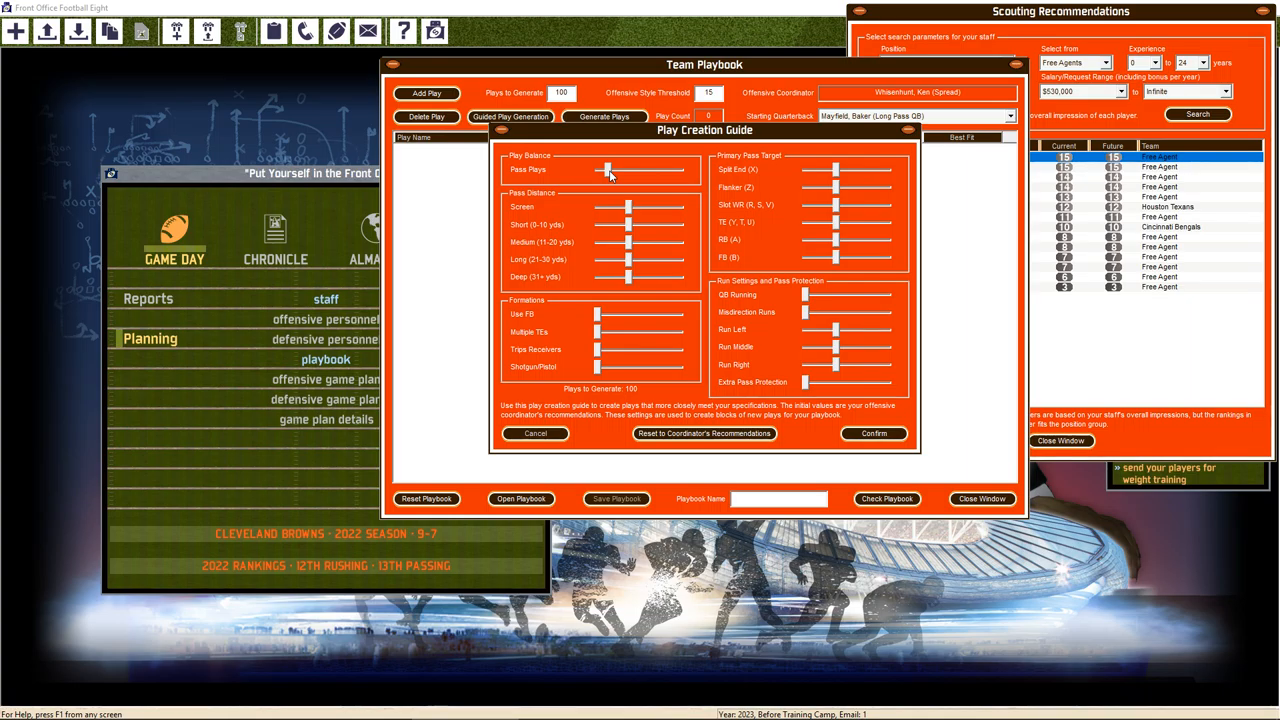
Raise the pass-play share, adjust deep-pass frequency, and add more QB runs
{"action": "left_click_drag", "start_coordinate": [607, 169], "coordinate": [648, 169]}
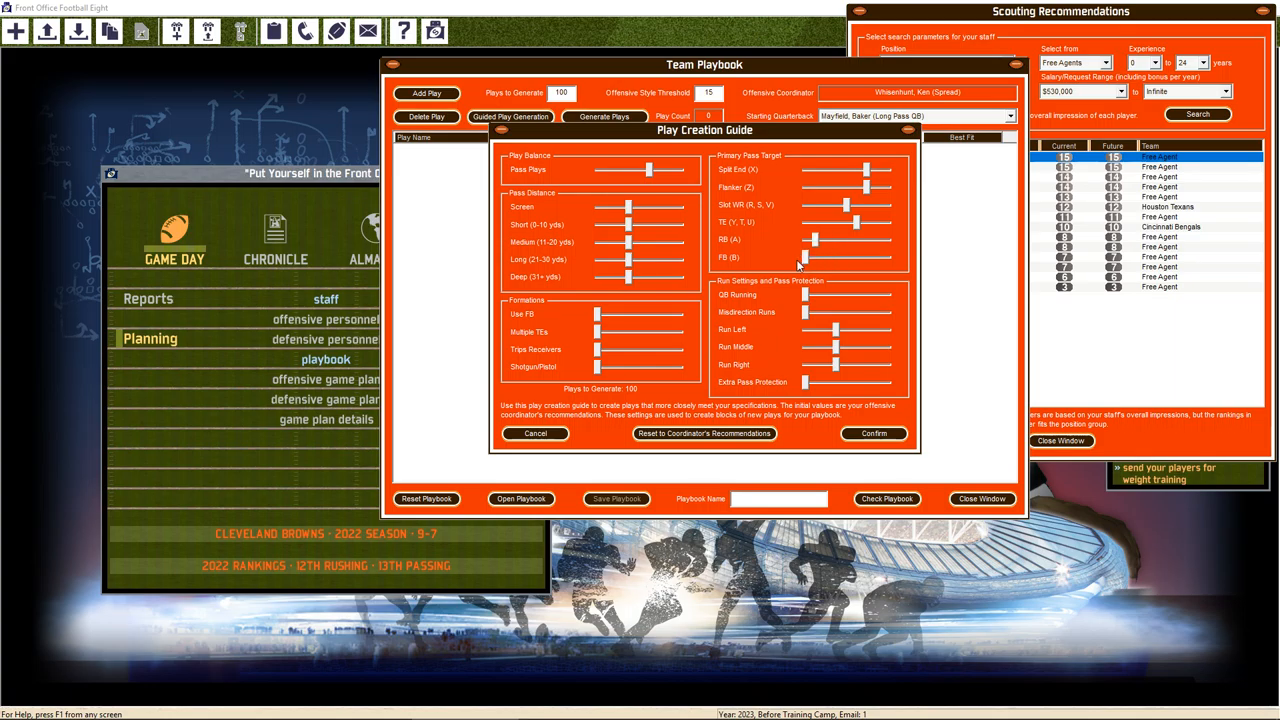
{"action": "mouse_move", "coordinate": [638, 240]}
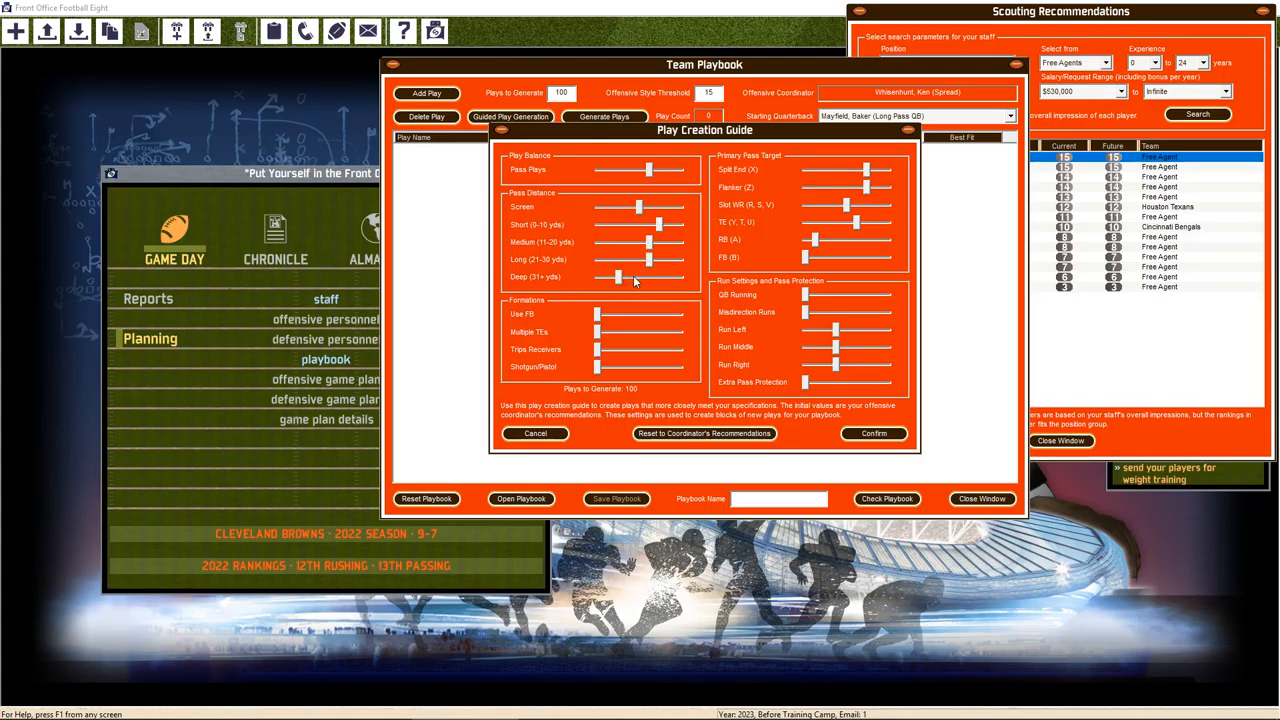
{"action": "left_click_drag", "start_coordinate": [618, 277], "coordinate": [640, 277]}
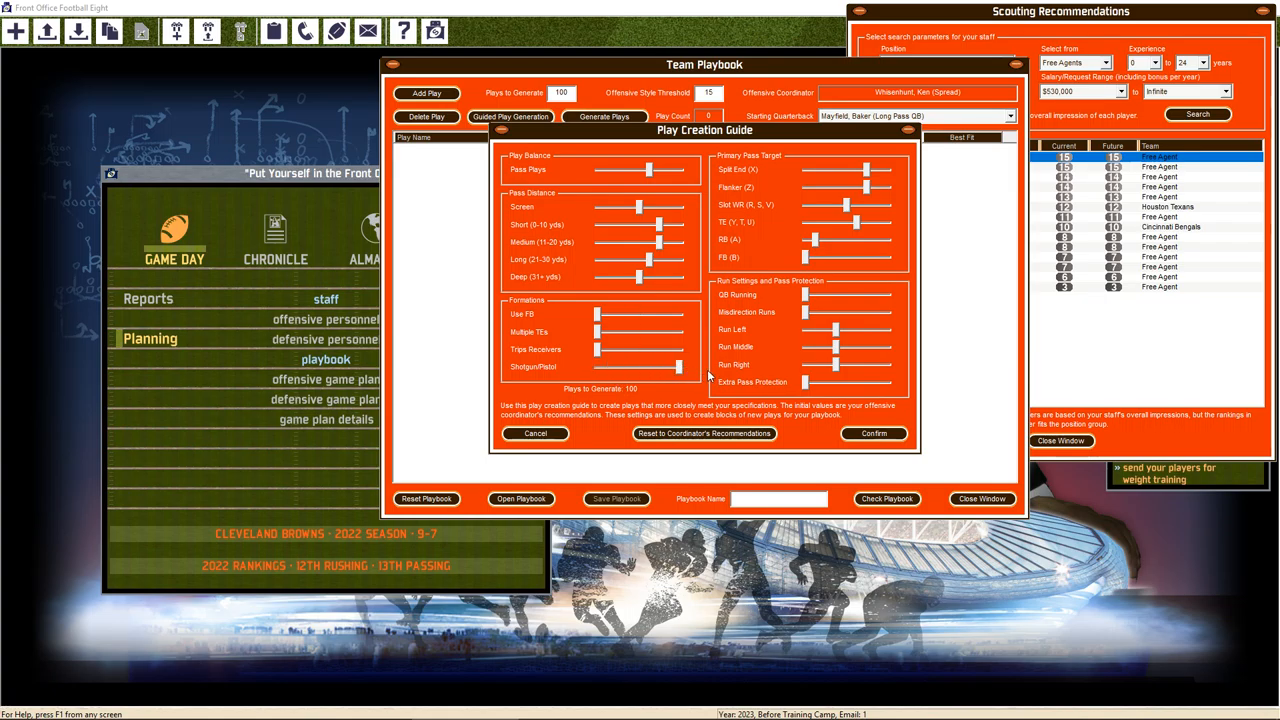
{"action": "mouse_move", "coordinate": [710, 375]}
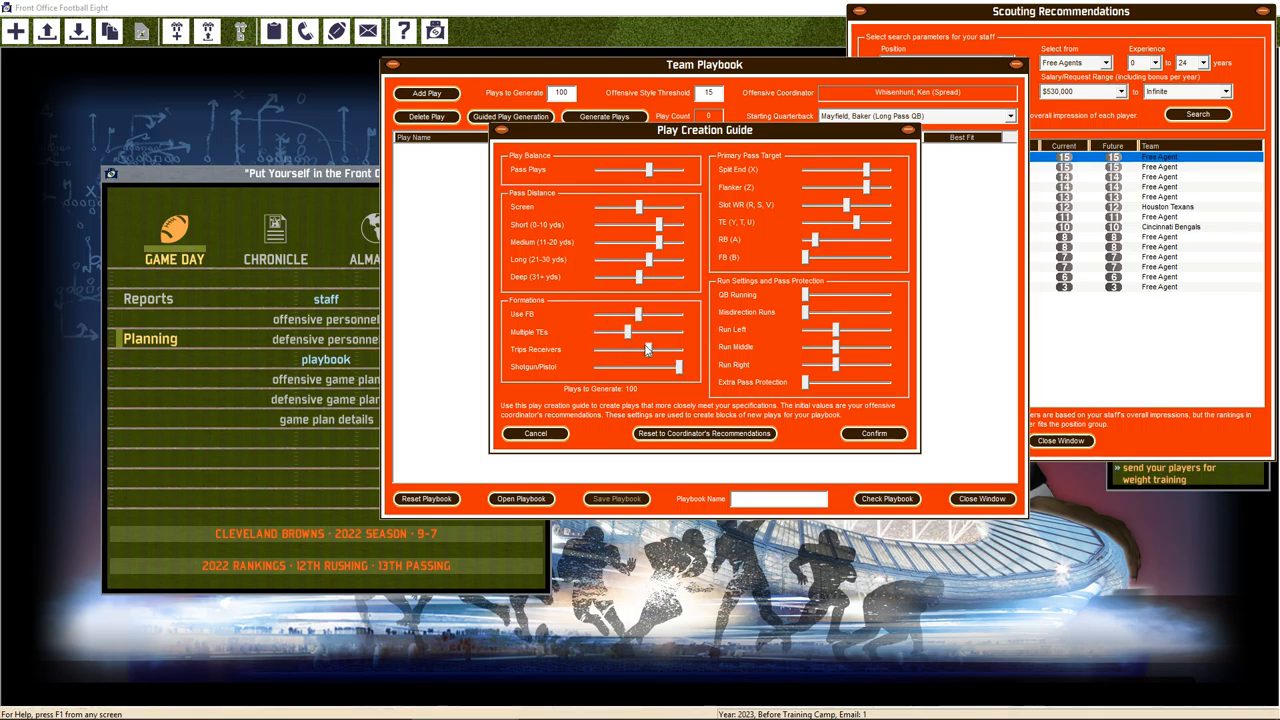
{"action": "mouse_move", "coordinate": [672, 377]}
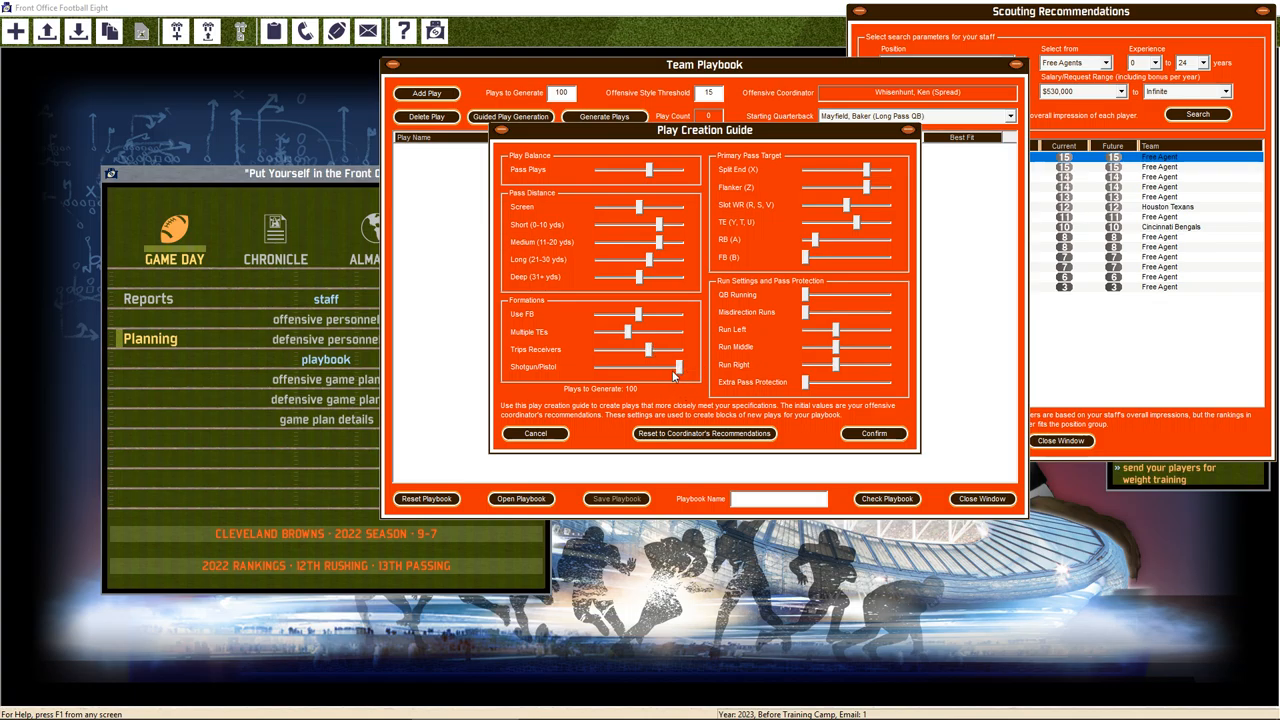
{"action": "mouse_move", "coordinate": [678, 378]}
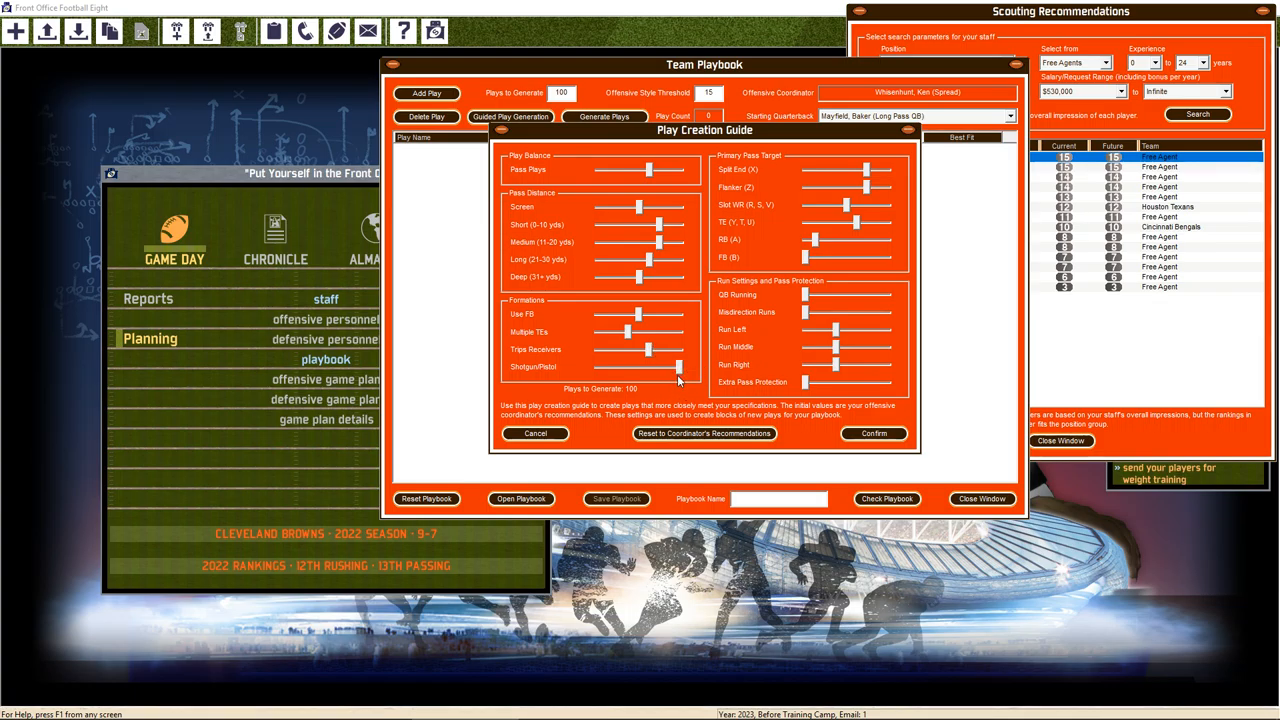
{"action": "mouse_move", "coordinate": [675, 382]}
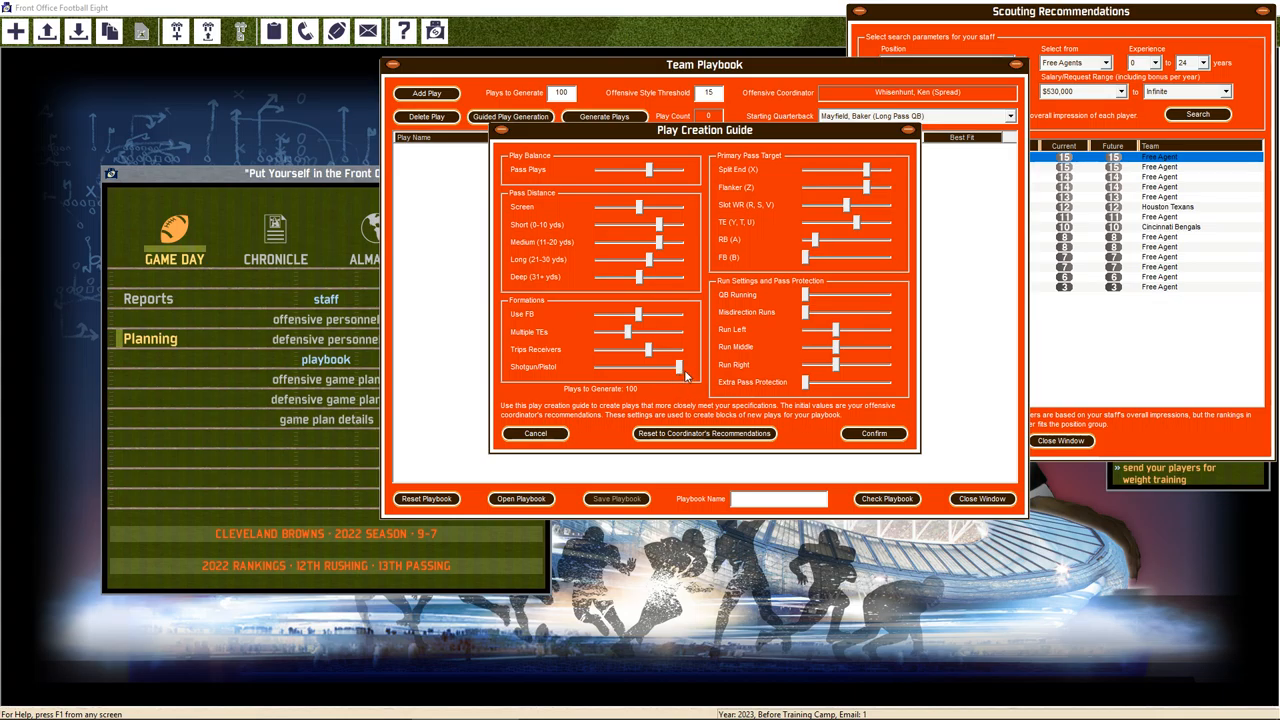
{"action": "mouse_move", "coordinate": [805, 298]}
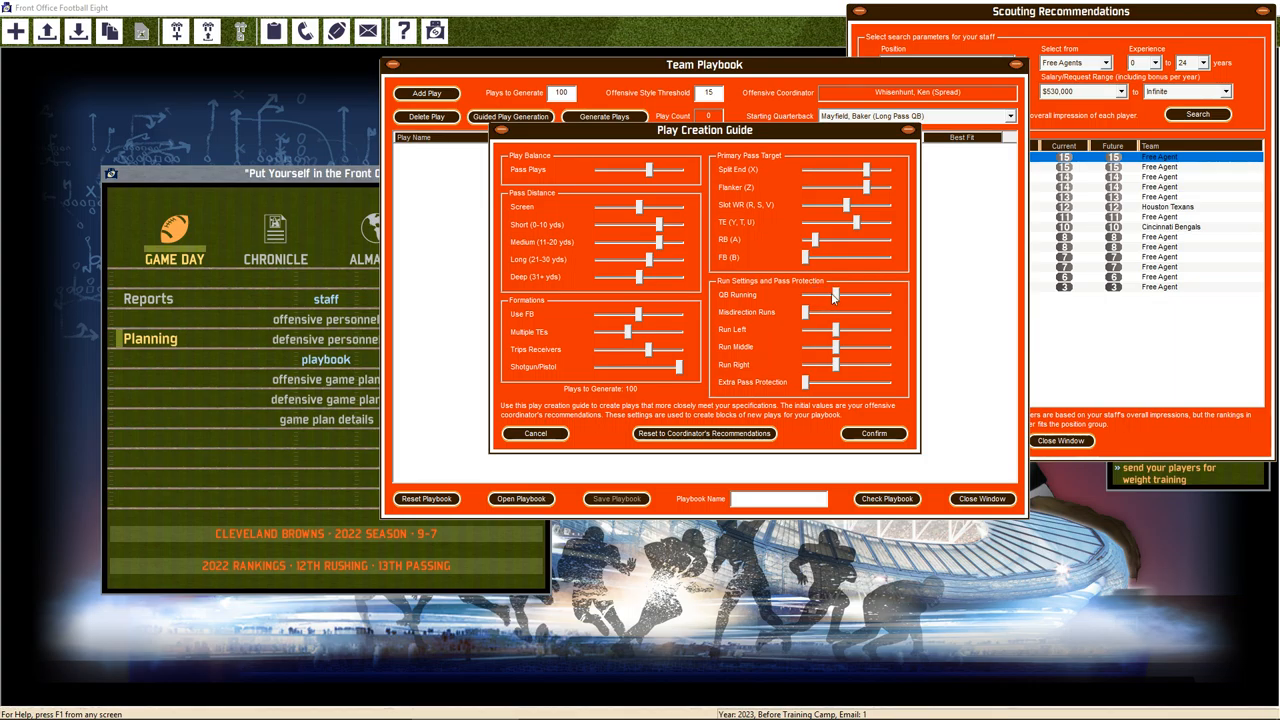
{"action": "left_click_drag", "start_coordinate": [805, 384], "coordinate": [838, 384]}
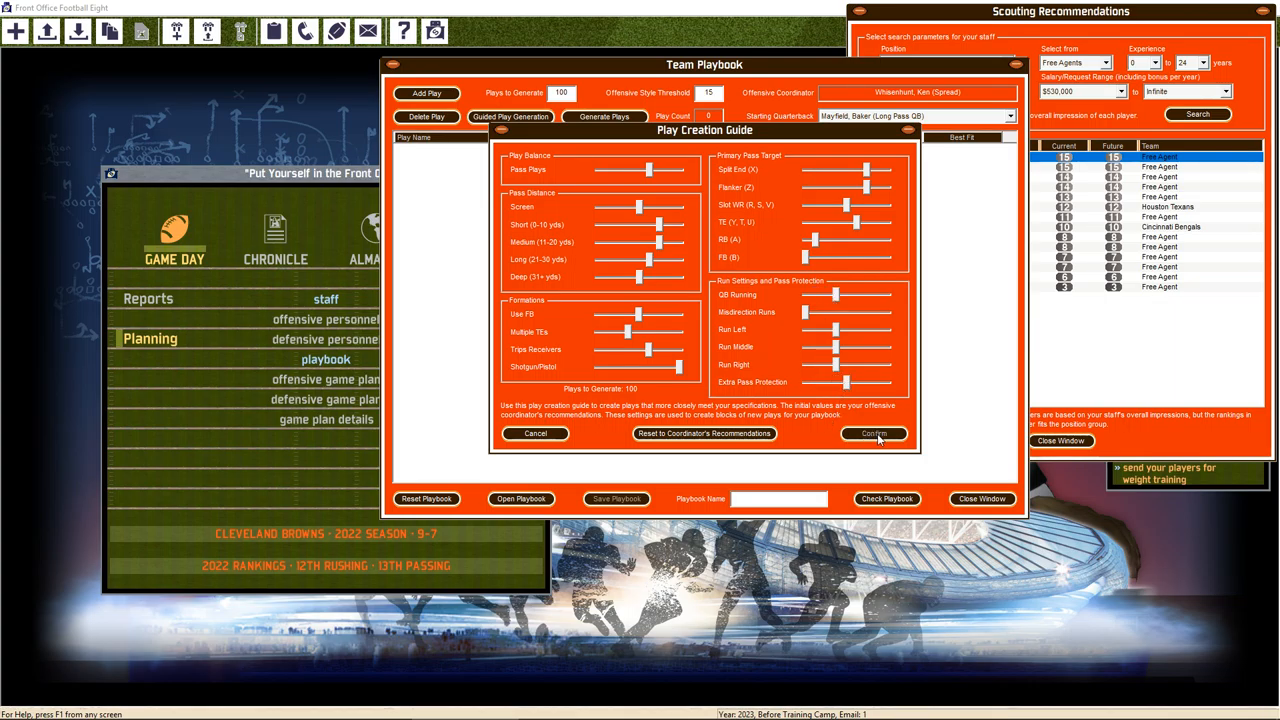
Generate the 100-play playbook and inspect the 113t Wk Pass ZXR 77F Shotgun play
{"action": "left_click", "coordinate": [872, 433]}
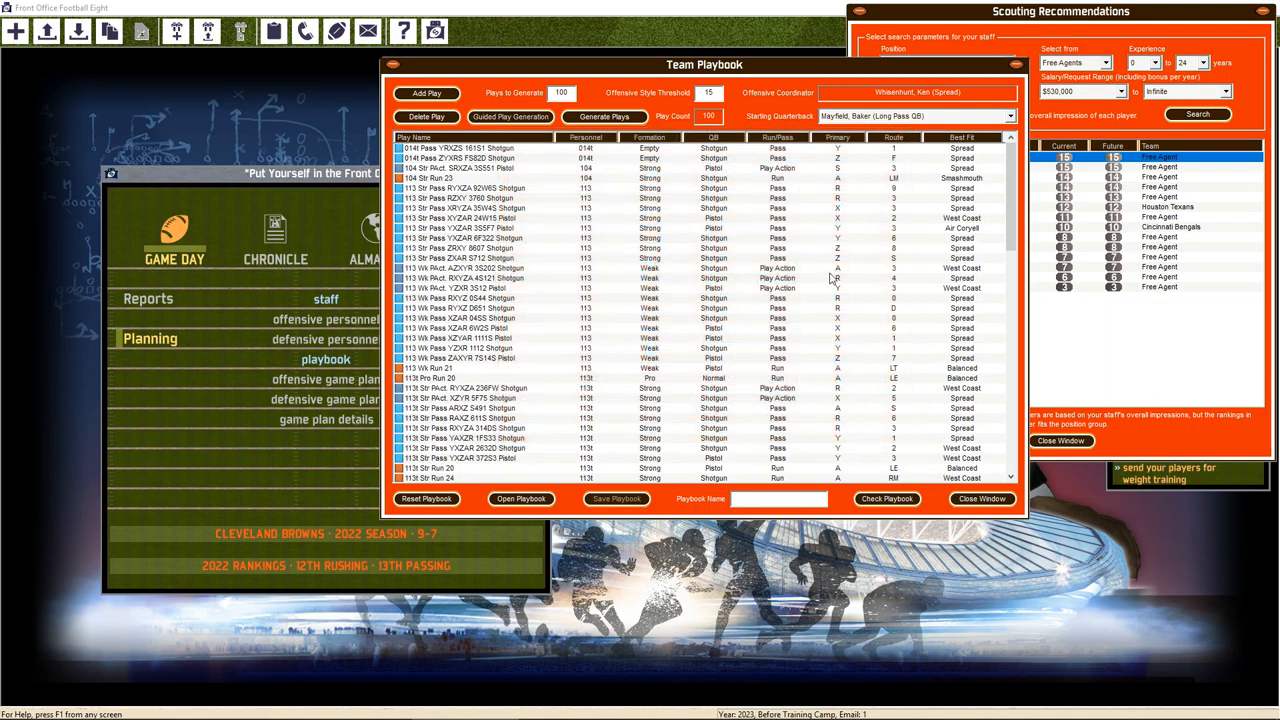
{"action": "mouse_move", "coordinate": [866, 285]}
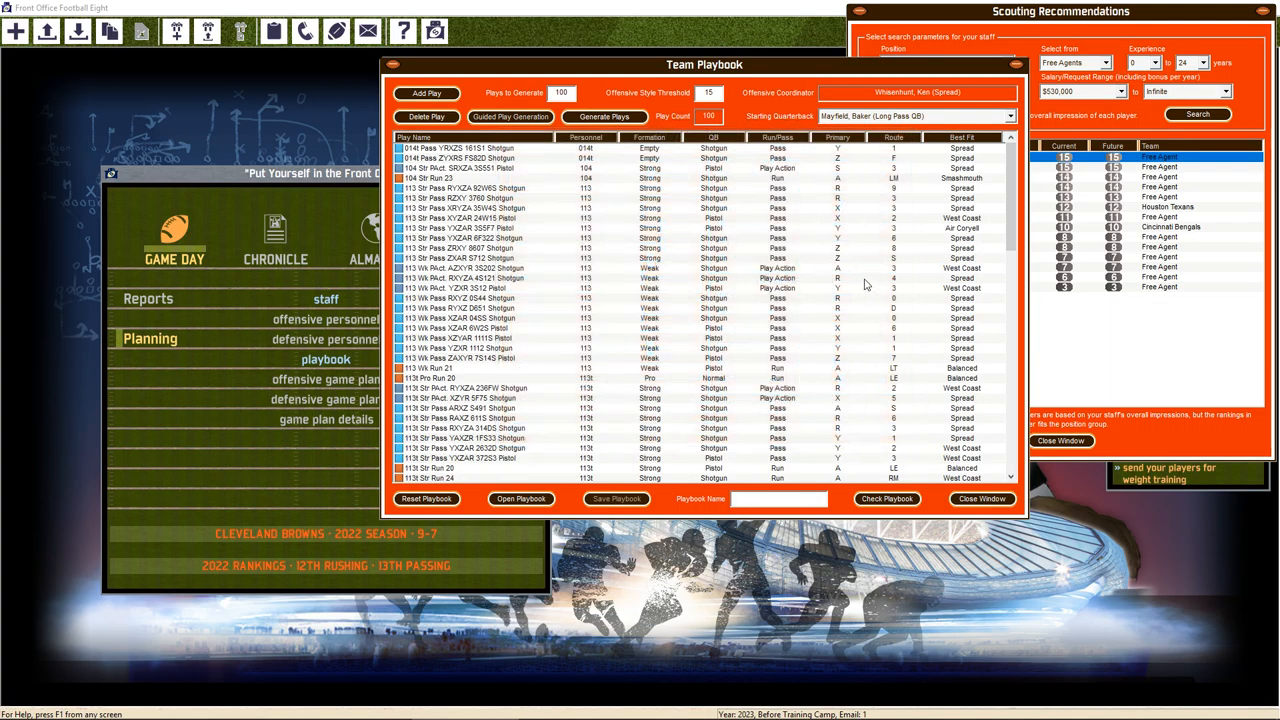
{"action": "scroll", "scroll_direction": "down", "scroll_amount": 3}
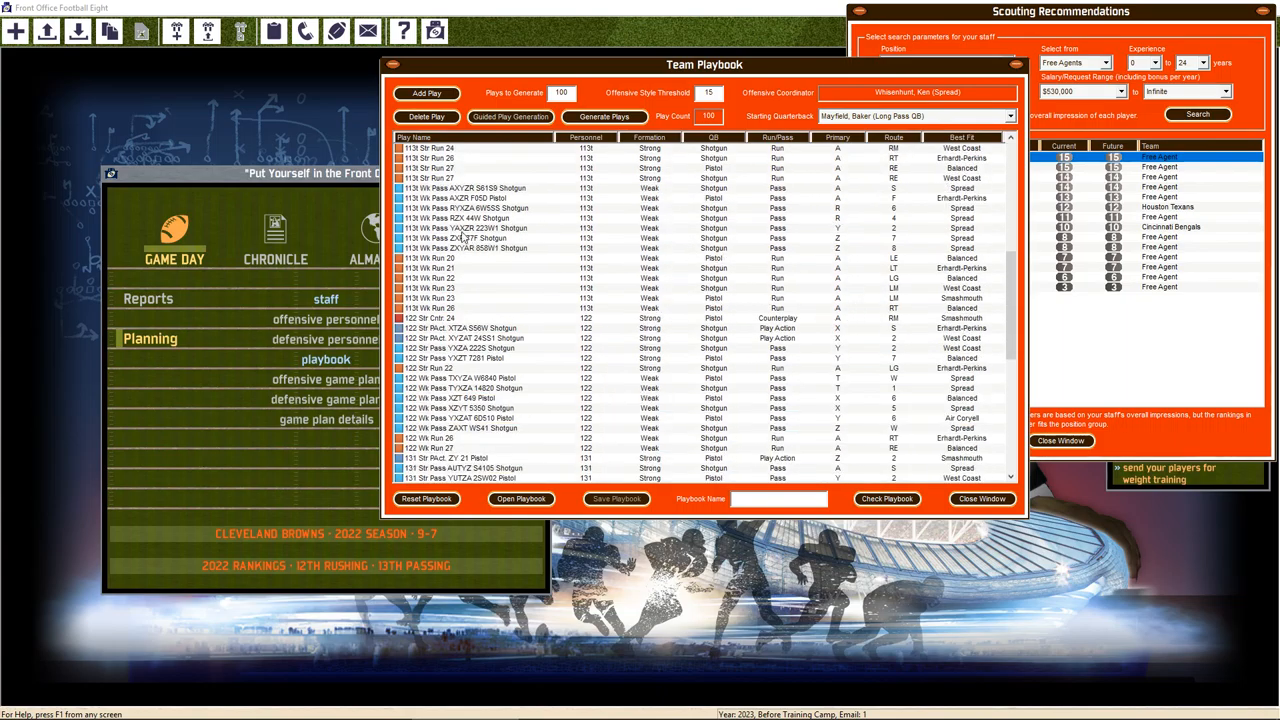
{"action": "double_click", "coordinate": [460, 238]}
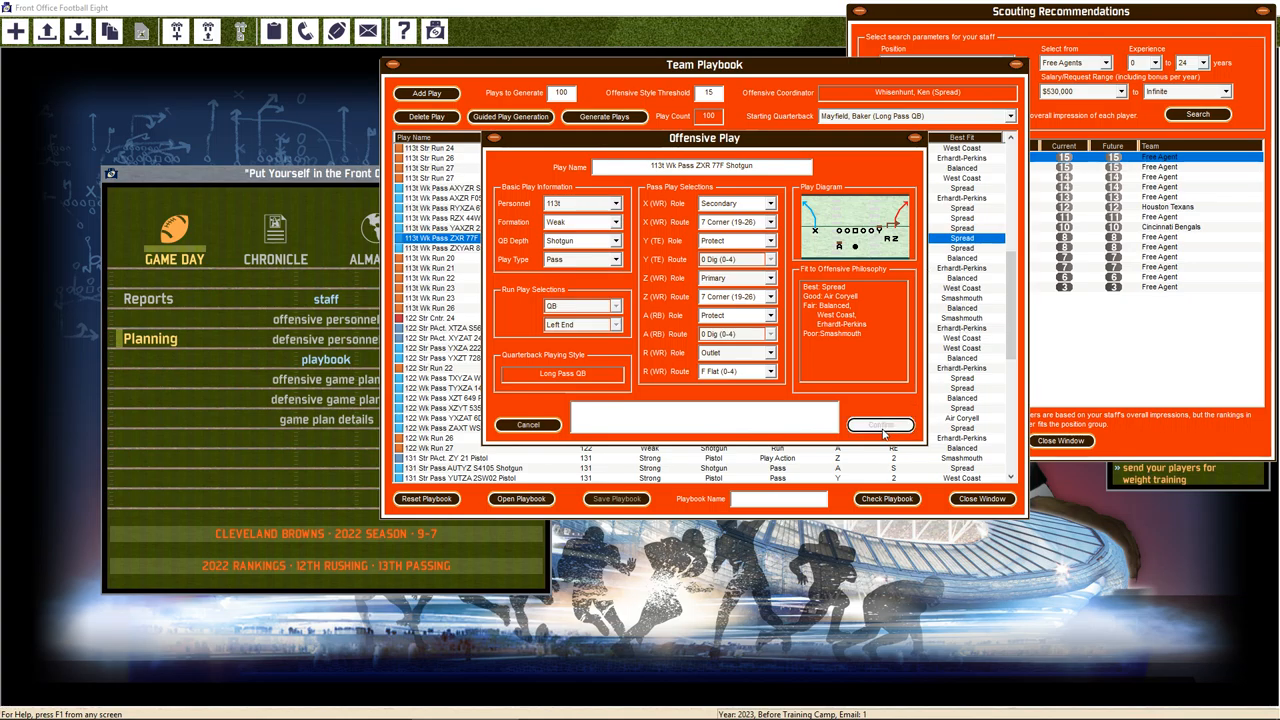
Verify the playbook is valid with 75 passes and 25 runs, then close Scouting Recommendations
{"action": "left_click", "coordinate": [885, 499]}
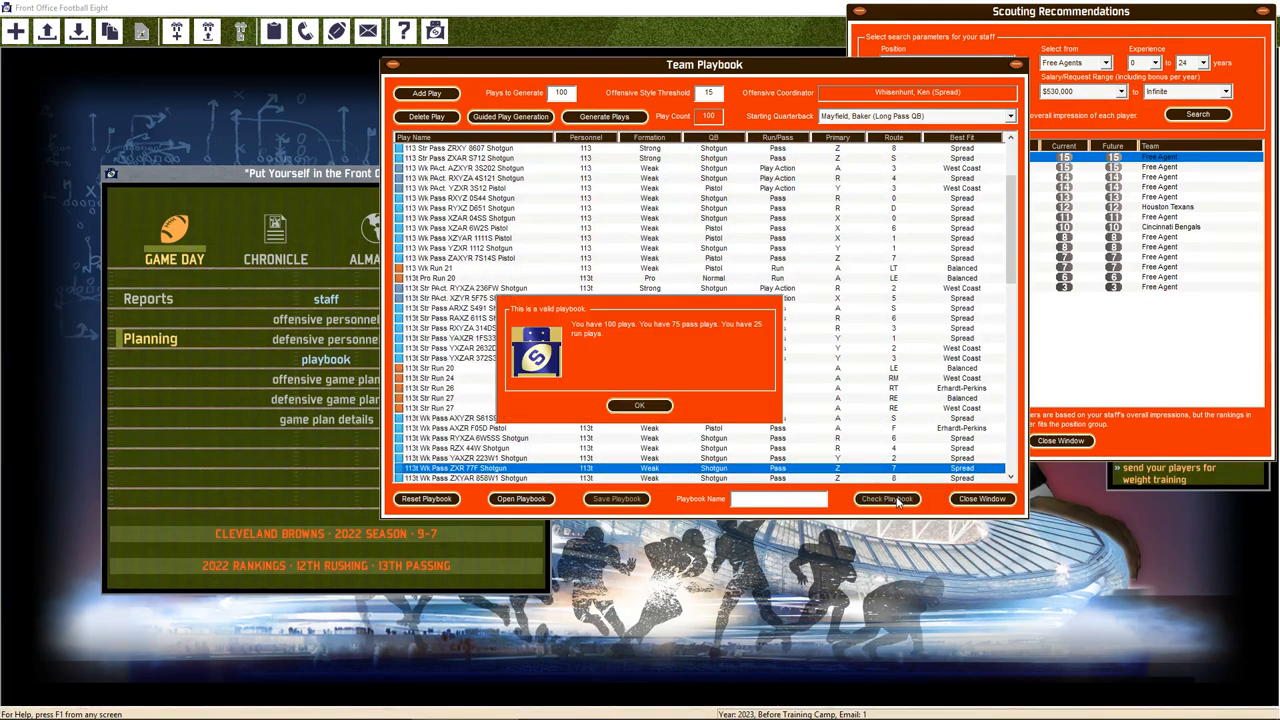
{"action": "left_click", "coordinate": [639, 405]}
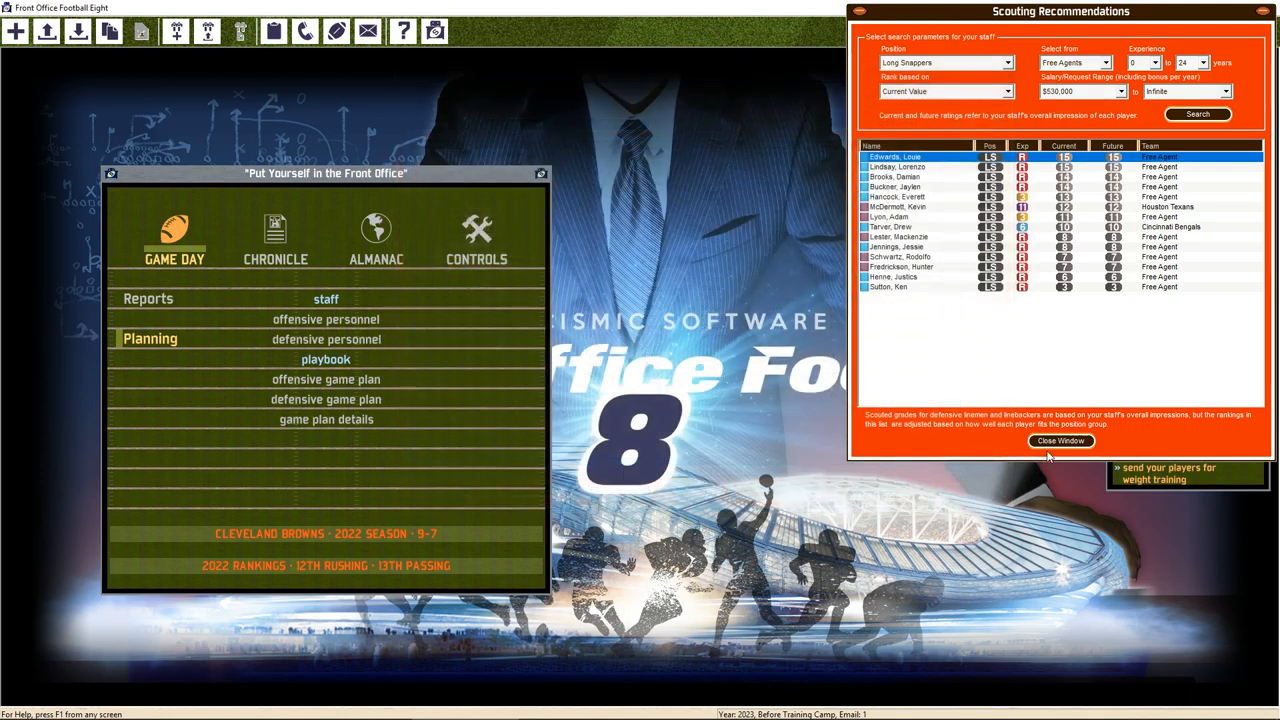
{"action": "left_click", "coordinate": [1060, 441]}
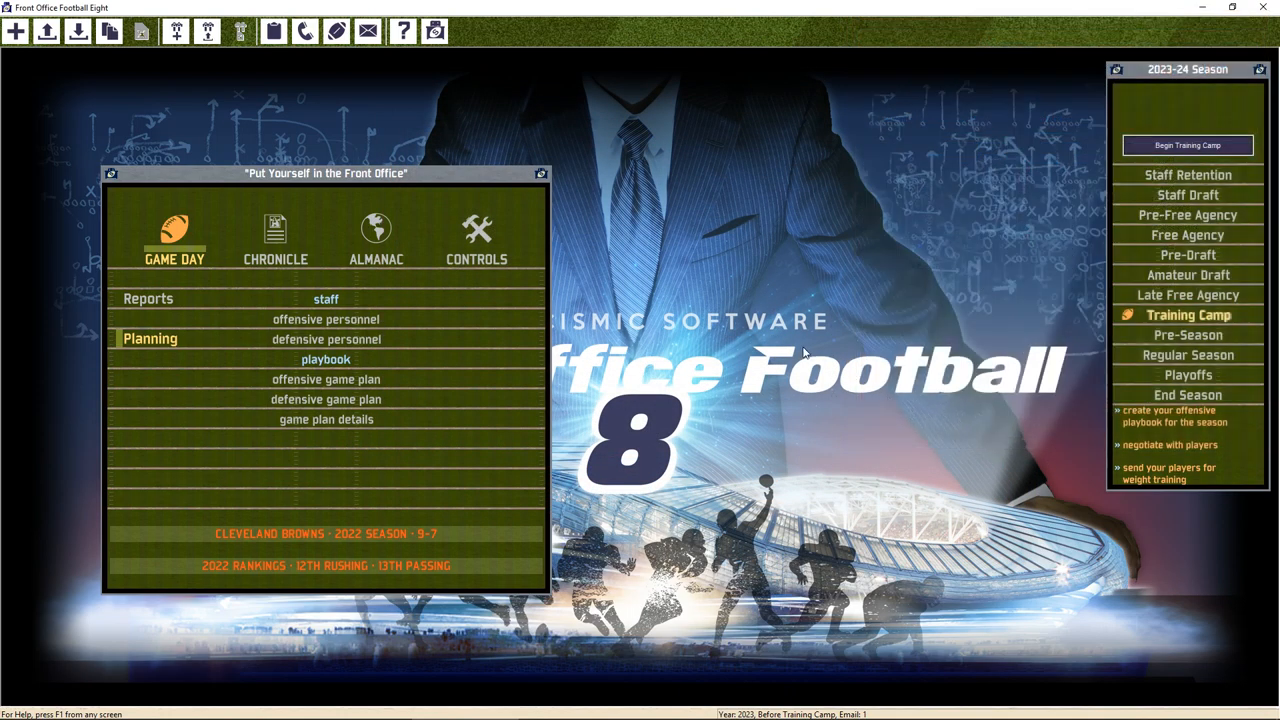
{"action": "mouse_move", "coordinate": [838, 341]}
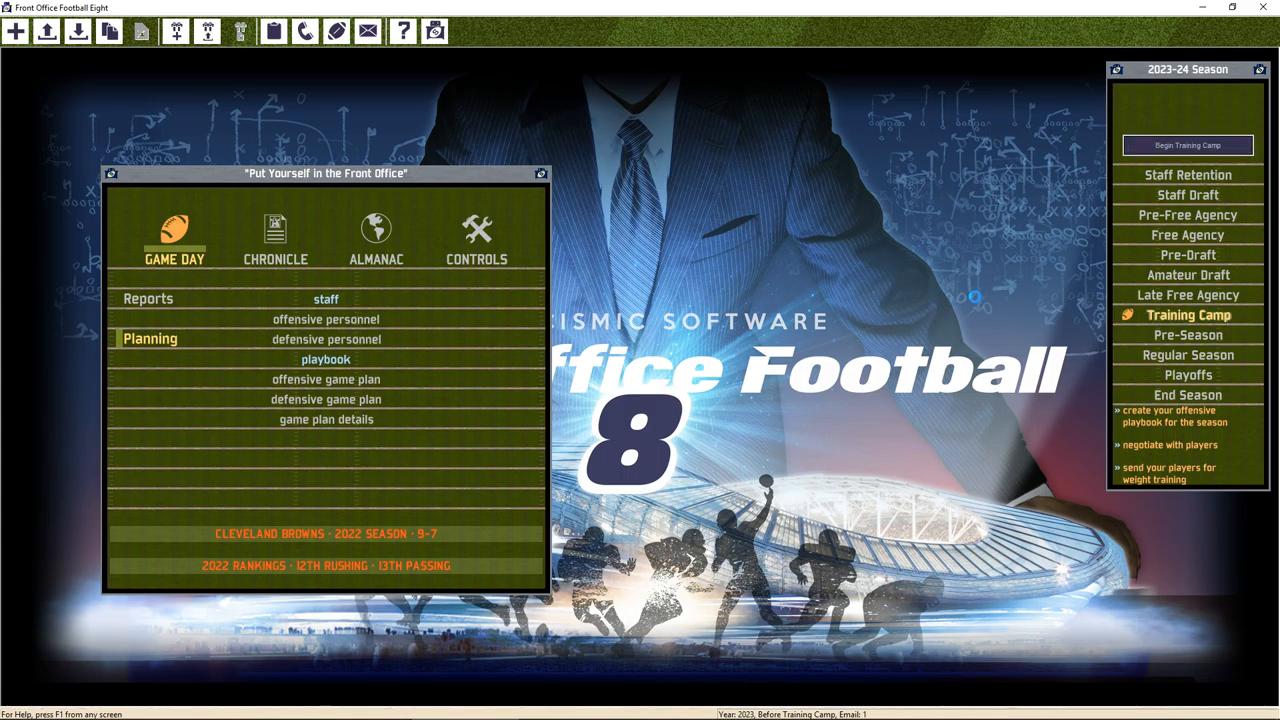
Fill the offensive depth chart with recommended starters, keeping Browne at left guard
{"action": "left_click", "coordinate": [1187, 145]}
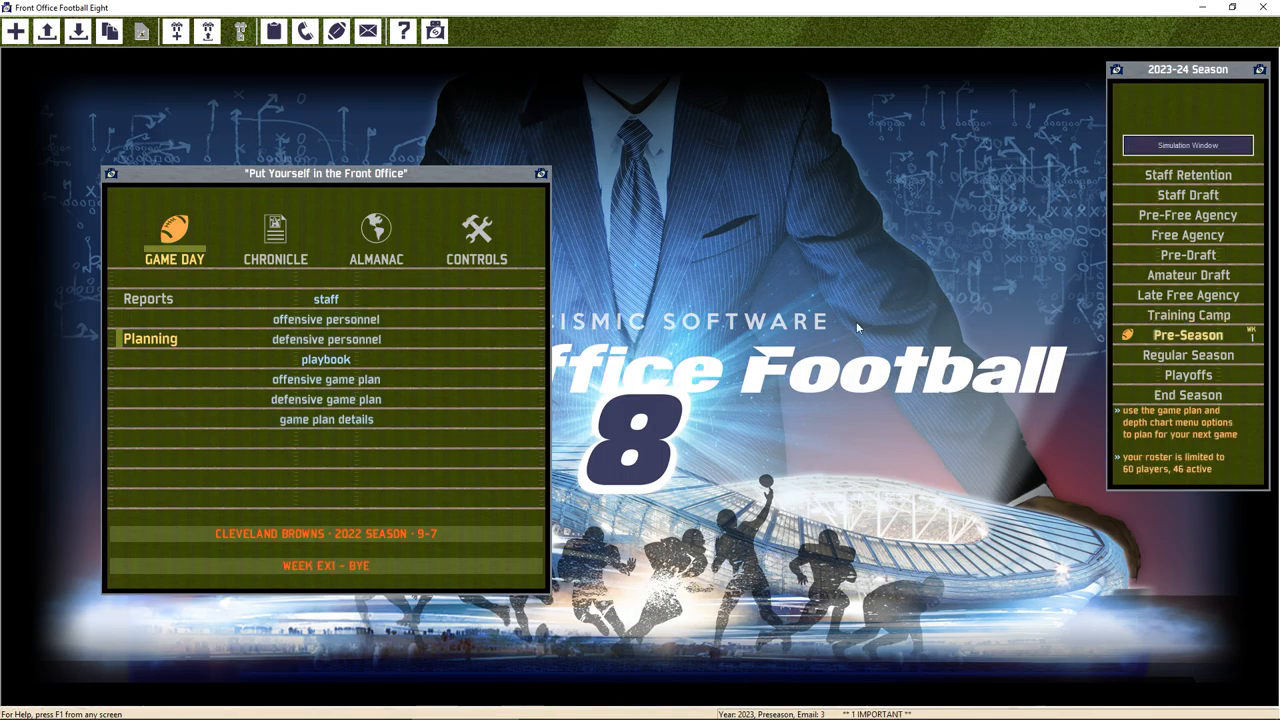
{"action": "left_click", "coordinate": [148, 298]}
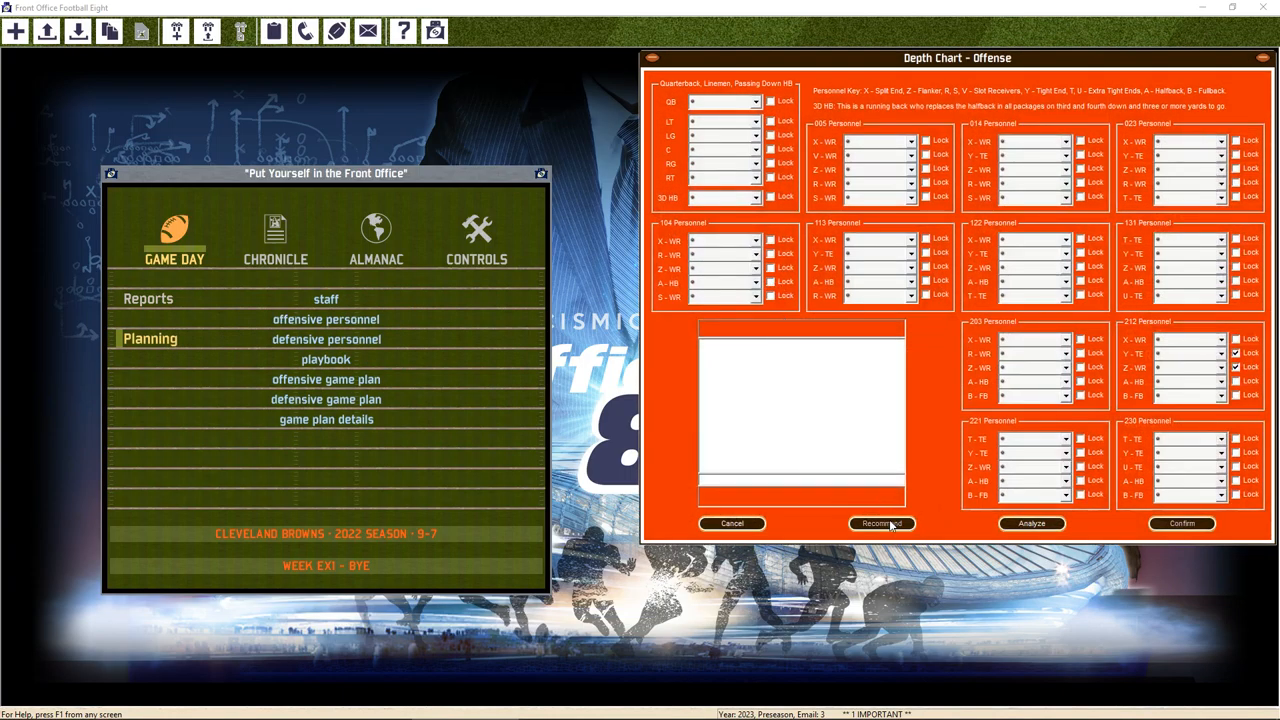
{"action": "left_click", "coordinate": [880, 523]}
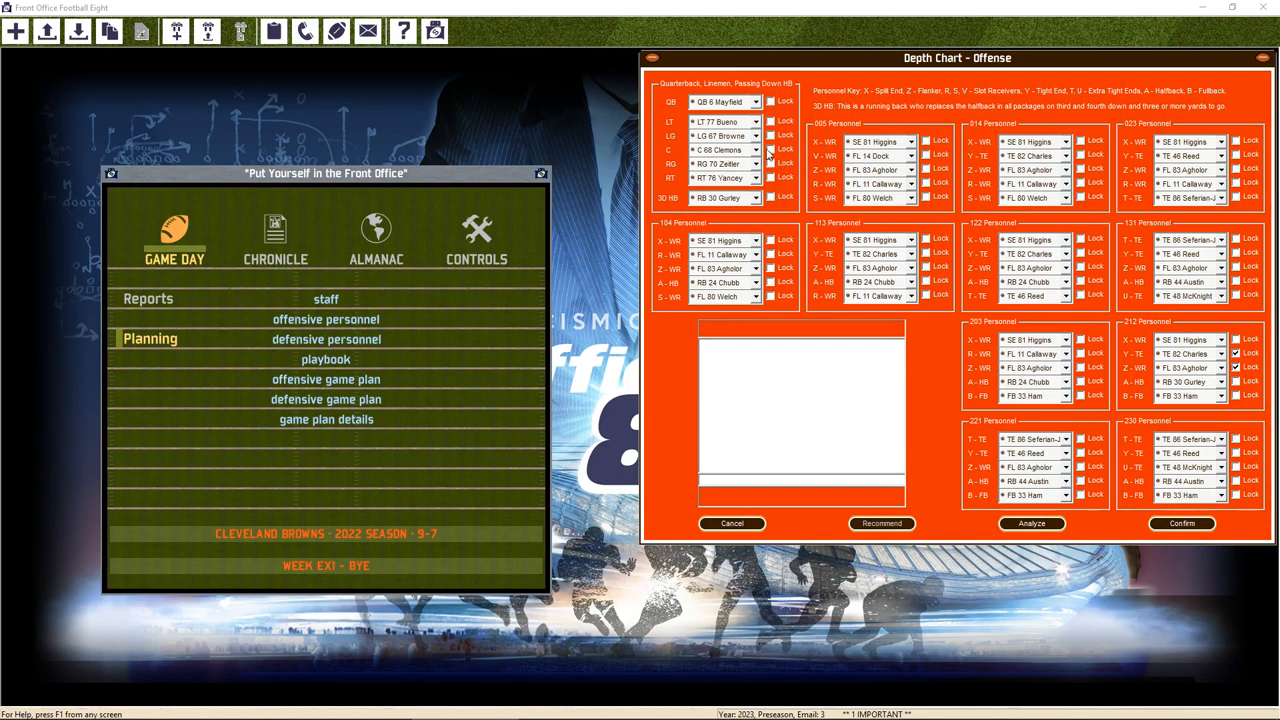
{"action": "left_click", "coordinate": [754, 135]}
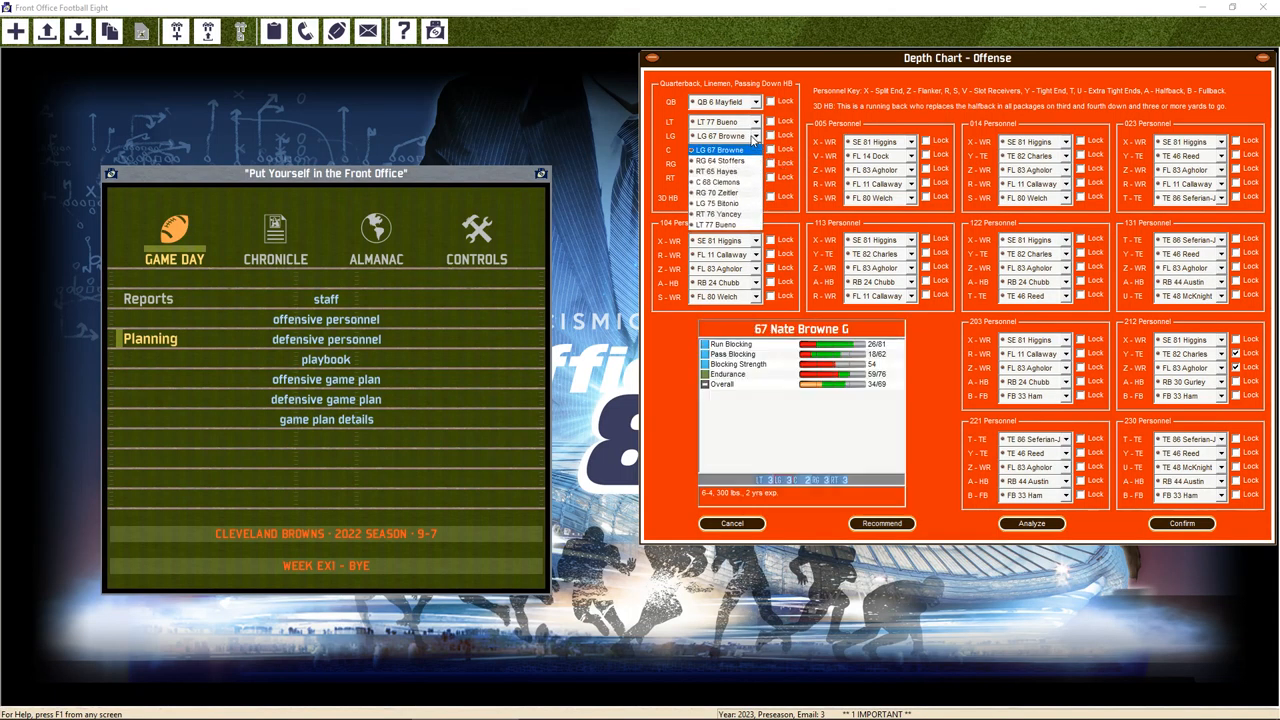
{"action": "left_click", "coordinate": [719, 135]}
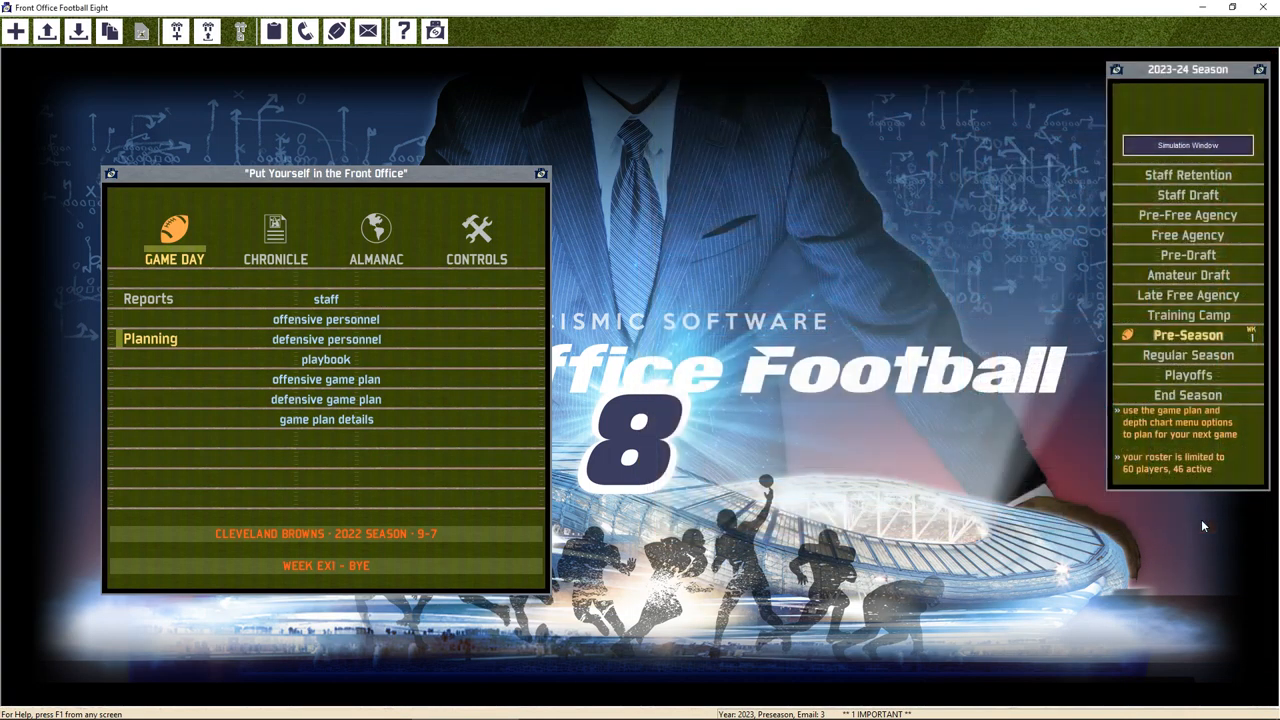
Fill the Browns defensive depth chart with recommended players and confirm it
{"action": "left_click", "coordinate": [325, 339]}
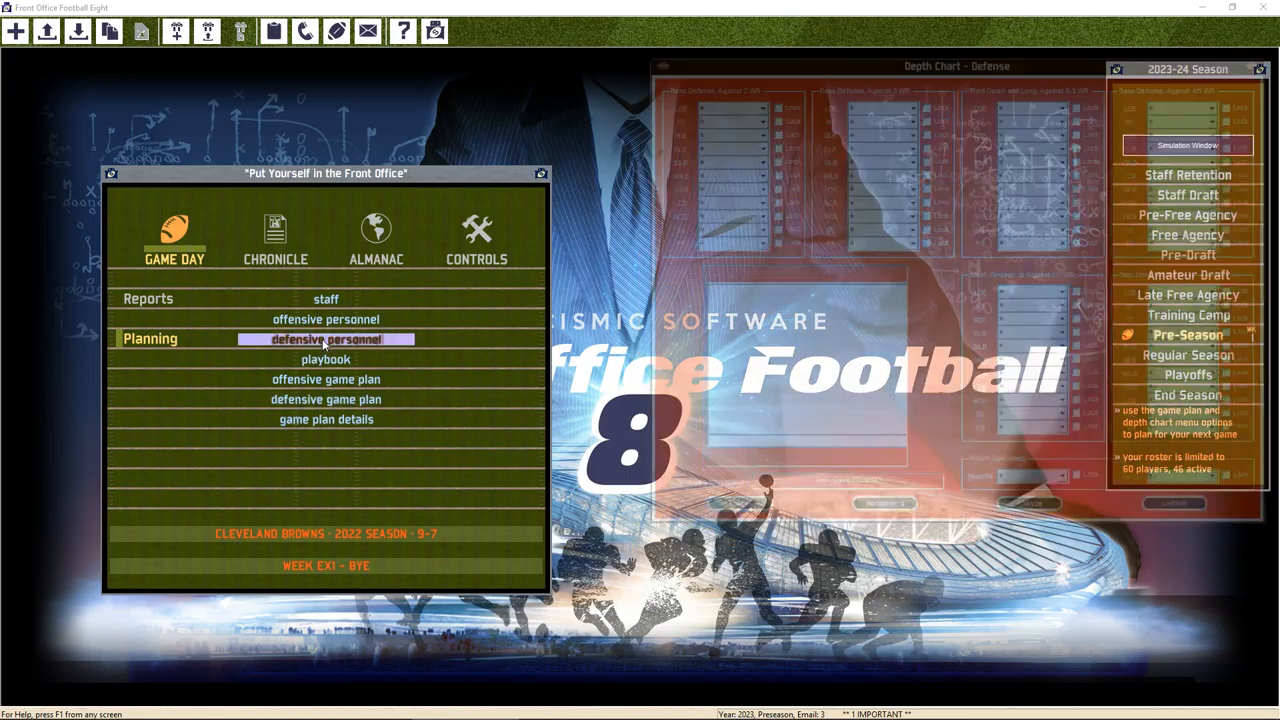
{"action": "left_click", "coordinate": [325, 339]}
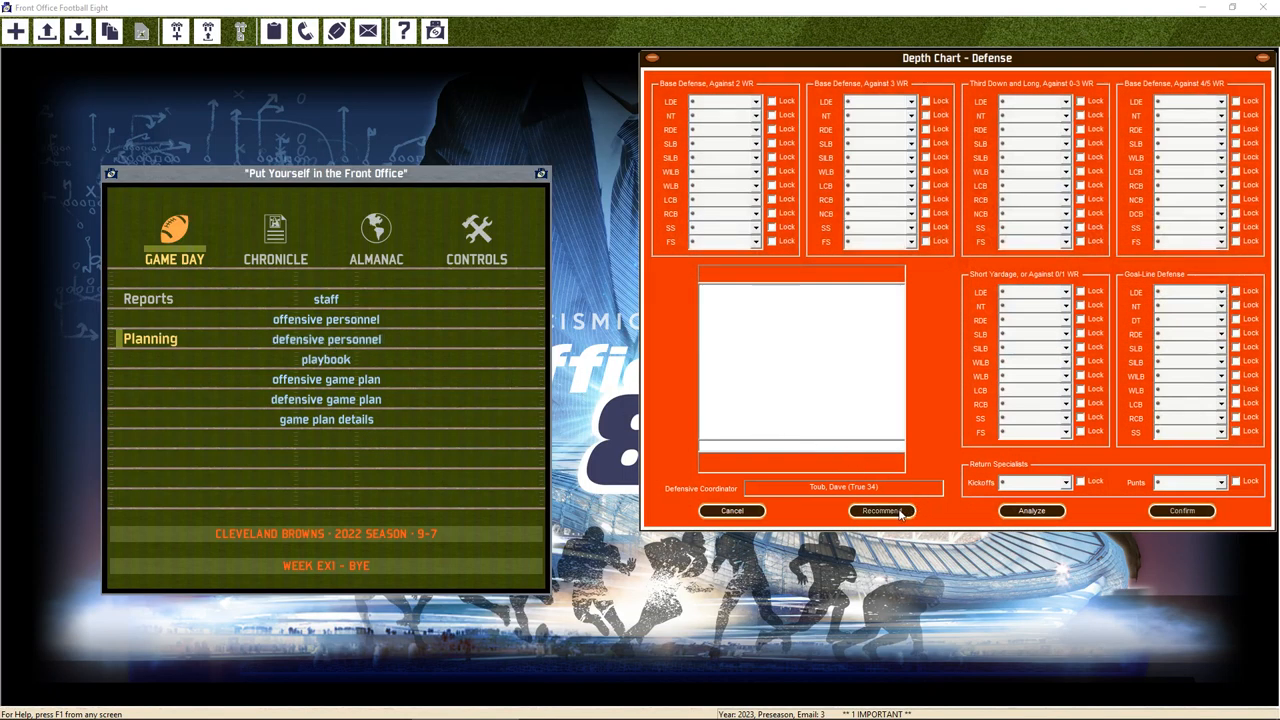
{"action": "left_click", "coordinate": [880, 511]}
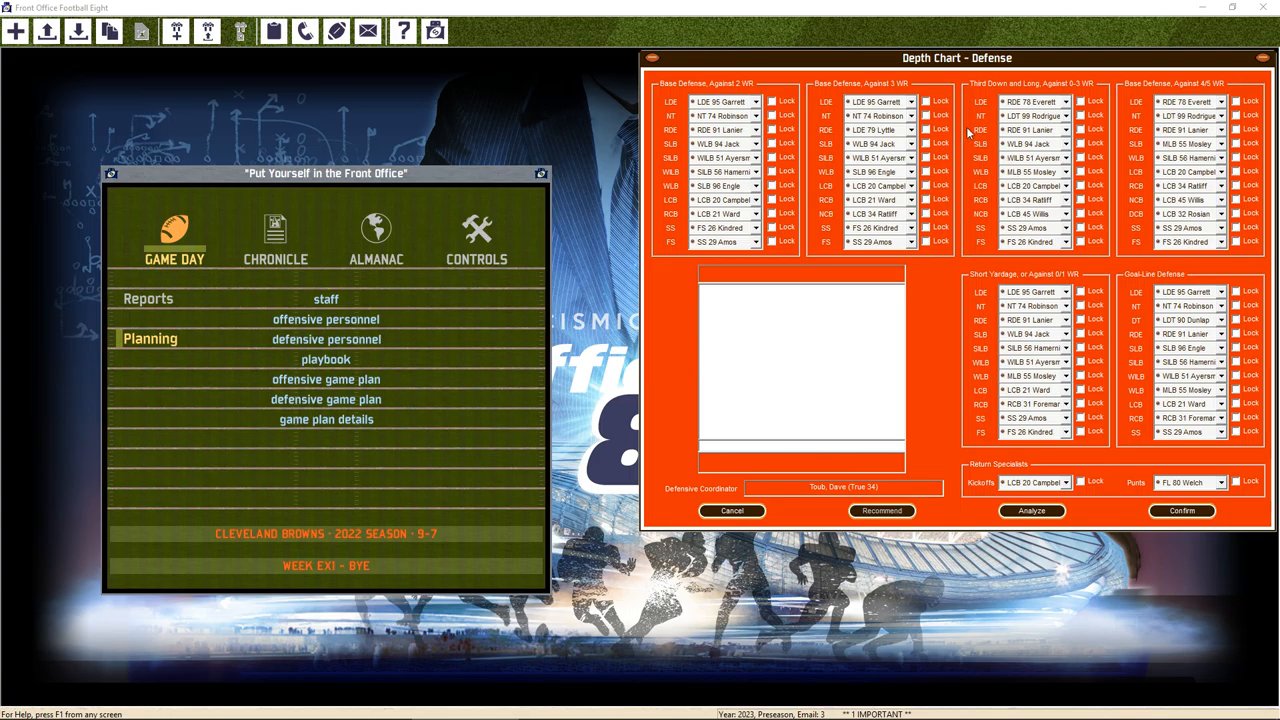
{"action": "mouse_move", "coordinate": [1035, 140]}
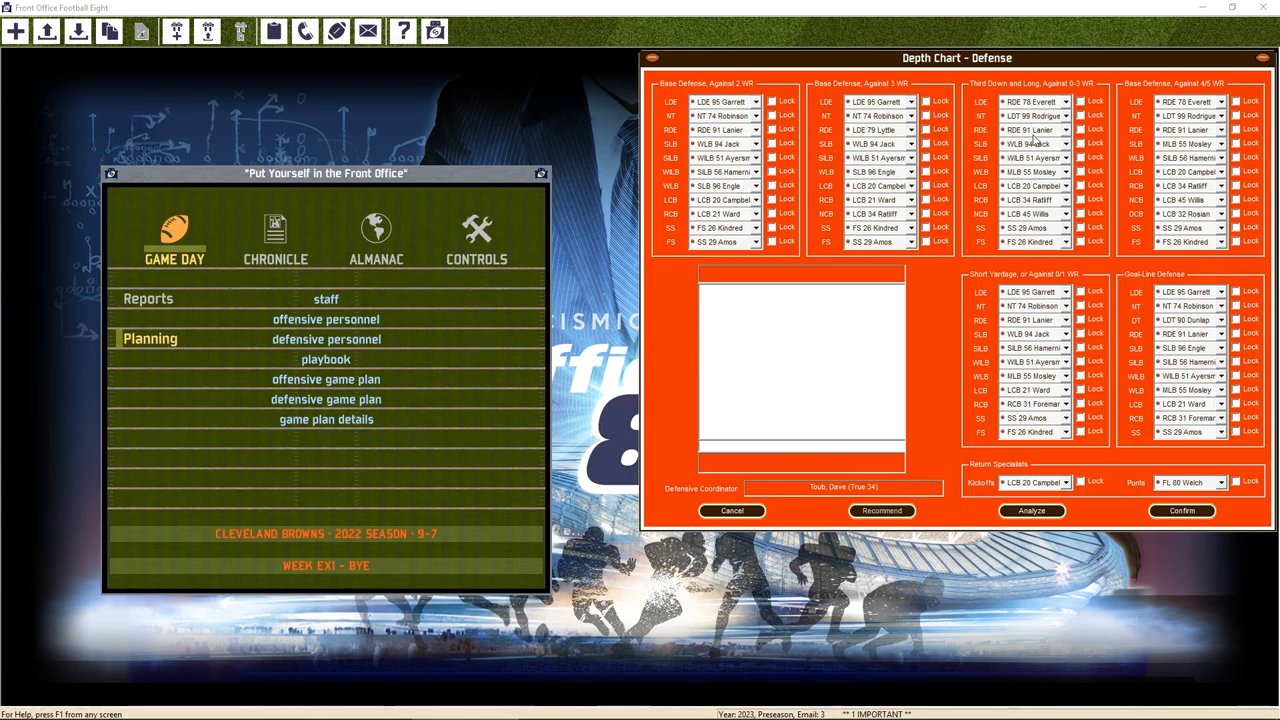
{"action": "mouse_move", "coordinate": [1080, 300]}
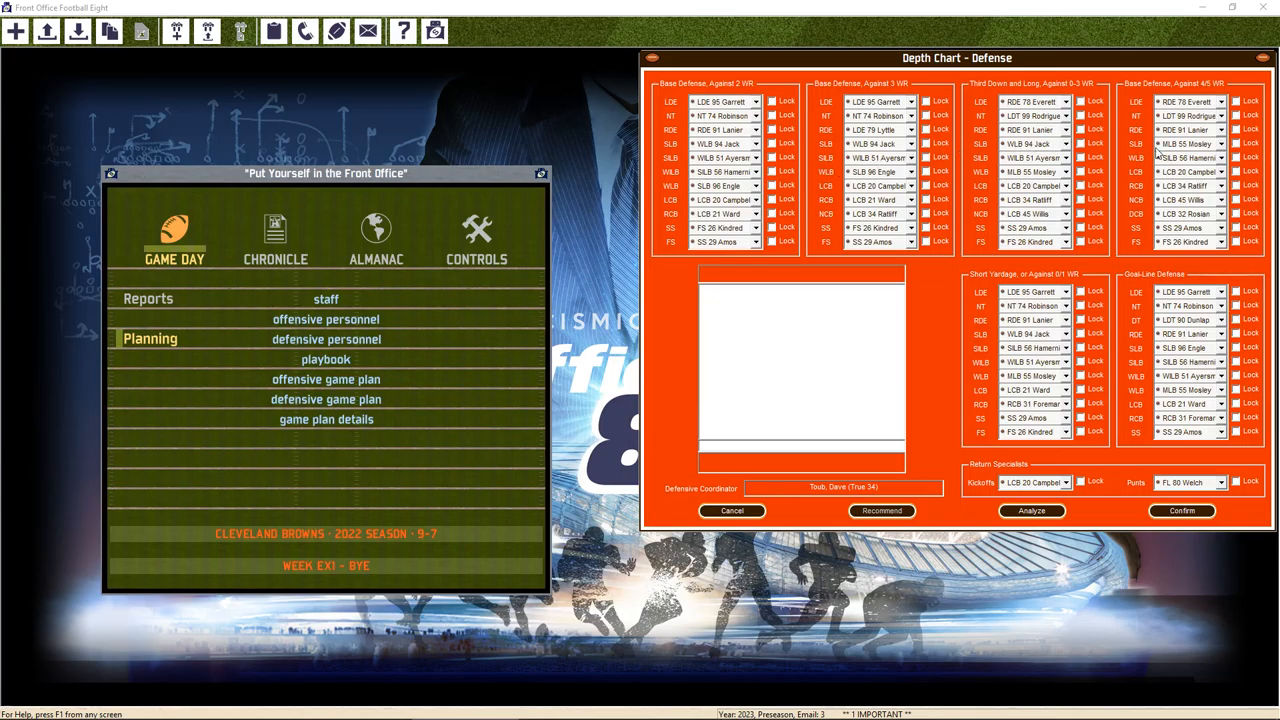
{"action": "mouse_move", "coordinate": [1180, 152]}
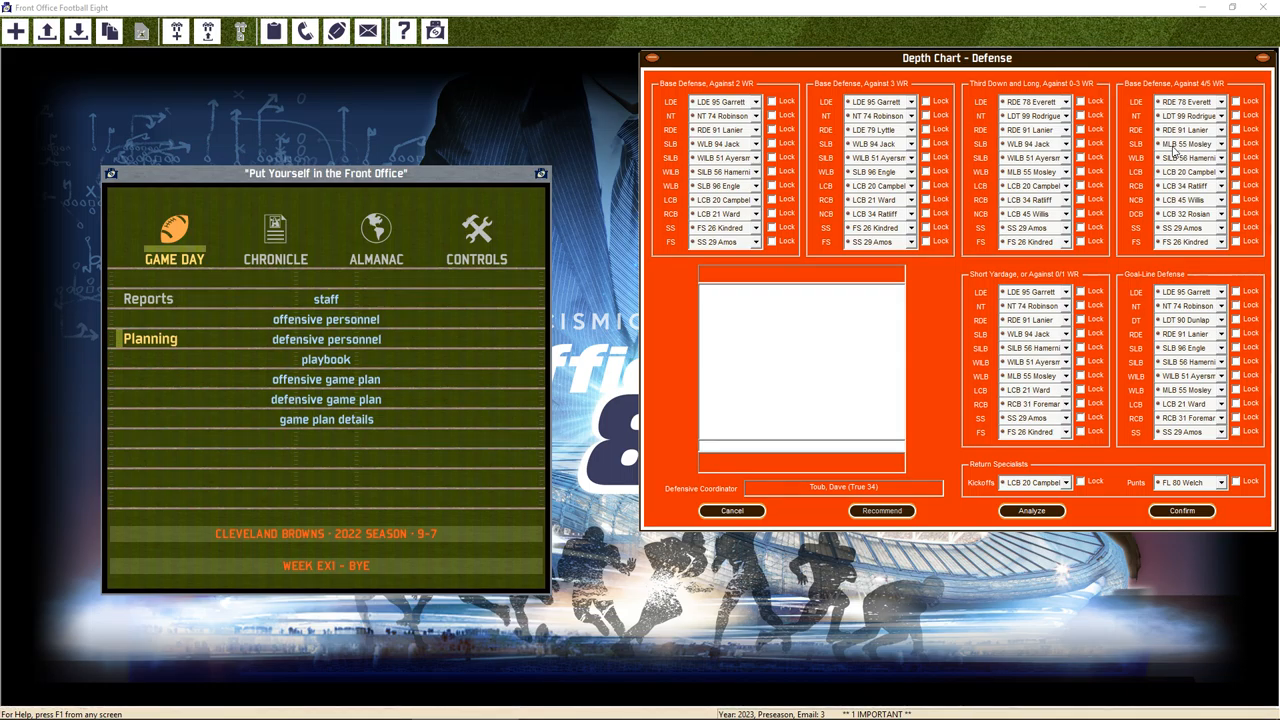
{"action": "left_click", "coordinate": [1031, 511]}
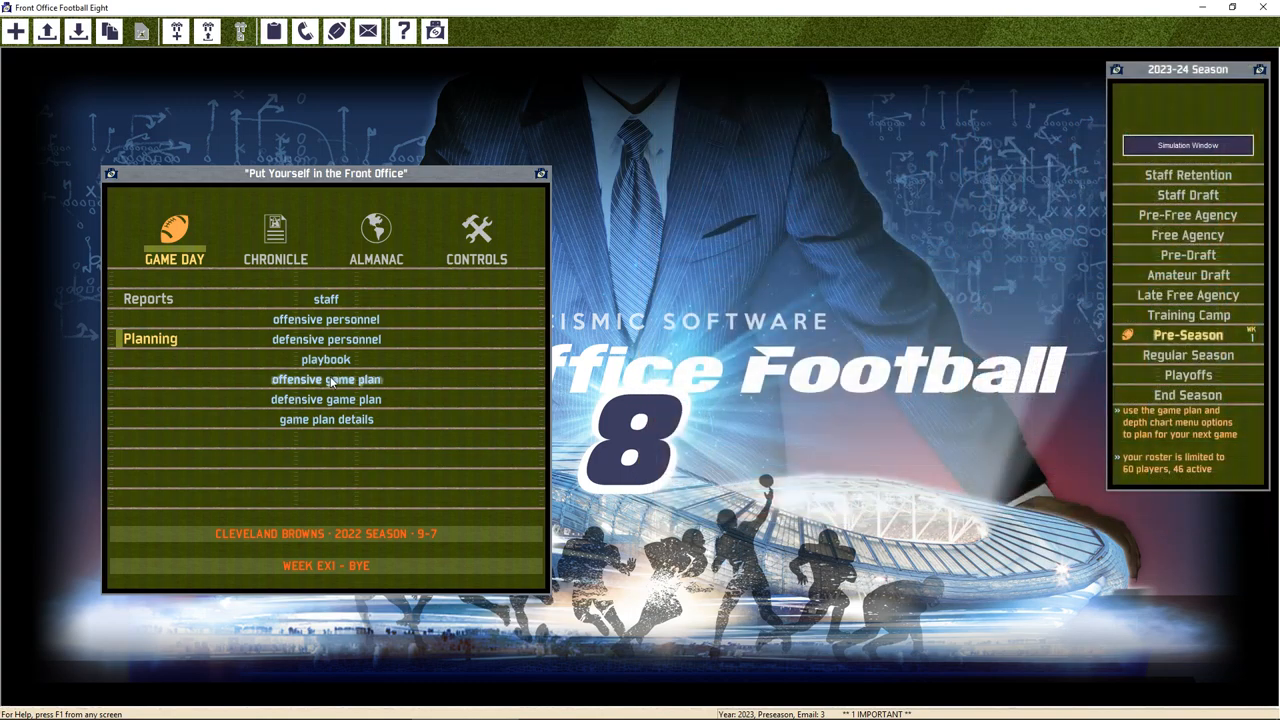
Run the guided offensive game plan with Running Back Short usage set to Lighter (3)
{"action": "left_click", "coordinate": [326, 379]}
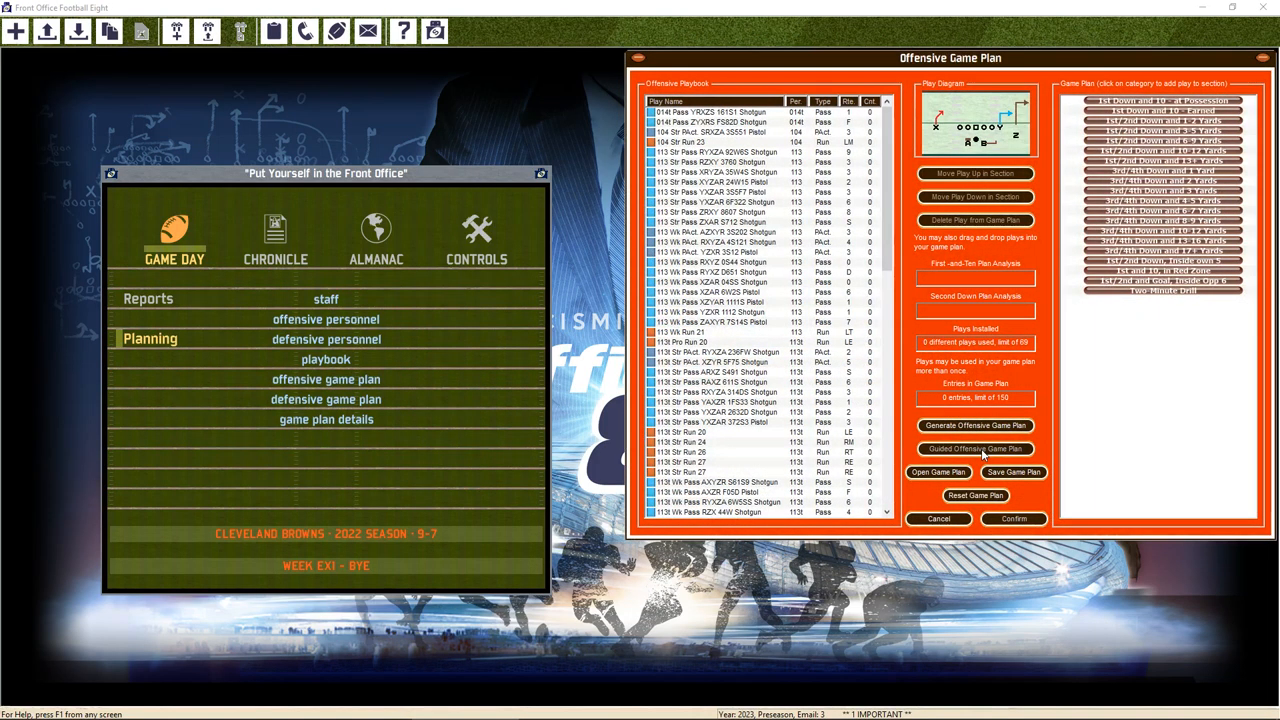
{"action": "left_click", "coordinate": [975, 495]}
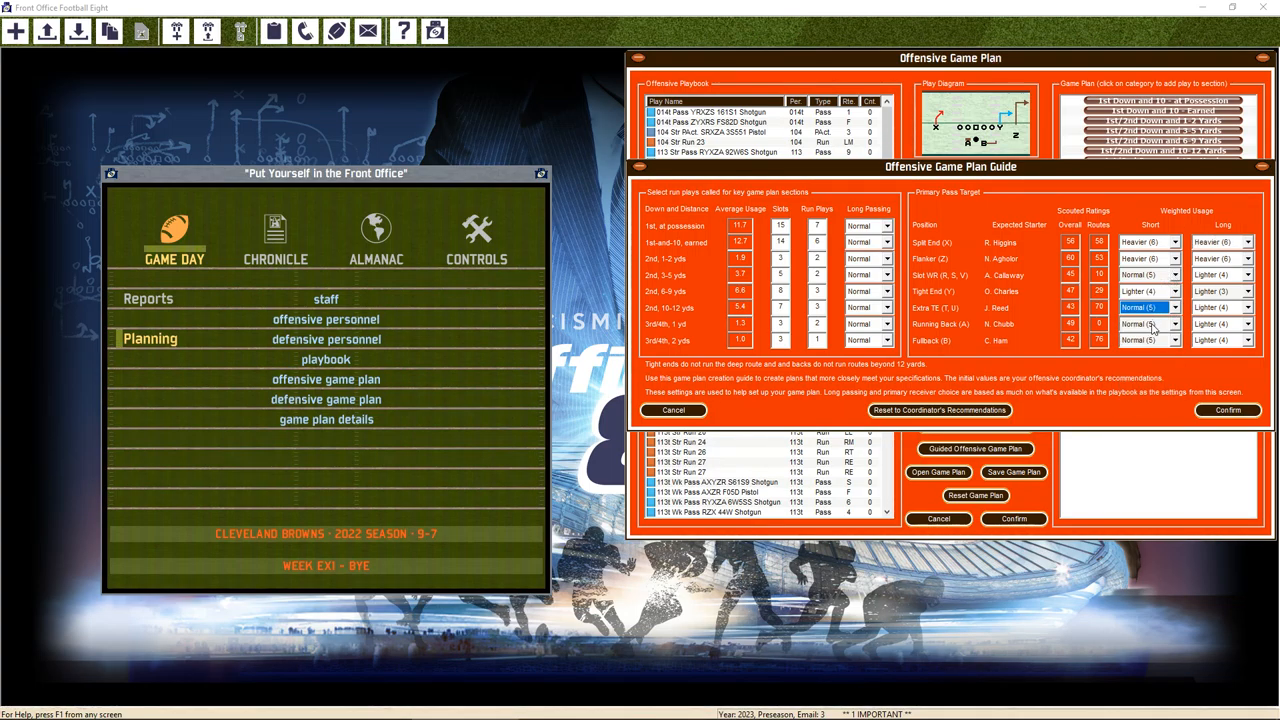
{"action": "left_click", "coordinate": [1172, 307]}
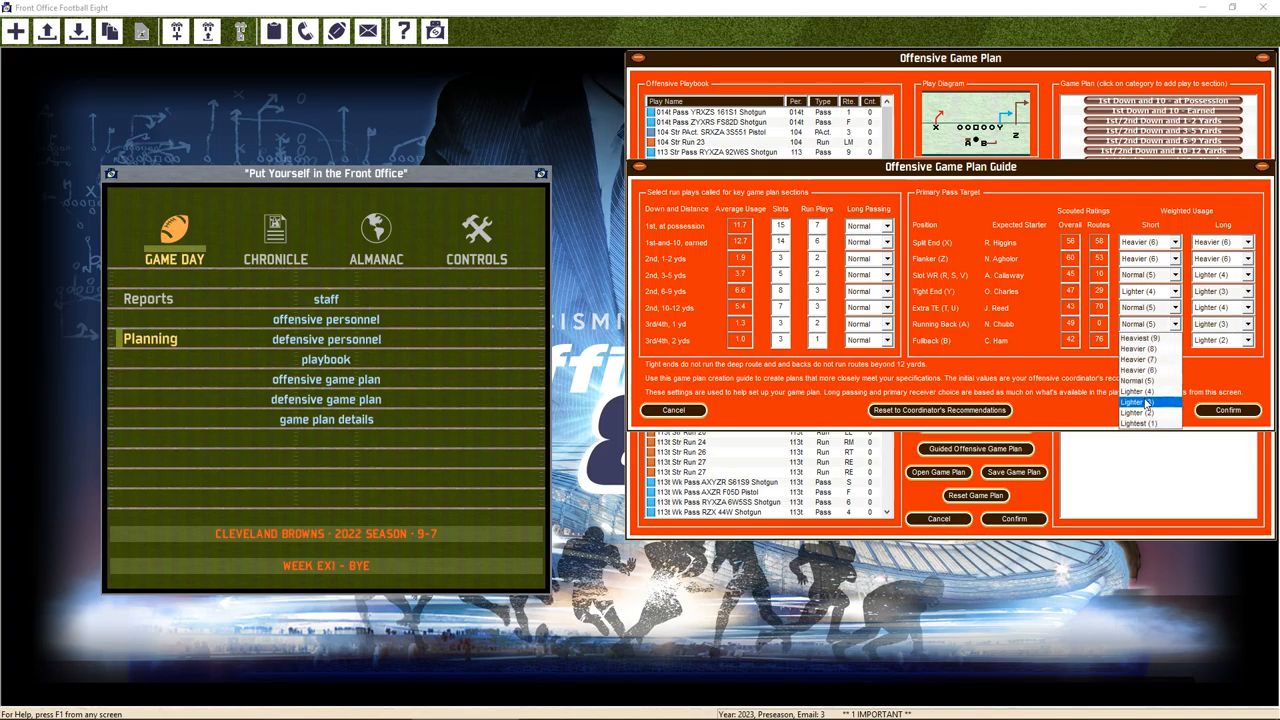
{"action": "left_click", "coordinate": [1135, 402]}
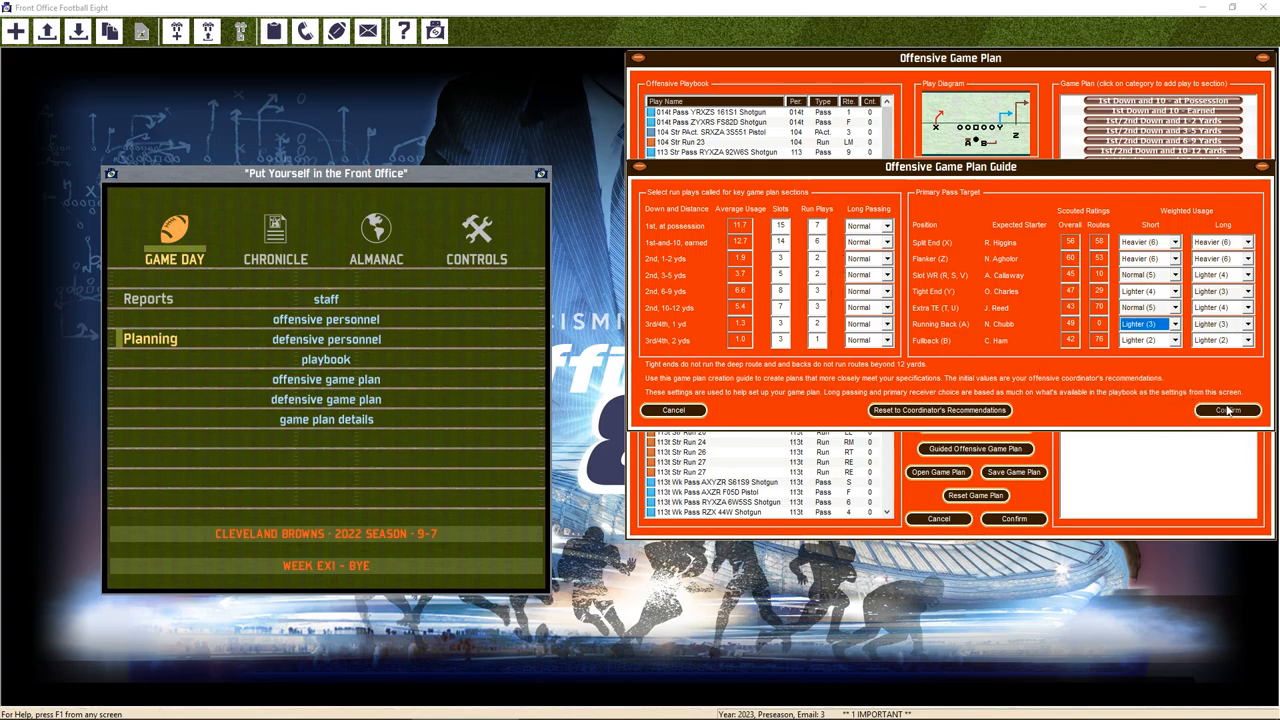
{"action": "left_click", "coordinate": [1226, 410]}
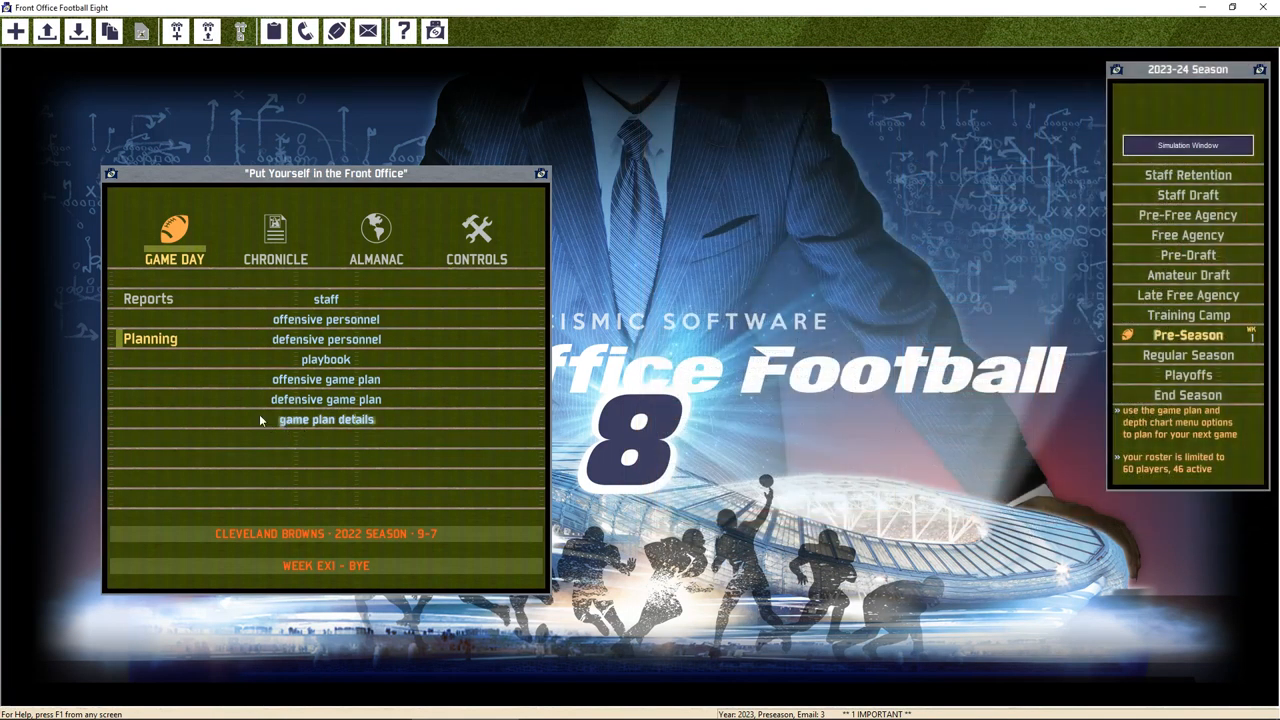
Reset the defensive game plan, clearing the chosen plays, and confirm the new plan
{"action": "left_click", "coordinate": [325, 399]}
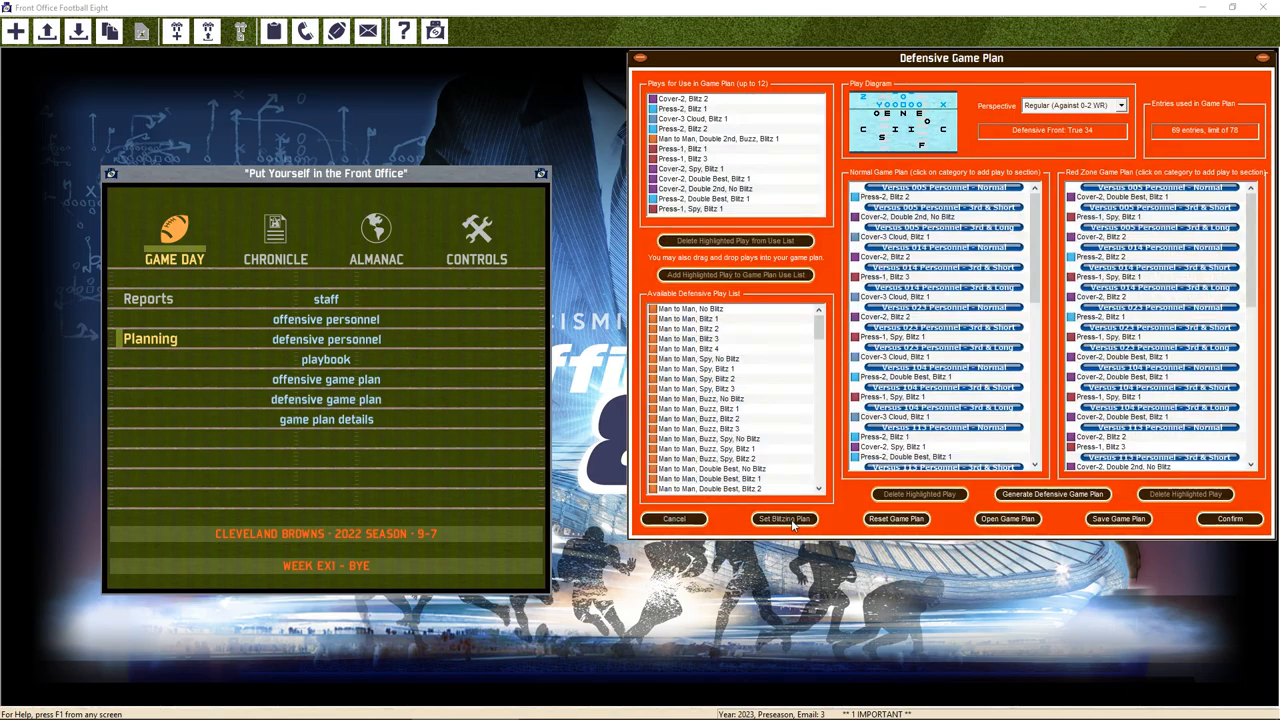
{"action": "left_click", "coordinate": [895, 518]}
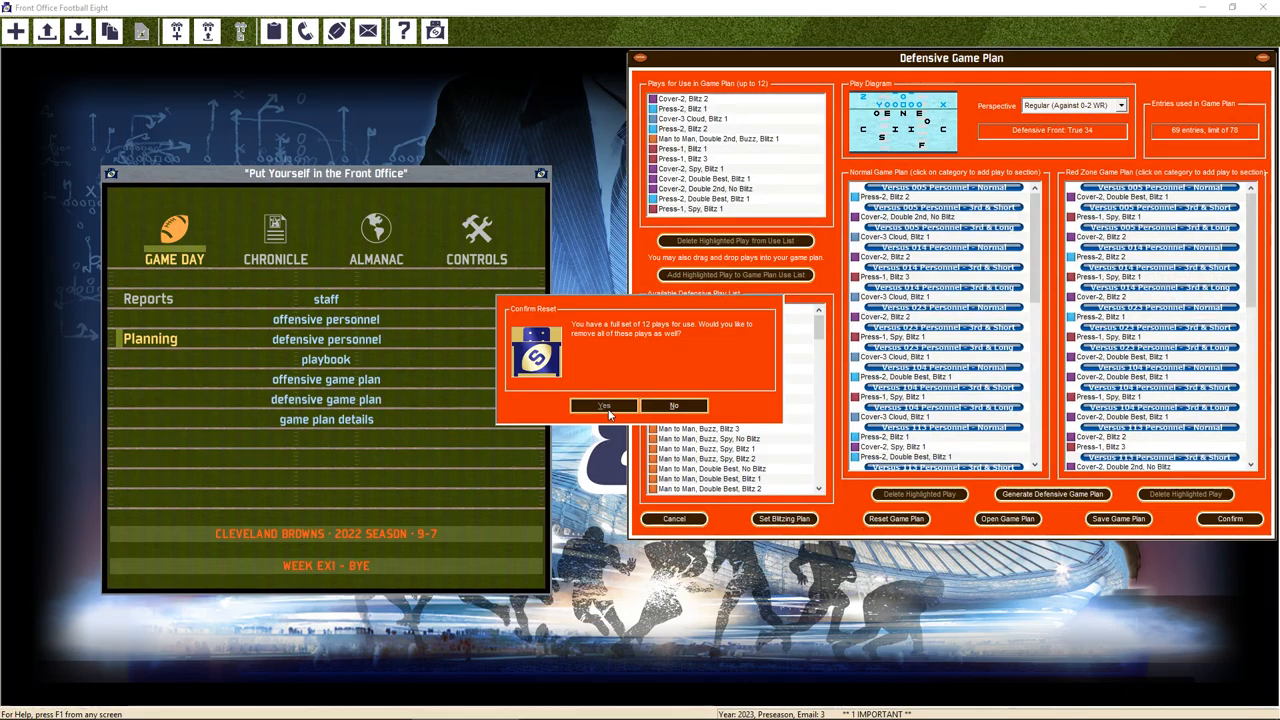
{"action": "left_click", "coordinate": [603, 405]}
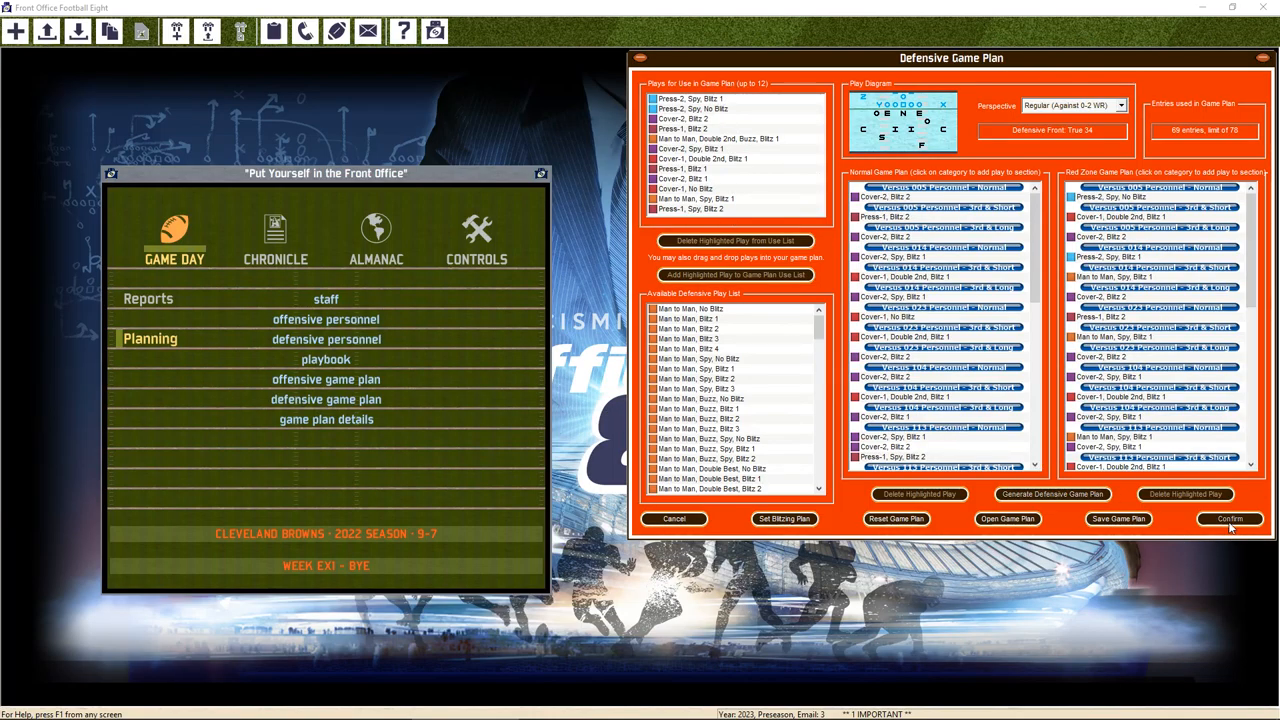
{"action": "left_click", "coordinate": [1229, 518]}
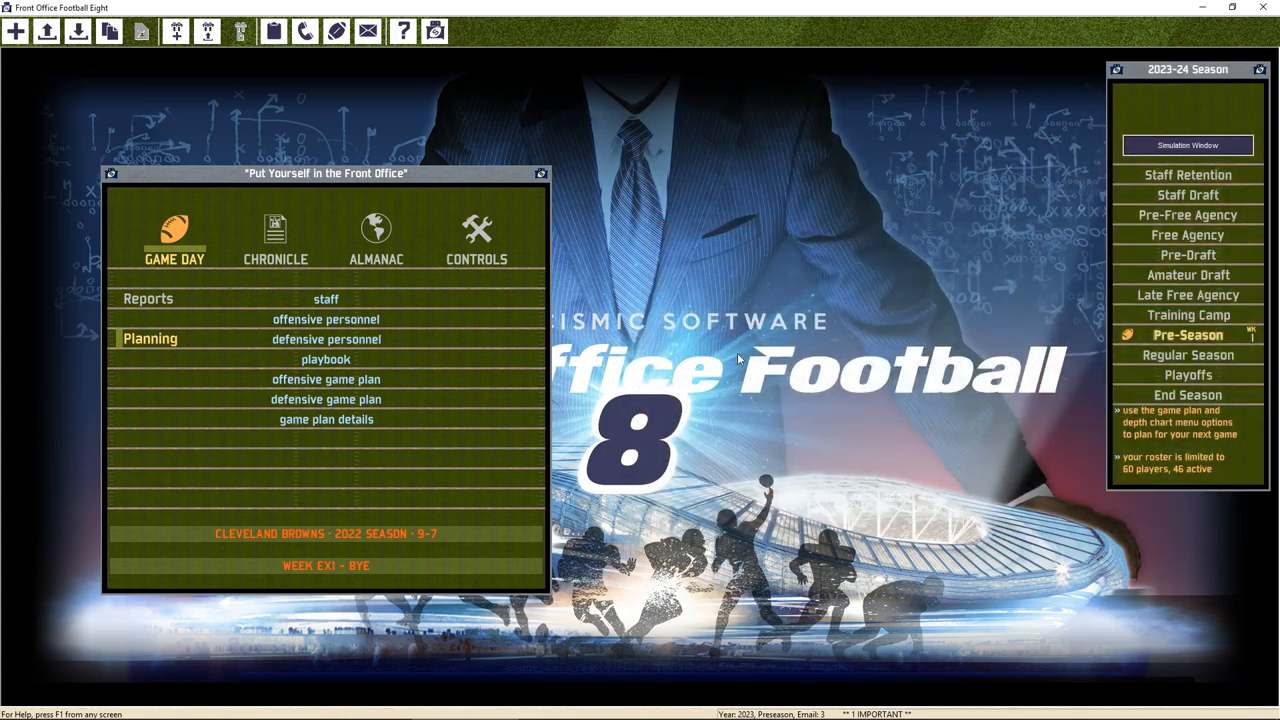
Release rookie running back Scott Duran from his player report in the Scouting Report
{"action": "left_click", "coordinate": [275, 235]}
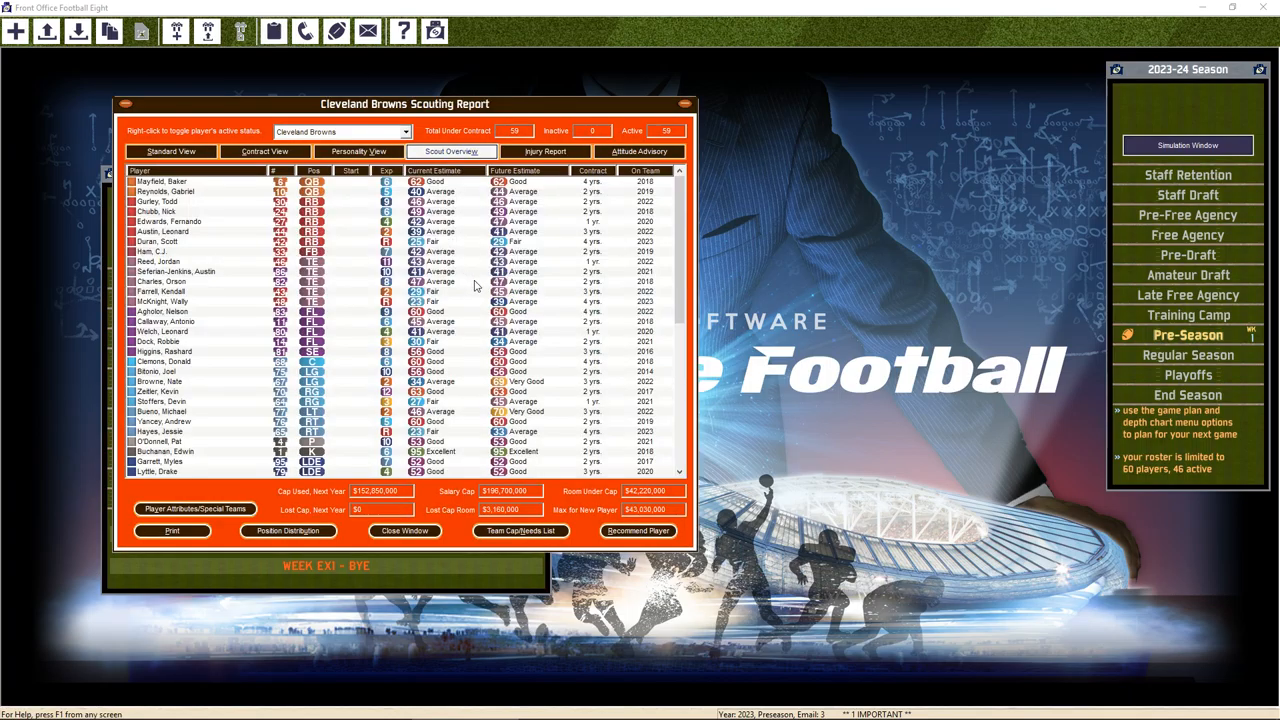
{"action": "mouse_move", "coordinate": [240, 257]}
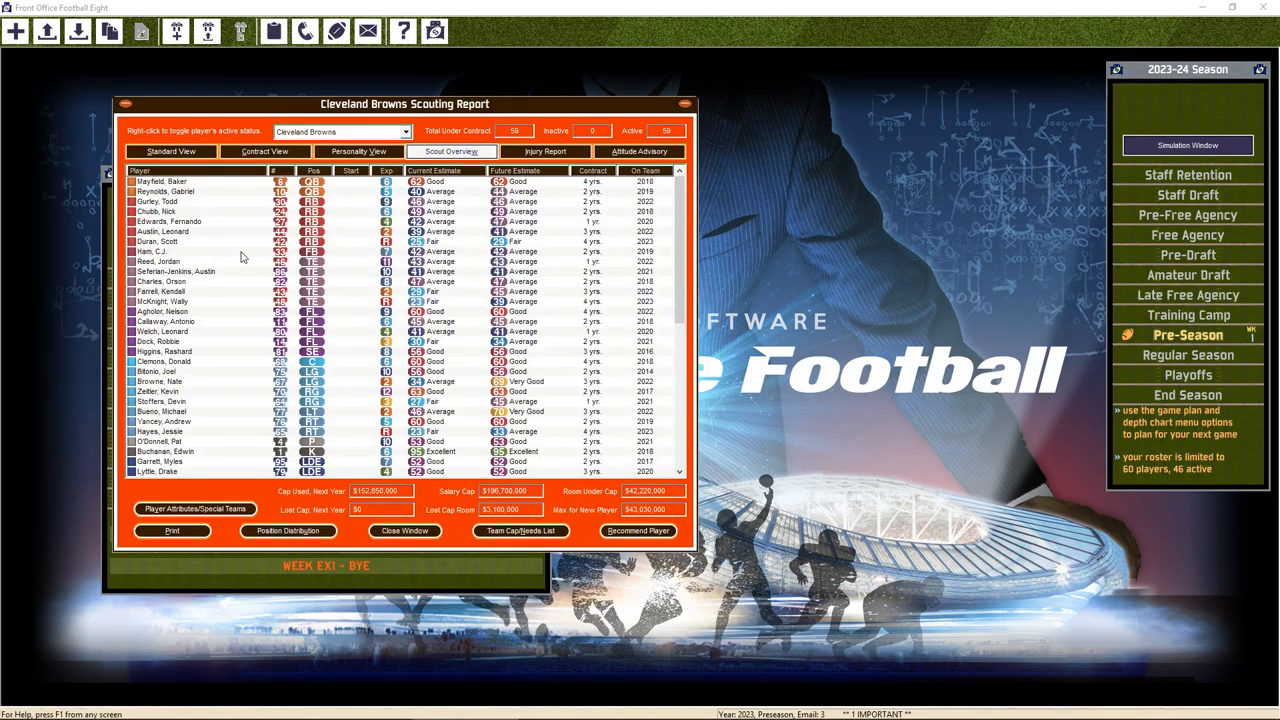
{"action": "mouse_move", "coordinate": [155, 247]}
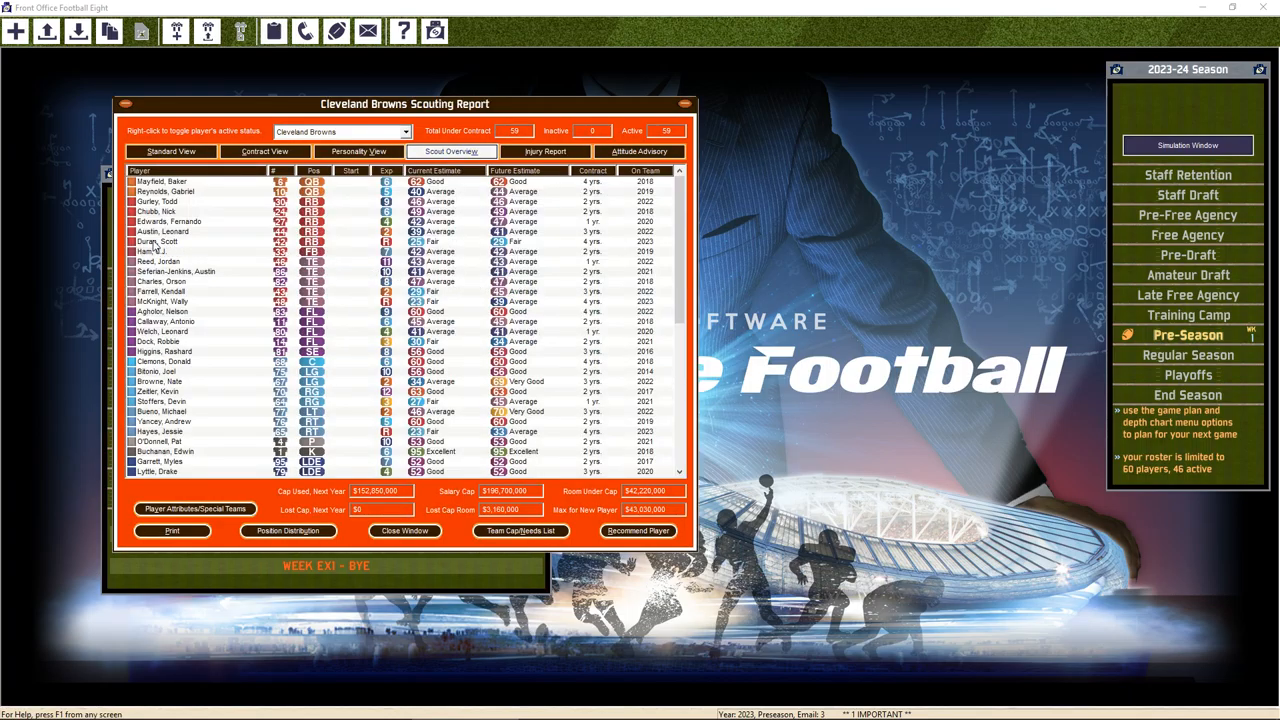
{"action": "double_click", "coordinate": [157, 241]}
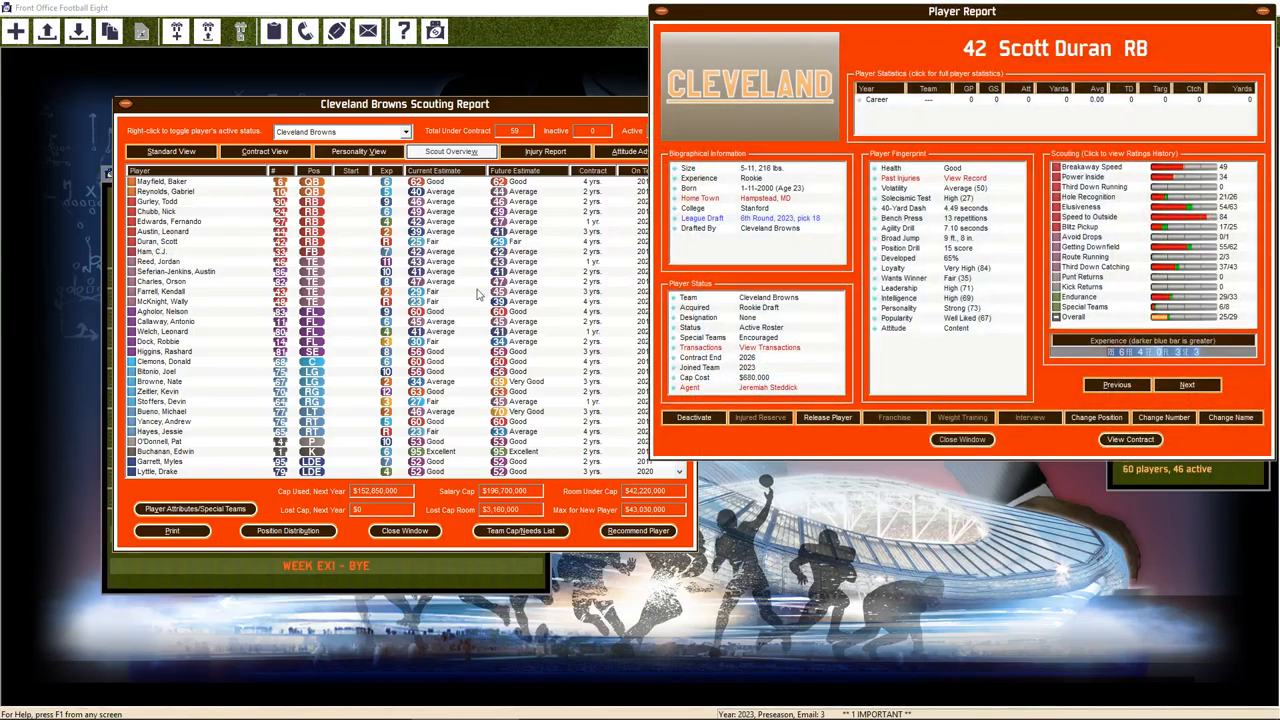
{"action": "left_click", "coordinate": [826, 417]}
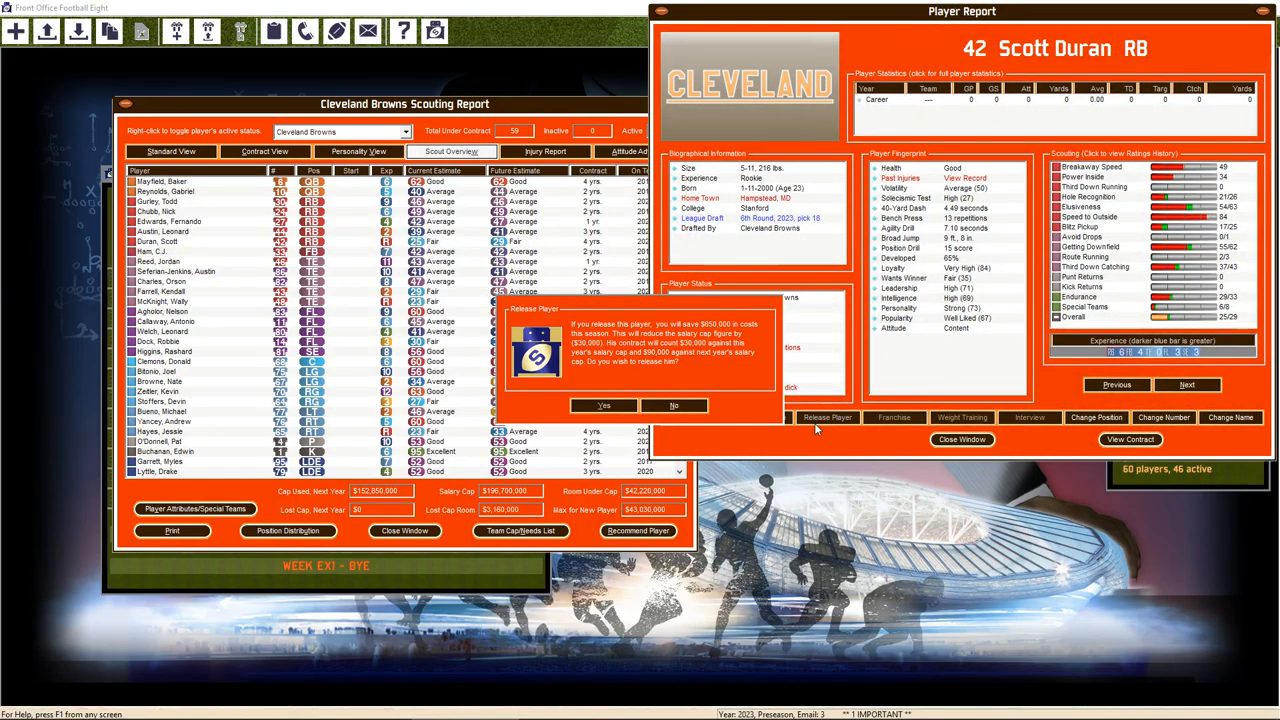
{"action": "mouse_move", "coordinate": [815, 428]}
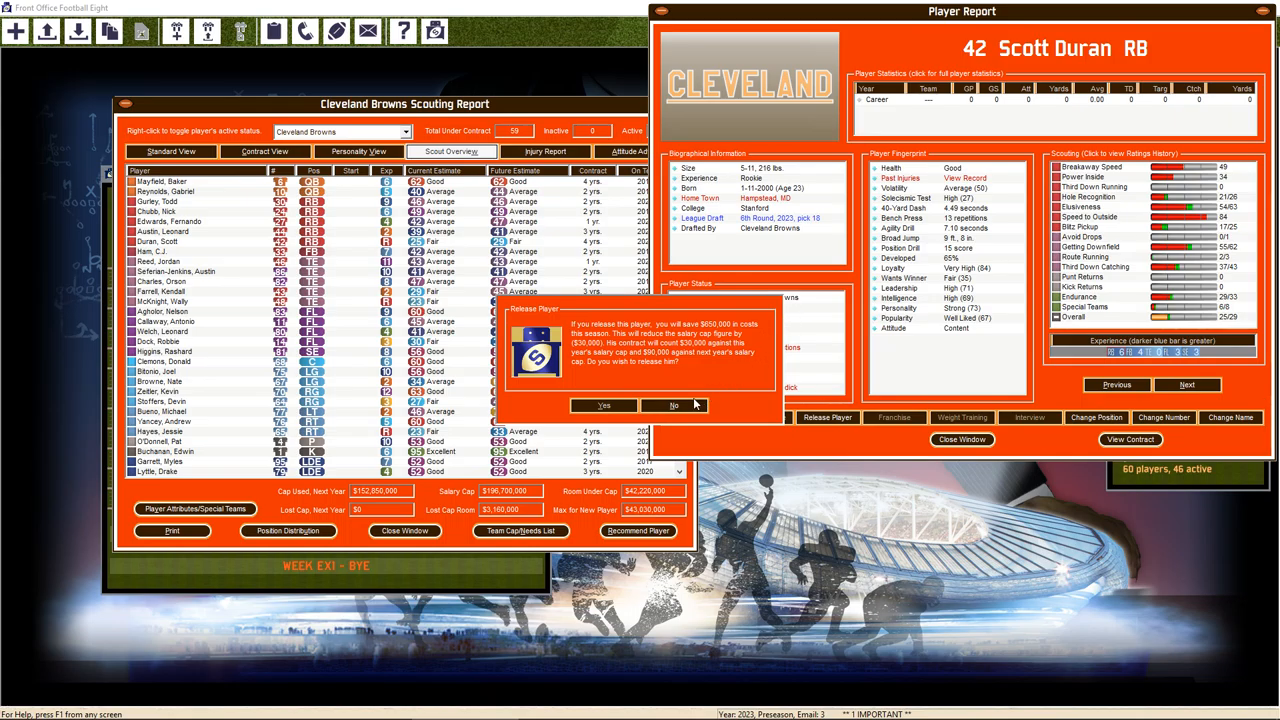
{"action": "left_click", "coordinate": [603, 405]}
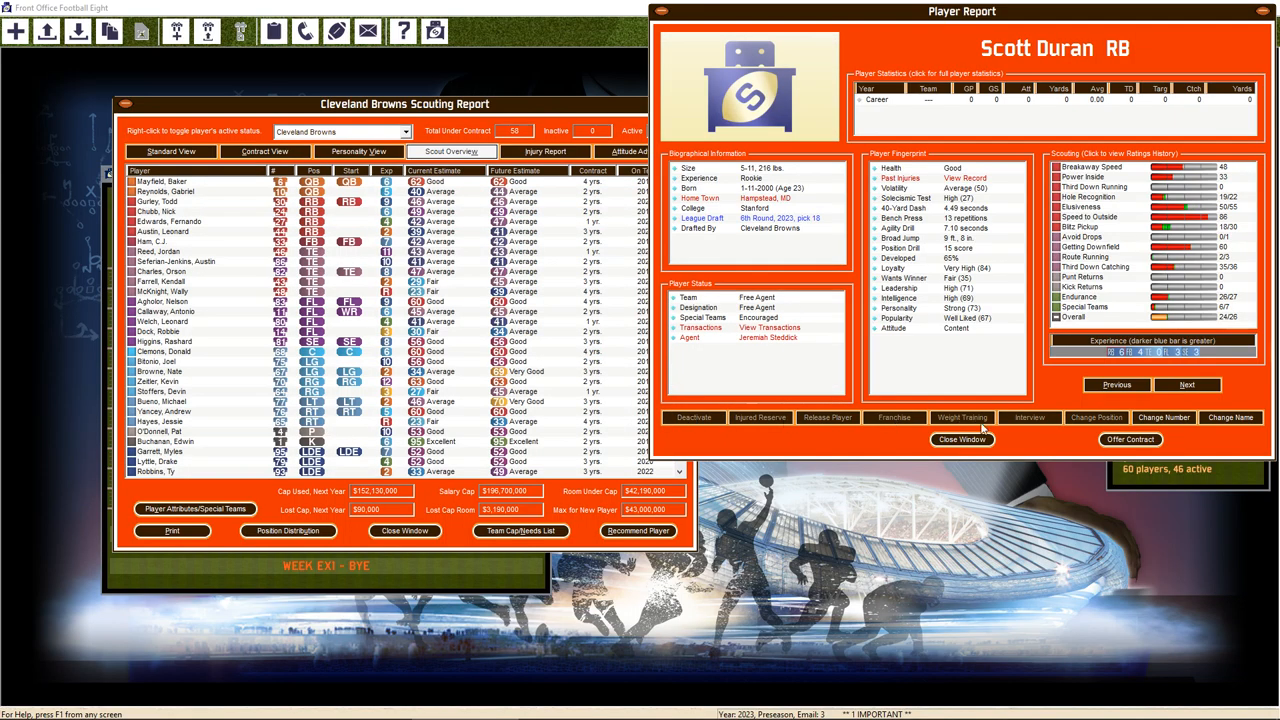
{"action": "left_click", "coordinate": [961, 440]}
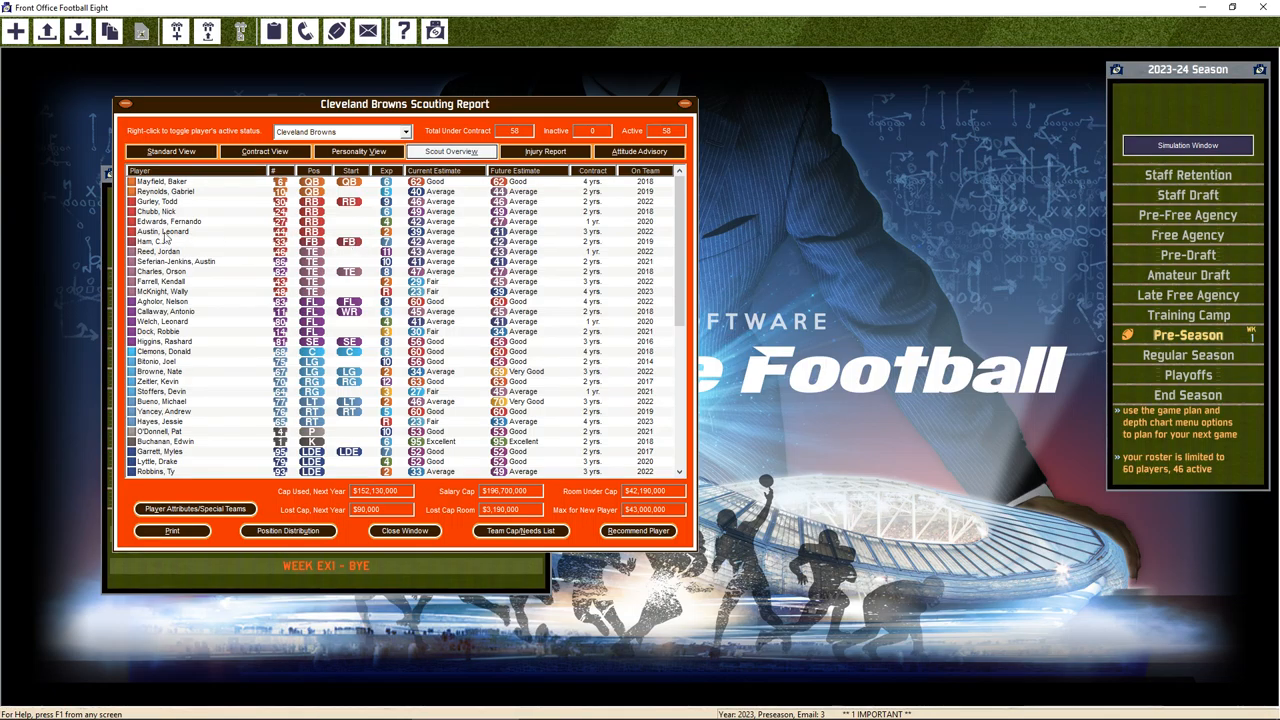
{"action": "mouse_move", "coordinate": [168, 238]}
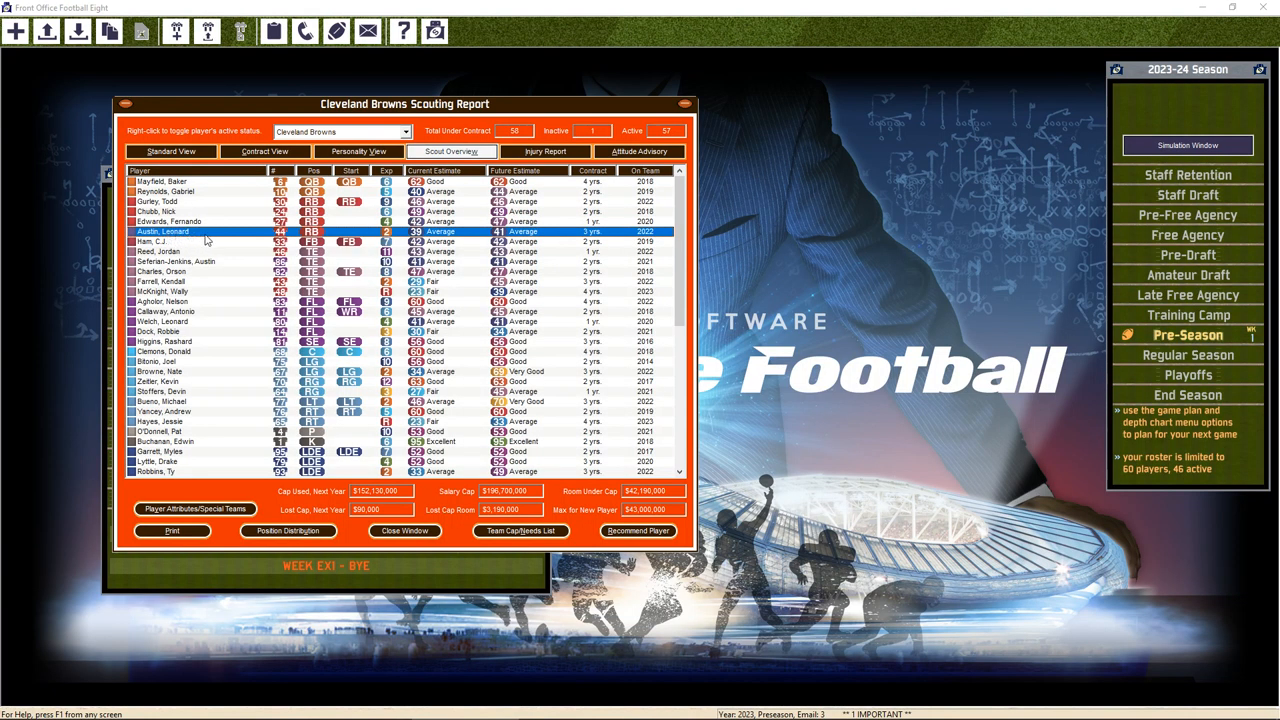
{"action": "mouse_move", "coordinate": [192, 298]}
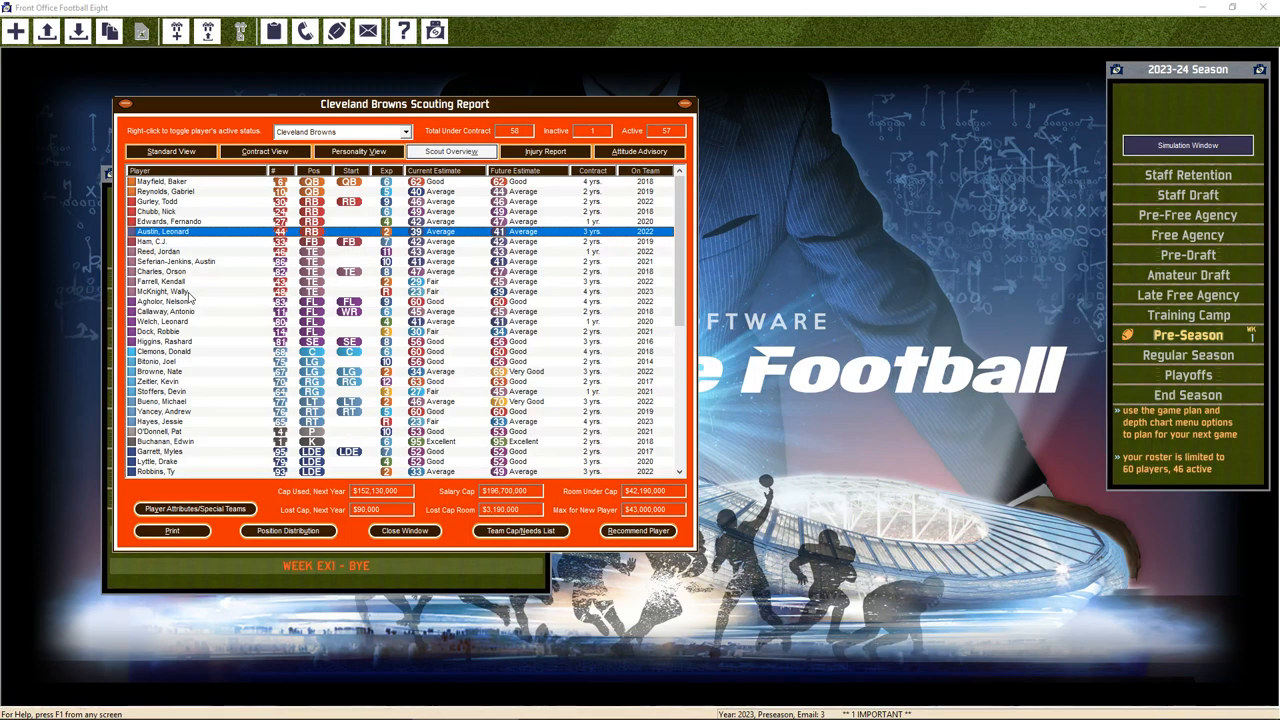
{"action": "mouse_move", "coordinate": [185, 262]}
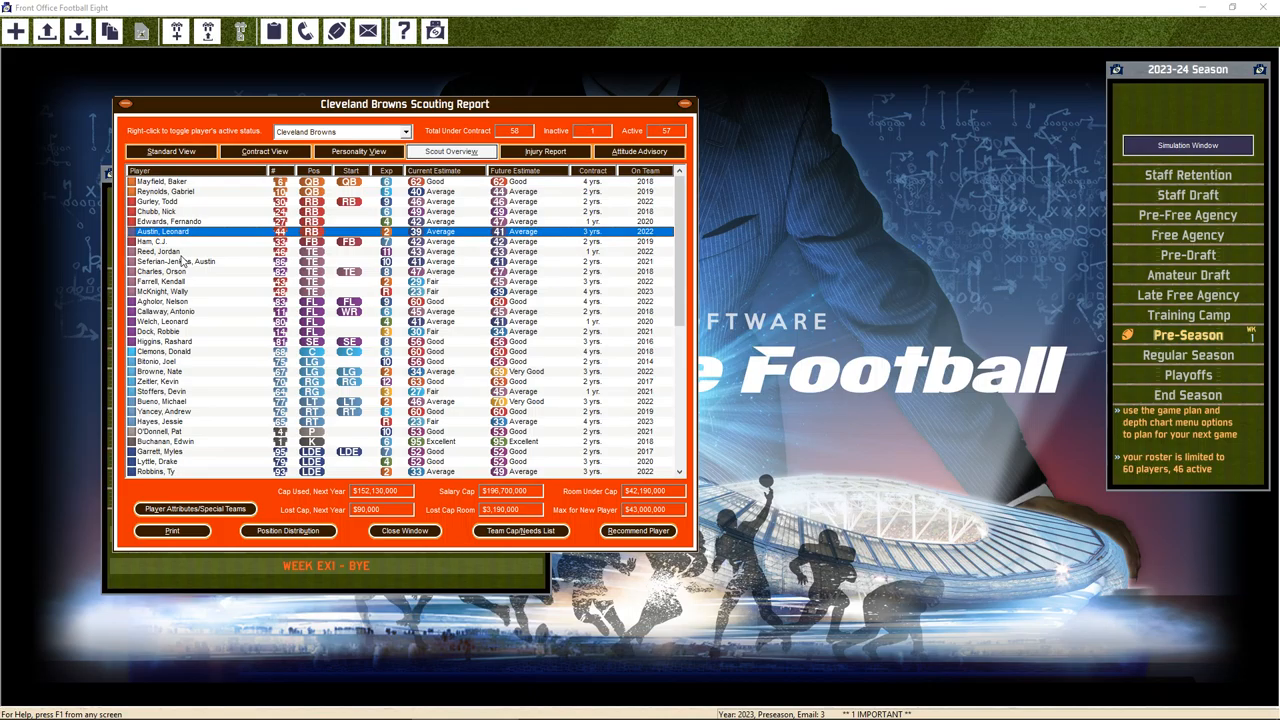
{"action": "mouse_move", "coordinate": [175, 287]}
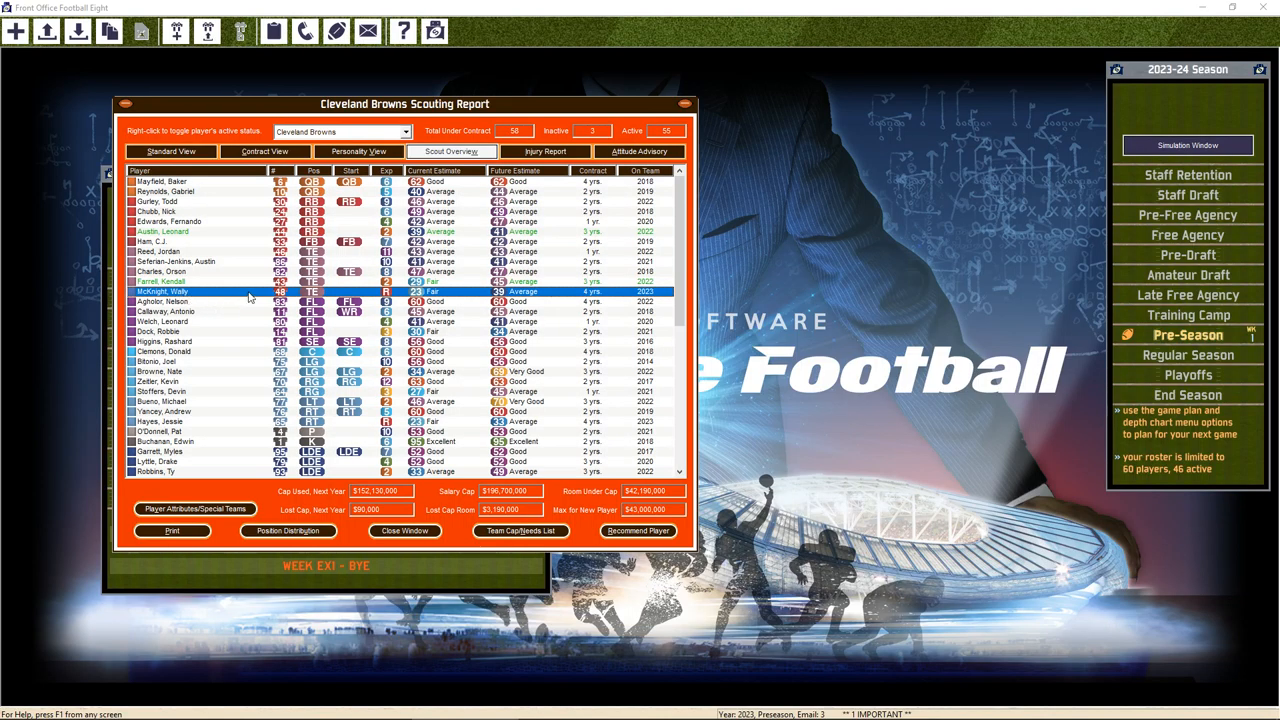
{"action": "mouse_move", "coordinate": [235, 326]}
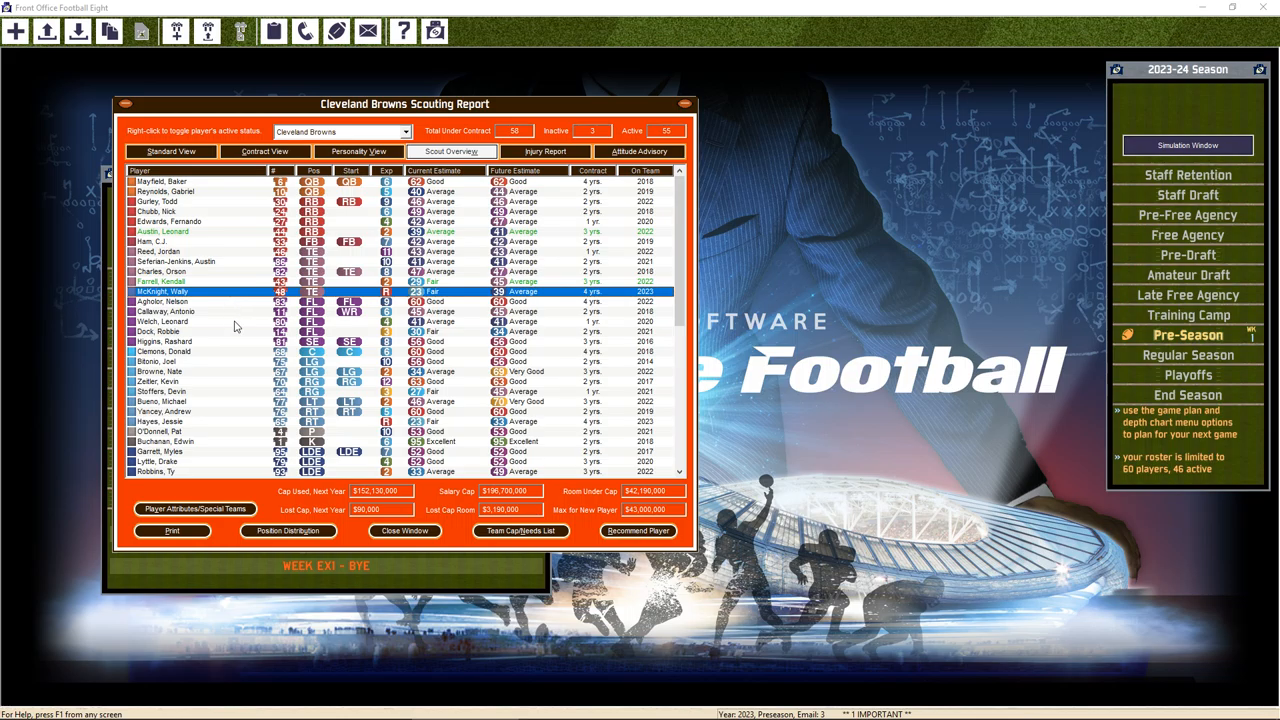
{"action": "mouse_move", "coordinate": [227, 366]}
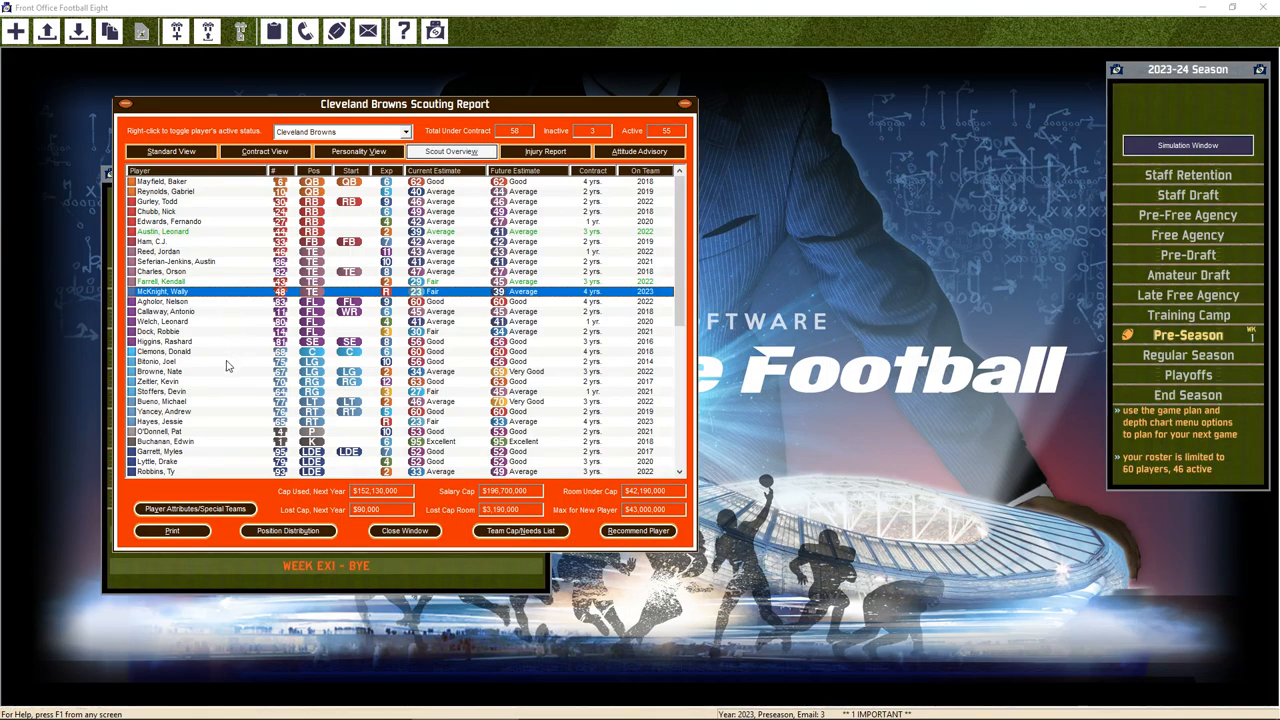
{"action": "mouse_move", "coordinate": [252, 380]}
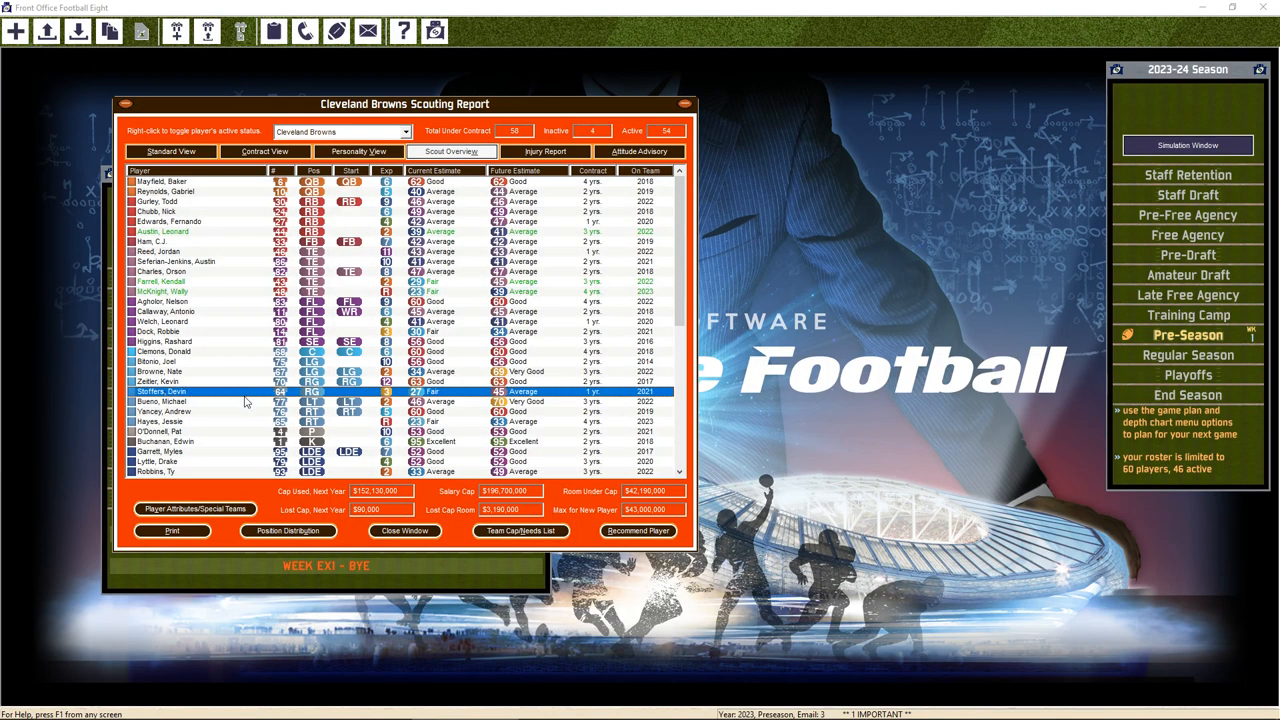
Scroll down through the Browns roster in the Scouting Report
{"action": "scroll", "scroll_direction": "down", "scroll_amount": 3}
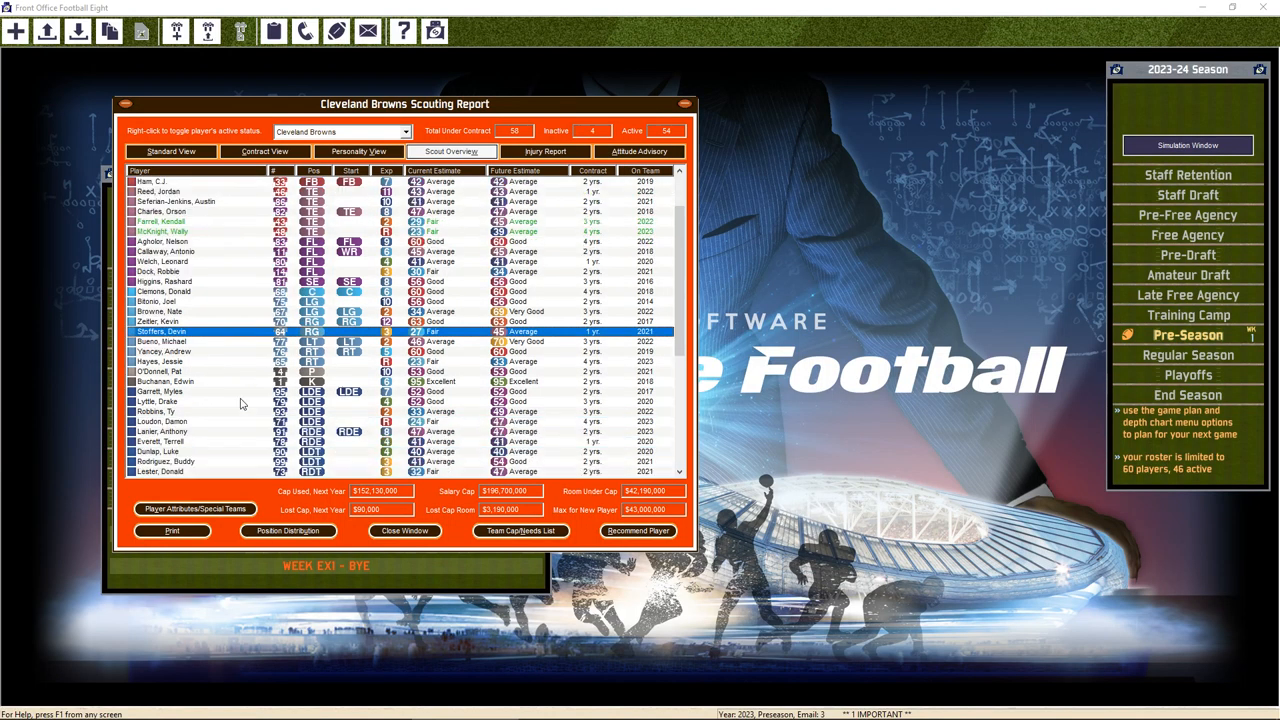
{"action": "scroll", "scroll_direction": "down", "scroll_amount": 3}
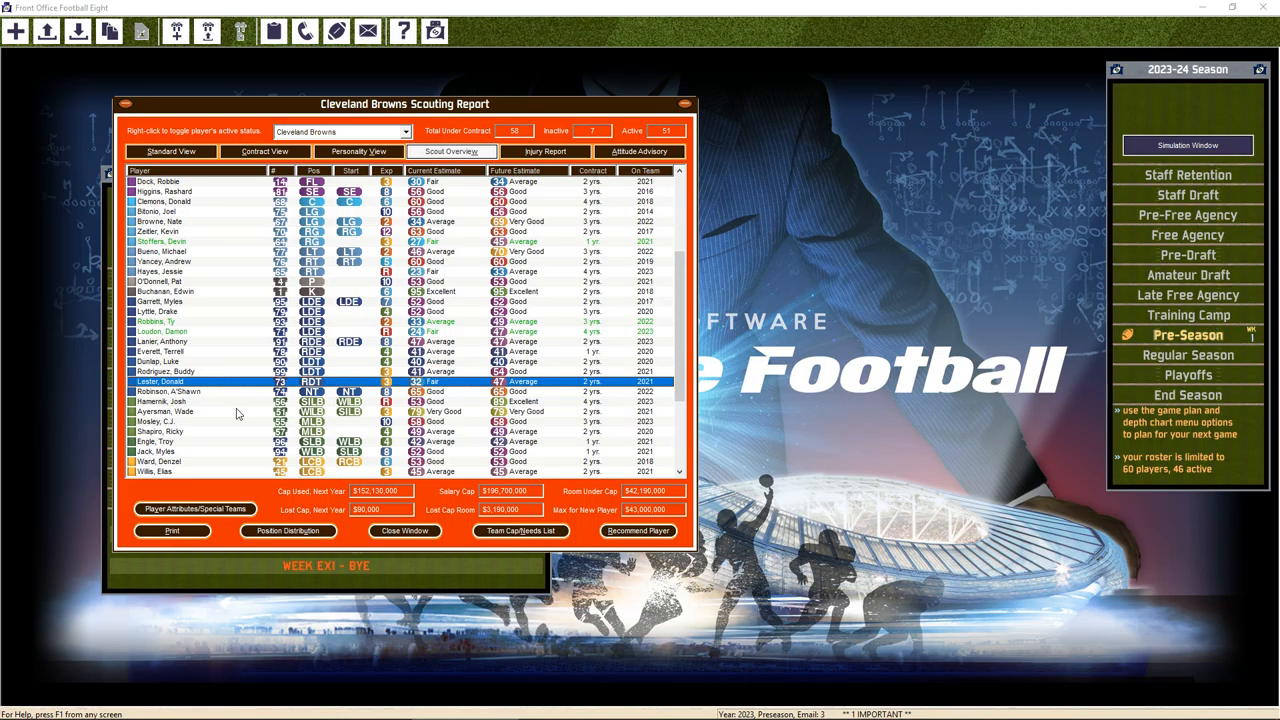
{"action": "scroll", "scroll_direction": "down", "scroll_amount": 3}
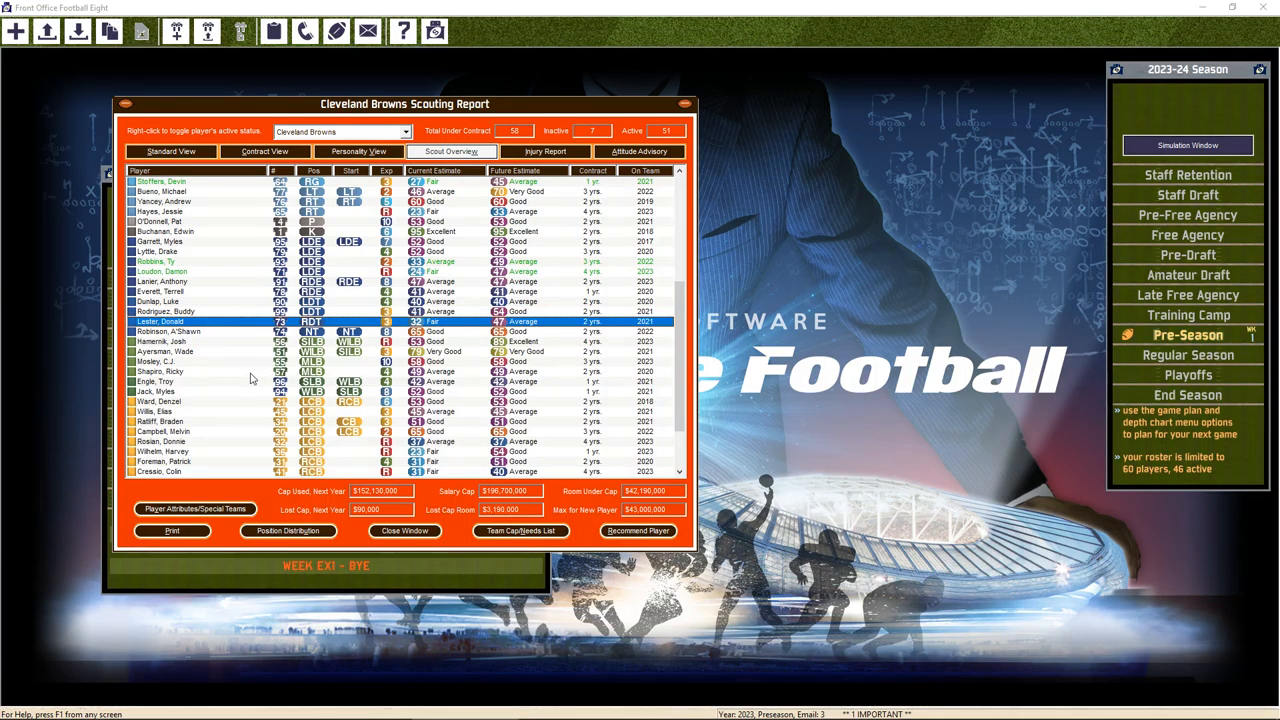
{"action": "scroll", "scroll_direction": "down", "scroll_amount": 3}
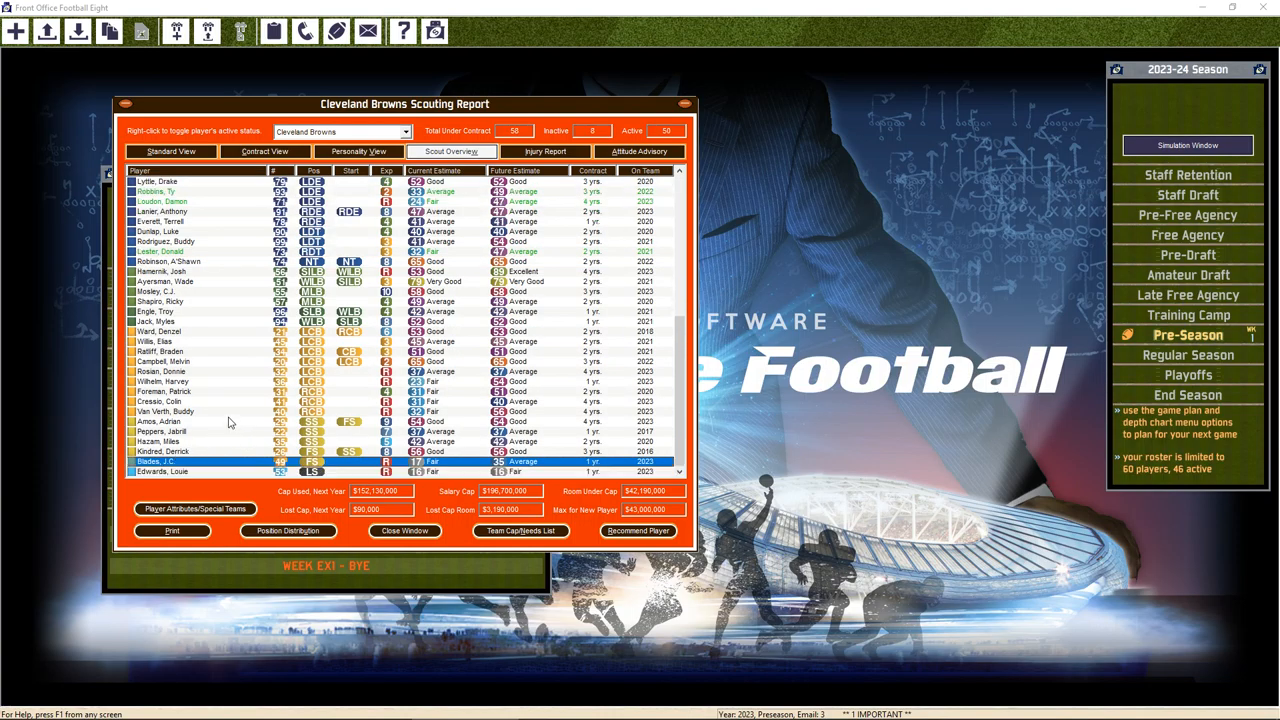
{"action": "mouse_move", "coordinate": [220, 423]}
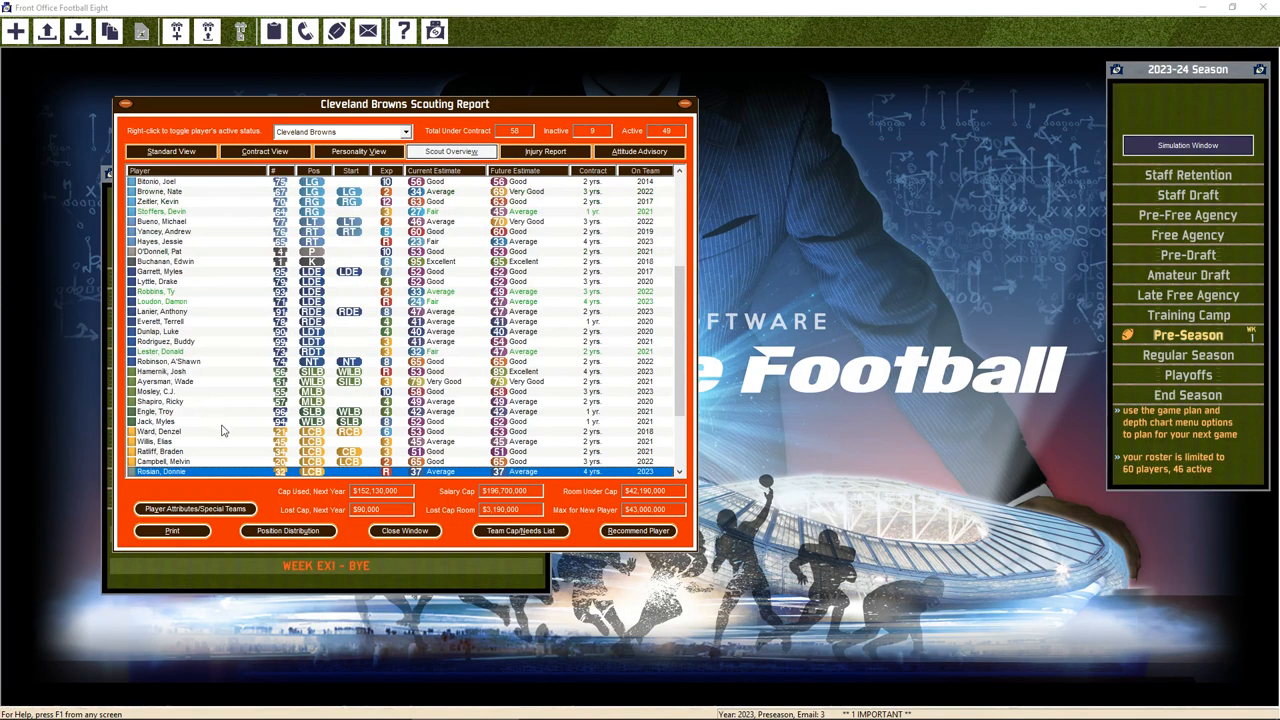
{"action": "scroll", "scroll_direction": "down", "scroll_amount": 3}
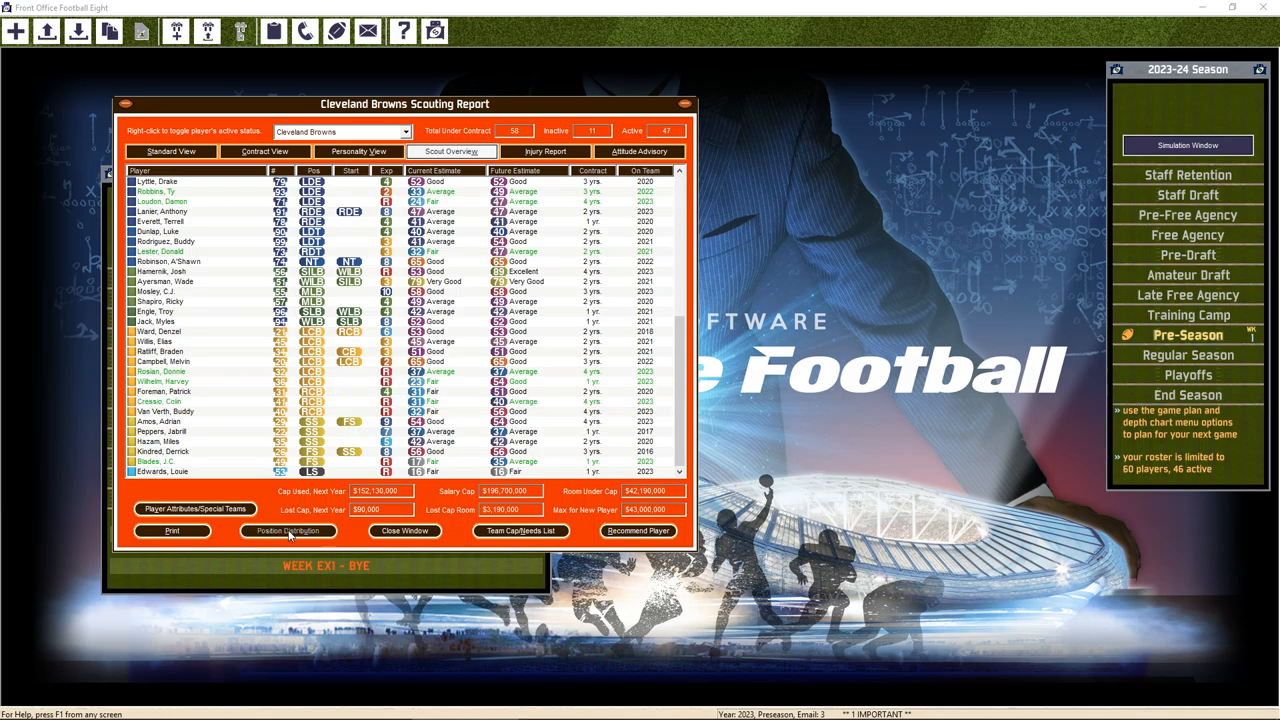
Review the position distribution showing 47 active Browns against 46 required, then close it
{"action": "left_click", "coordinate": [287, 531]}
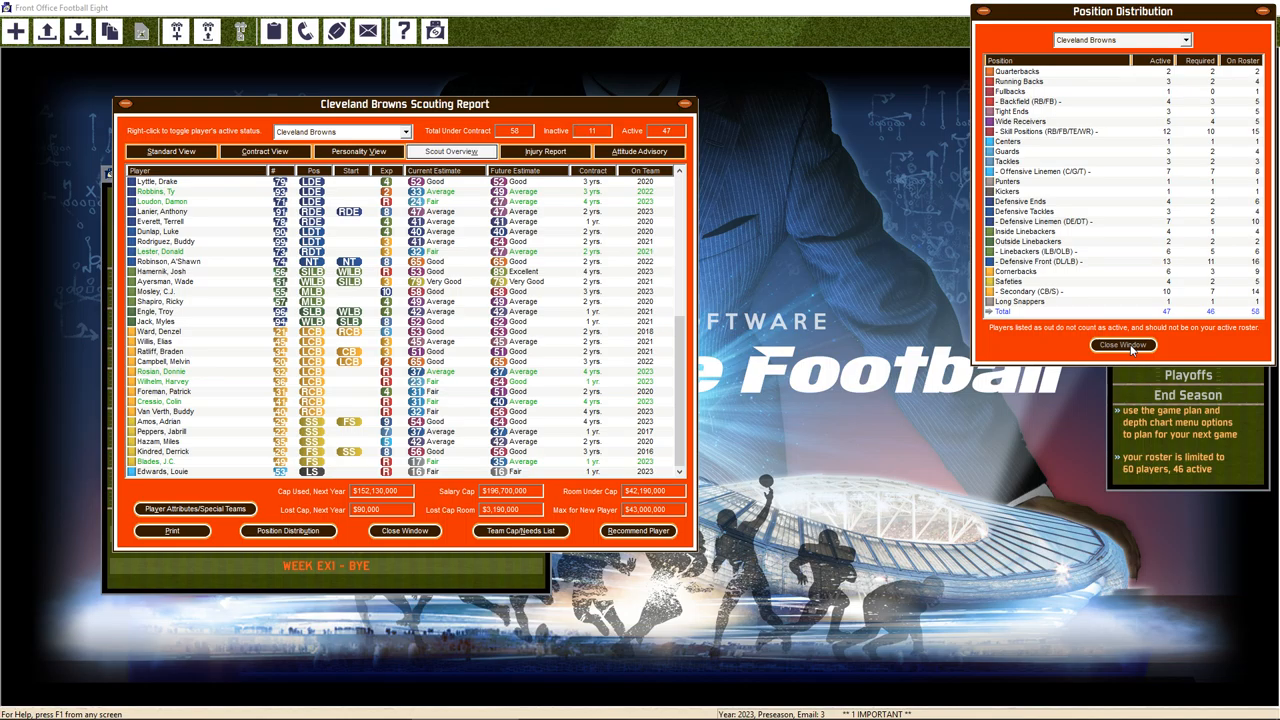
{"action": "left_click", "coordinate": [1122, 344]}
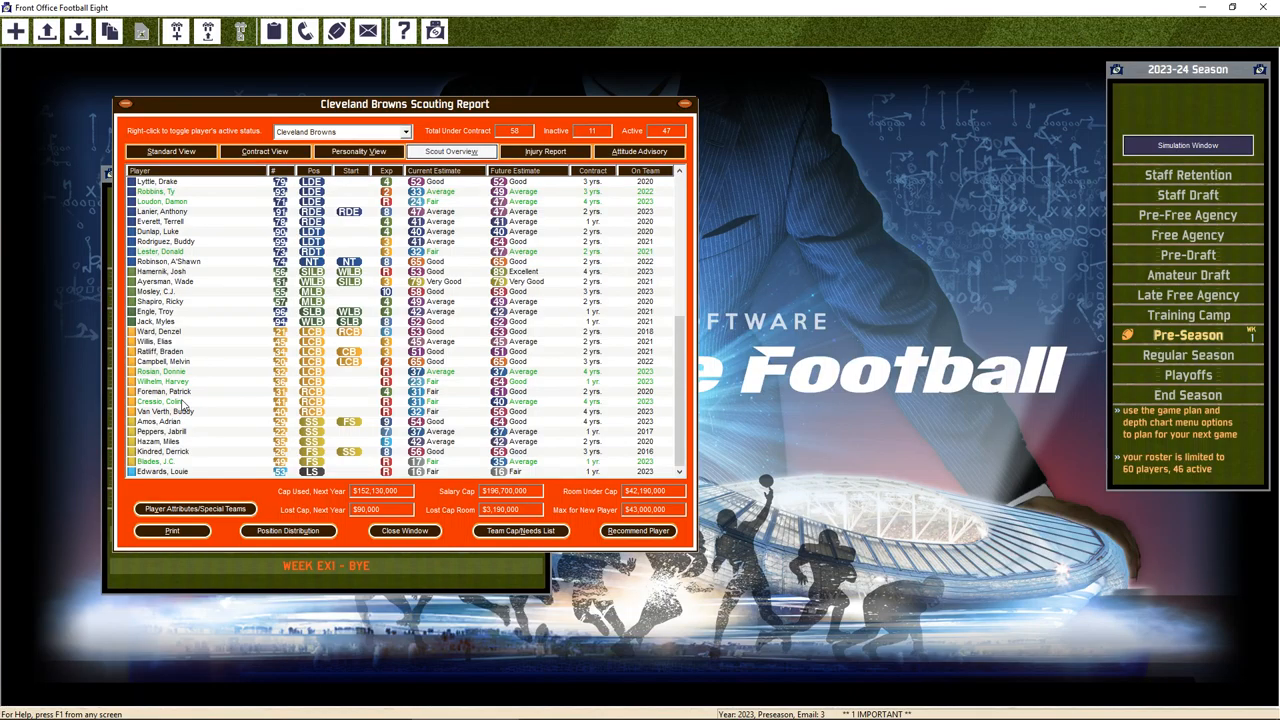
{"action": "mouse_move", "coordinate": [183, 401]}
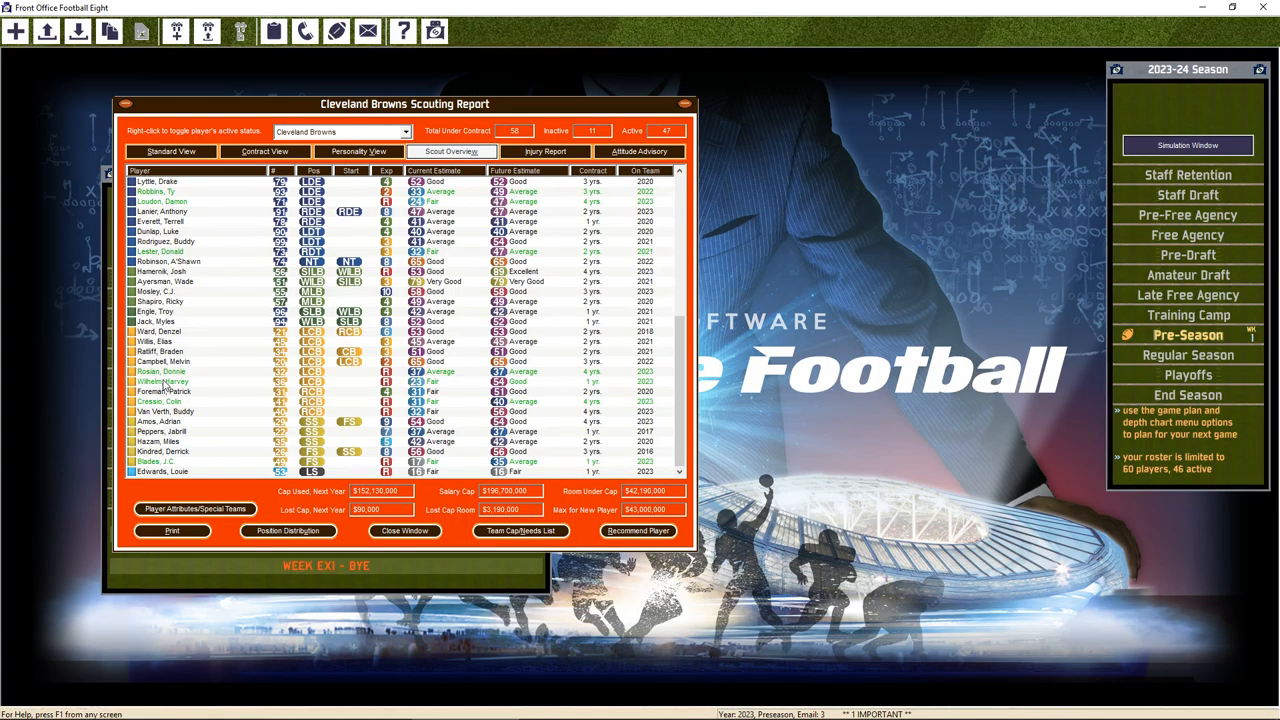
{"action": "mouse_move", "coordinate": [167, 384]}
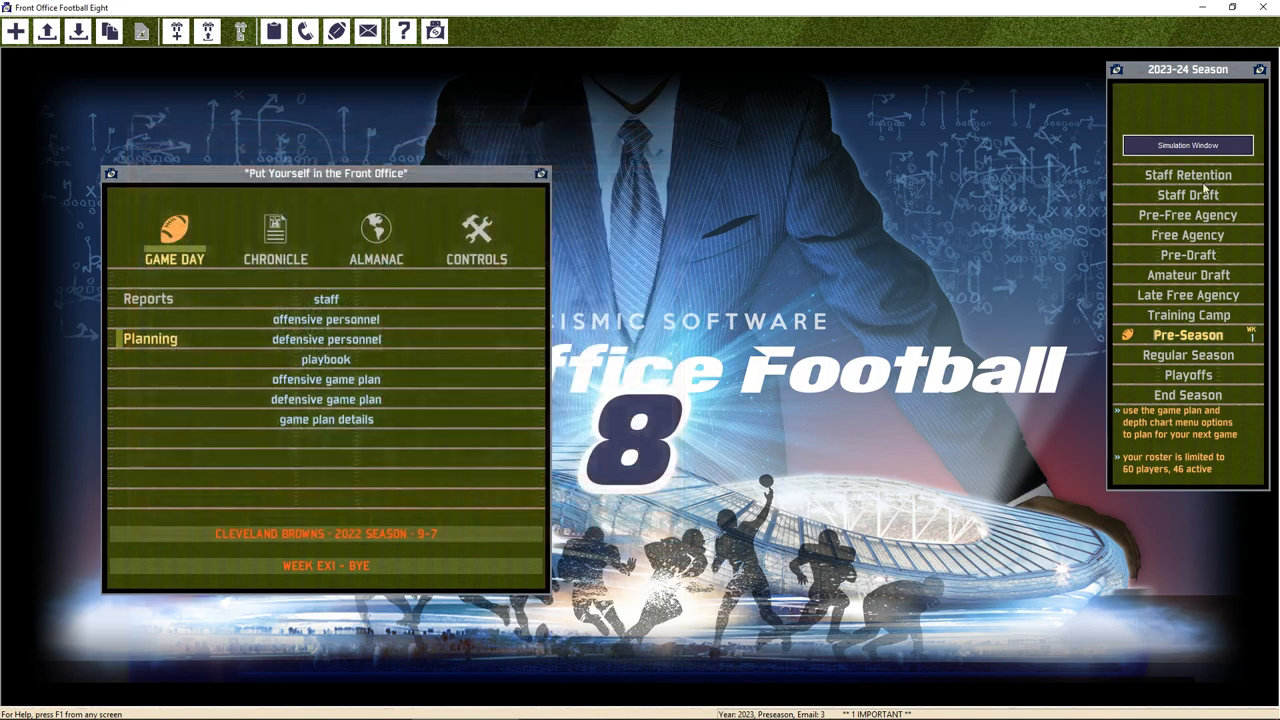
Bring up the Exhibition Week 1 schedule in the Simulation Window
{"action": "left_click", "coordinate": [1187, 334]}
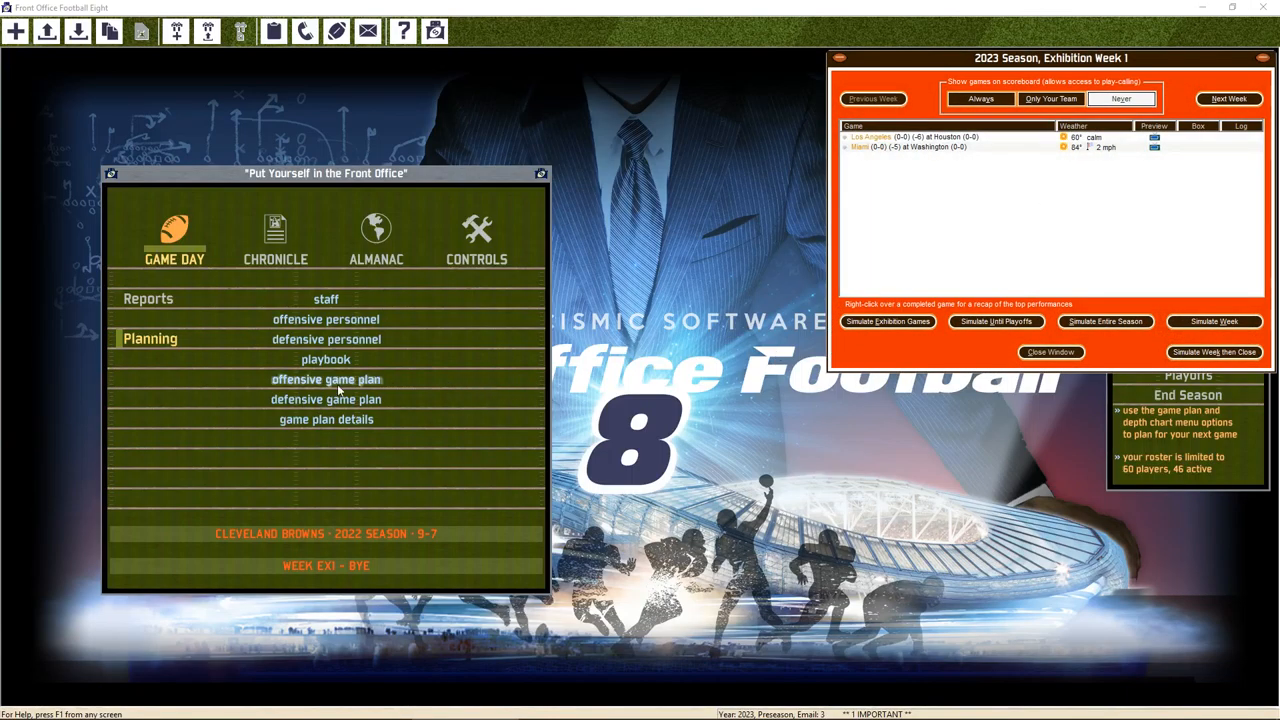
{"action": "left_click", "coordinate": [326, 399]}
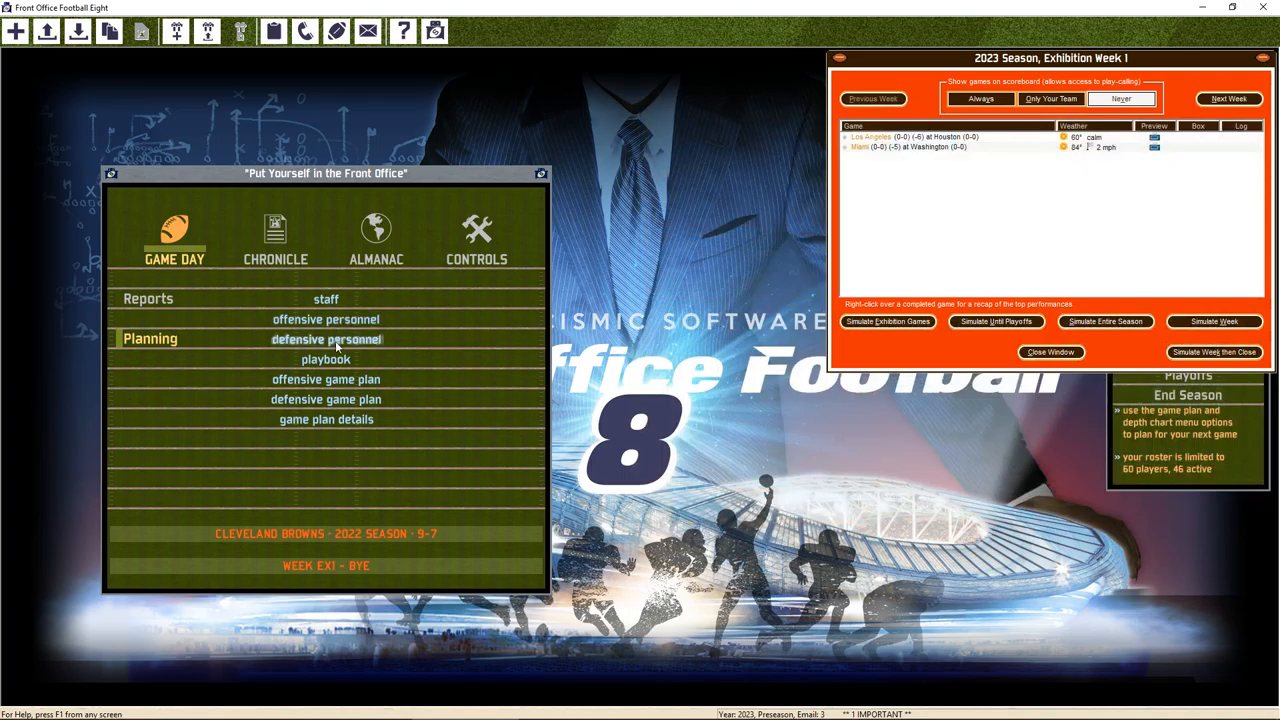
{"action": "left_click", "coordinate": [325, 339]}
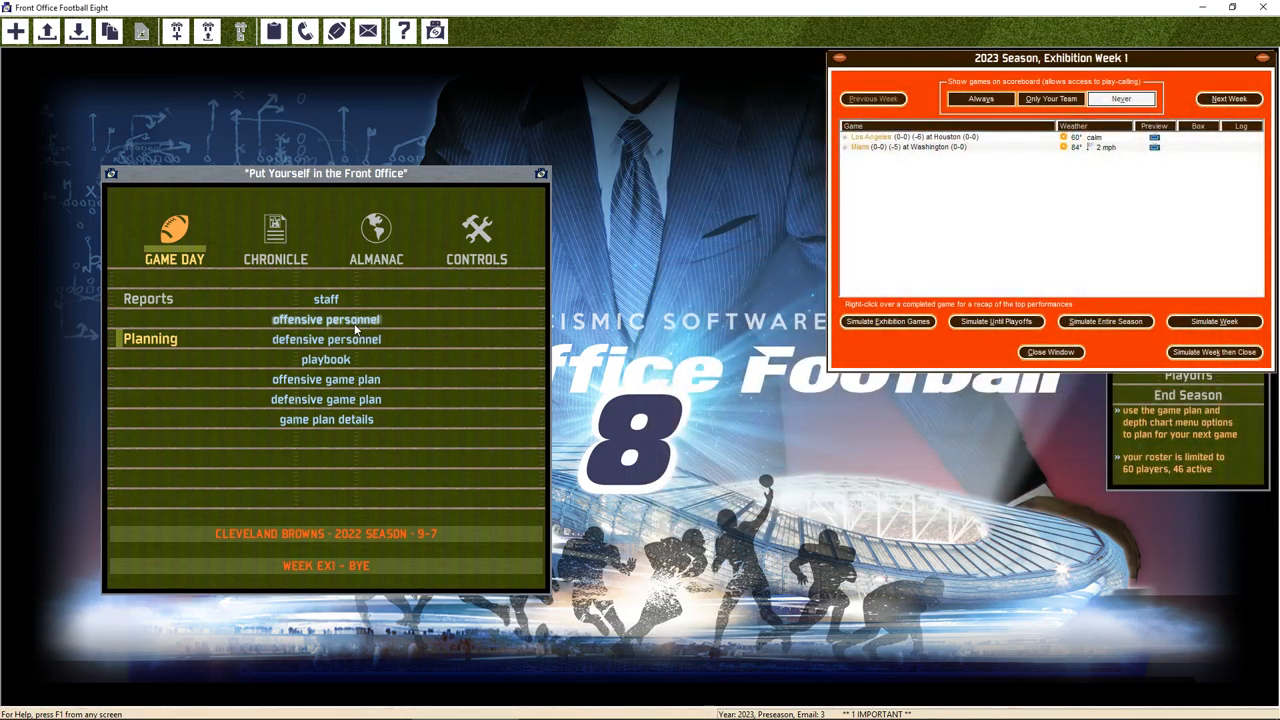
Fill the empty halfback slots in the offensive depth chart and confirm it
{"action": "left_click", "coordinate": [325, 319]}
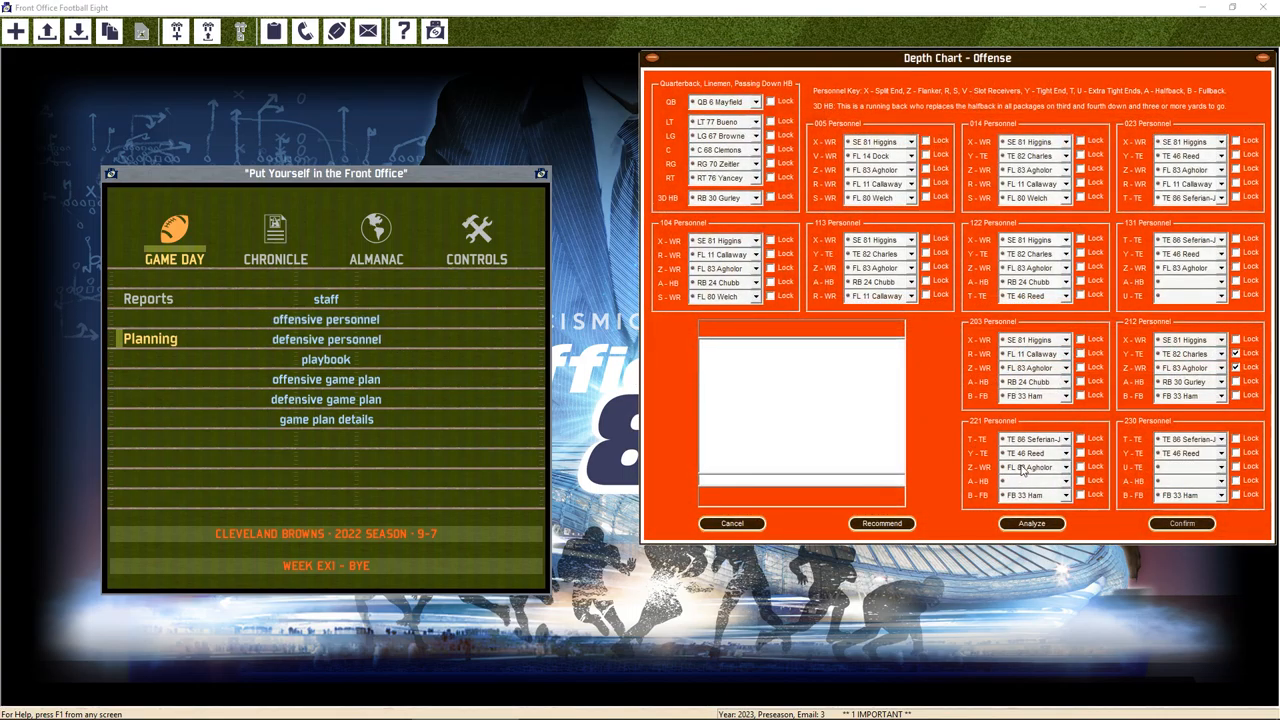
{"action": "left_click", "coordinate": [880, 523]}
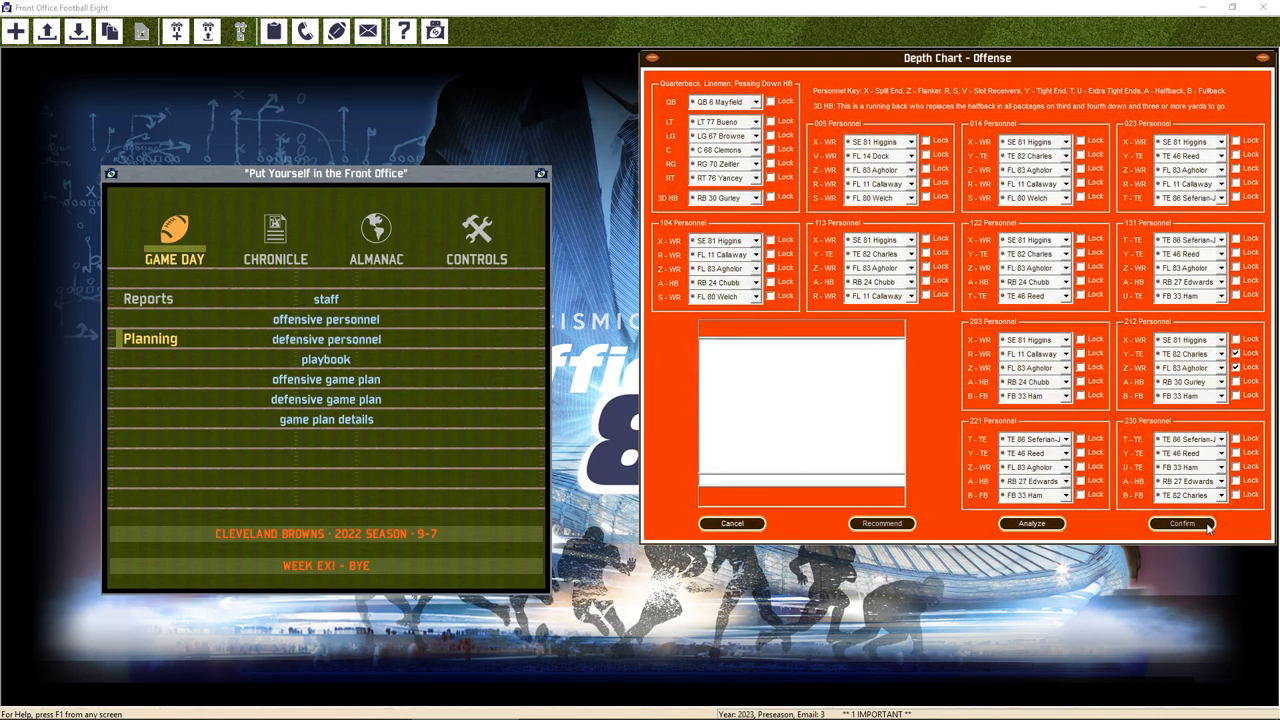
{"action": "left_click", "coordinate": [1182, 523]}
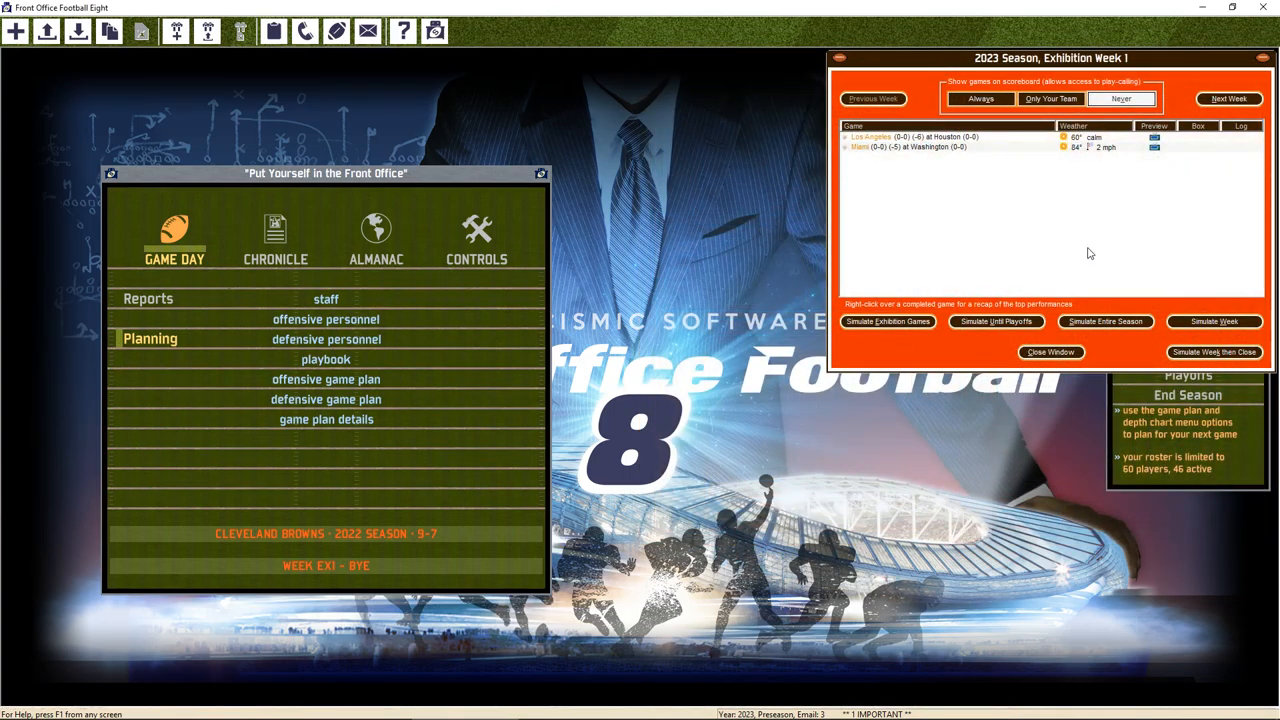
Simulate exhibition weeks 1 and 2 (17-18 loss to Green Bay) and read the staff reports
{"action": "left_click", "coordinate": [1213, 321]}
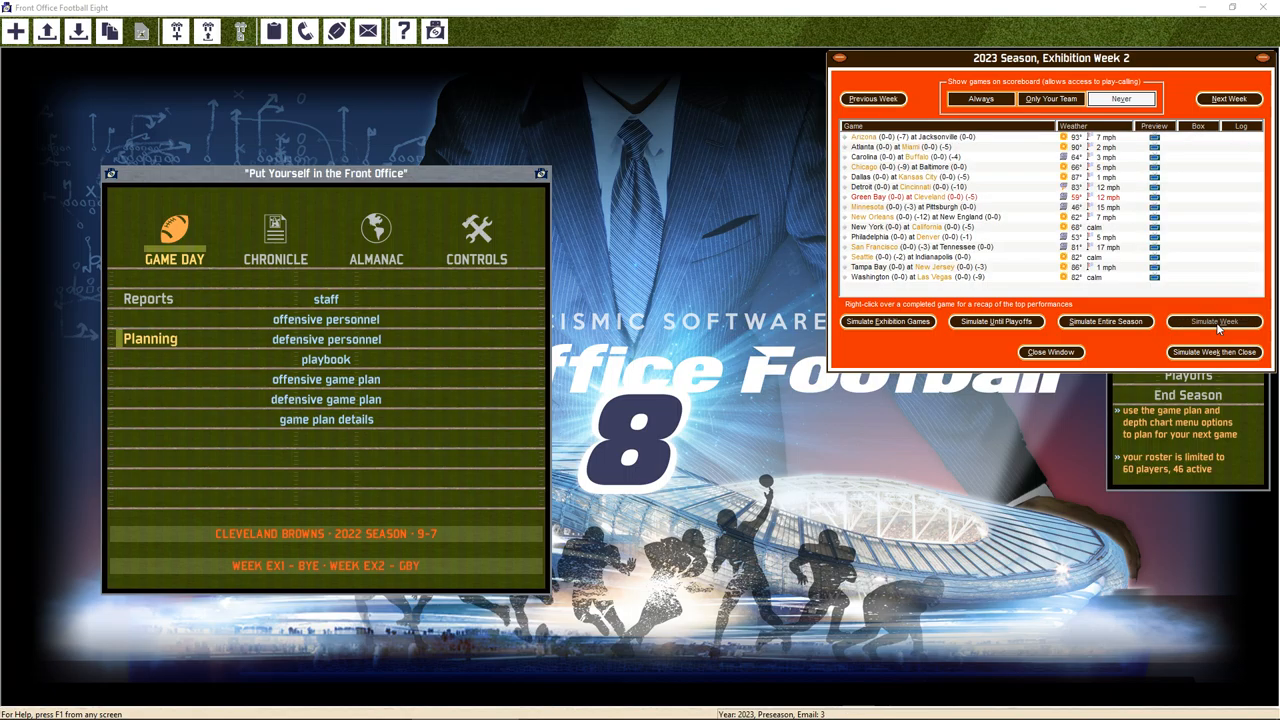
{"action": "left_click", "coordinate": [1213, 321]}
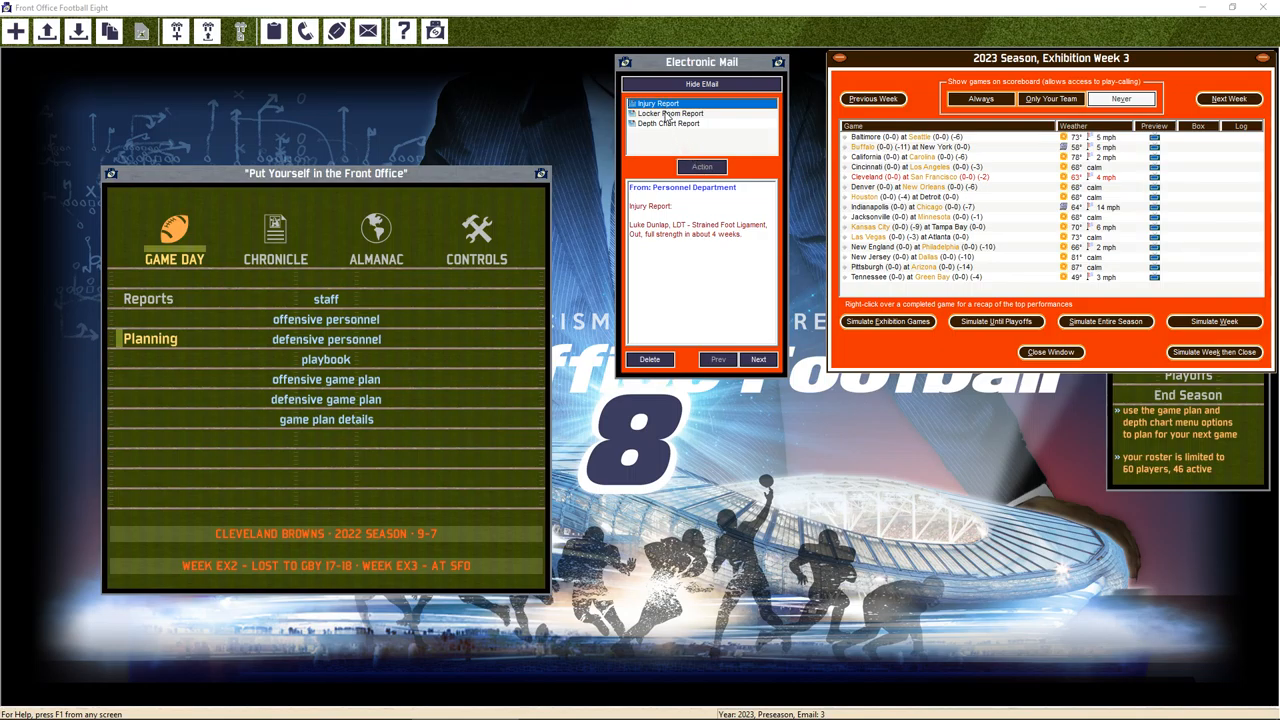
{"action": "left_click", "coordinate": [669, 113]}
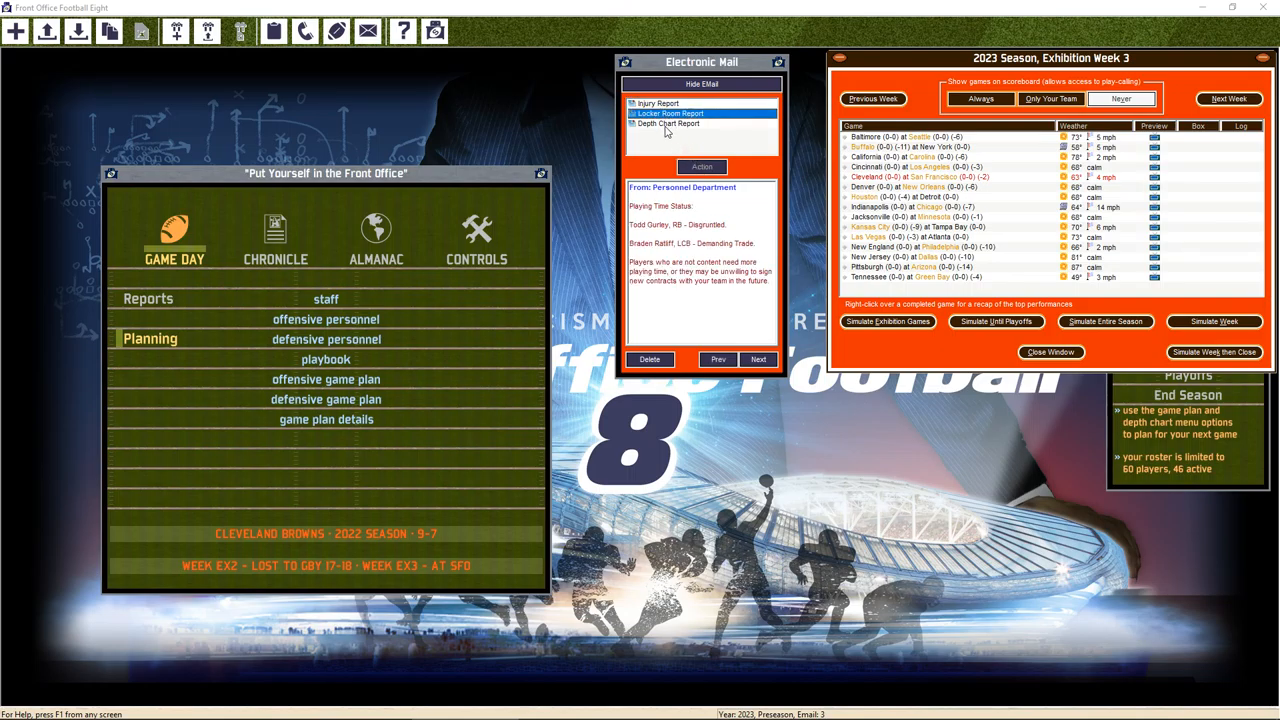
{"action": "left_click", "coordinate": [667, 124]}
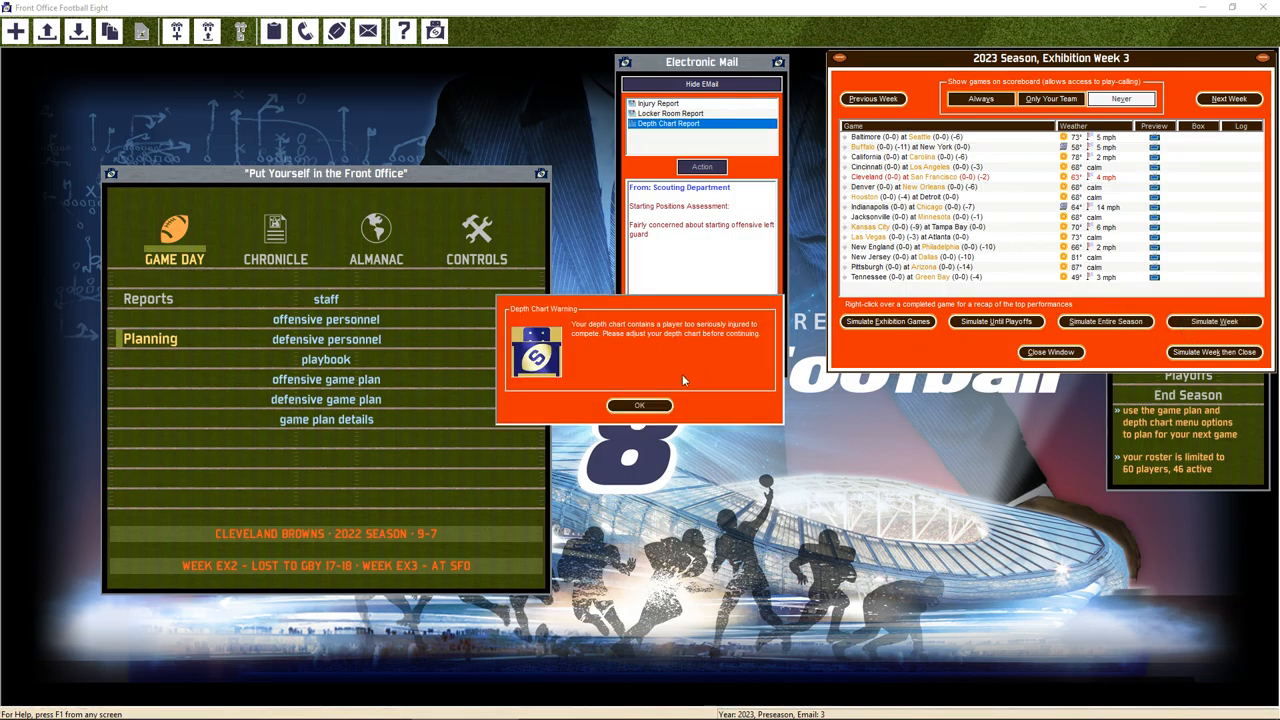
{"action": "left_click", "coordinate": [639, 405]}
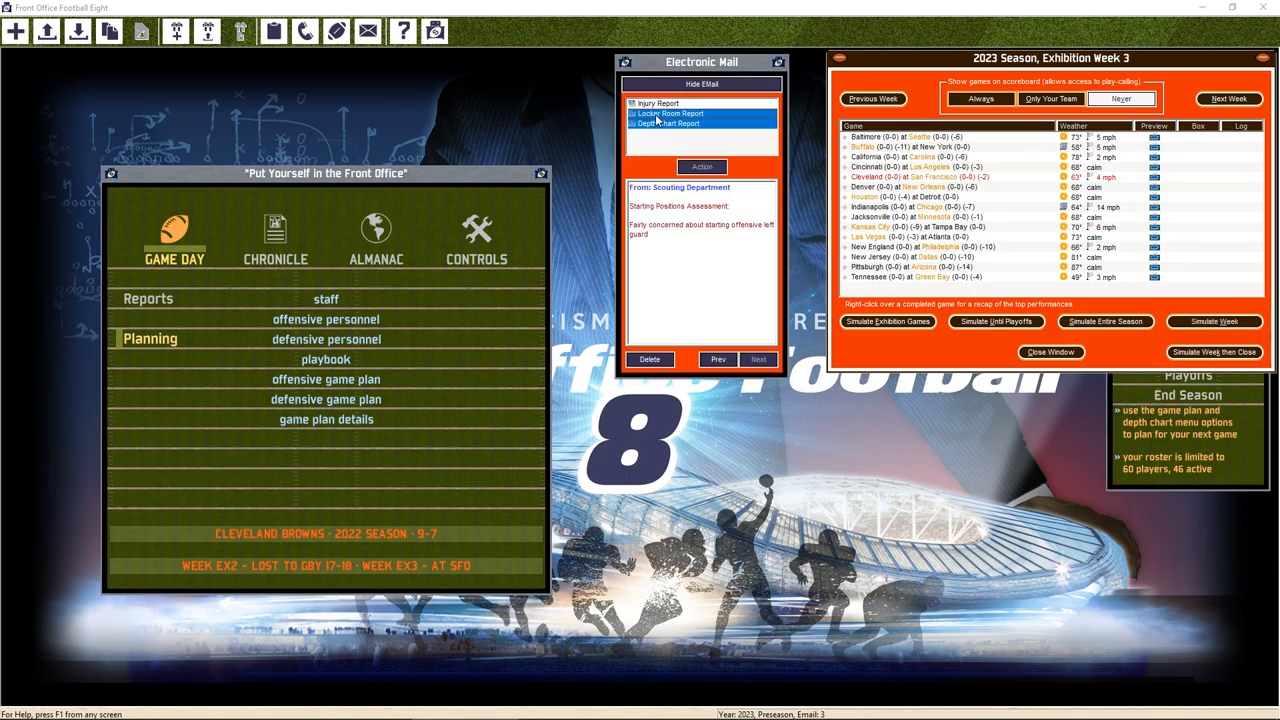
{"action": "left_click", "coordinate": [275, 240]}
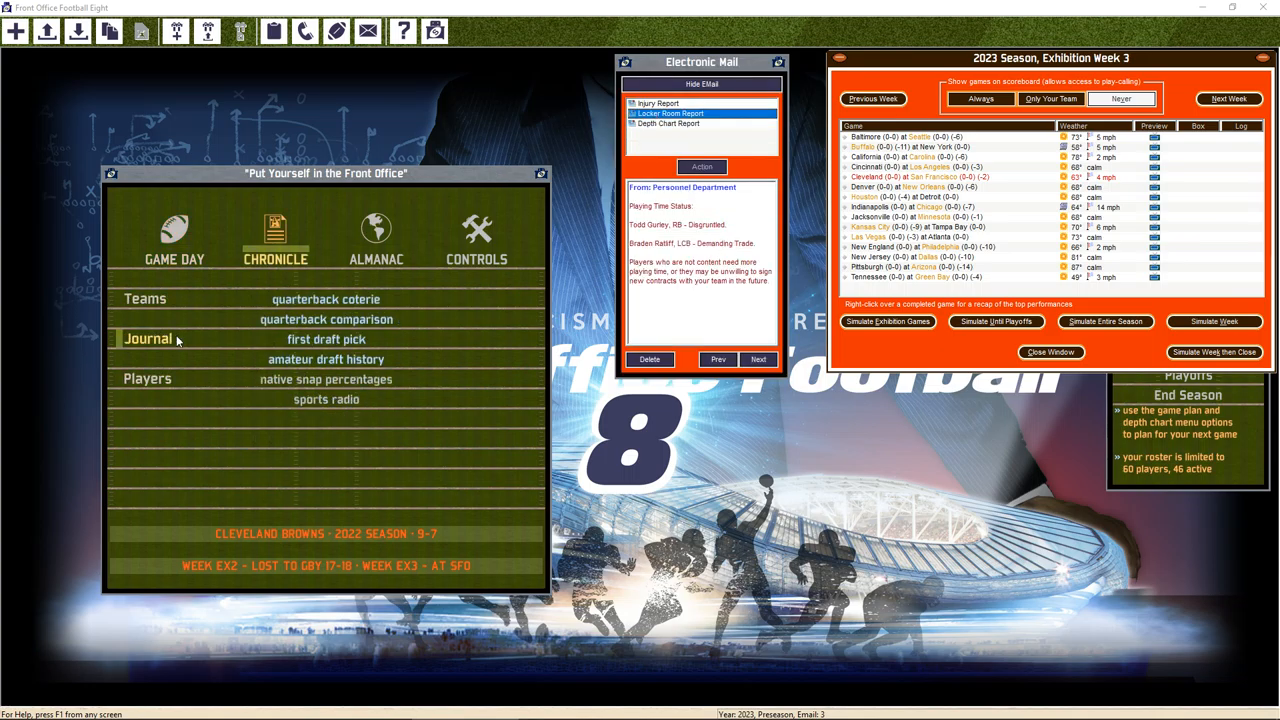
Reopen the Browns scouting report, scroll the roster, close it, and return to Game Day
{"action": "left_click", "coordinate": [145, 298]}
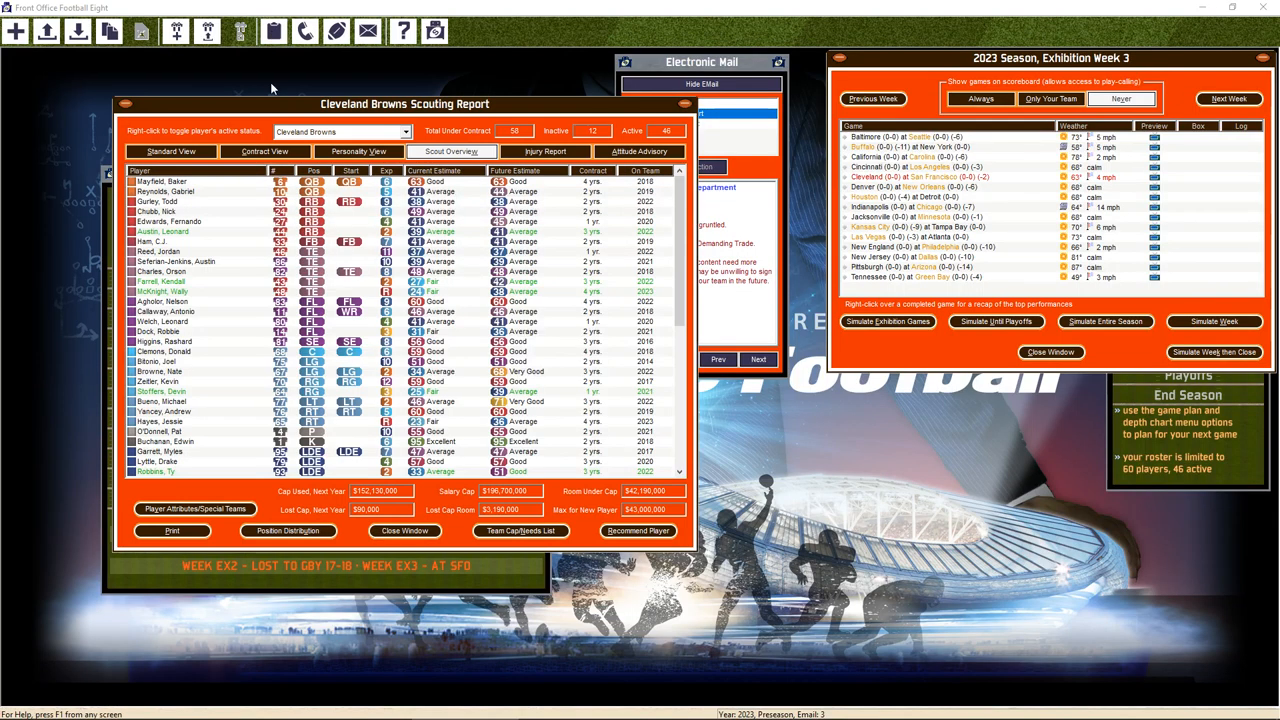
{"action": "scroll", "scroll_direction": "down", "scroll_amount": 3}
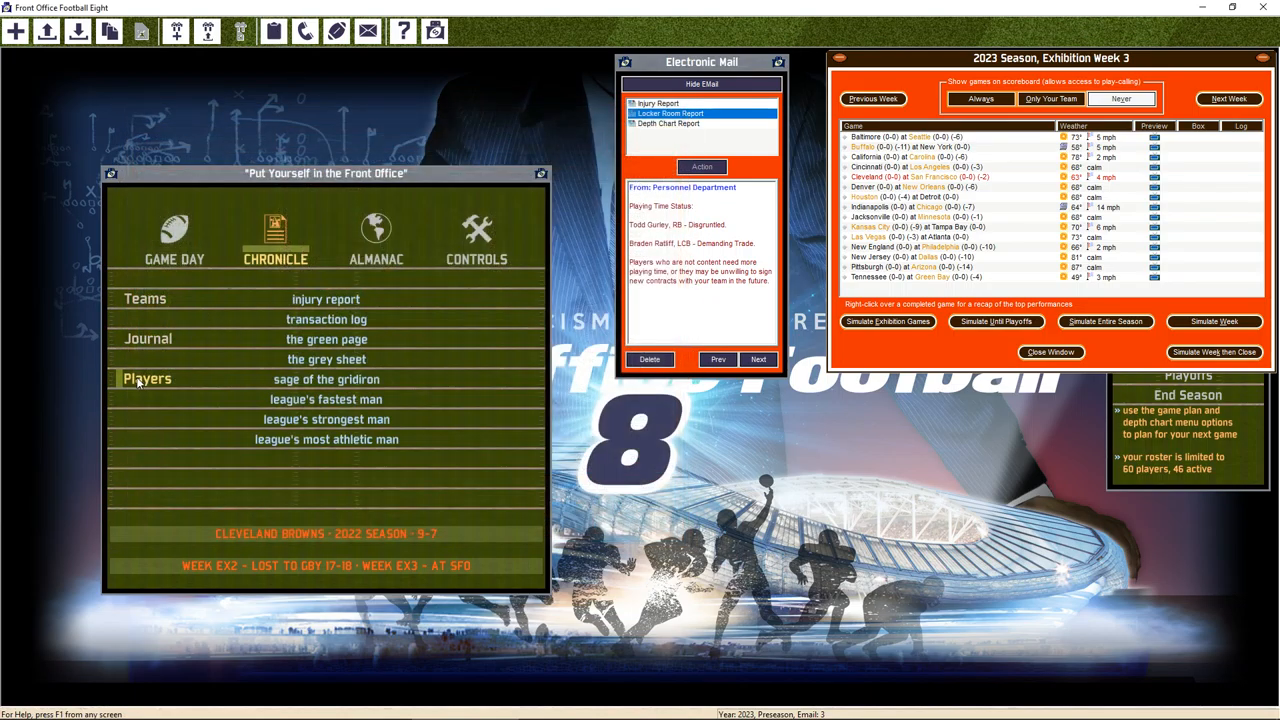
{"action": "left_click", "coordinate": [174, 235]}
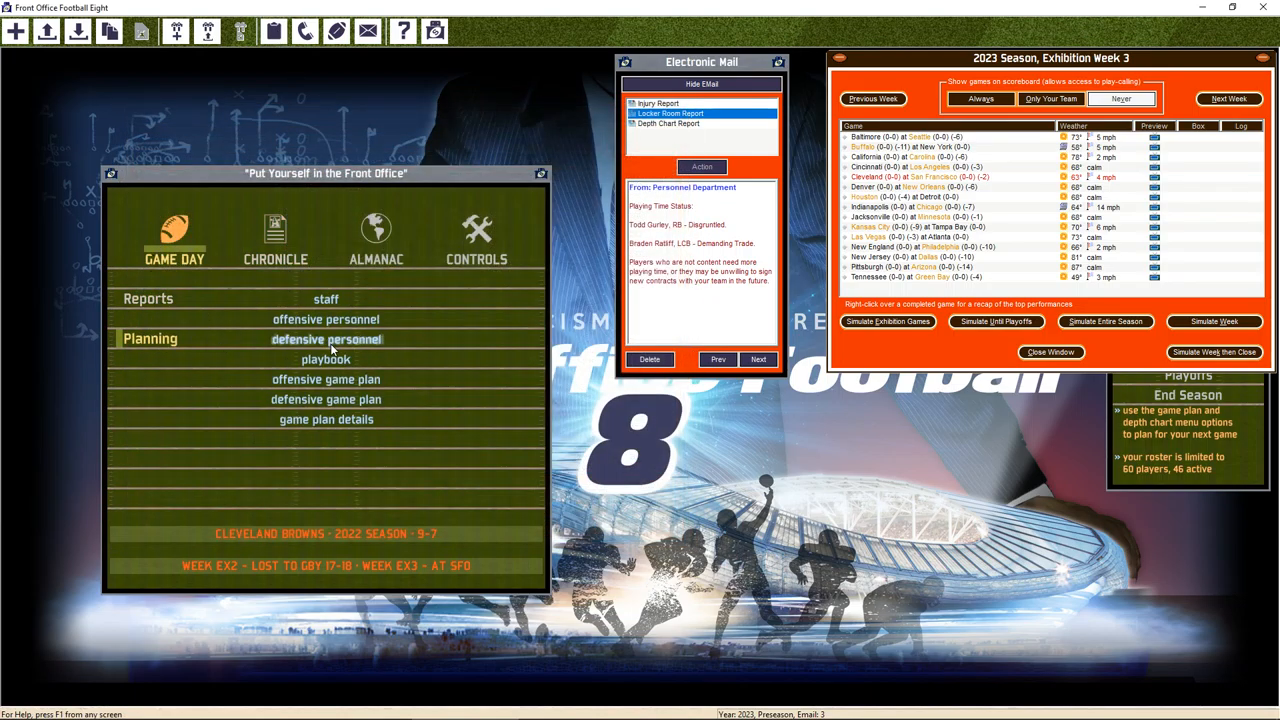
{"action": "left_click", "coordinate": [325, 339]}
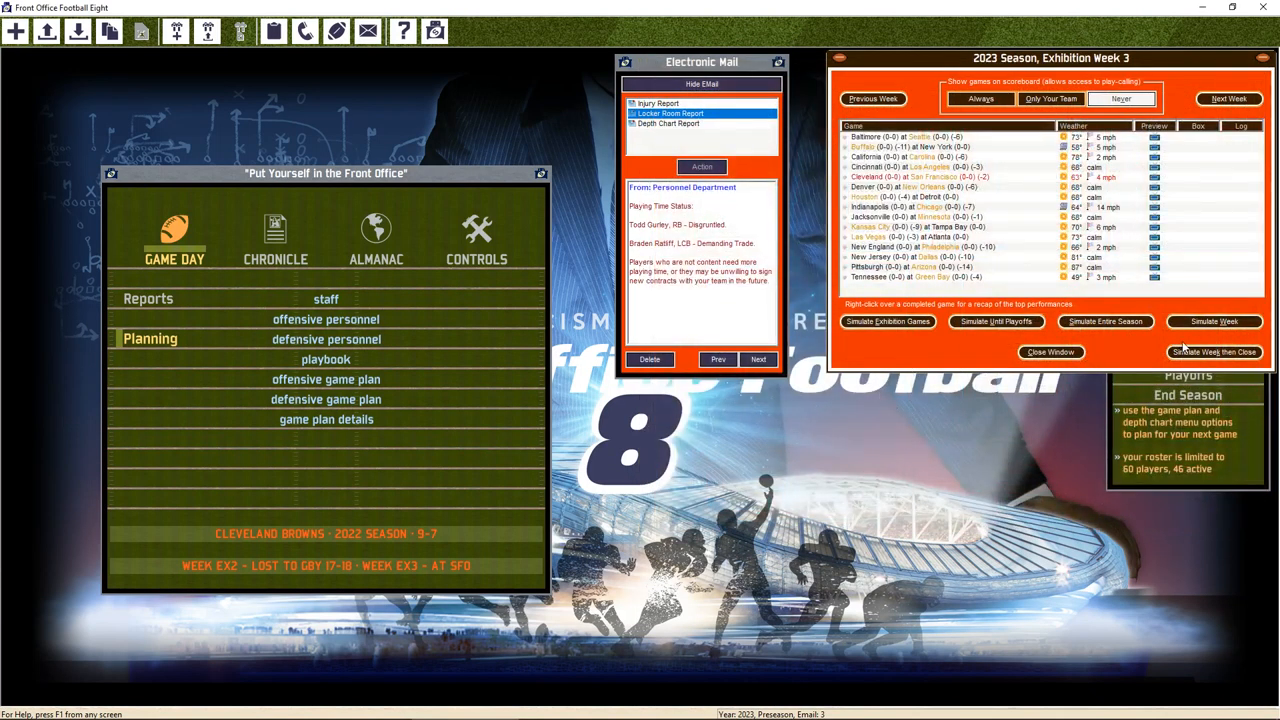
Play Exhibition Week 3 at San Francisco, then review and close the Browns scouting report
{"action": "left_click", "coordinate": [1214, 321]}
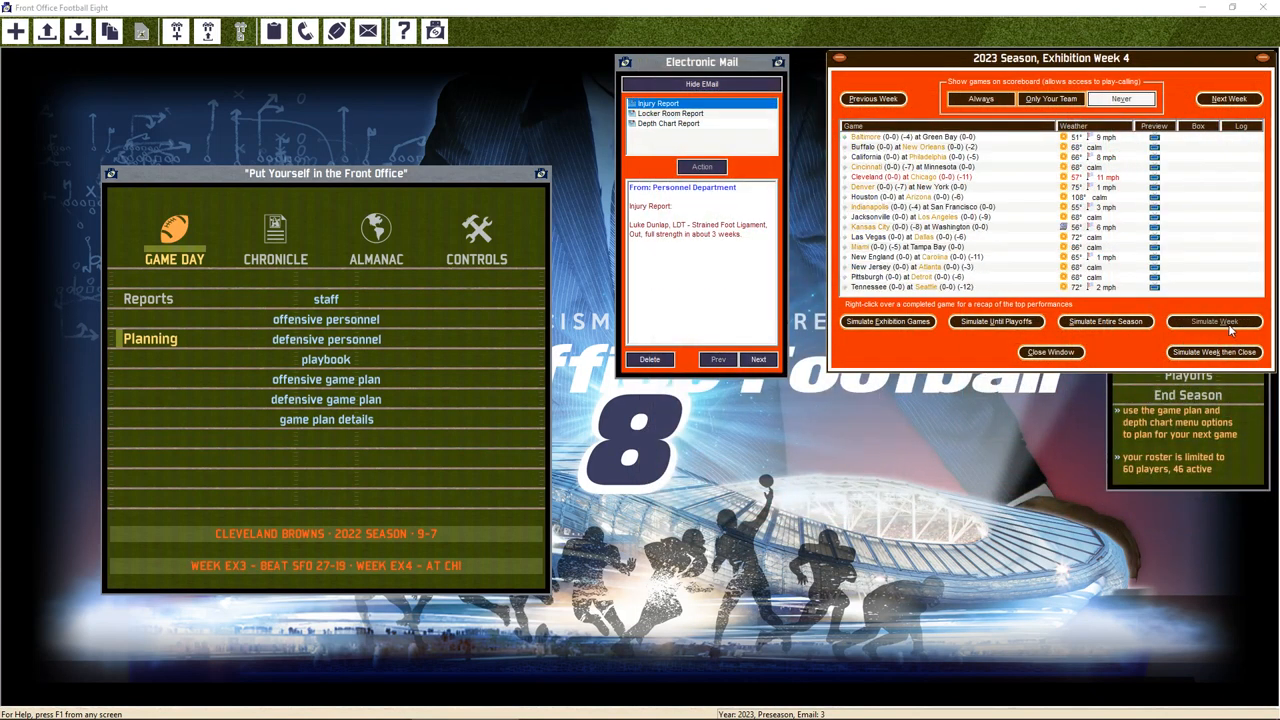
{"action": "left_click", "coordinate": [273, 31]}
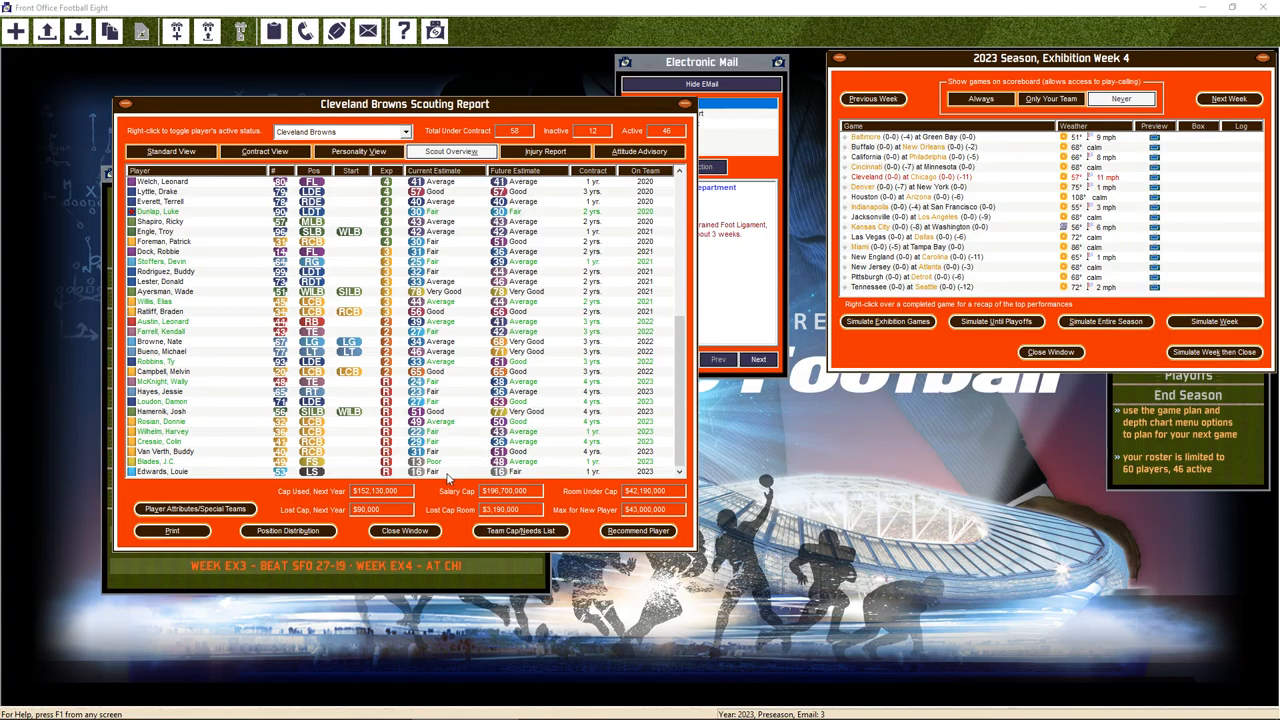
{"action": "mouse_move", "coordinate": [510, 480]}
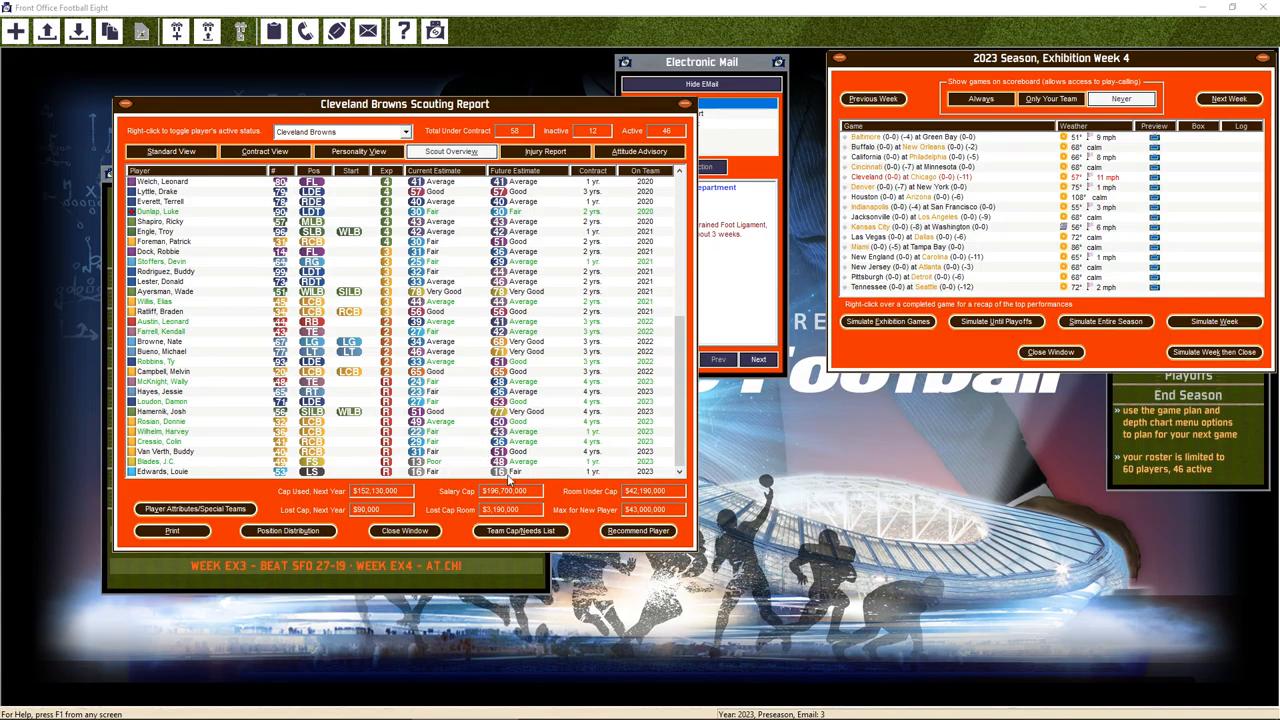
{"action": "mouse_move", "coordinate": [452, 449]}
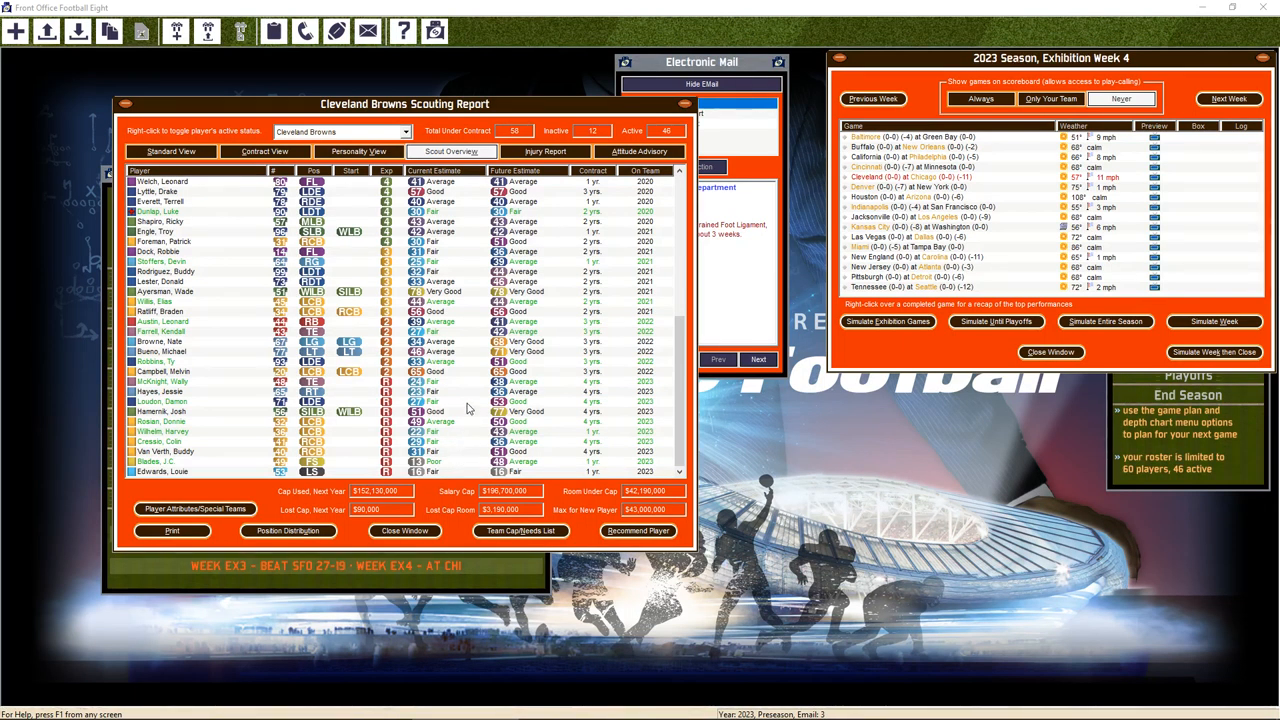
{"action": "mouse_move", "coordinate": [200, 433]}
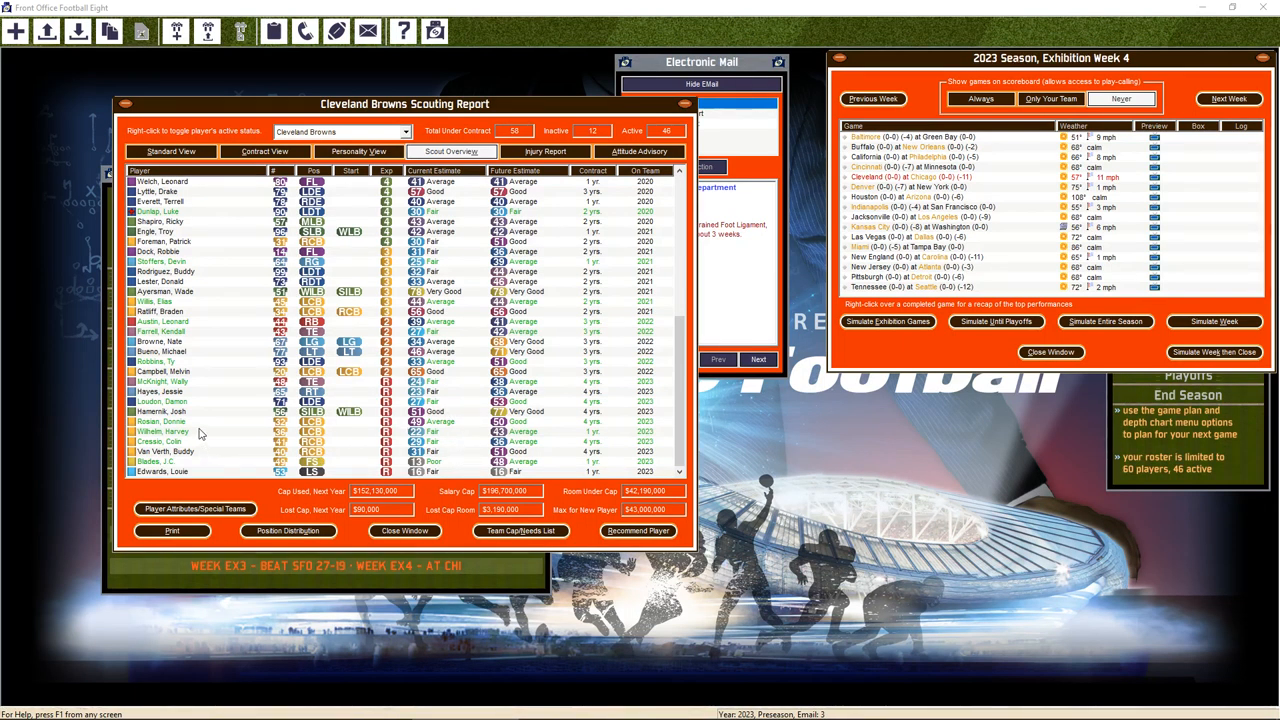
{"action": "double_click", "coordinate": [160, 421]}
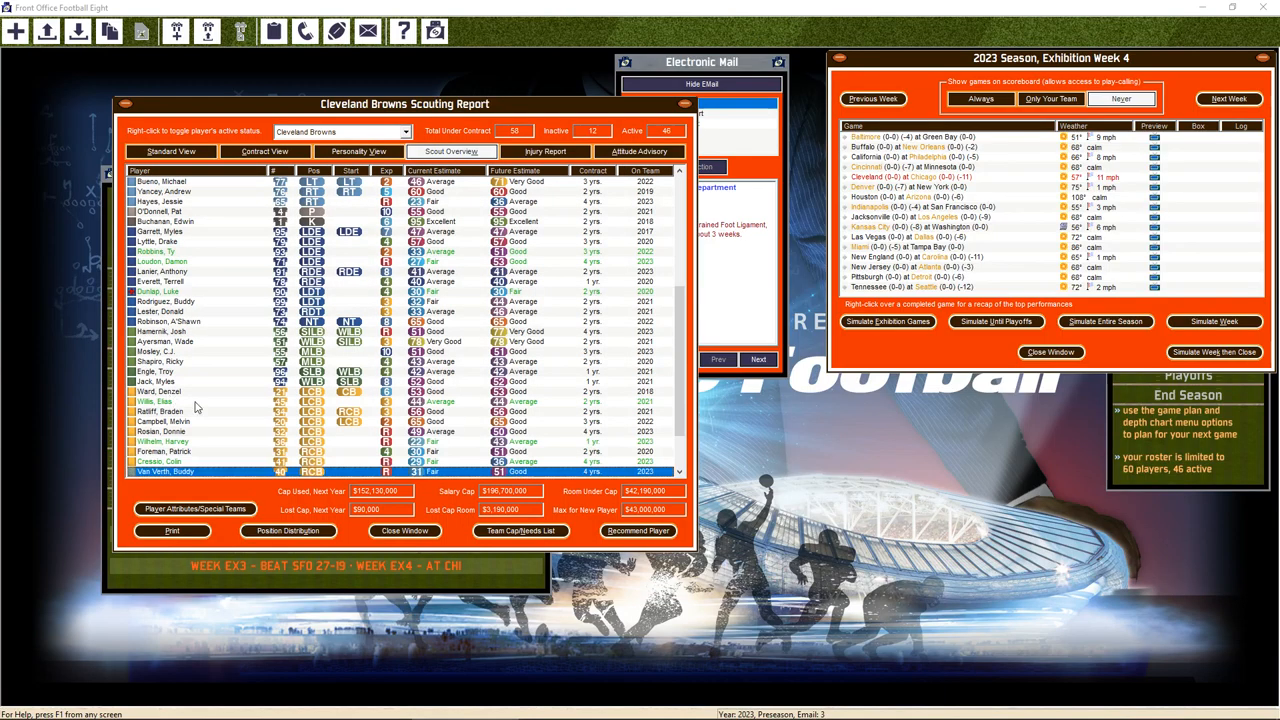
{"action": "left_click", "coordinate": [404, 531]}
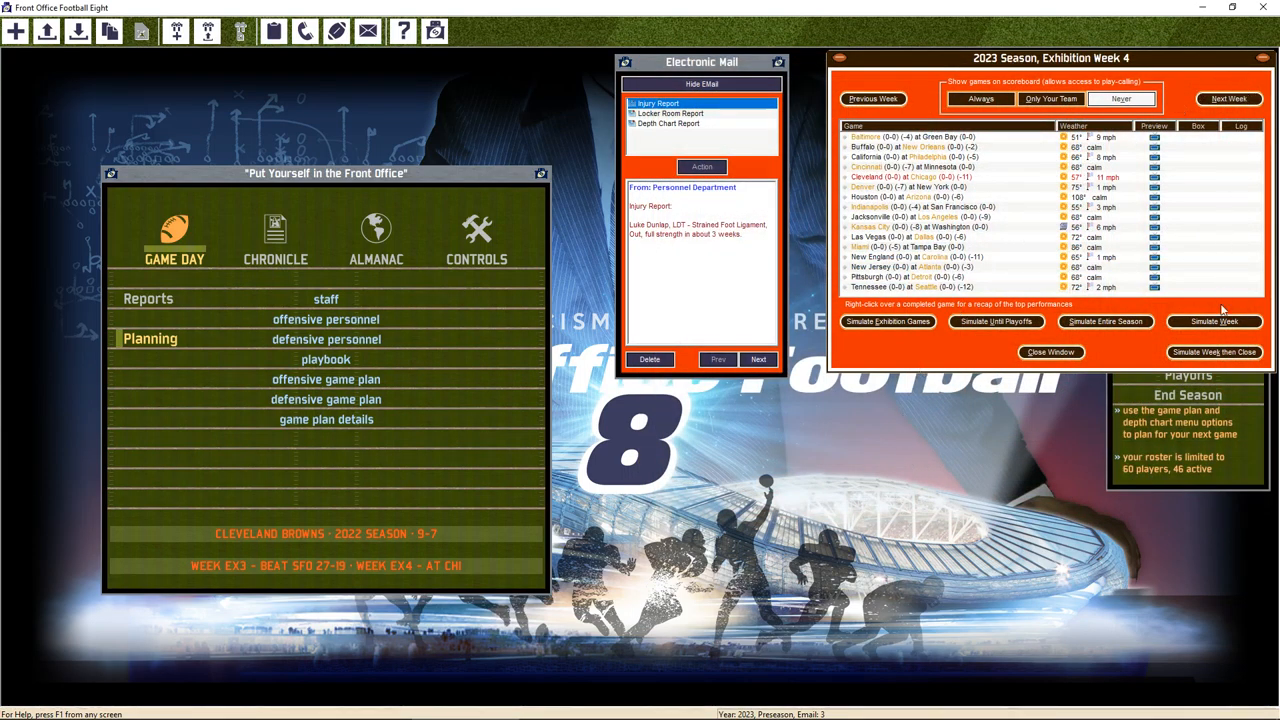
Simulate the final two exhibition weeks against Chicago and Seattle and close the schedule
{"action": "left_click", "coordinate": [1214, 321]}
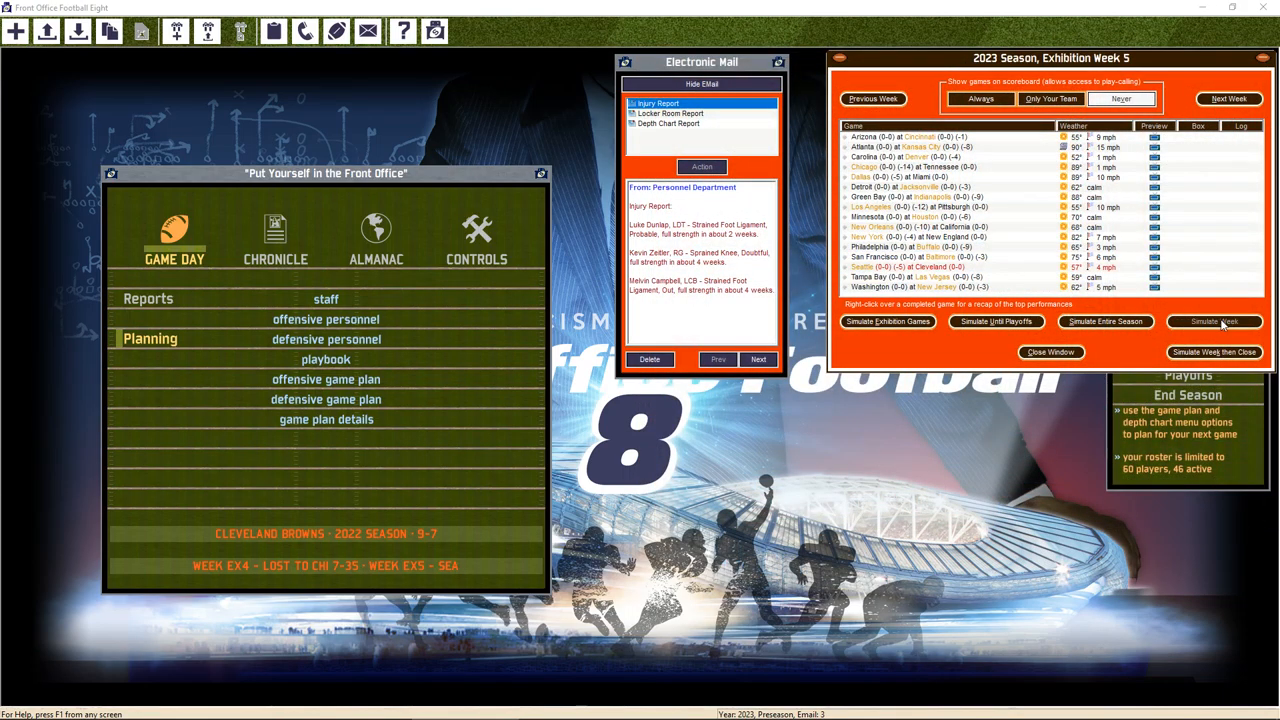
{"action": "left_click", "coordinate": [1214, 321]}
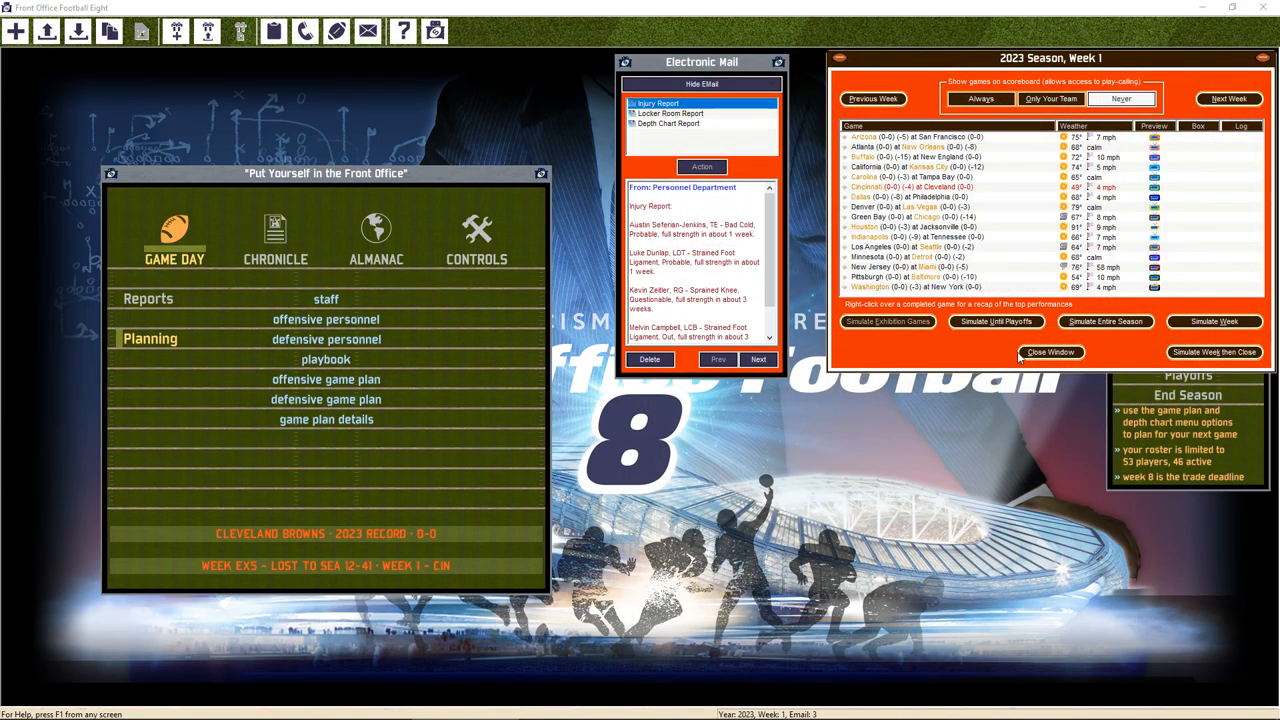
{"action": "left_click", "coordinate": [1050, 351]}
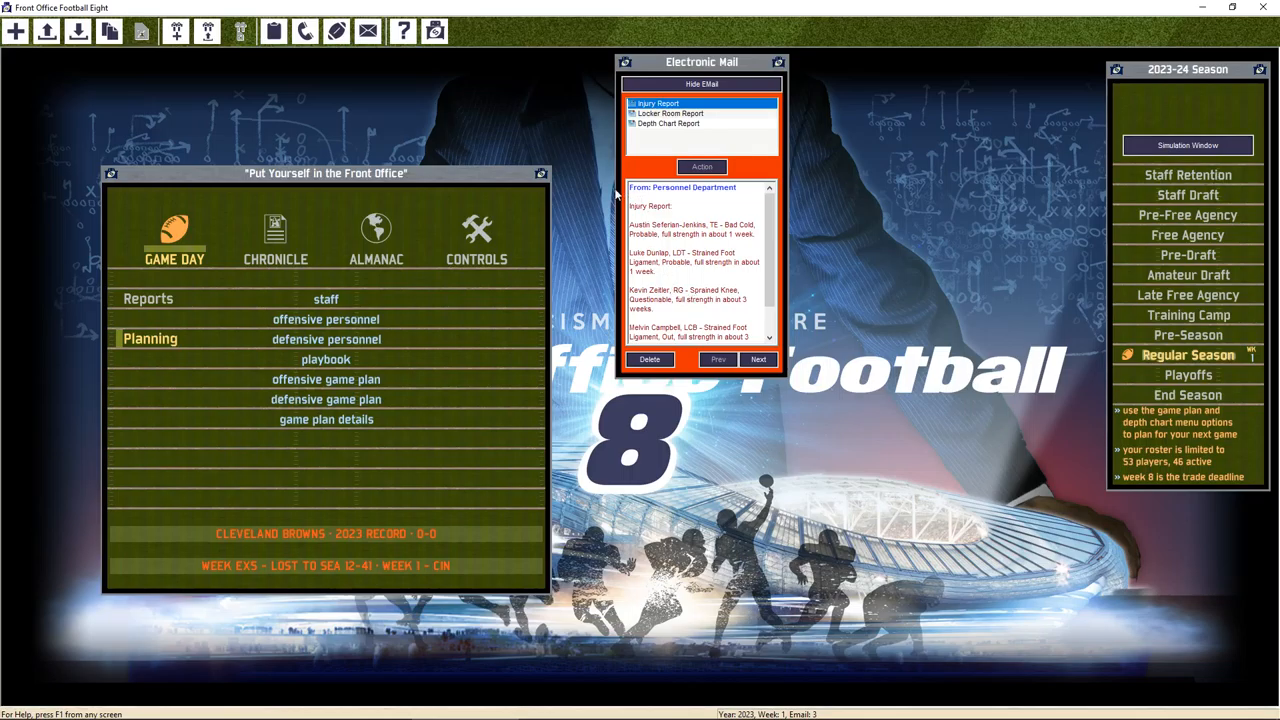
{"action": "mouse_move", "coordinate": [603, 247]}
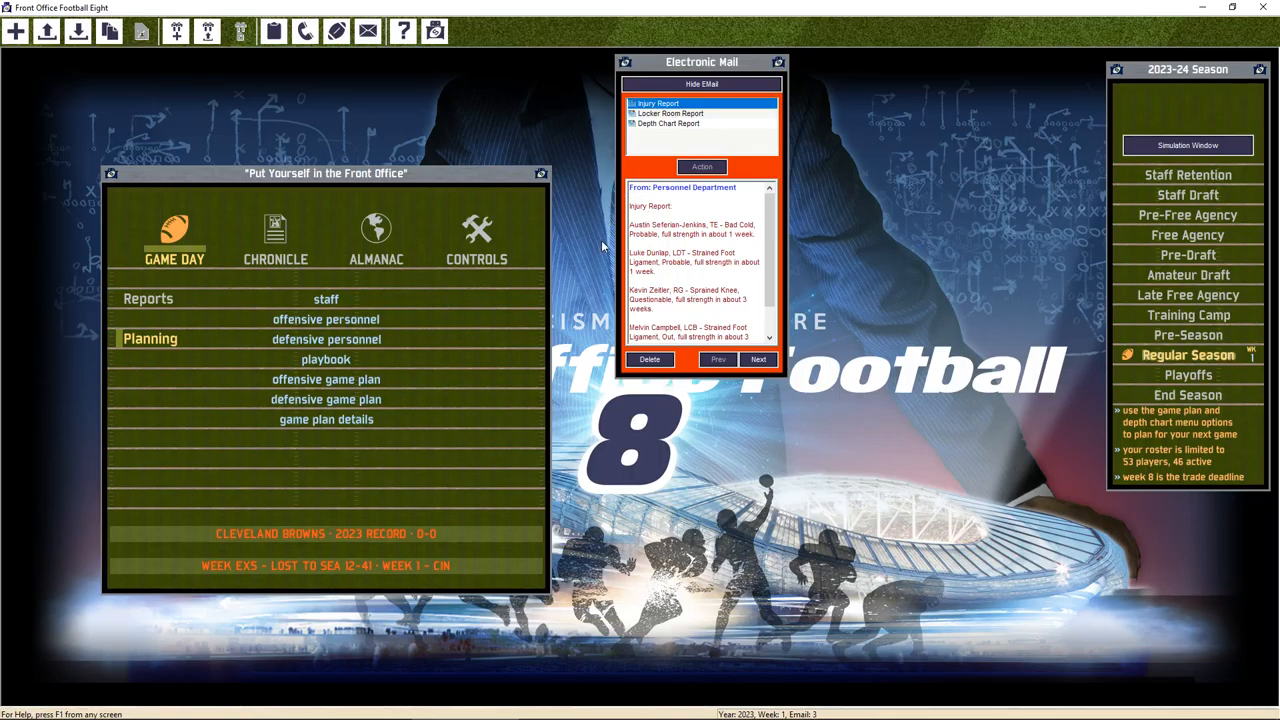
Check Fernando Edwards' contract demands without making an offer, then scroll the scouting report
{"action": "left_click", "coordinate": [273, 31]}
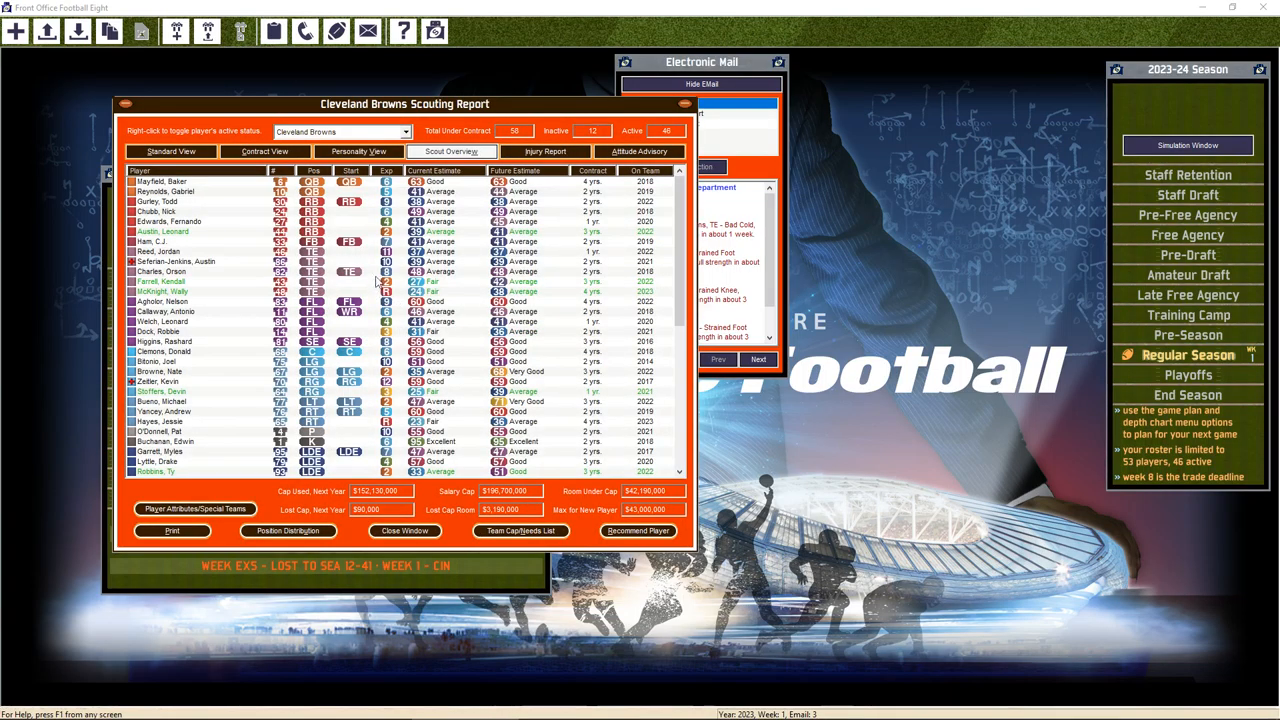
{"action": "mouse_move", "coordinate": [253, 242]}
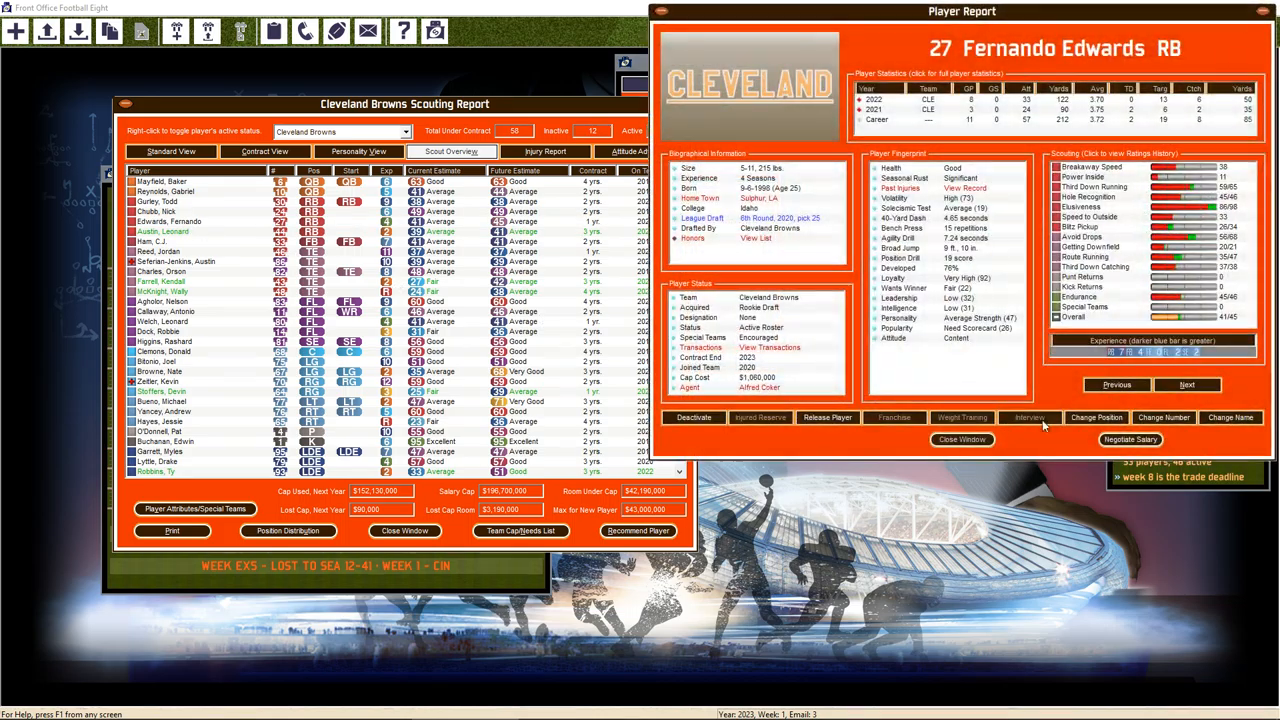
{"action": "left_click", "coordinate": [1131, 439]}
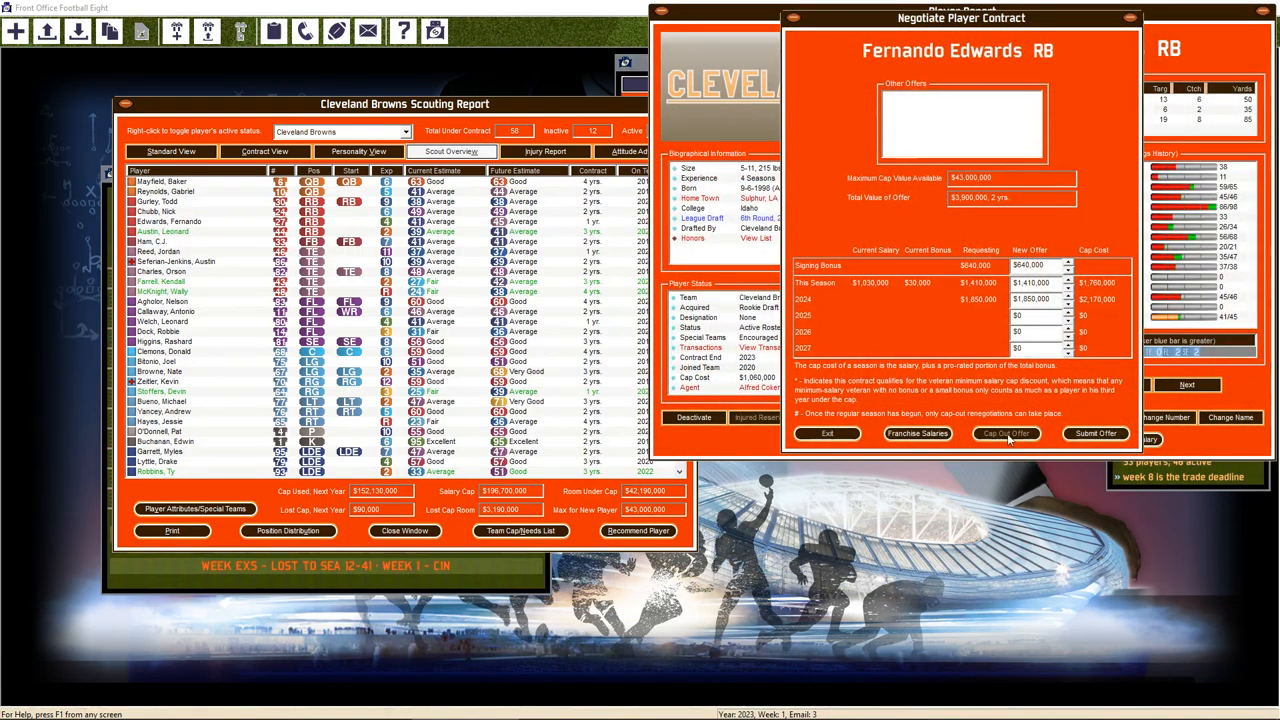
{"action": "left_click", "coordinate": [827, 433]}
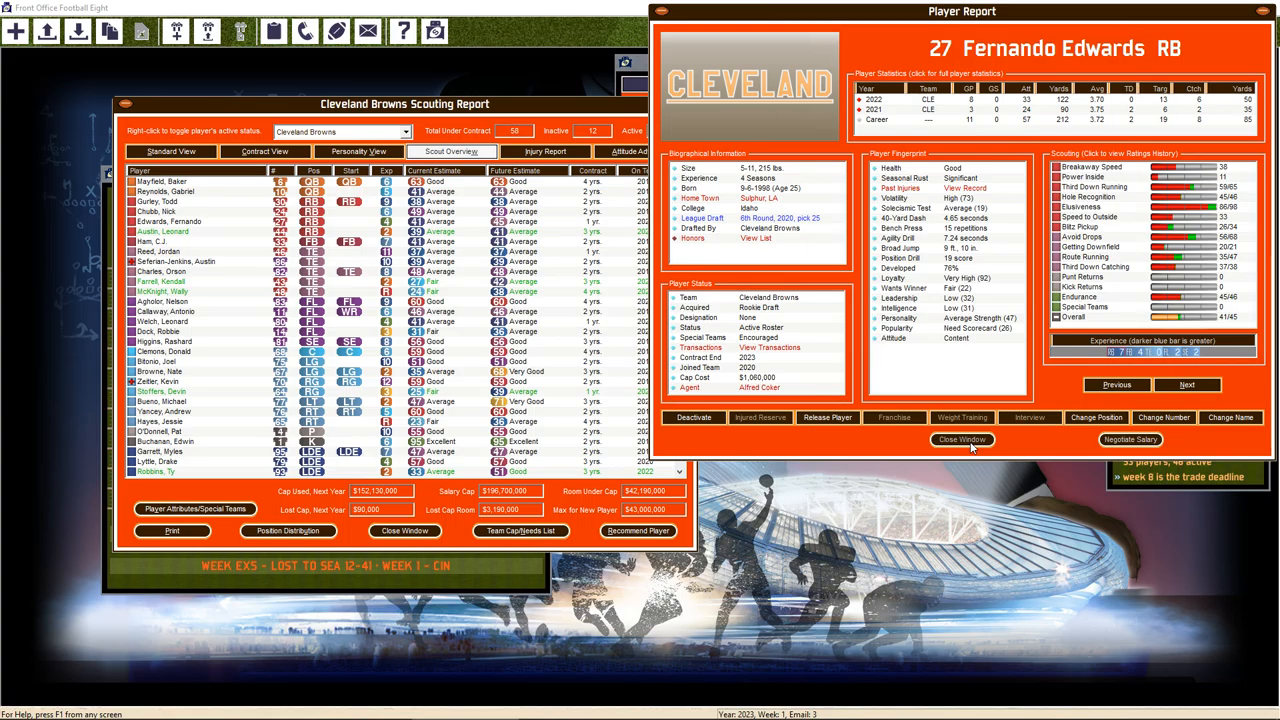
{"action": "left_click", "coordinate": [961, 439]}
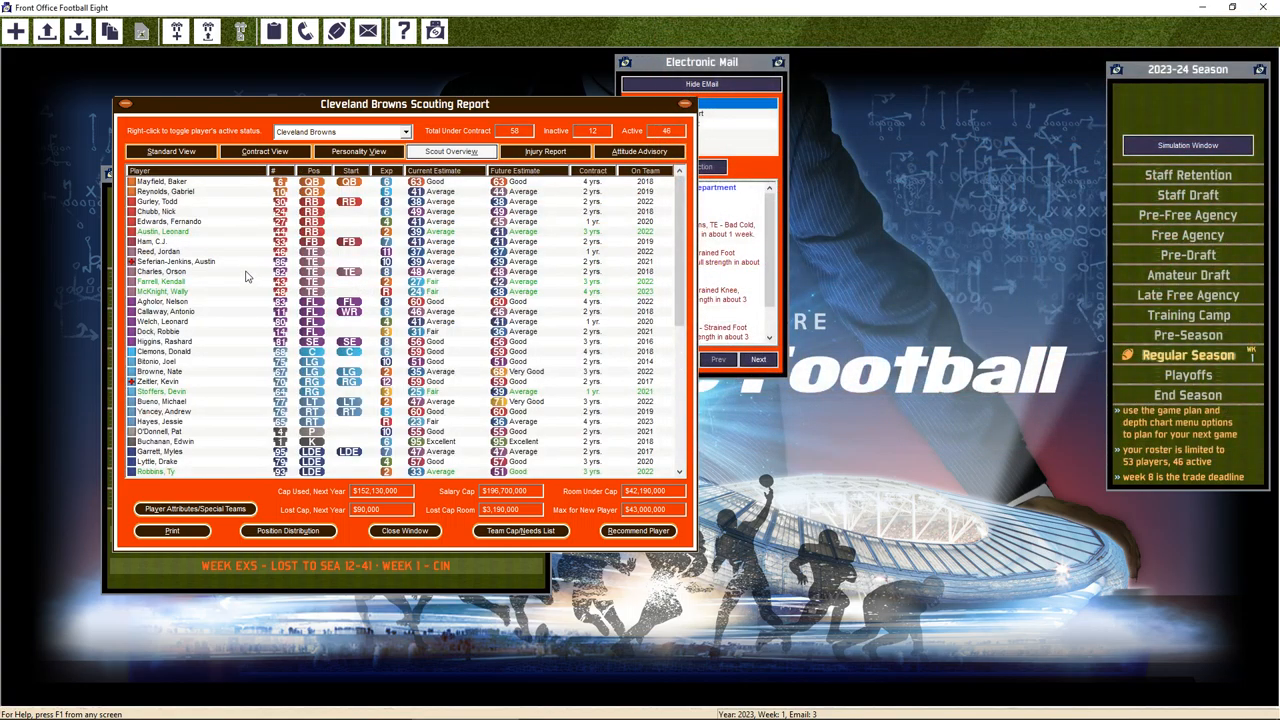
{"action": "mouse_move", "coordinate": [206, 273]}
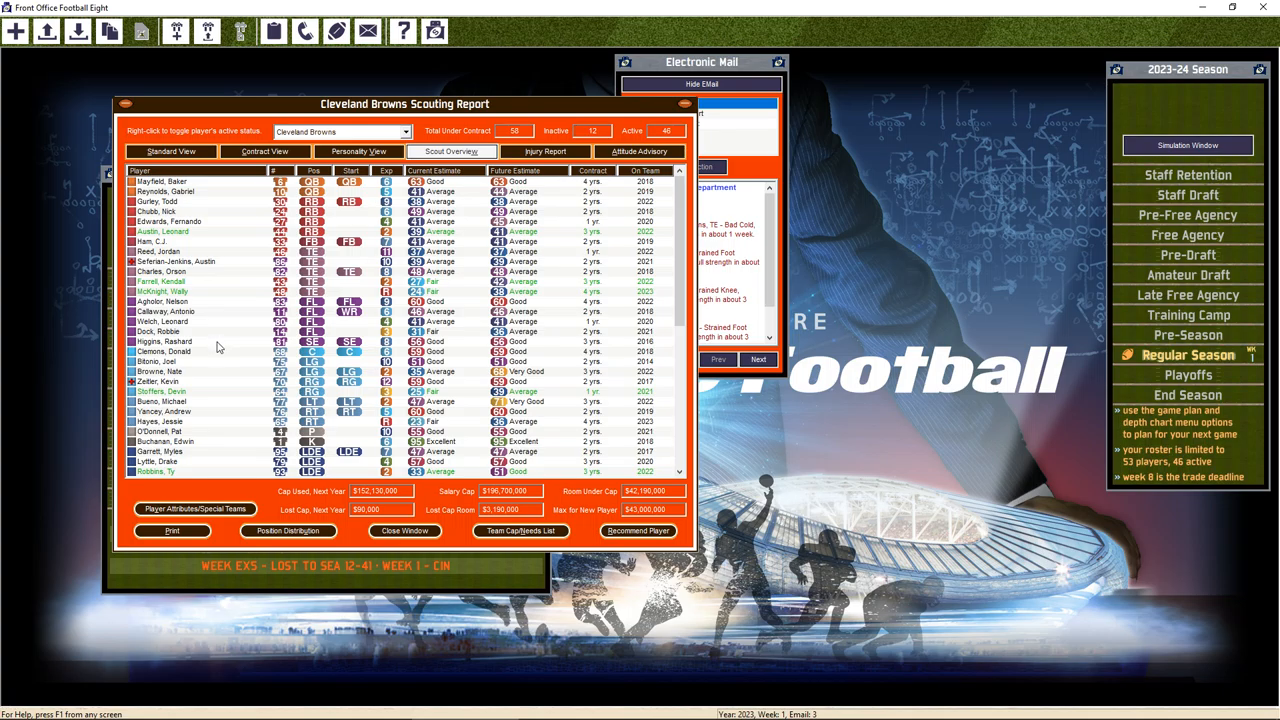
{"action": "scroll", "scroll_direction": "down", "scroll_amount": 3}
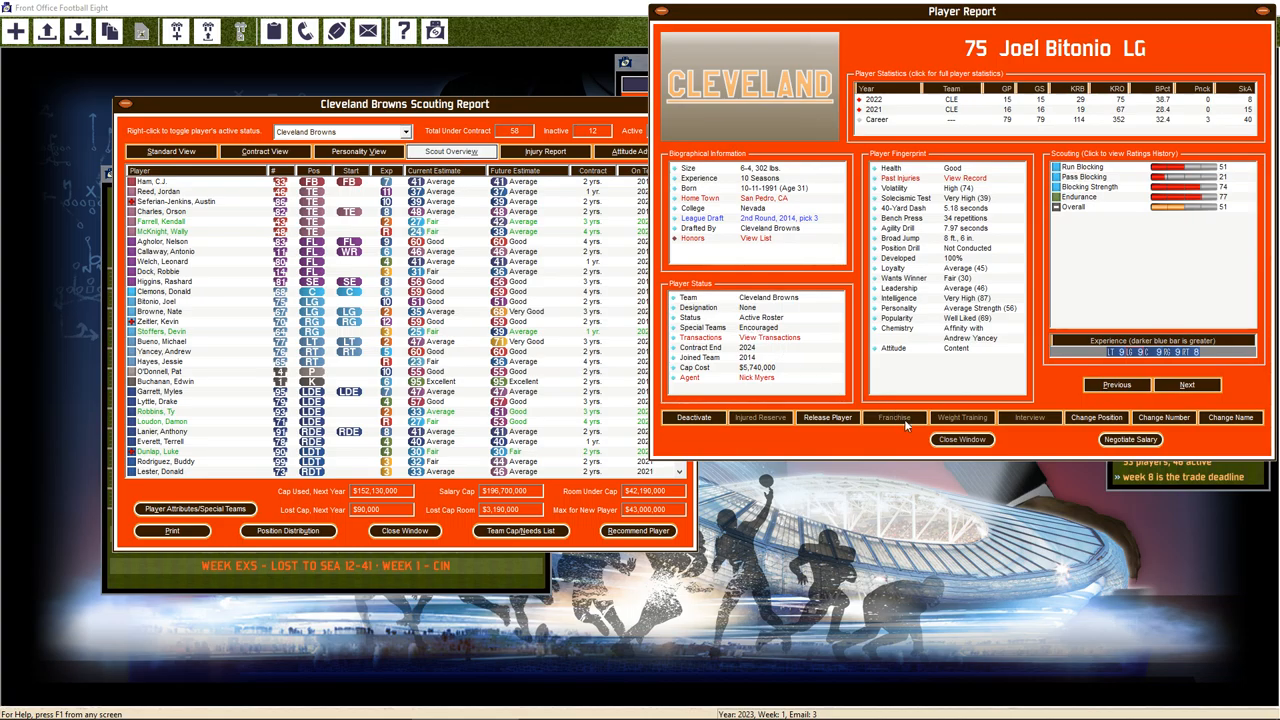
{"action": "left_click", "coordinate": [961, 439]}
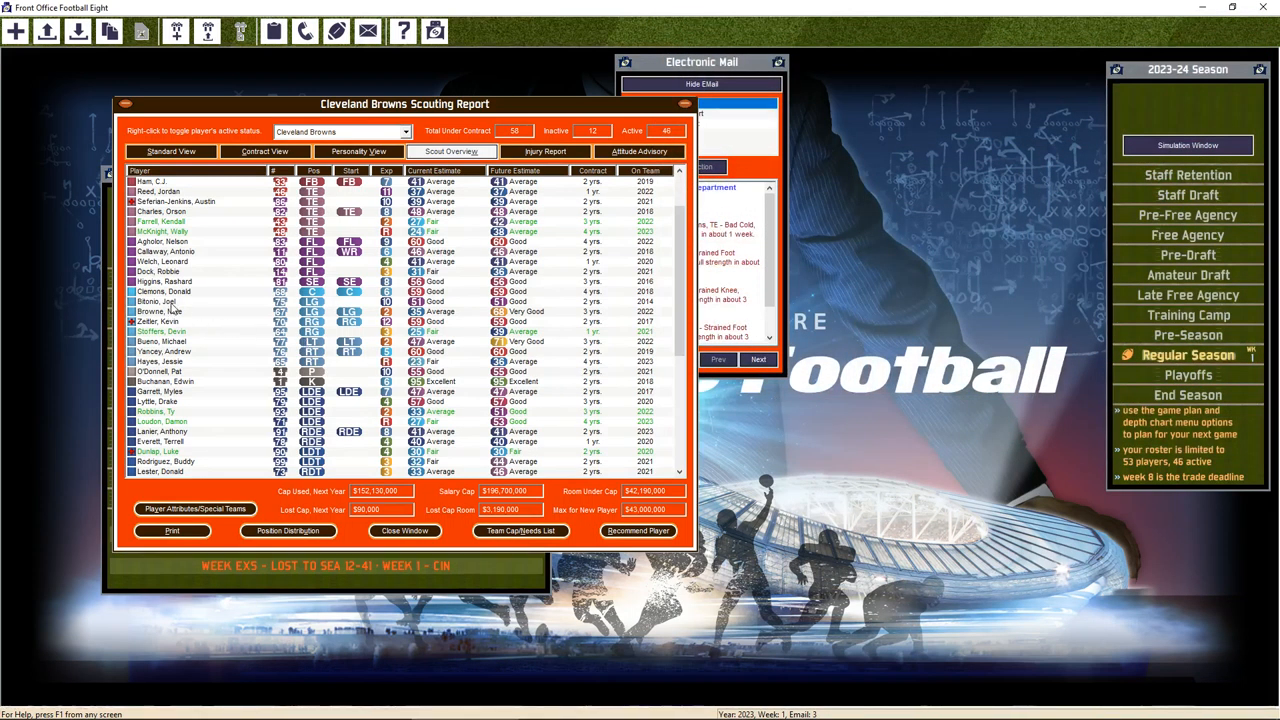
{"action": "double_click", "coordinate": [160, 301]}
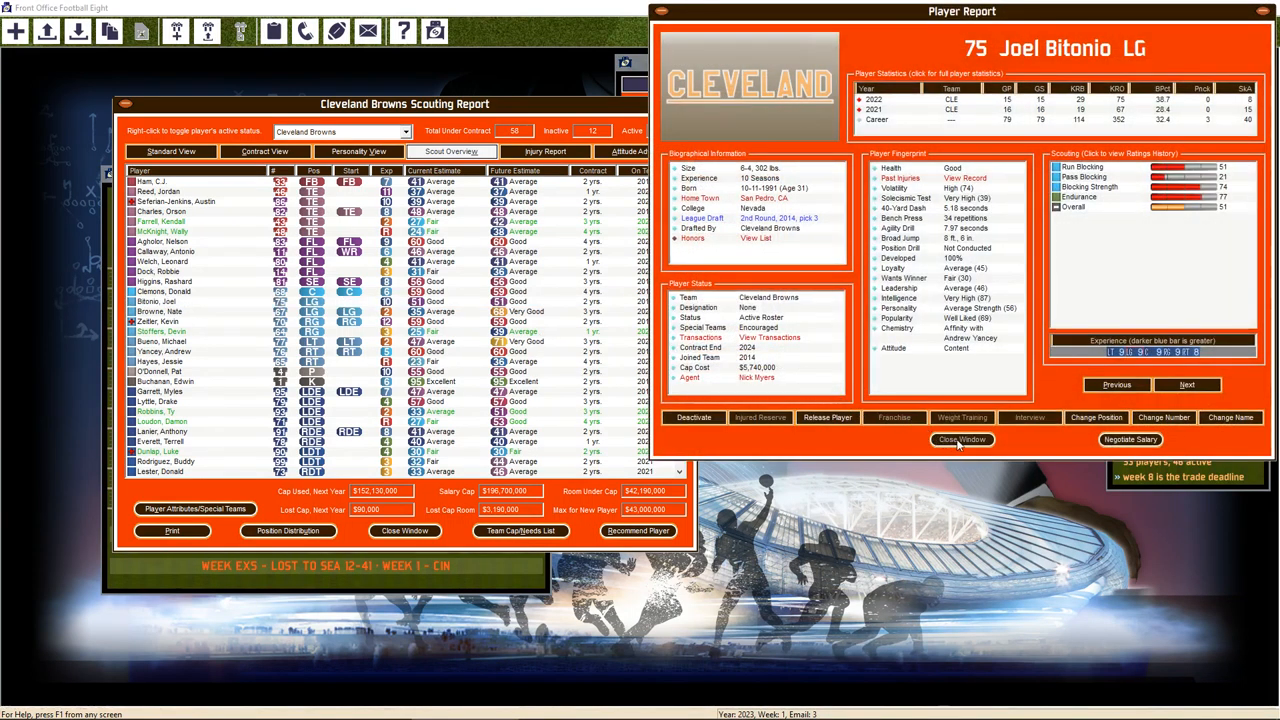
{"action": "left_click", "coordinate": [961, 440]}
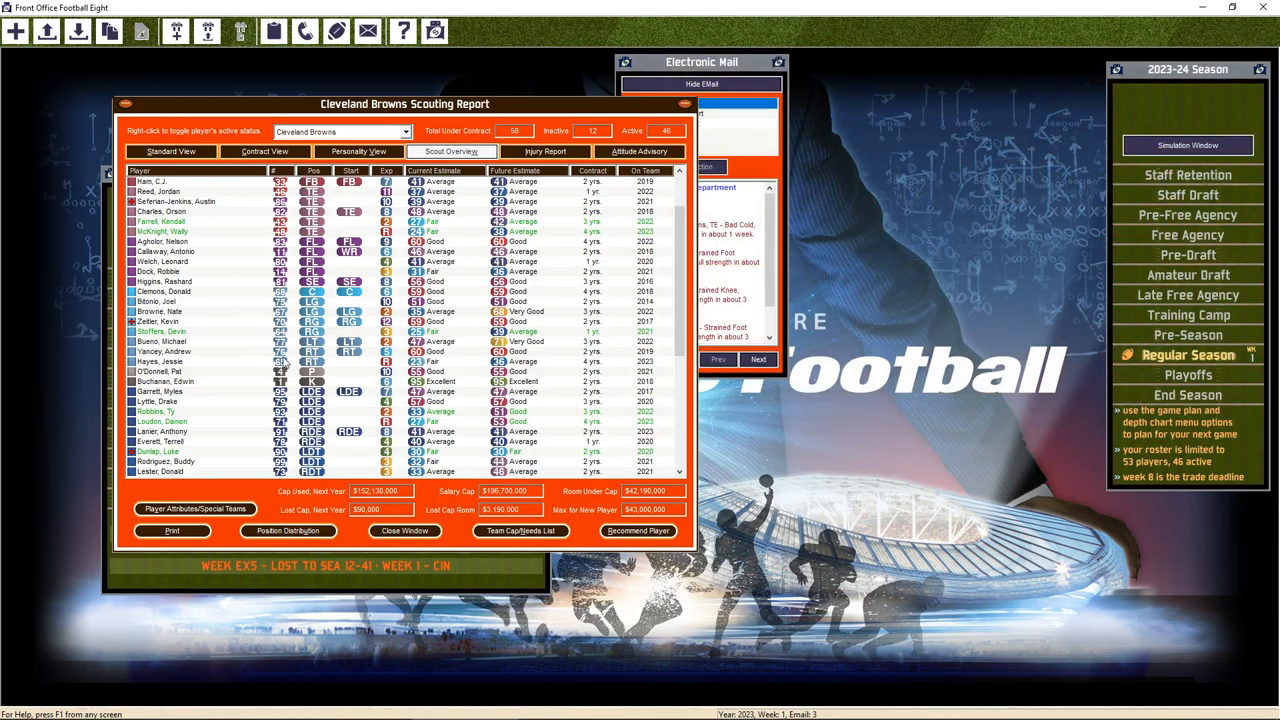
{"action": "scroll", "scroll_direction": "down", "scroll_amount": 3}
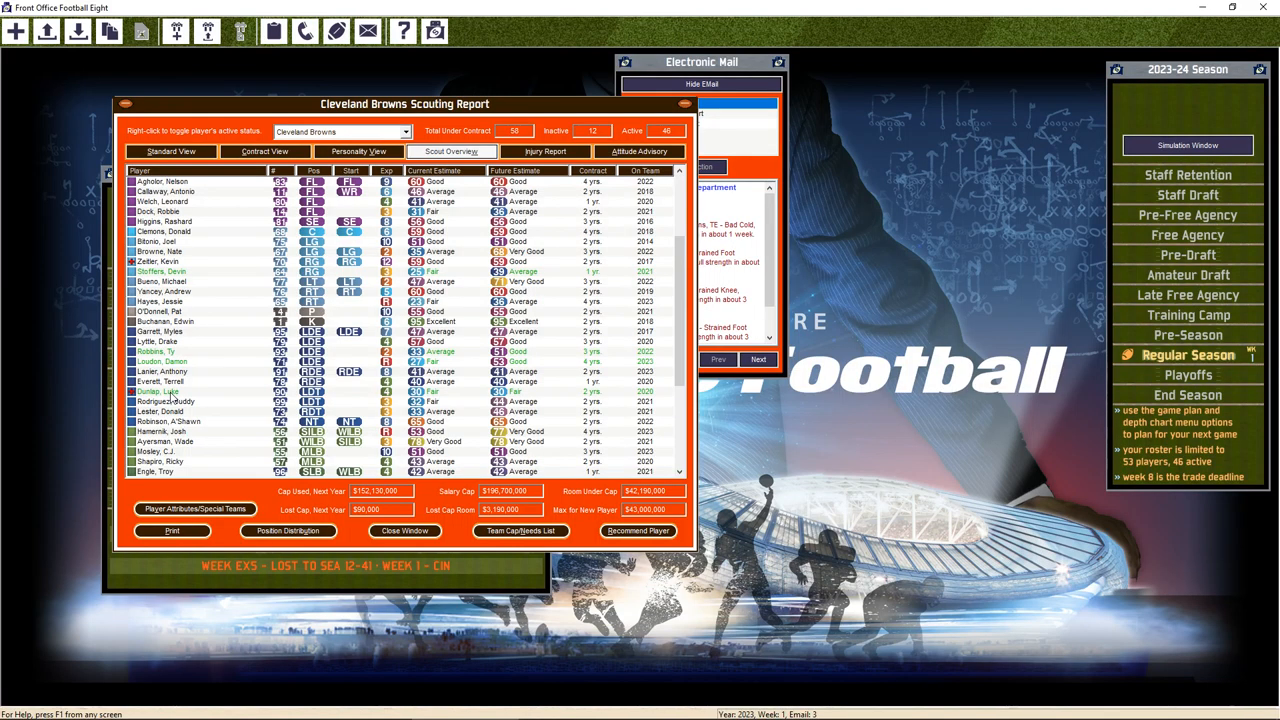
{"action": "double_click", "coordinate": [157, 391]}
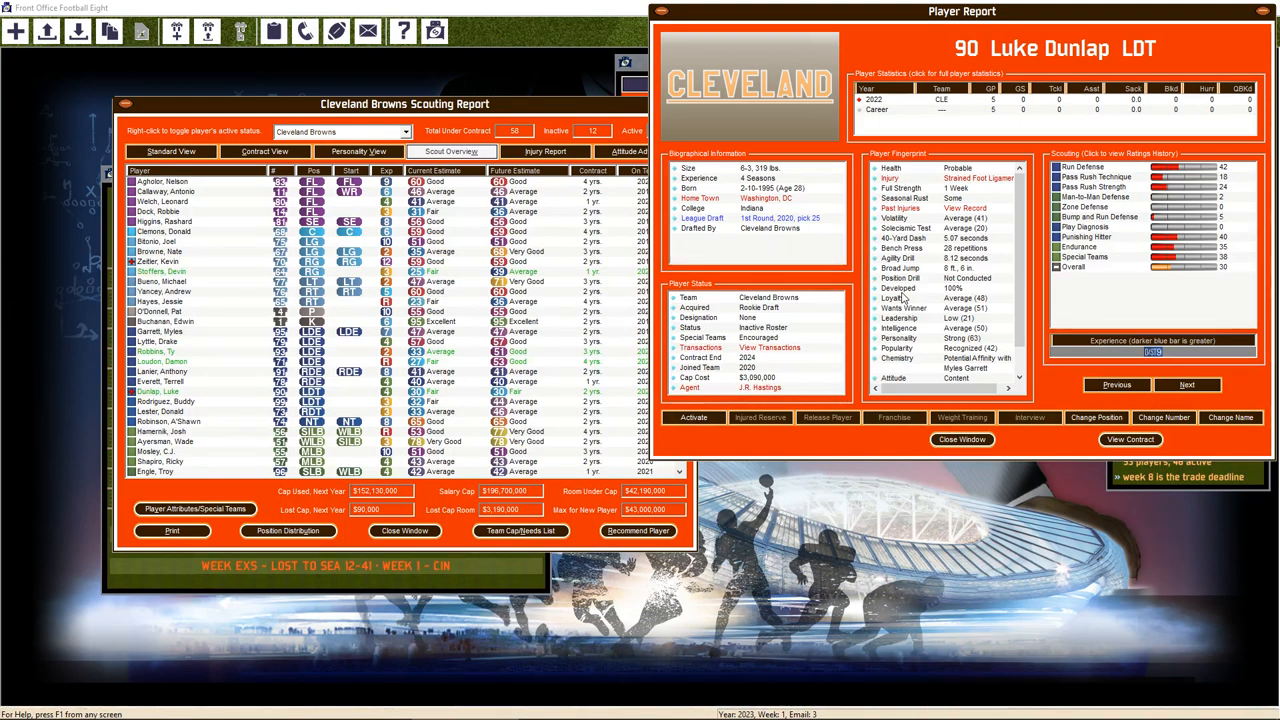
{"action": "mouse_move", "coordinate": [1023, 127]}
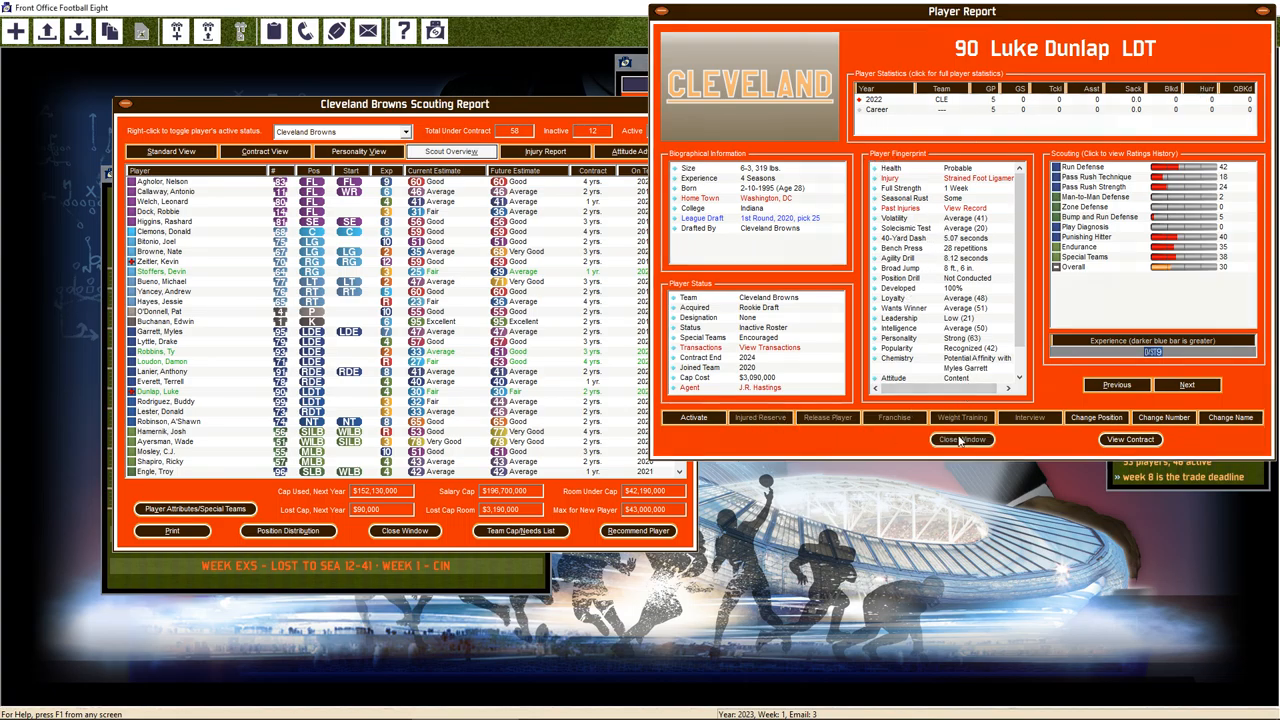
{"action": "left_click", "coordinate": [961, 440]}
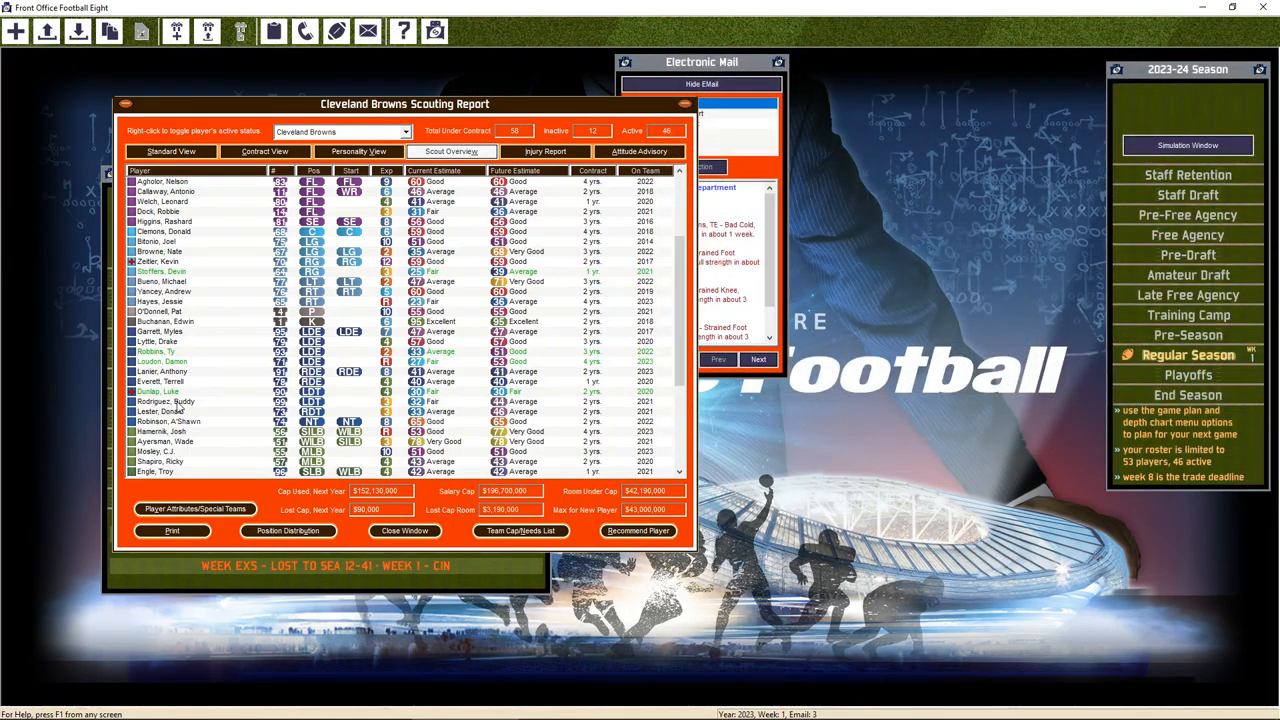
Release safety Jabrill Peppers, leaving 57 under contract and 45 active
{"action": "scroll", "scroll_direction": "down", "scroll_amount": 3}
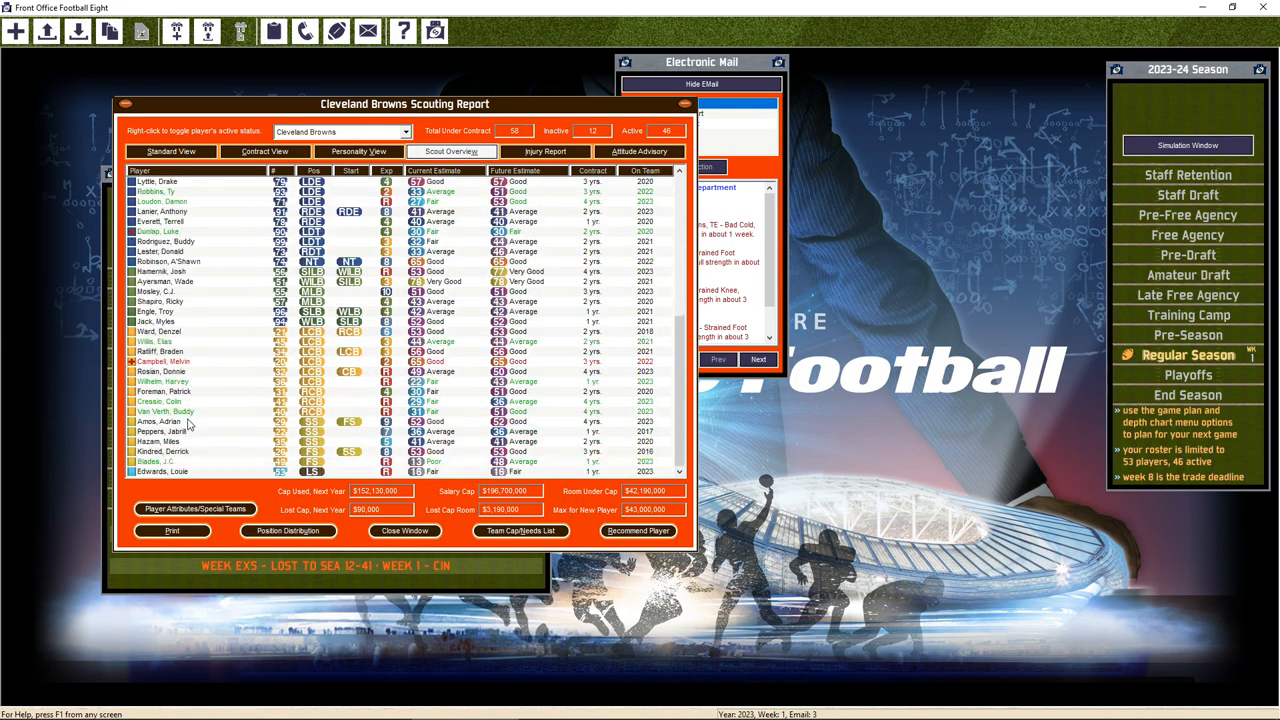
{"action": "double_click", "coordinate": [160, 431]}
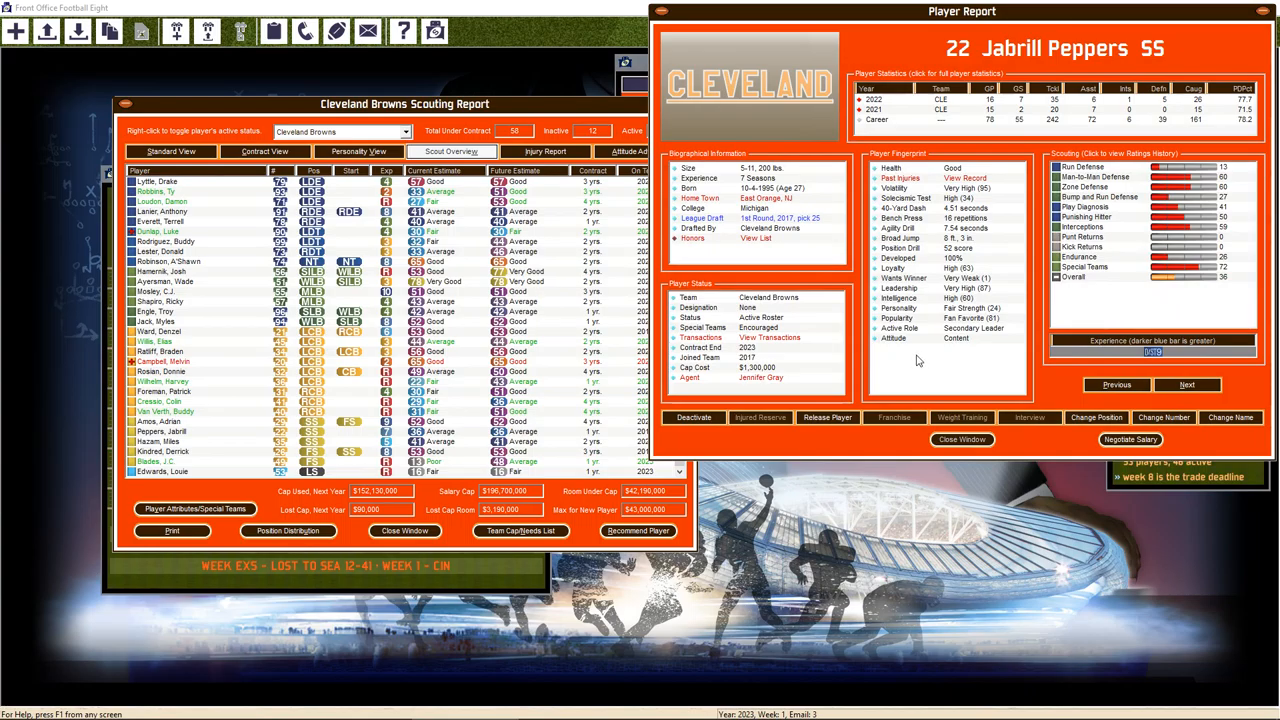
{"action": "left_click", "coordinate": [827, 417]}
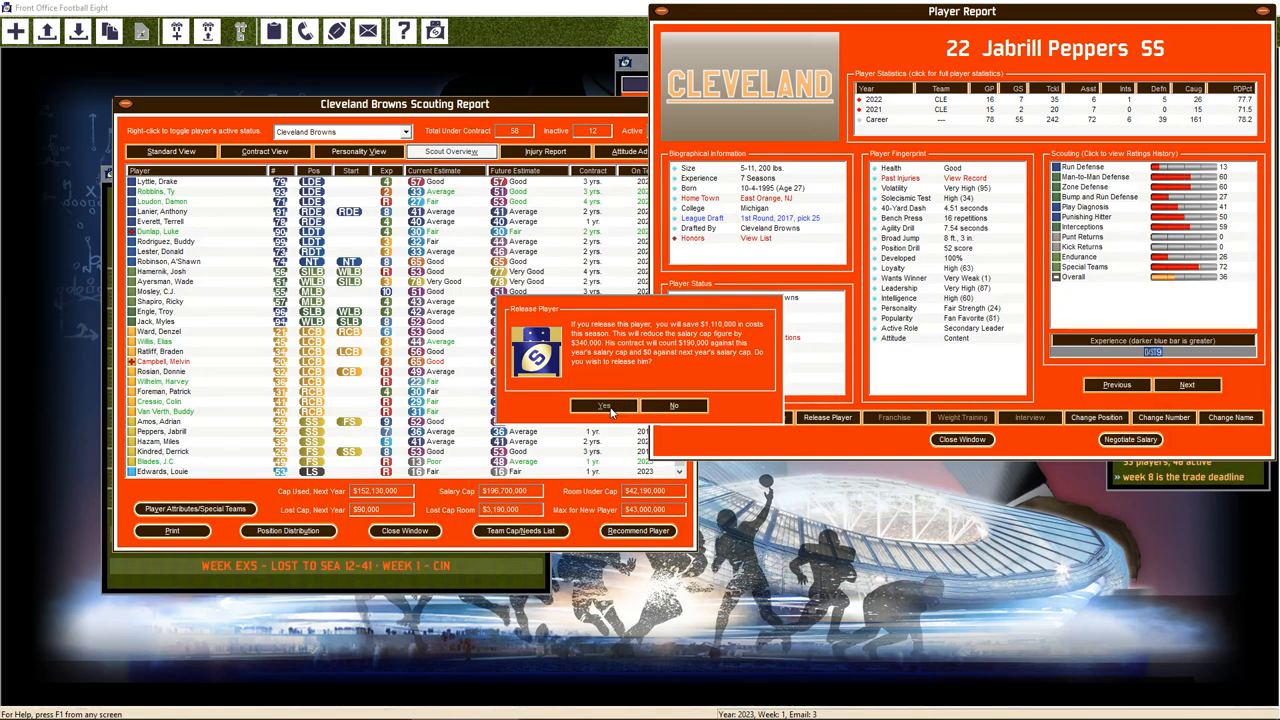
{"action": "left_click", "coordinate": [603, 405]}
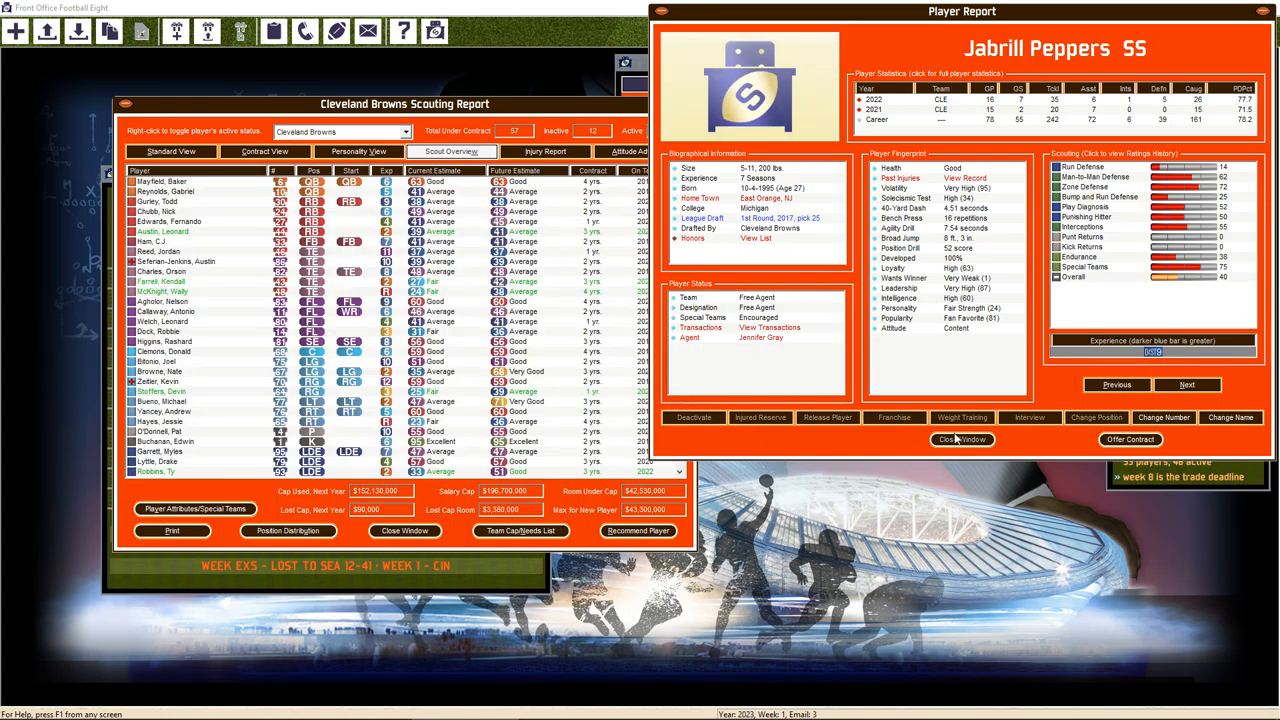
{"action": "left_click", "coordinate": [961, 439]}
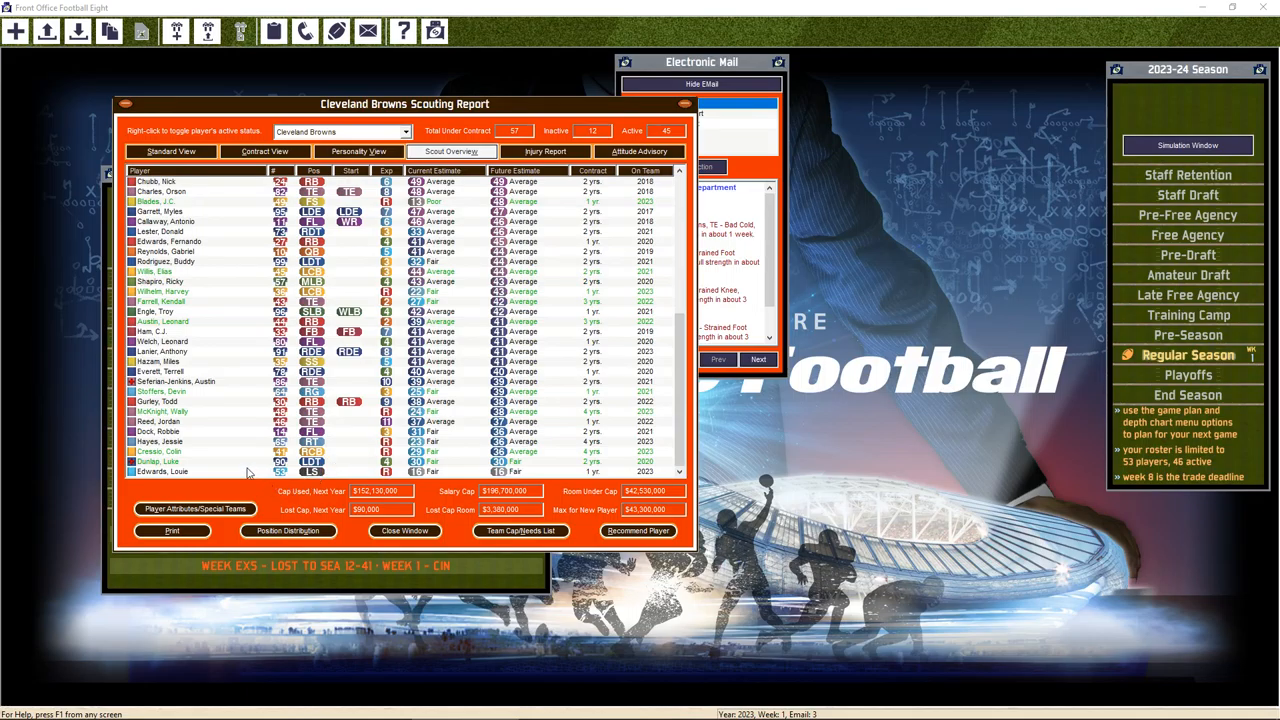
Check Colin Cressio's and Jessie Hayes' reports, then open tight end Jordan Reed's report
{"action": "left_click", "coordinate": [160, 451]}
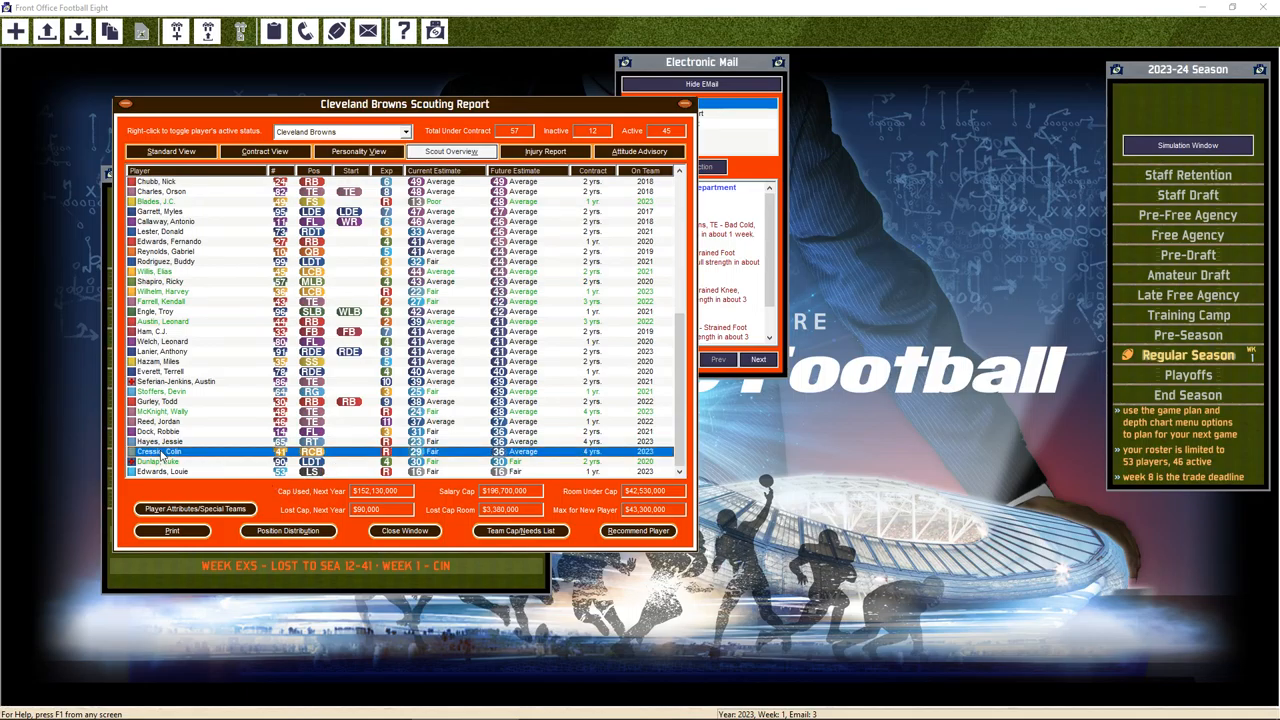
{"action": "double_click", "coordinate": [170, 451]}
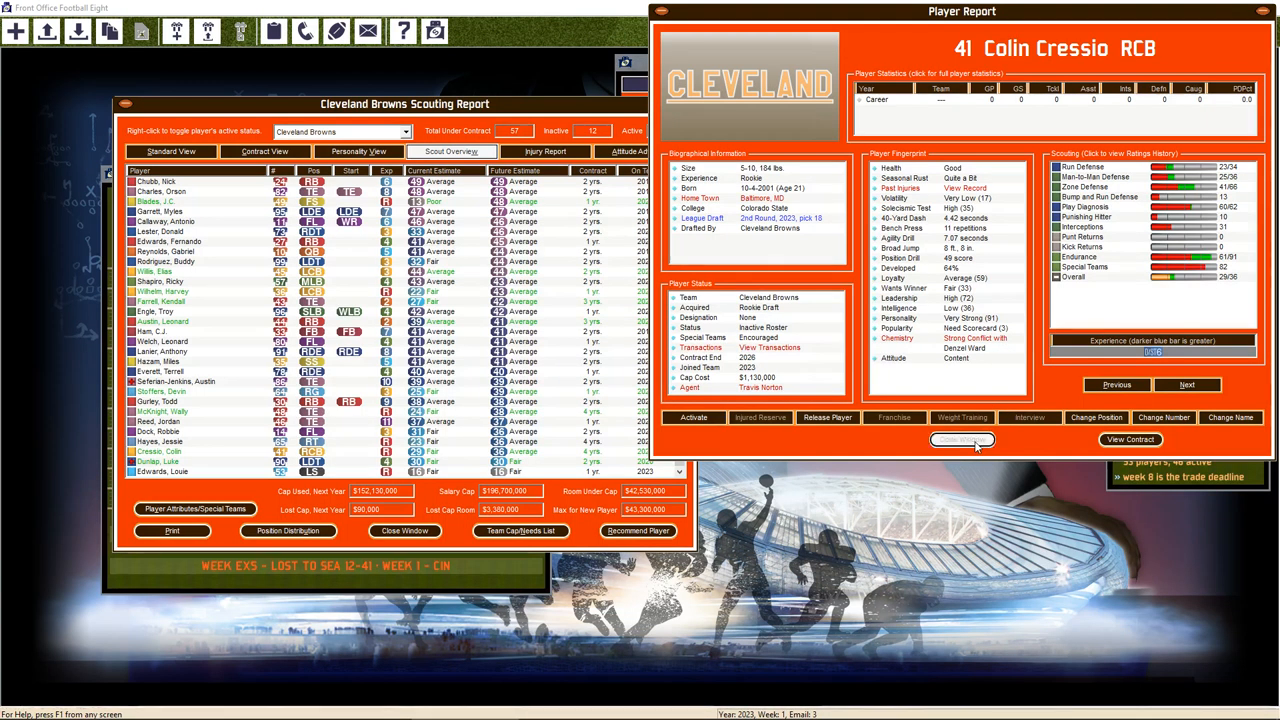
{"action": "left_click", "coordinate": [961, 440]}
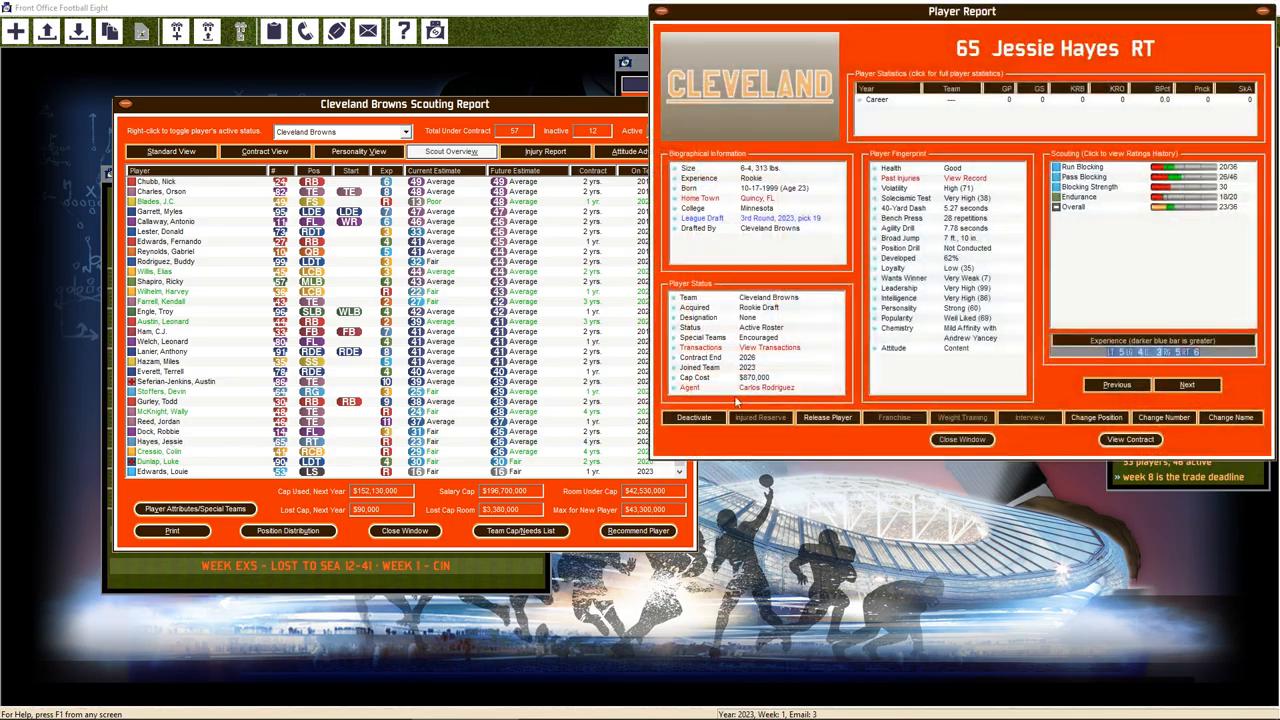
{"action": "mouse_move", "coordinate": [950, 413]}
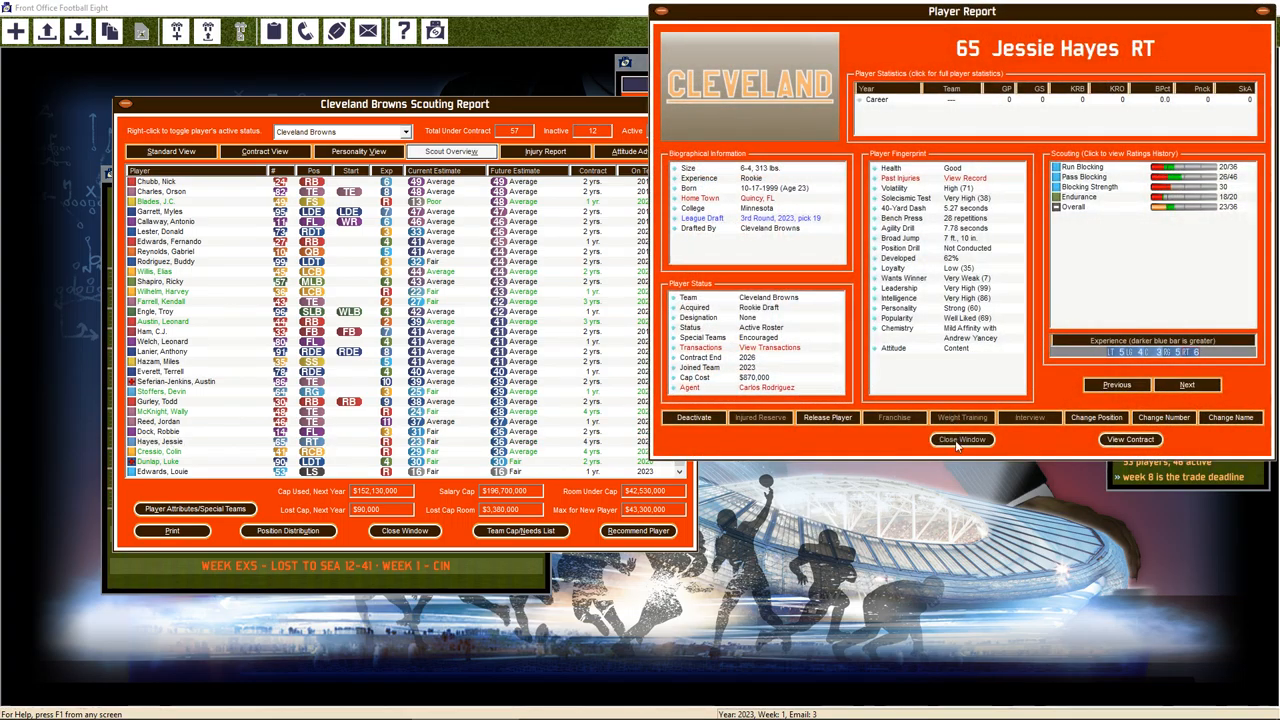
{"action": "left_click", "coordinate": [961, 440]}
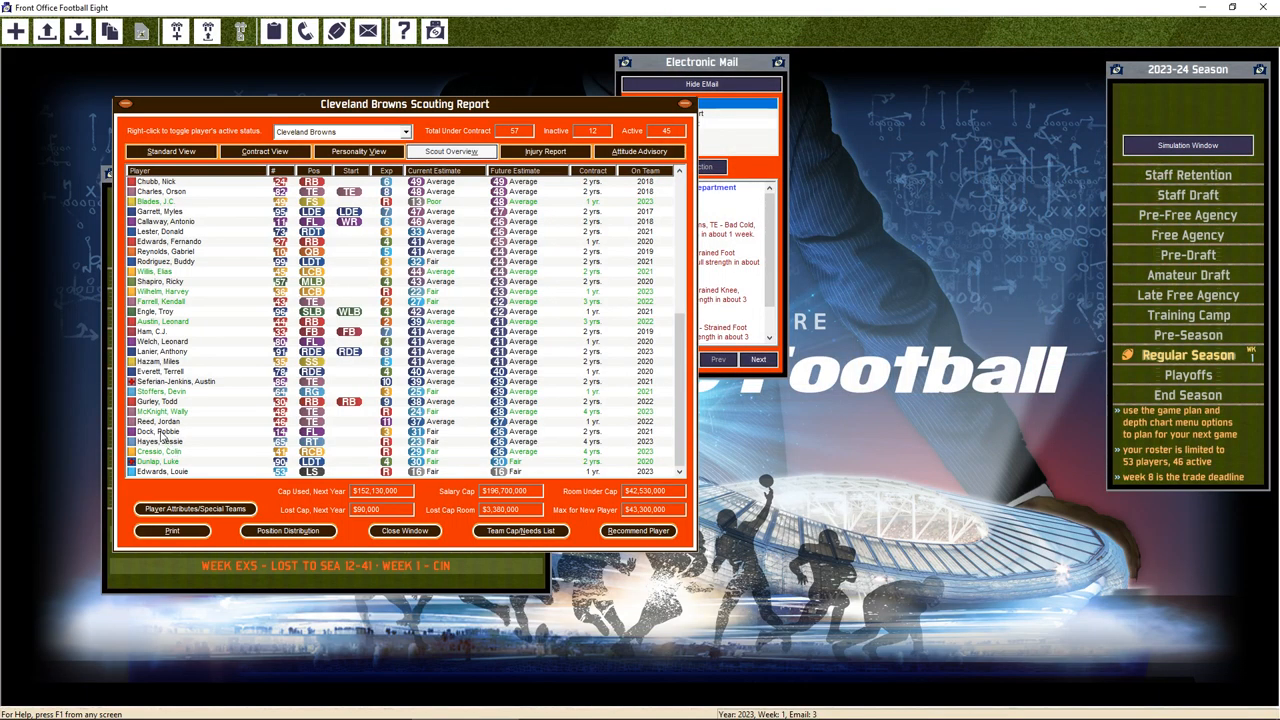
{"action": "double_click", "coordinate": [160, 421]}
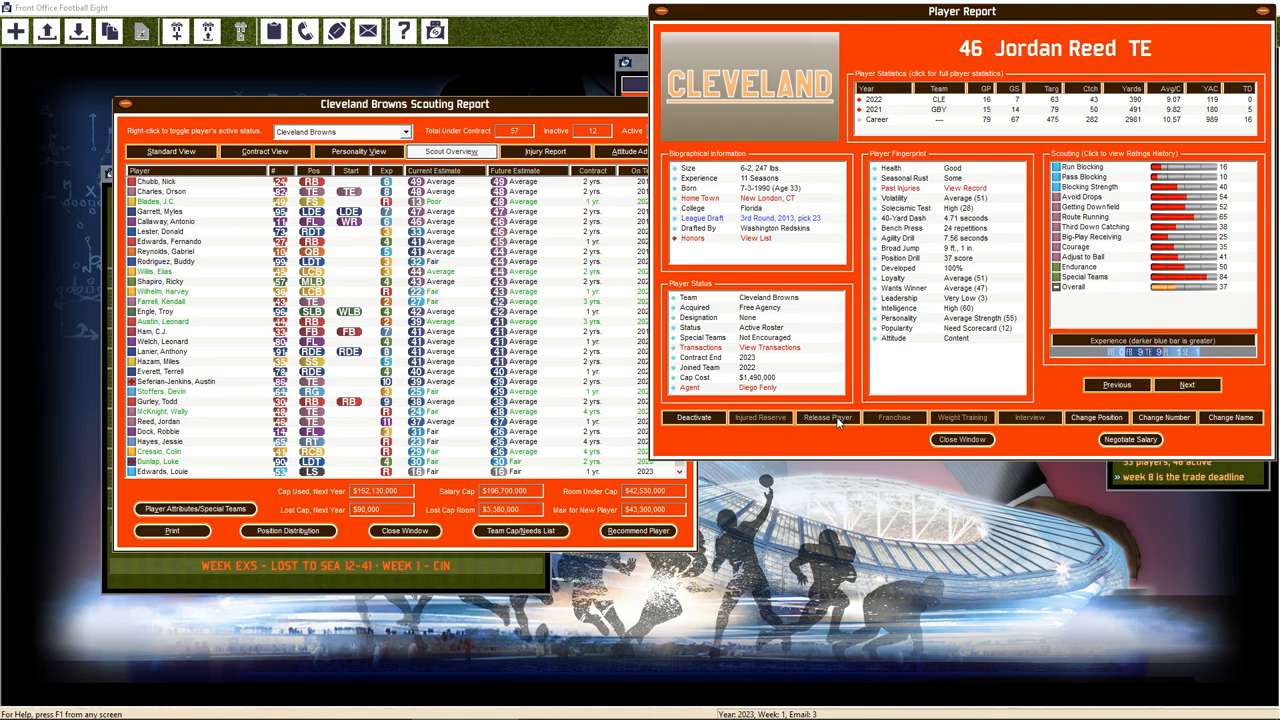
Release tight end Jordan Reed and Todd Gurley, leaving 55 under contract and 43 active
{"action": "left_click", "coordinate": [826, 417]}
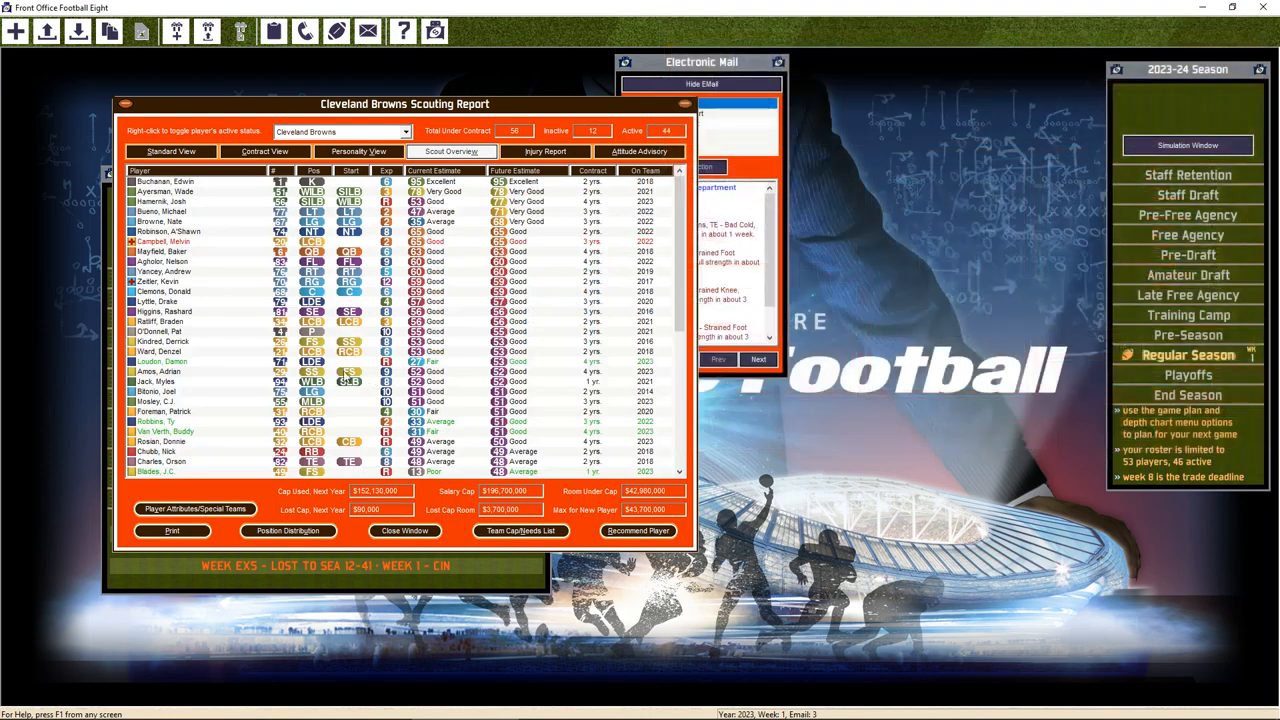
{"action": "scroll", "scroll_direction": "down", "scroll_amount": 3}
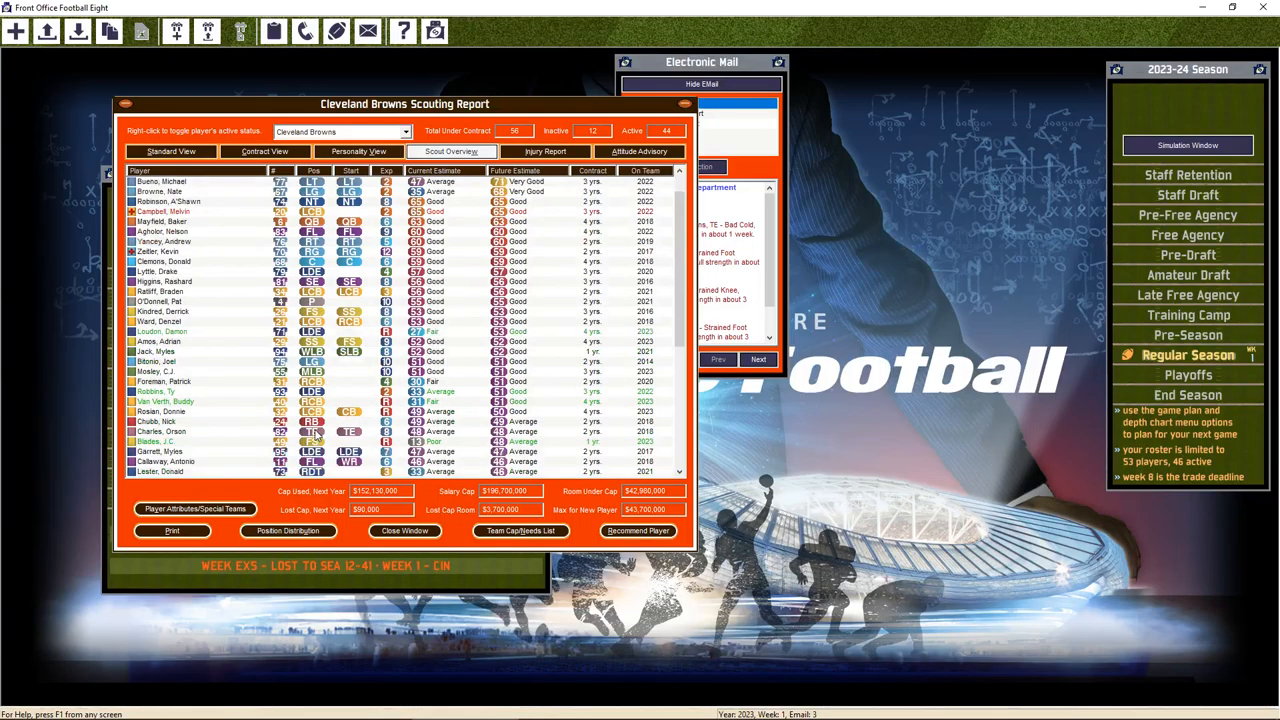
{"action": "scroll", "scroll_direction": "down", "scroll_amount": 3}
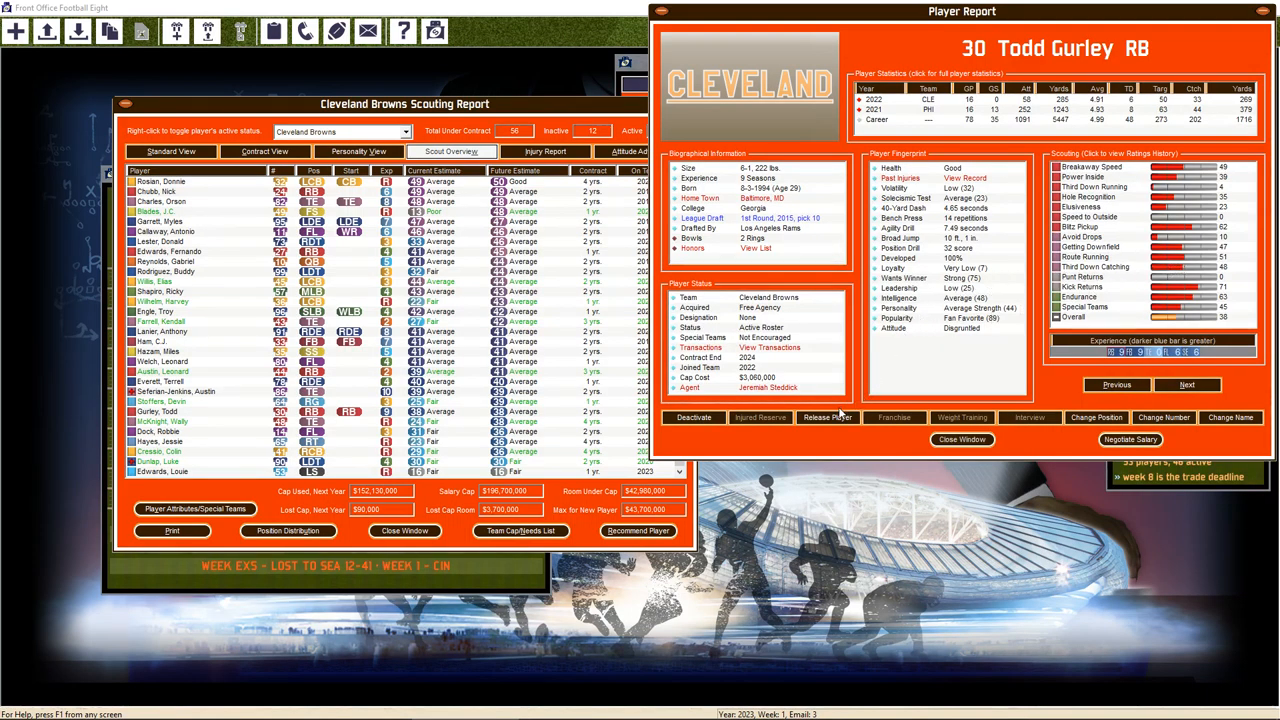
{"action": "left_click", "coordinate": [827, 417]}
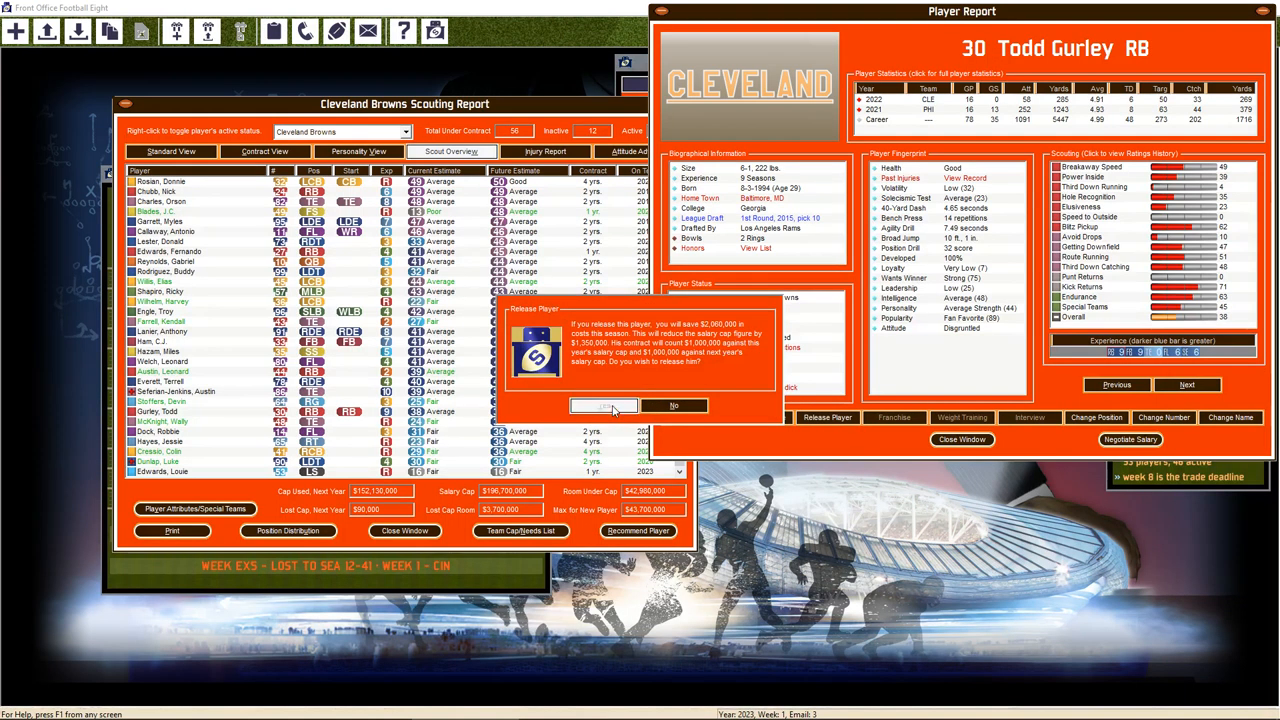
{"action": "left_click", "coordinate": [602, 405]}
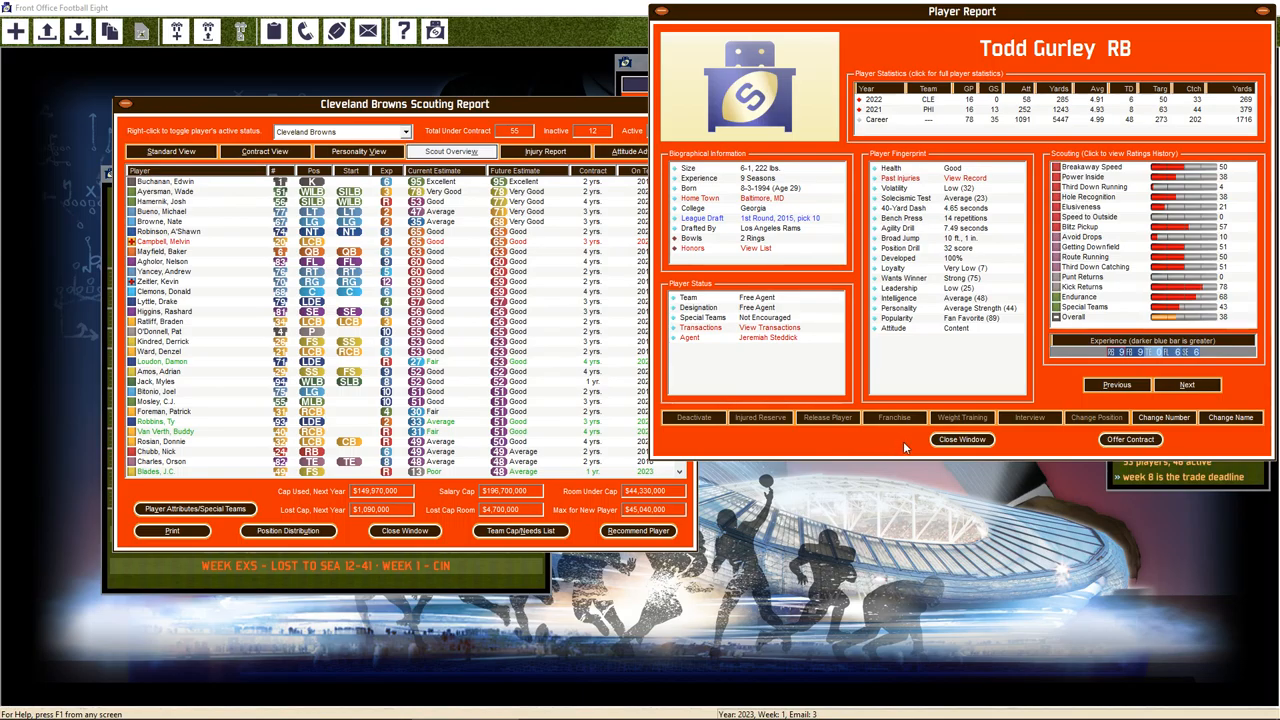
{"action": "left_click", "coordinate": [961, 439]}
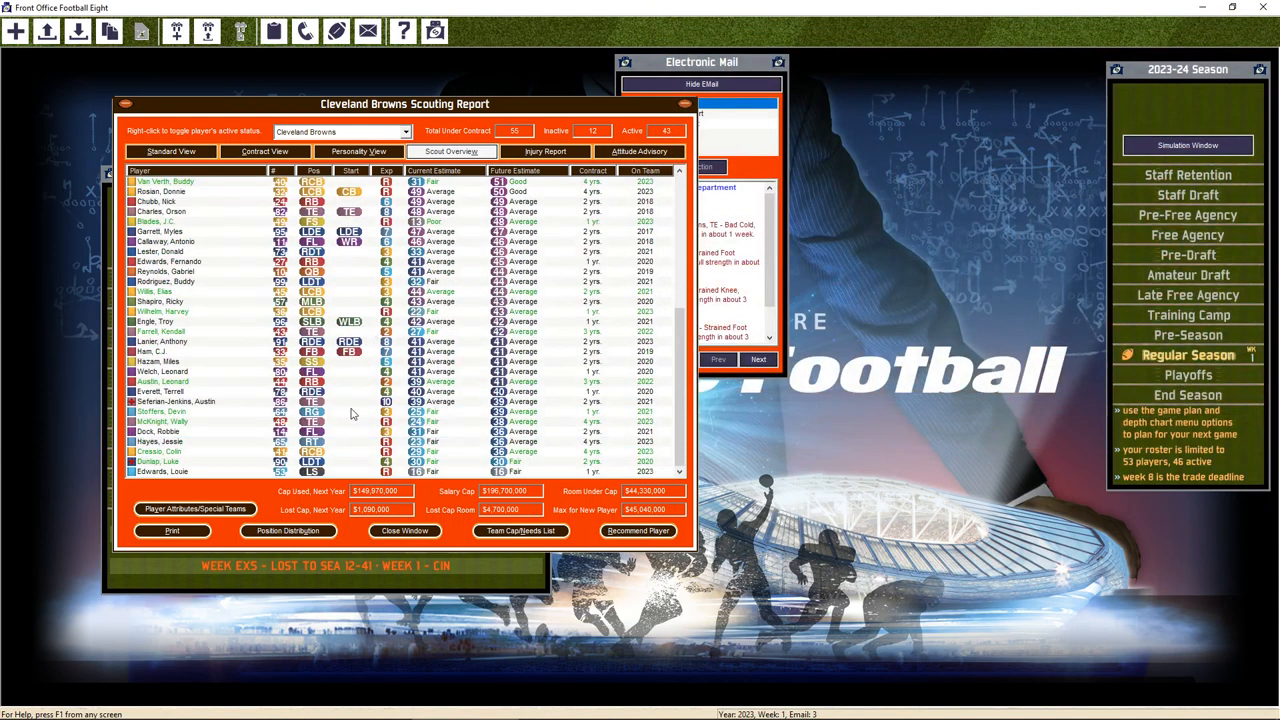
{"action": "mouse_move", "coordinate": [213, 413]}
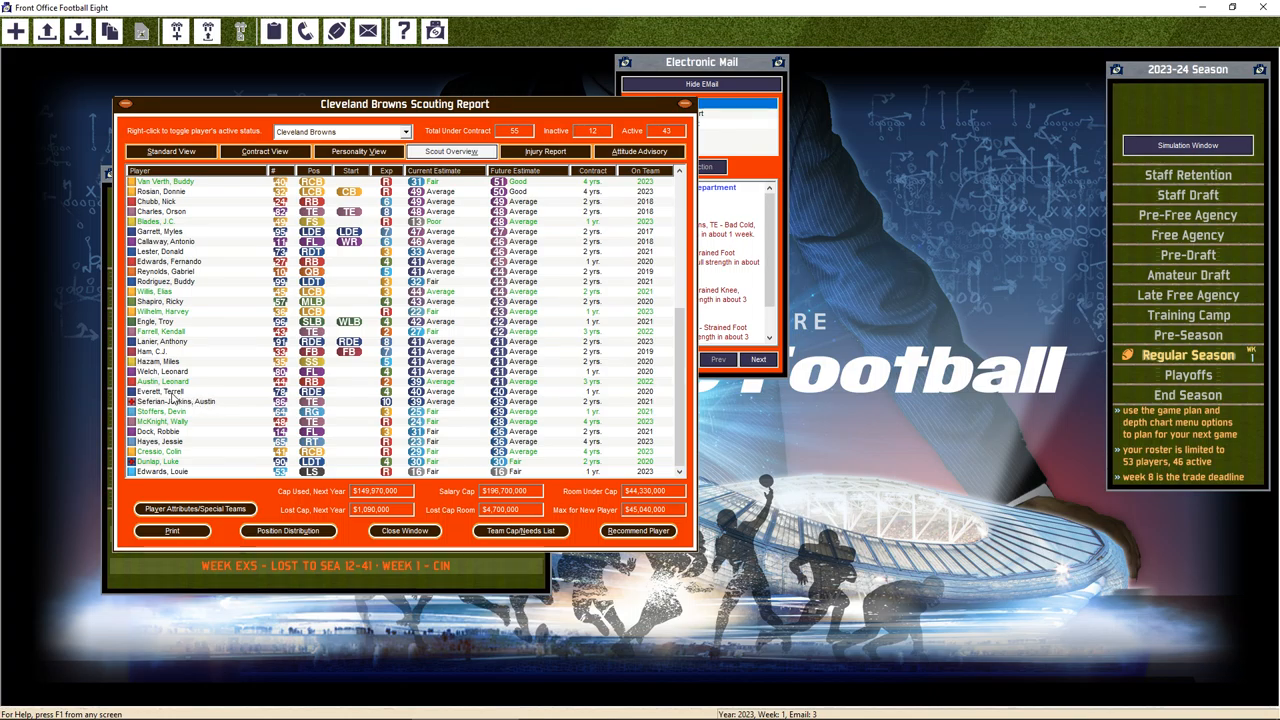
Open and close Terrell Everett's player report to review his ratings
{"action": "double_click", "coordinate": [160, 391]}
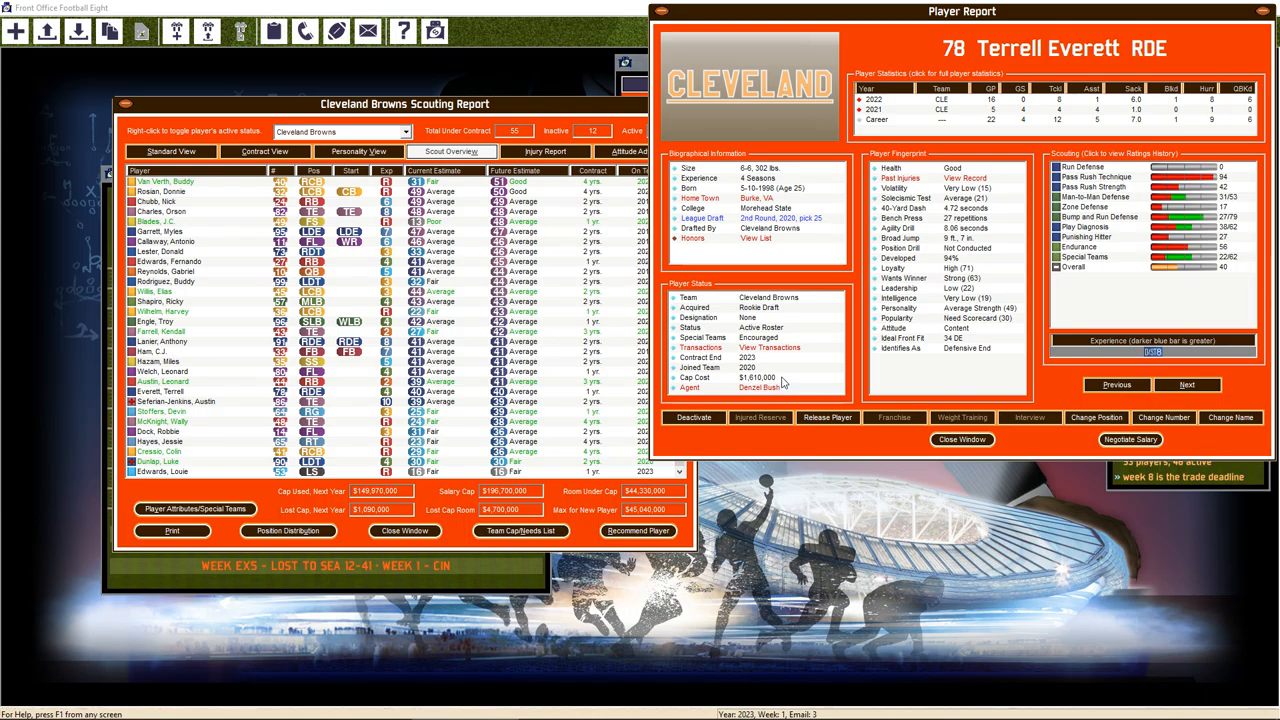
{"action": "mouse_move", "coordinate": [1100, 168]}
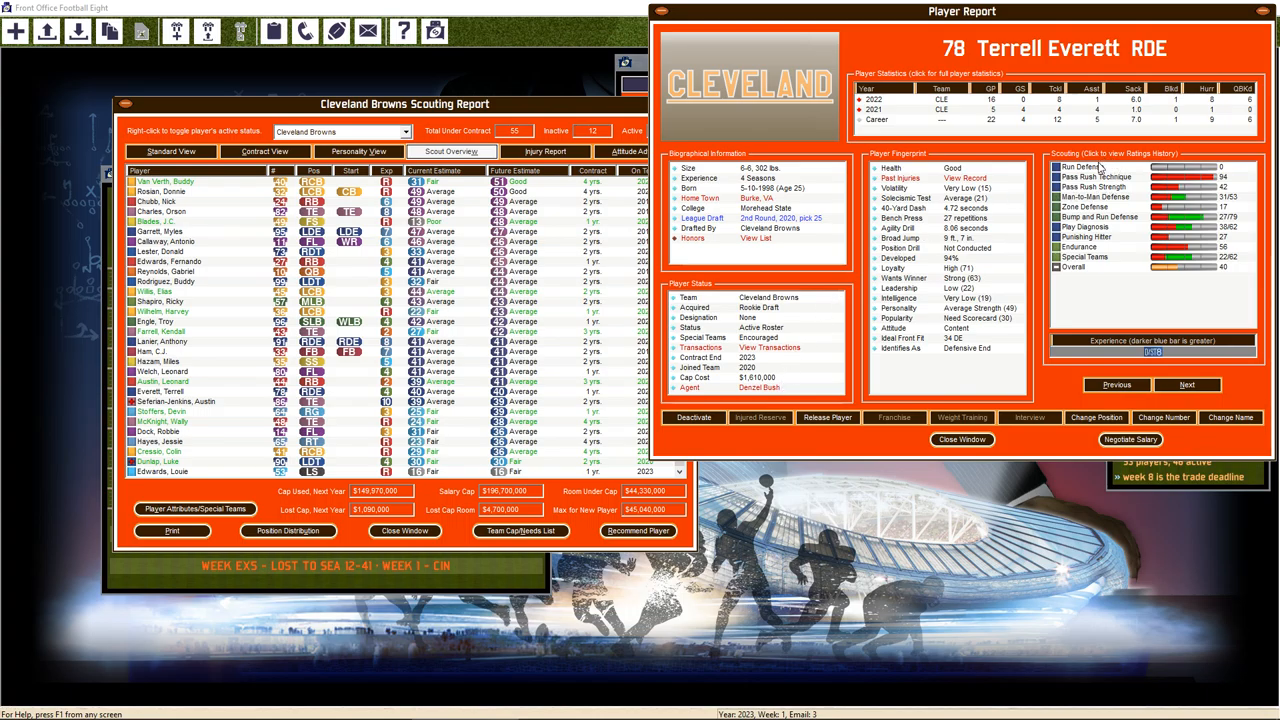
{"action": "left_click", "coordinate": [960, 439]}
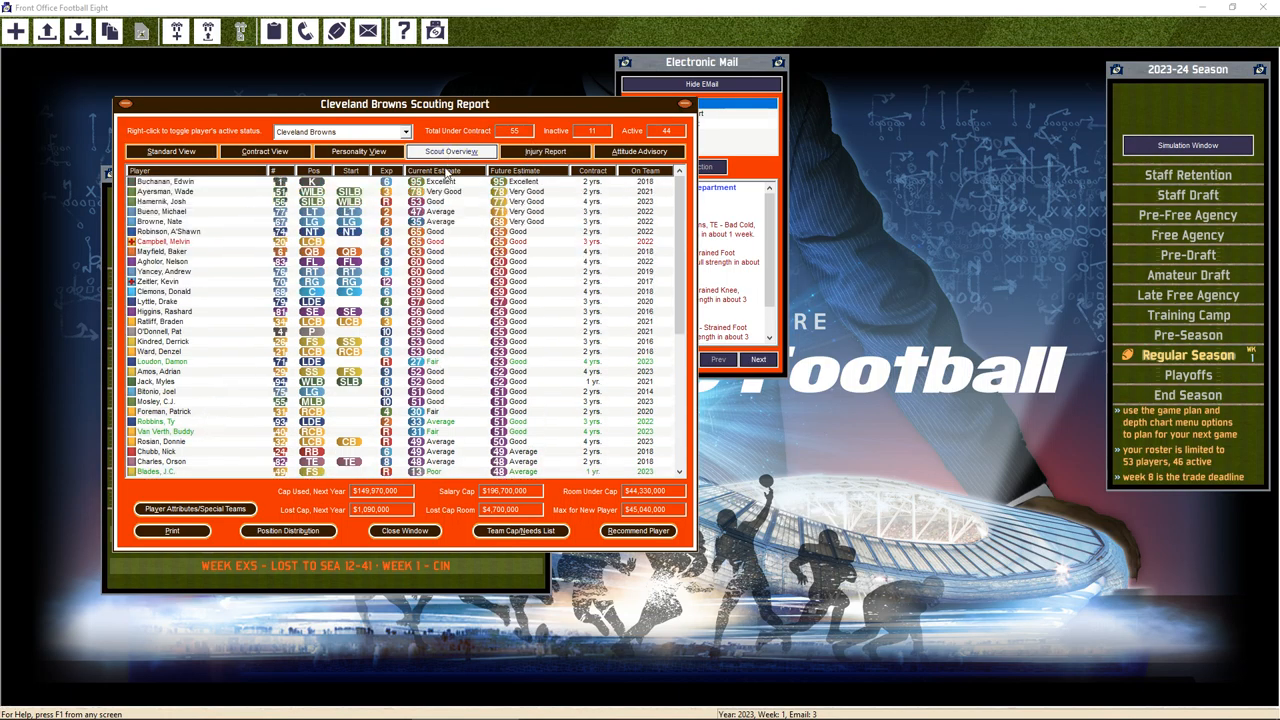
Sort the roster by position and reactivate one player, reaching 45 active and 10 inactive
{"action": "left_click", "coordinate": [314, 170]}
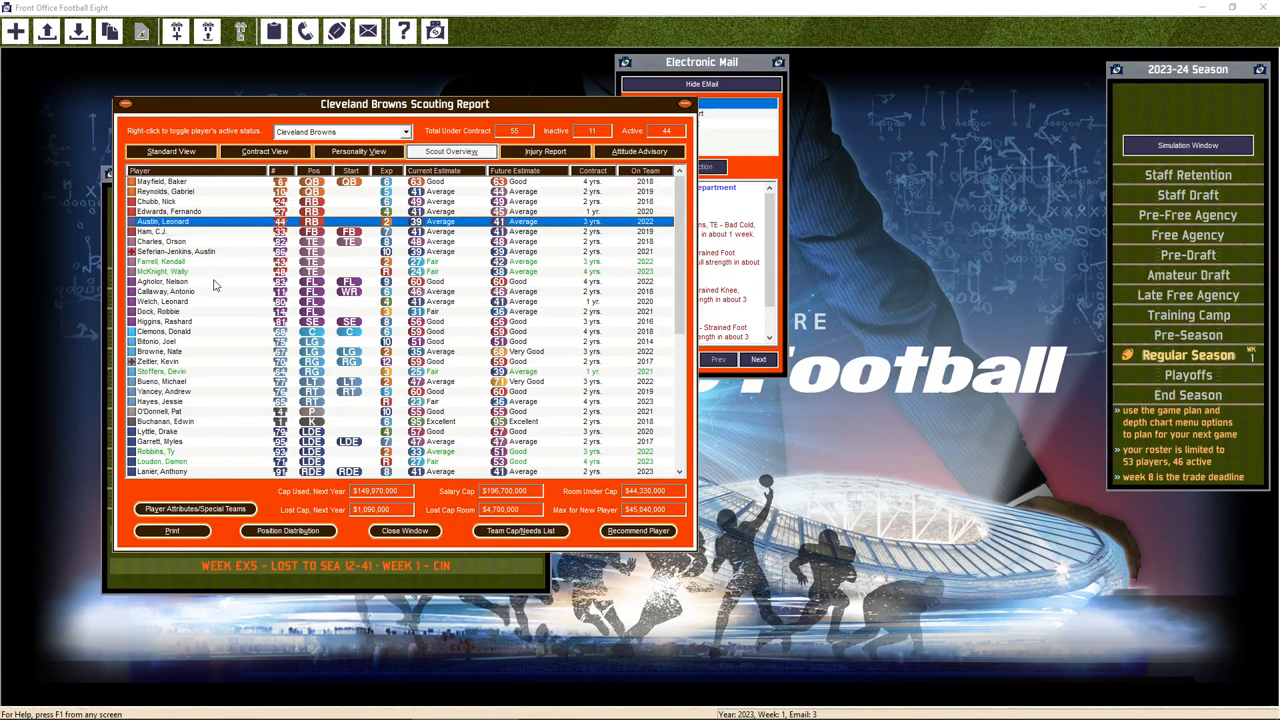
{"action": "mouse_move", "coordinate": [203, 279]}
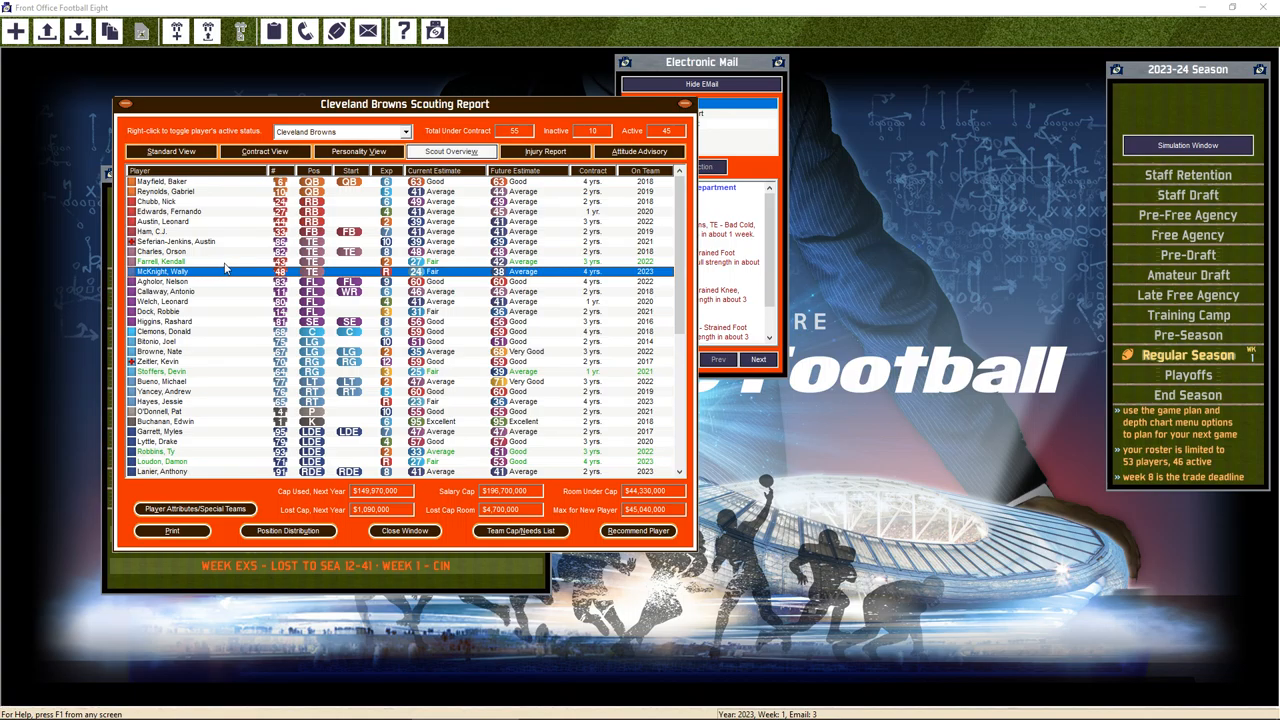
{"action": "mouse_move", "coordinate": [251, 334]}
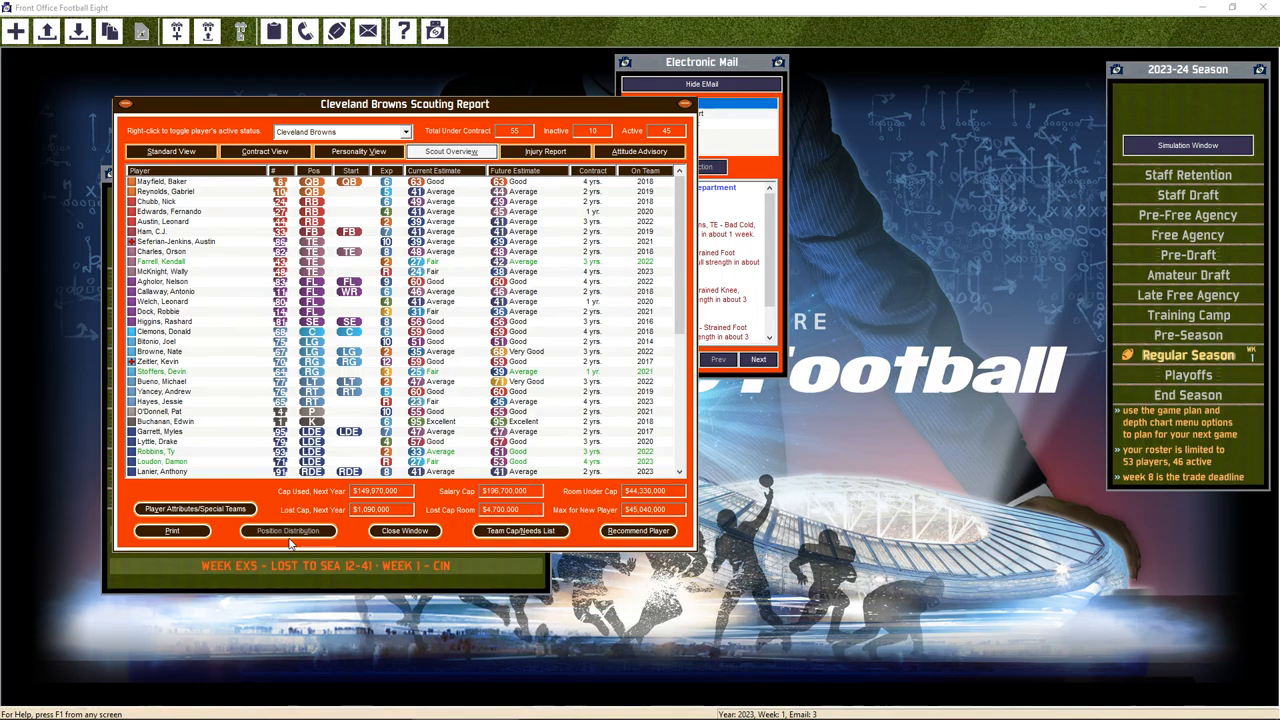
{"action": "left_click", "coordinate": [287, 530]}
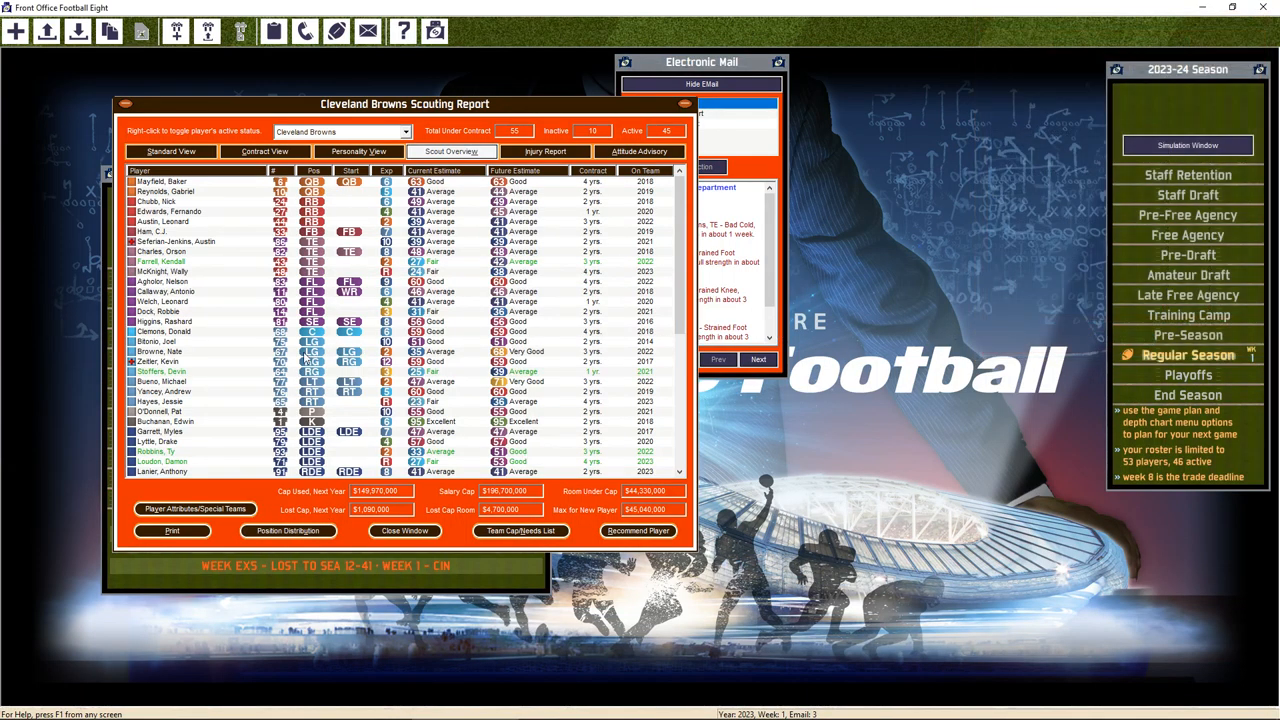
{"action": "mouse_move", "coordinate": [240, 383]}
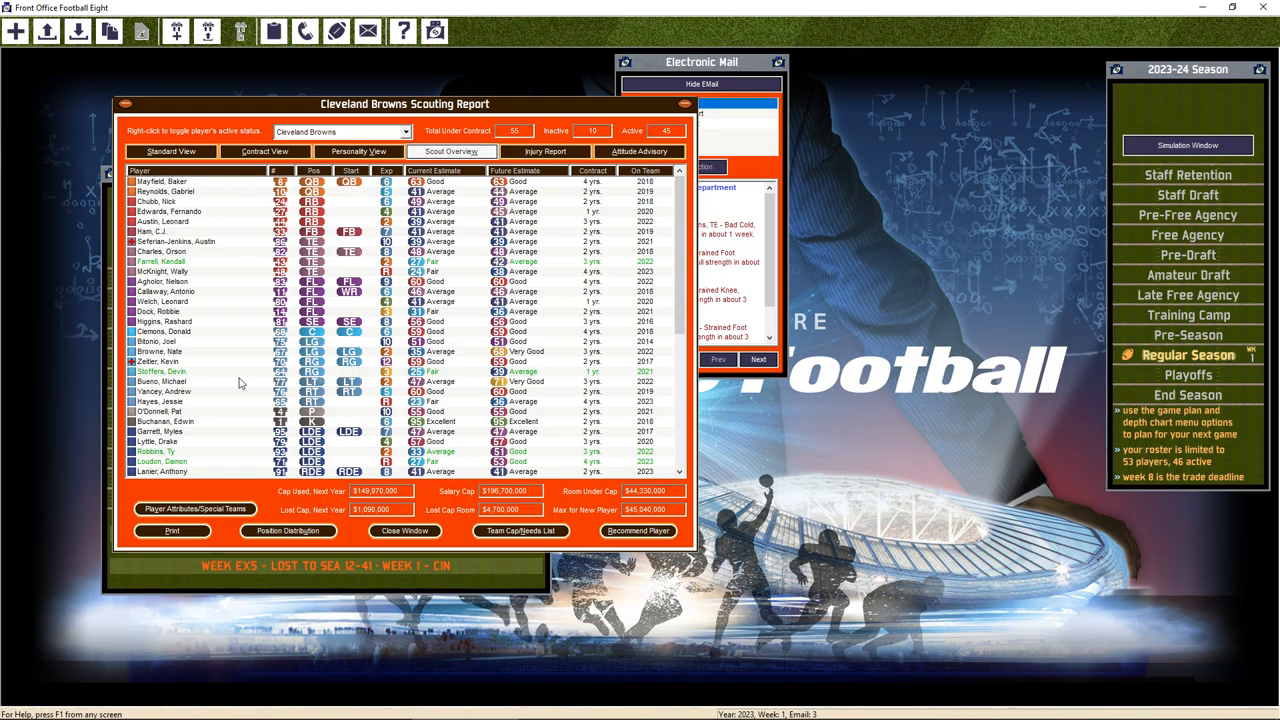
{"action": "scroll", "scroll_direction": "down", "scroll_amount": 3}
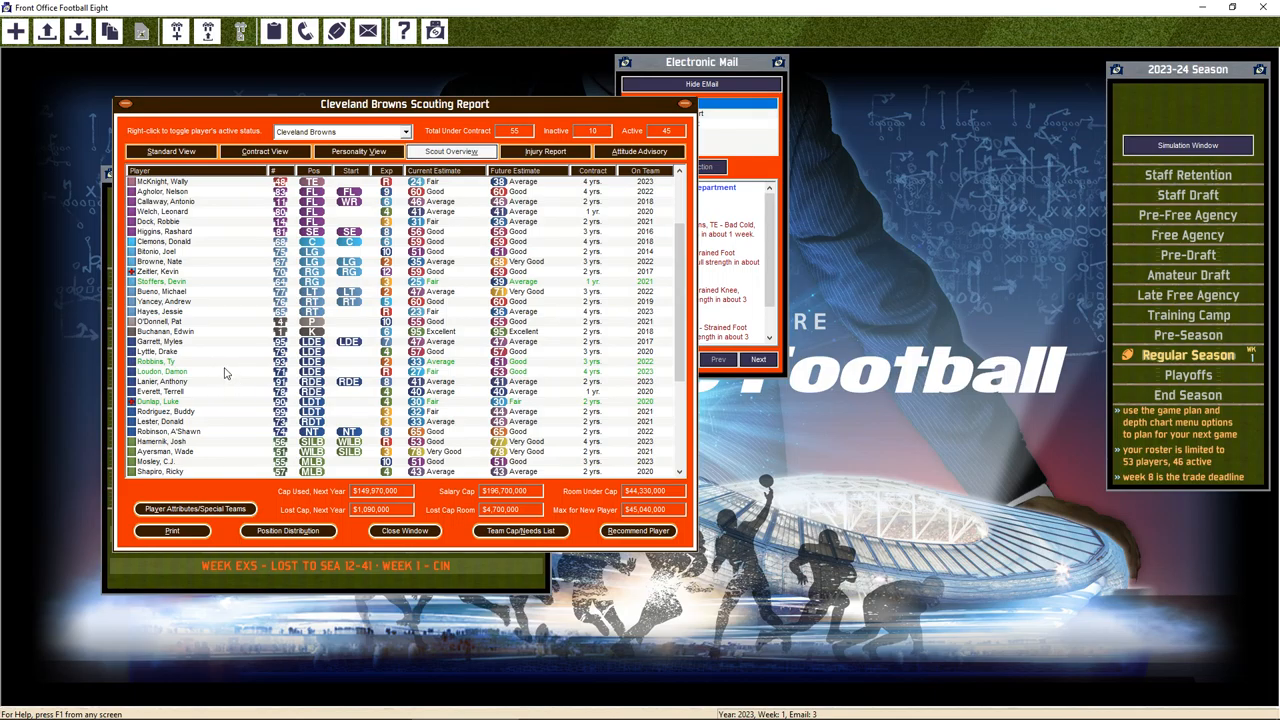
{"action": "mouse_move", "coordinate": [225, 377]}
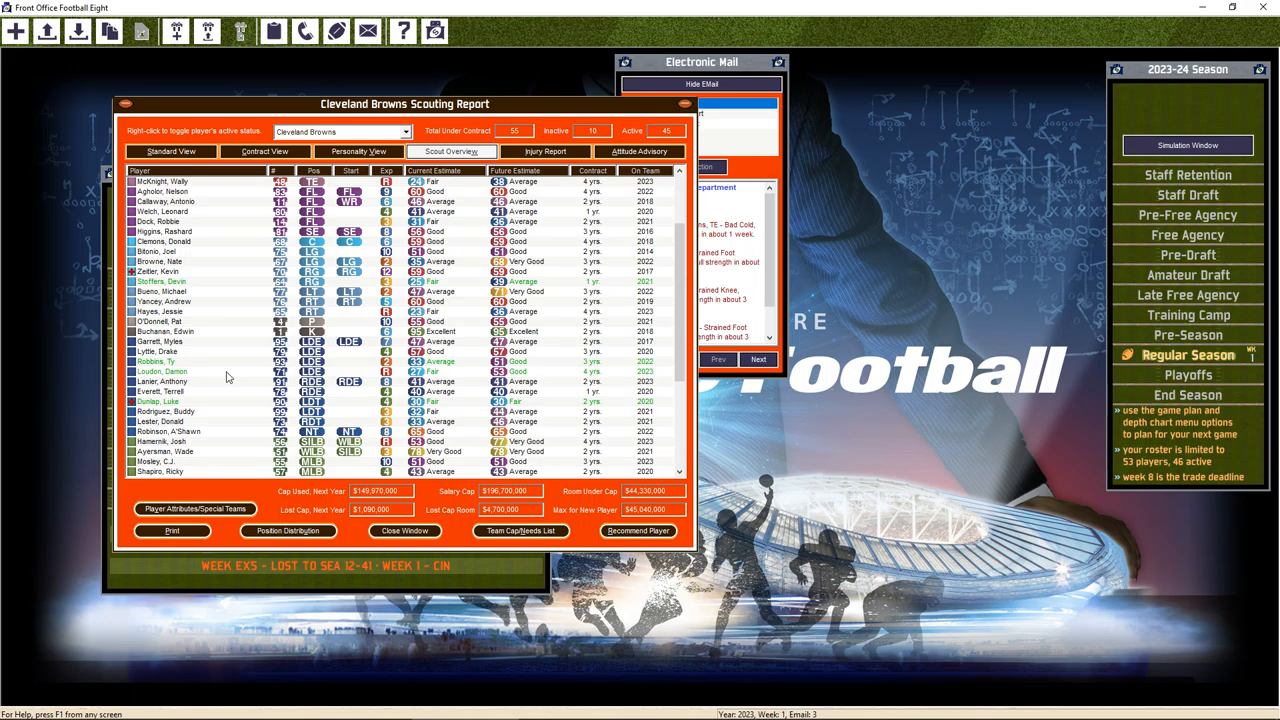
{"action": "mouse_move", "coordinate": [217, 399]}
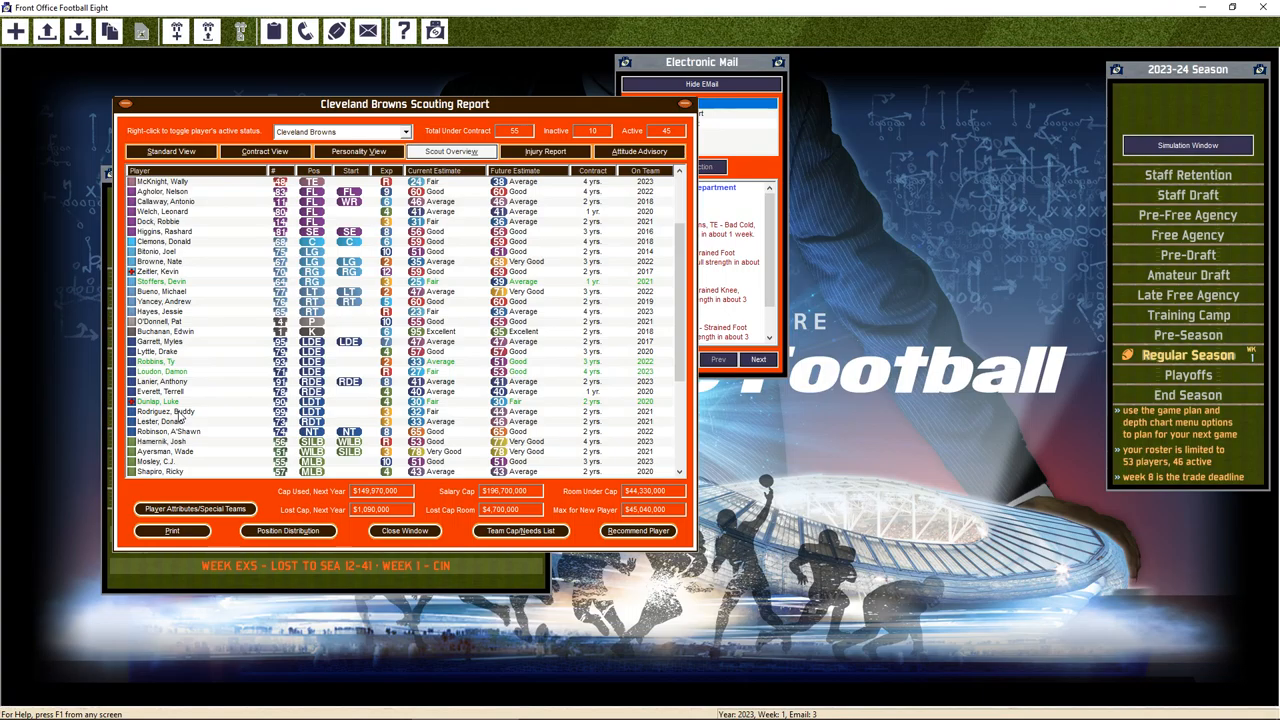
{"action": "scroll", "scroll_direction": "down", "scroll_amount": 3}
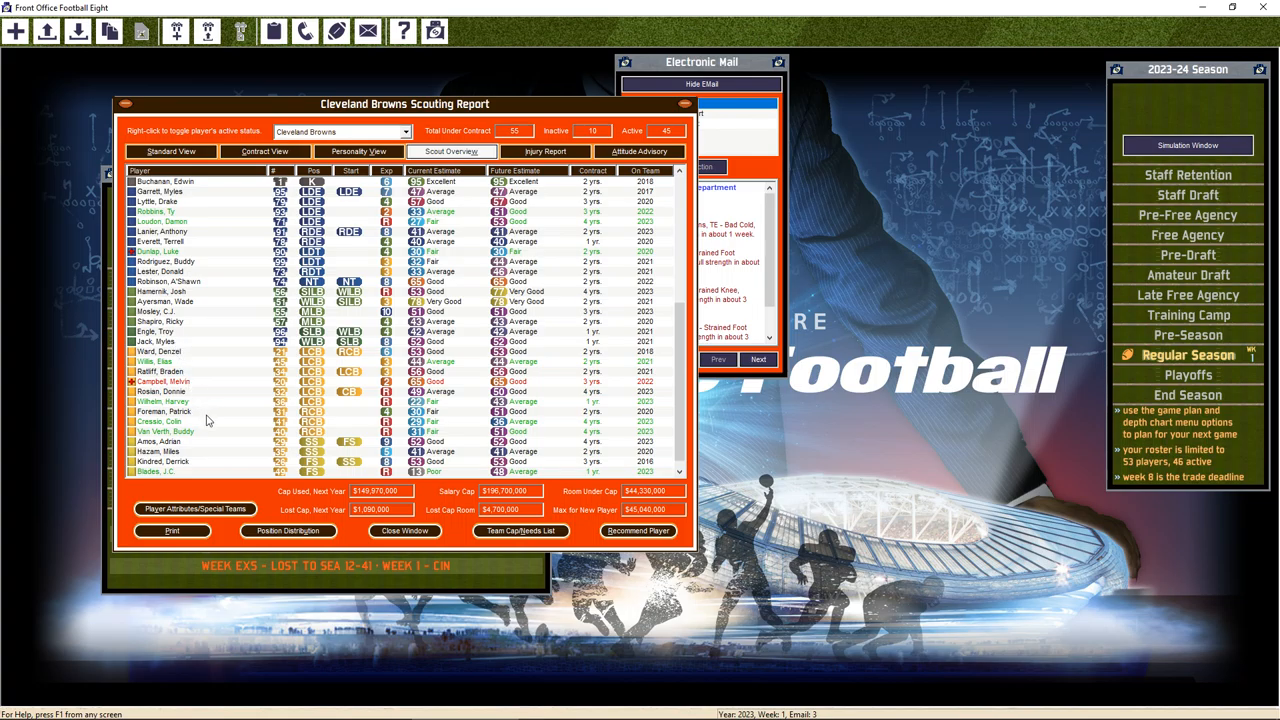
{"action": "mouse_move", "coordinate": [175, 427]}
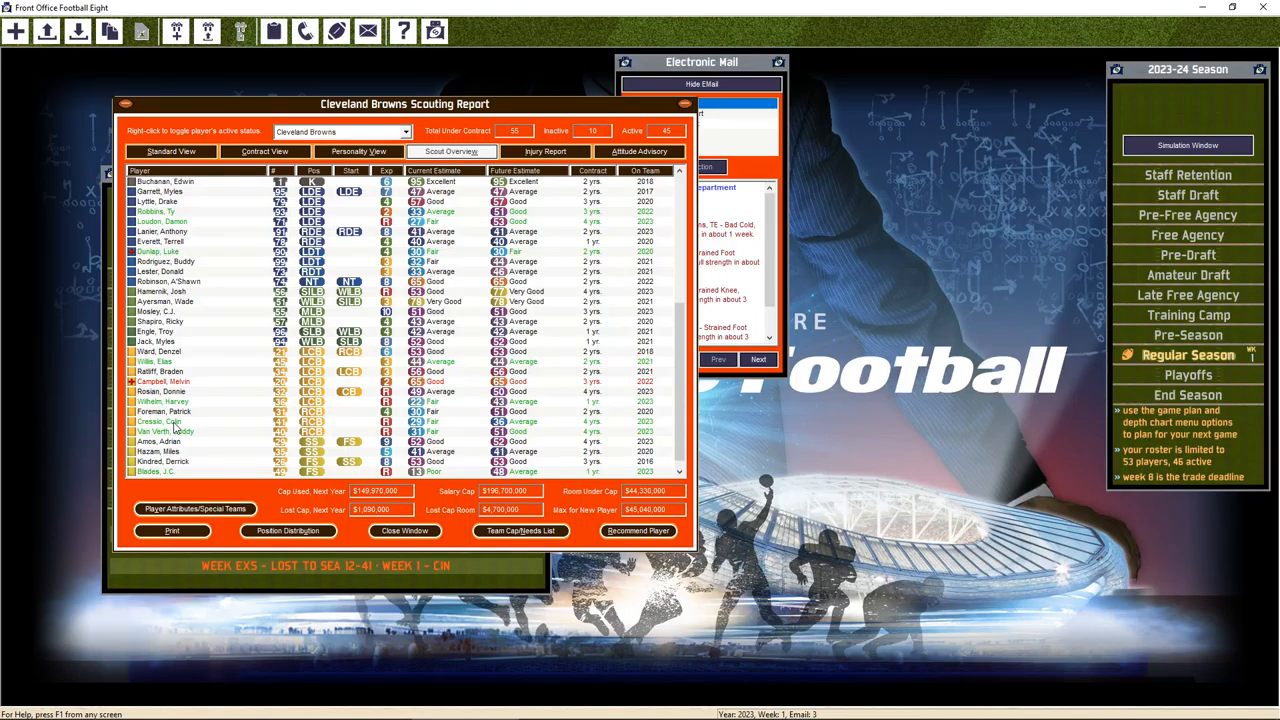
Release Colin Cressio and Harvey Wilhelm, leaving Cleveland at 53 under contract, 45 active
{"action": "double_click", "coordinate": [157, 421]}
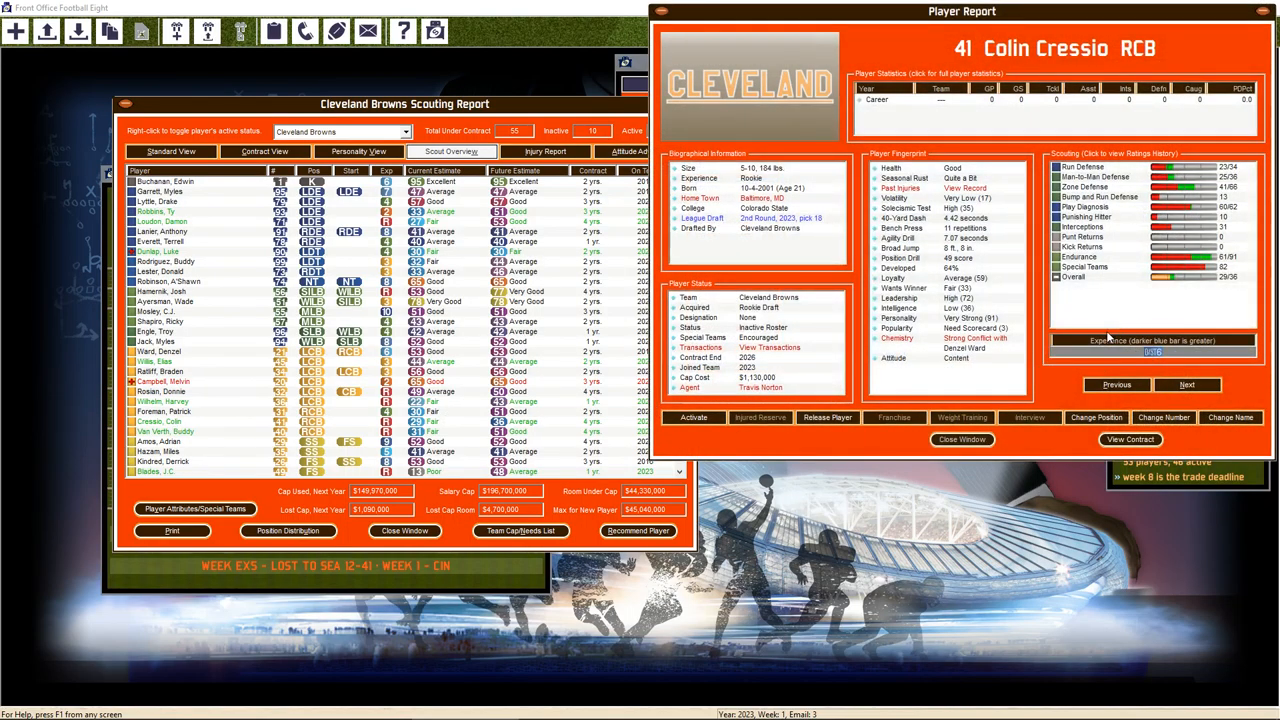
{"action": "left_click", "coordinate": [827, 417]}
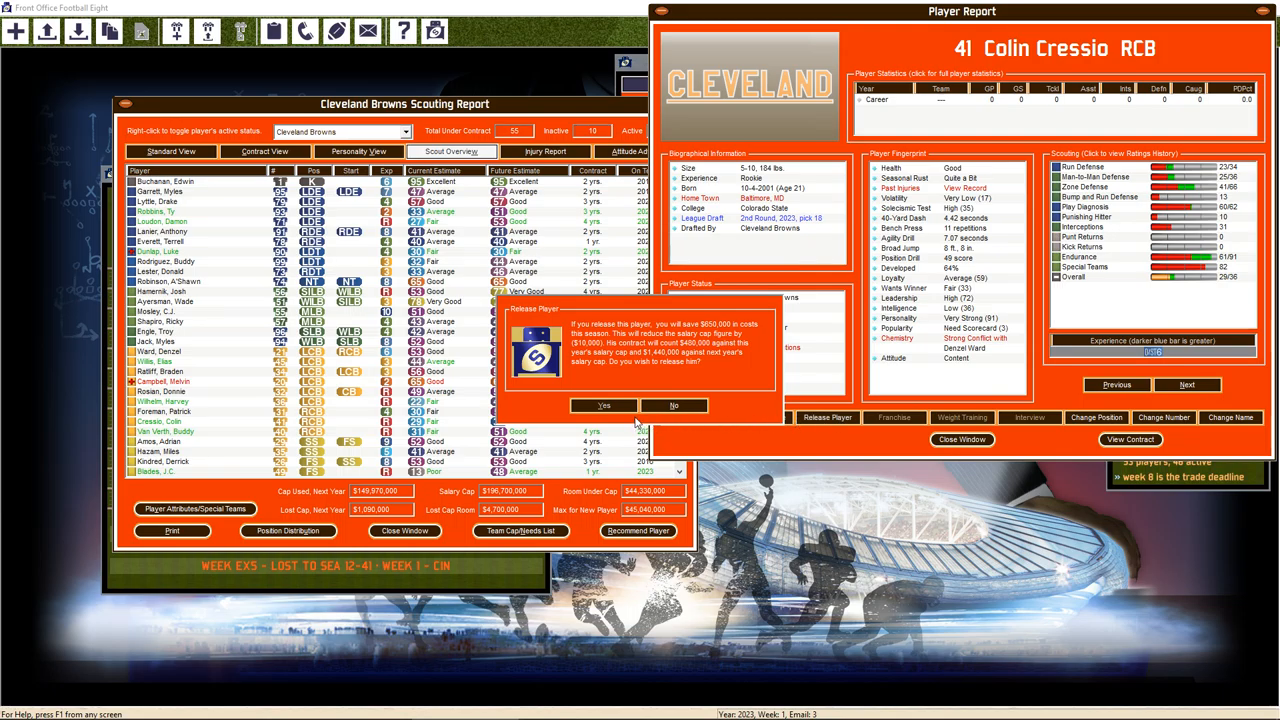
{"action": "left_click", "coordinate": [603, 405]}
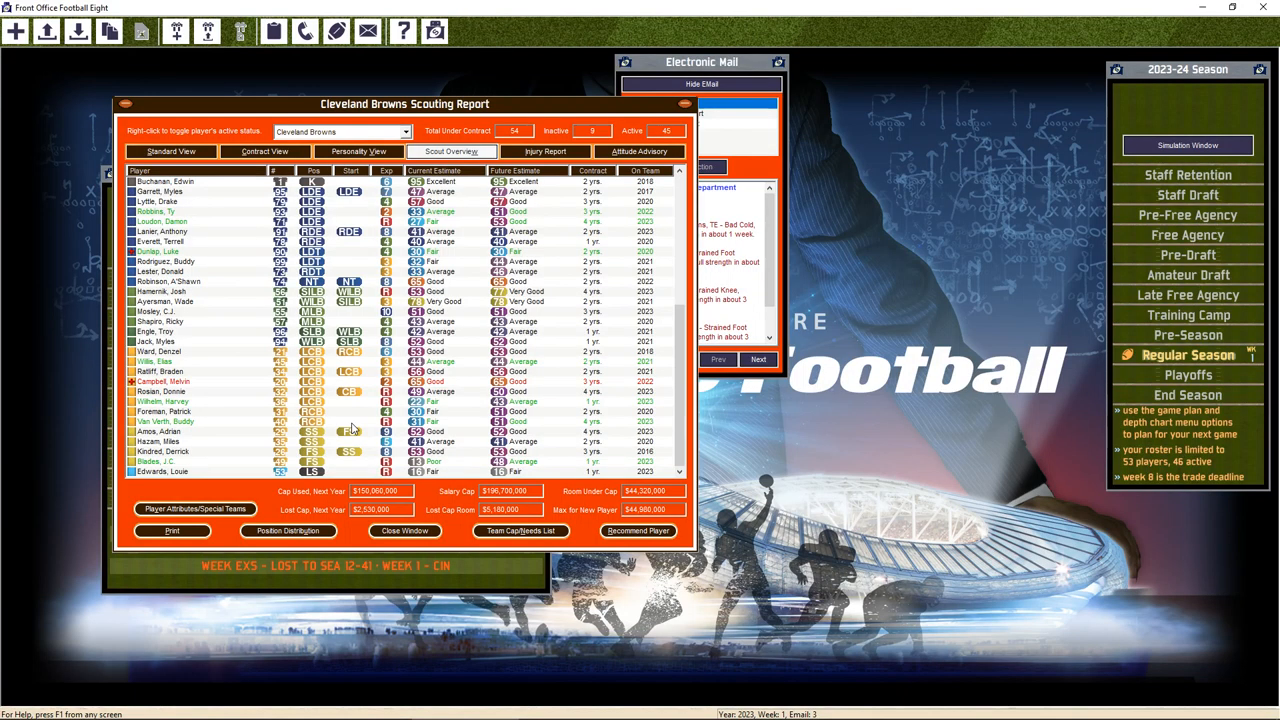
{"action": "double_click", "coordinate": [160, 401]}
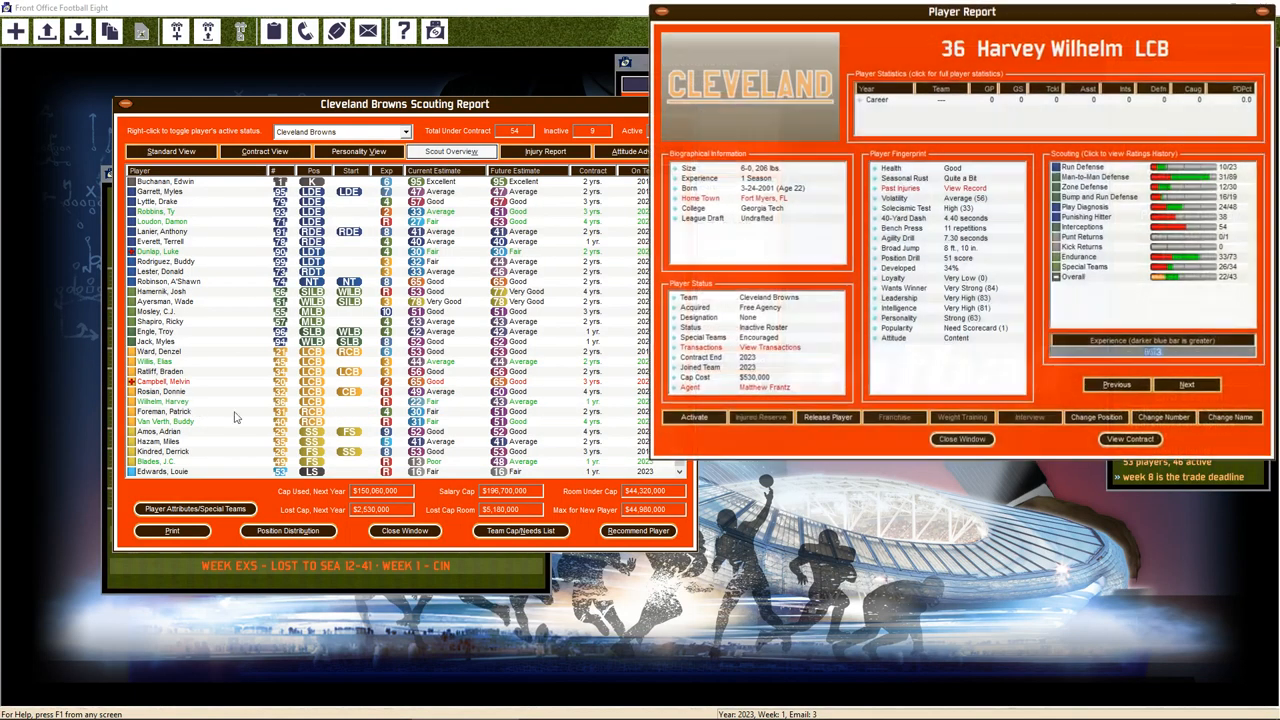
{"action": "left_click", "coordinate": [826, 417]}
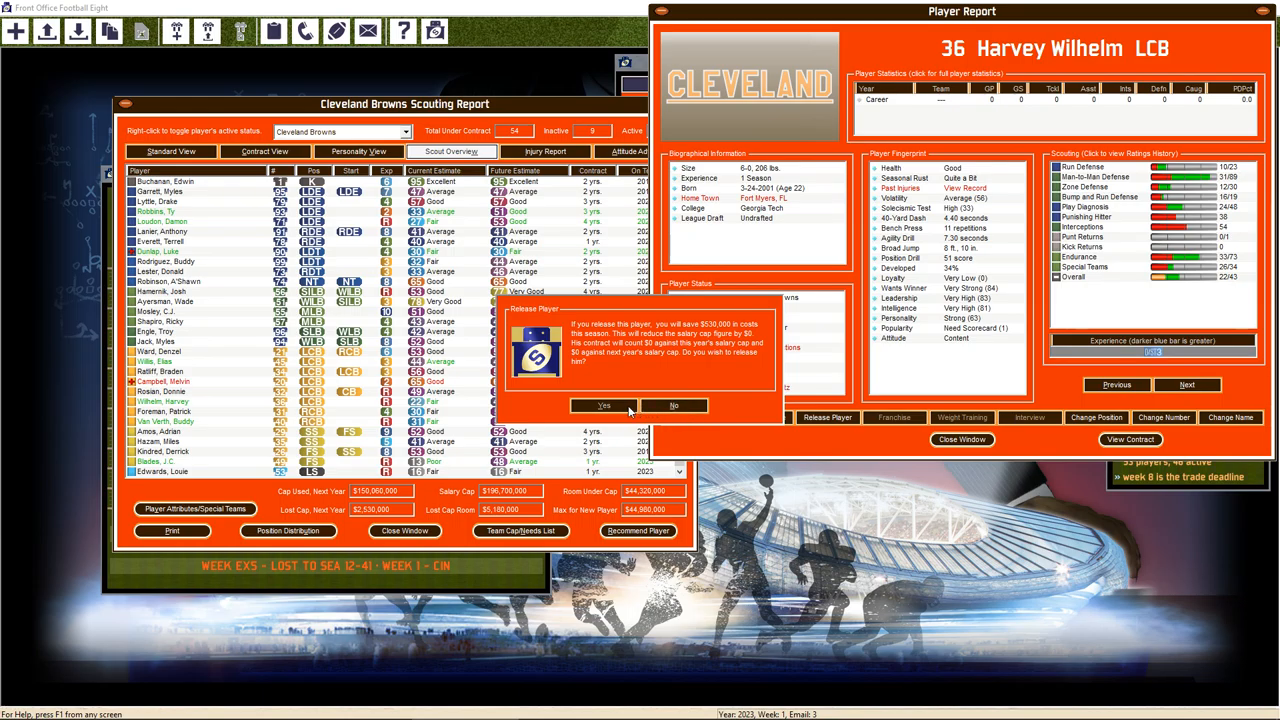
{"action": "left_click", "coordinate": [603, 405]}
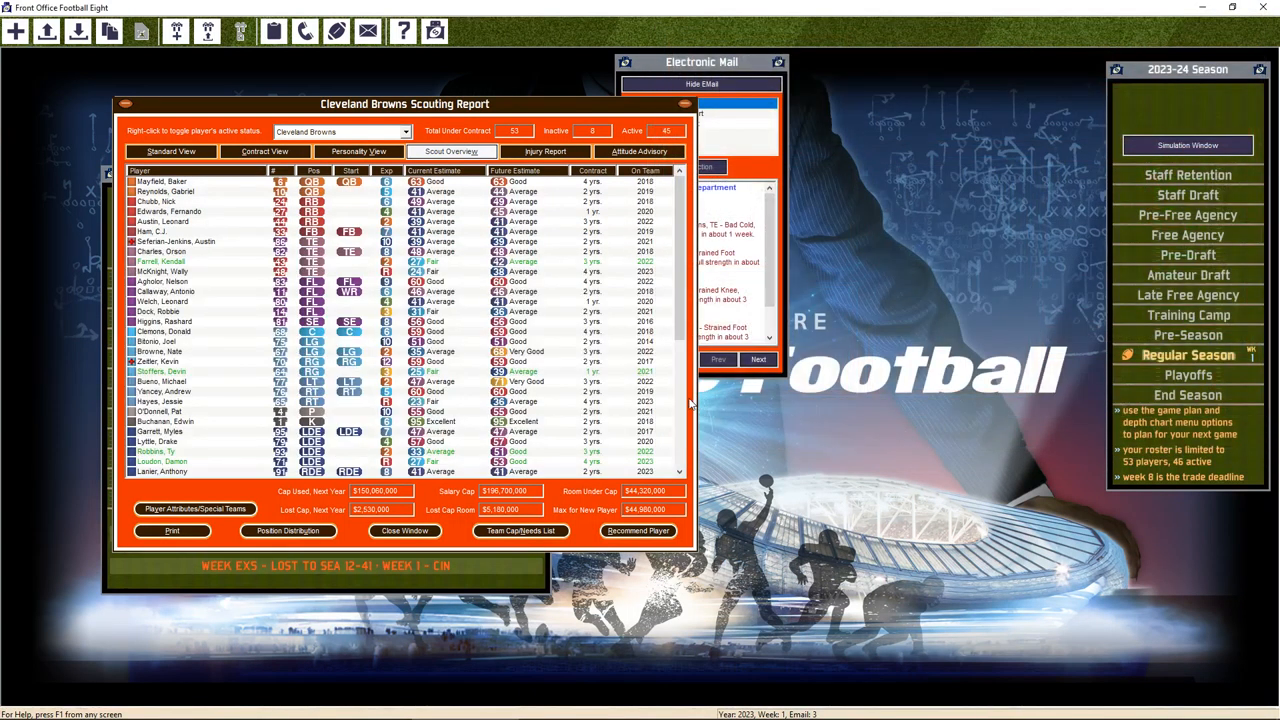
{"action": "mouse_move", "coordinate": [575, 370]}
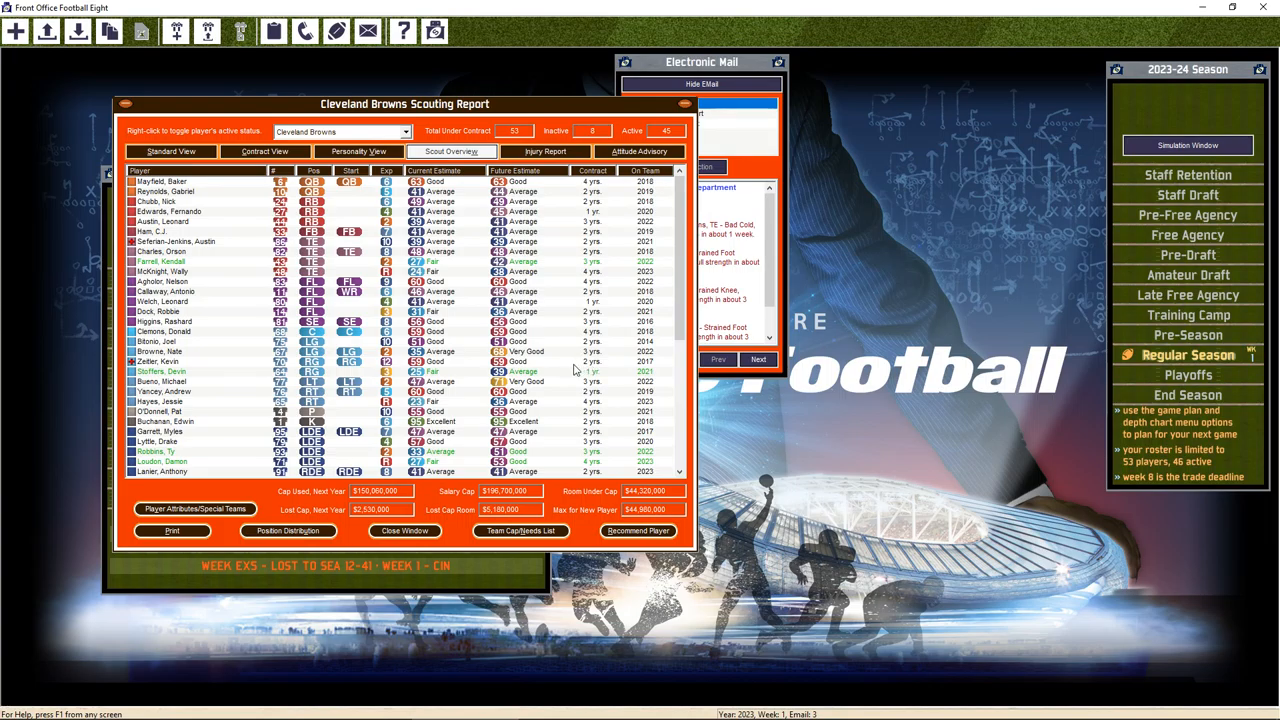
{"action": "mouse_move", "coordinate": [573, 370]}
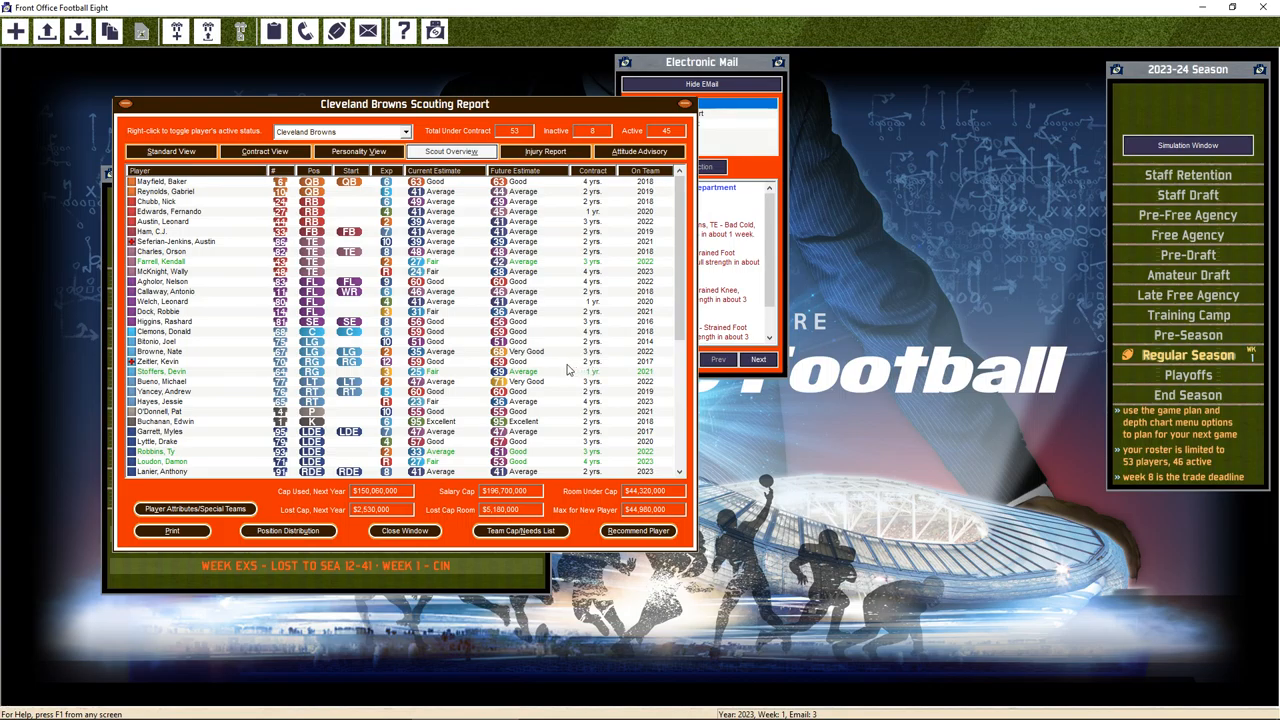
{"action": "mouse_move", "coordinate": [535, 377]}
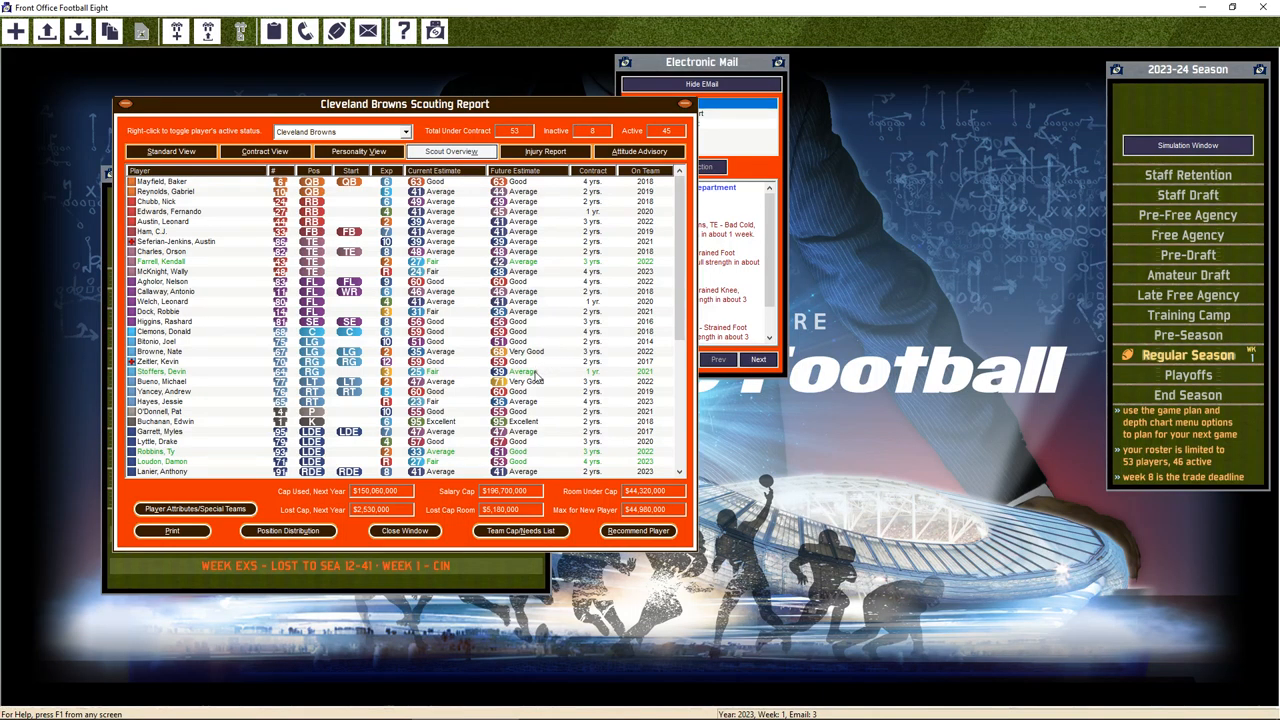
{"action": "mouse_move", "coordinate": [473, 359]}
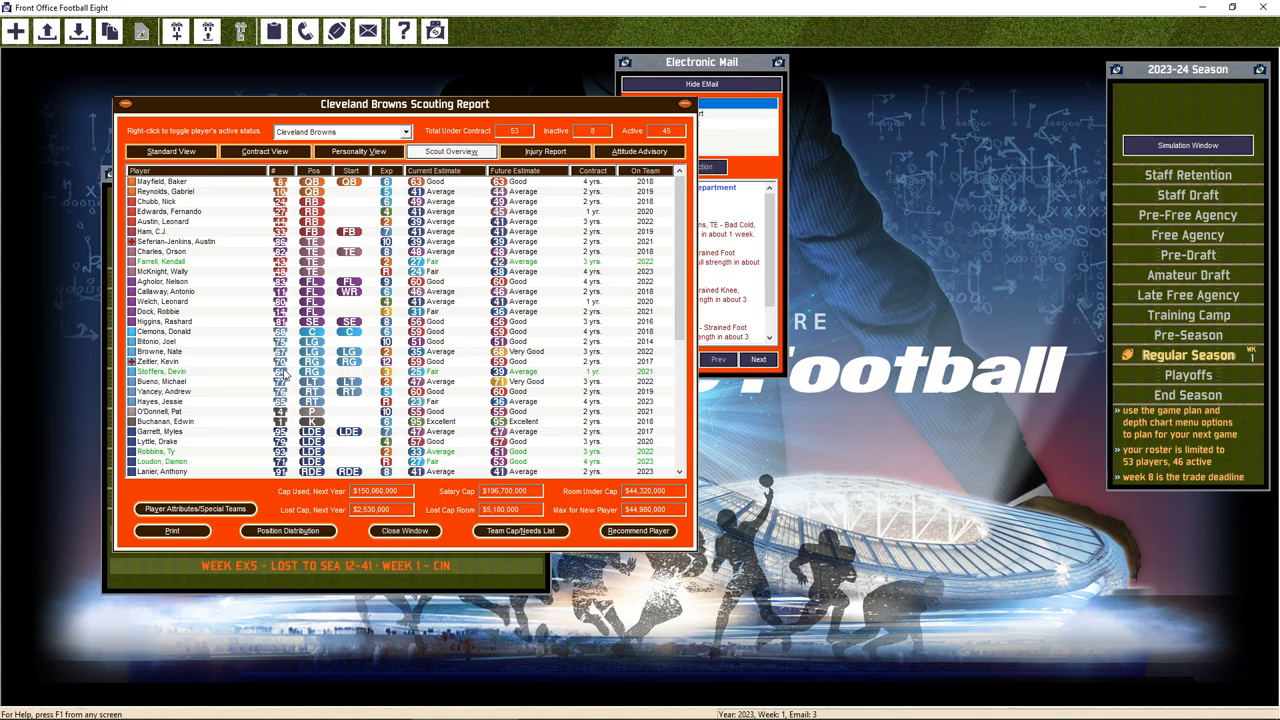
{"action": "mouse_move", "coordinate": [285, 375]}
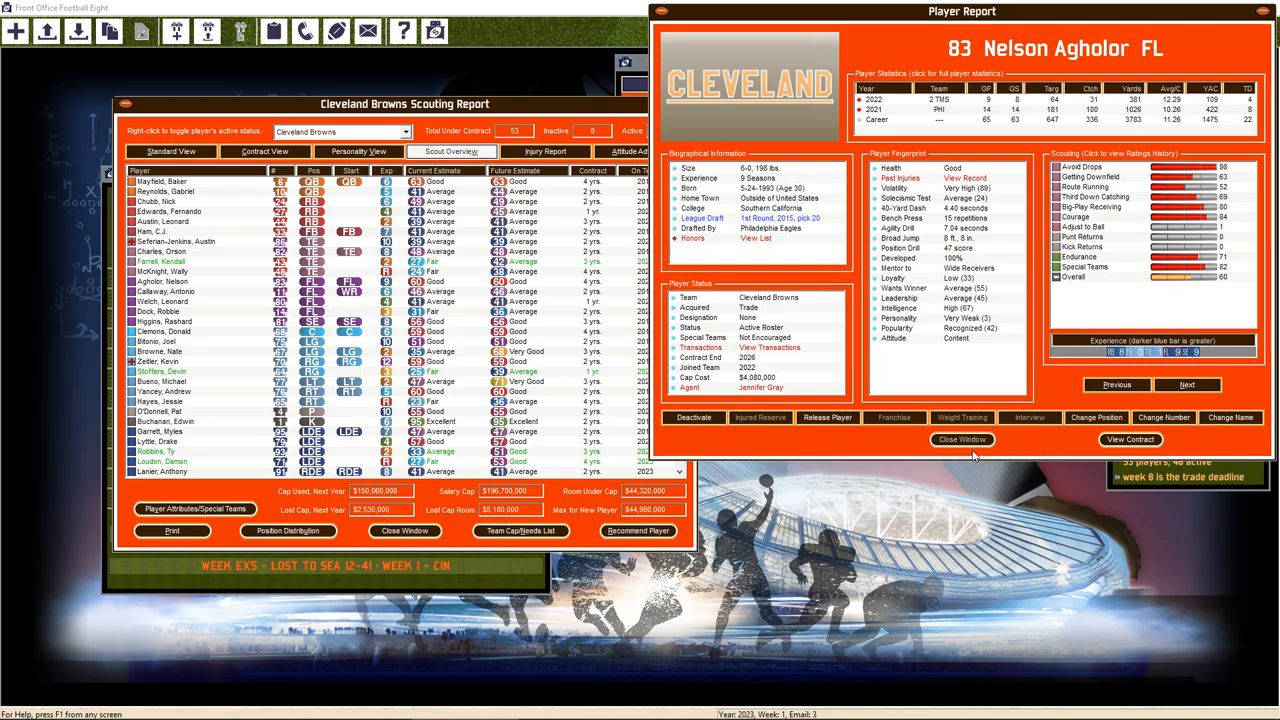
{"action": "left_click", "coordinate": [961, 439]}
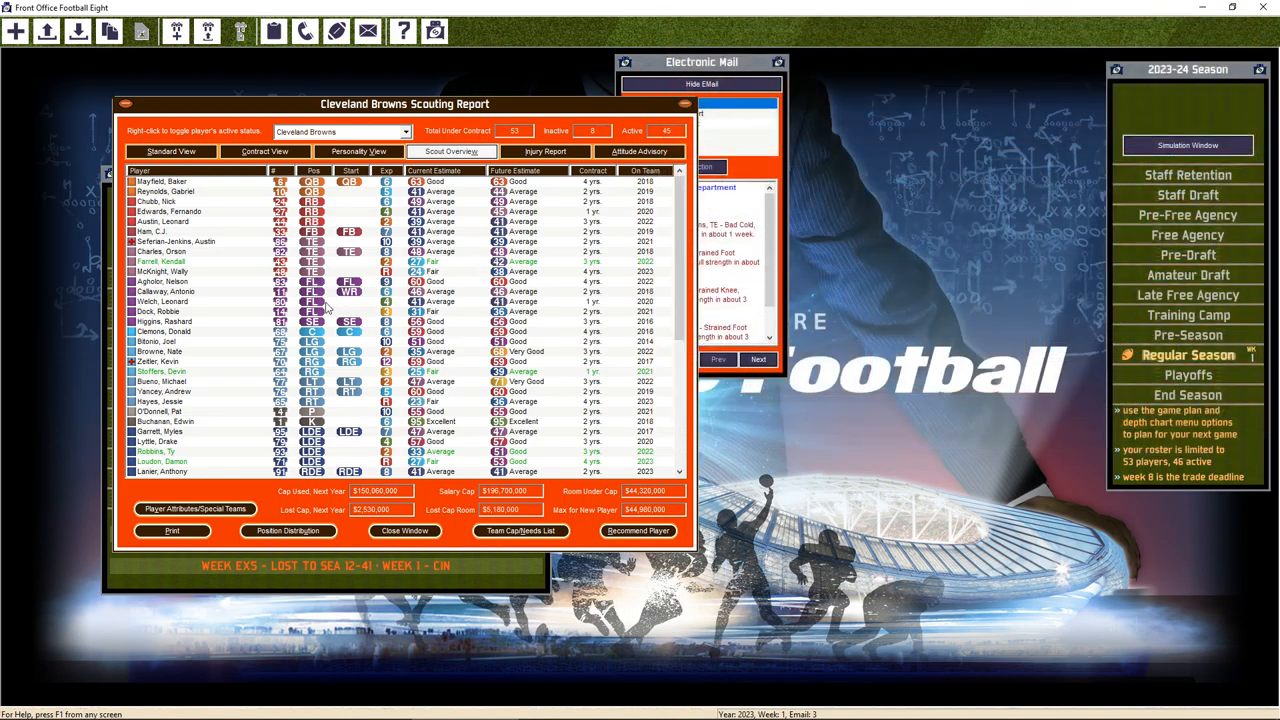
{"action": "mouse_move", "coordinate": [210, 200]}
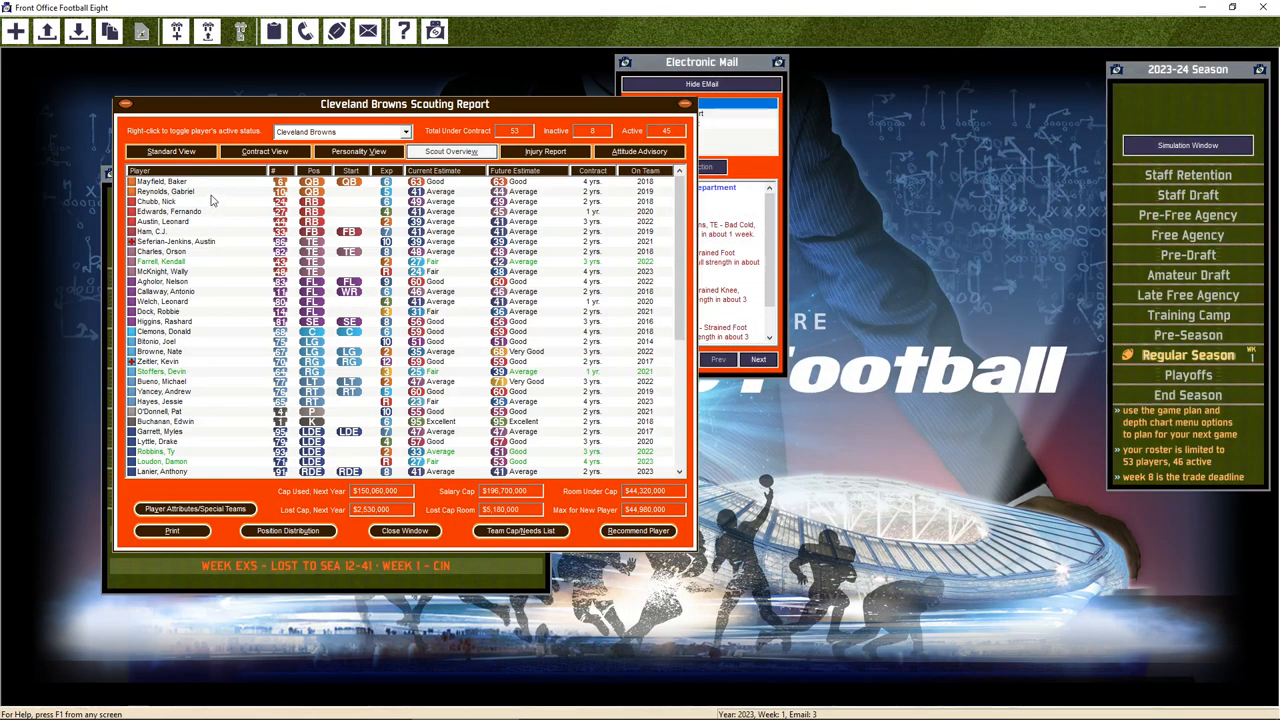
{"action": "mouse_move", "coordinate": [204, 214]}
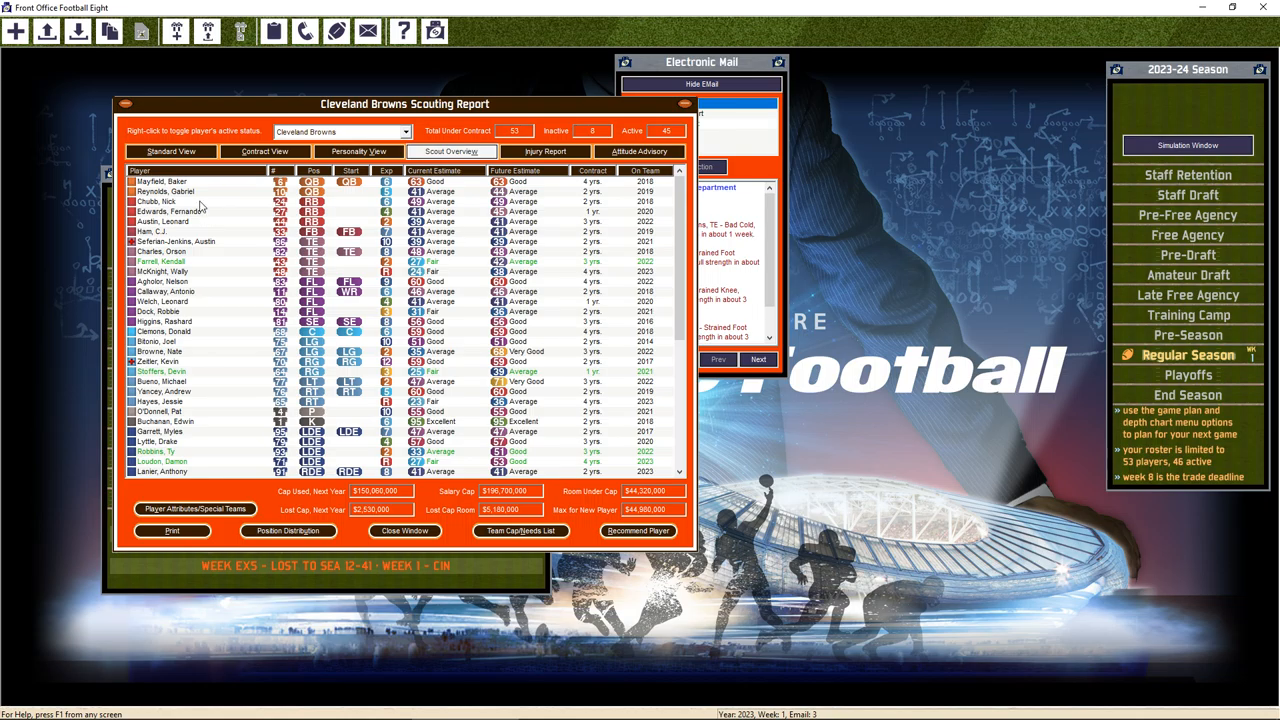
{"action": "double_click", "coordinate": [160, 181]}
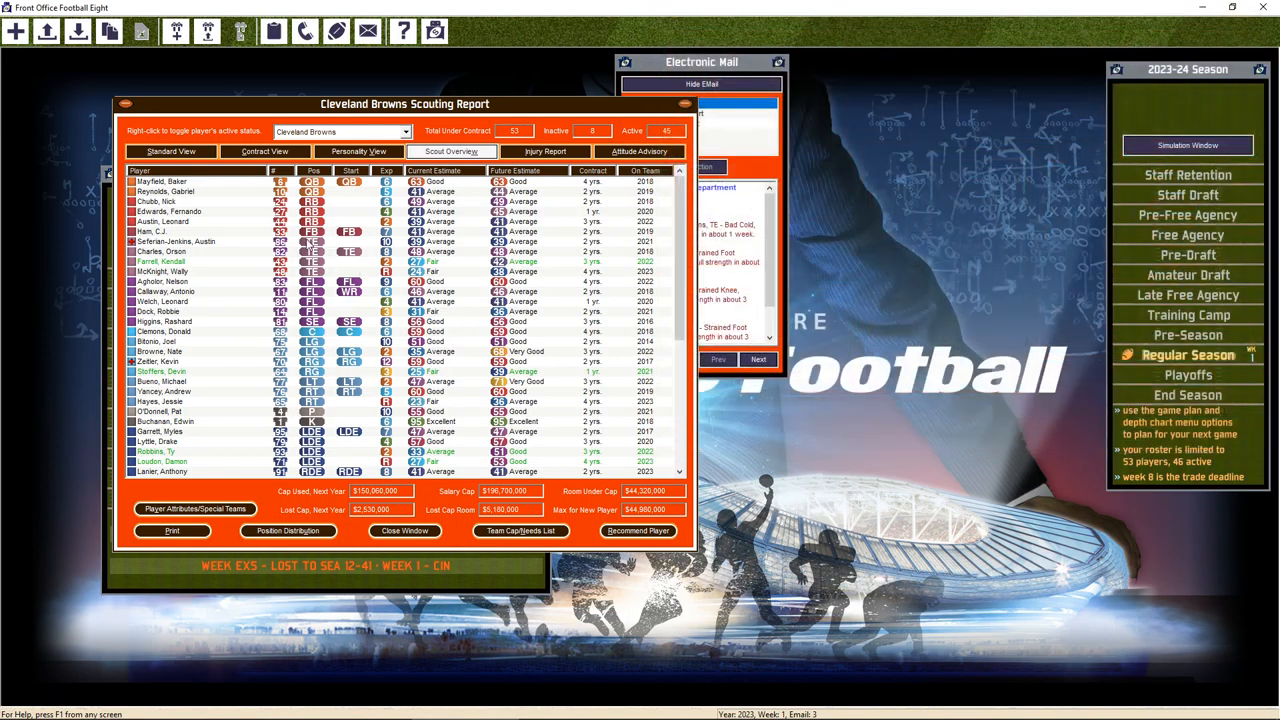
{"action": "mouse_move", "coordinate": [258, 283]}
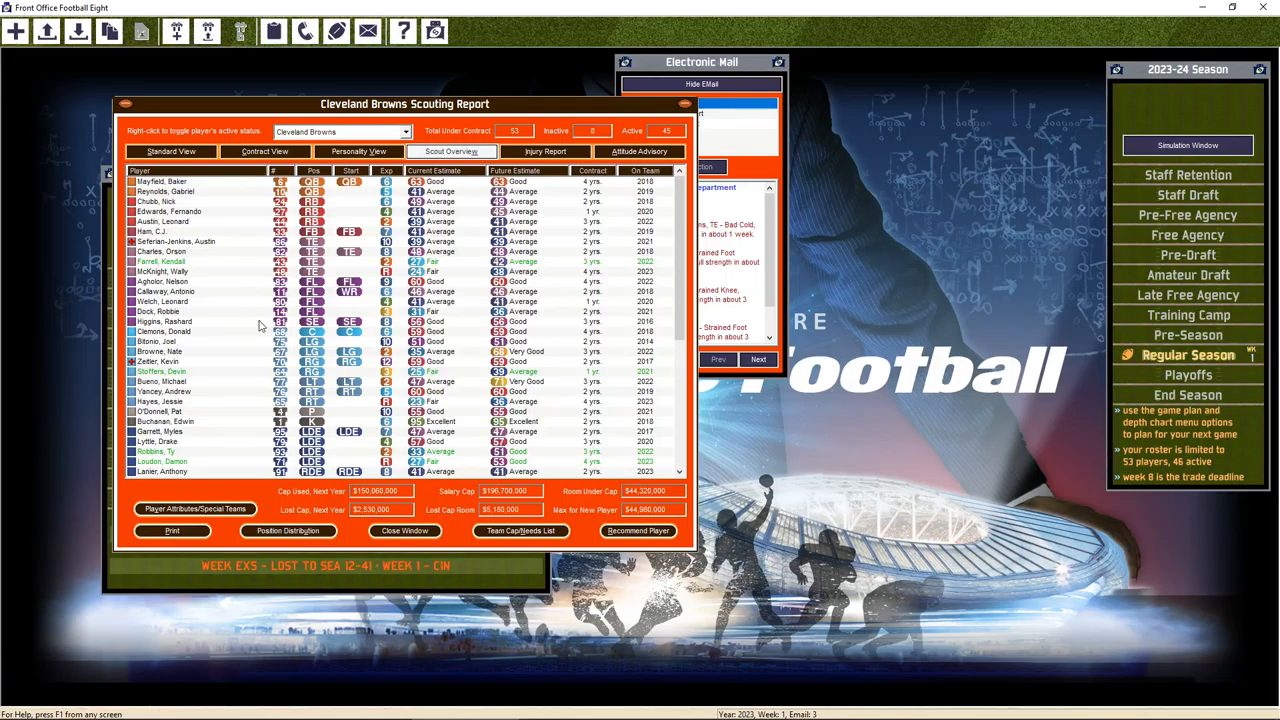
{"action": "mouse_move", "coordinate": [247, 353]}
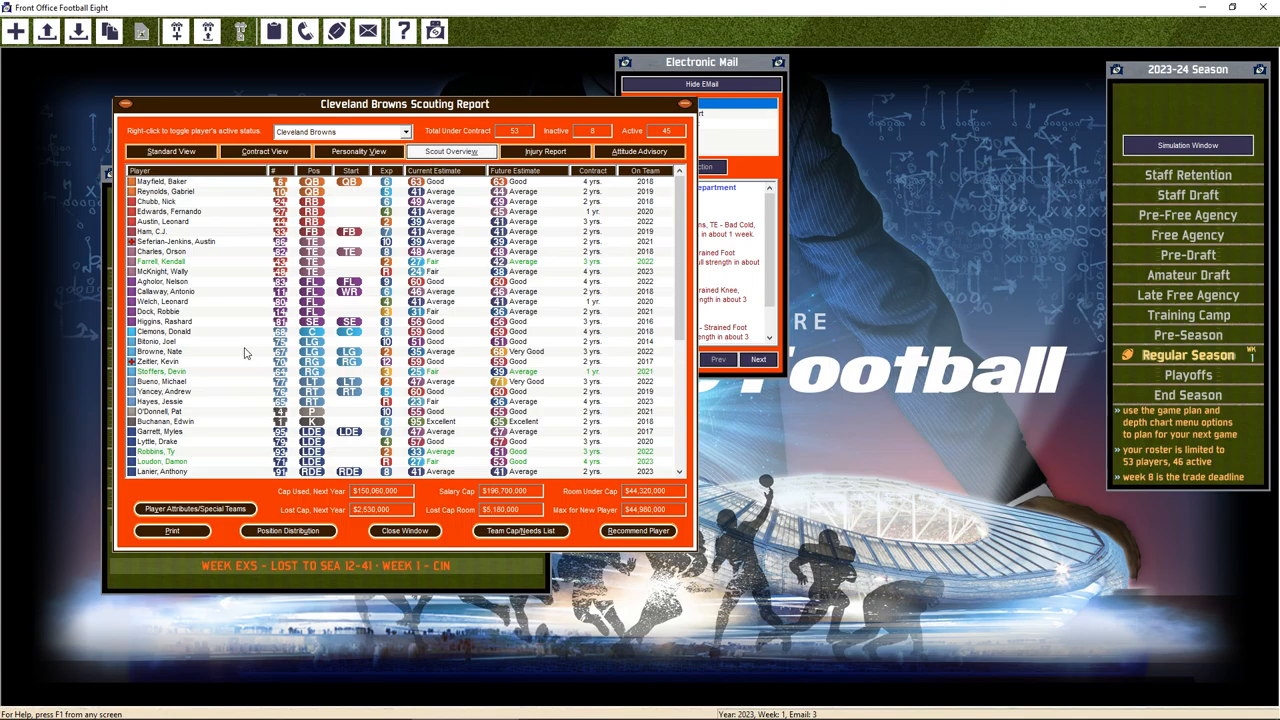
{"action": "mouse_move", "coordinate": [233, 367]}
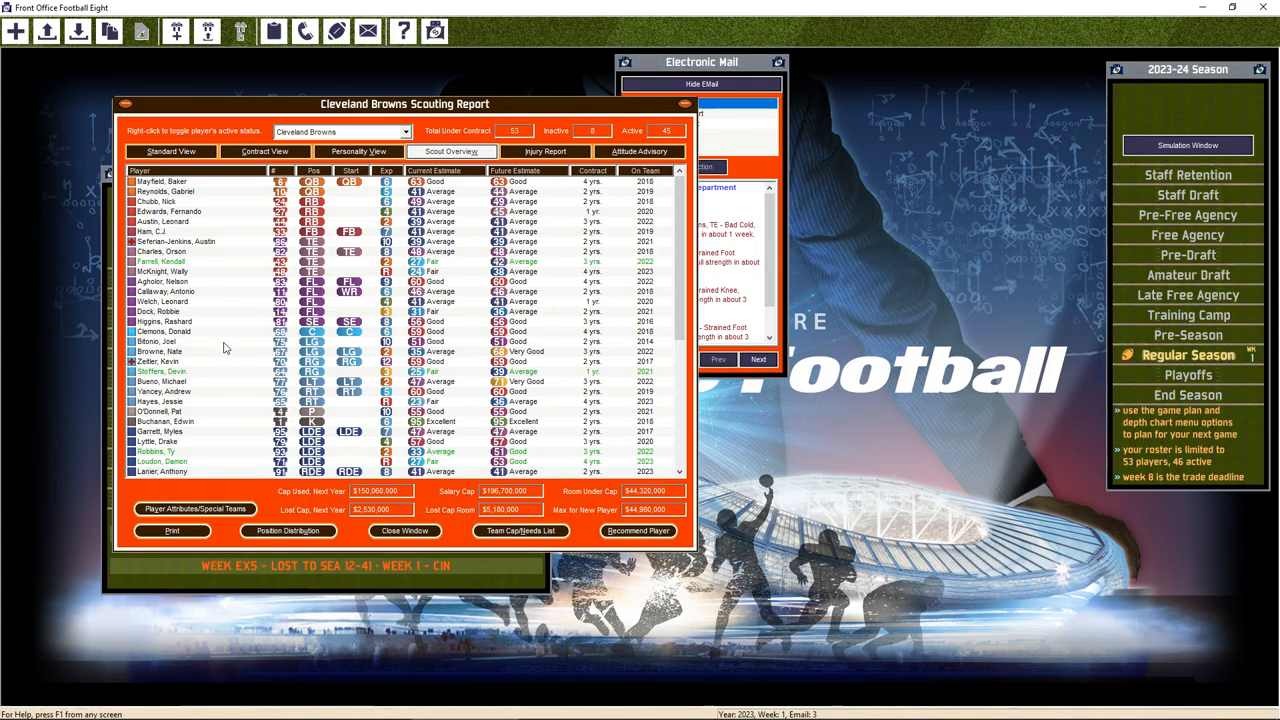
{"action": "scroll", "scroll_direction": "down", "scroll_amount": 3}
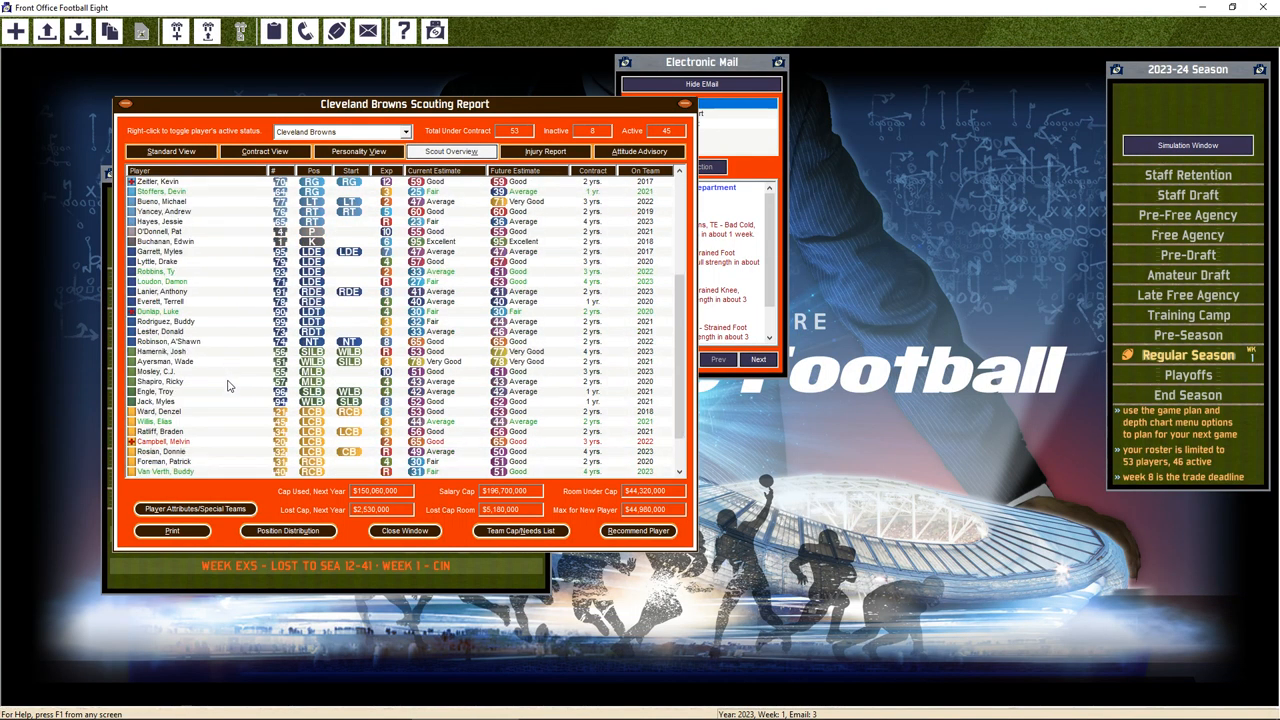
{"action": "scroll", "scroll_direction": "down", "scroll_amount": 3}
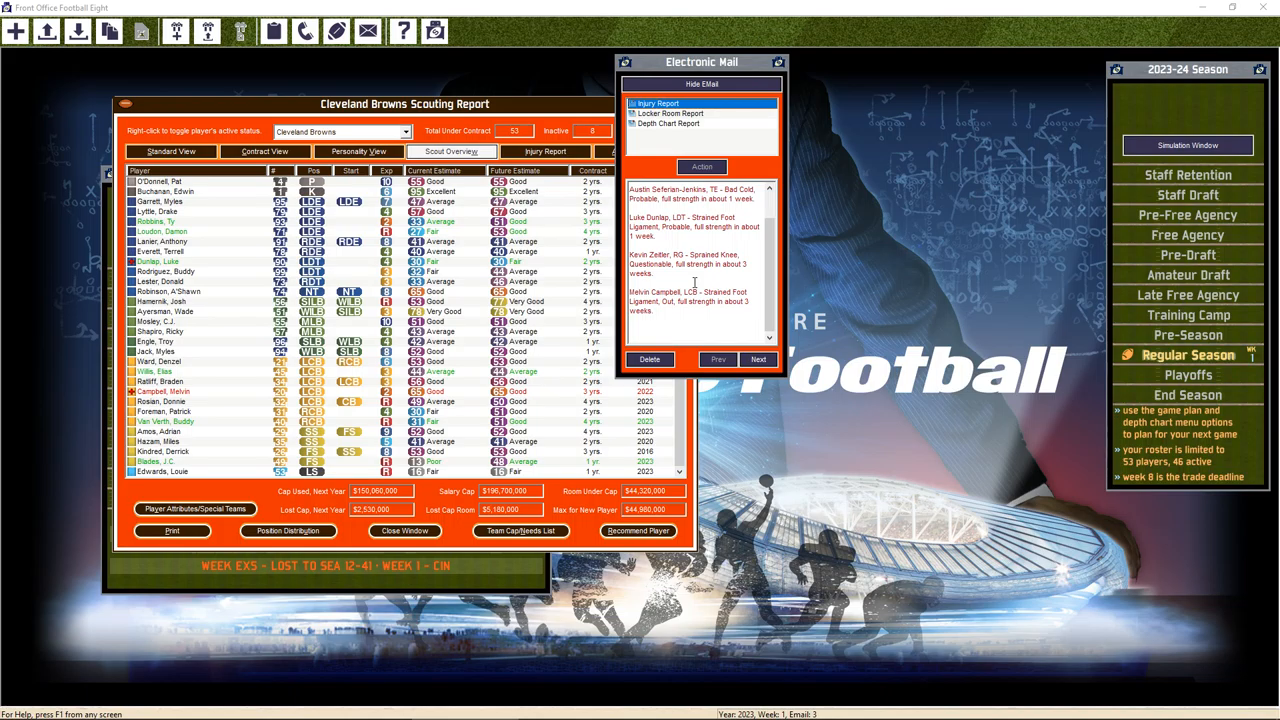
{"action": "mouse_move", "coordinate": [207, 105]}
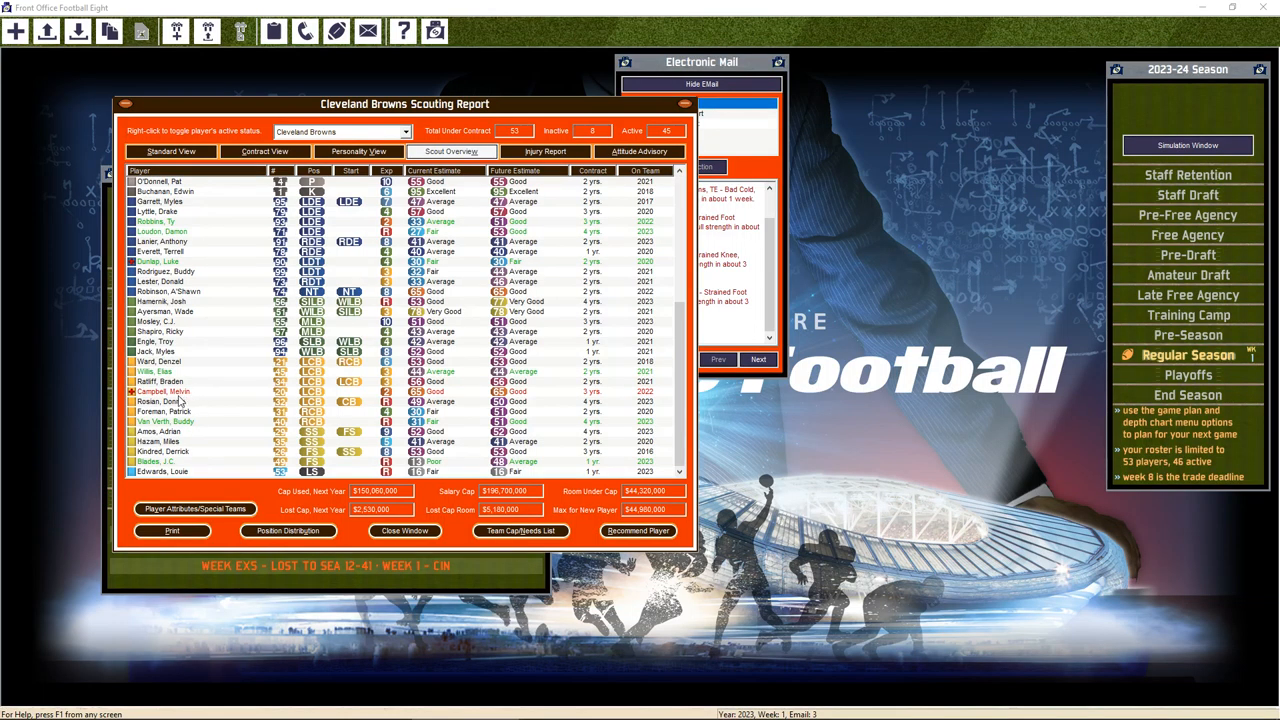
{"action": "double_click", "coordinate": [160, 390]}
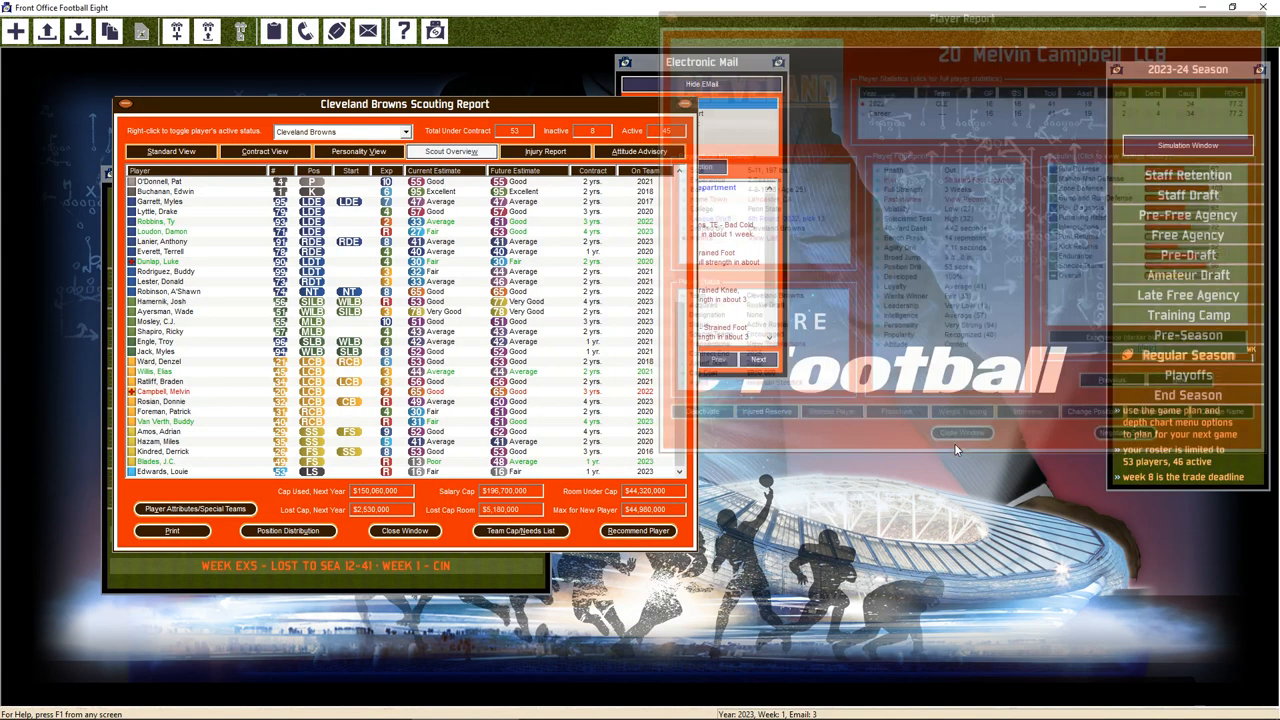
{"action": "left_click", "coordinate": [961, 432]}
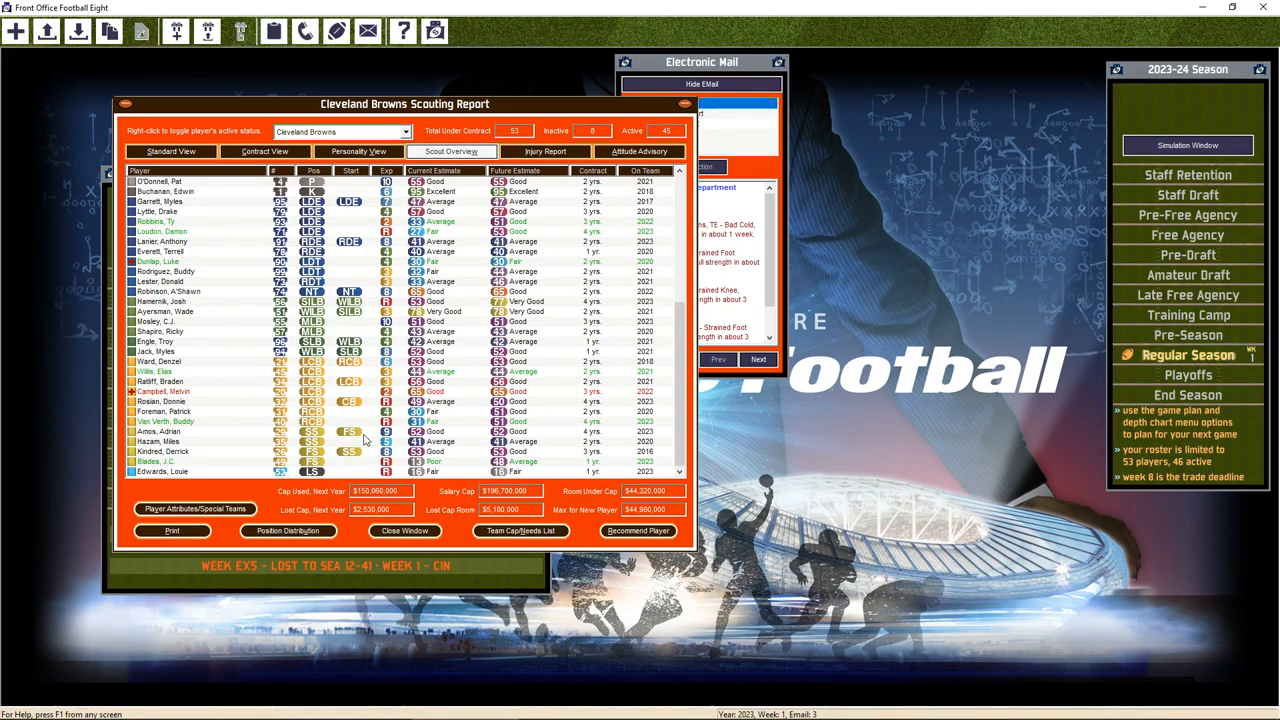
{"action": "mouse_move", "coordinate": [203, 432]}
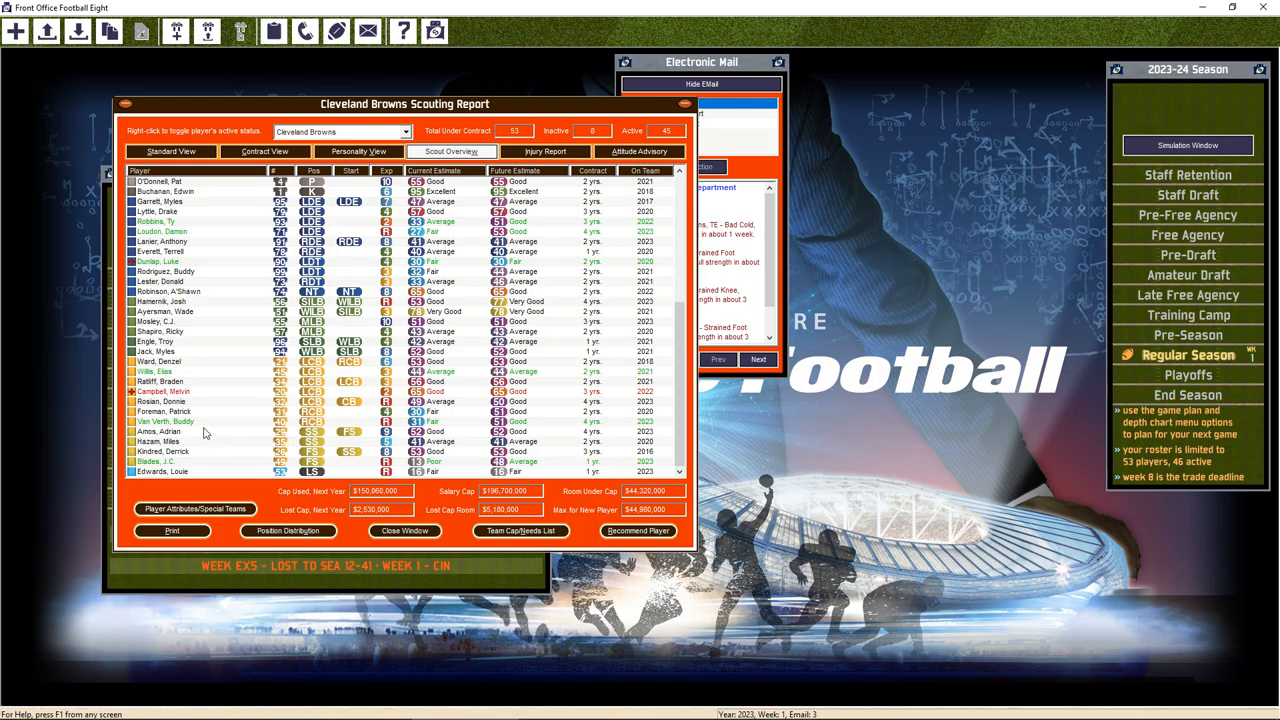
{"action": "mouse_move", "coordinate": [183, 461]}
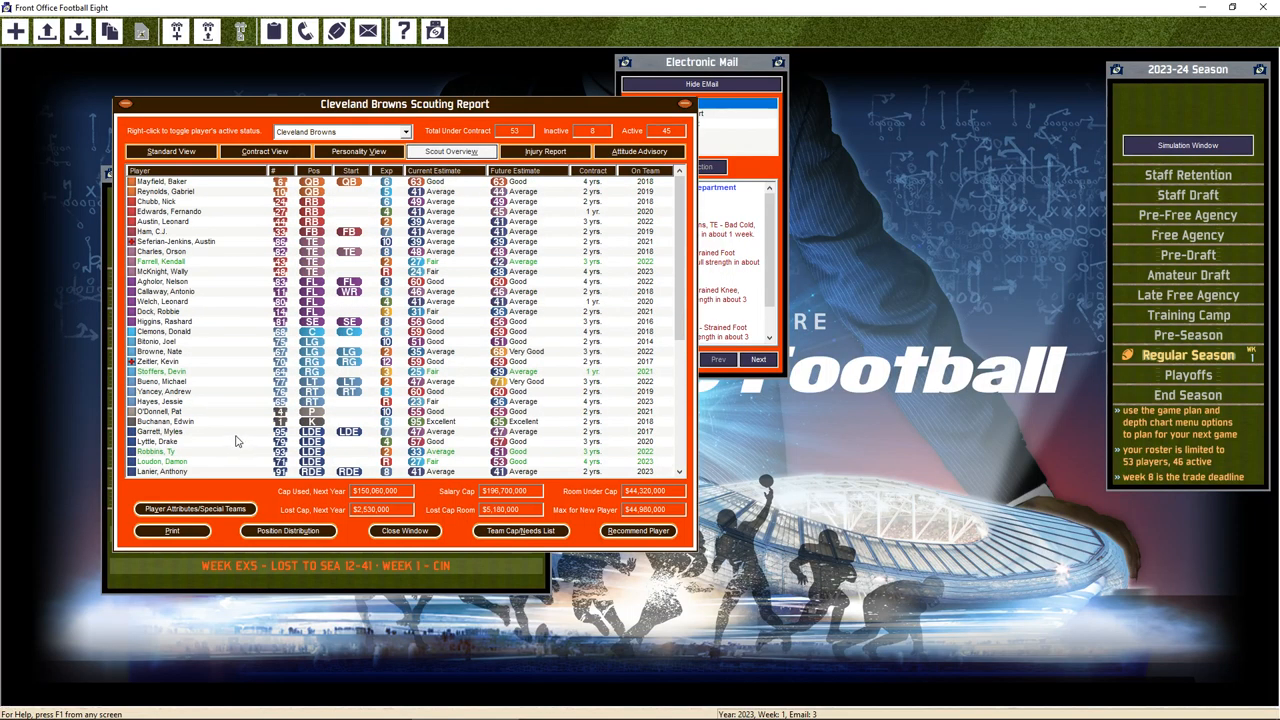
{"action": "scroll", "scroll_direction": "down", "scroll_amount": 3}
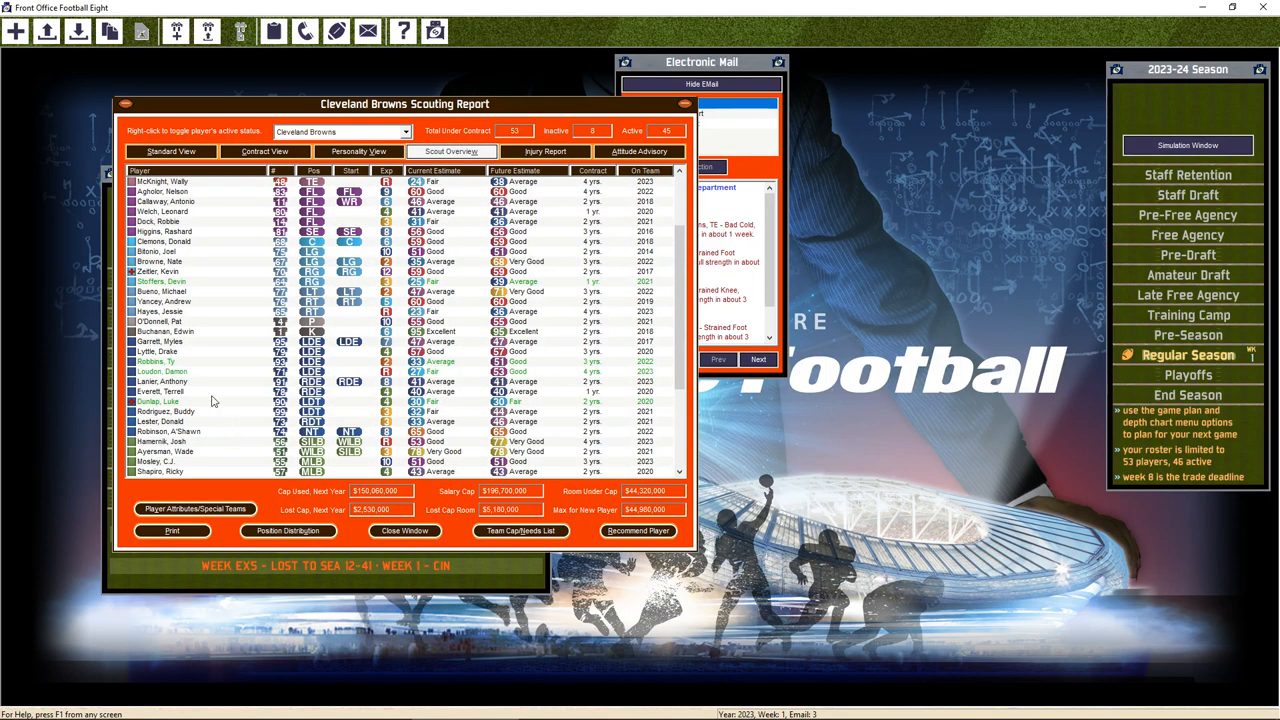
{"action": "scroll", "scroll_direction": "down", "scroll_amount": 3}
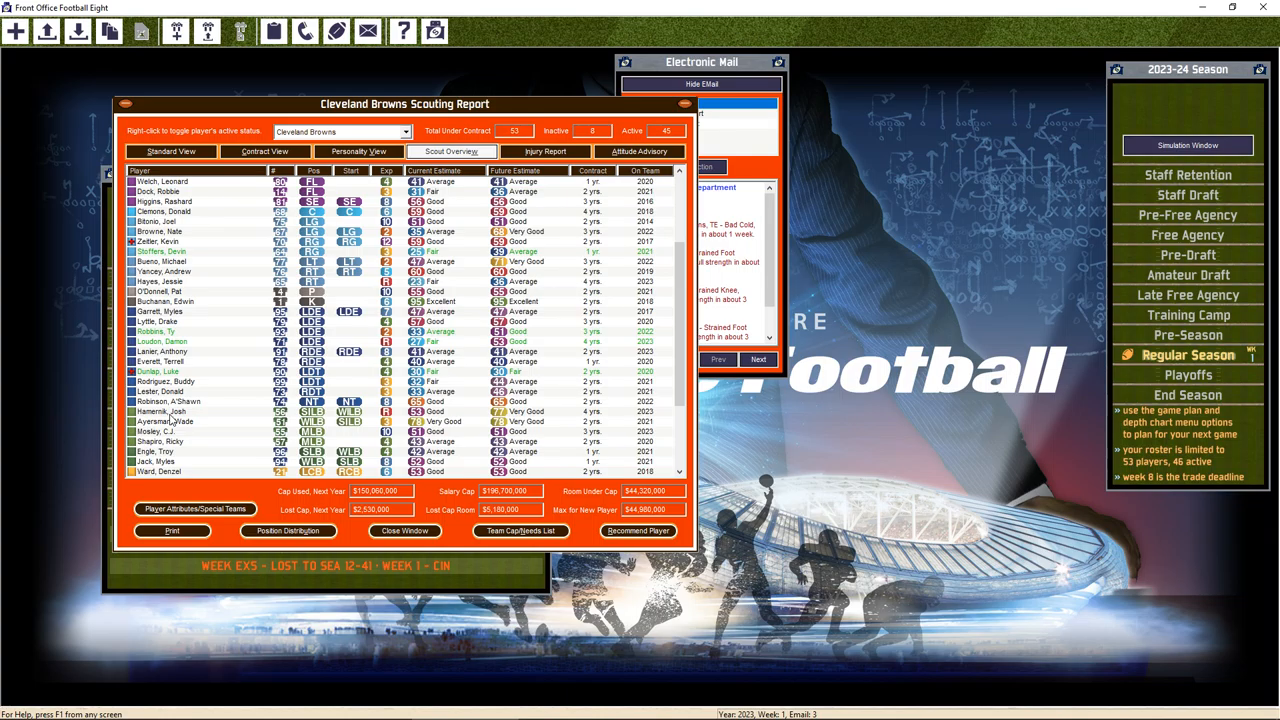
{"action": "double_click", "coordinate": [183, 411]}
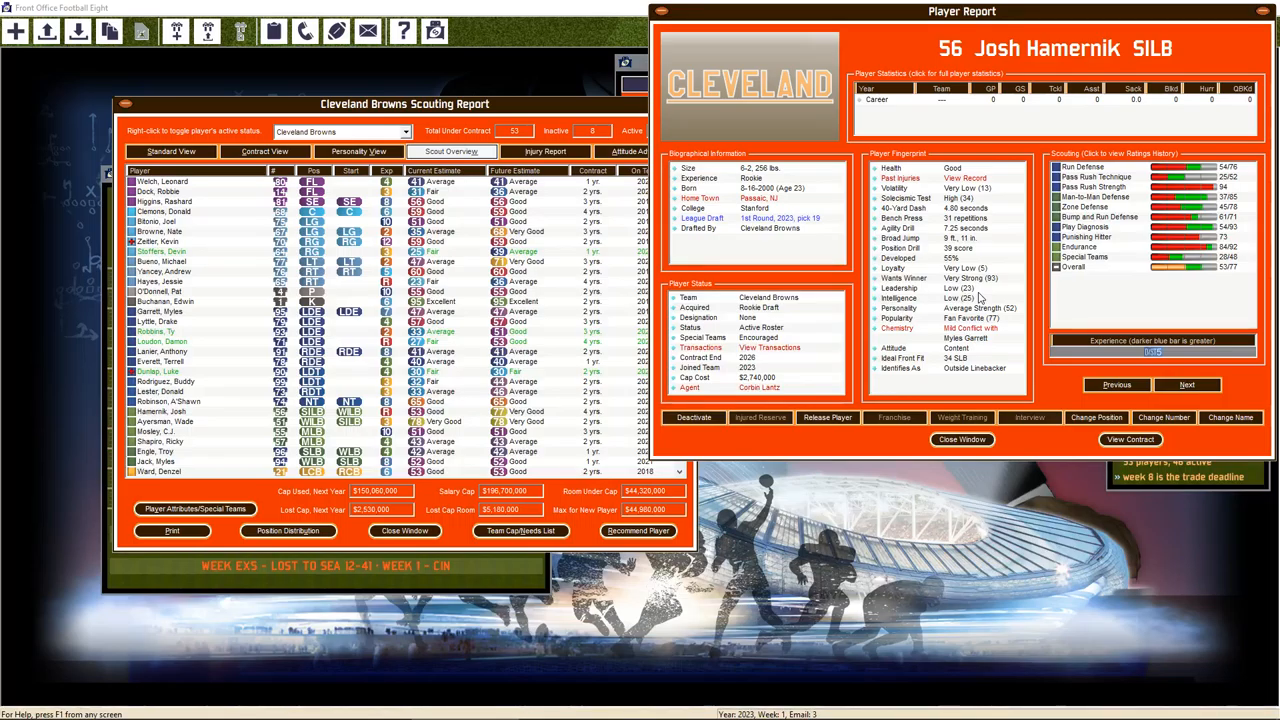
{"action": "mouse_move", "coordinate": [1008, 362]}
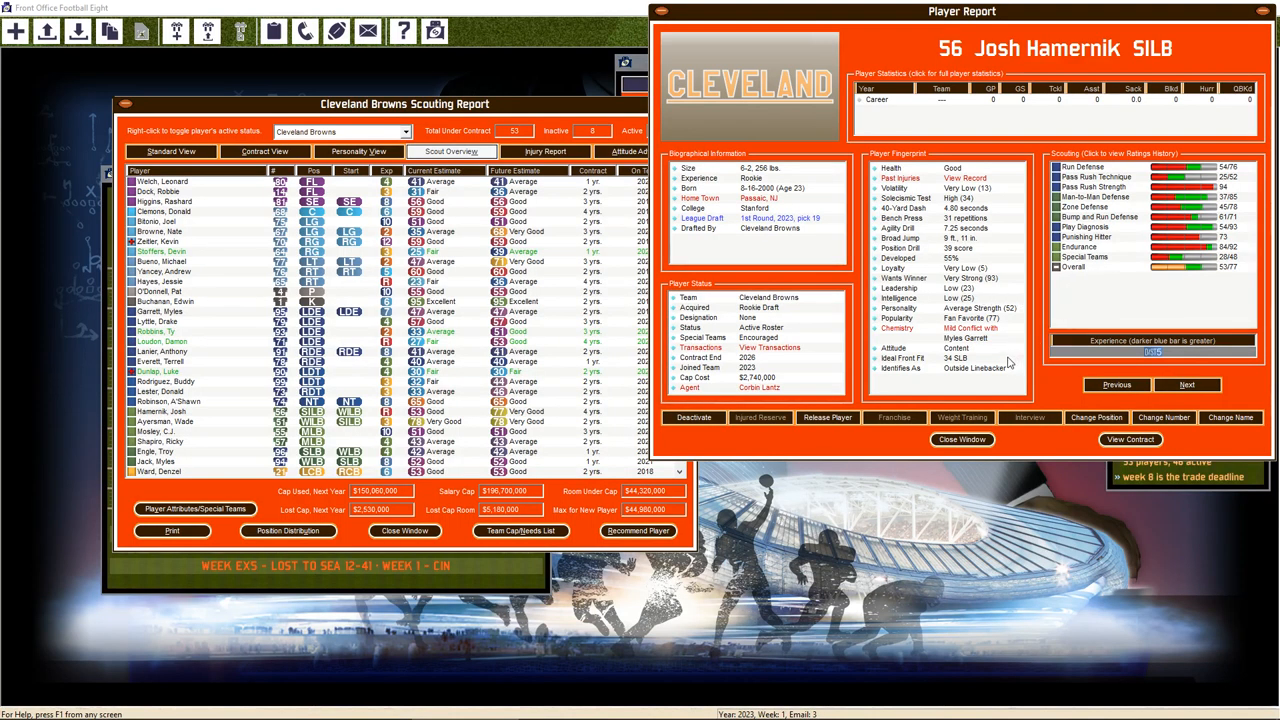
{"action": "mouse_move", "coordinate": [1136, 293]}
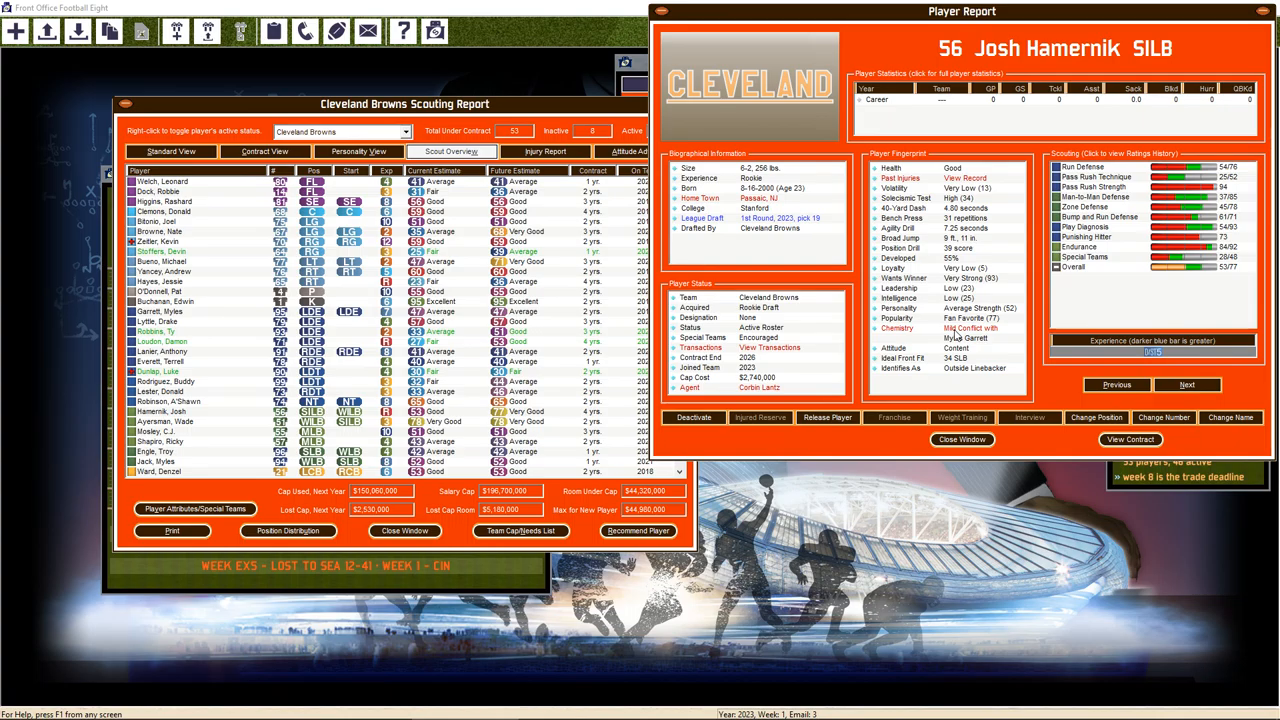
{"action": "mouse_move", "coordinate": [940, 343]}
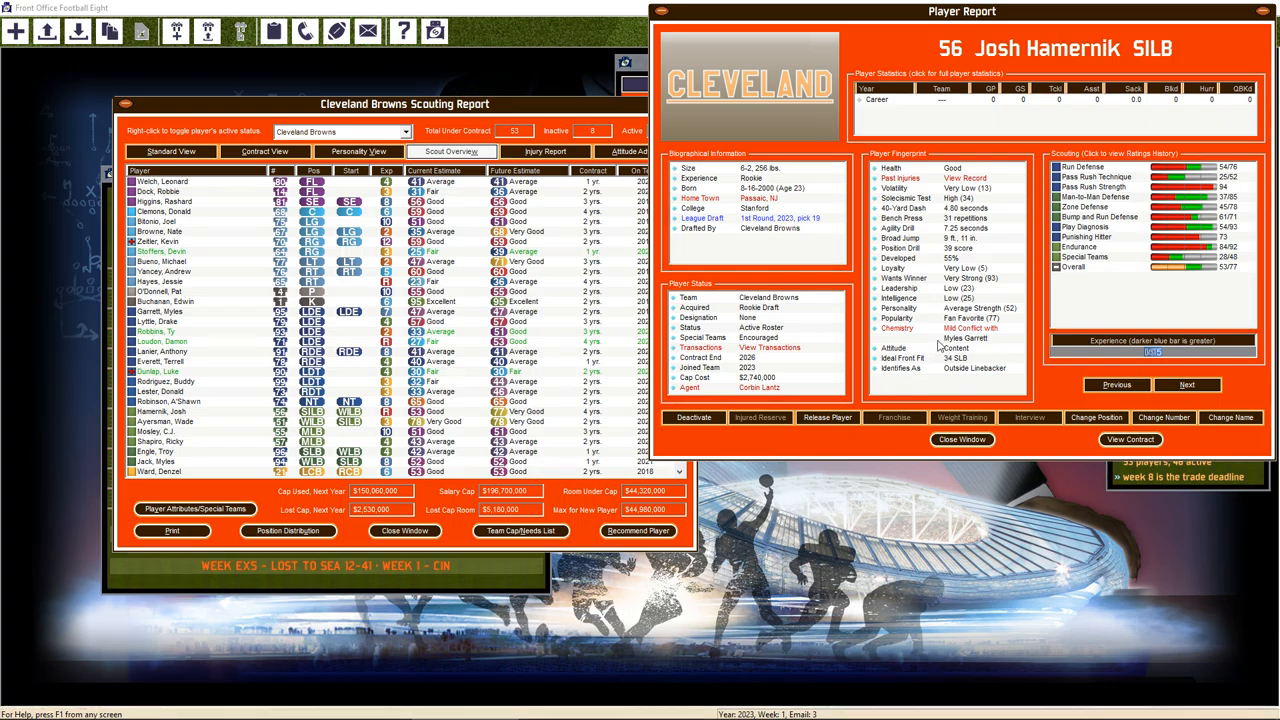
{"action": "mouse_move", "coordinate": [955, 335]}
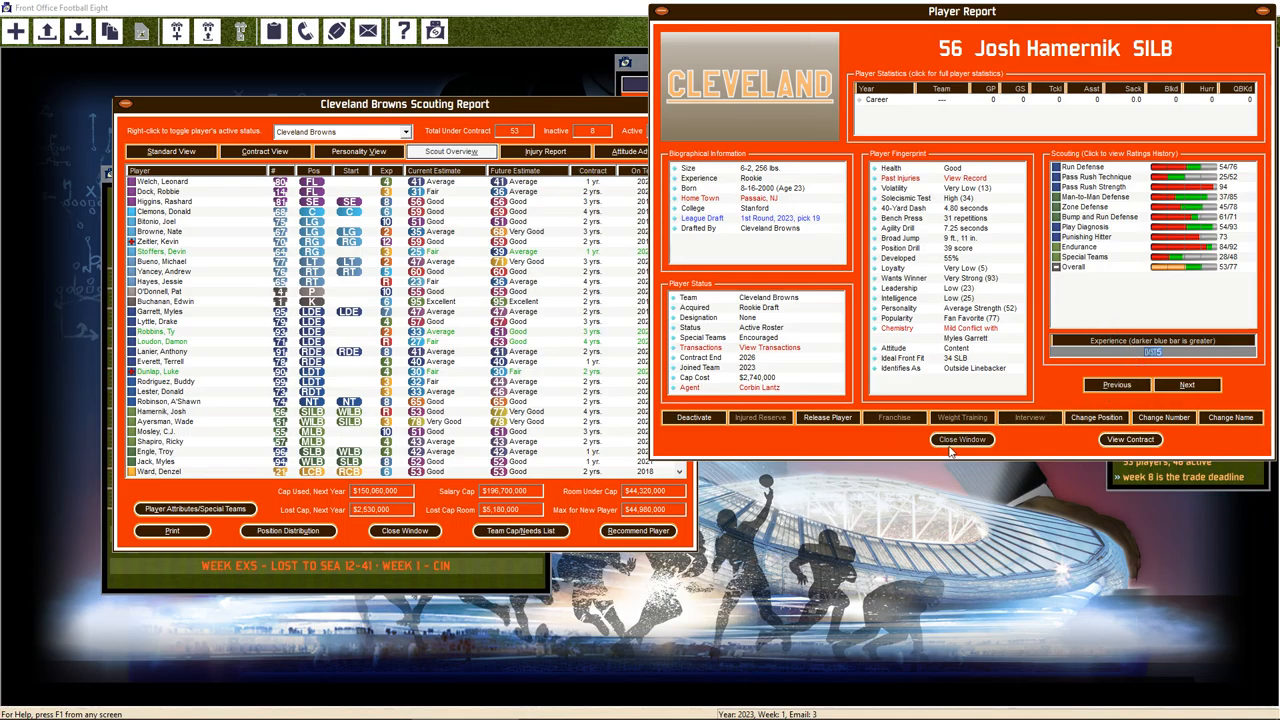
{"action": "left_click", "coordinate": [961, 439]}
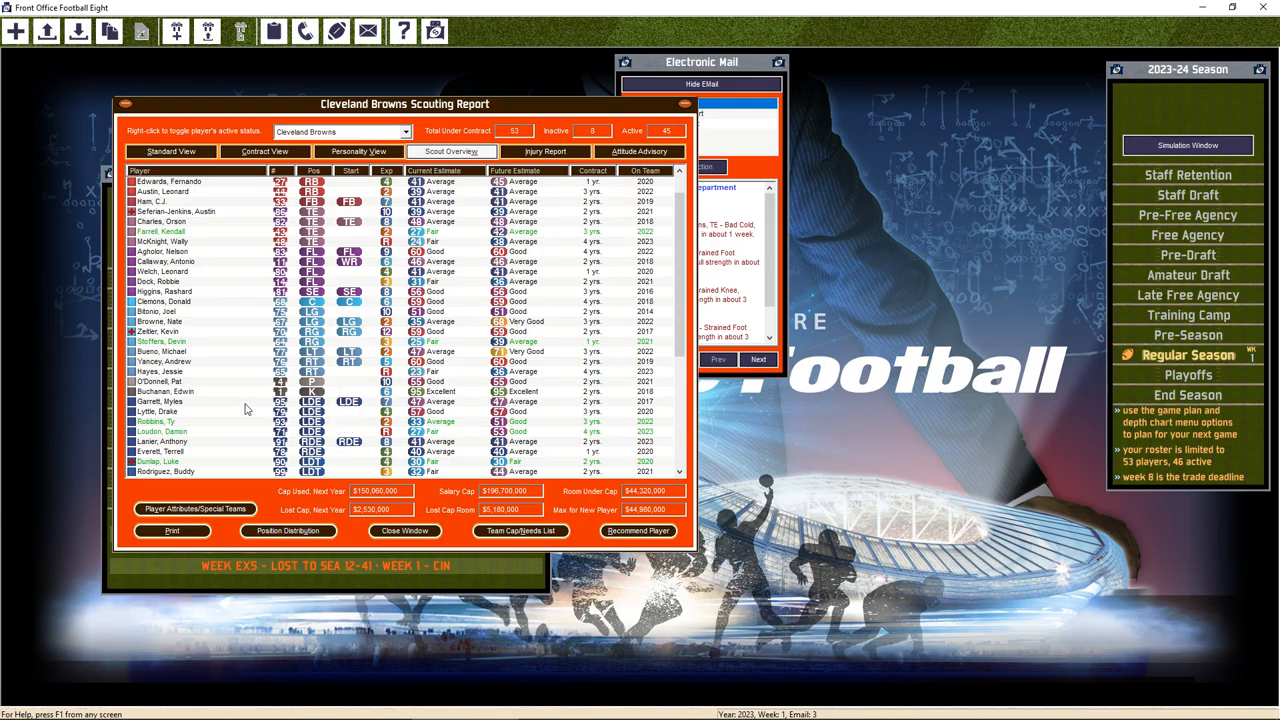
{"action": "double_click", "coordinate": [155, 411]}
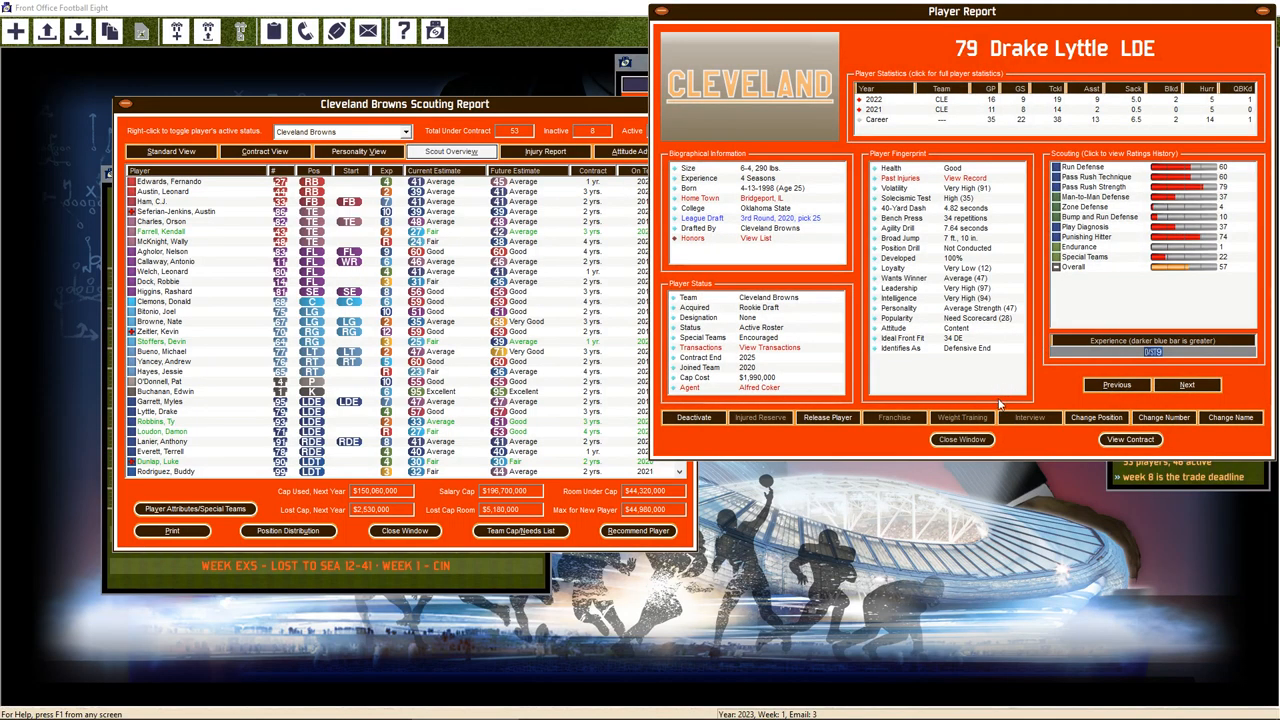
{"action": "mouse_move", "coordinate": [1160, 252]}
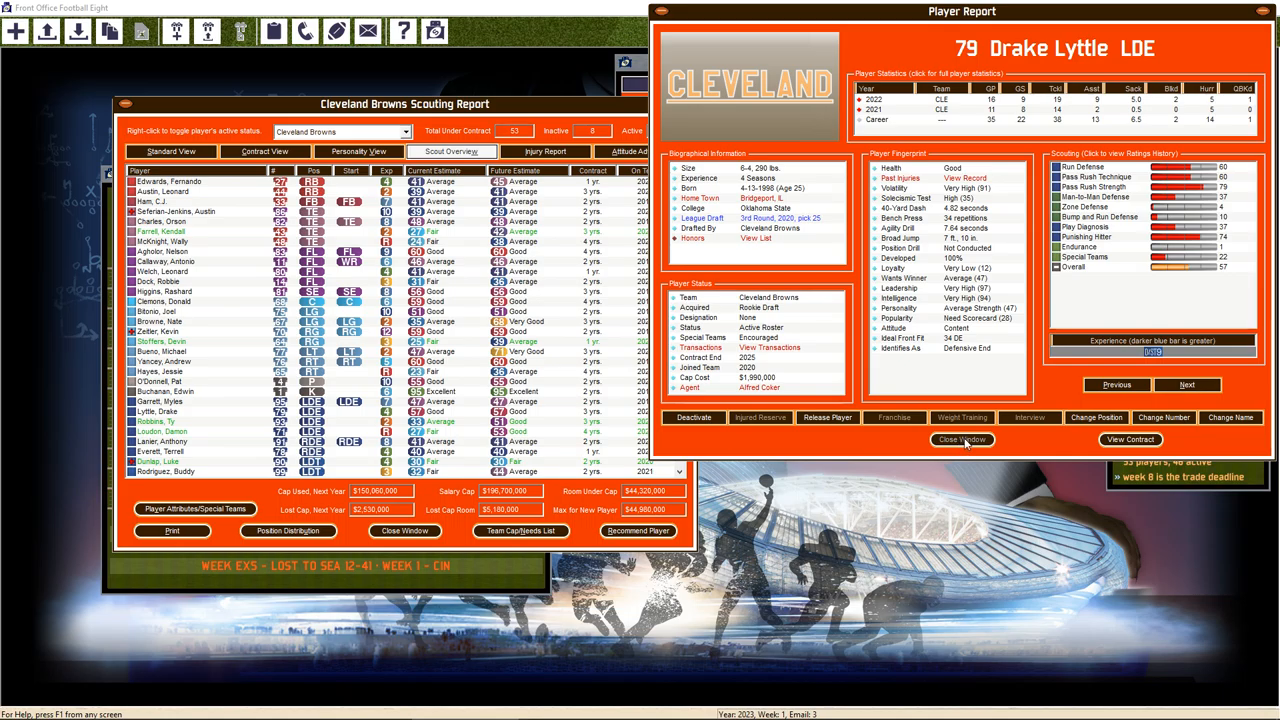
{"action": "left_click", "coordinate": [962, 439]}
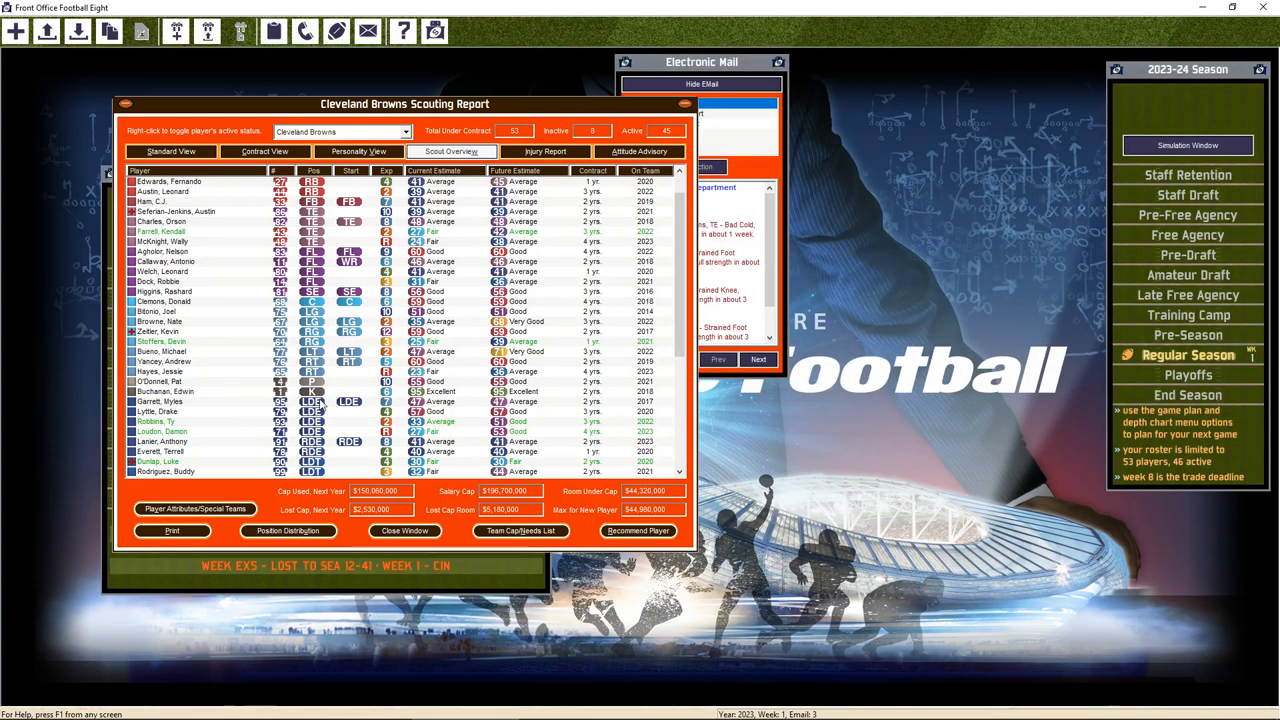
{"action": "mouse_move", "coordinate": [200, 414]}
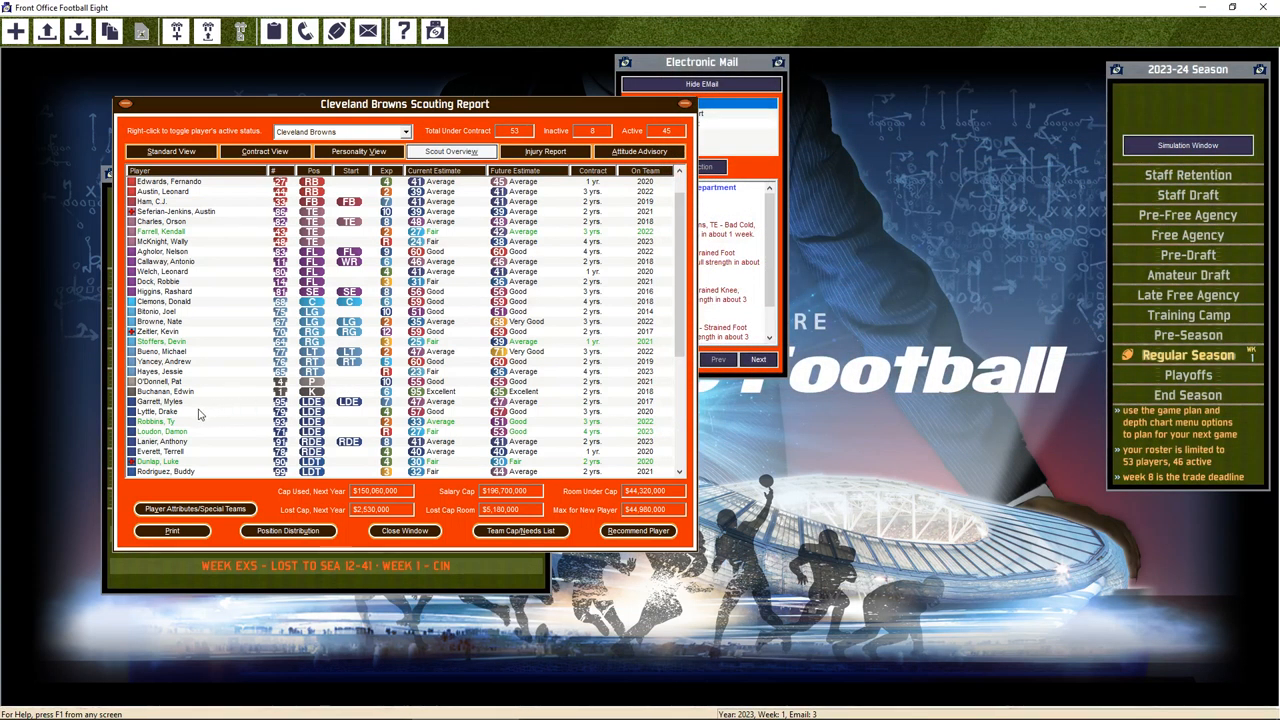
{"action": "scroll", "scroll_direction": "down", "scroll_amount": 3}
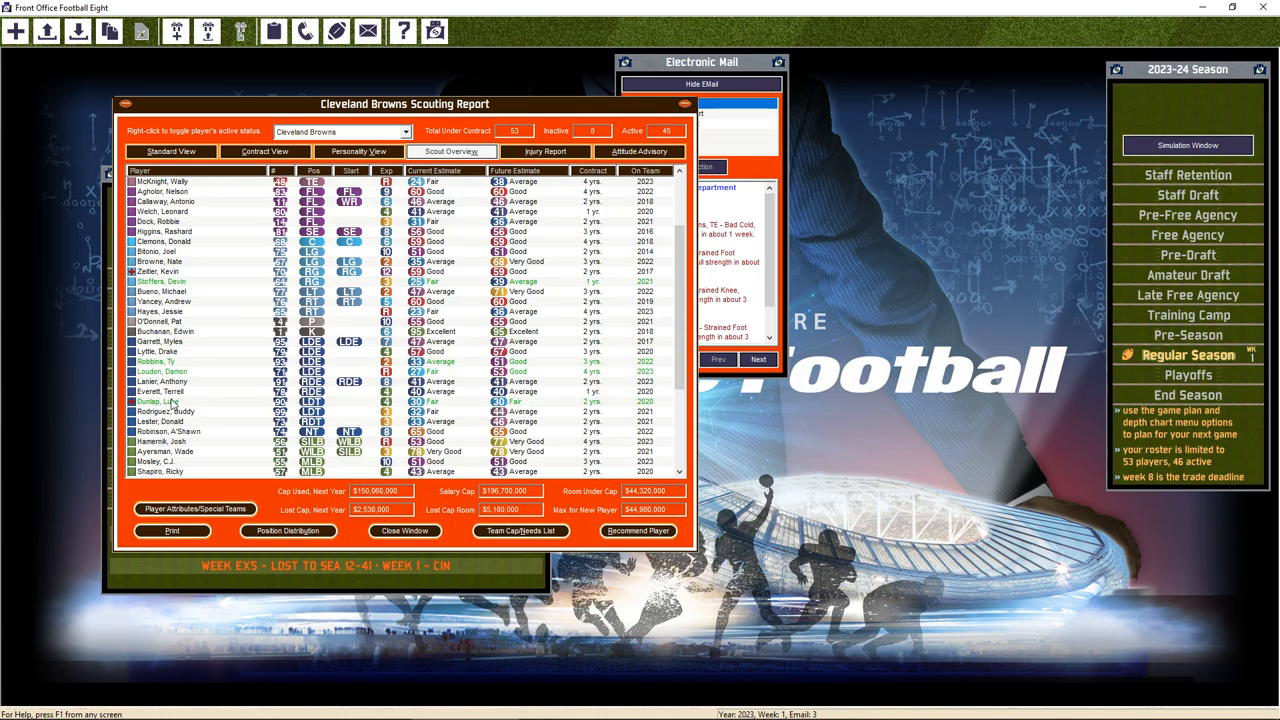
{"action": "double_click", "coordinate": [160, 401]}
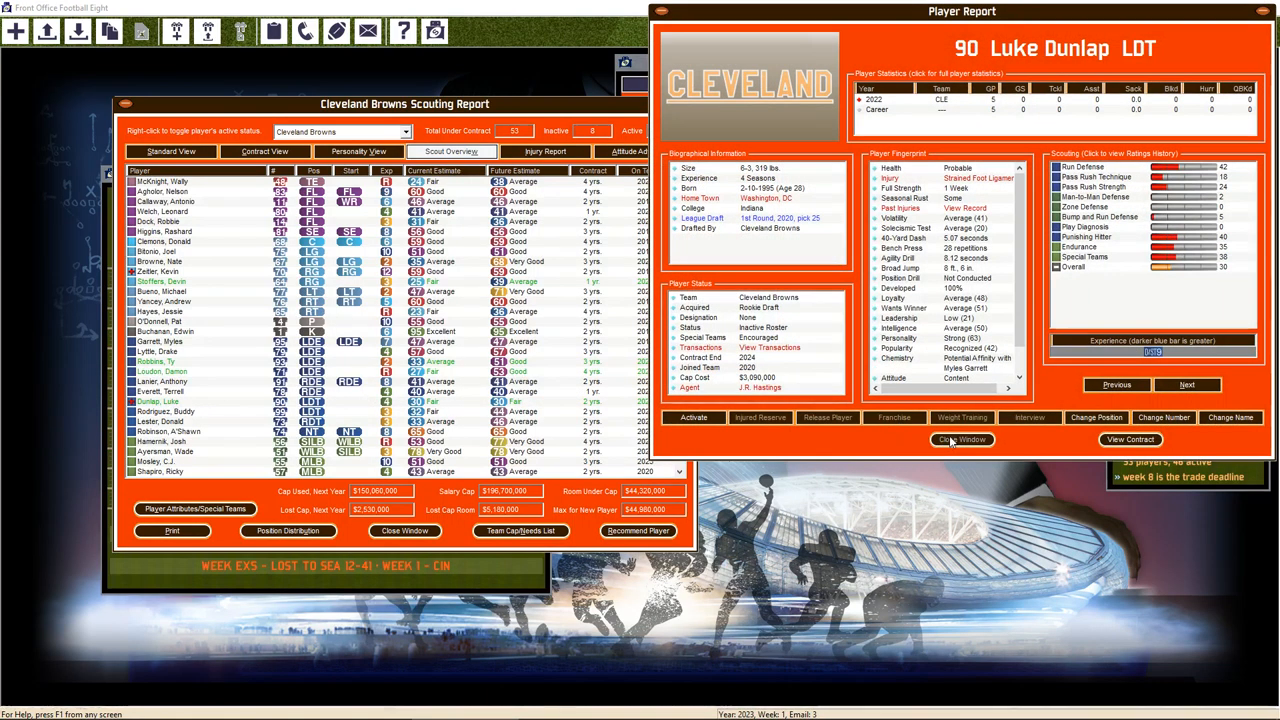
{"action": "left_click", "coordinate": [961, 439]}
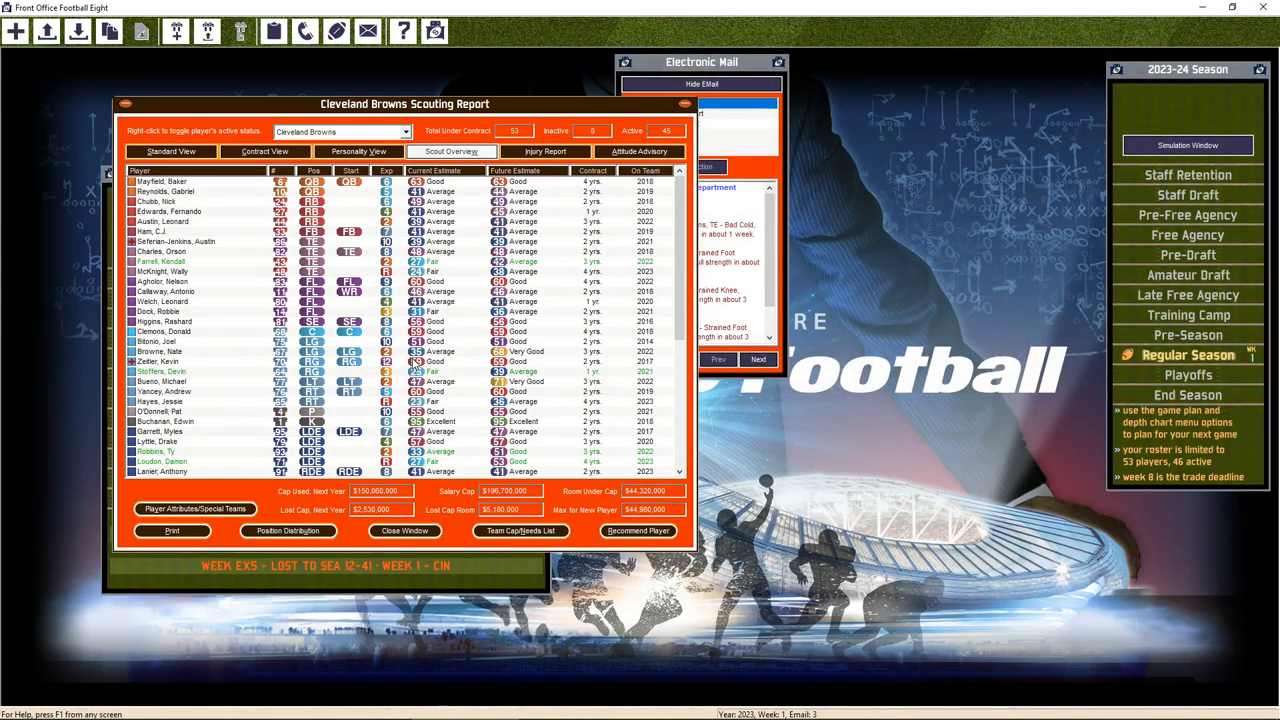